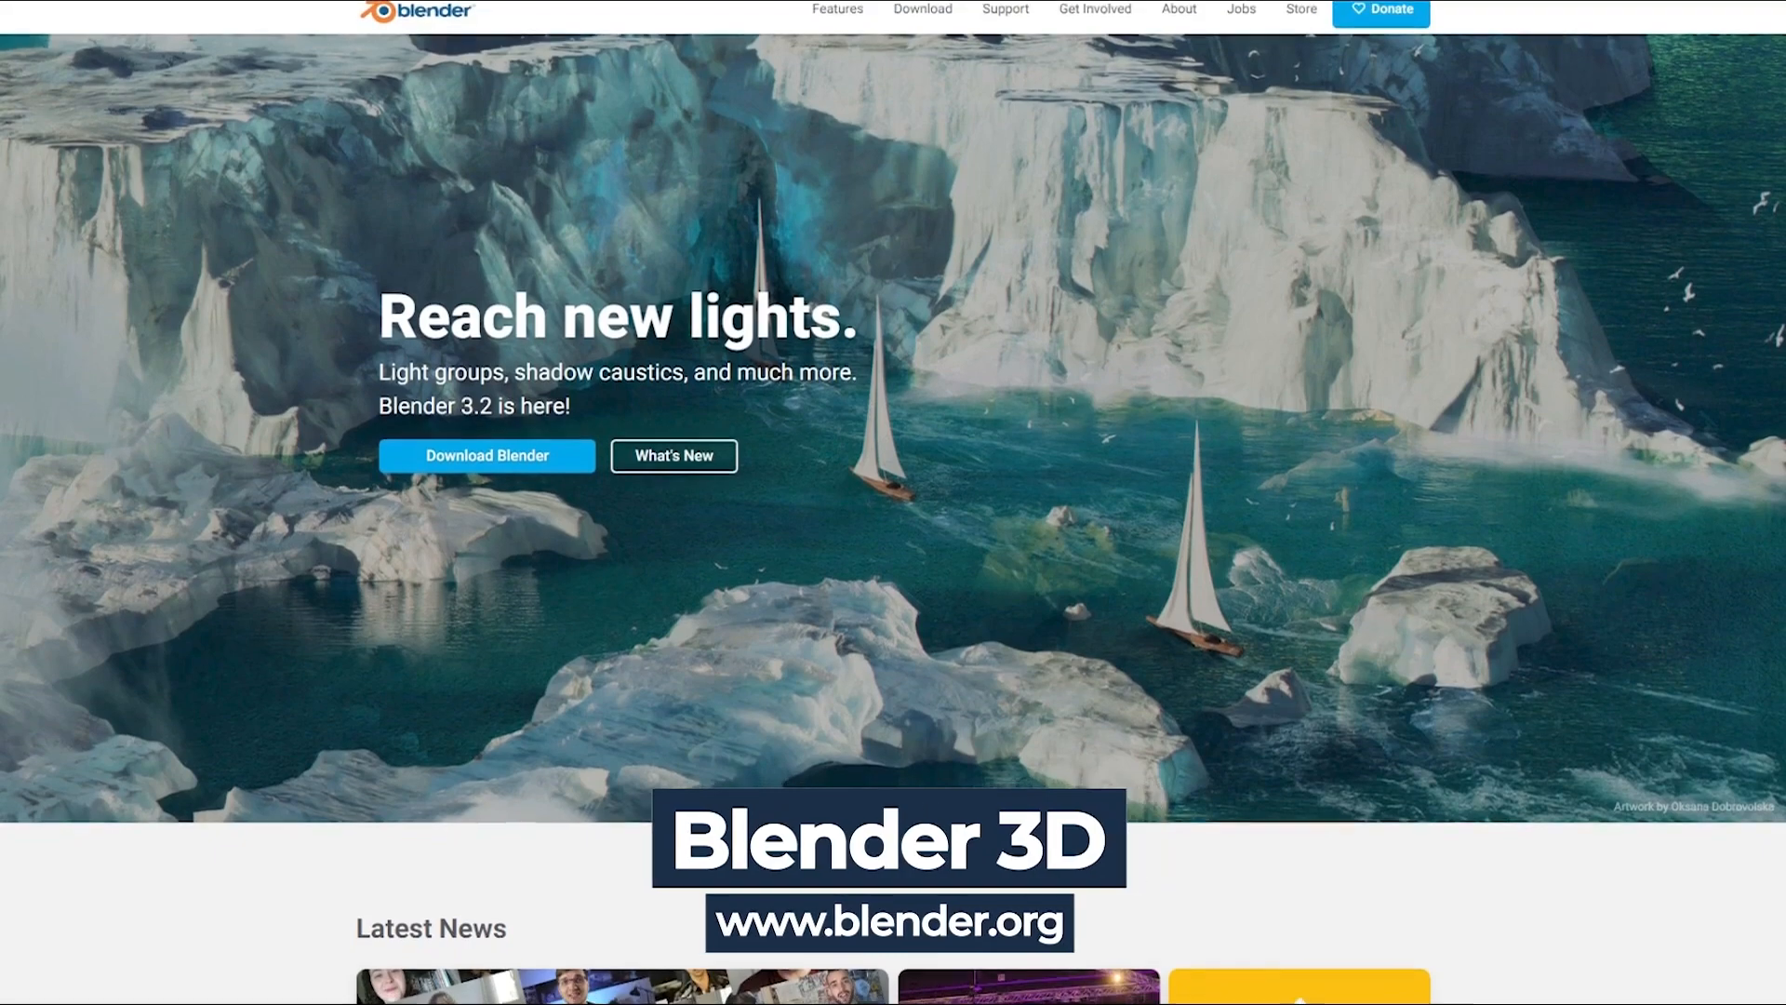
Step: Scroll through the scene setup and adjust the viewport before adding the ground
scroll("down", 3)
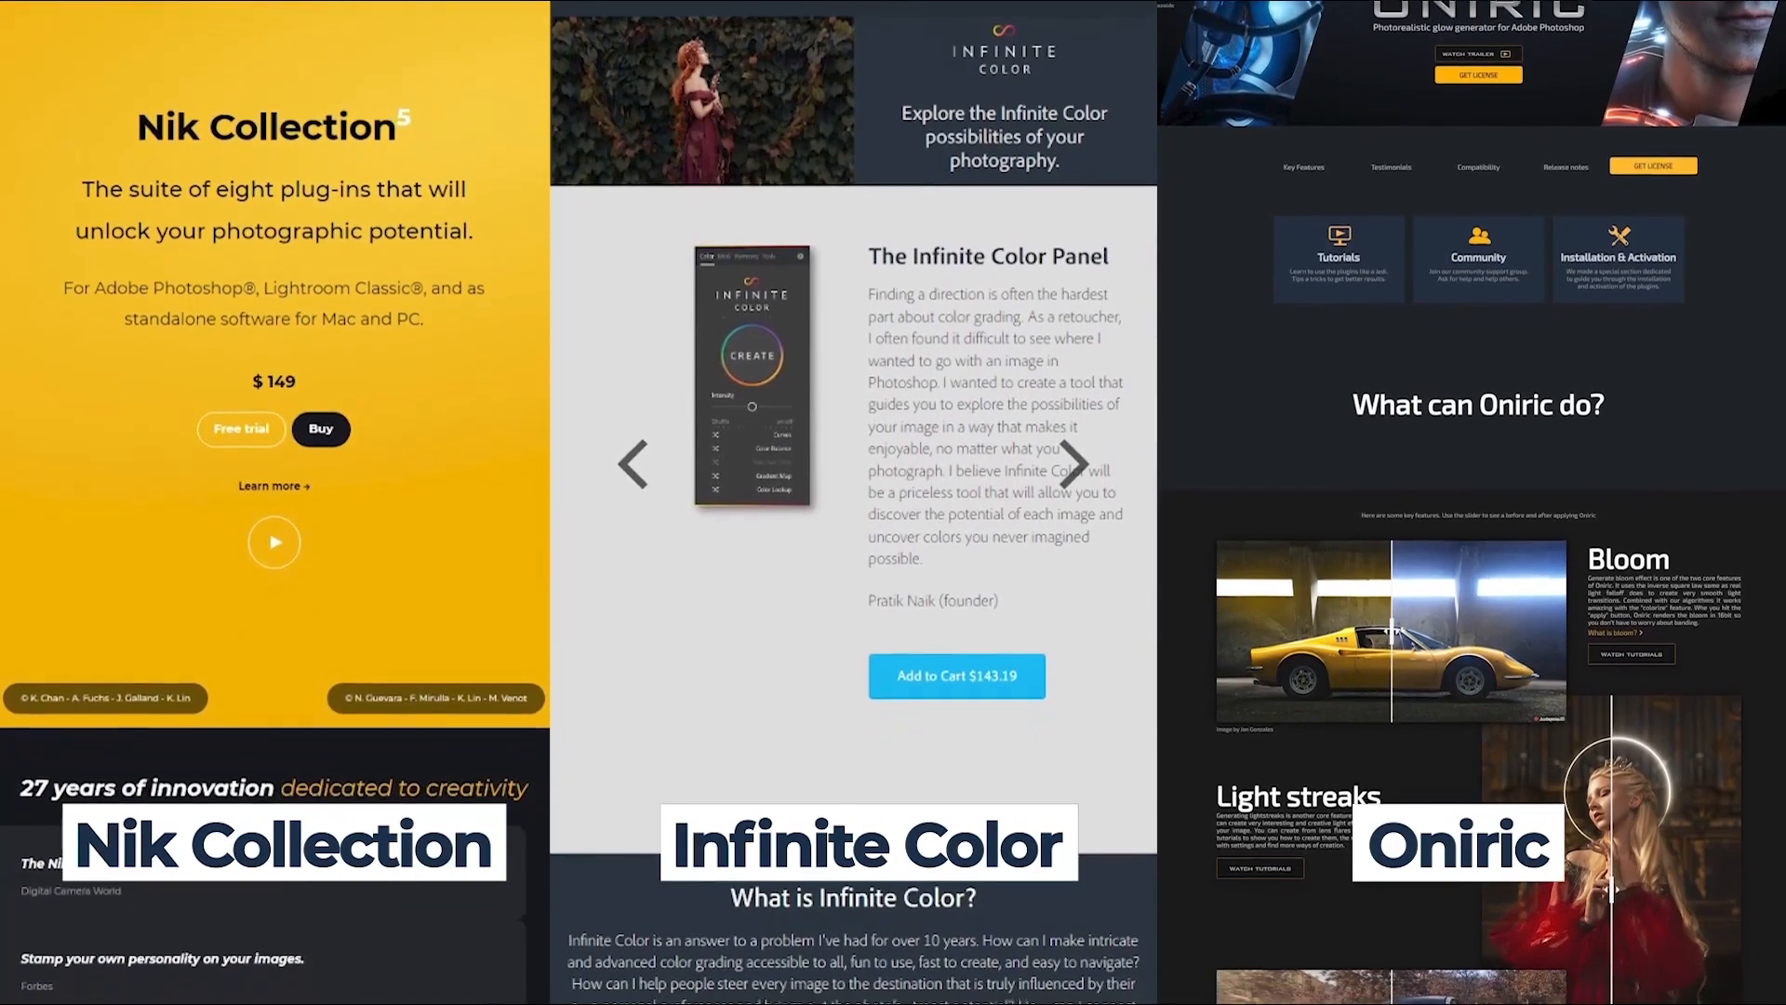
scroll("down", 3)
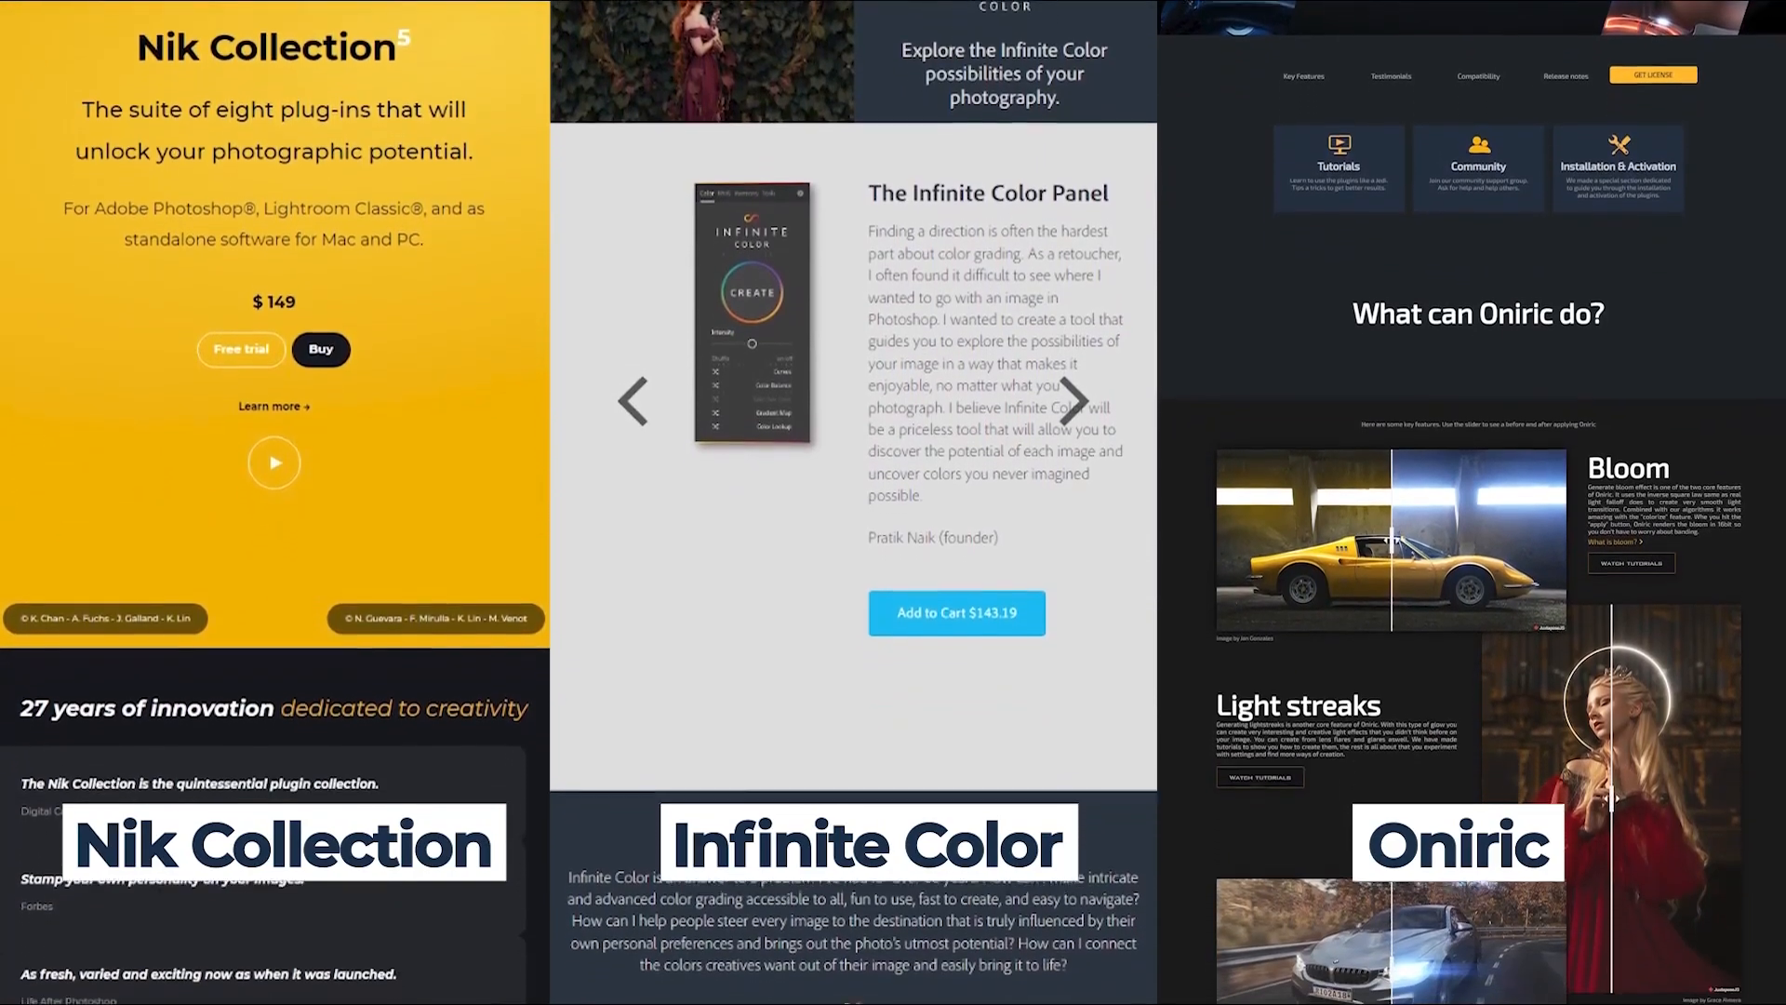
scroll("down", 3)
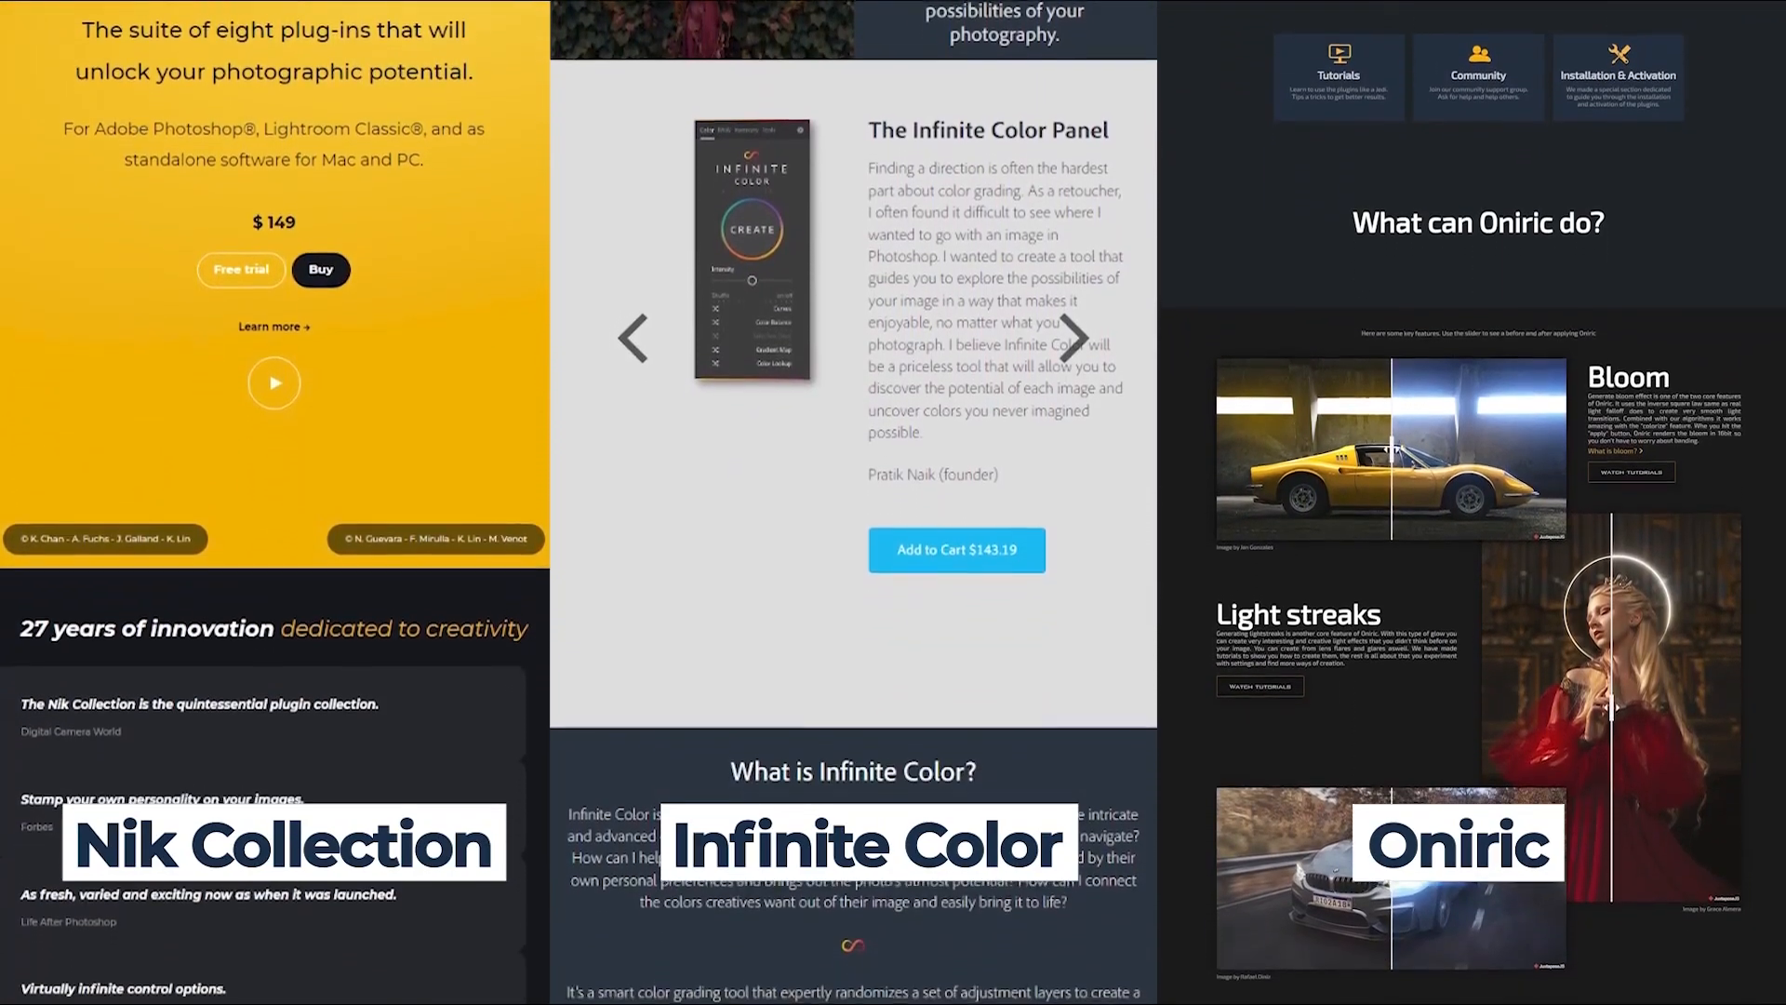
scroll("down", 3)
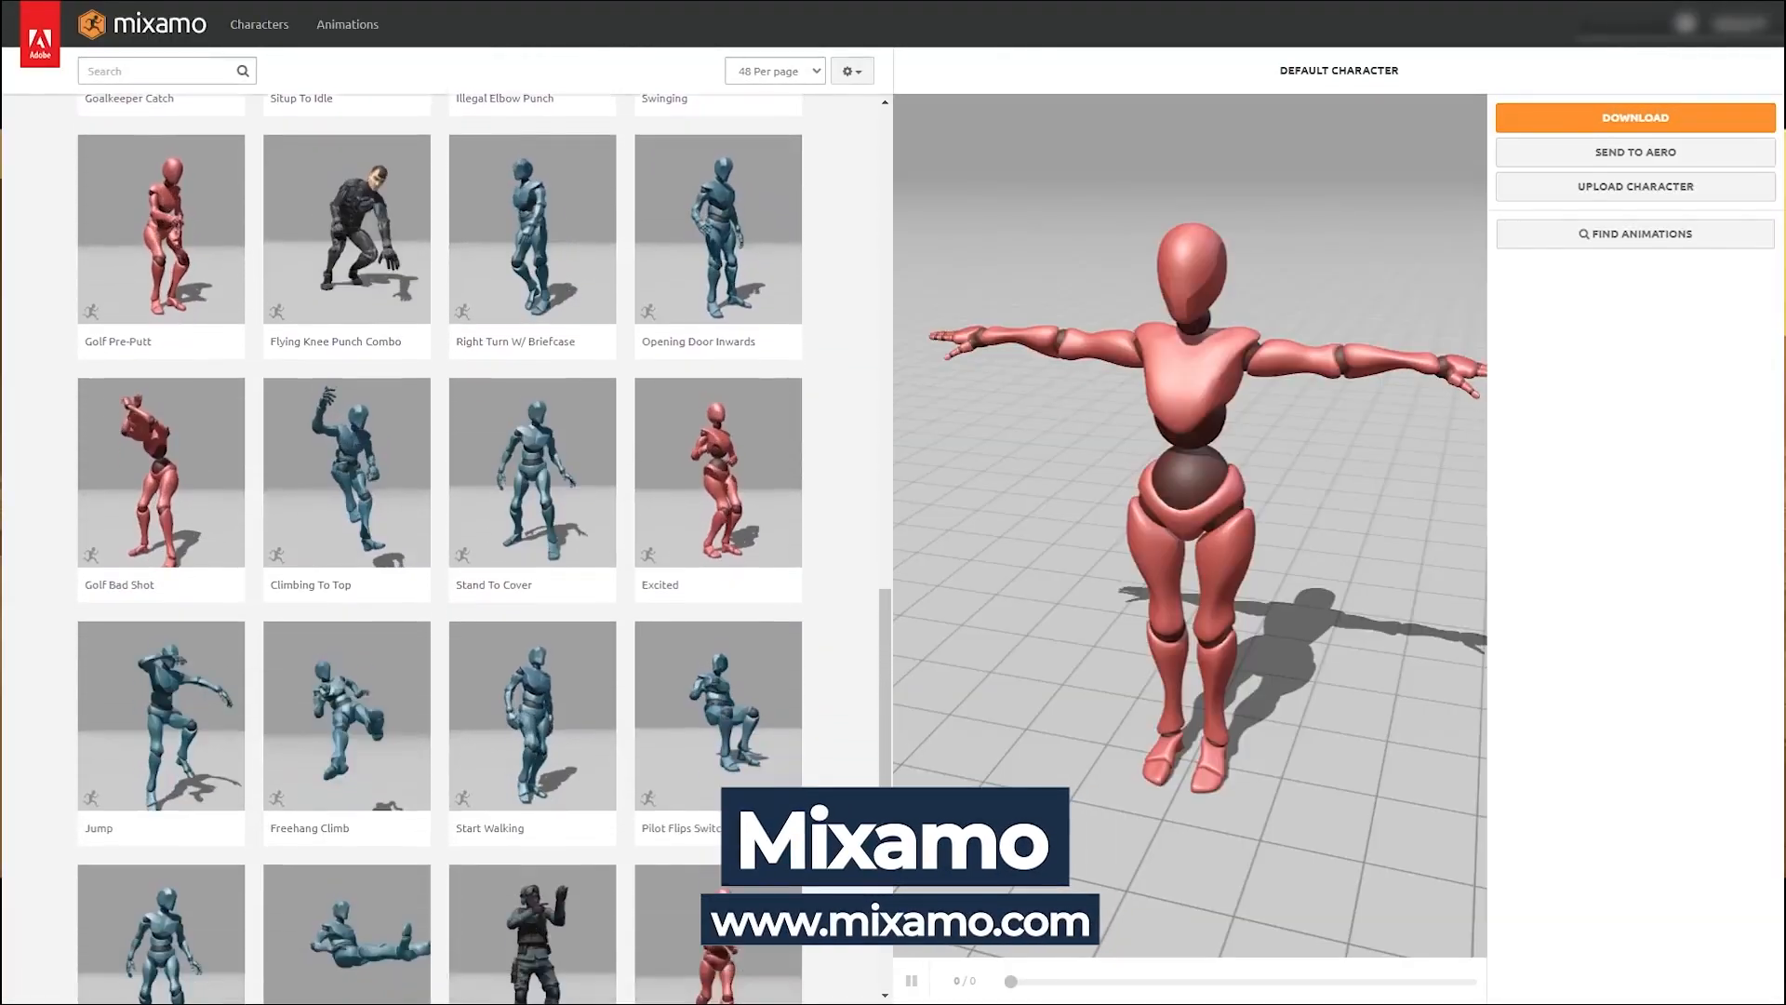
scroll("down", 3)
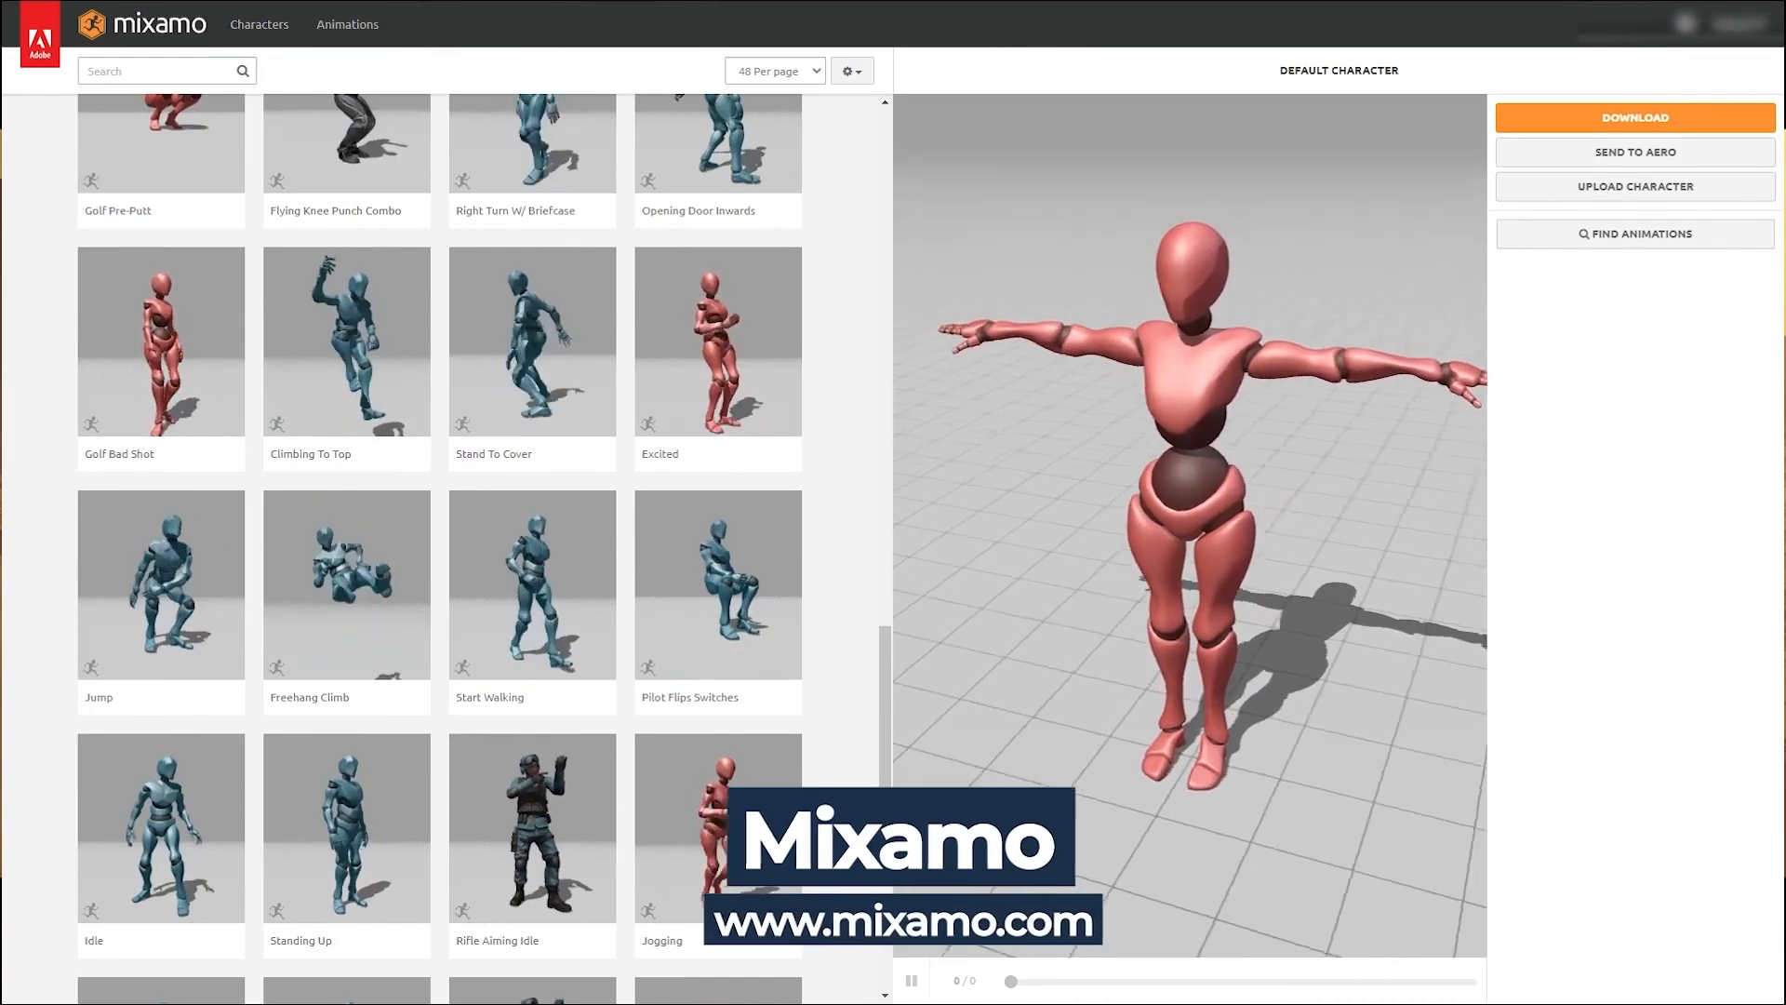
left_click(718, 339)
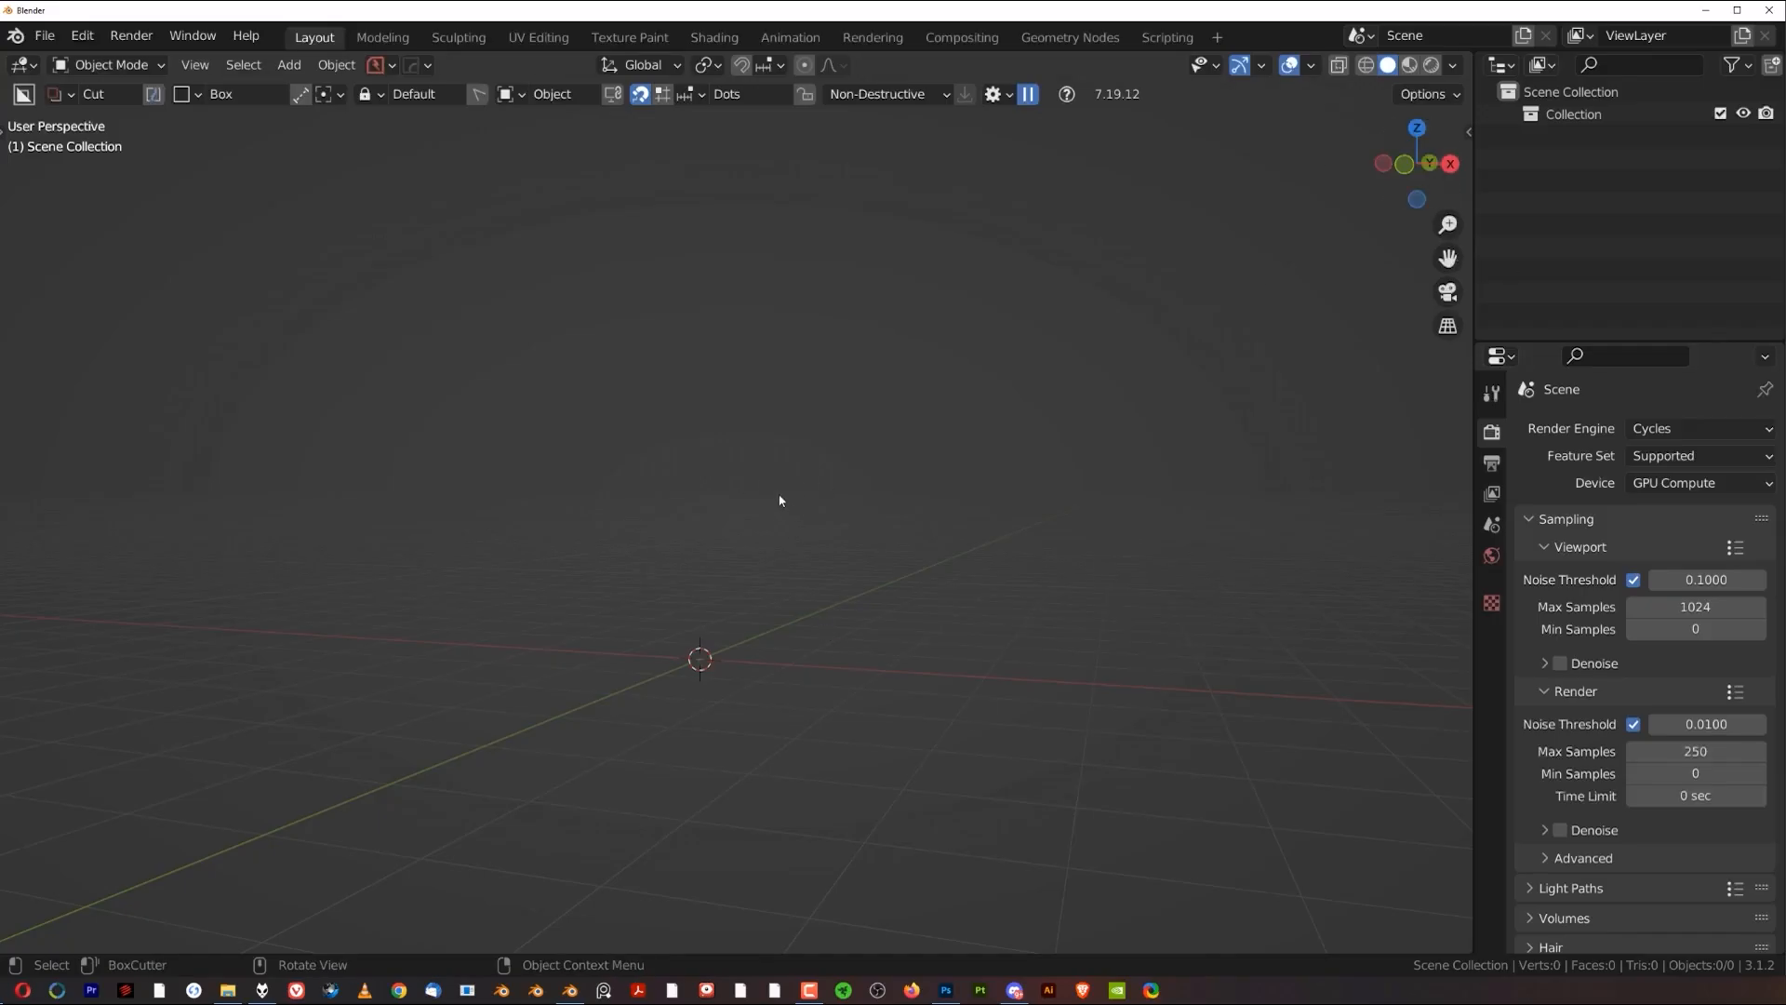
mouse_move(772, 395)
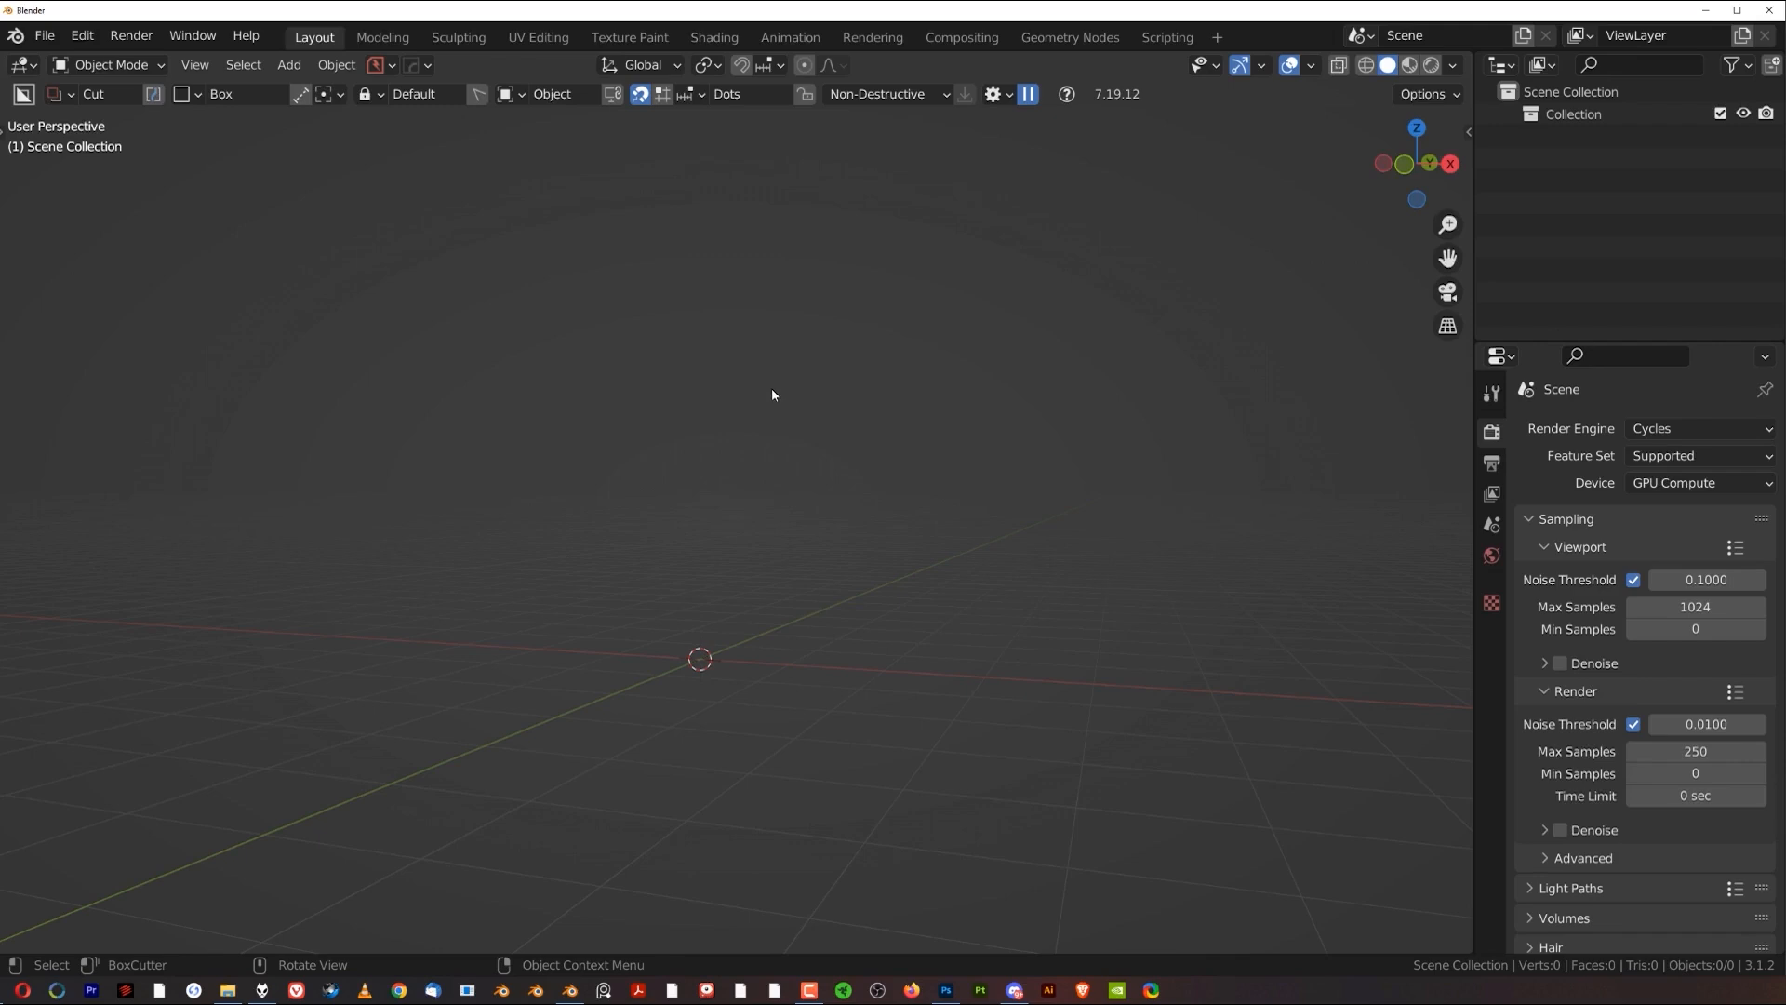
mouse_move(761, 394)
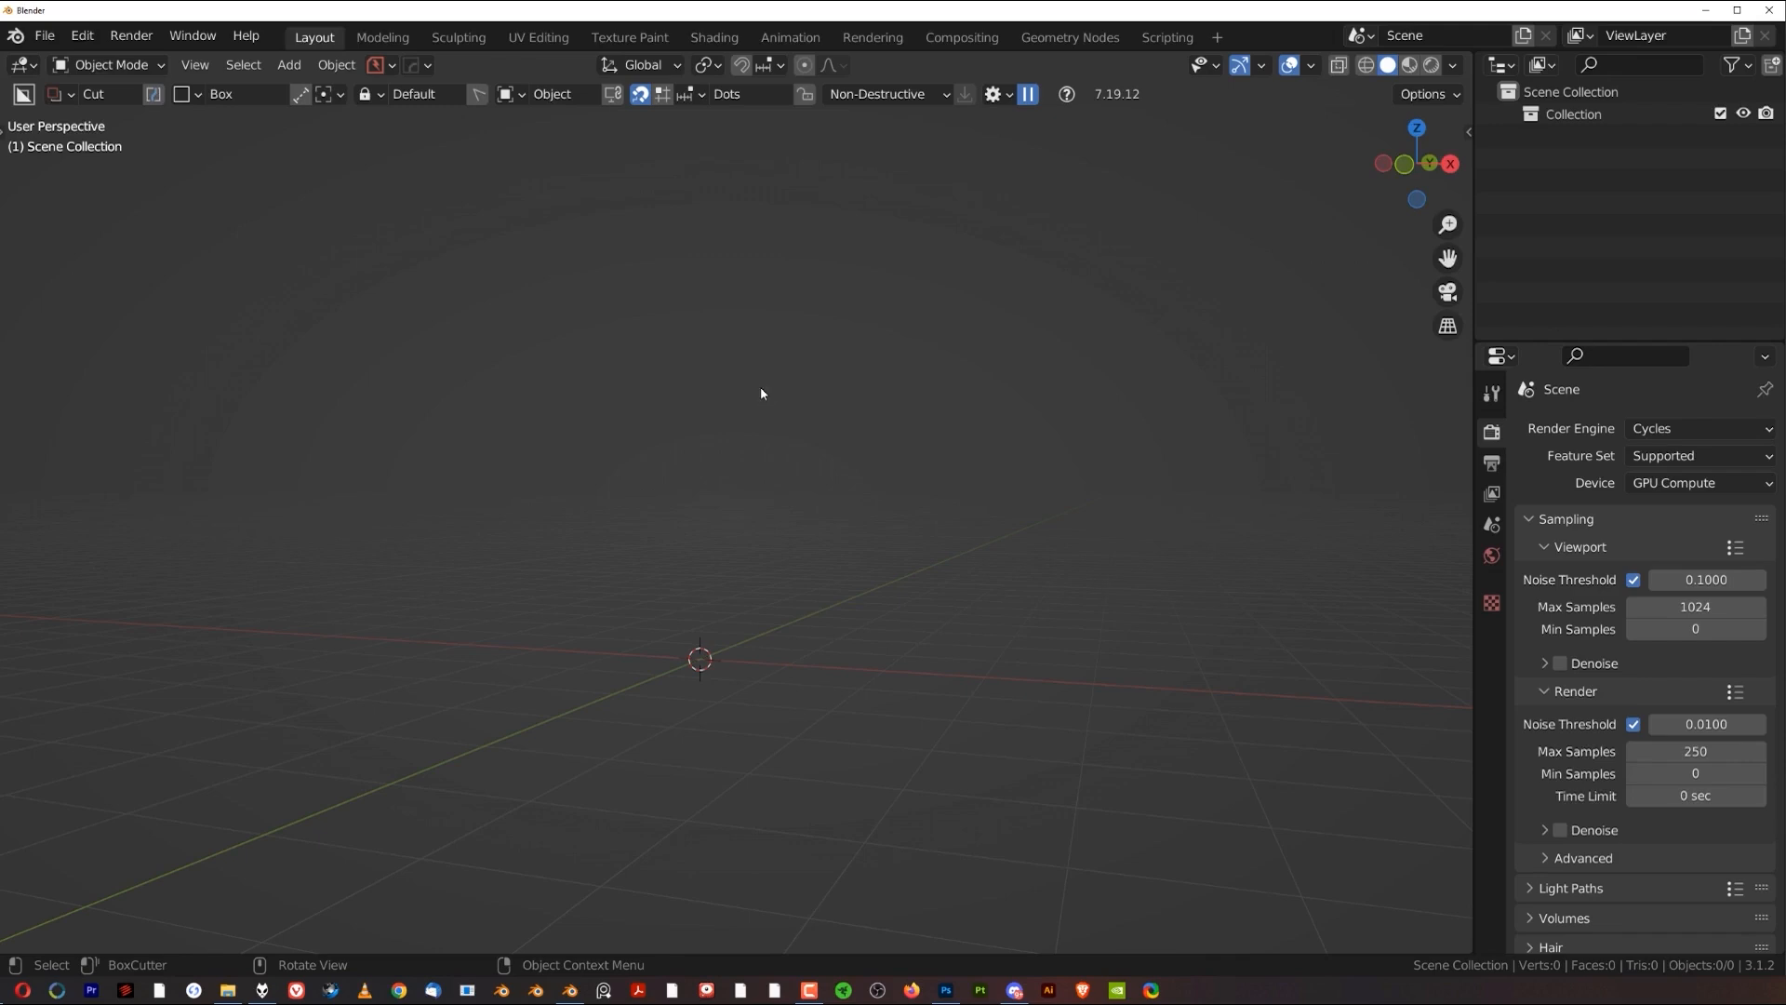
mouse_move(1146, 417)
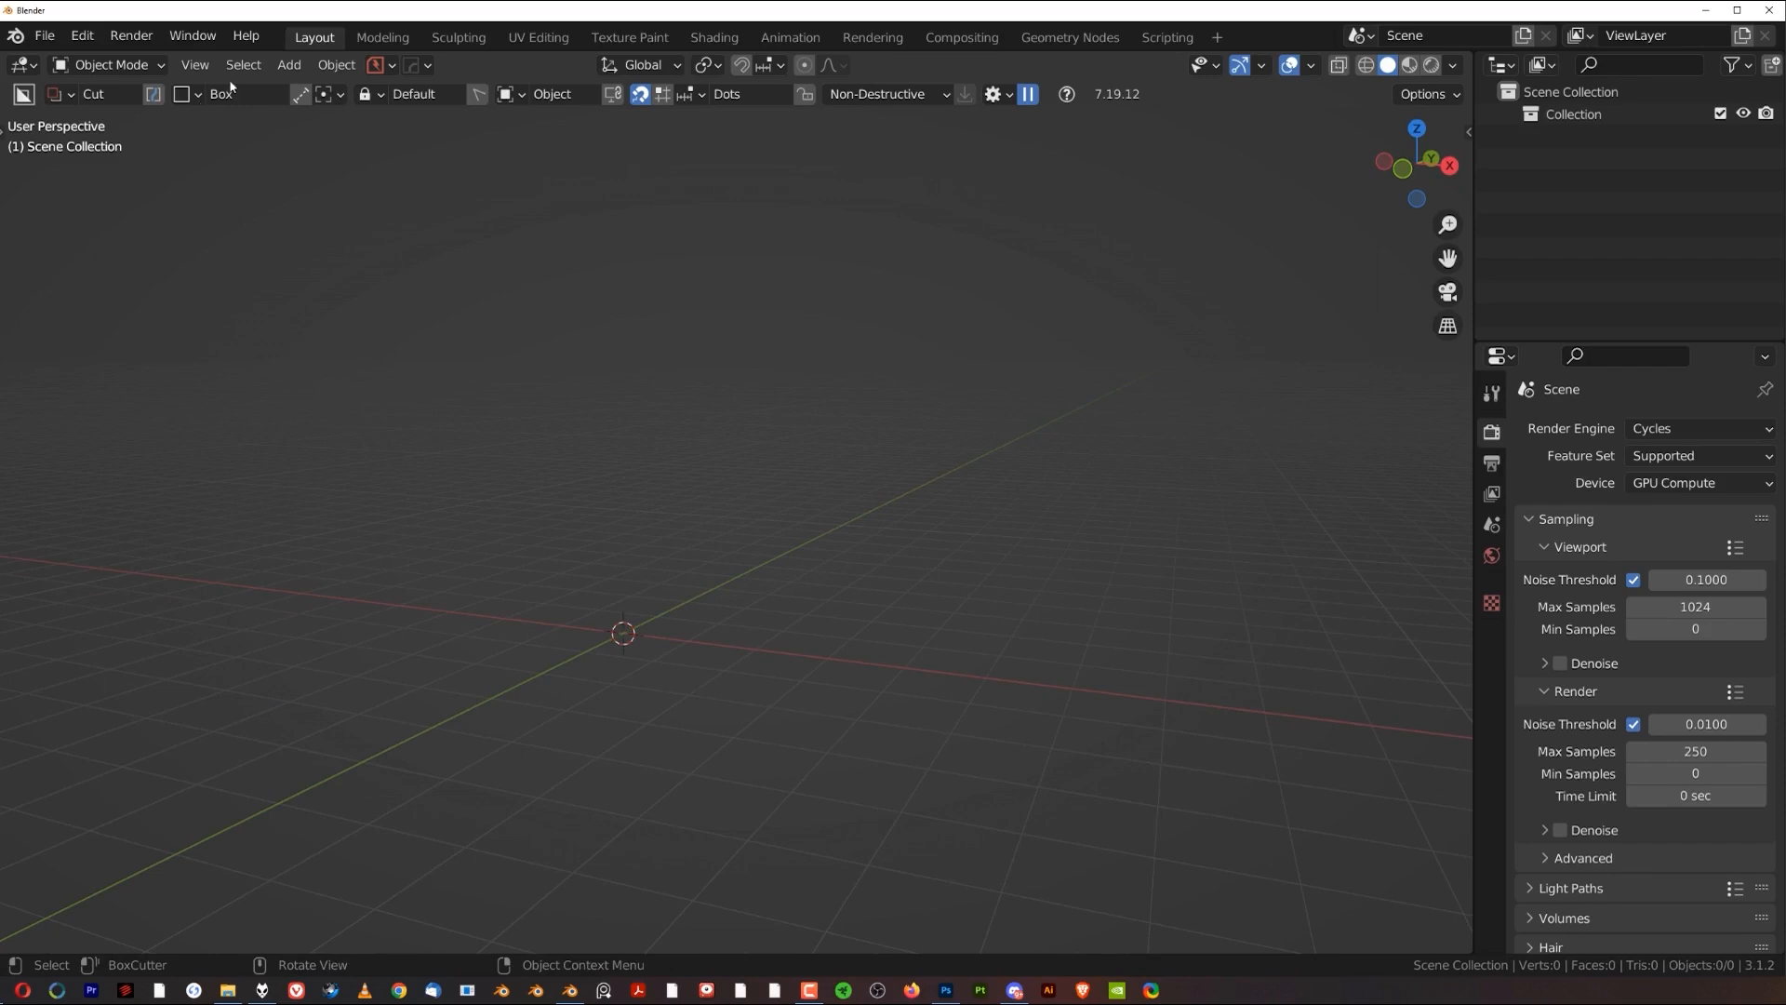
mouse_move(1403, 572)
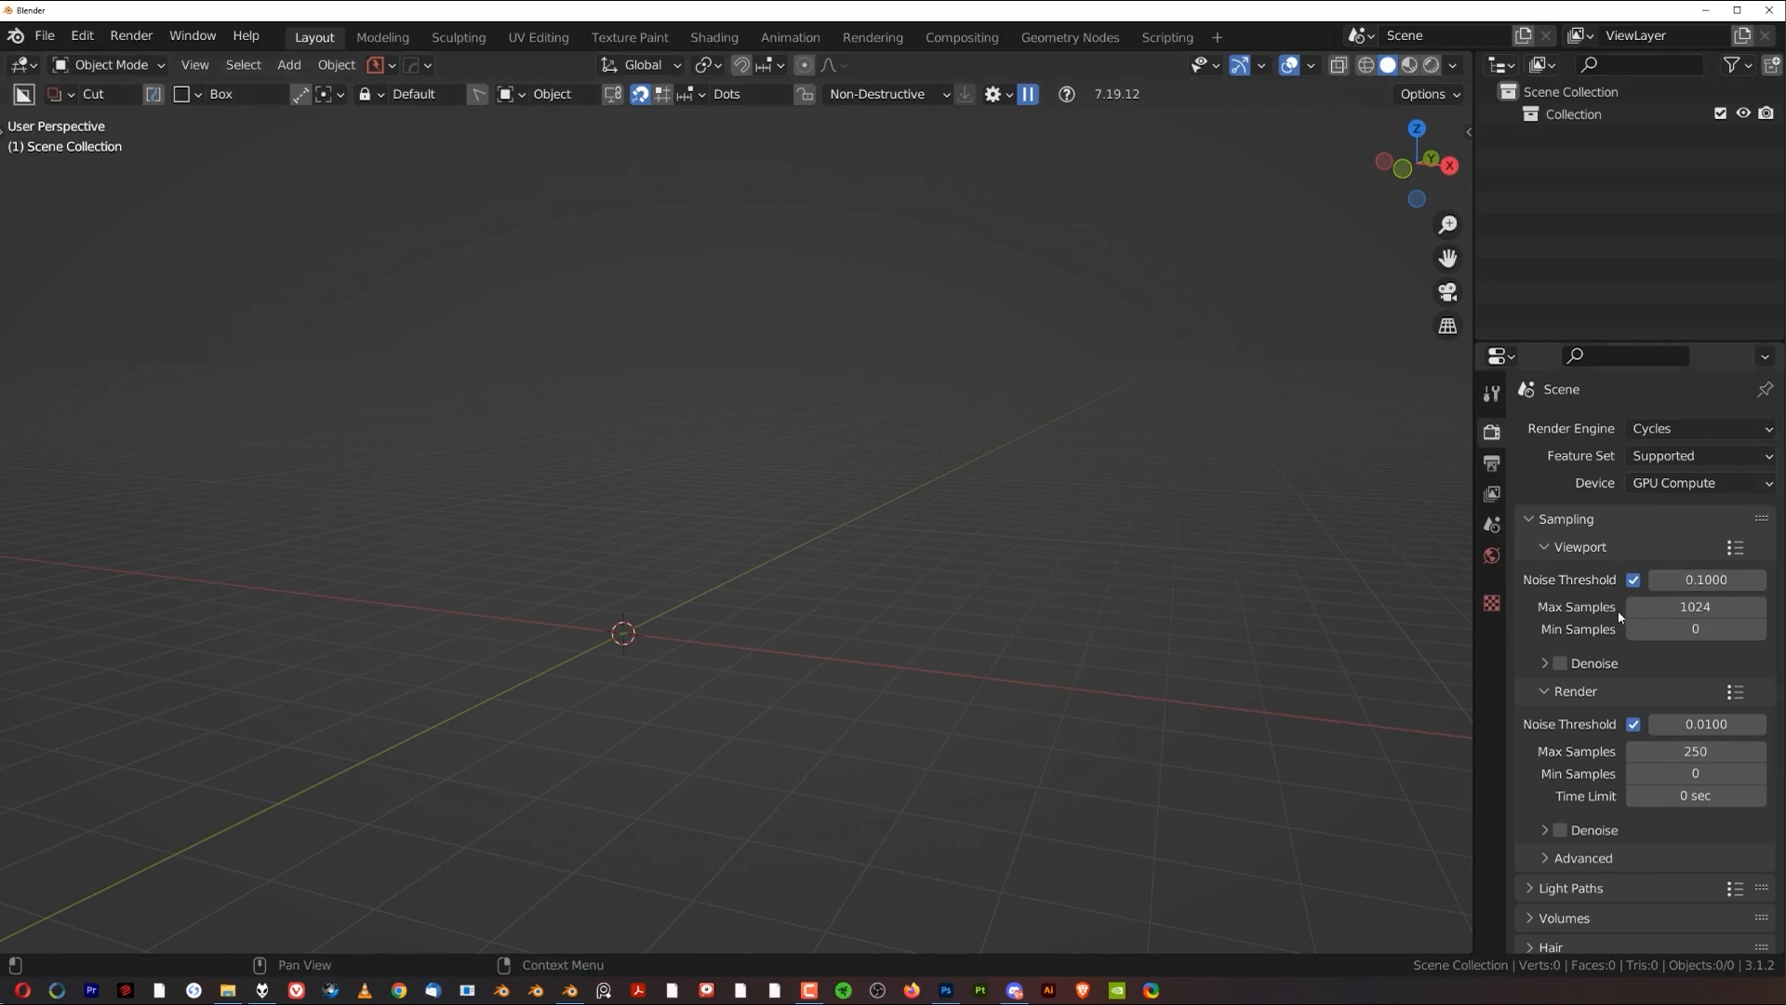
mouse_move(1239, 571)
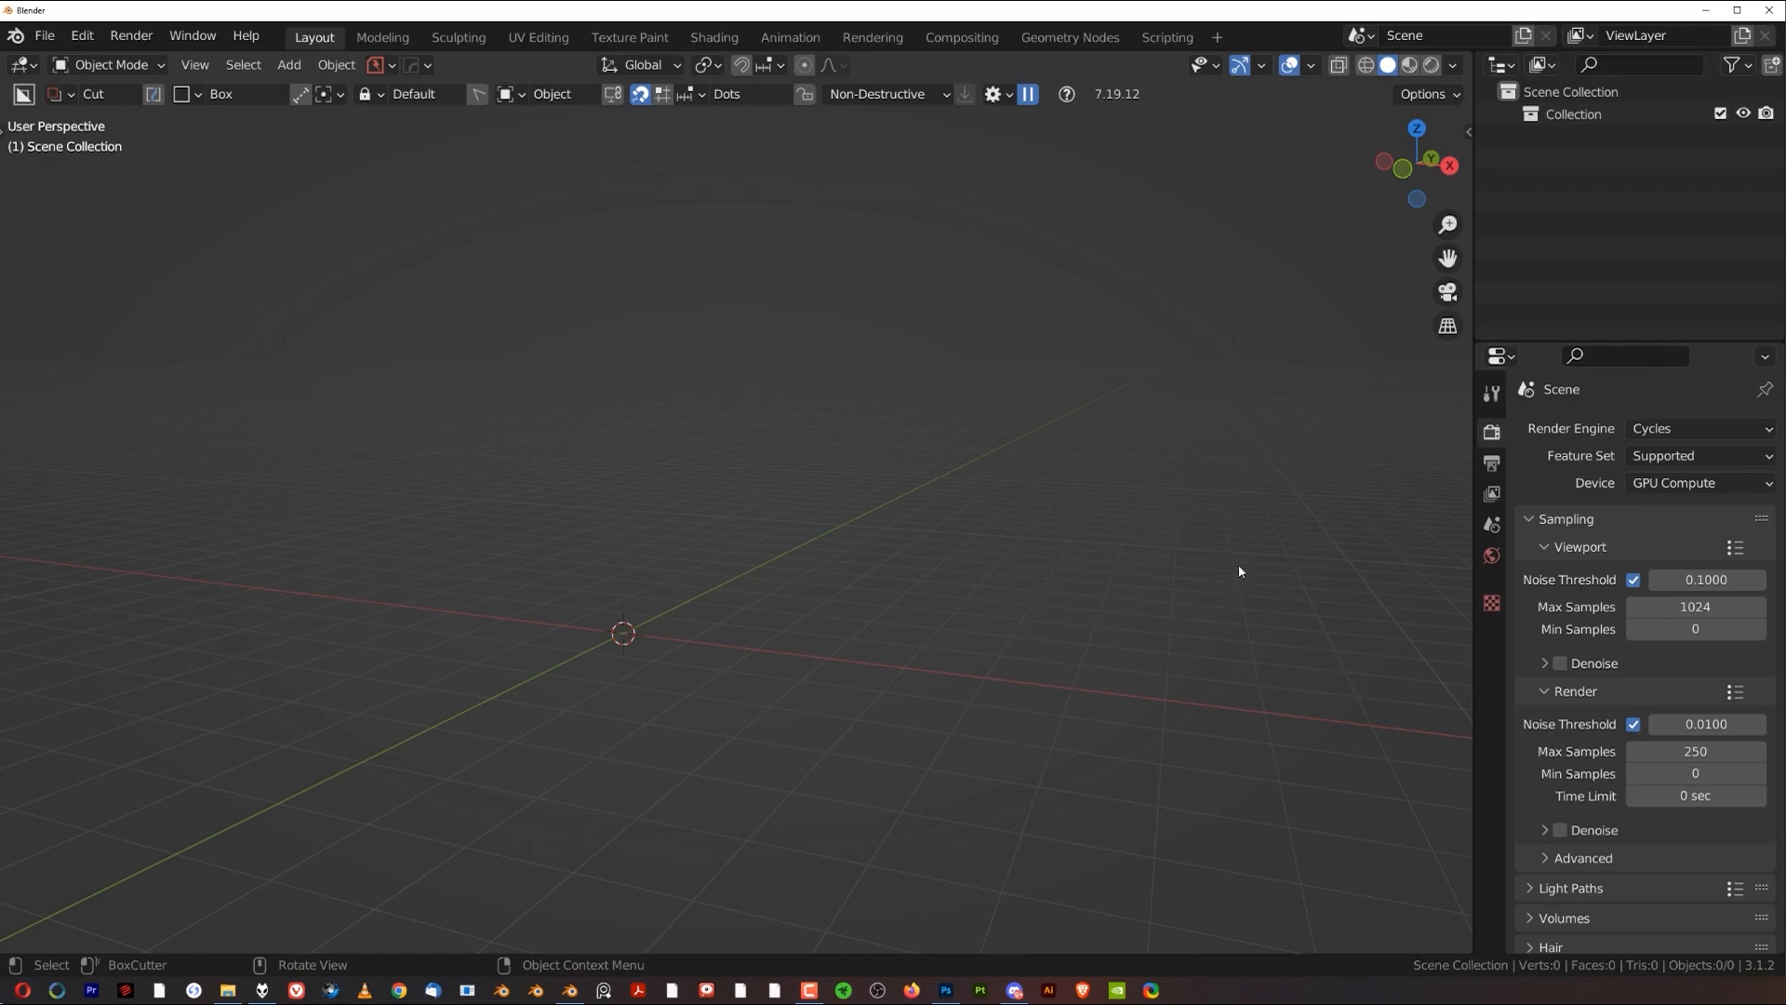
mouse_move(982, 28)
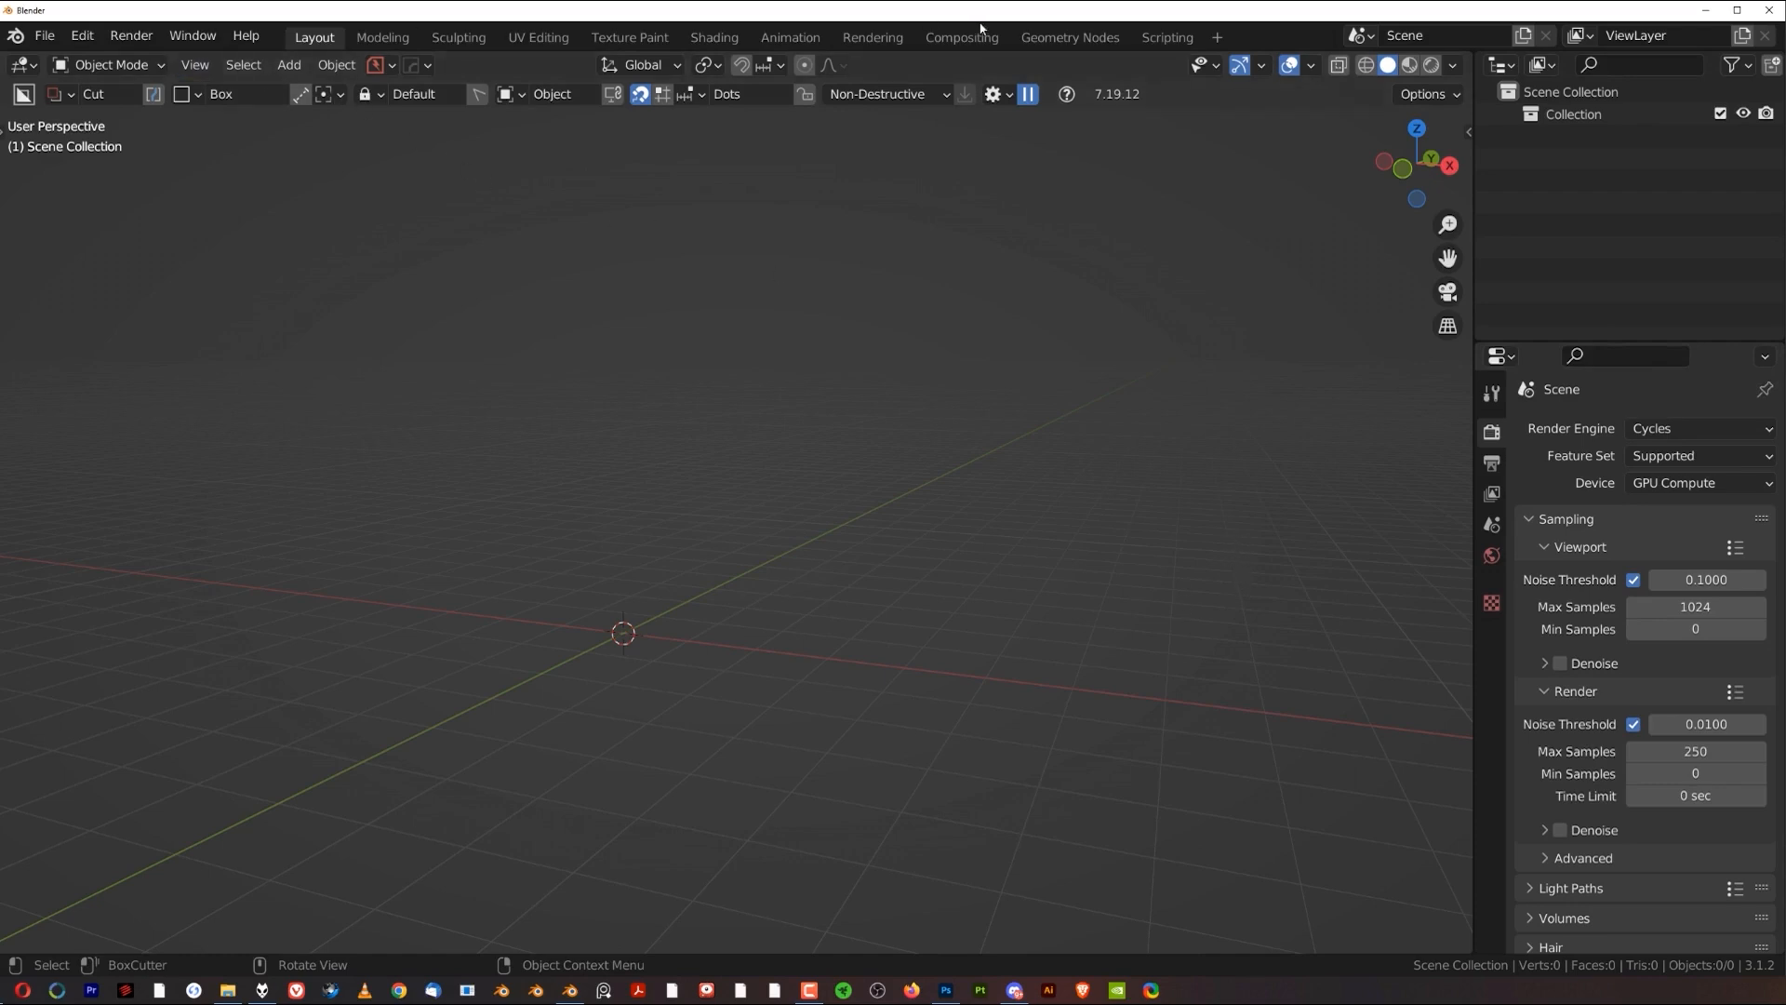
mouse_move(1038, 204)
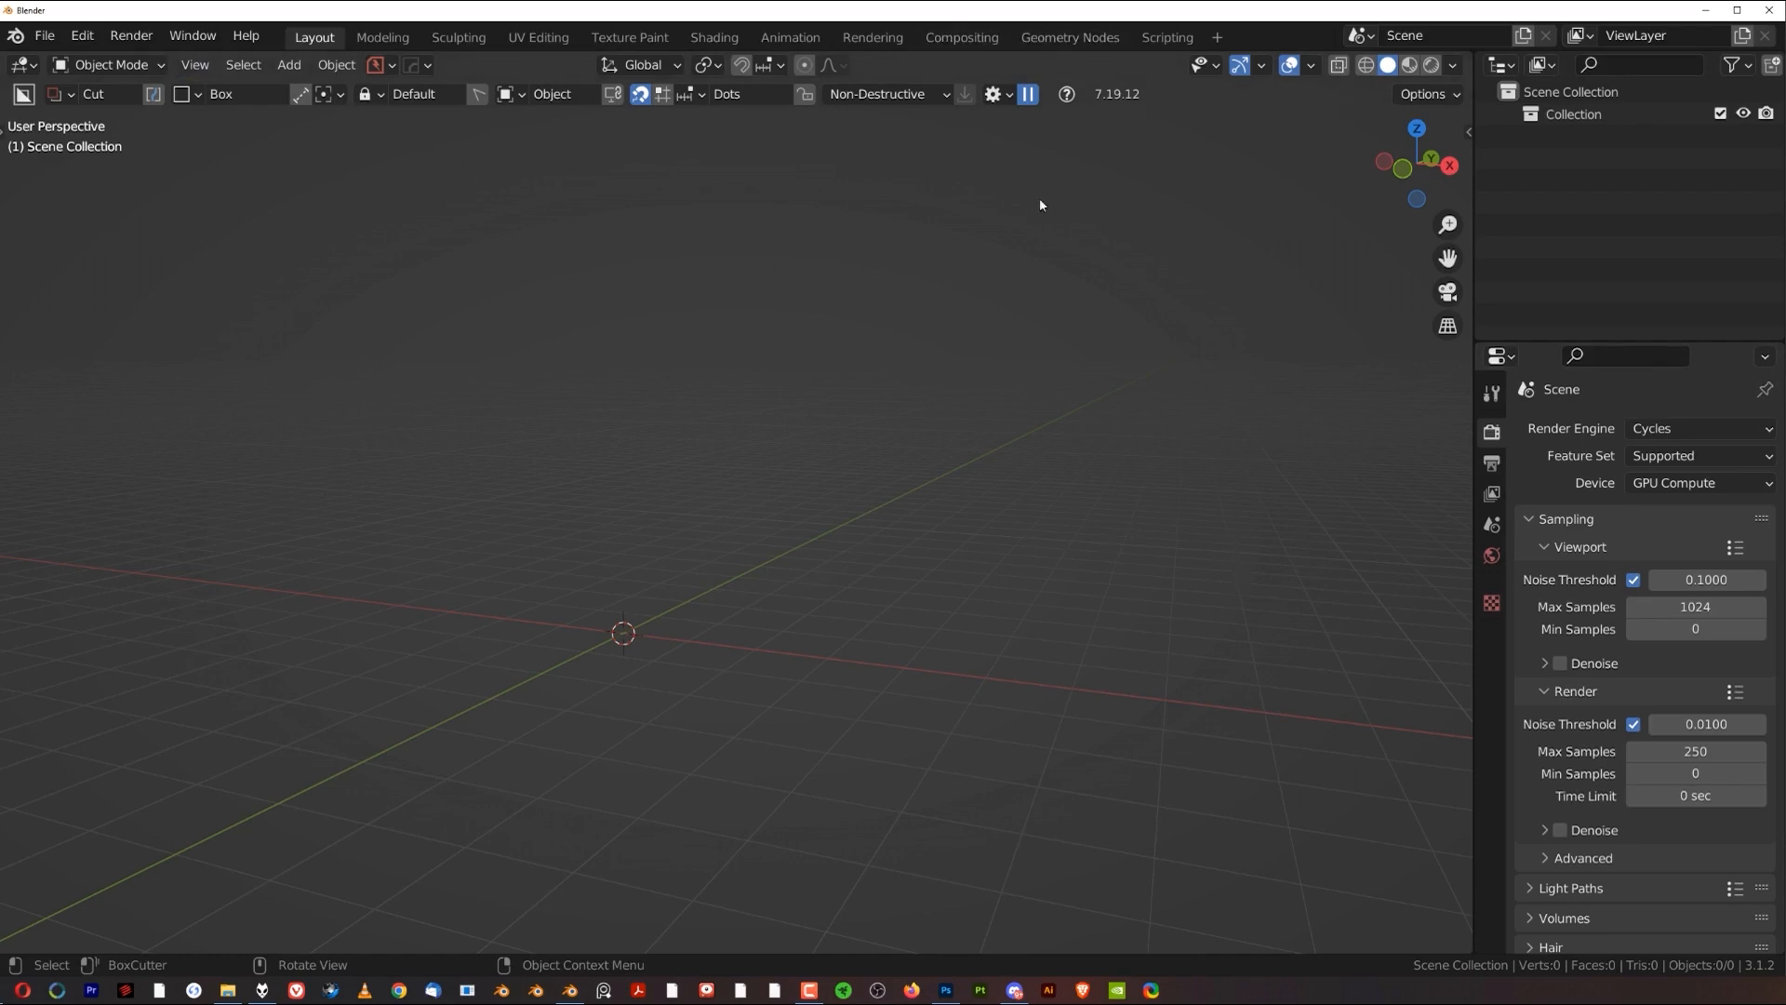
mouse_move(1302, 937)
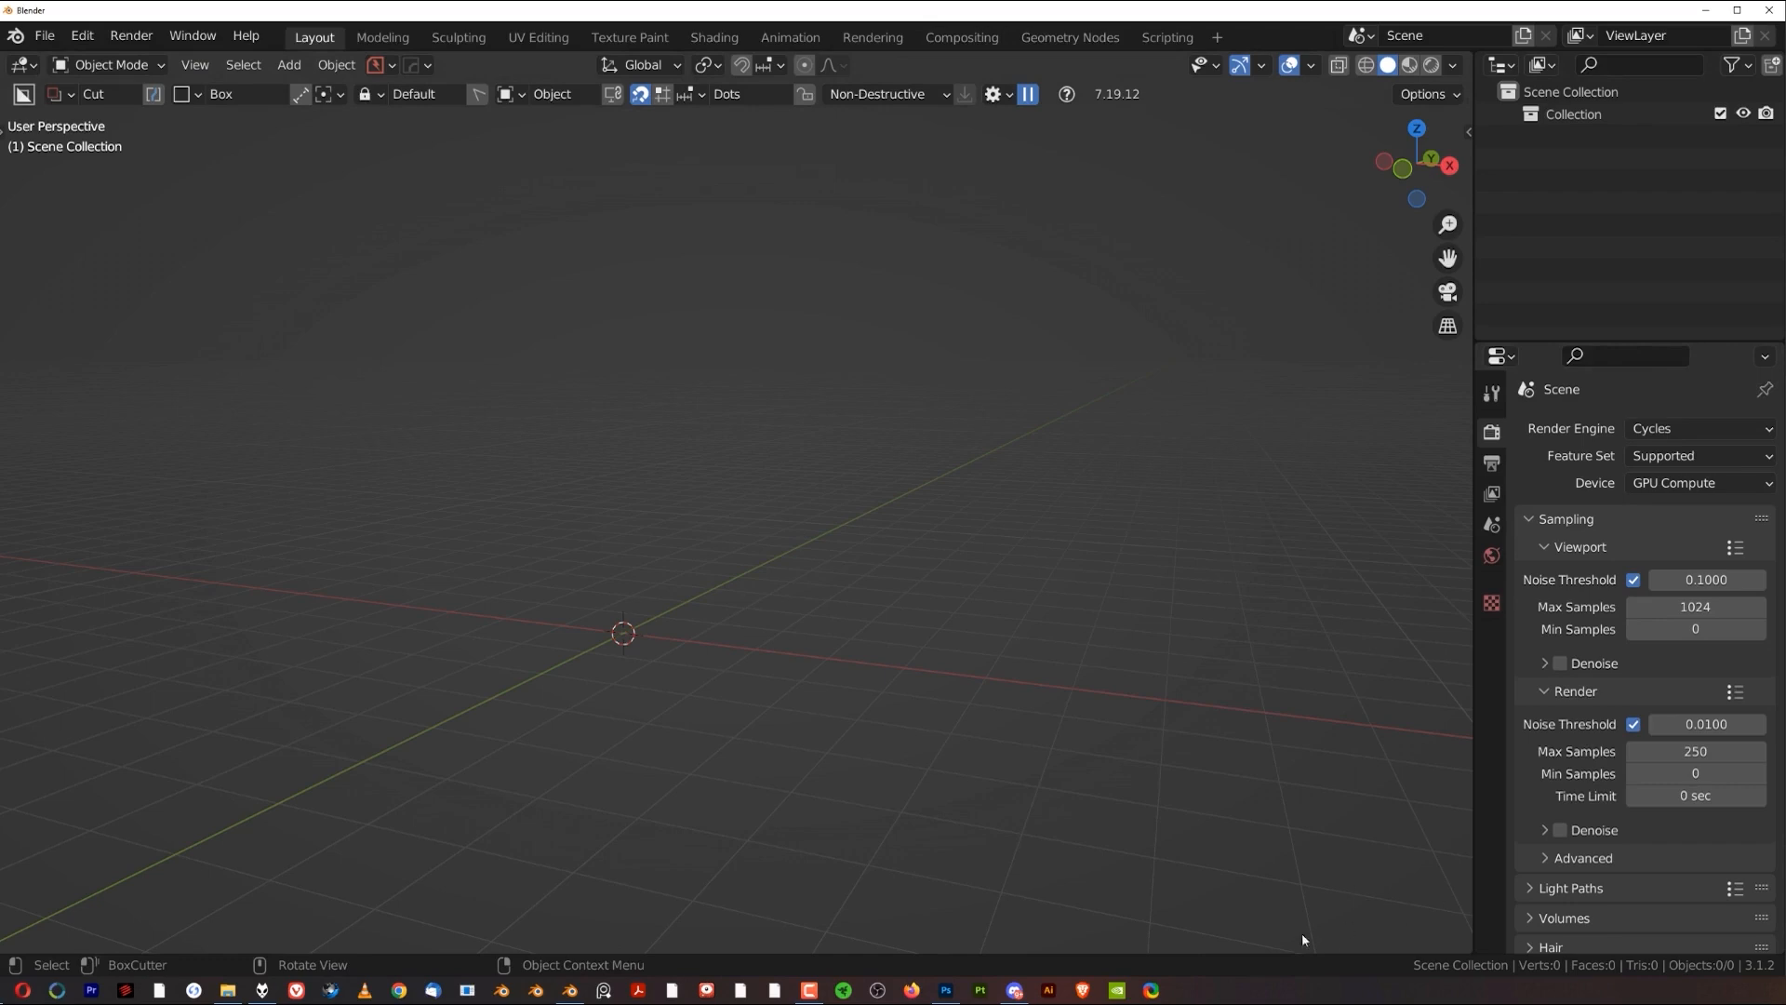
mouse_move(794, 324)
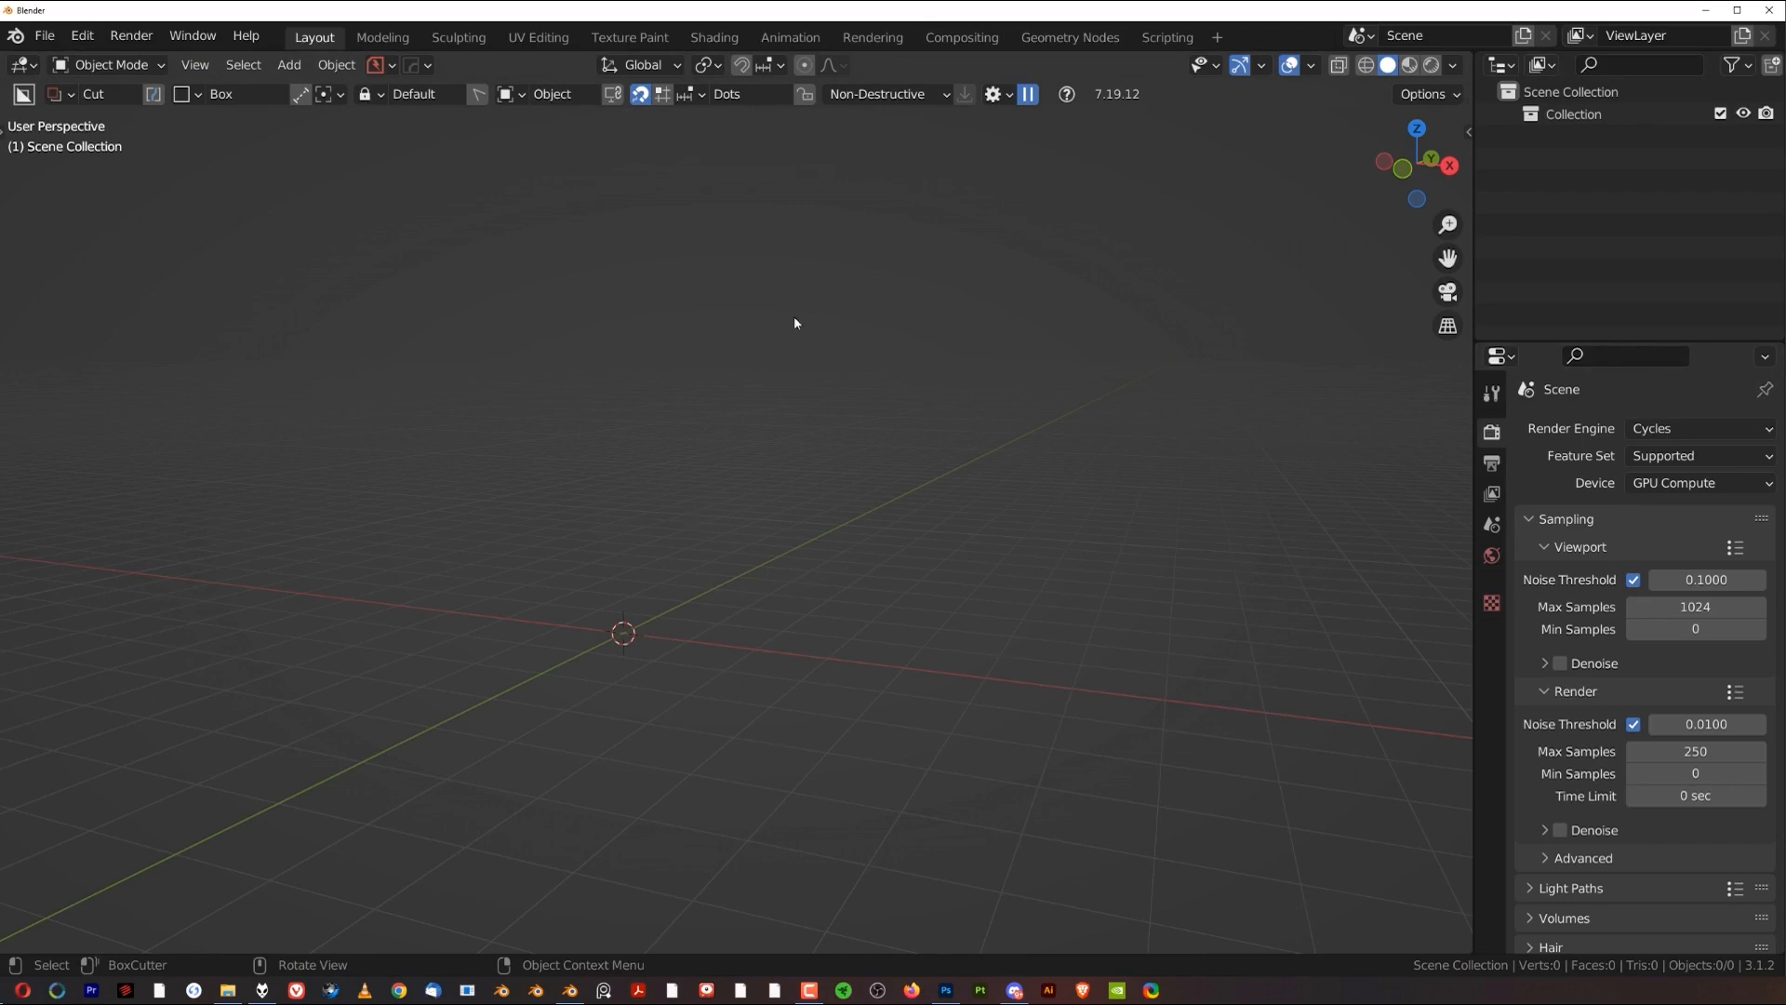
mouse_move(802, 521)
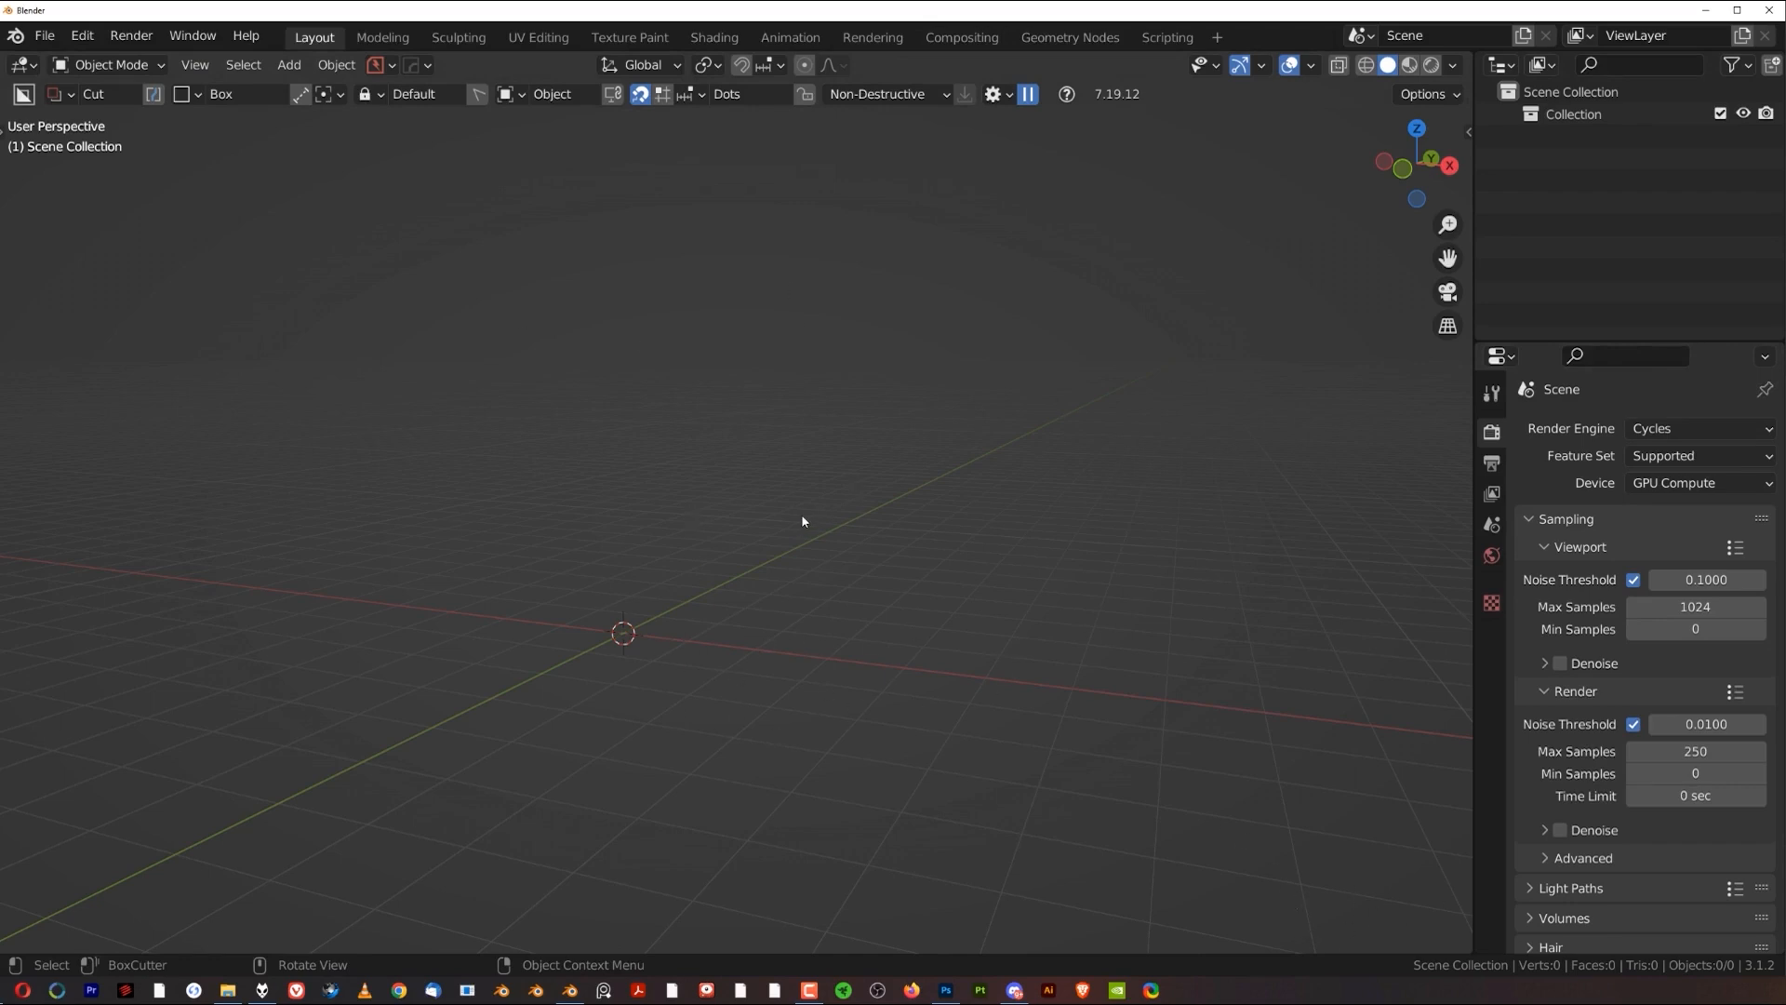
mouse_move(622, 214)
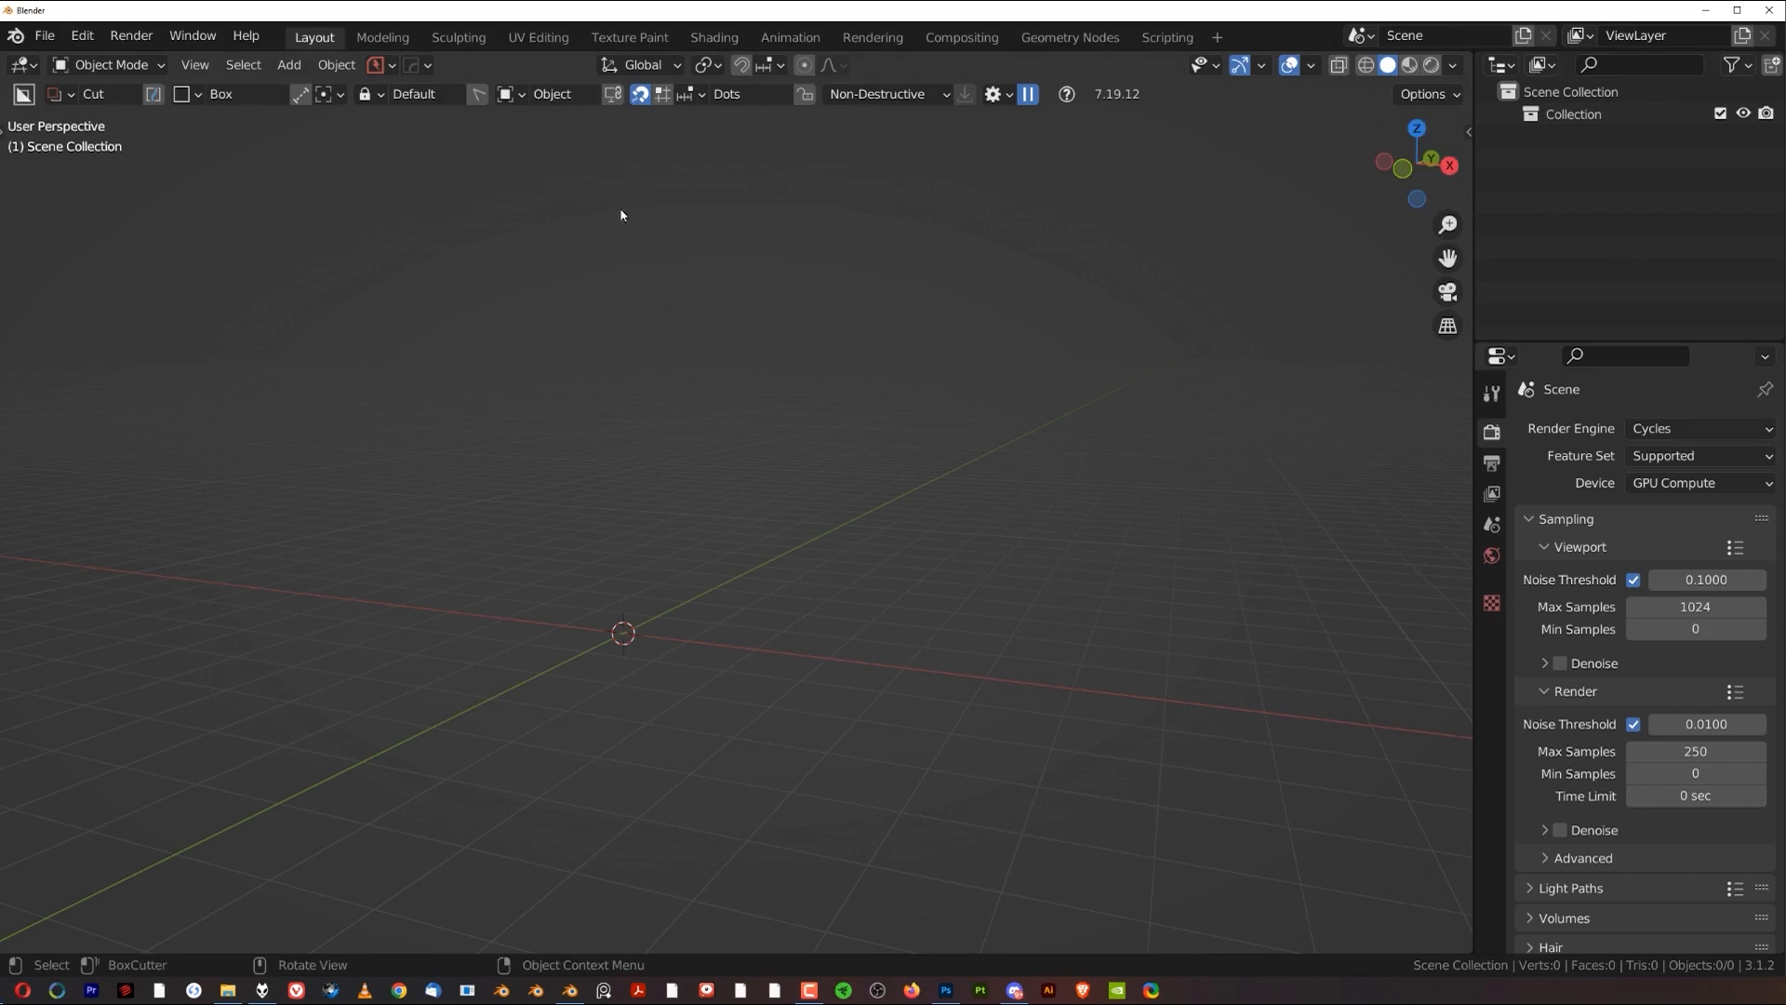
mouse_move(941, 317)
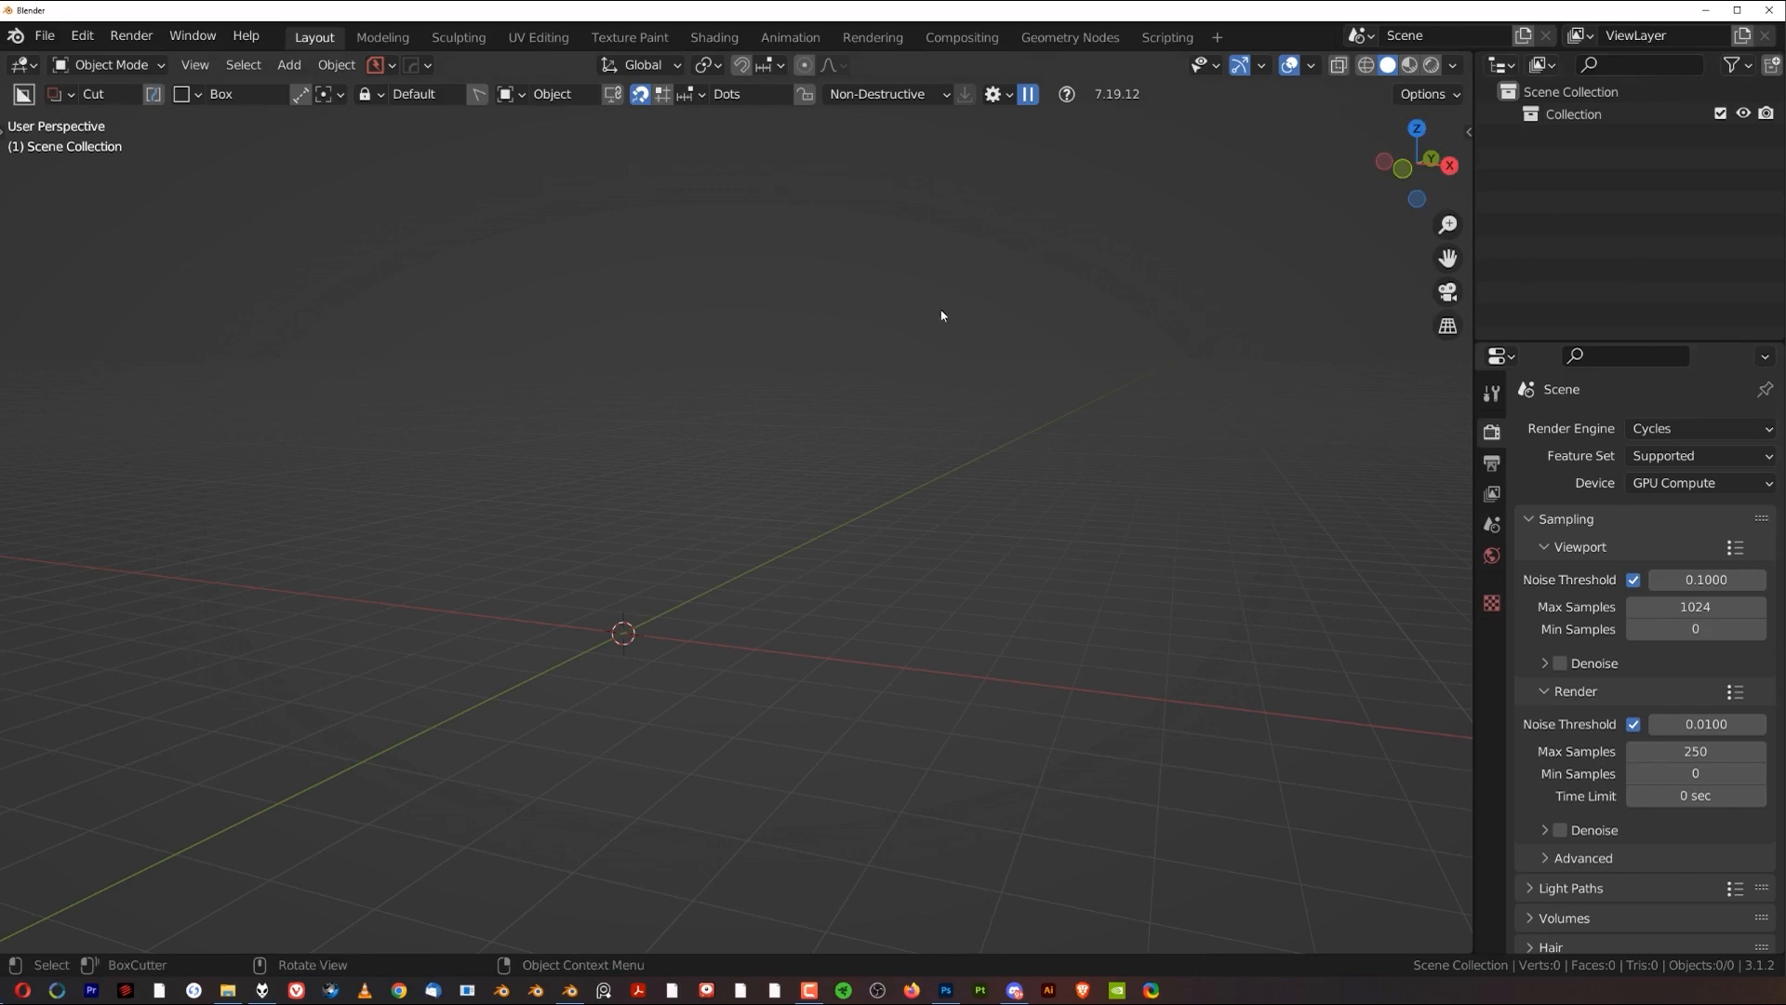
mouse_move(506, 300)
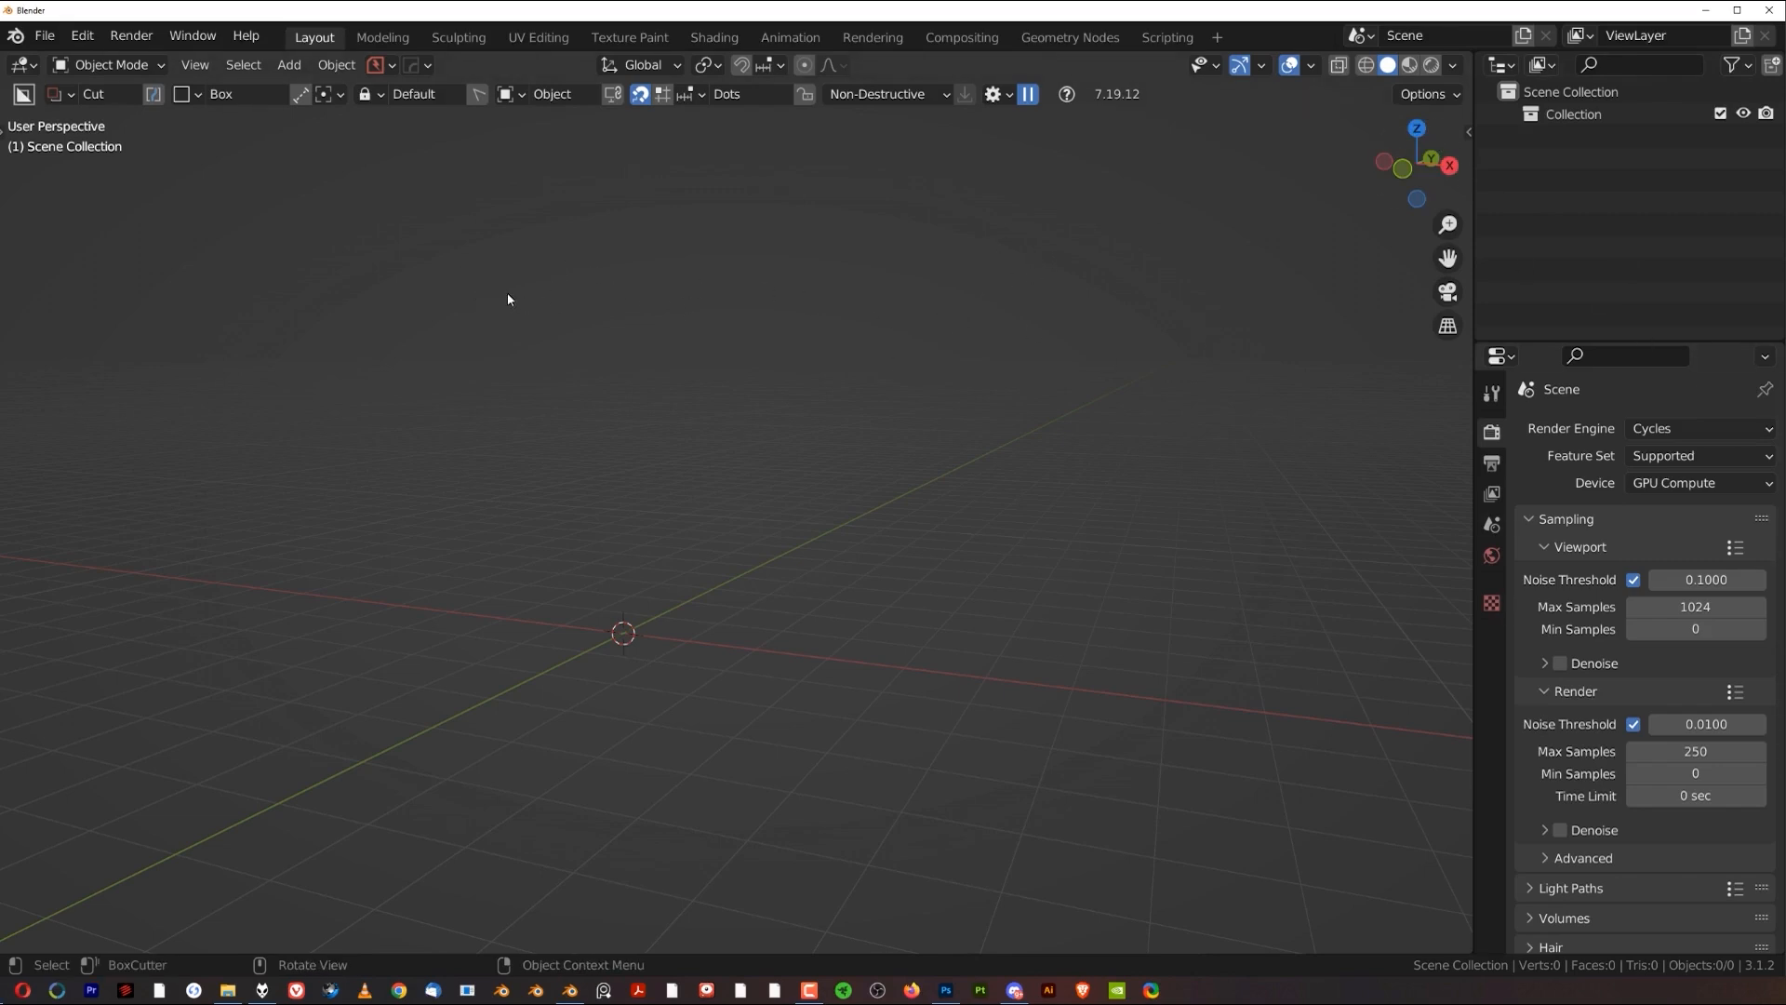
mouse_move(601, 365)
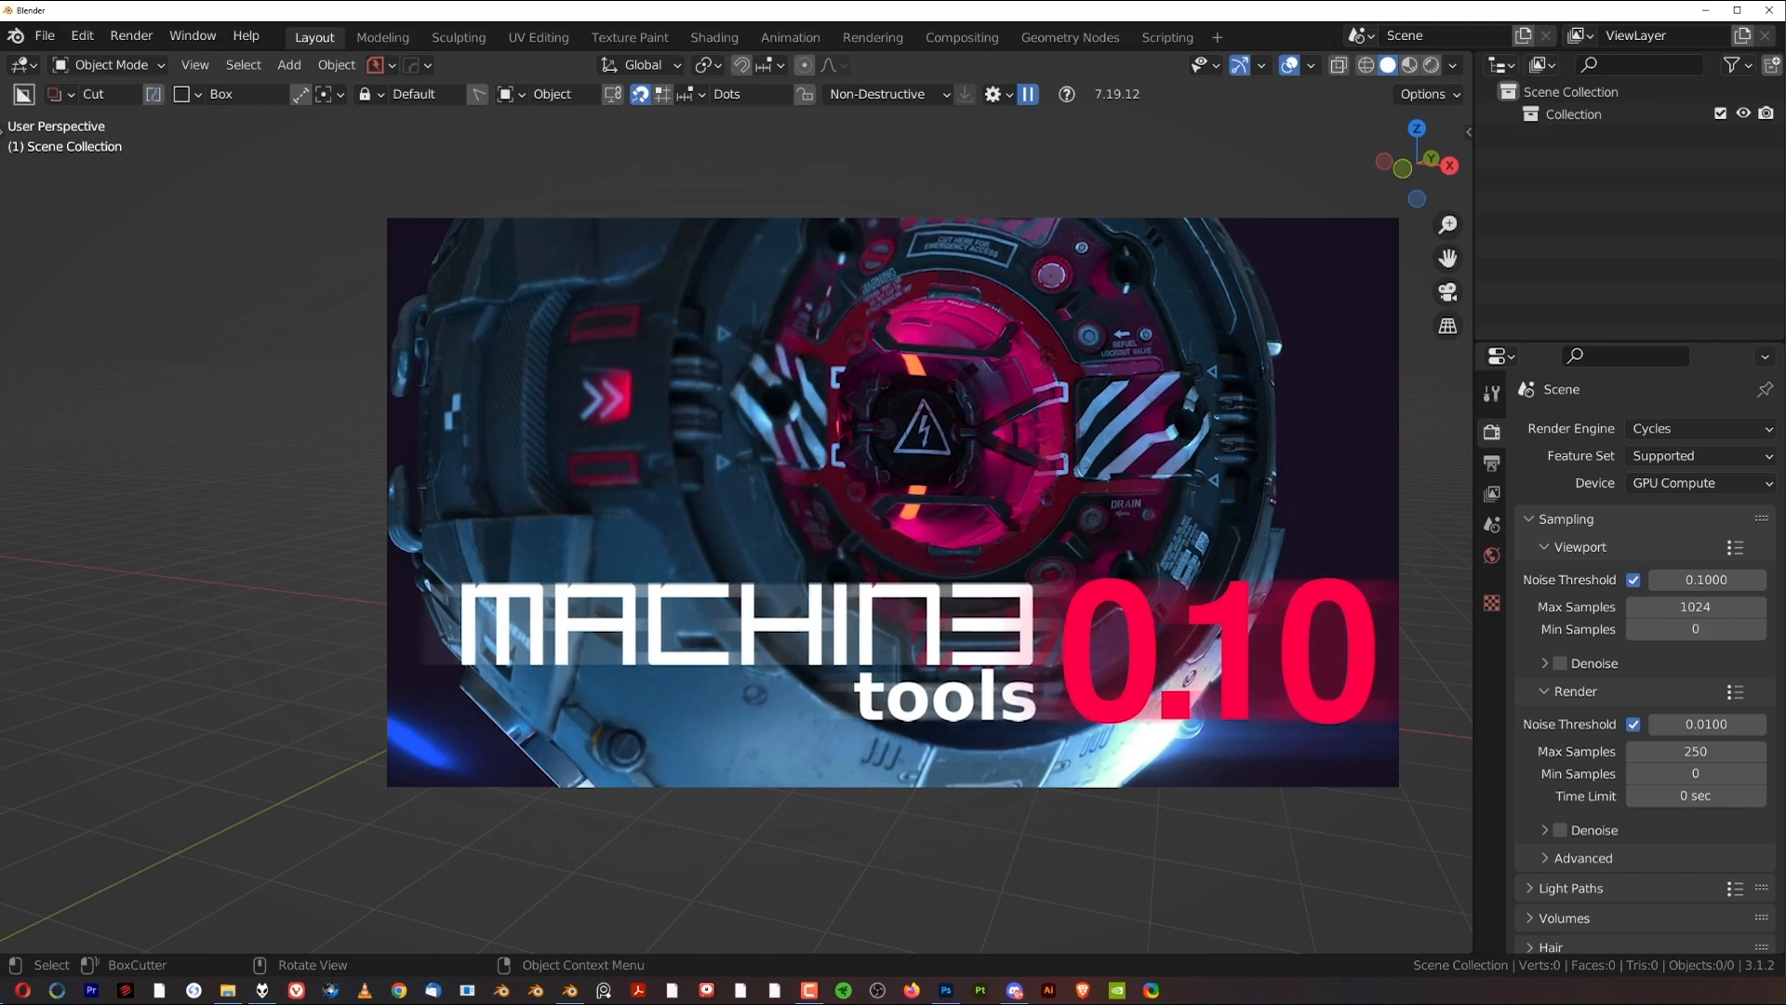
left_click(660, 418)
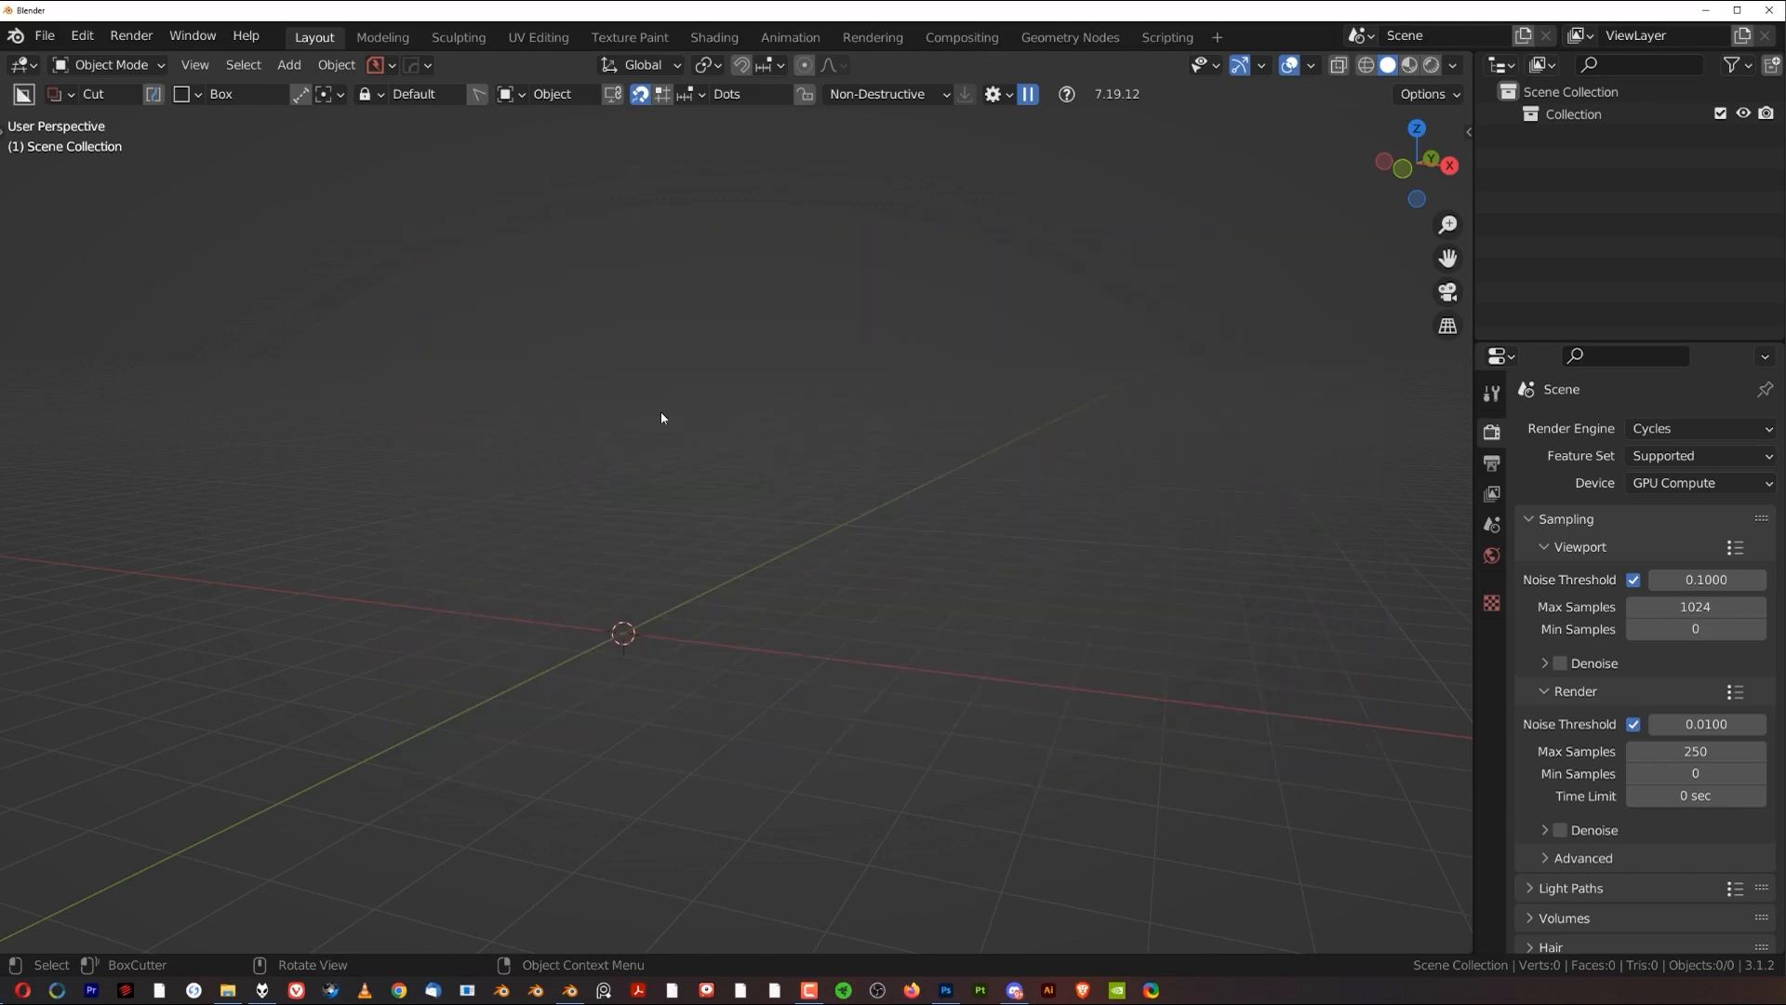
mouse_move(708, 493)
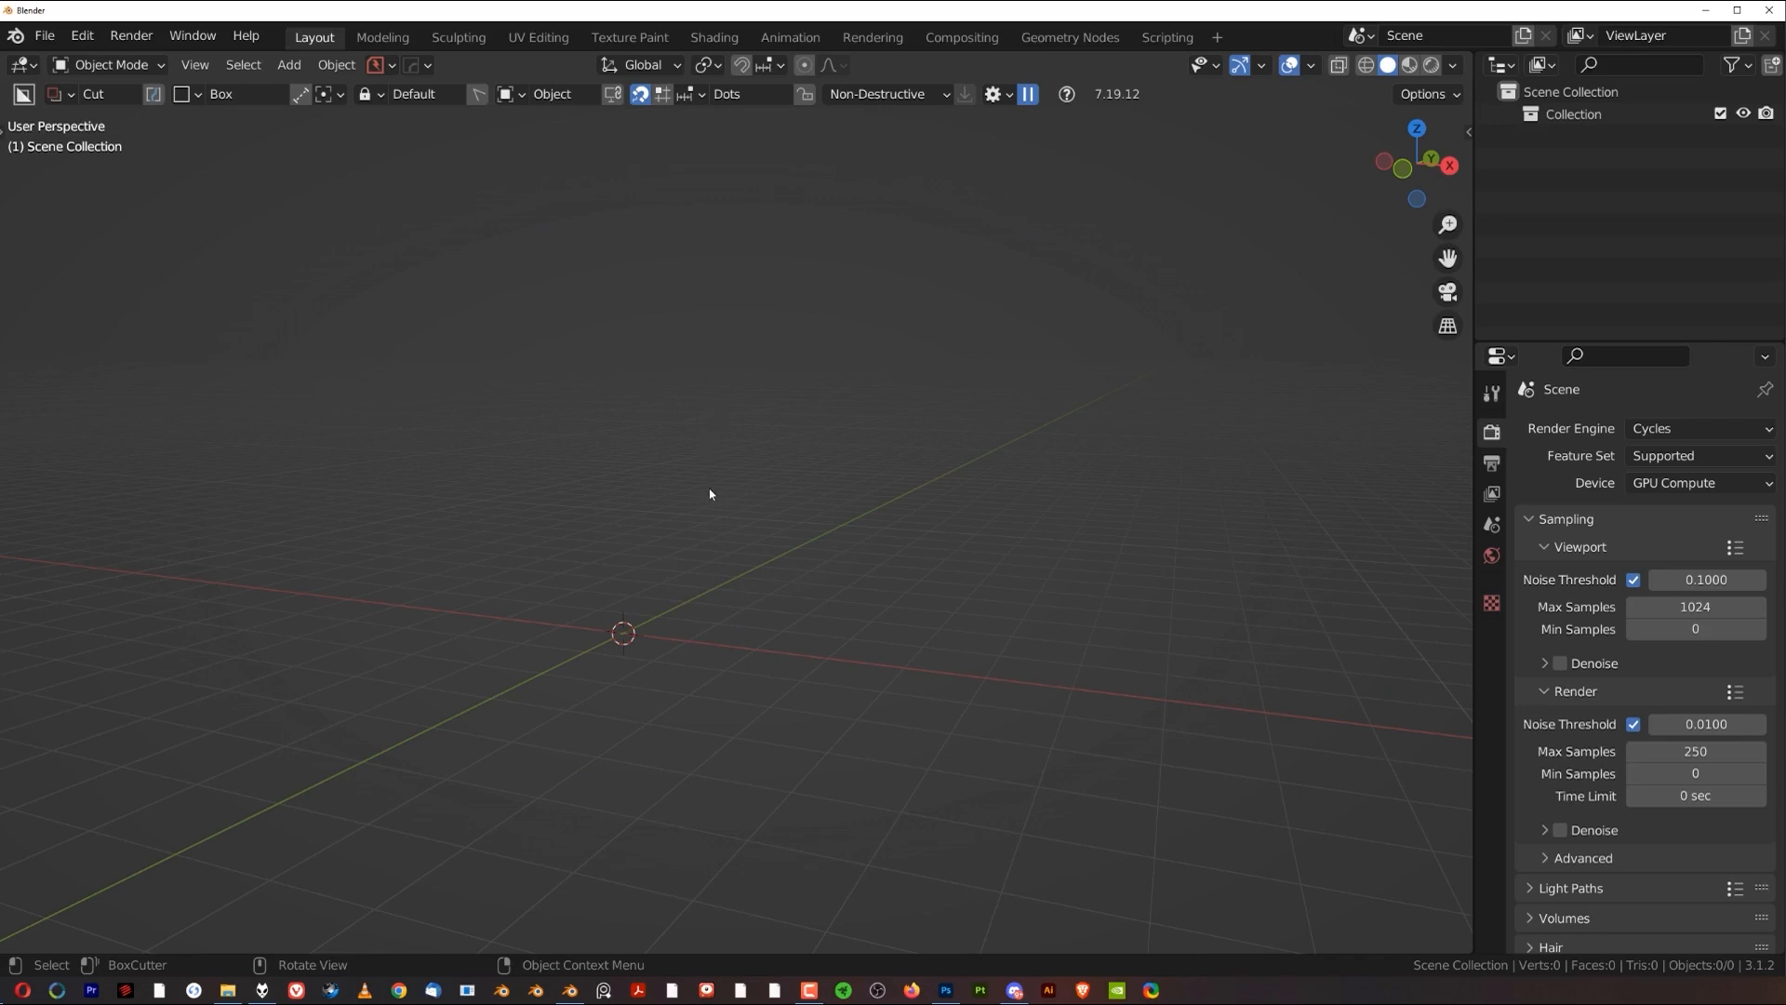
mouse_move(730, 568)
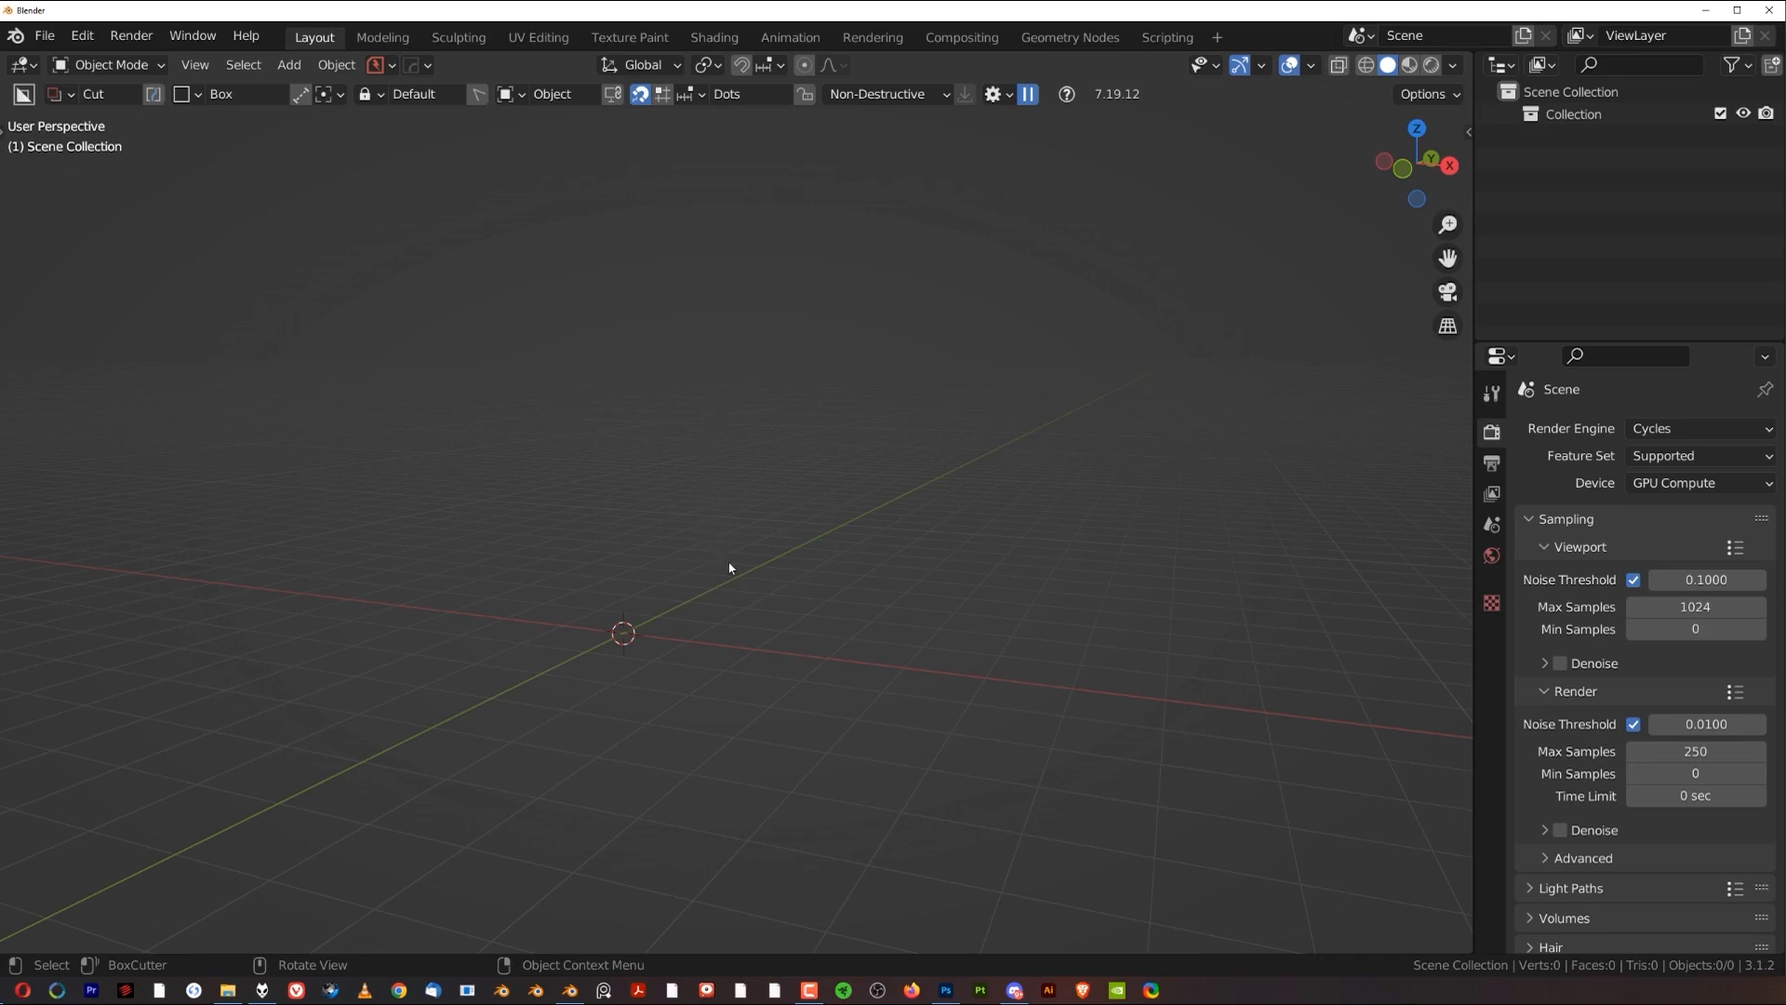
mouse_move(705, 536)
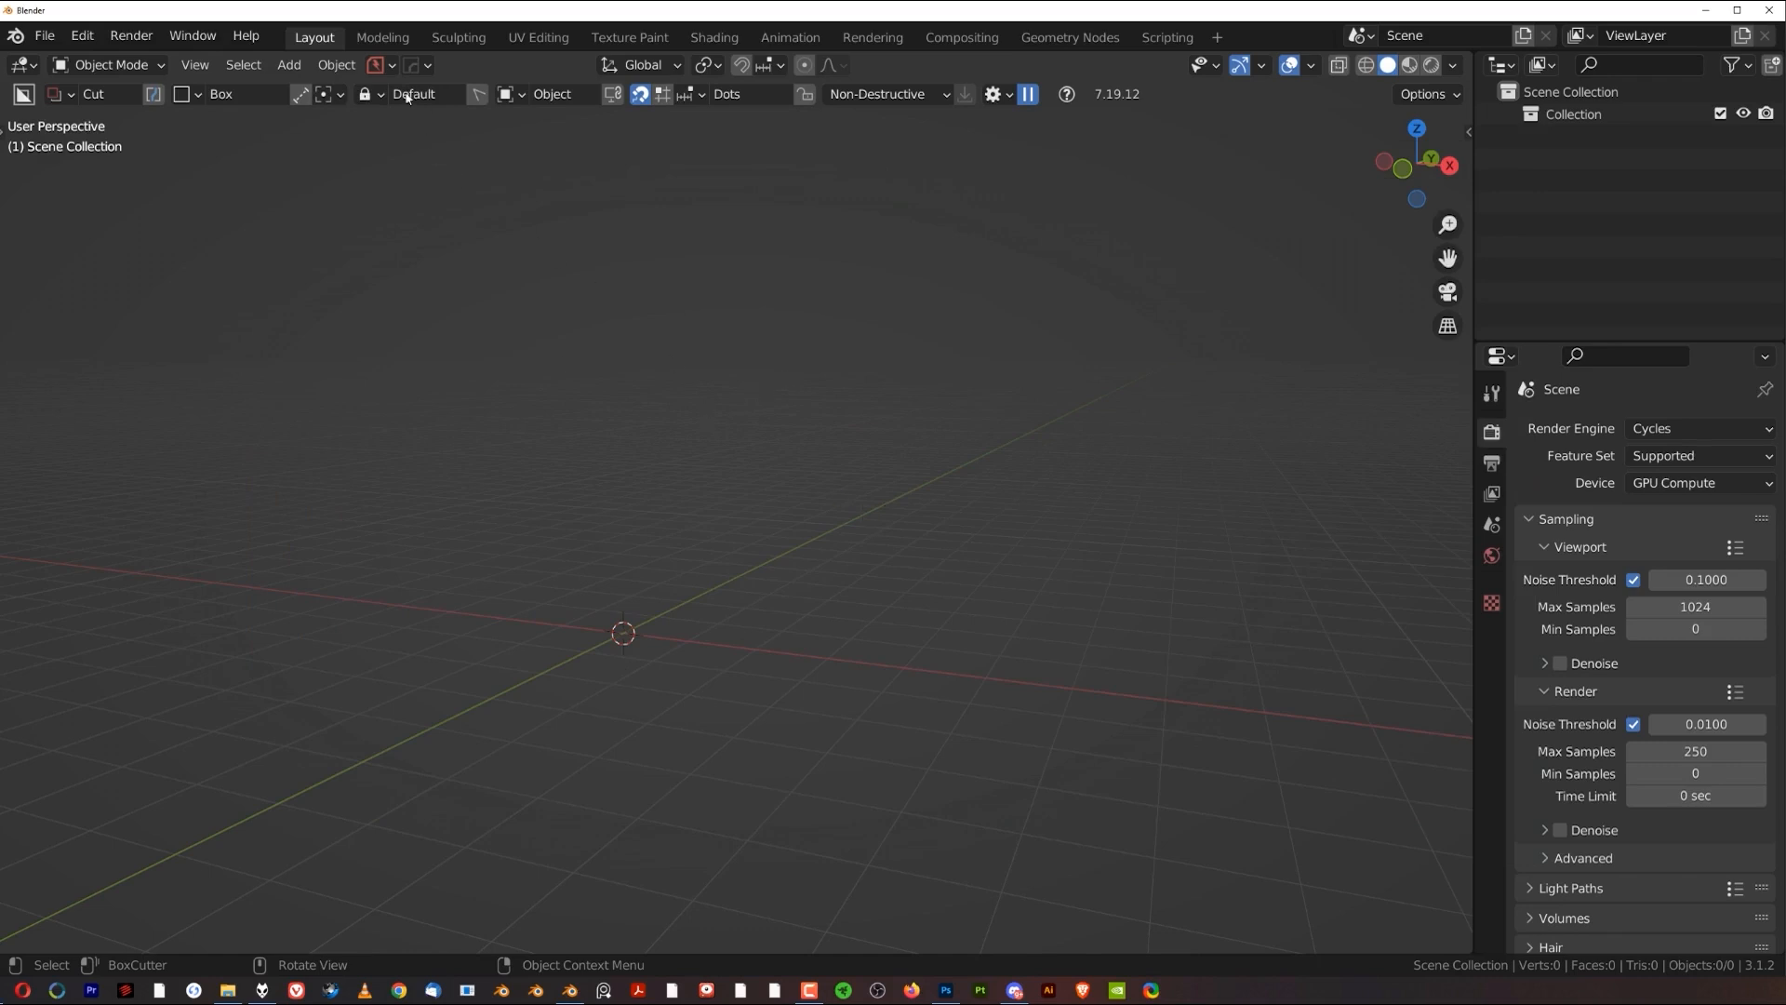
mouse_move(736, 521)
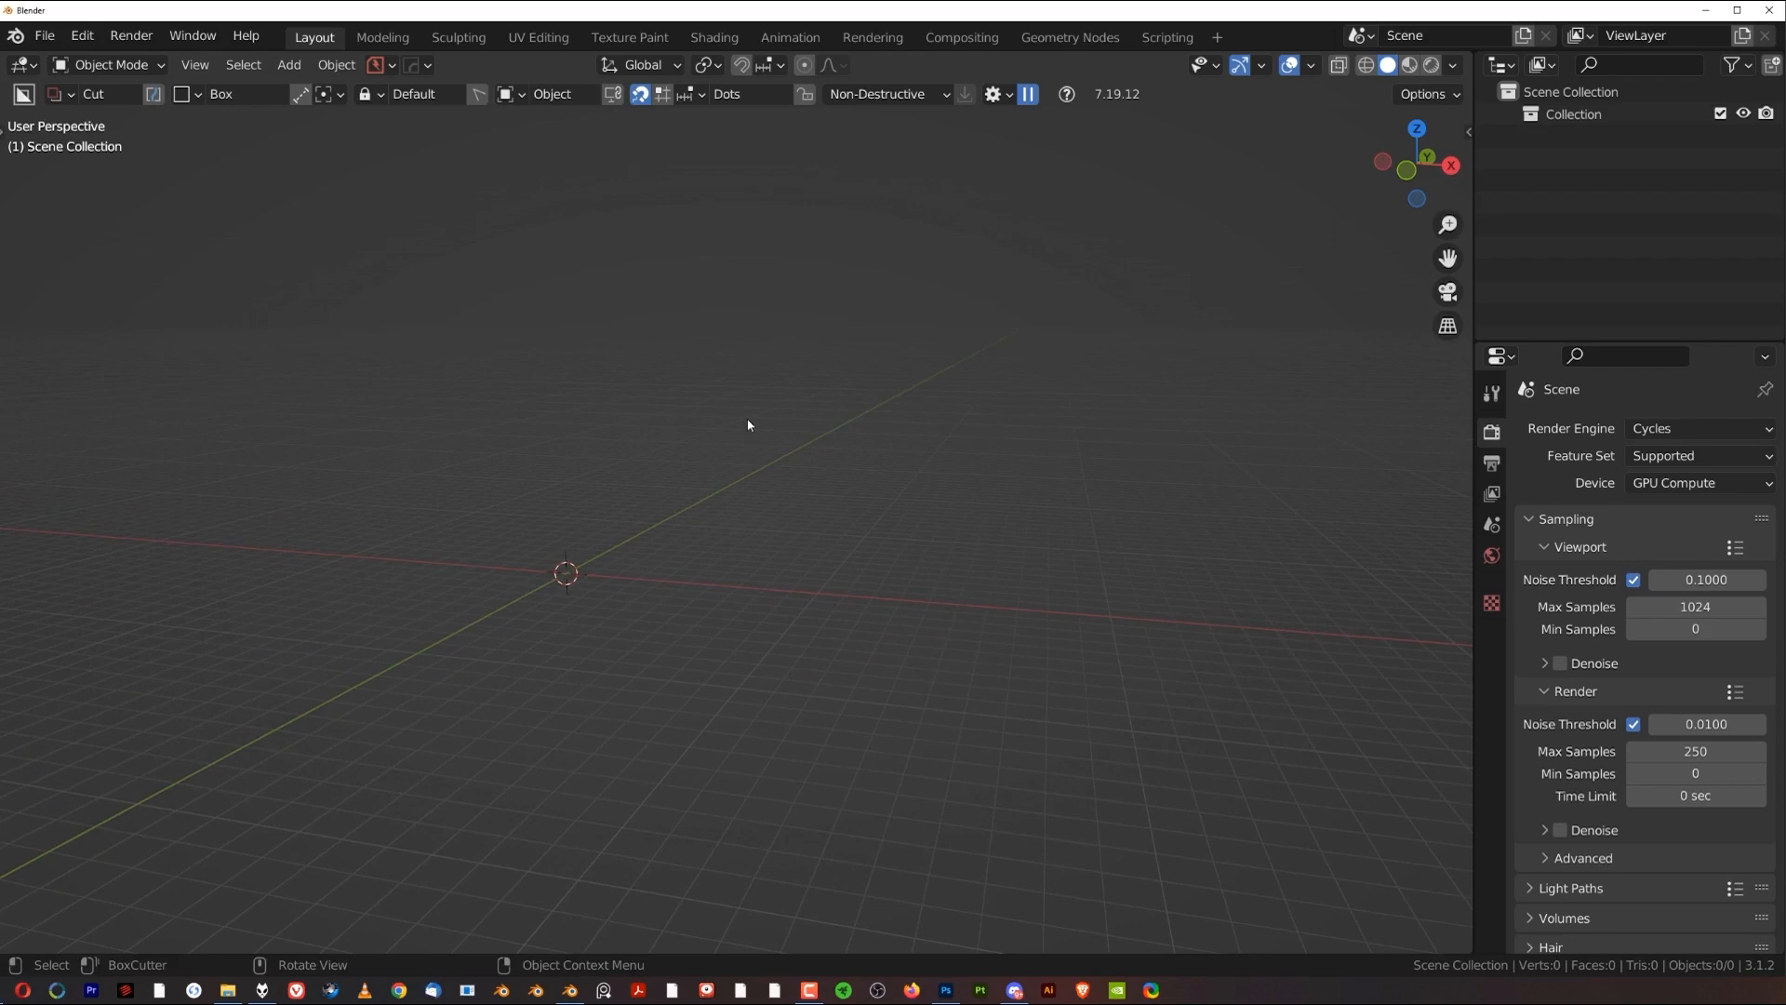
mouse_move(646, 377)
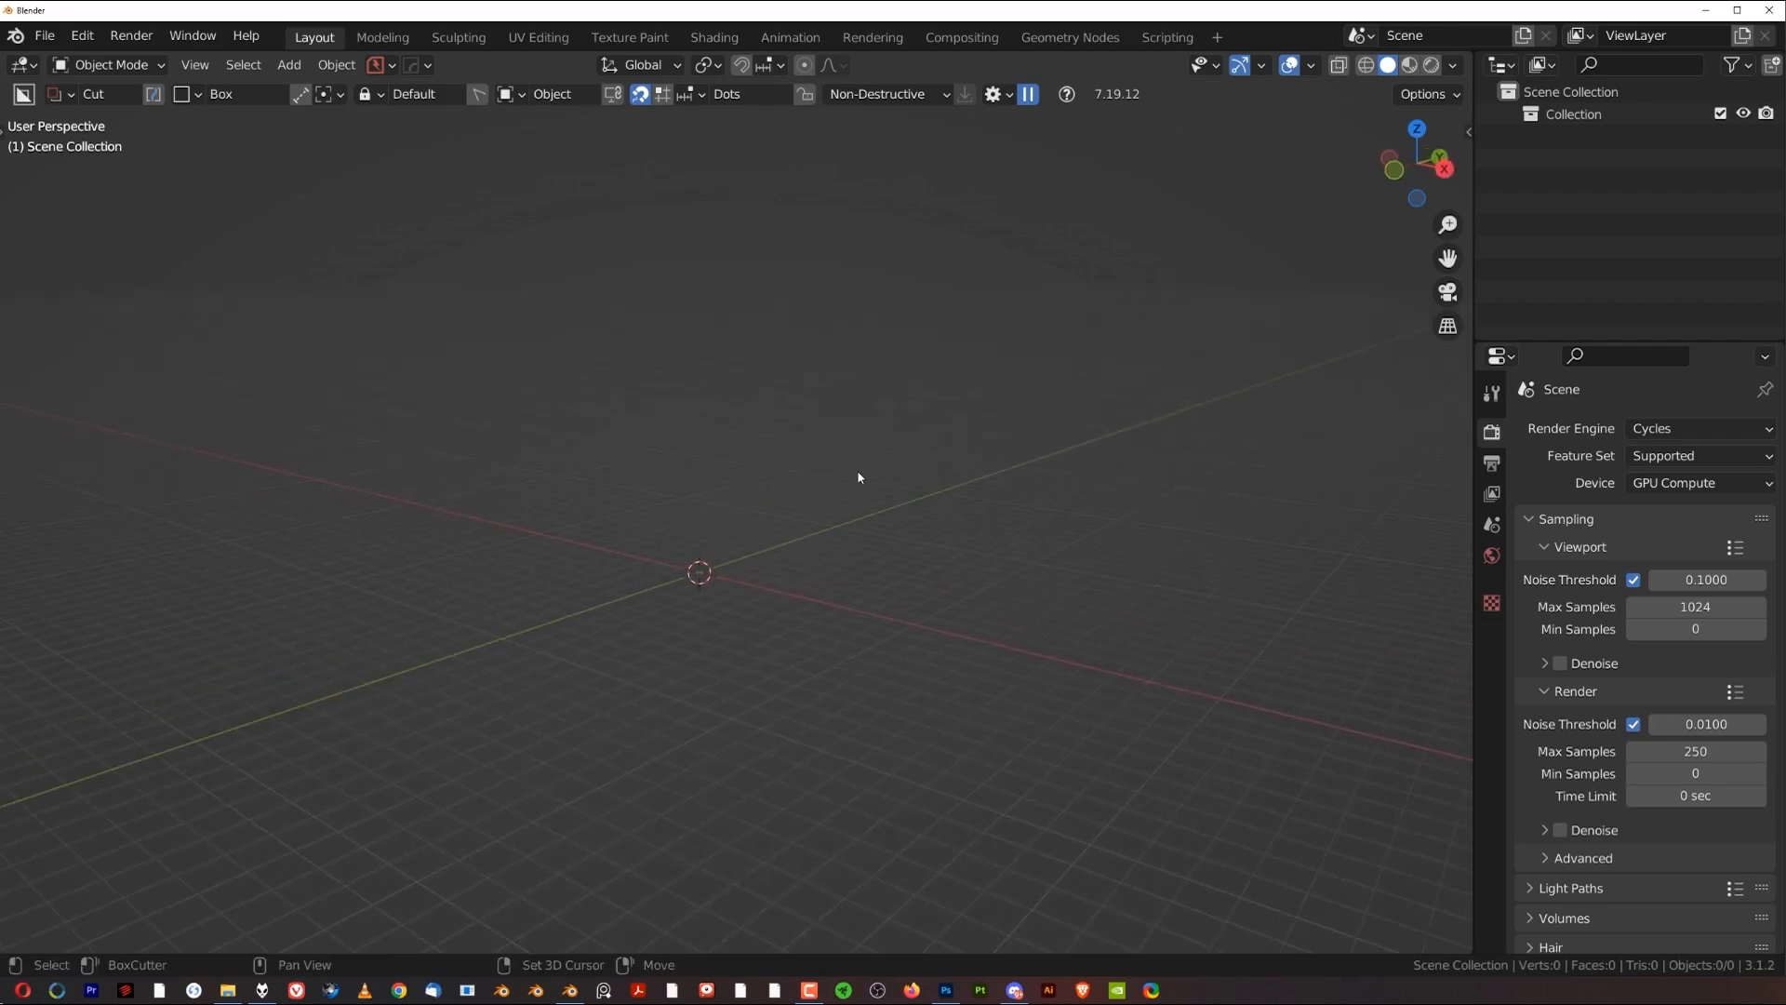
Step: Add a plane at the origin and scale it up 30 times on X, Y and Z
left_click(288, 64)
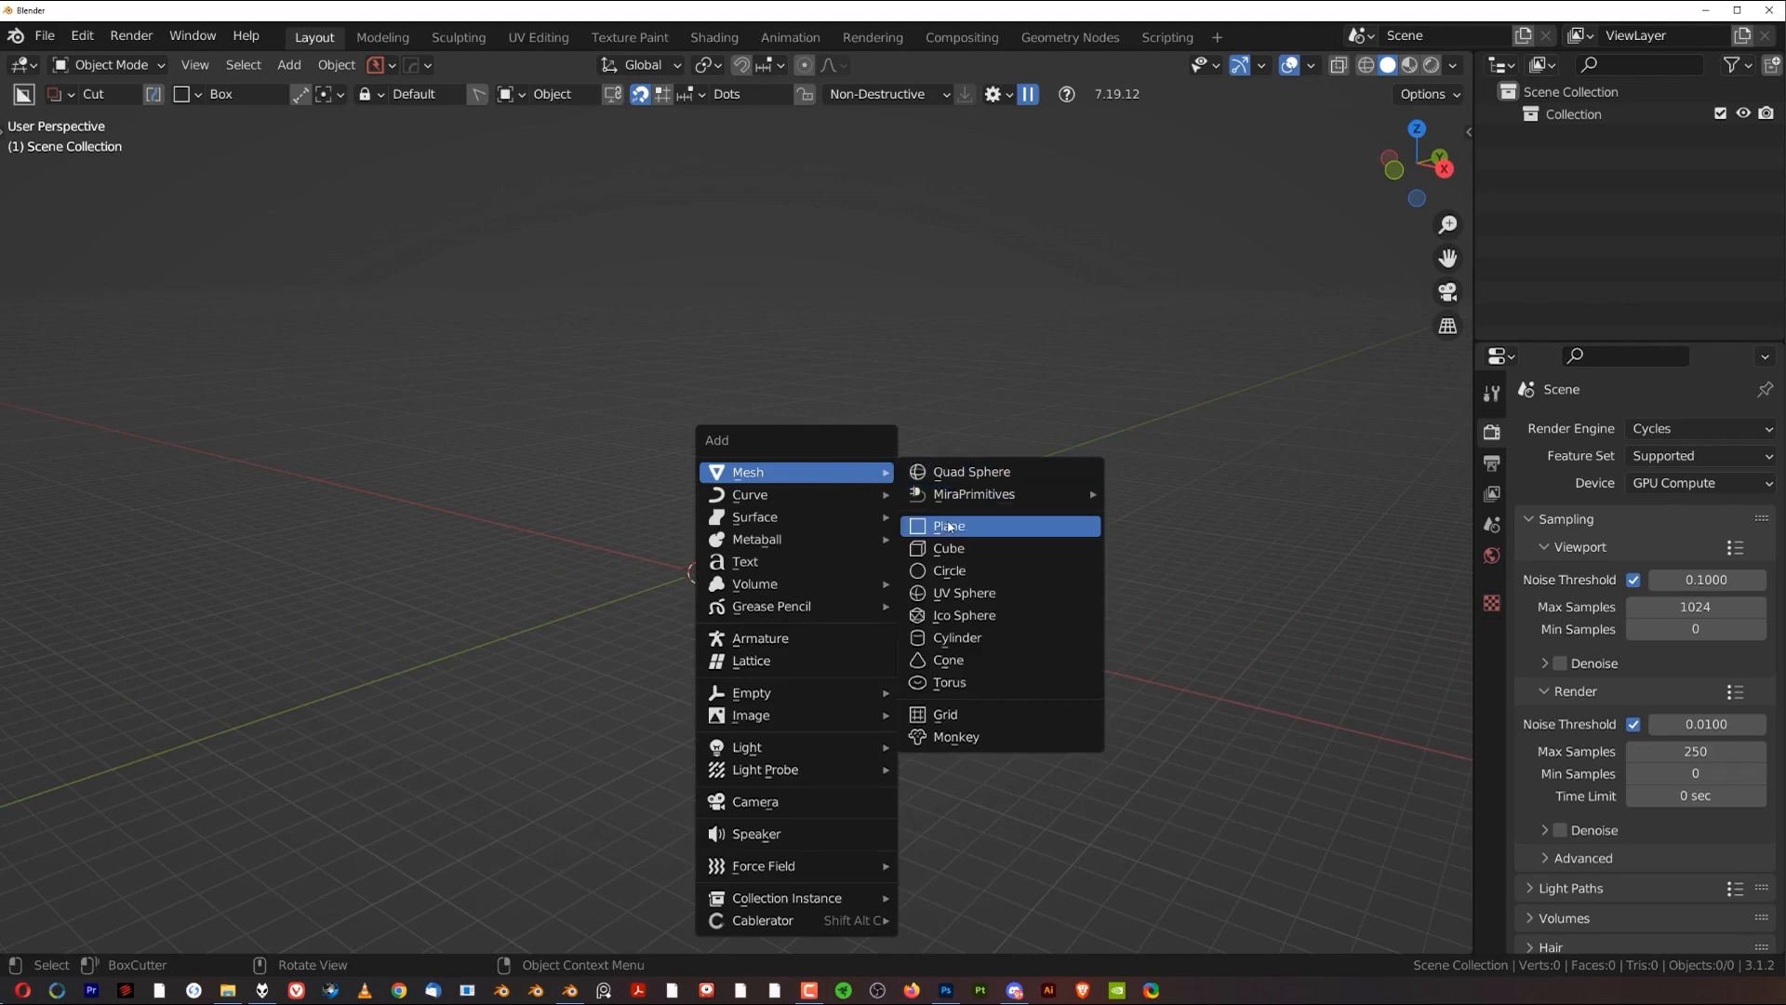
left_click(947, 524)
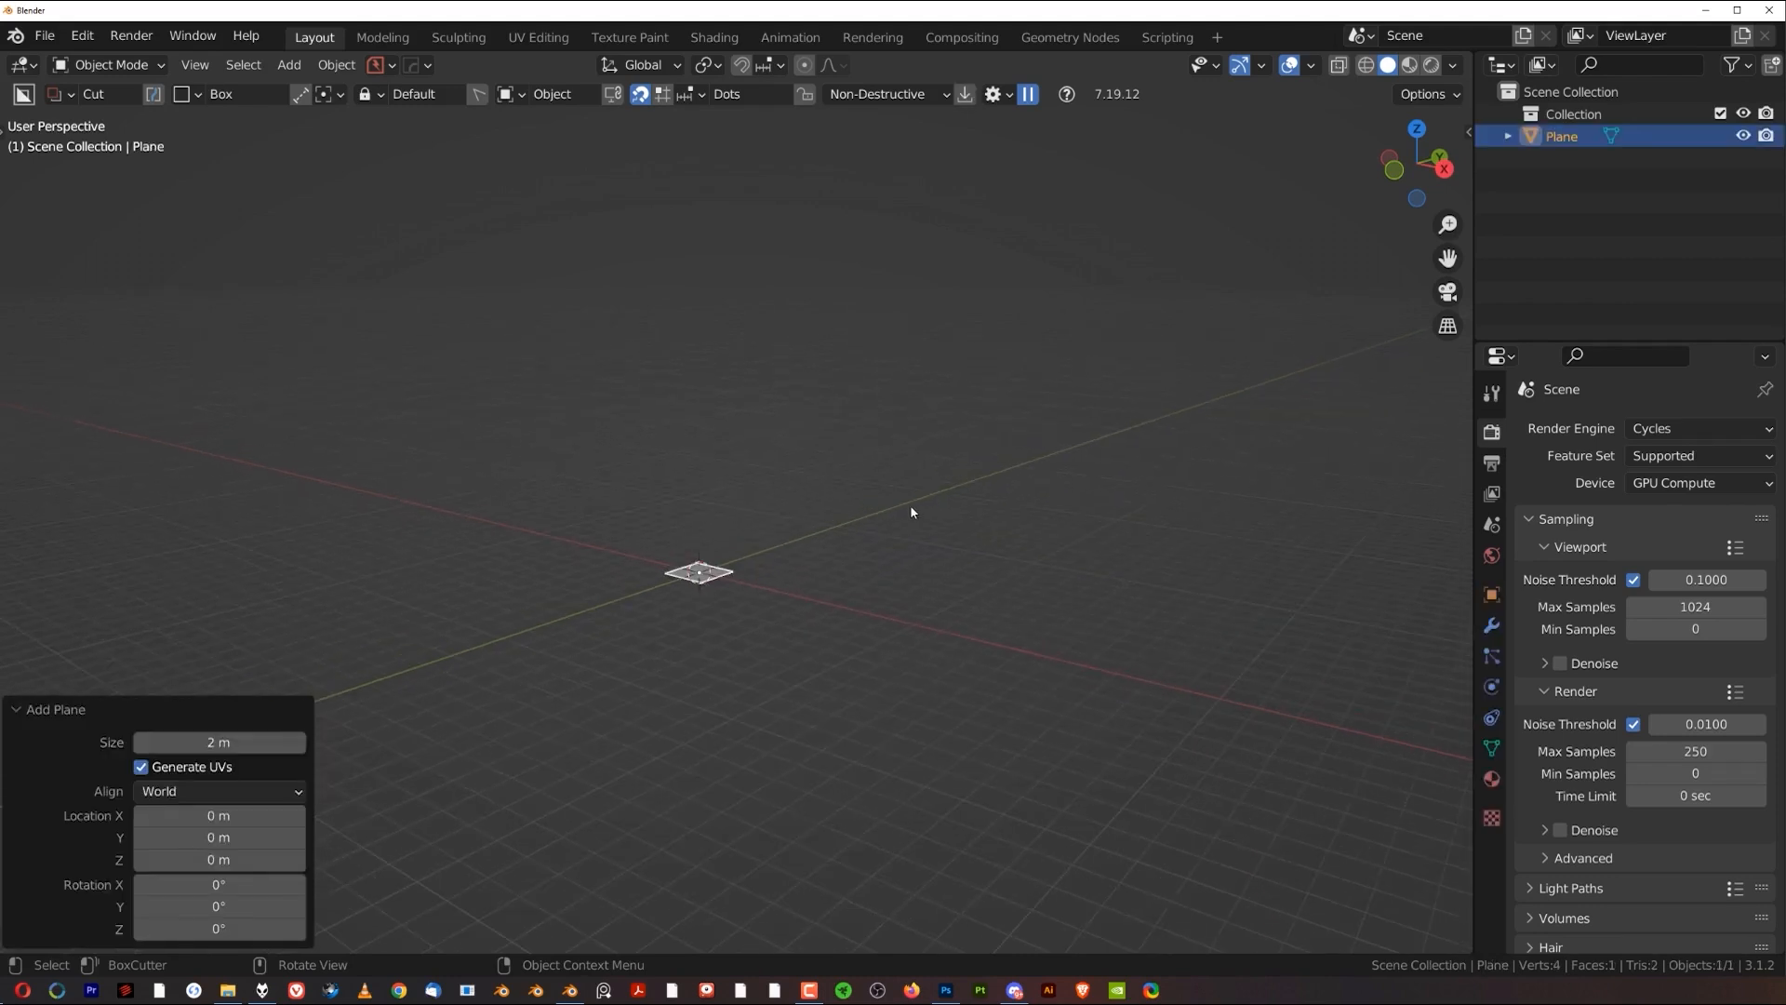
key("s")
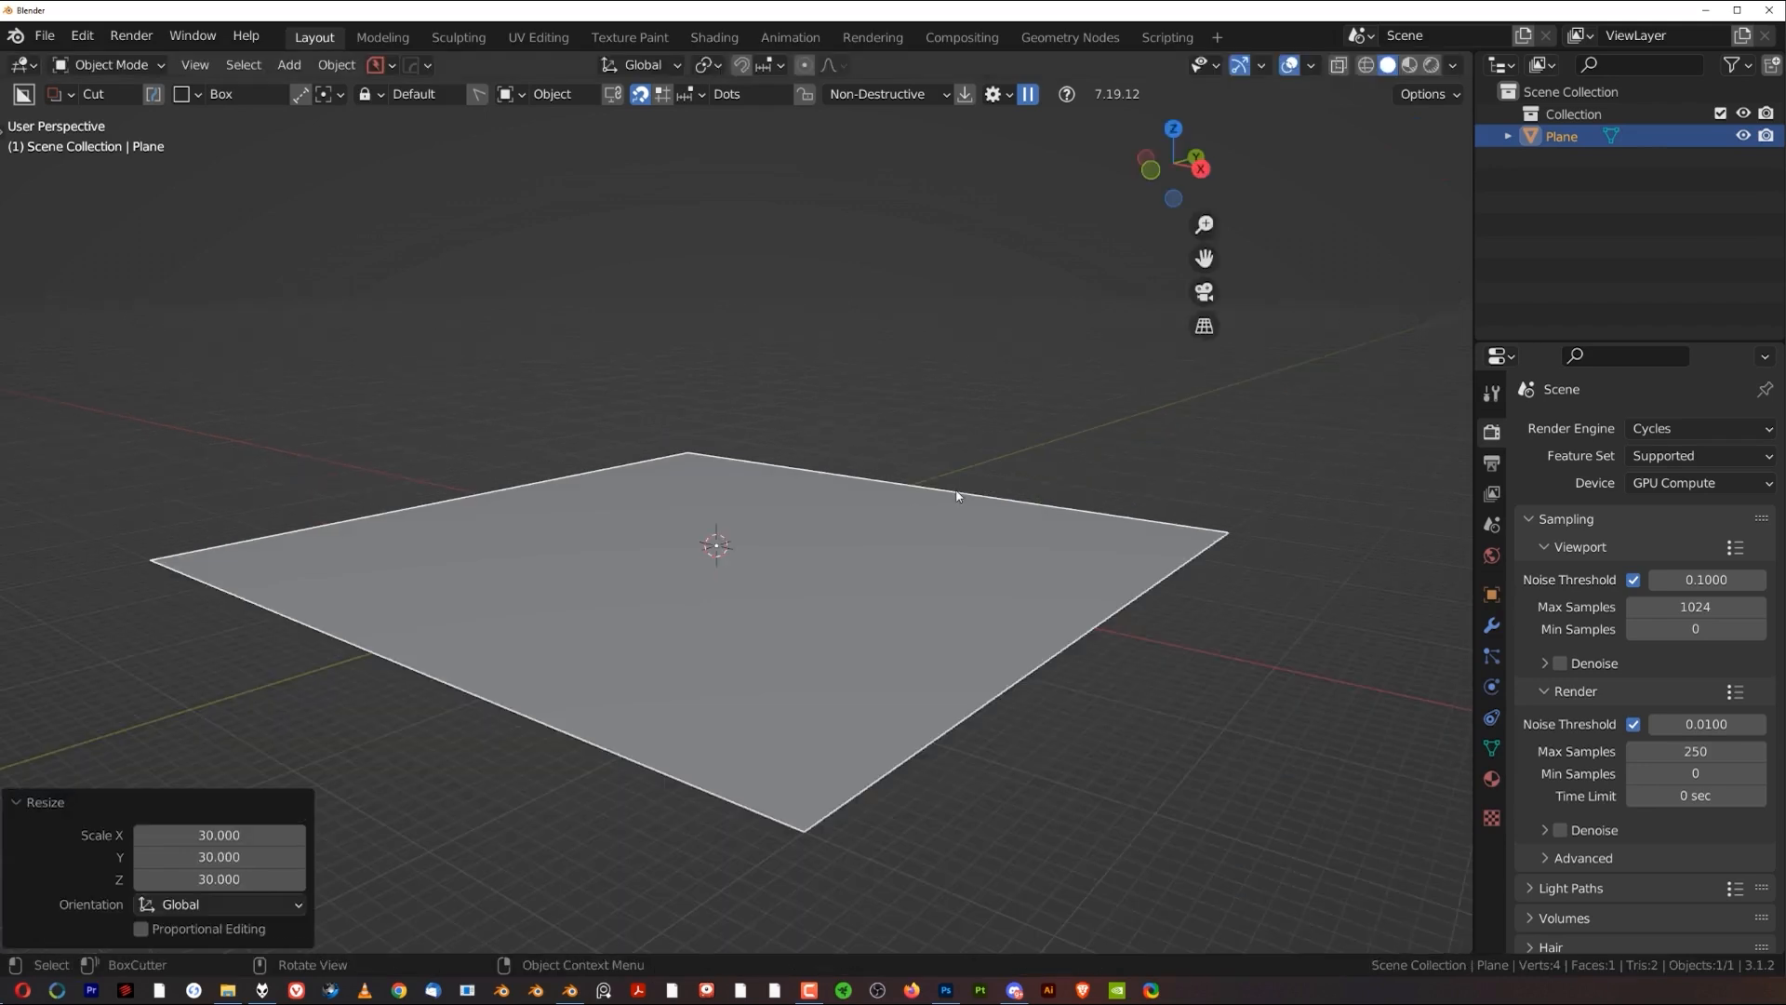
left_click(1458, 387)
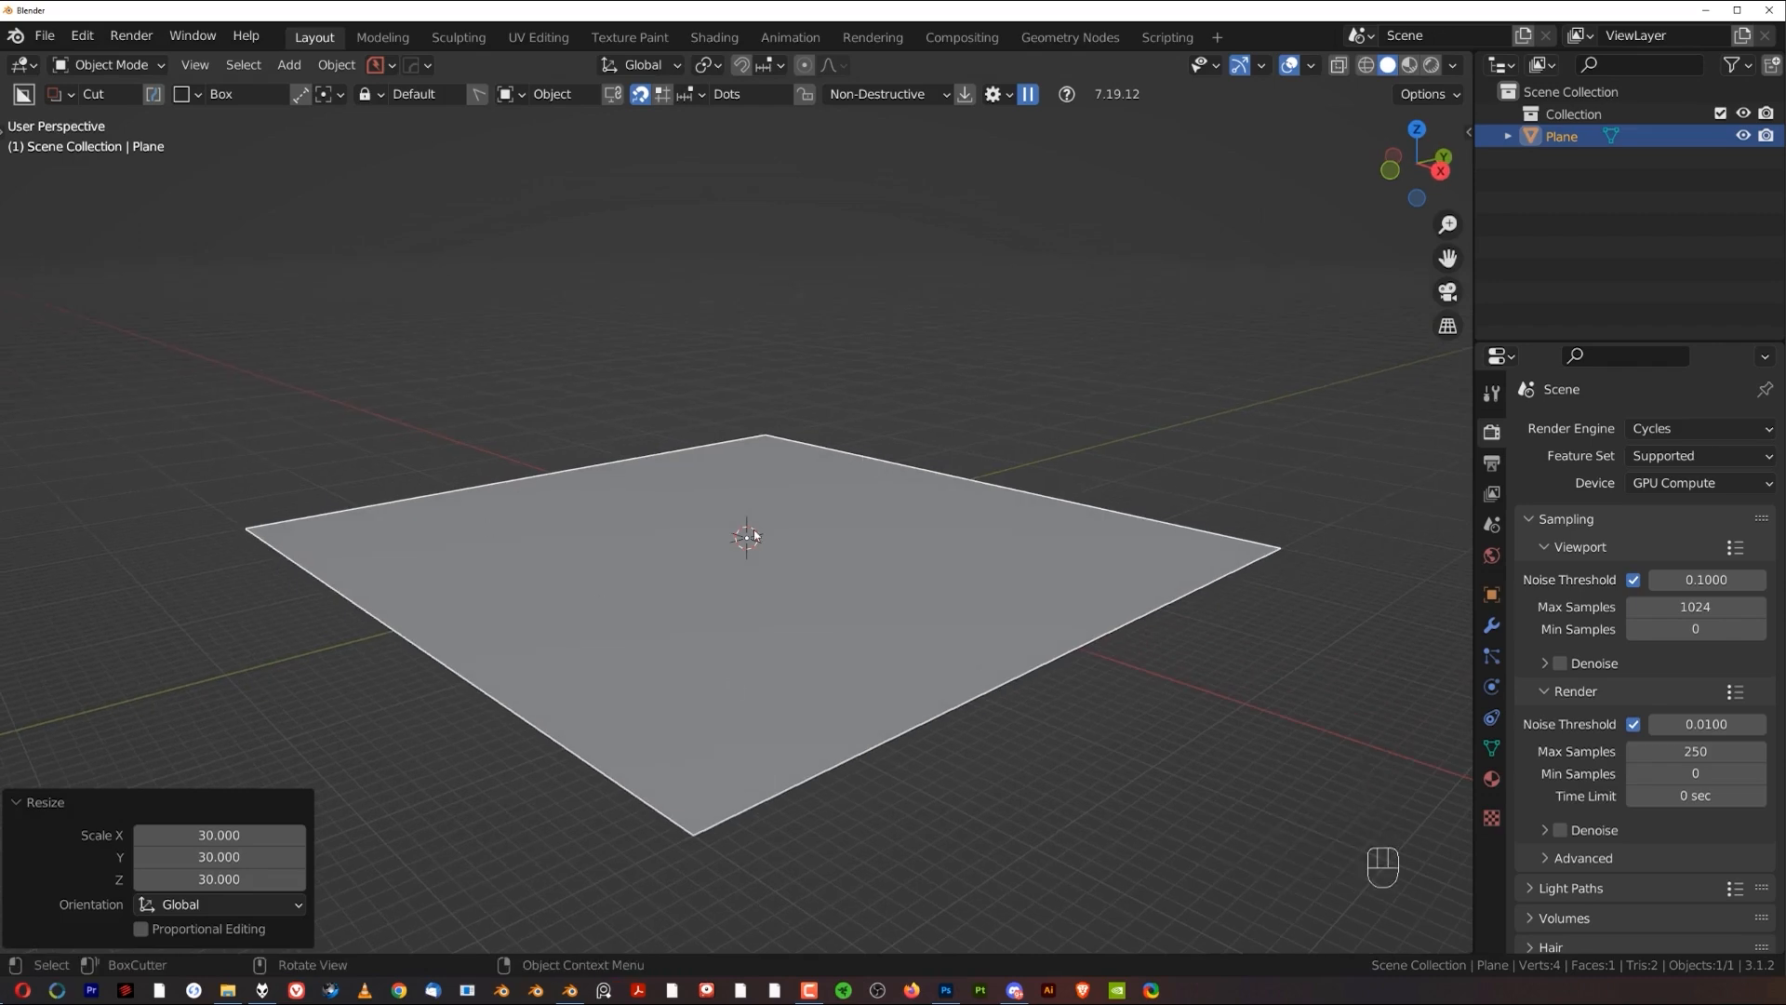
mouse_move(473, 554)
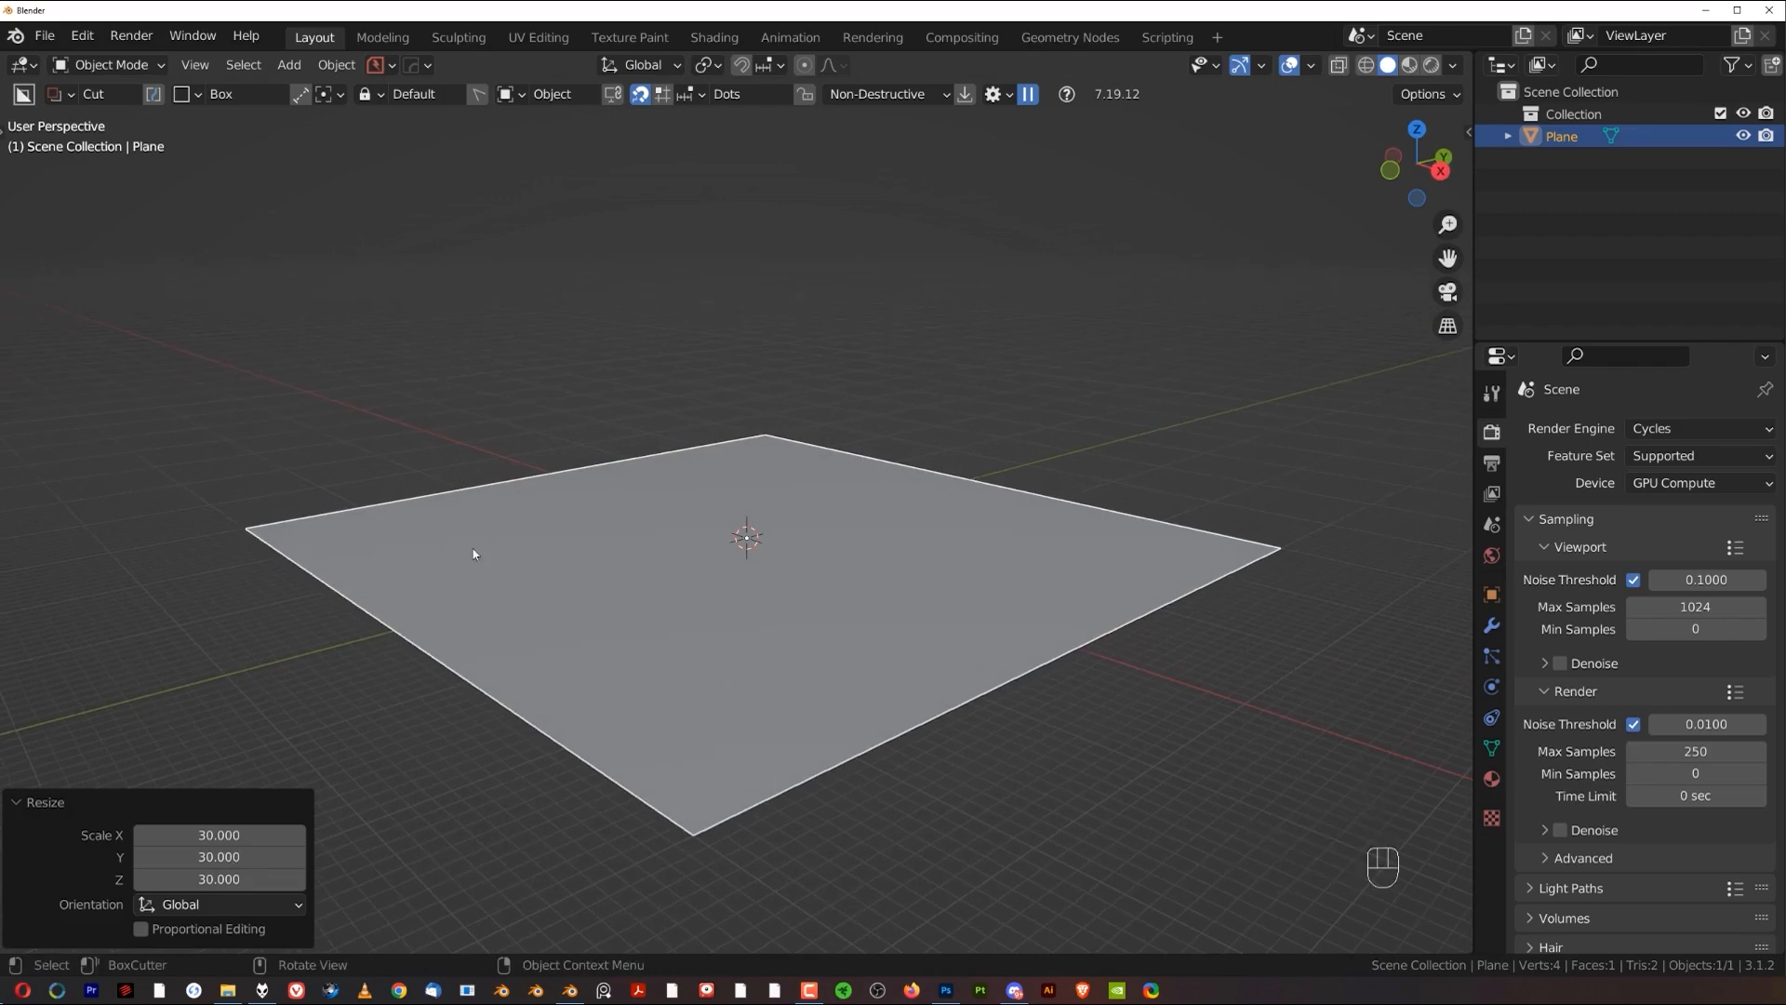
mouse_move(668, 575)
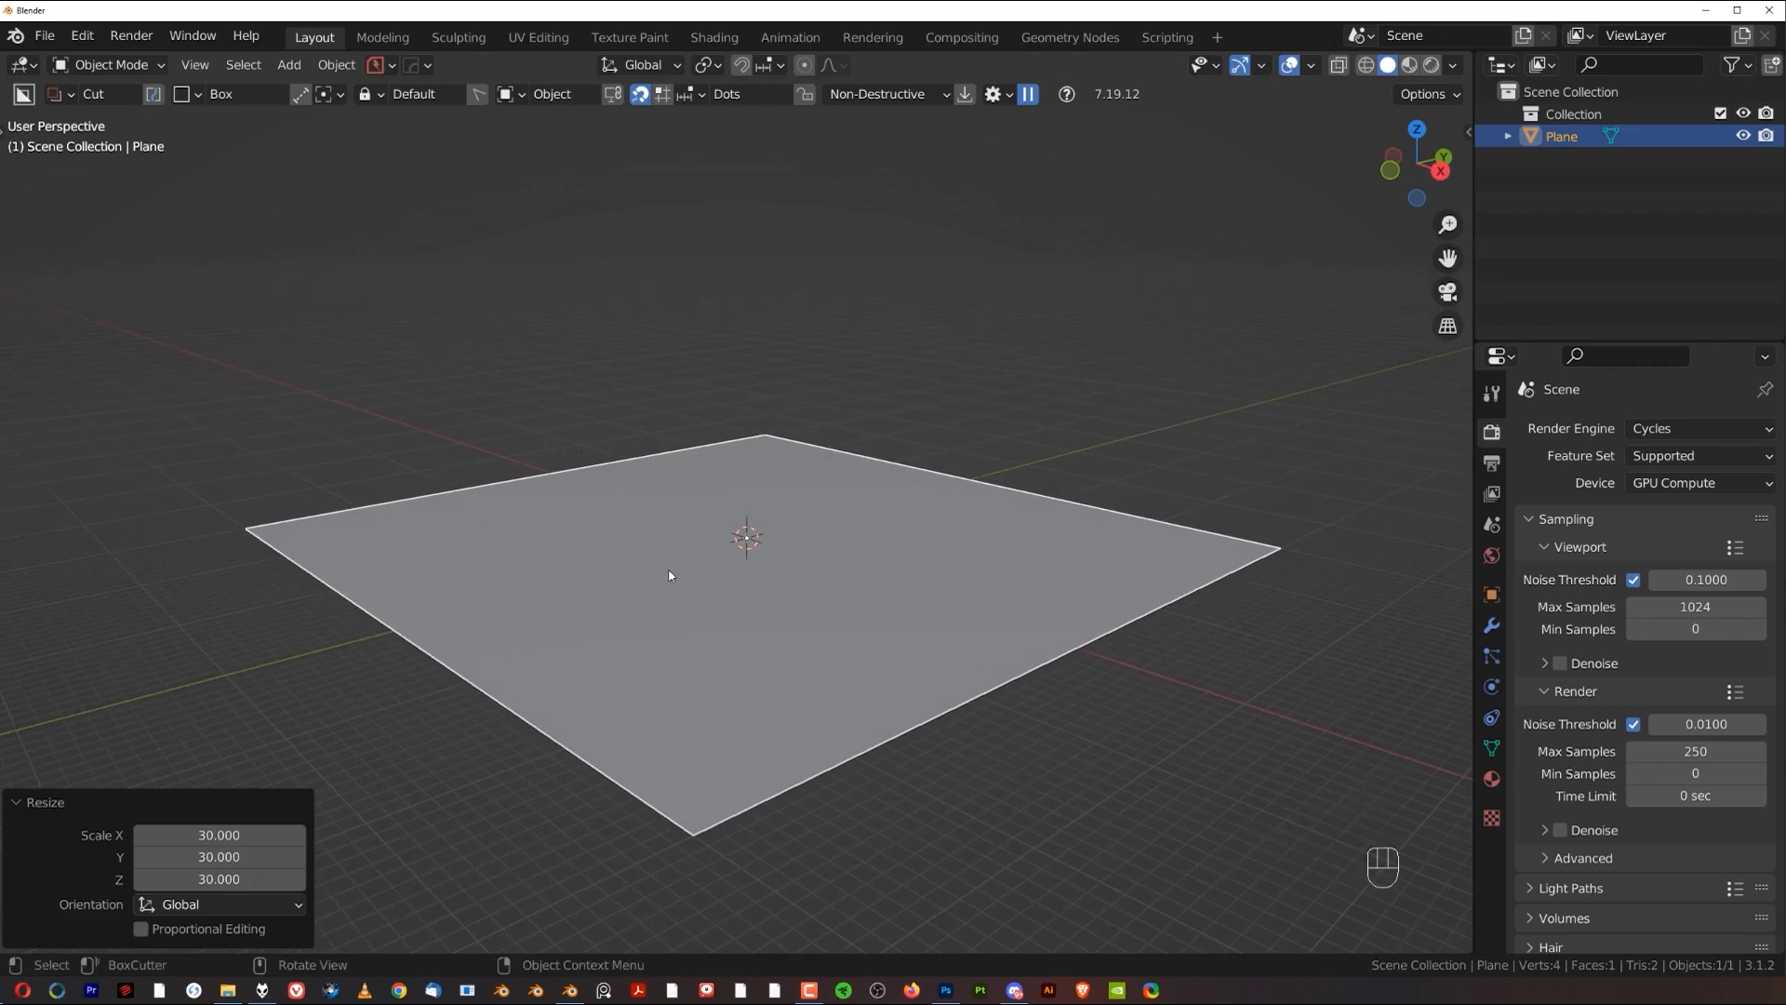
mouse_move(843, 533)
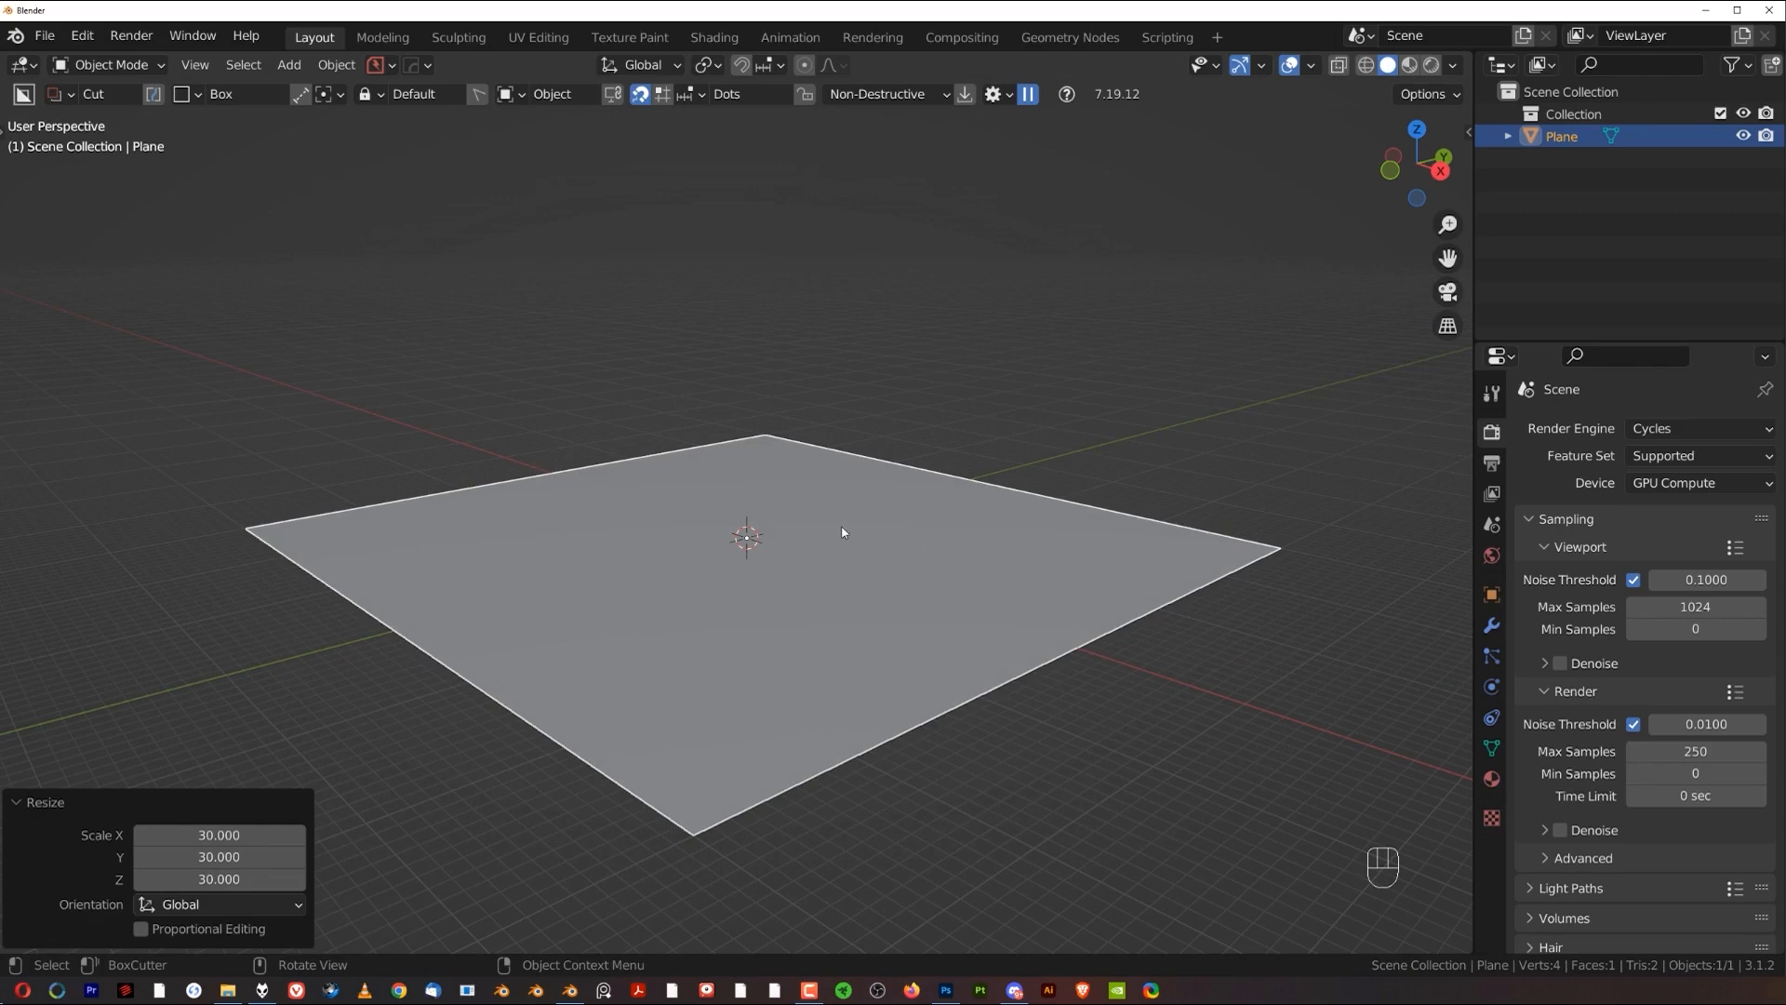
Step: Subdivide the plane's mesh three times in Edit Mode into a dense grid of faces
key("Tab")
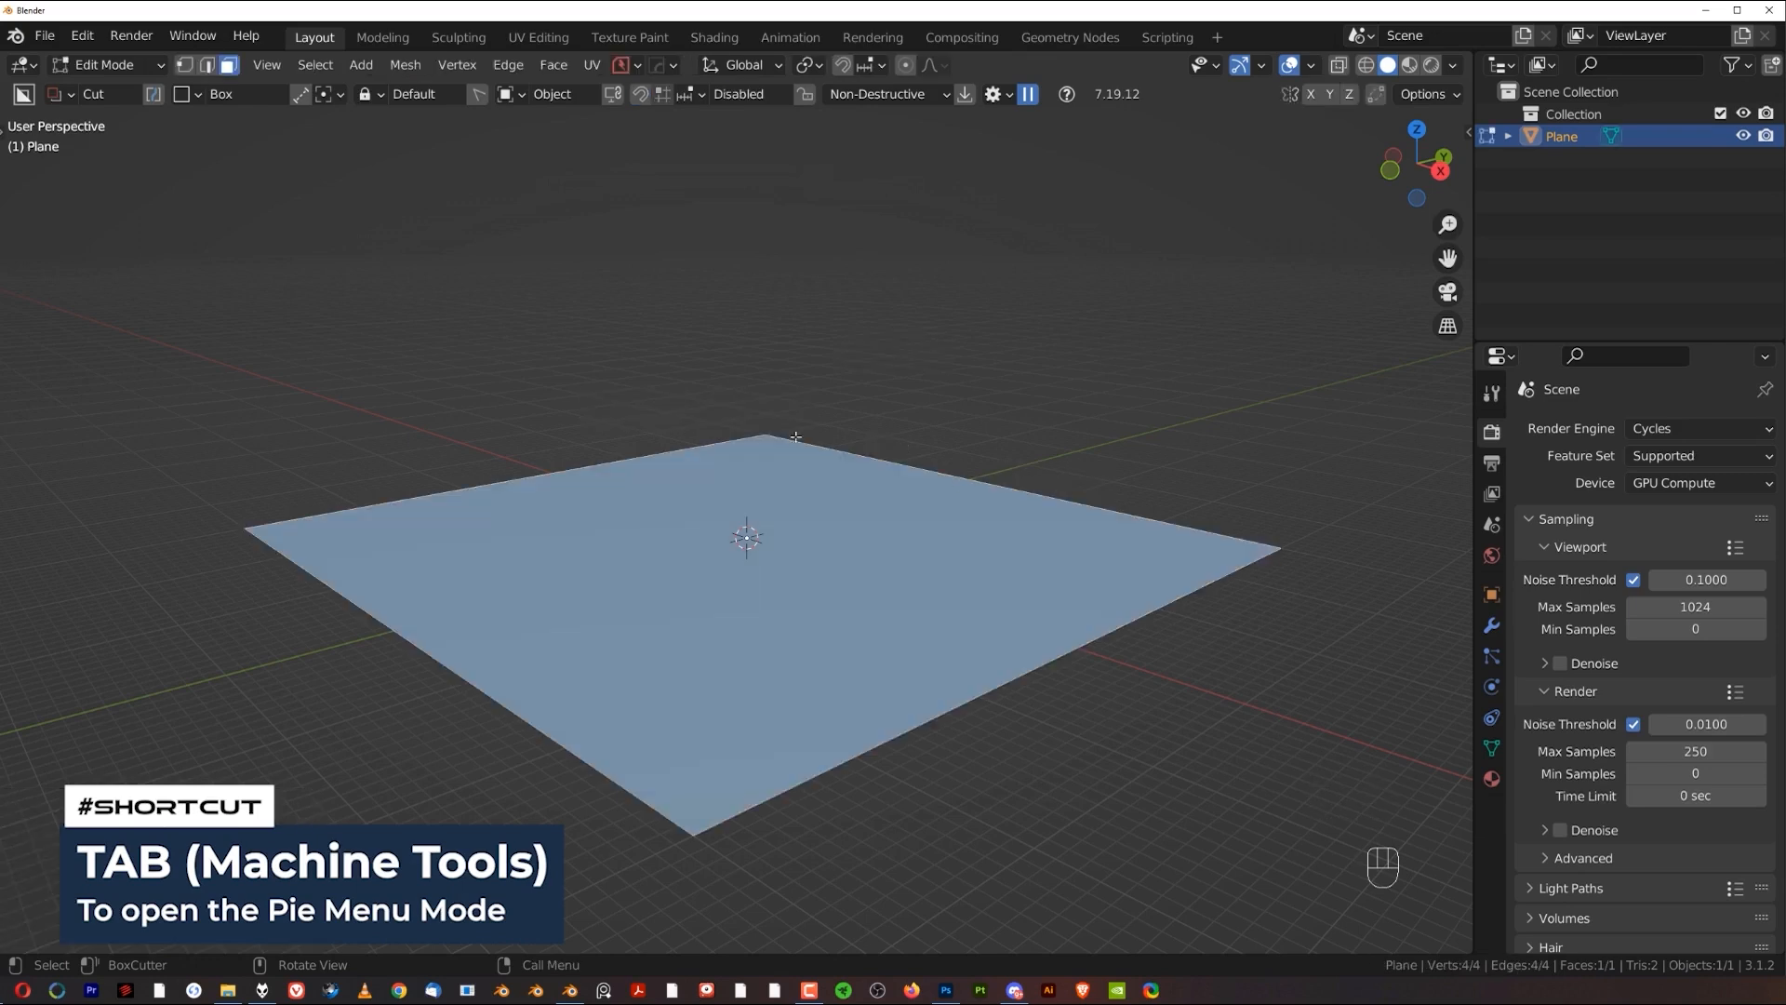
mouse_move(184, 65)
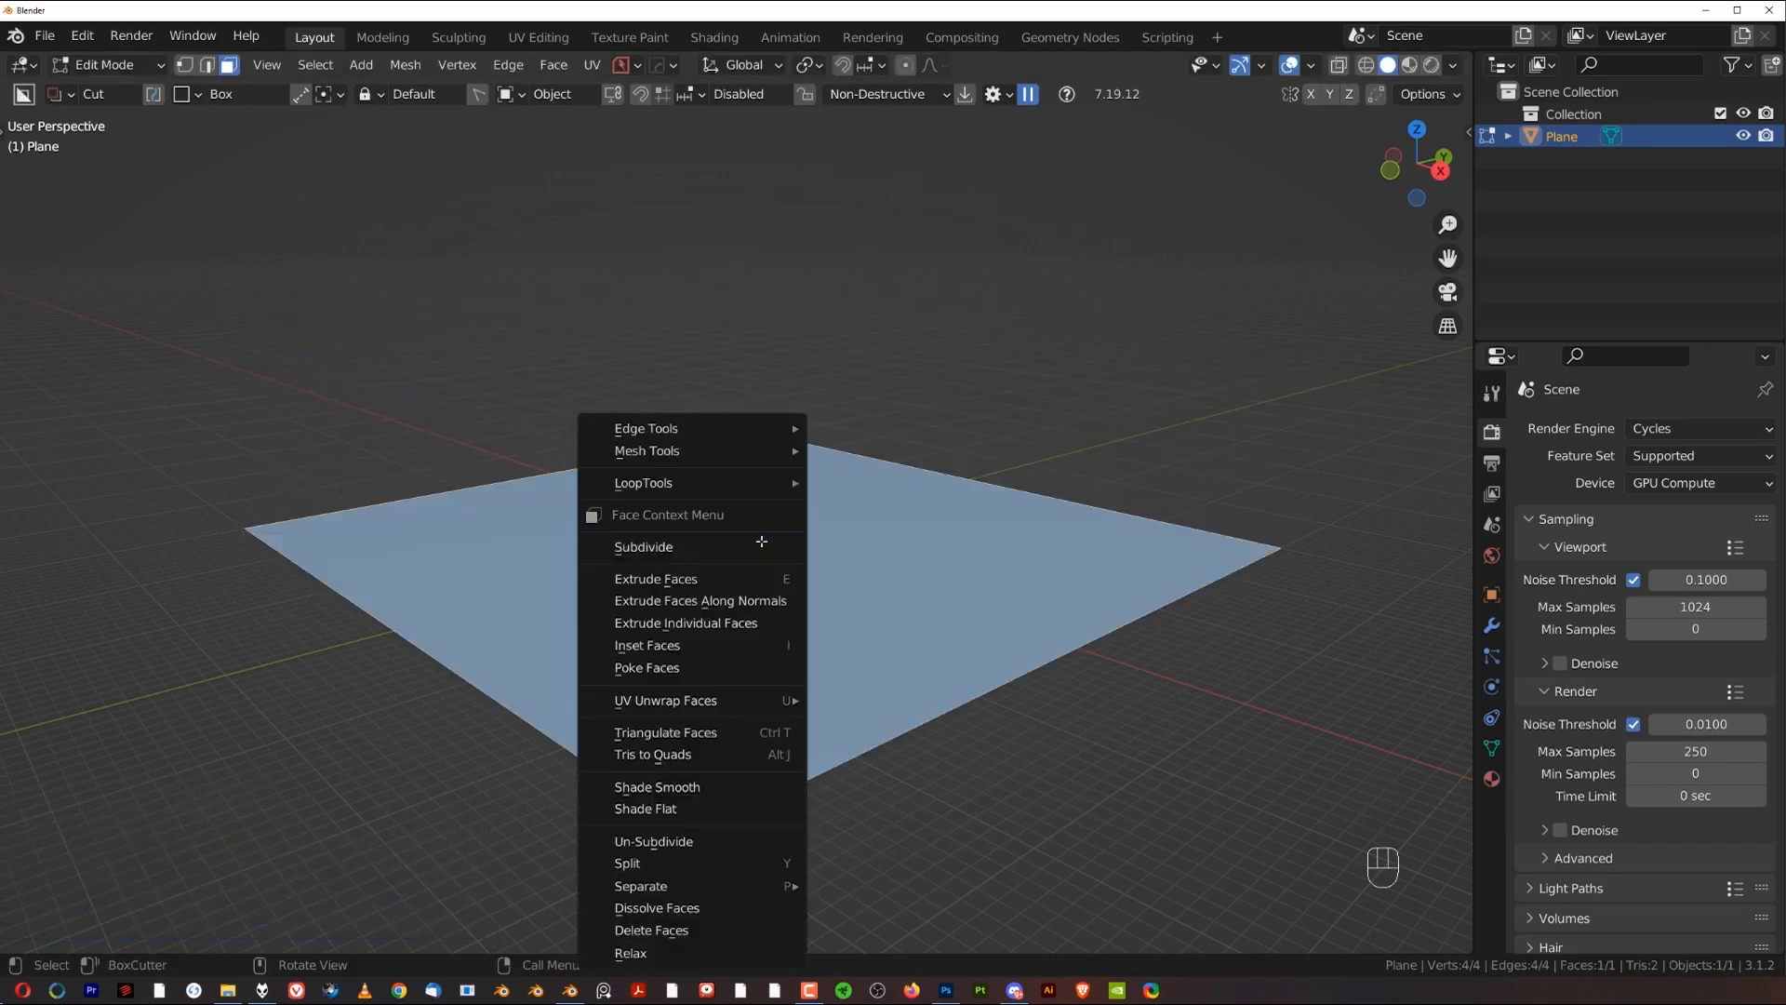
left_click(644, 546)
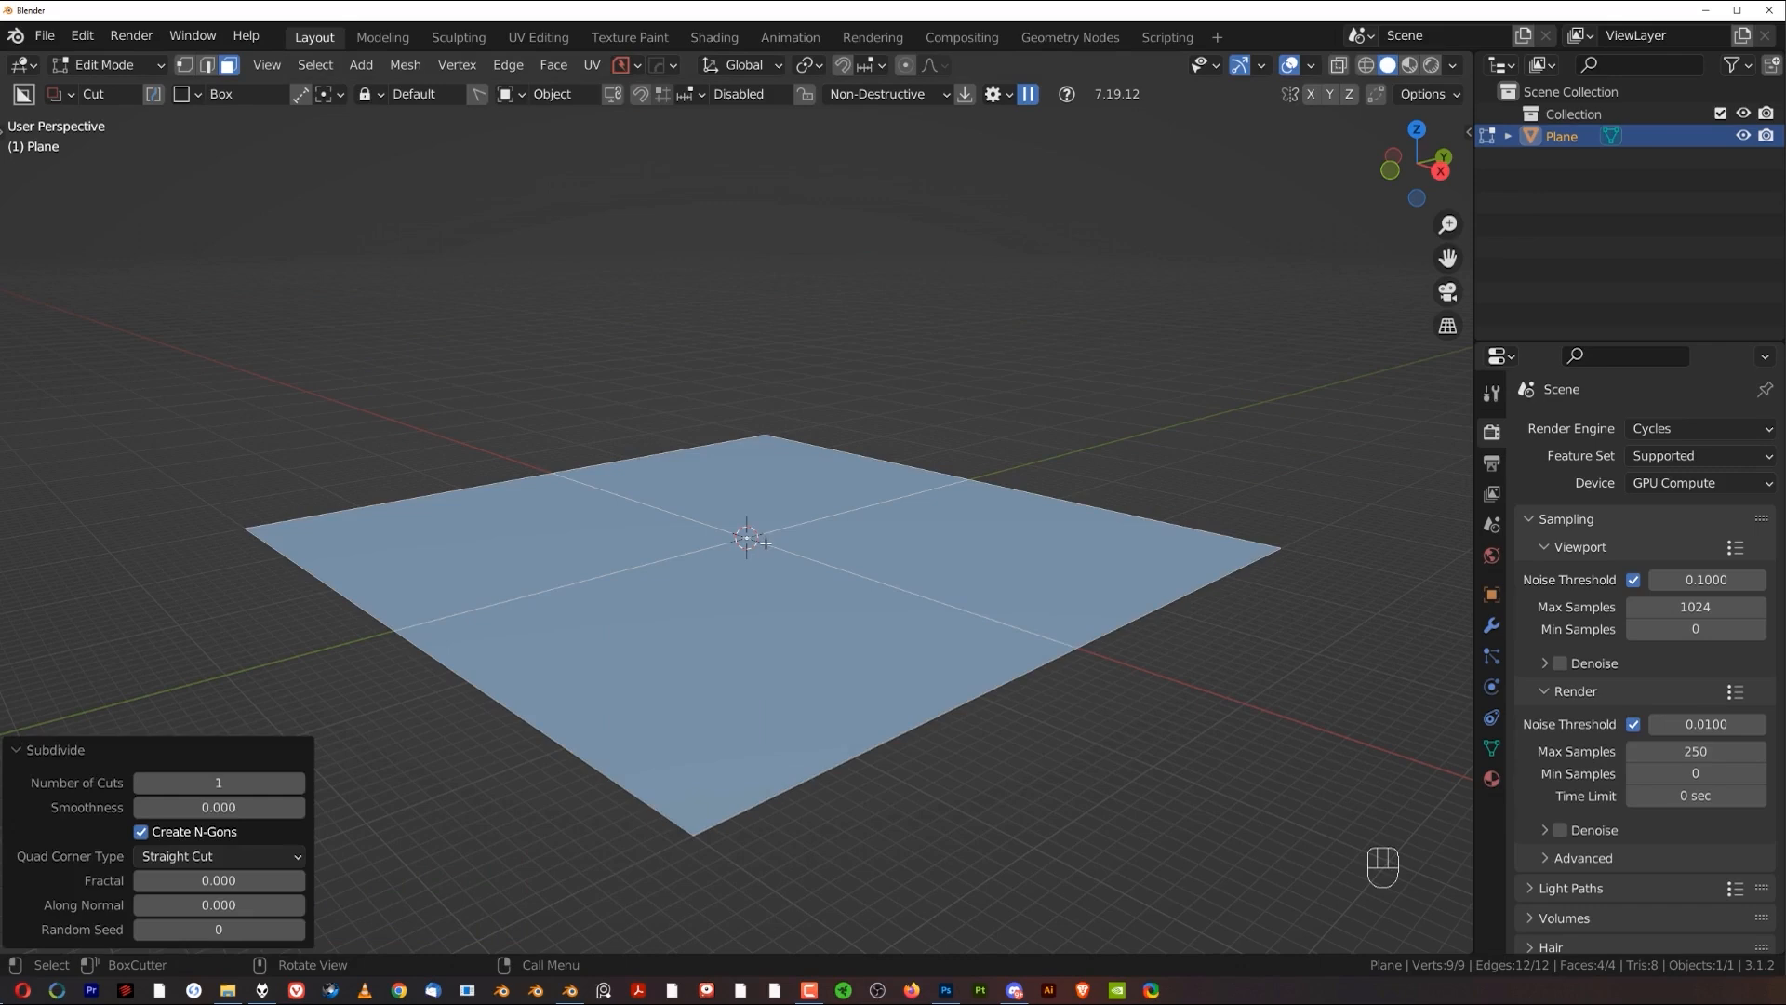
key("shift+r")
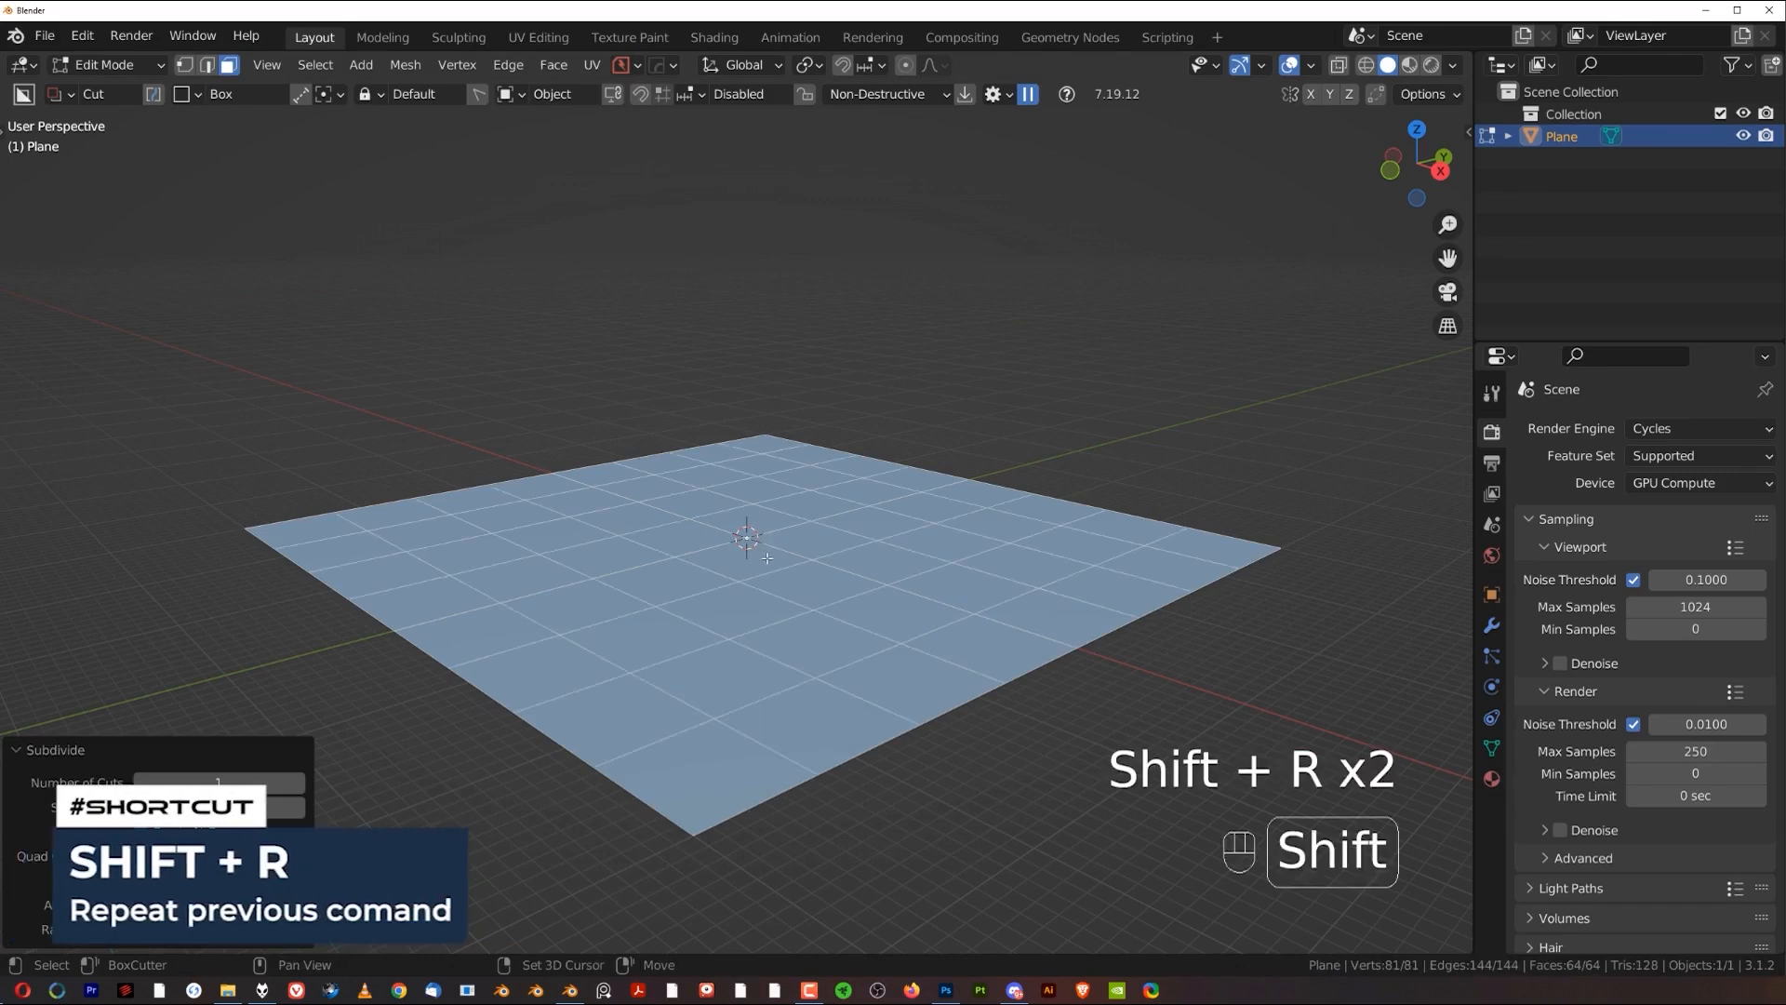
key("shift+r")
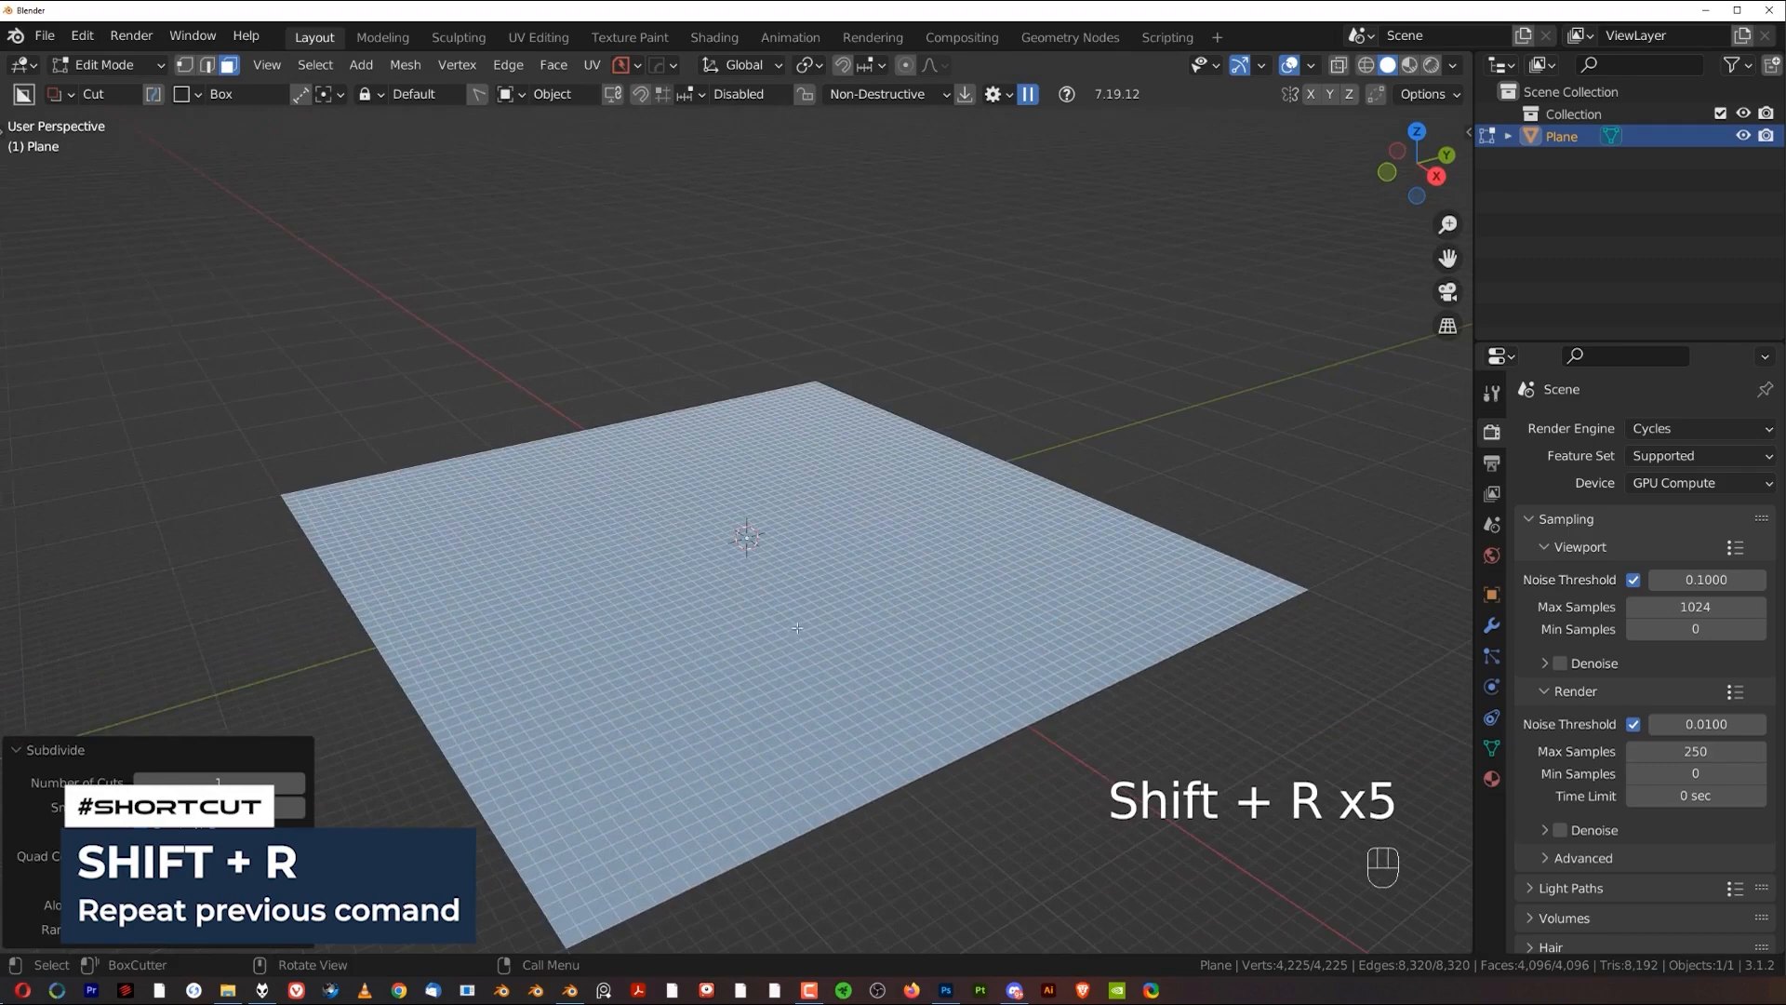
key("Tab")
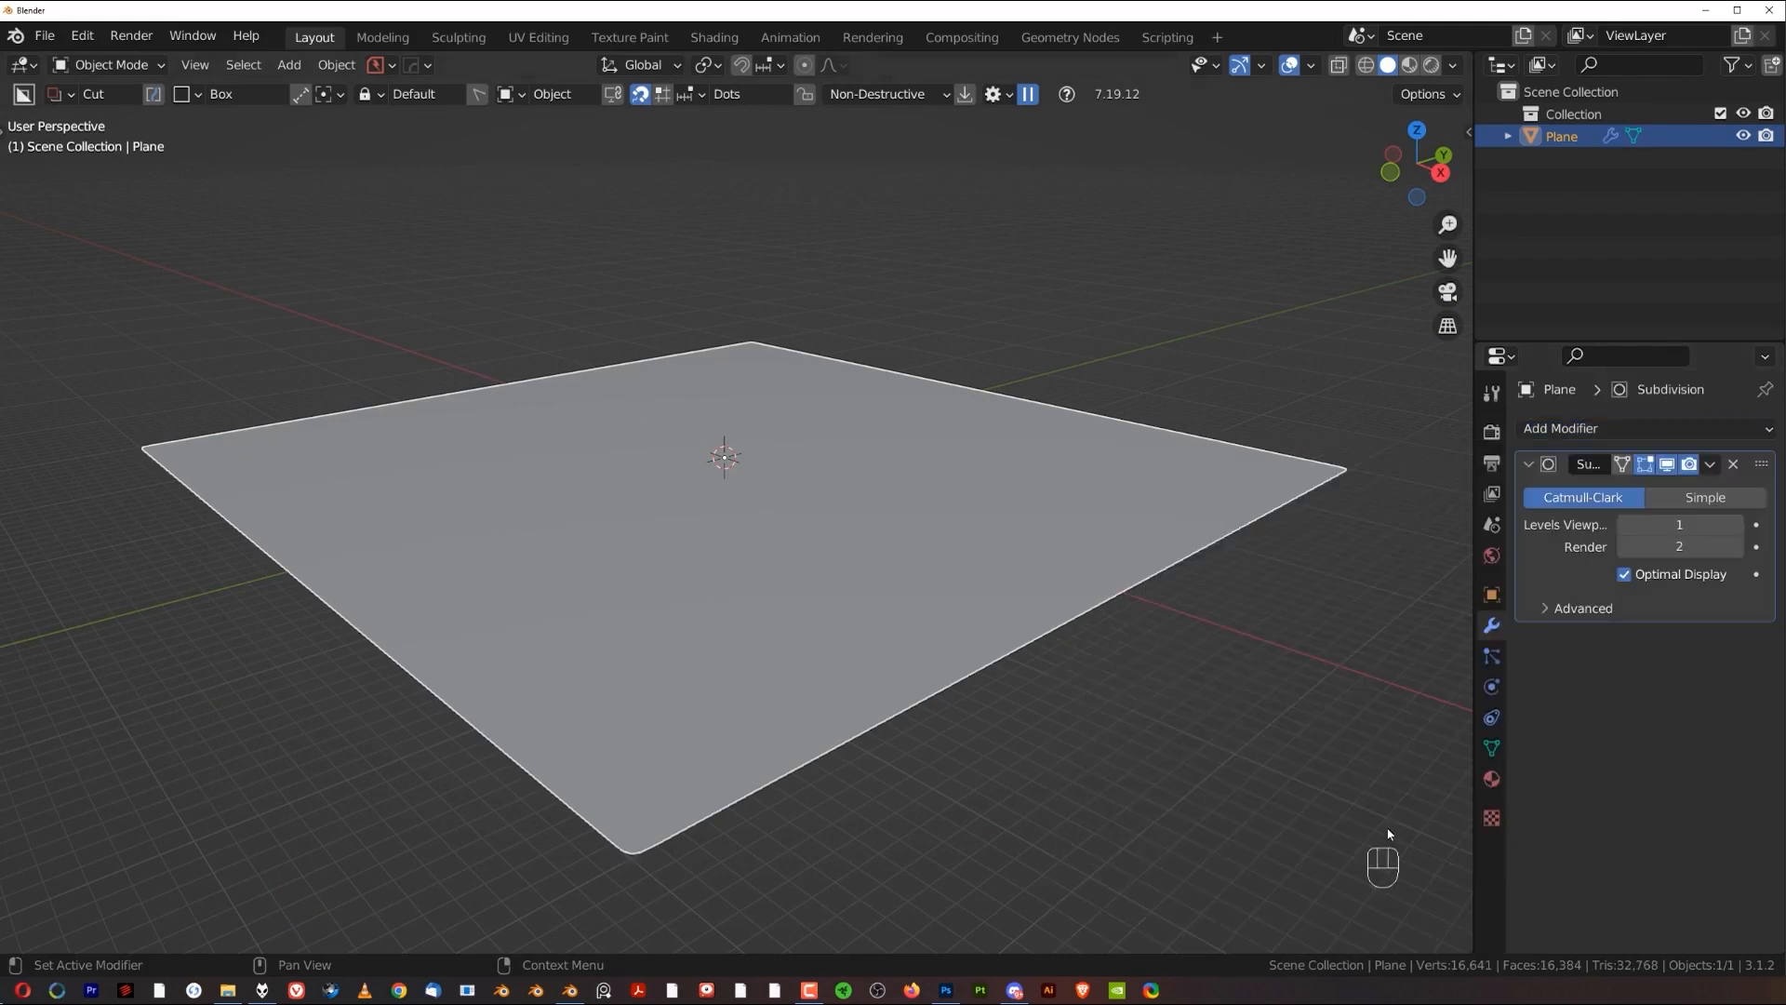
mouse_move(463, 368)
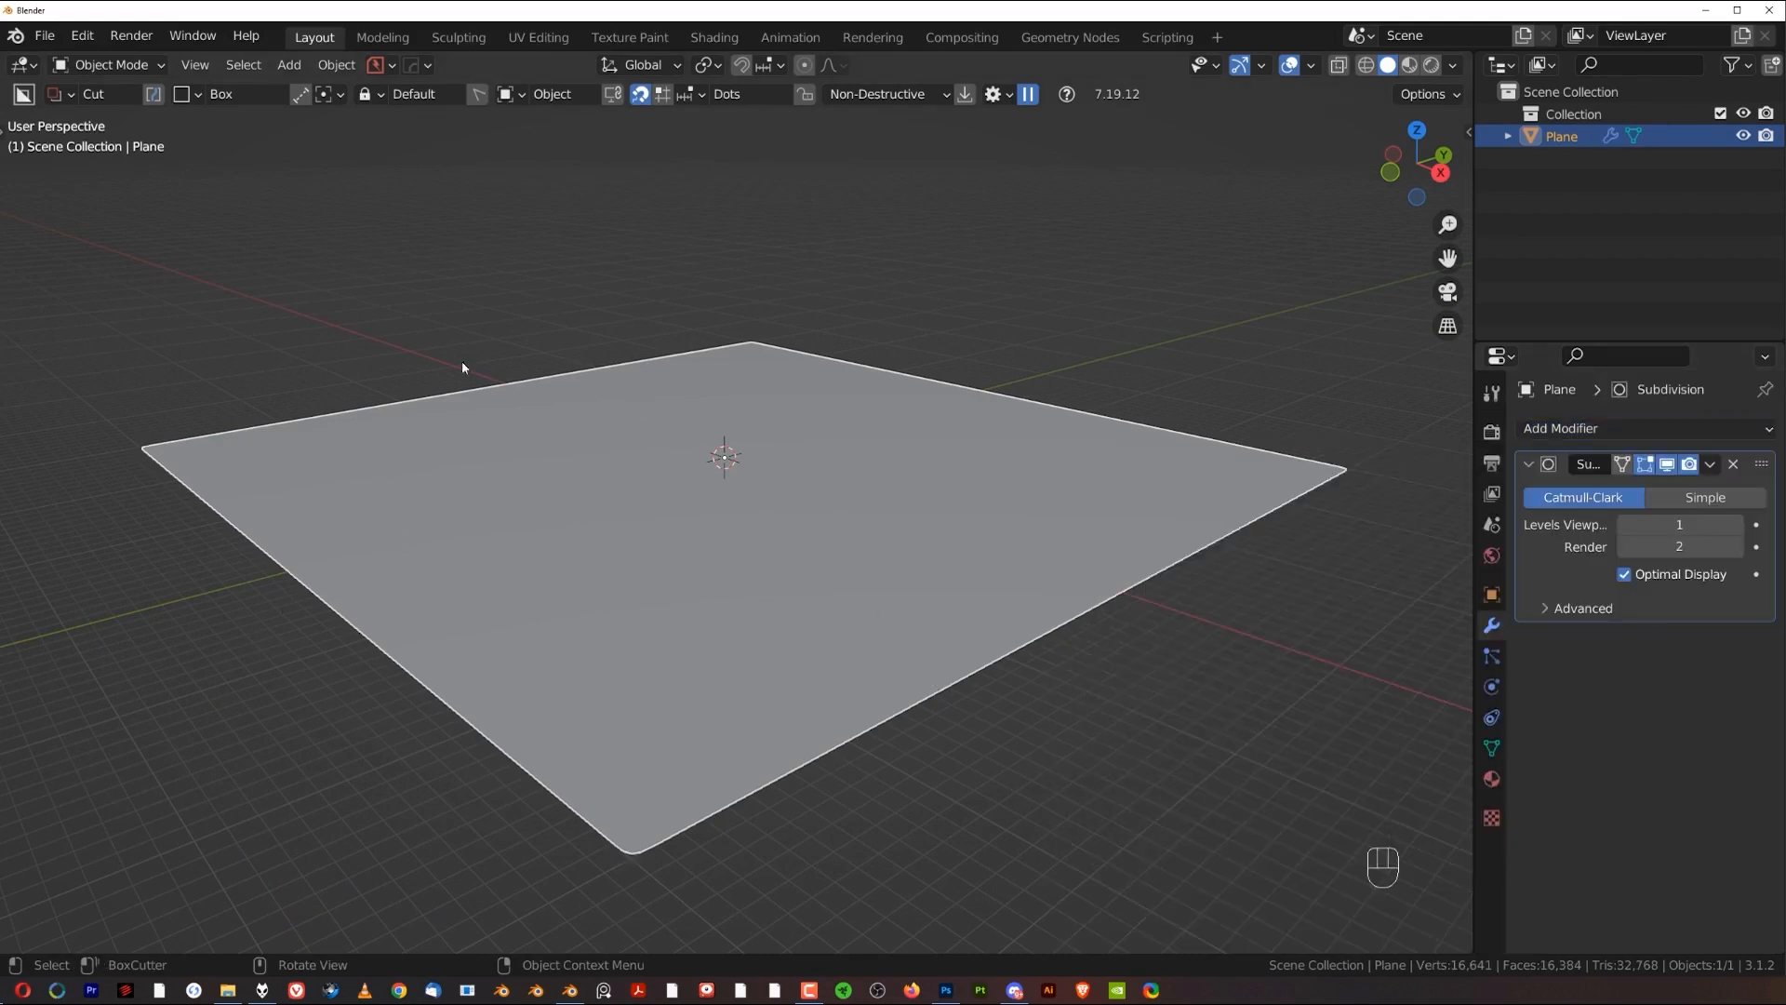
Step: Raise the Subdivision modifier's viewport and render levels to 4
left_click(1732, 525)
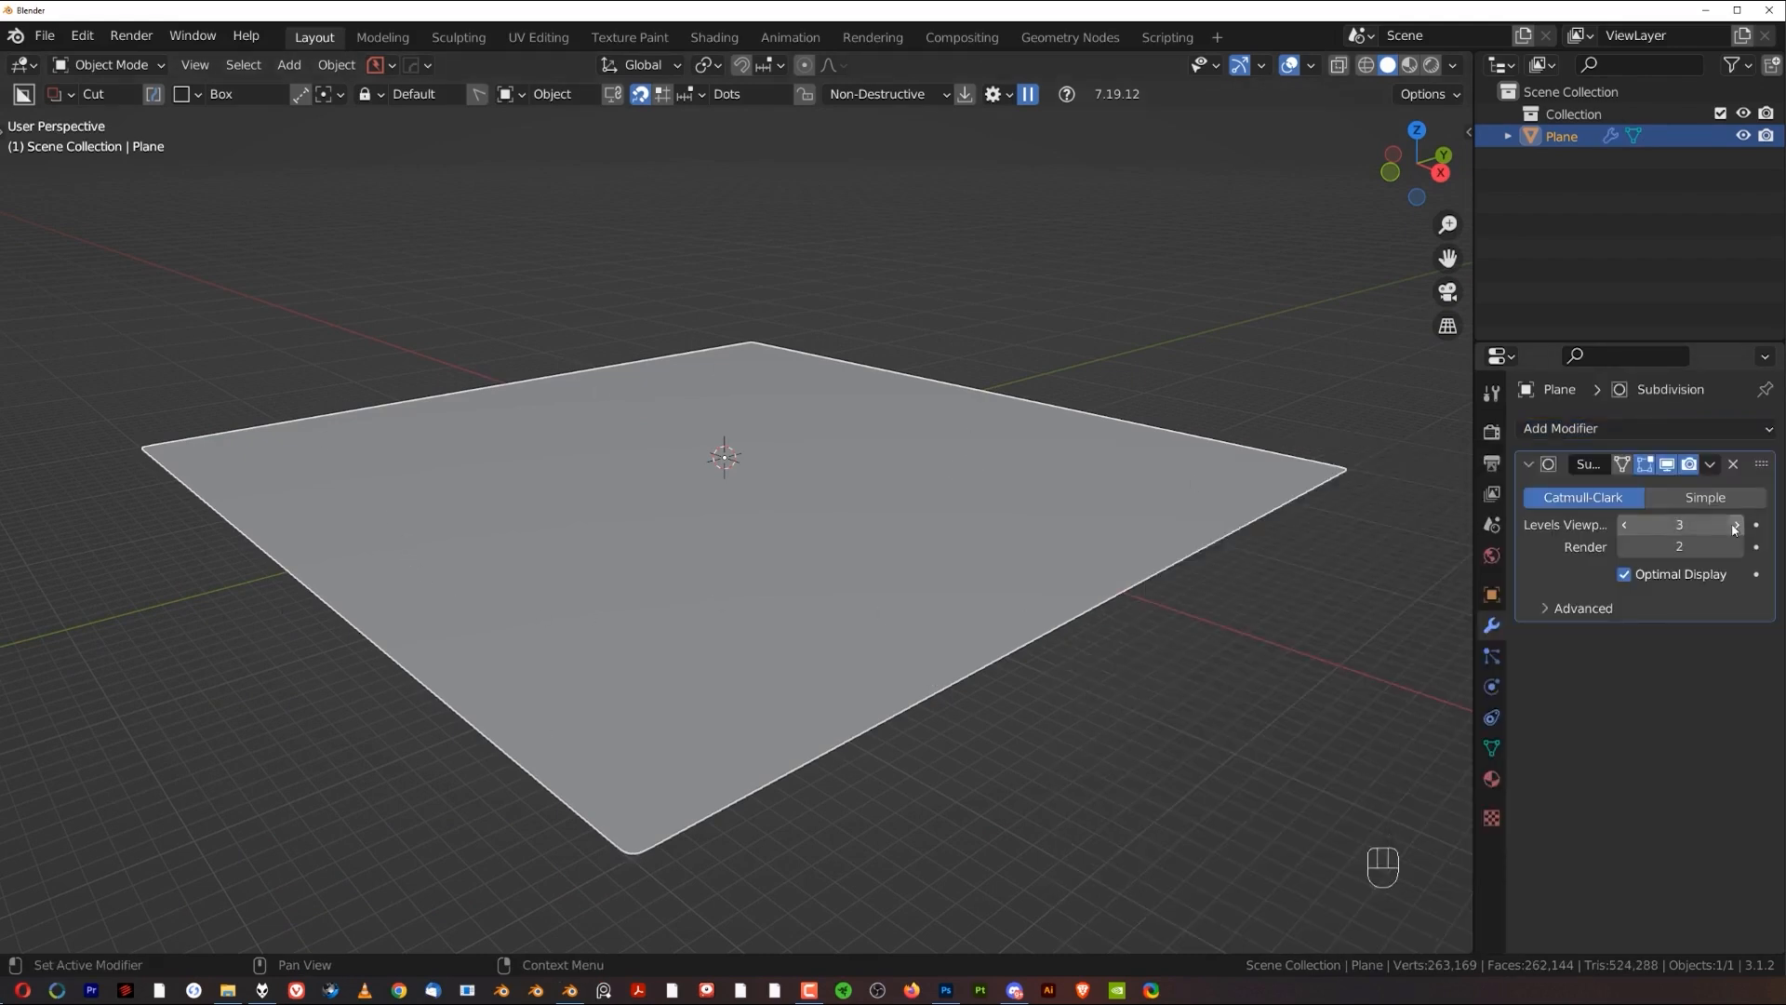
left_click(1736, 525)
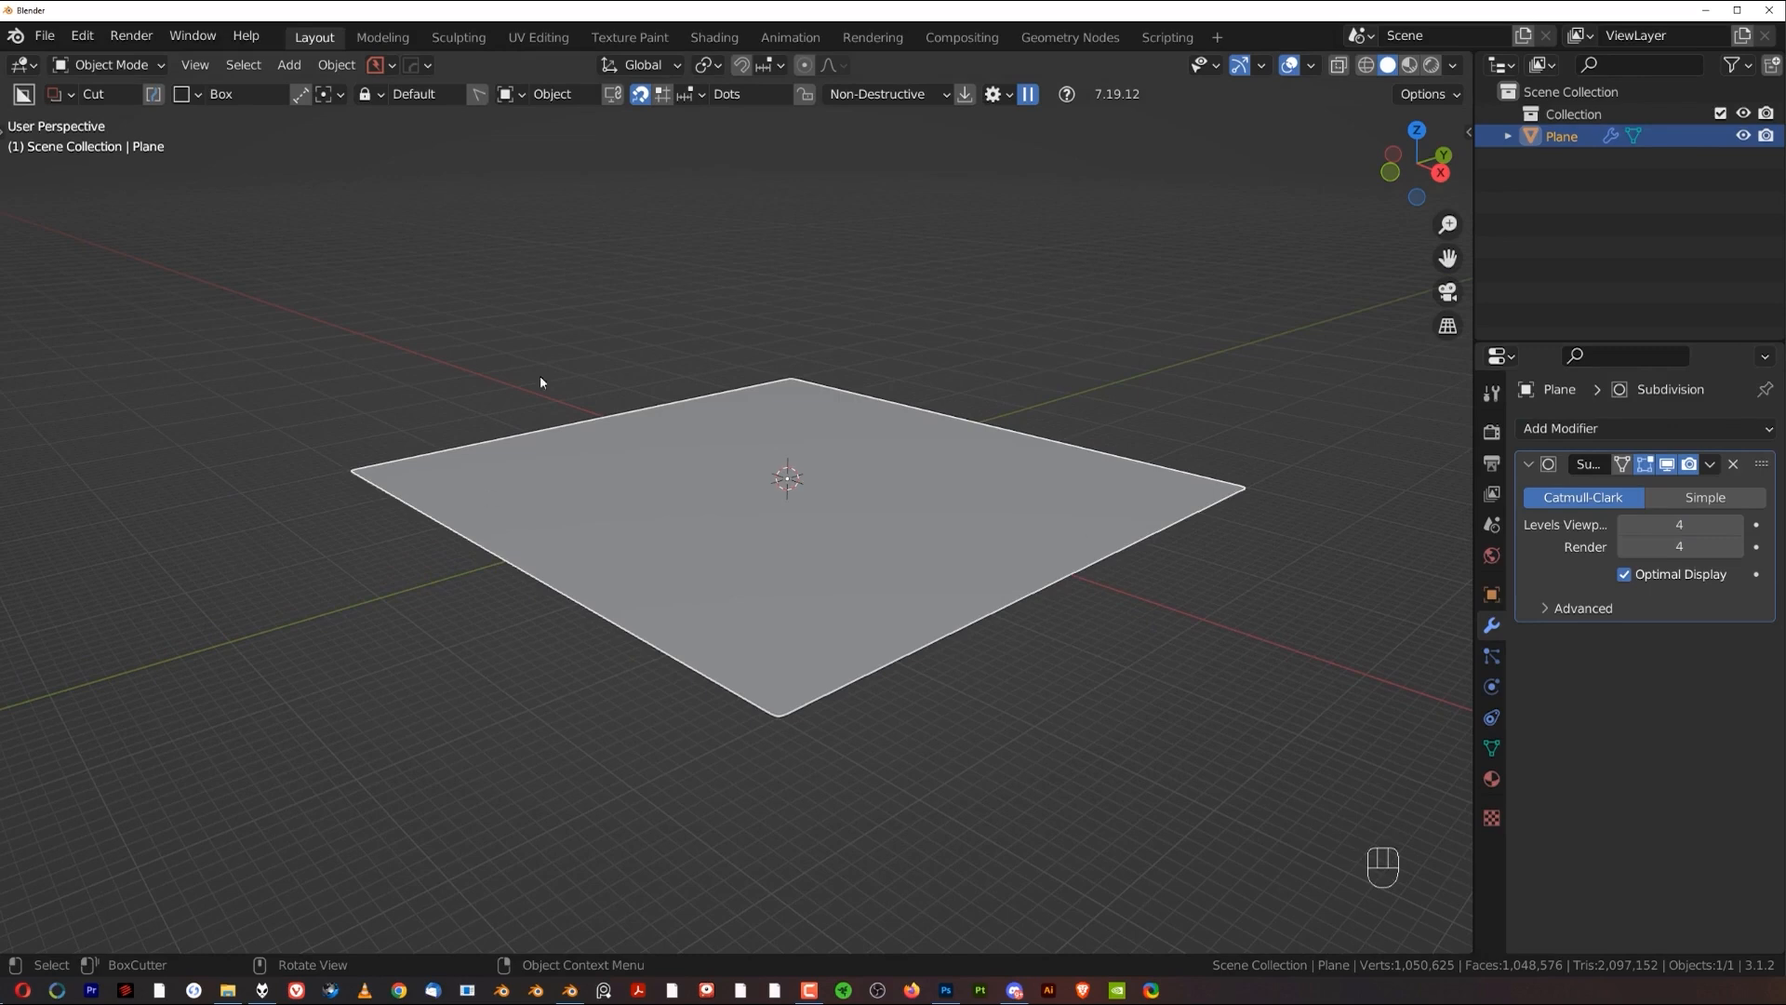
mouse_move(1455, 938)
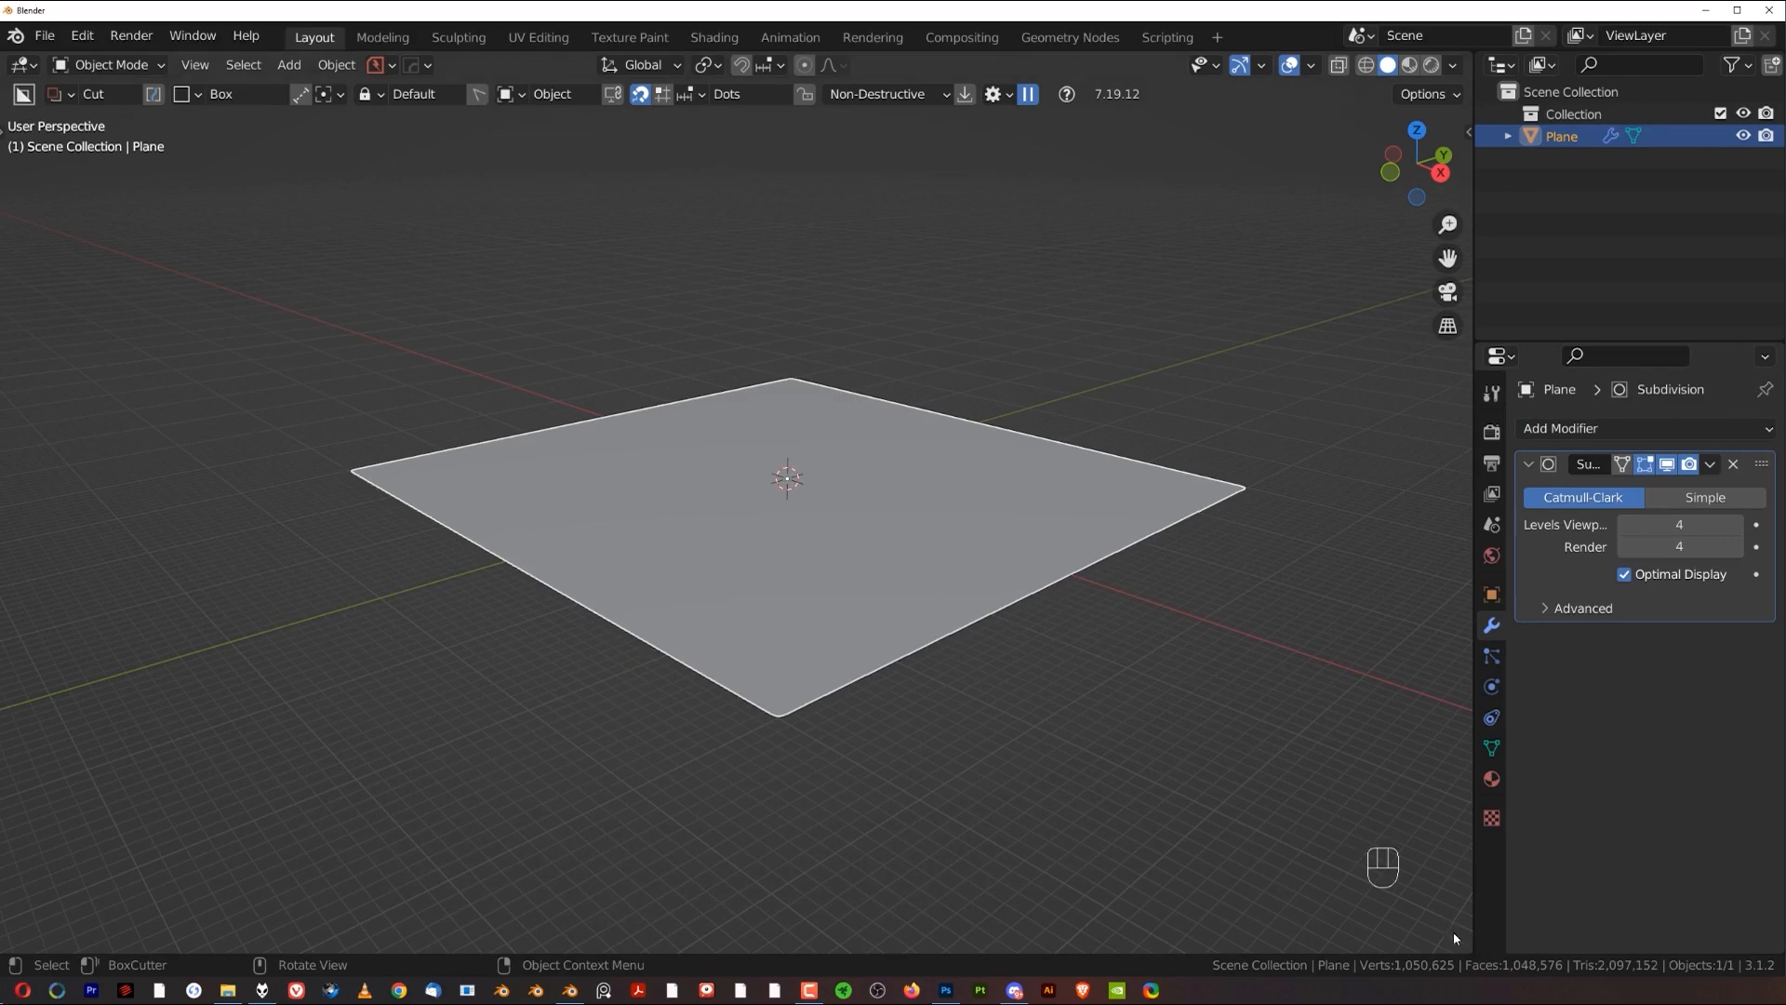
mouse_move(1444, 913)
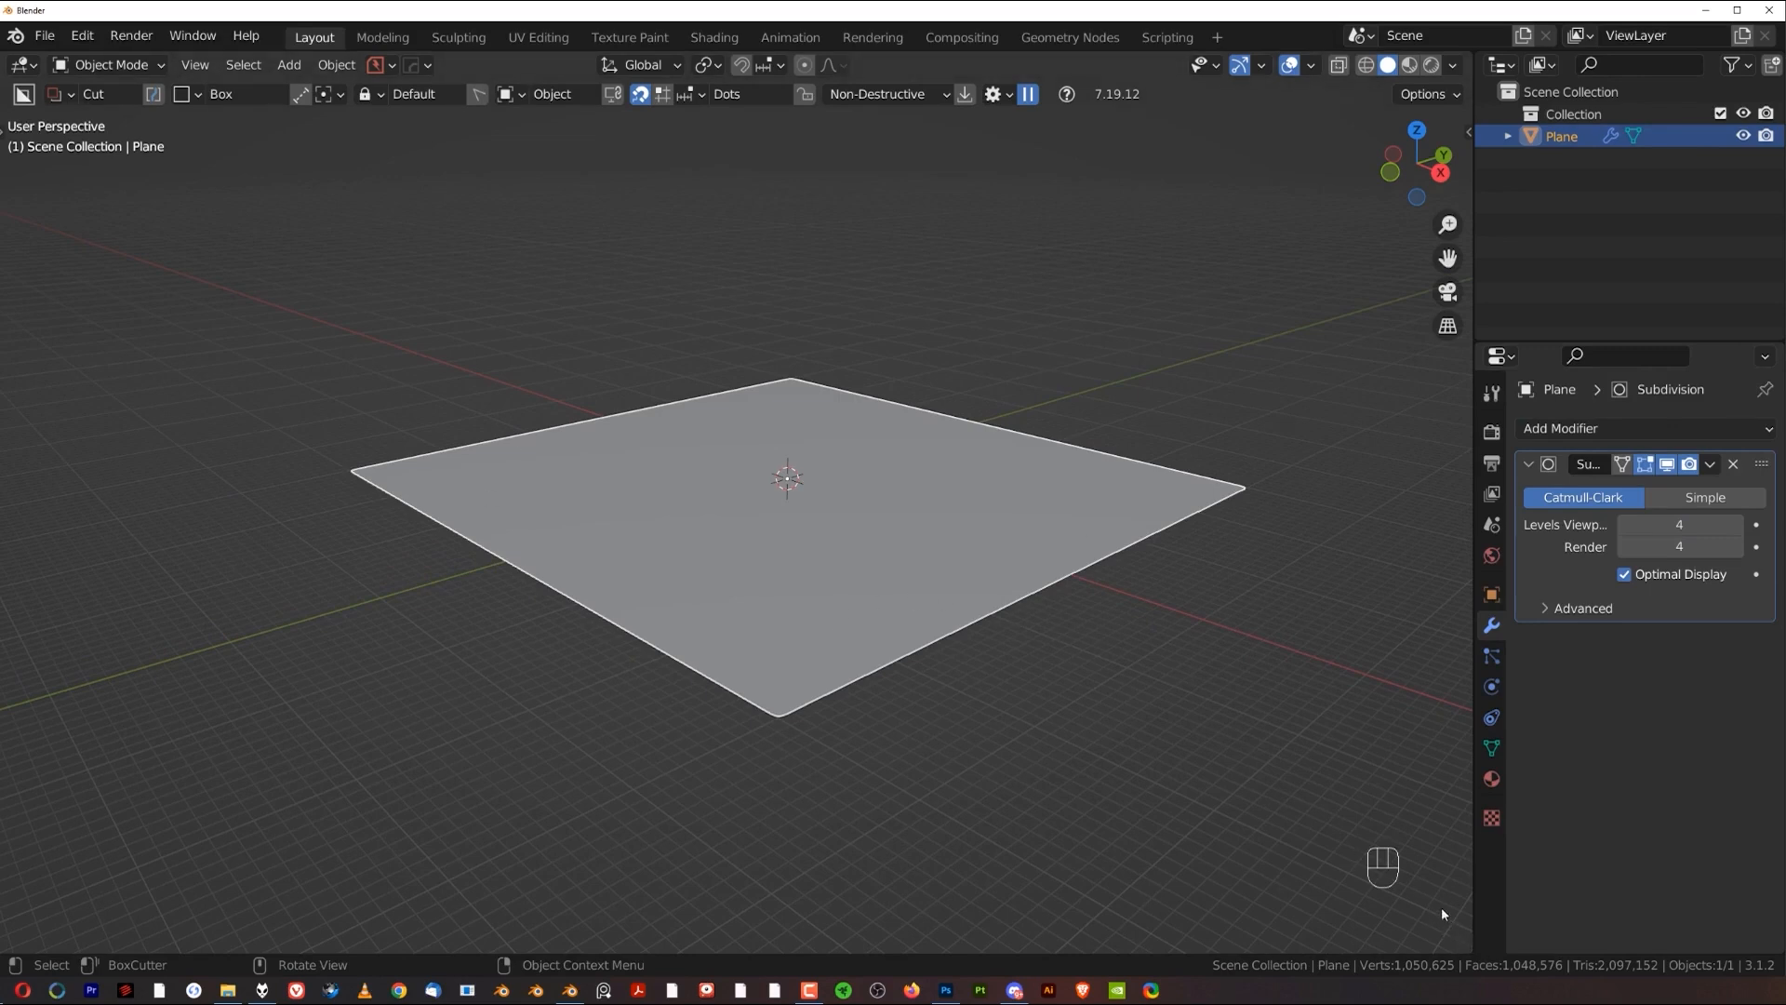
mouse_move(1464, 943)
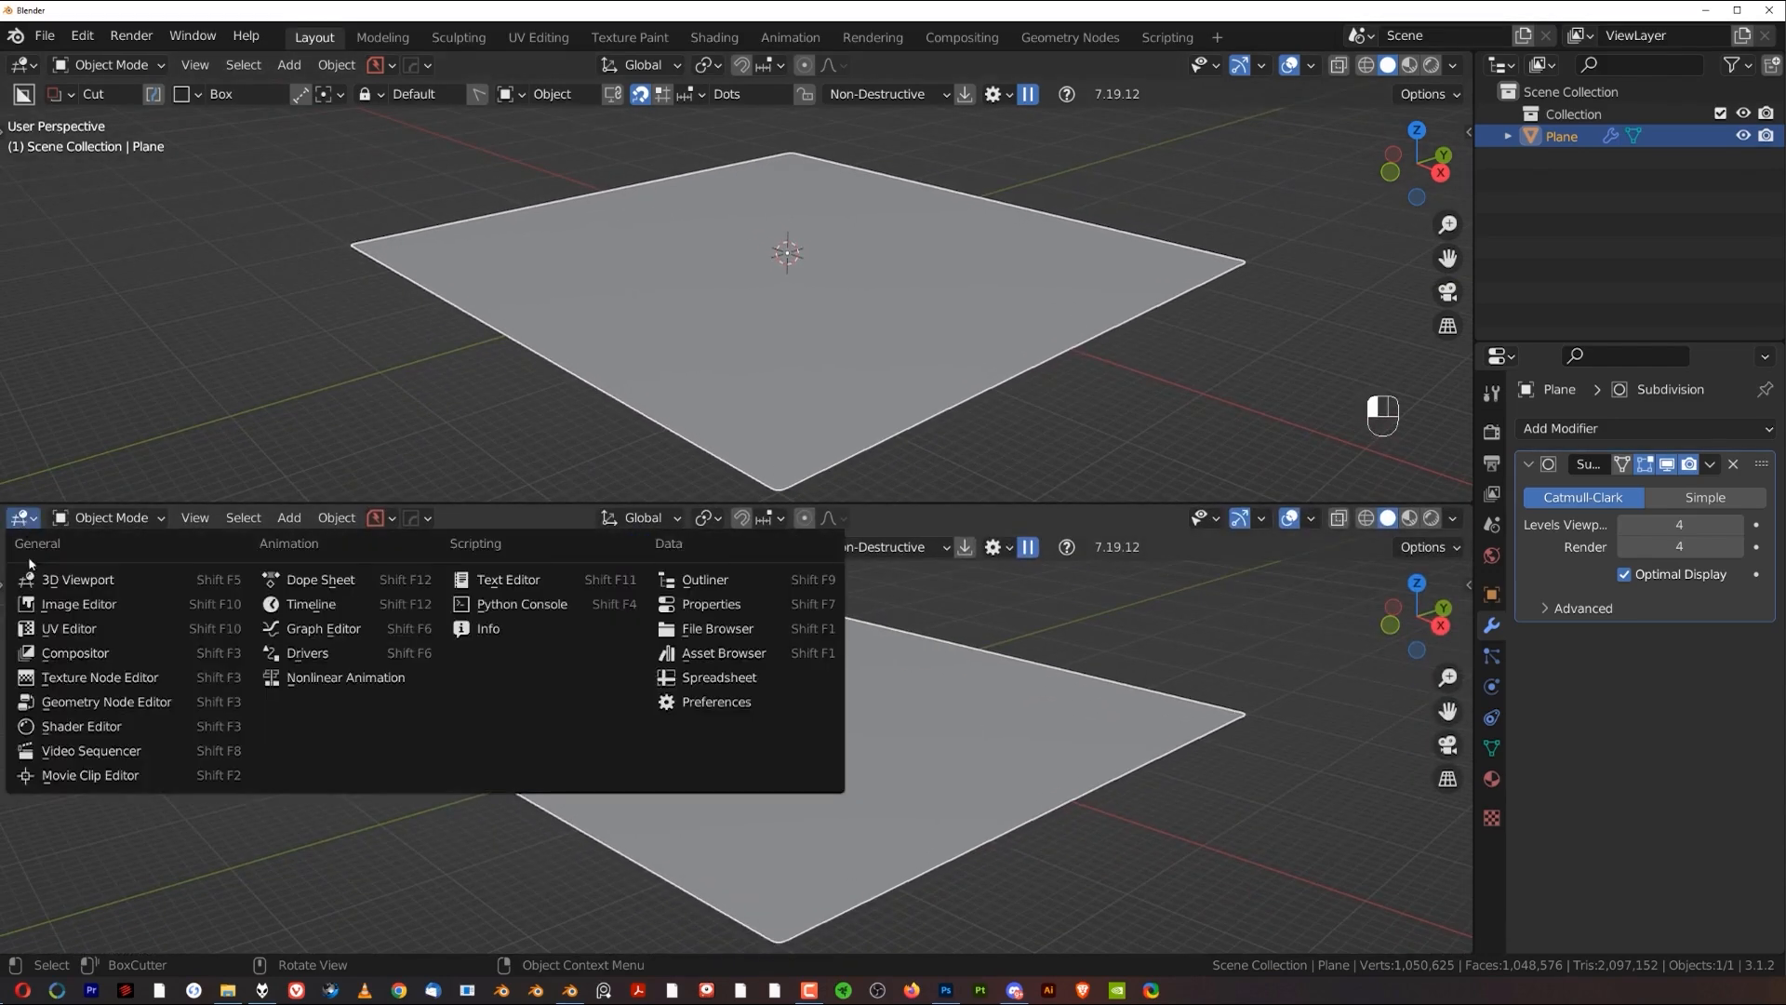
Step: Make the lower area a Shader Editor and create a new Principled BSDF material for the plane
left_click(80, 725)
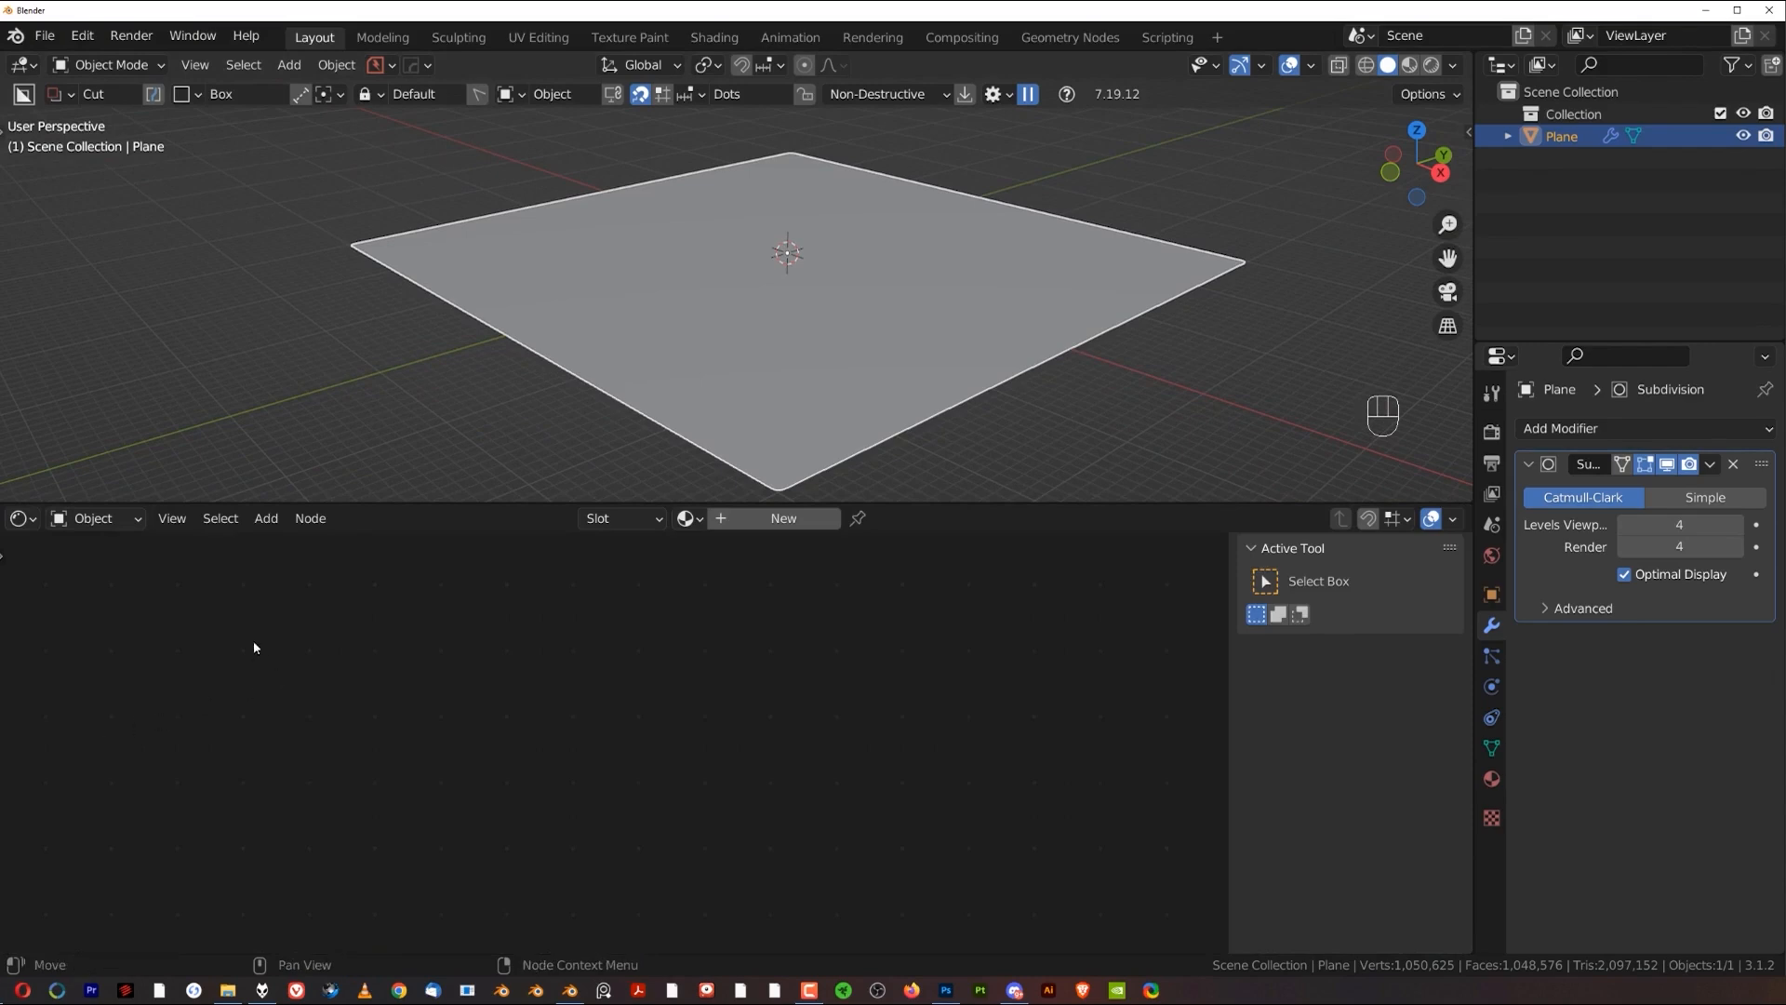
mouse_move(897, 574)
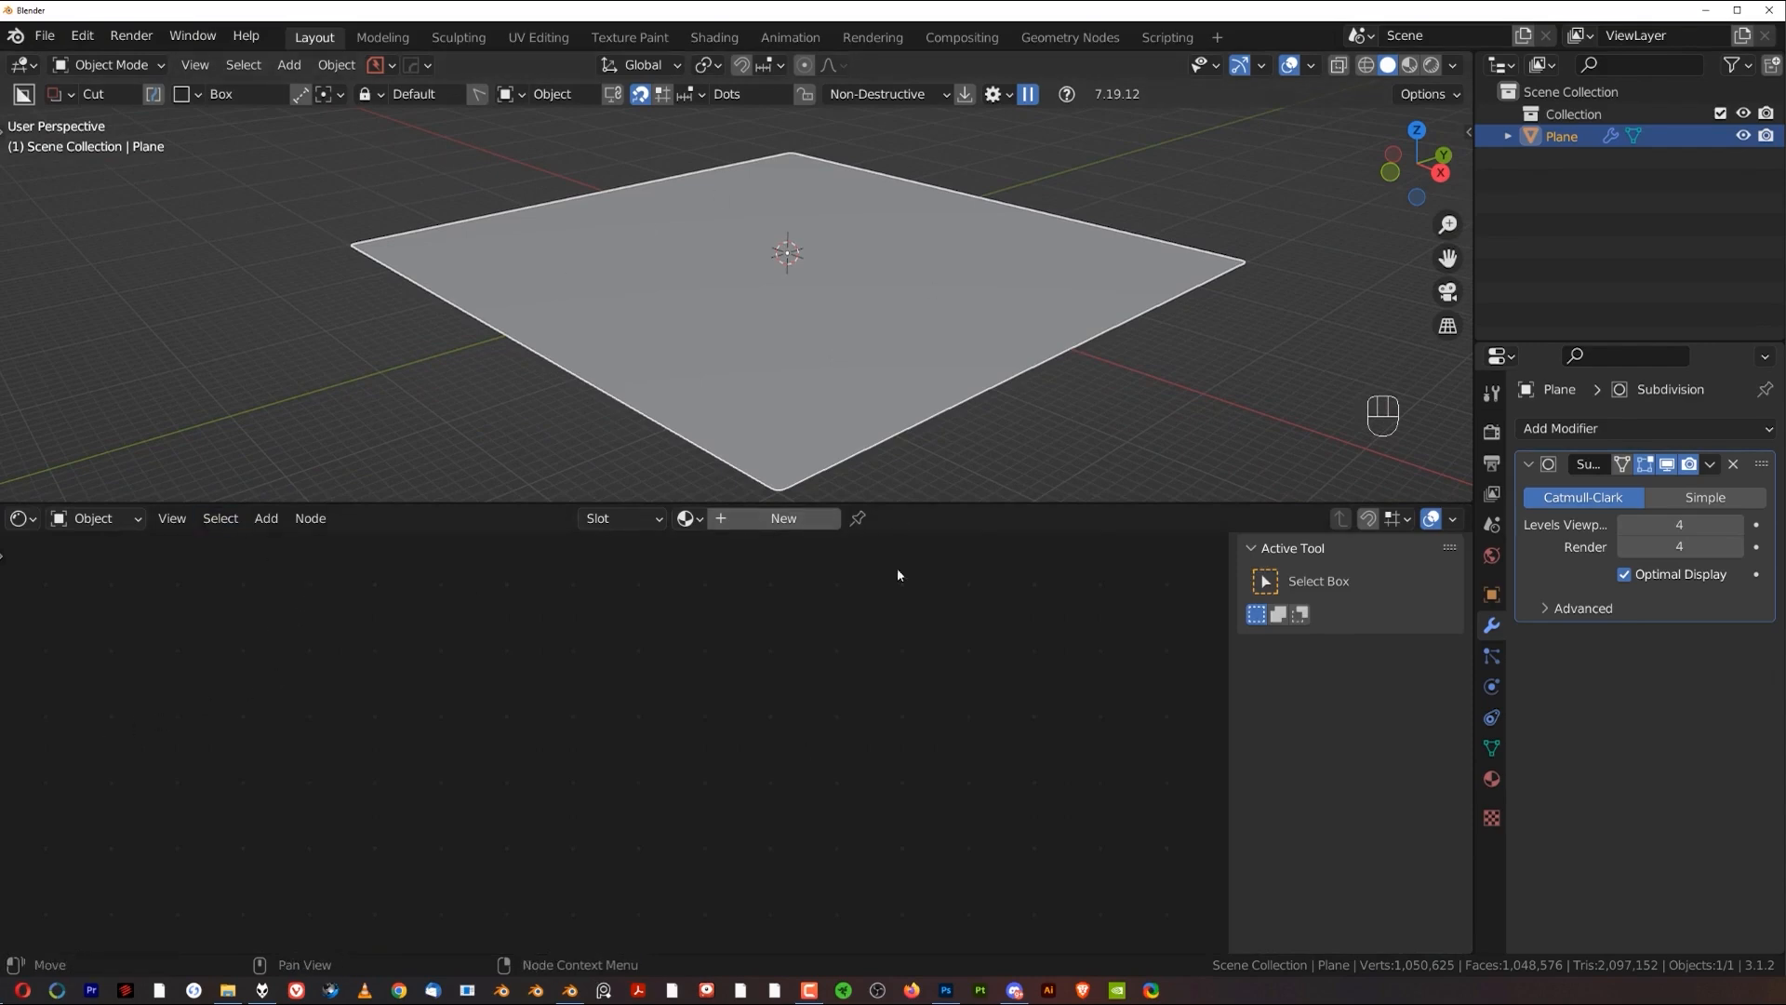
mouse_move(746, 298)
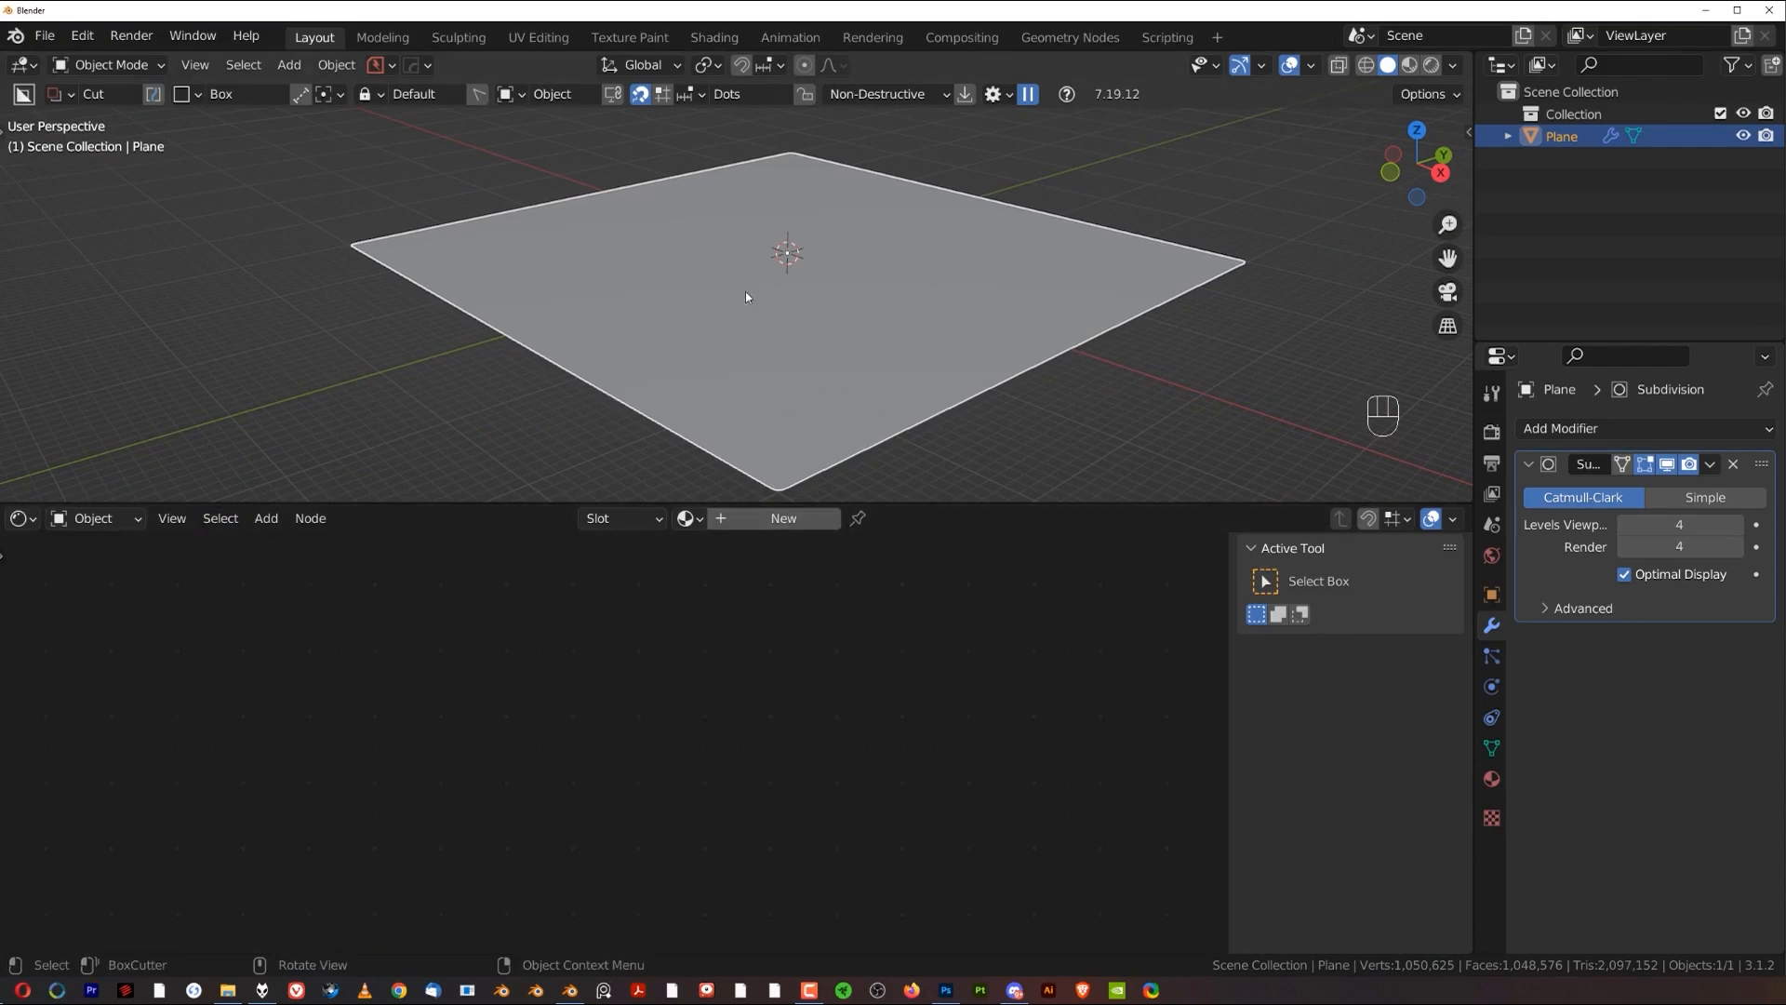
left_click(1490, 777)
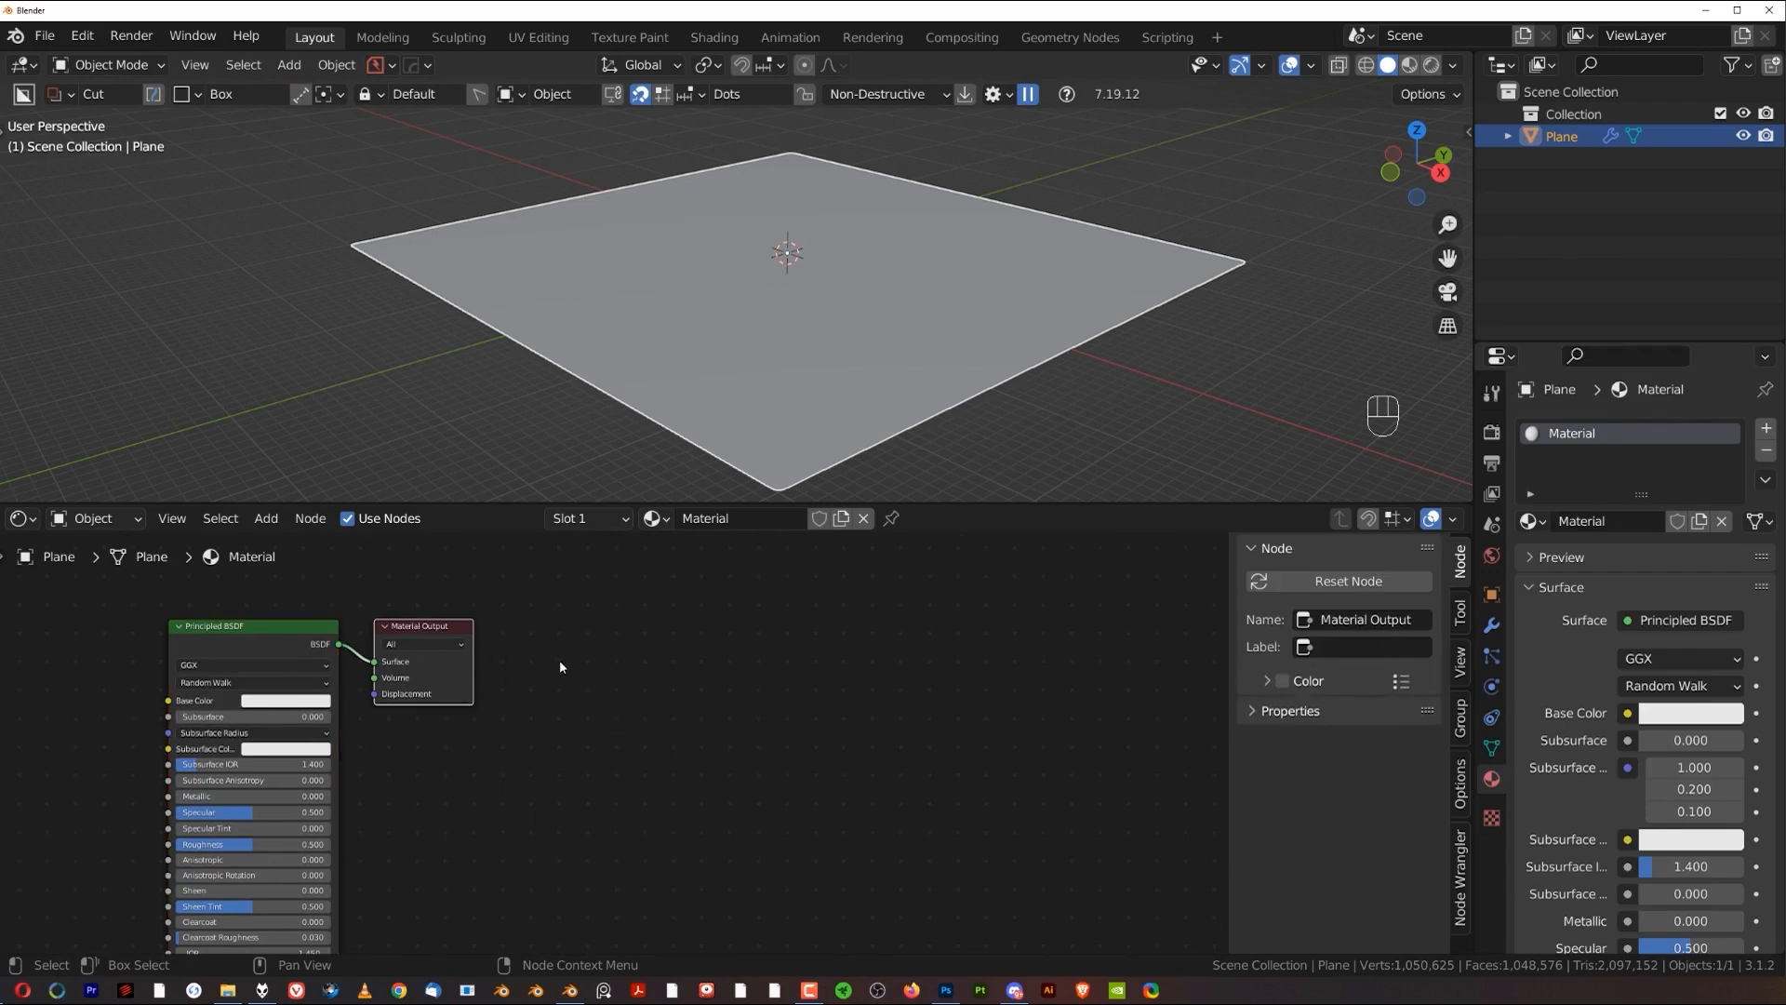
Step: Move Material Output aside, then add Displacement and Image Texture nodes to the material
key("g")
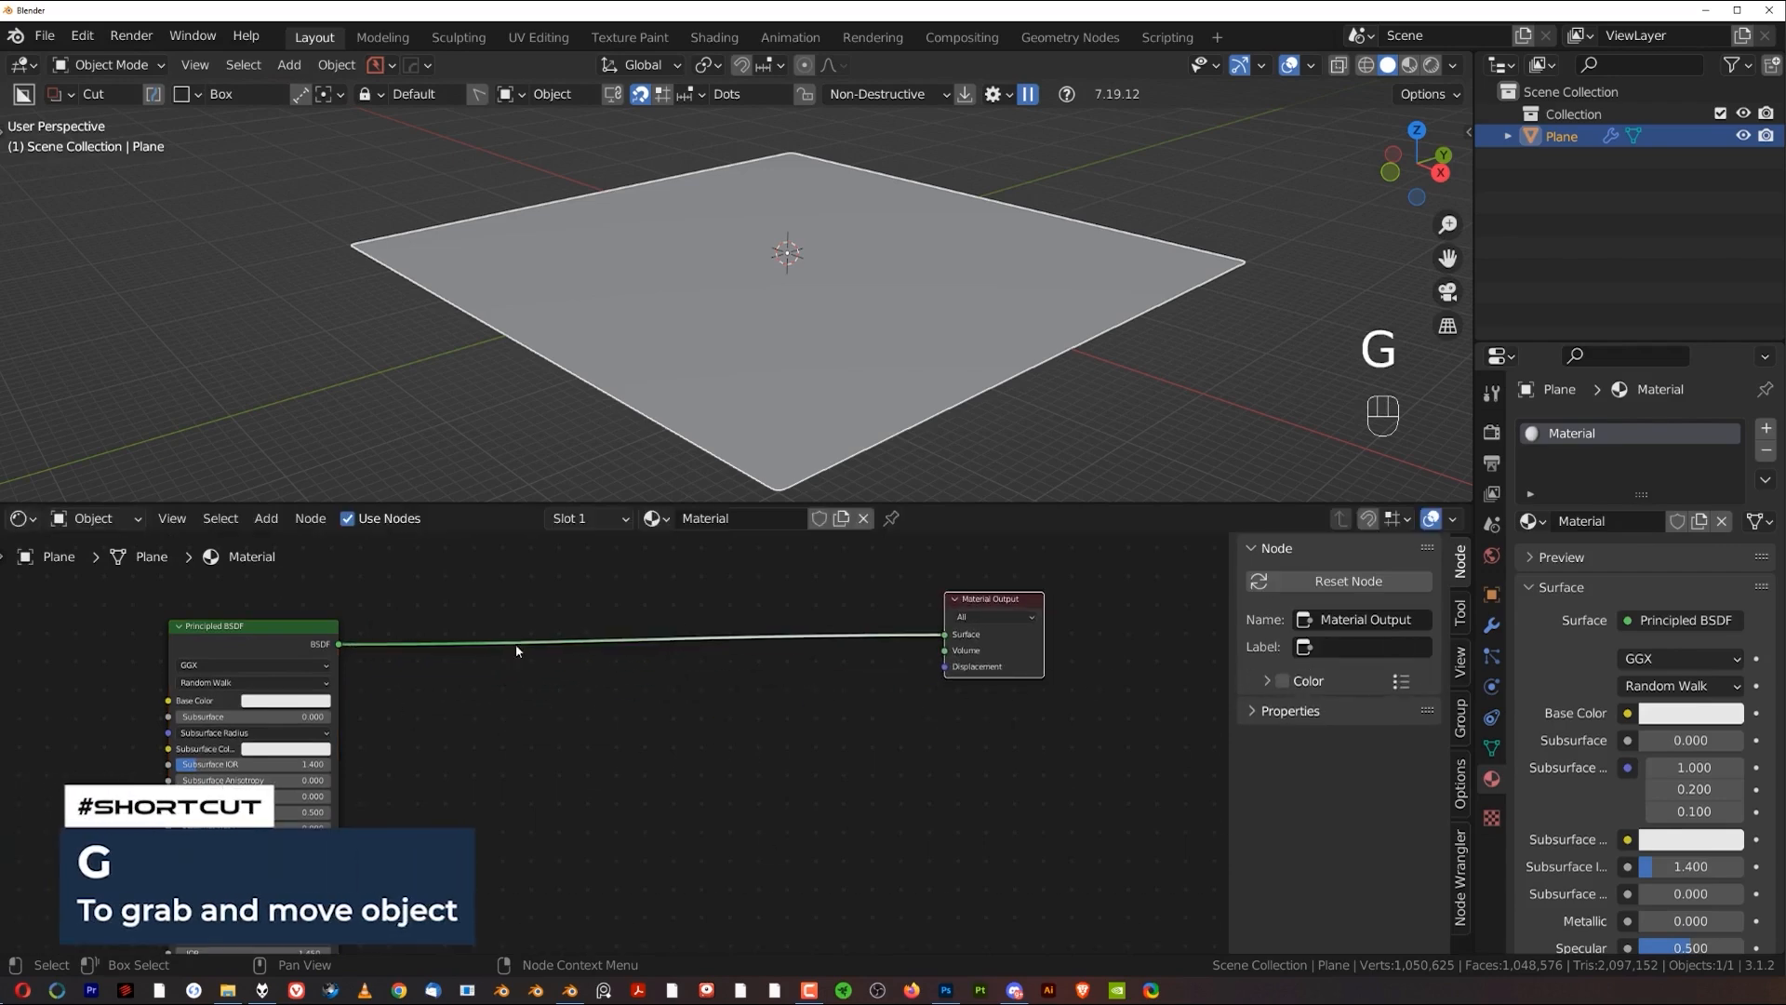
key("shift+a")
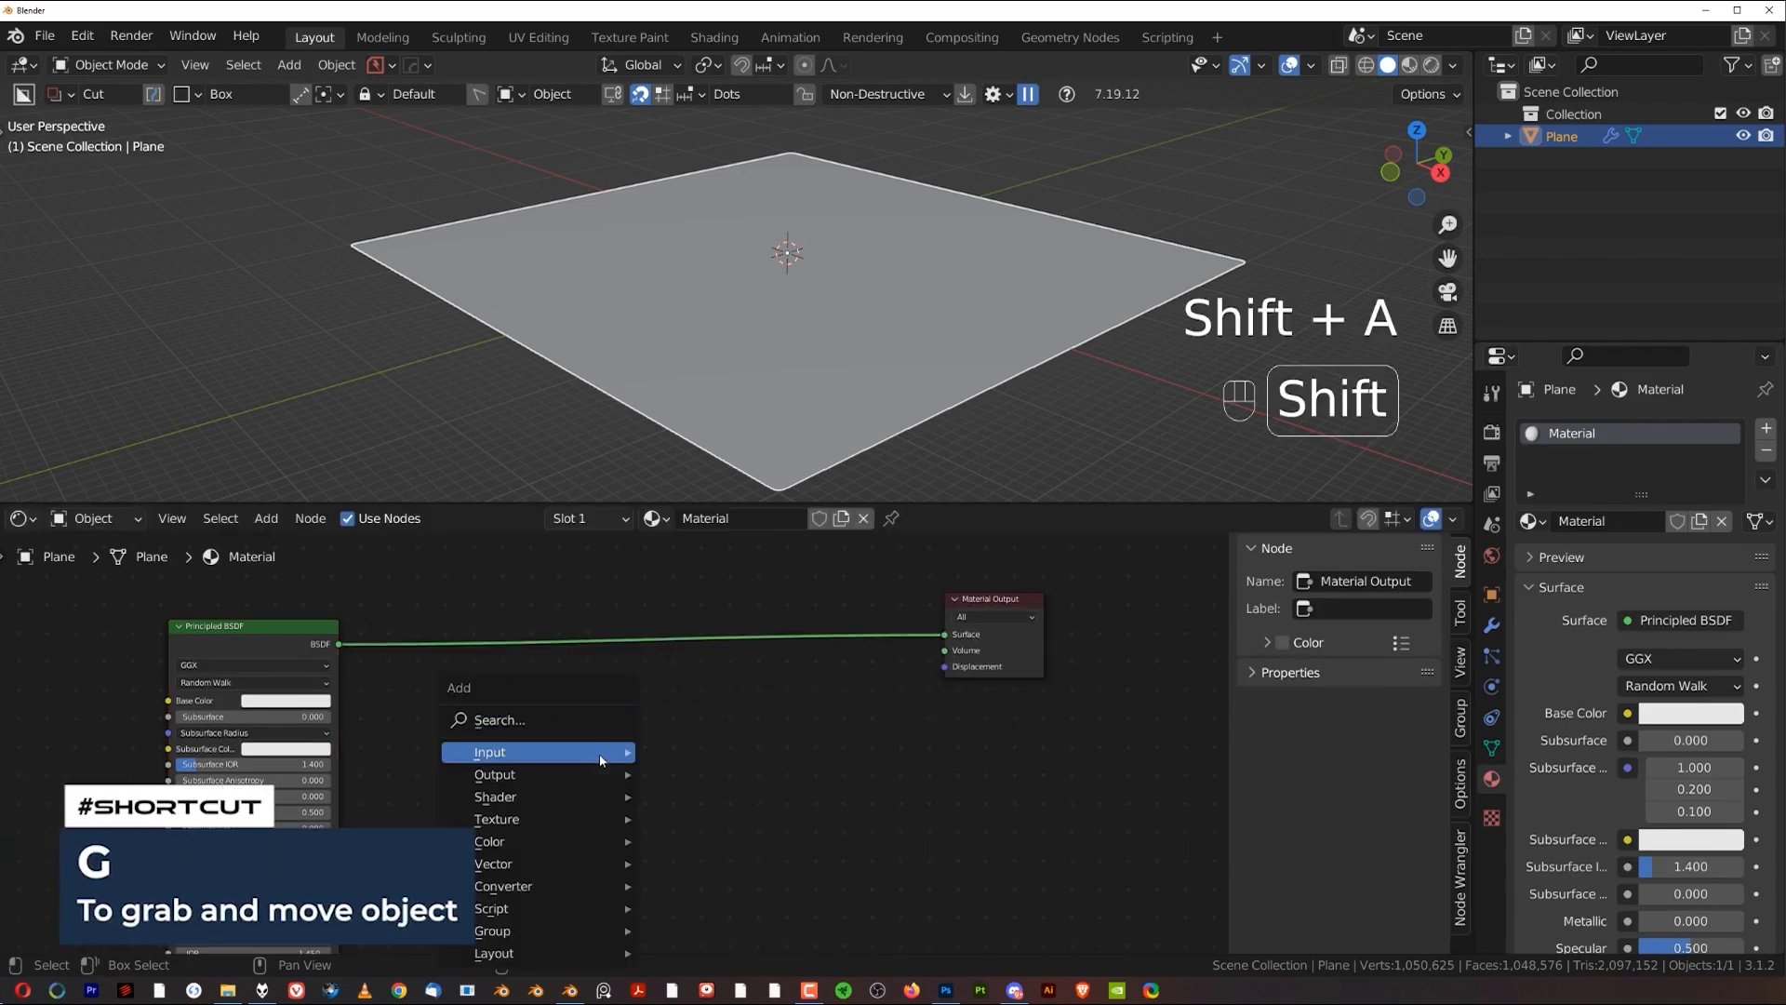
left_click(489, 751)
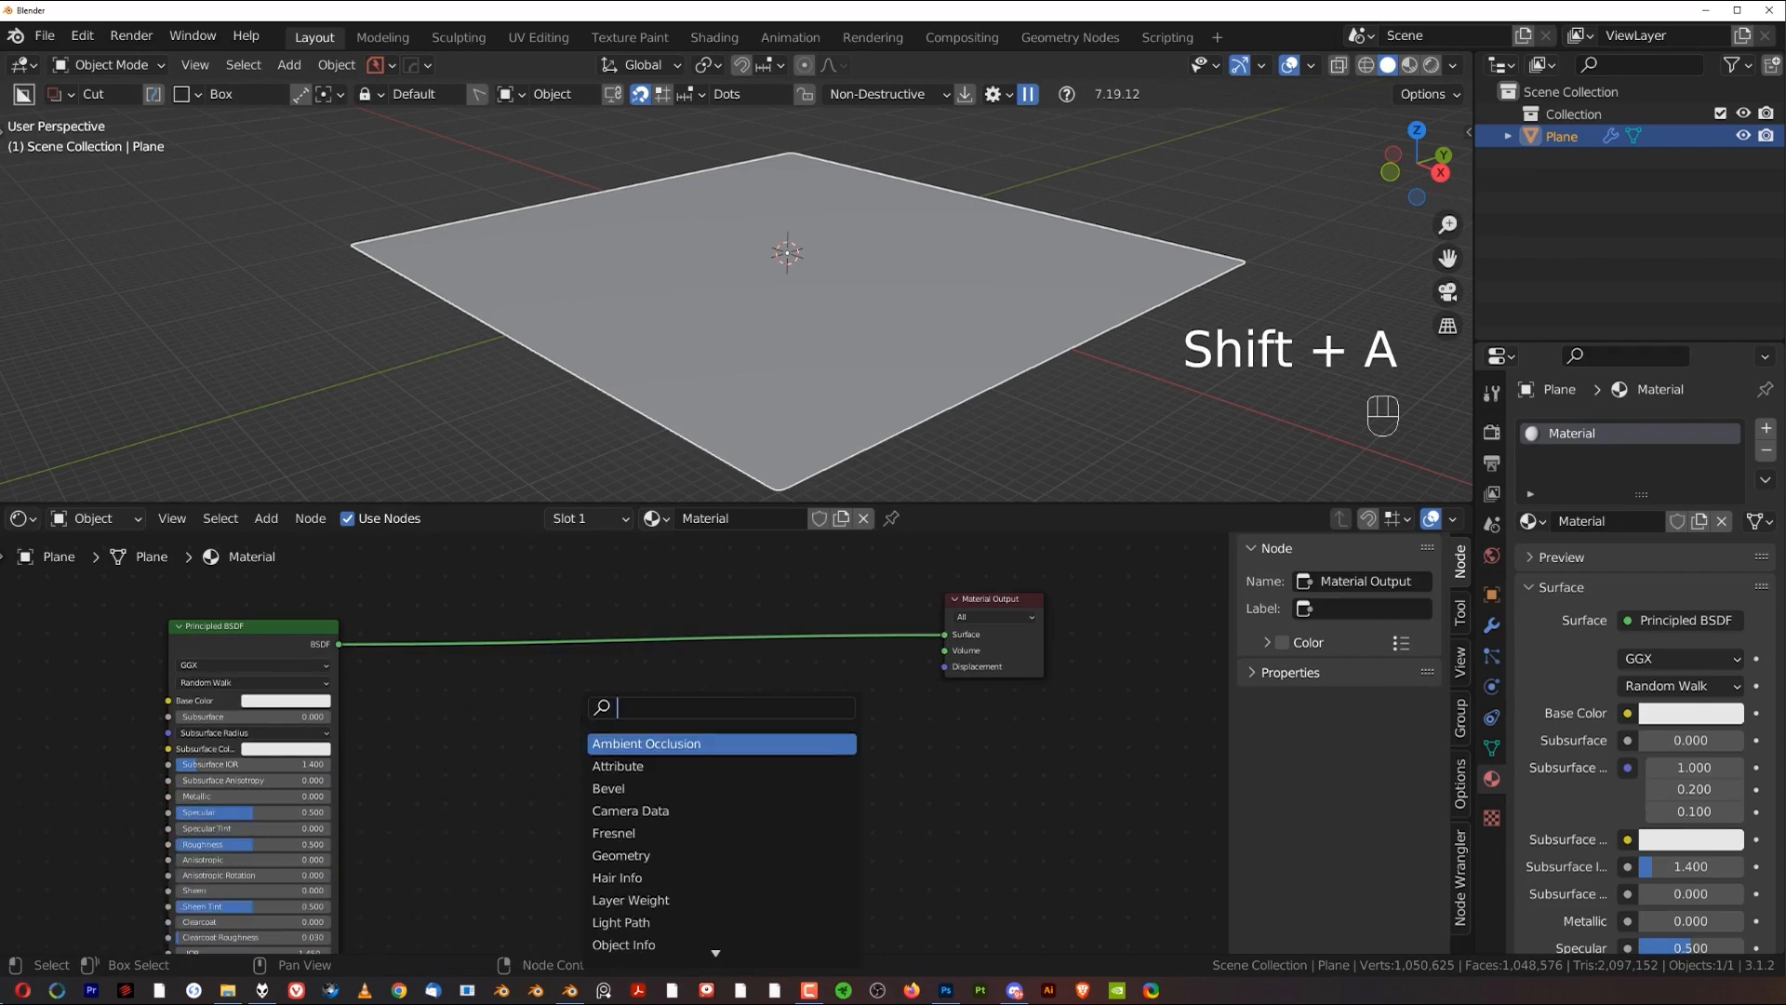
type("di")
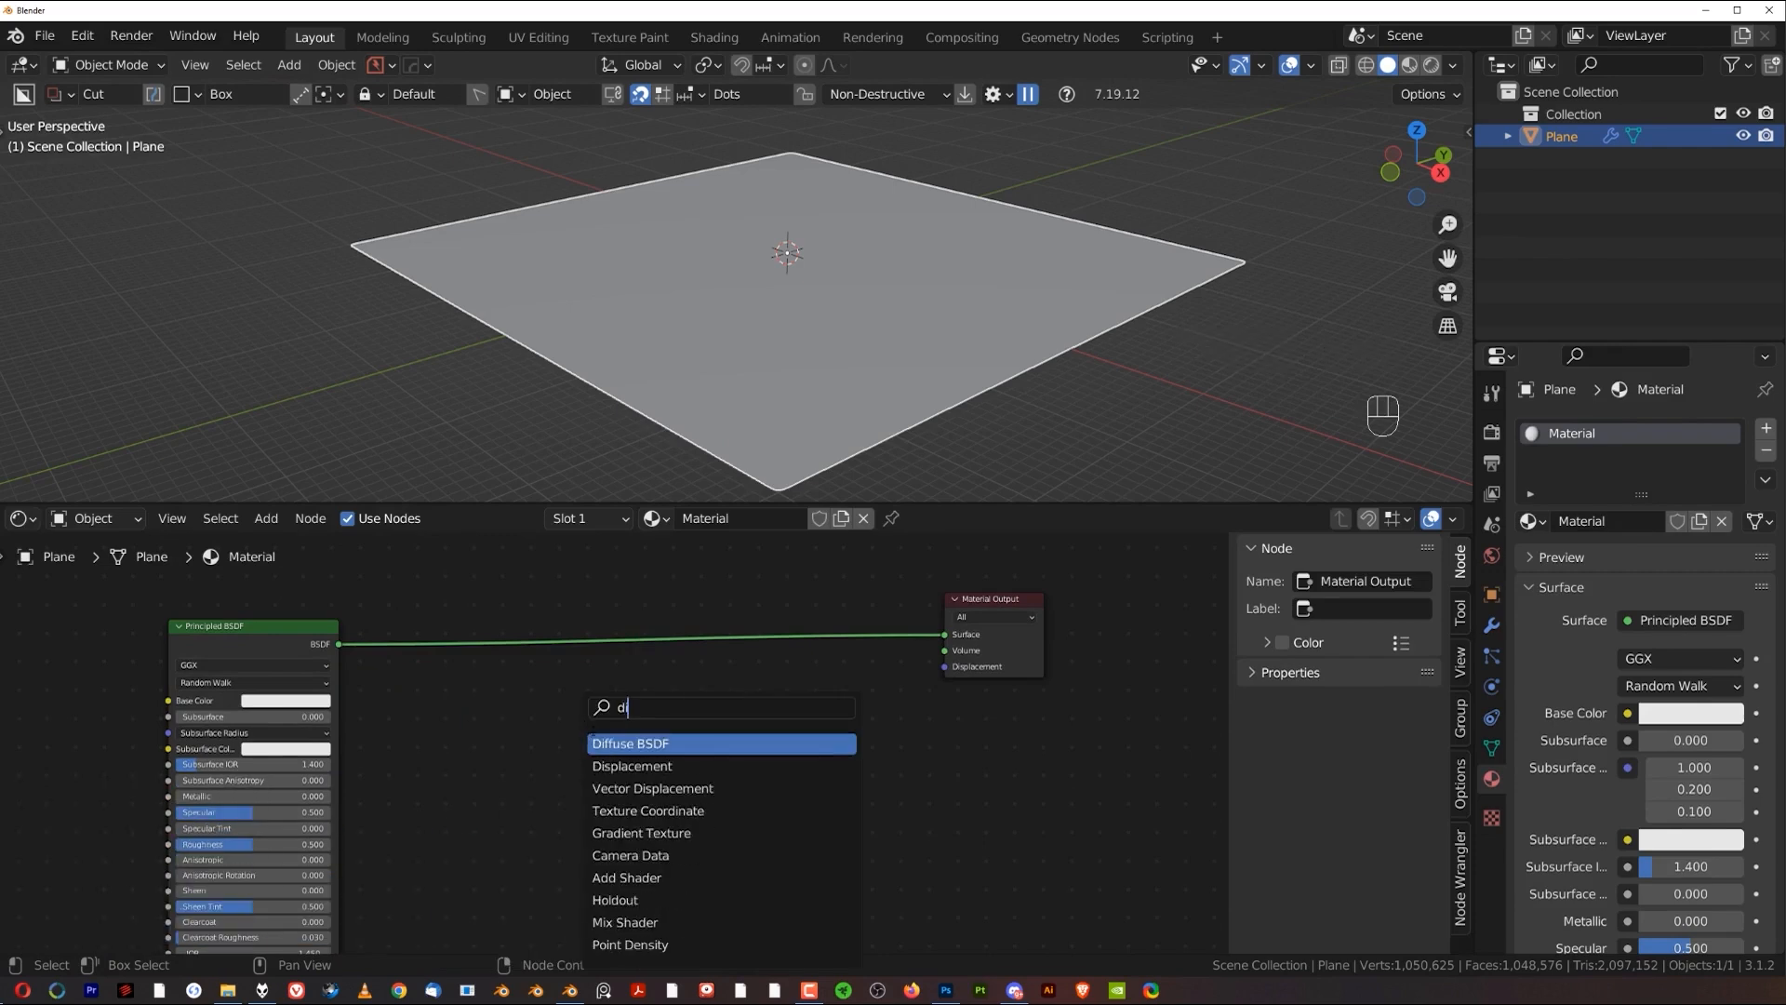
left_click(630, 764)
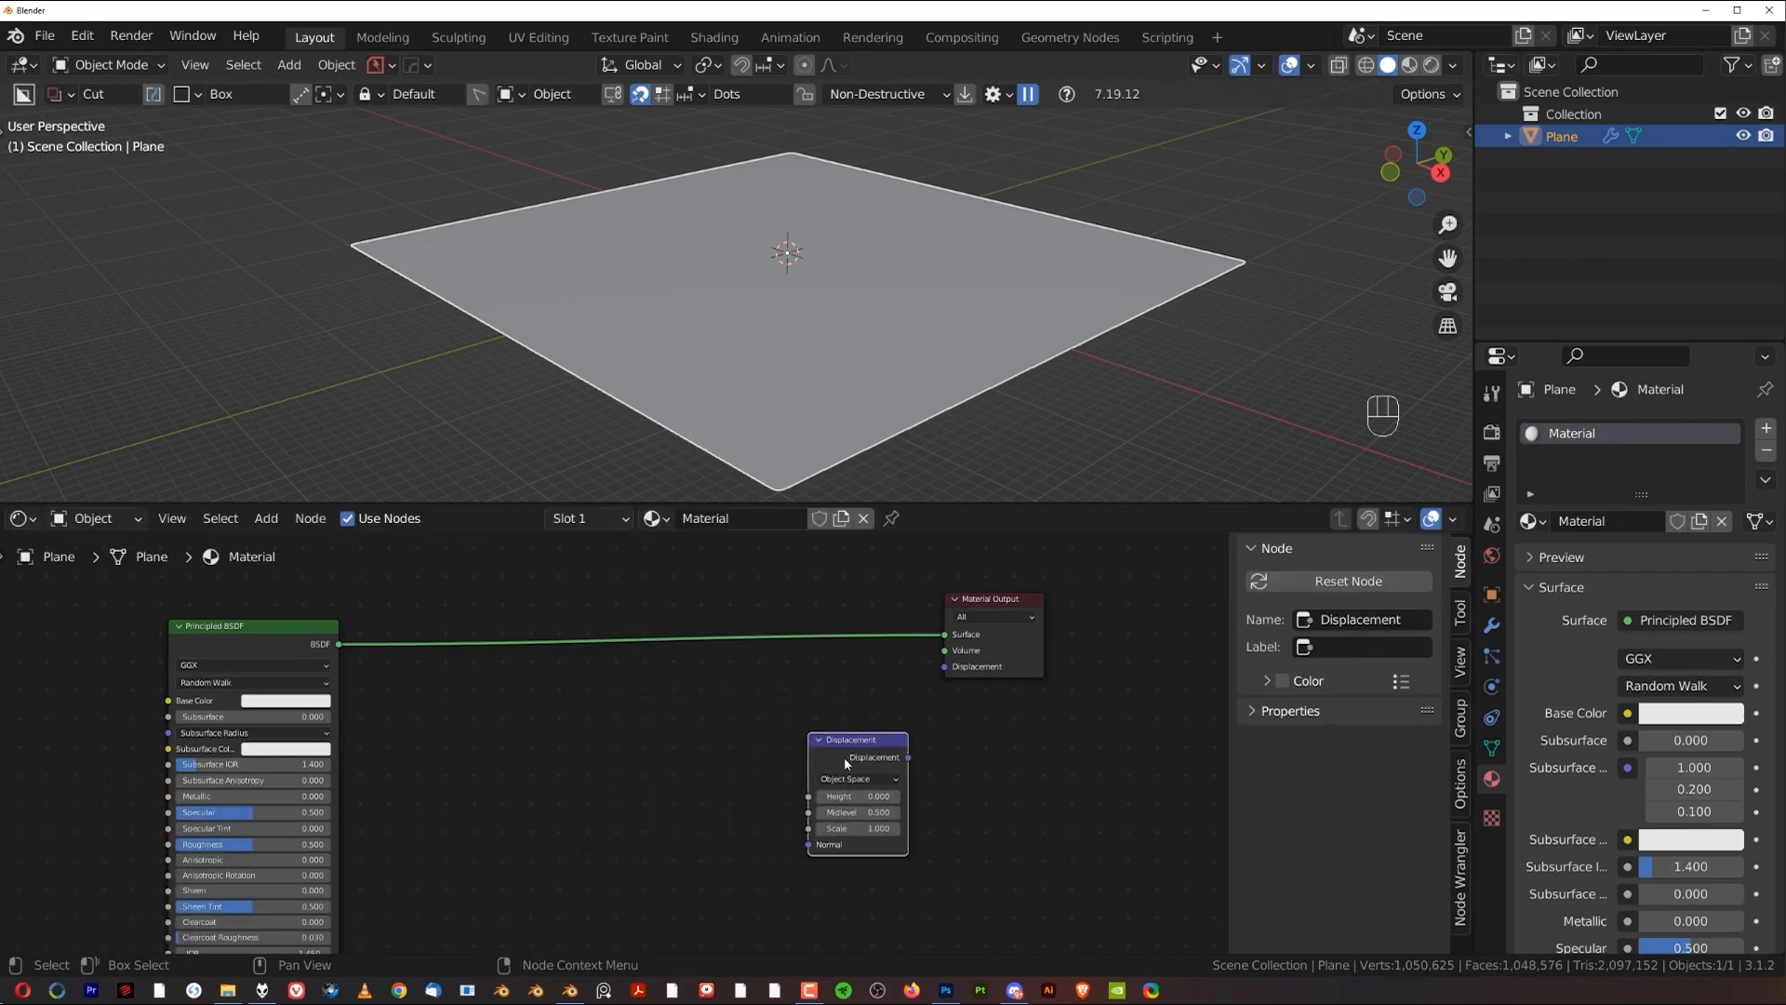
key("shift+a")
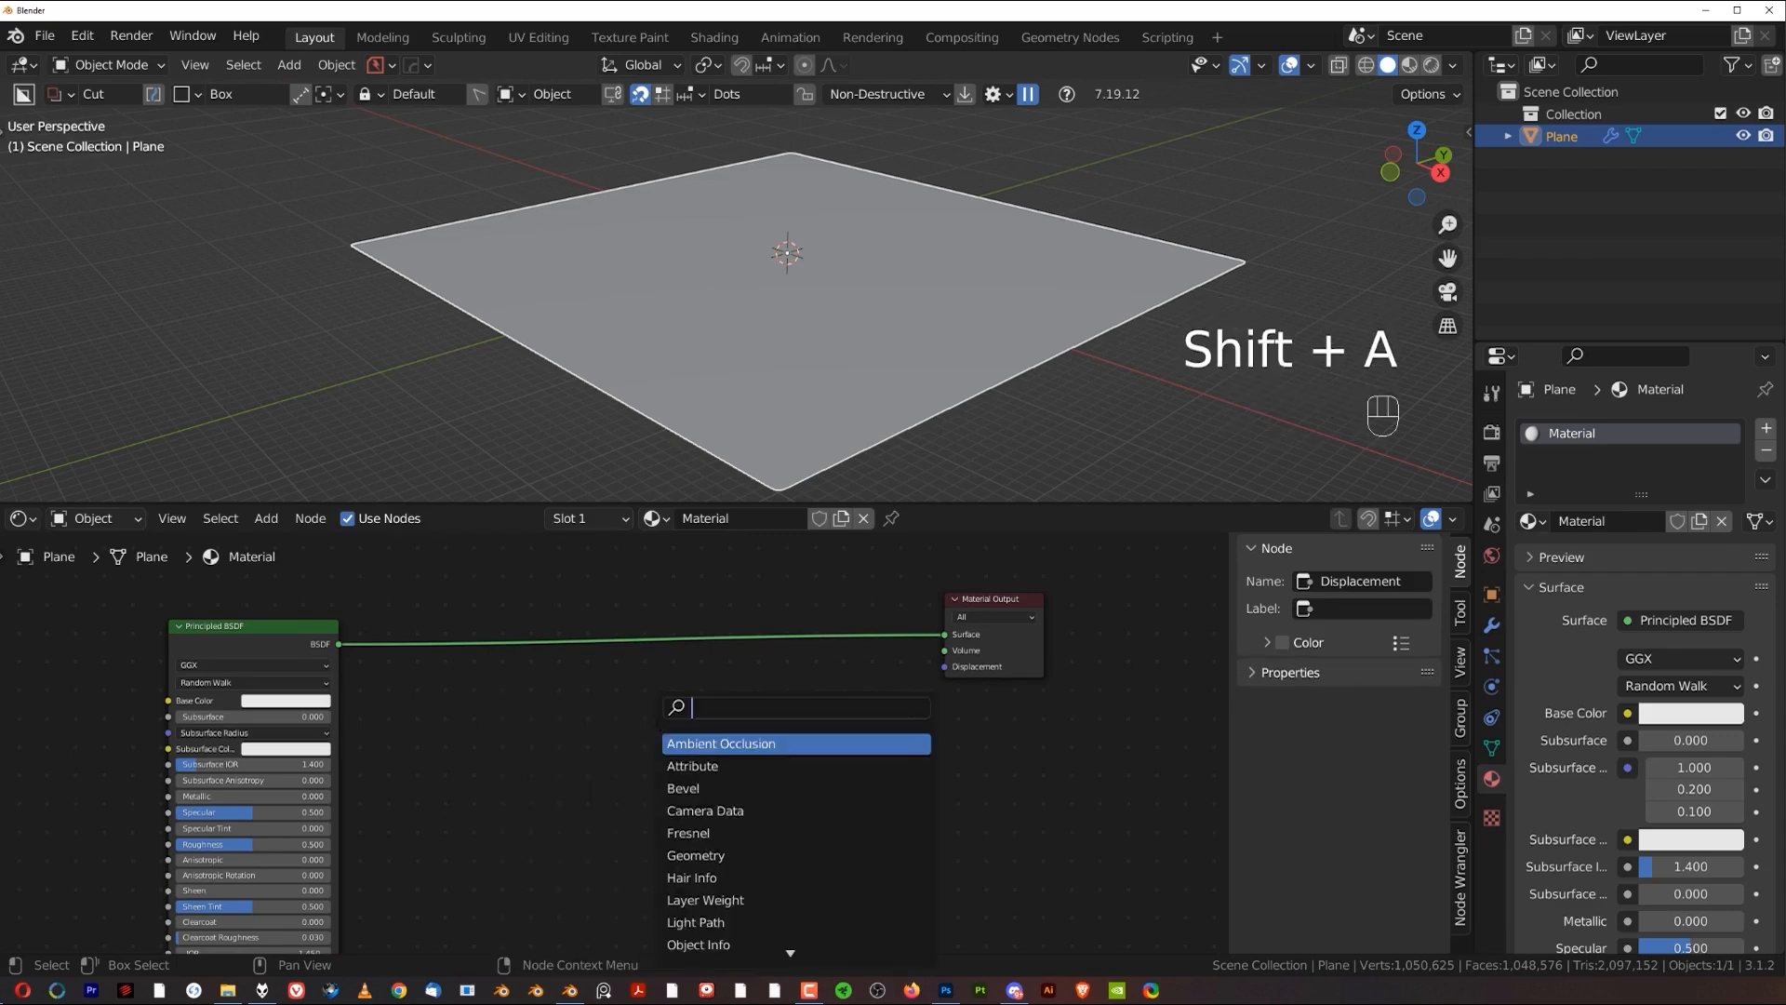
type("ima")
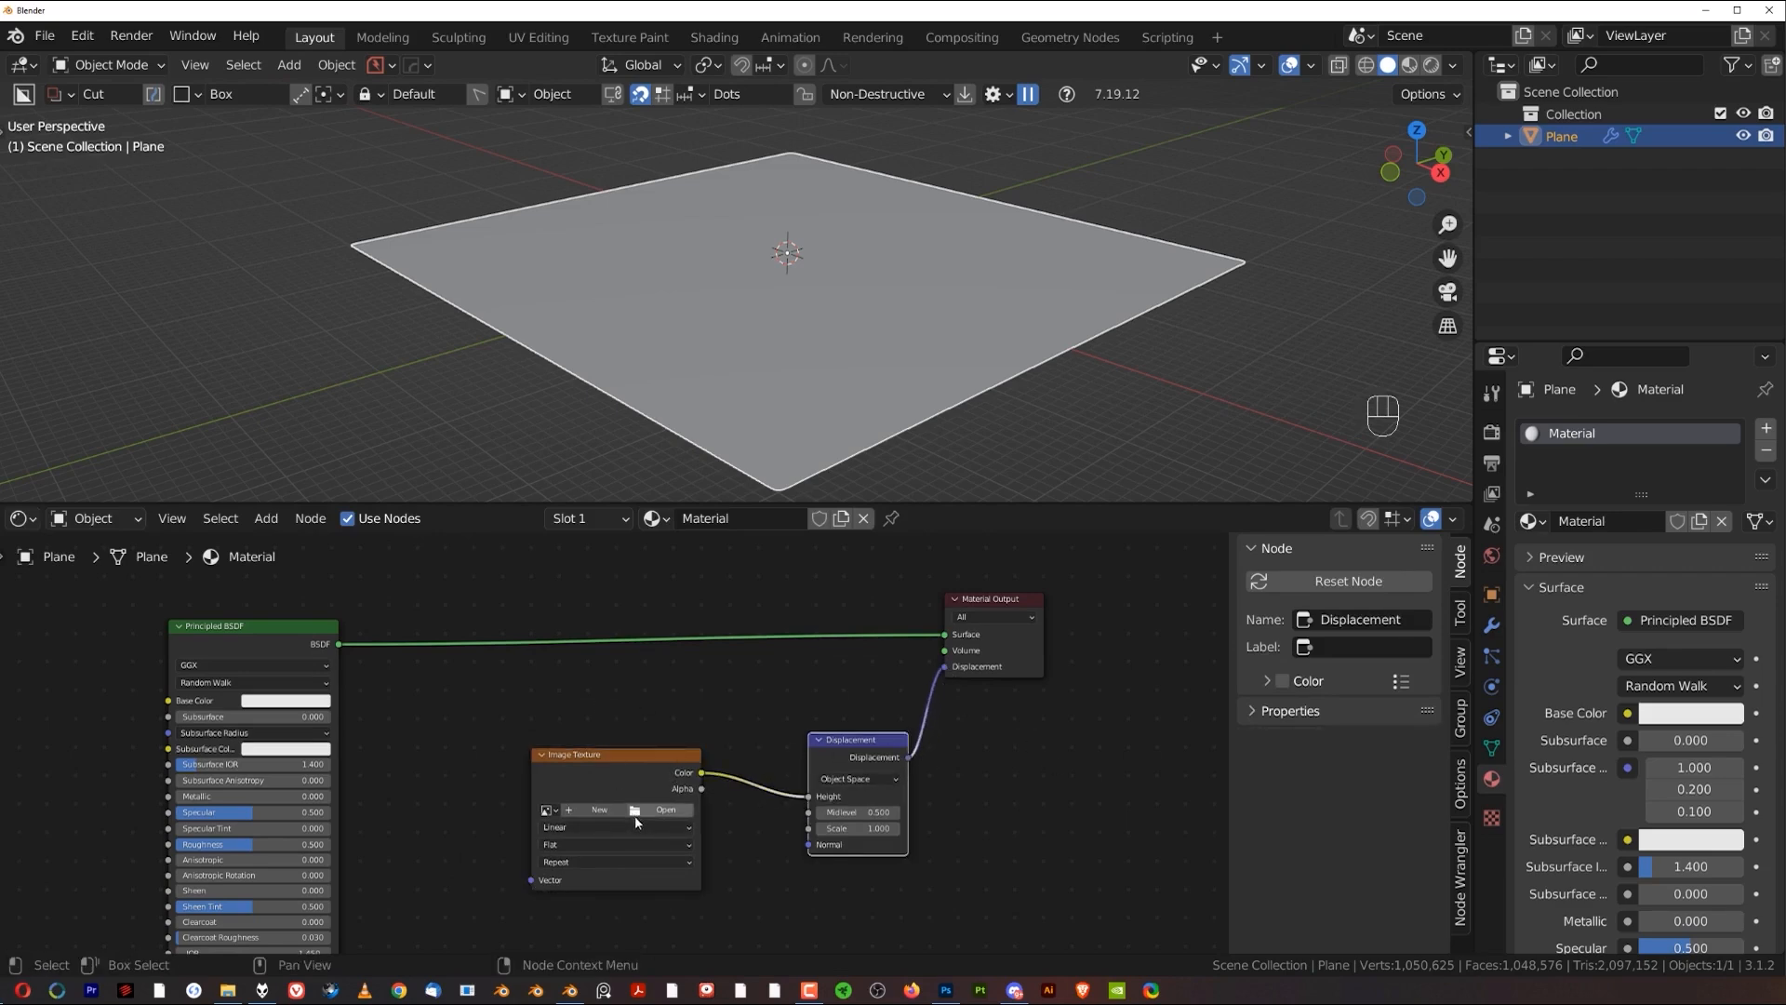
mouse_move(618, 741)
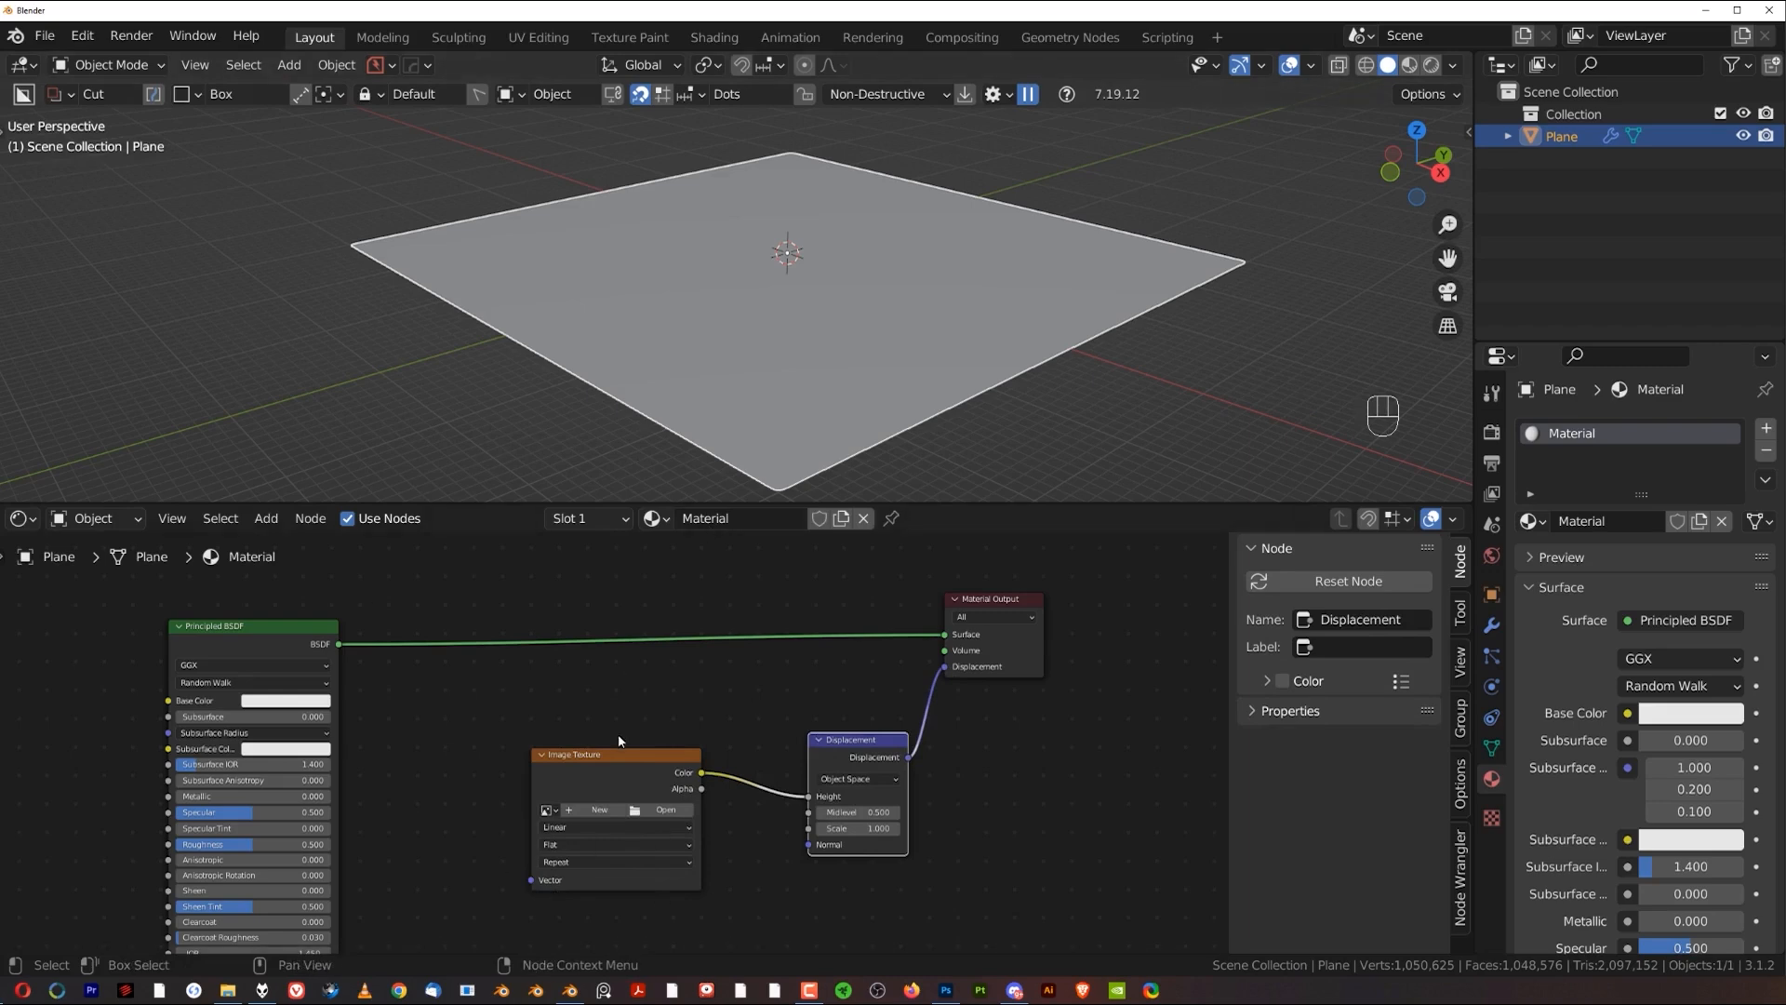
mouse_move(663, 731)
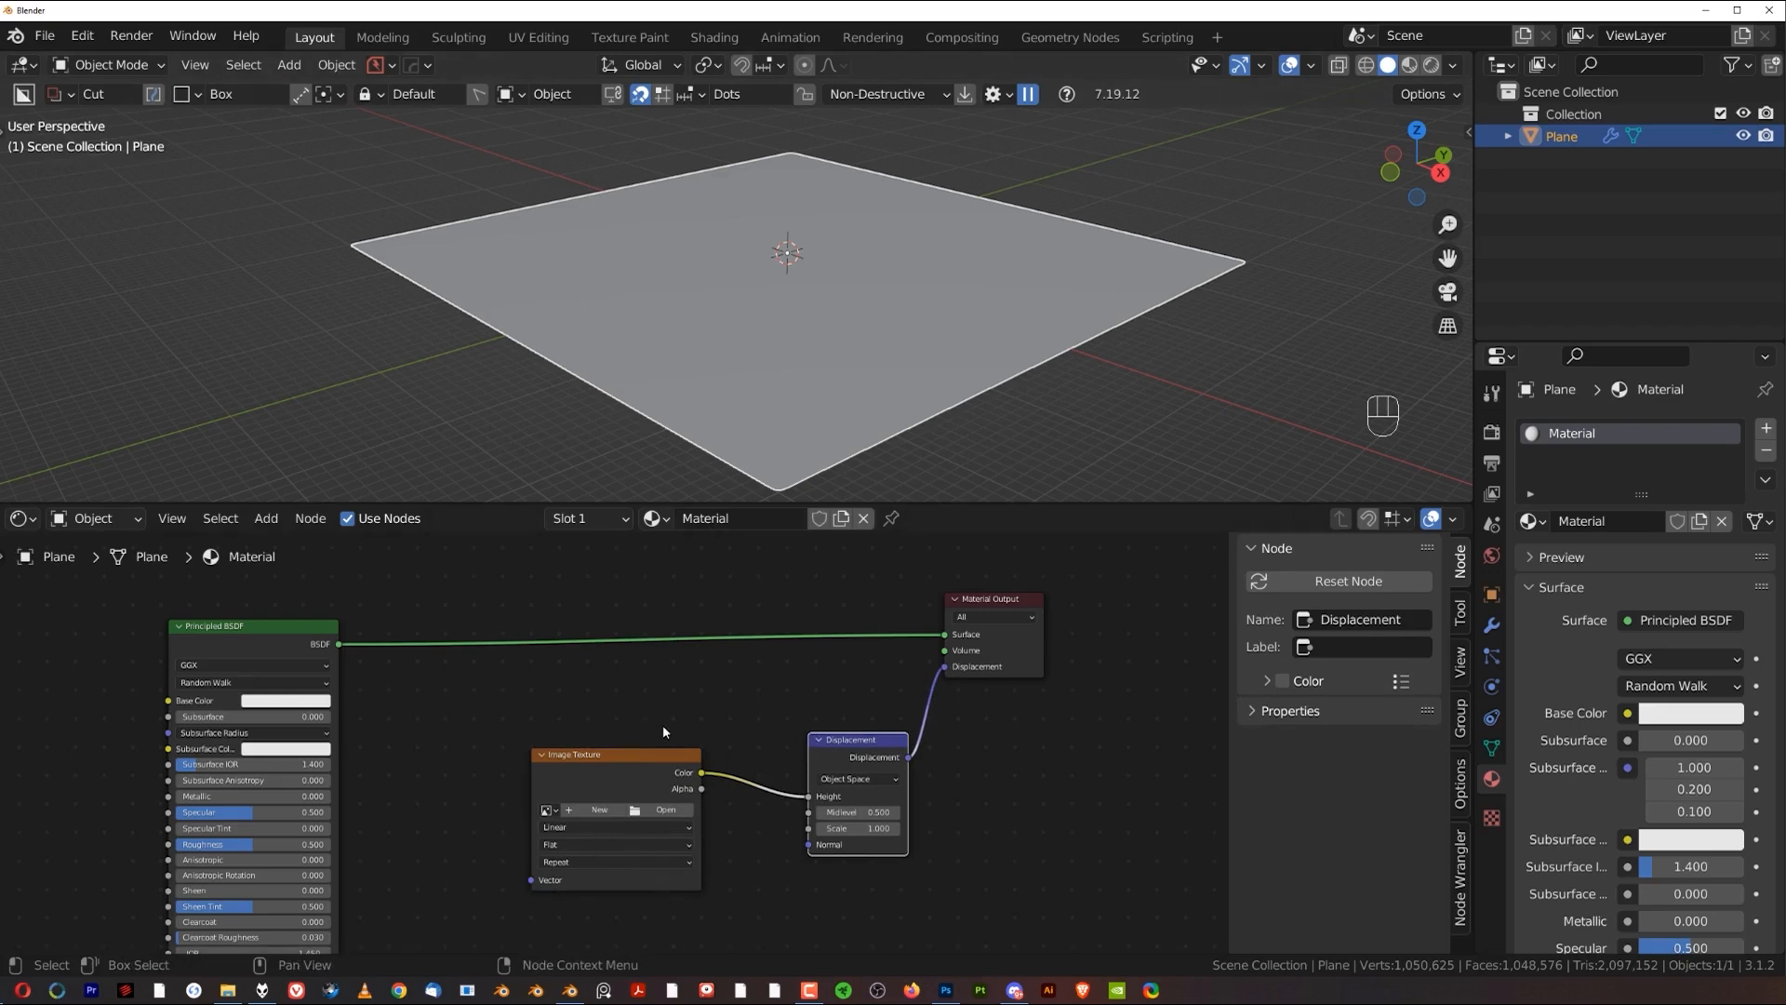
mouse_move(800, 630)
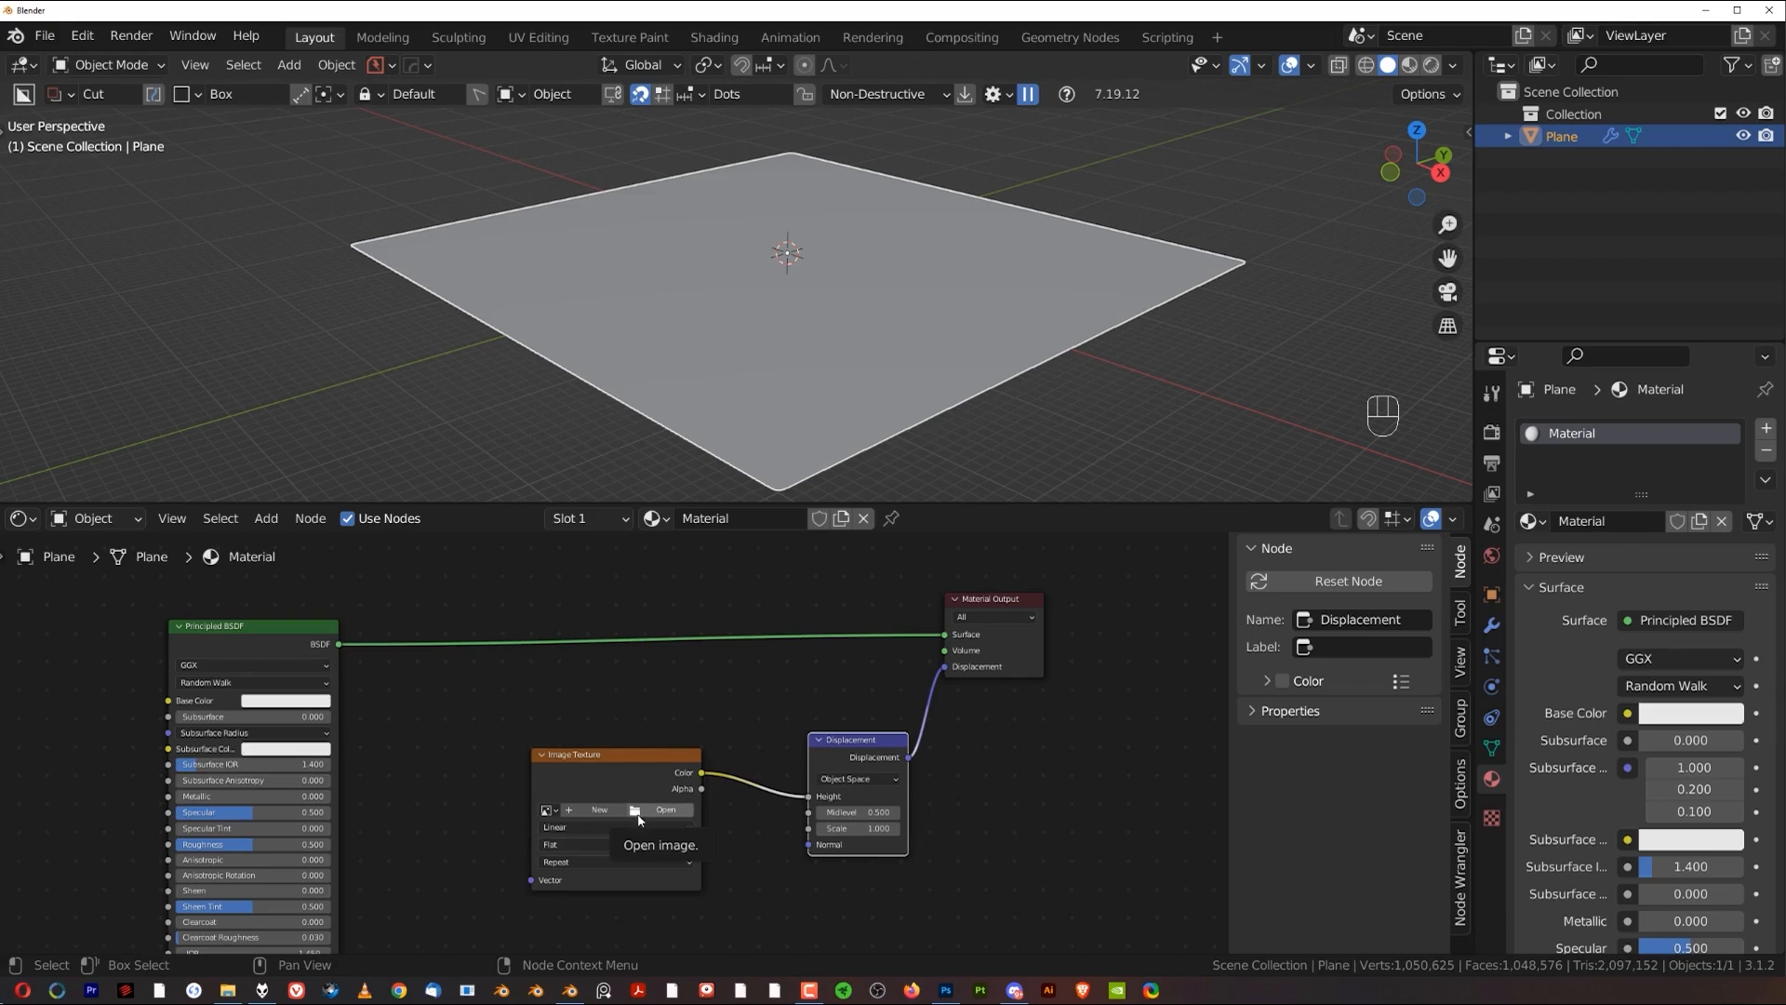
mouse_move(638, 819)
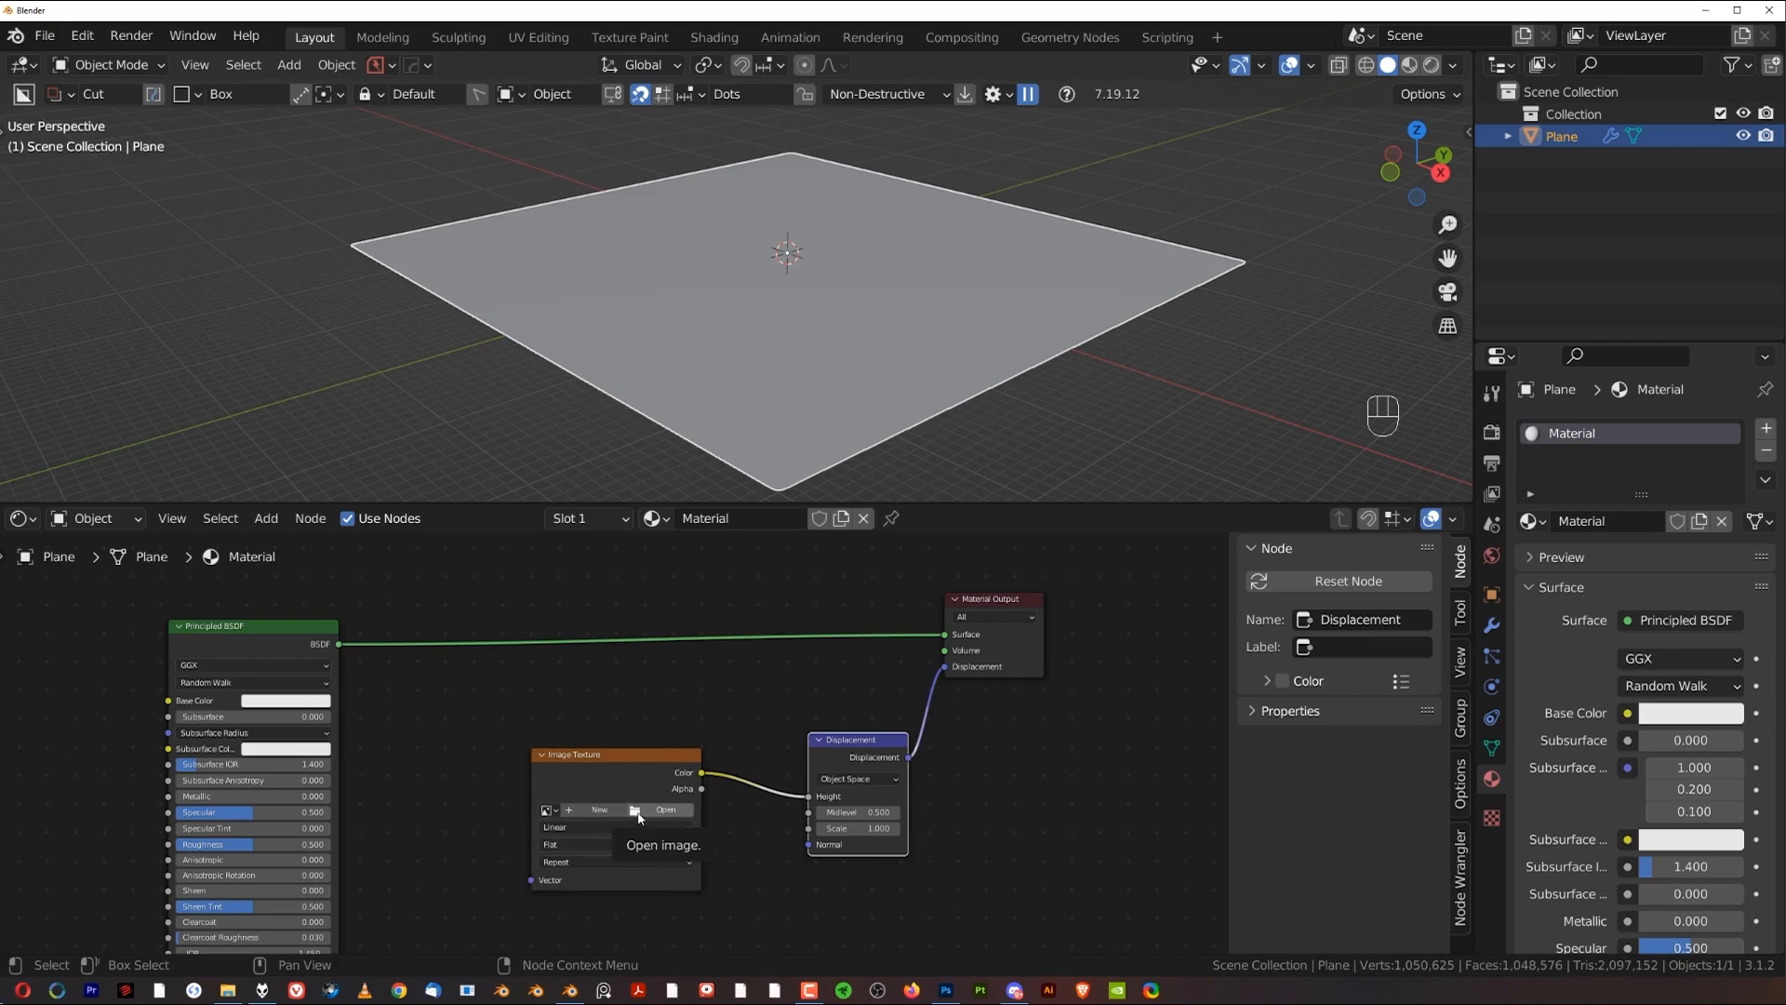
Step: Load Canyon_A_Displacement.tif from the Canyon Exports folder into the Image Texture node
left_click(666, 809)
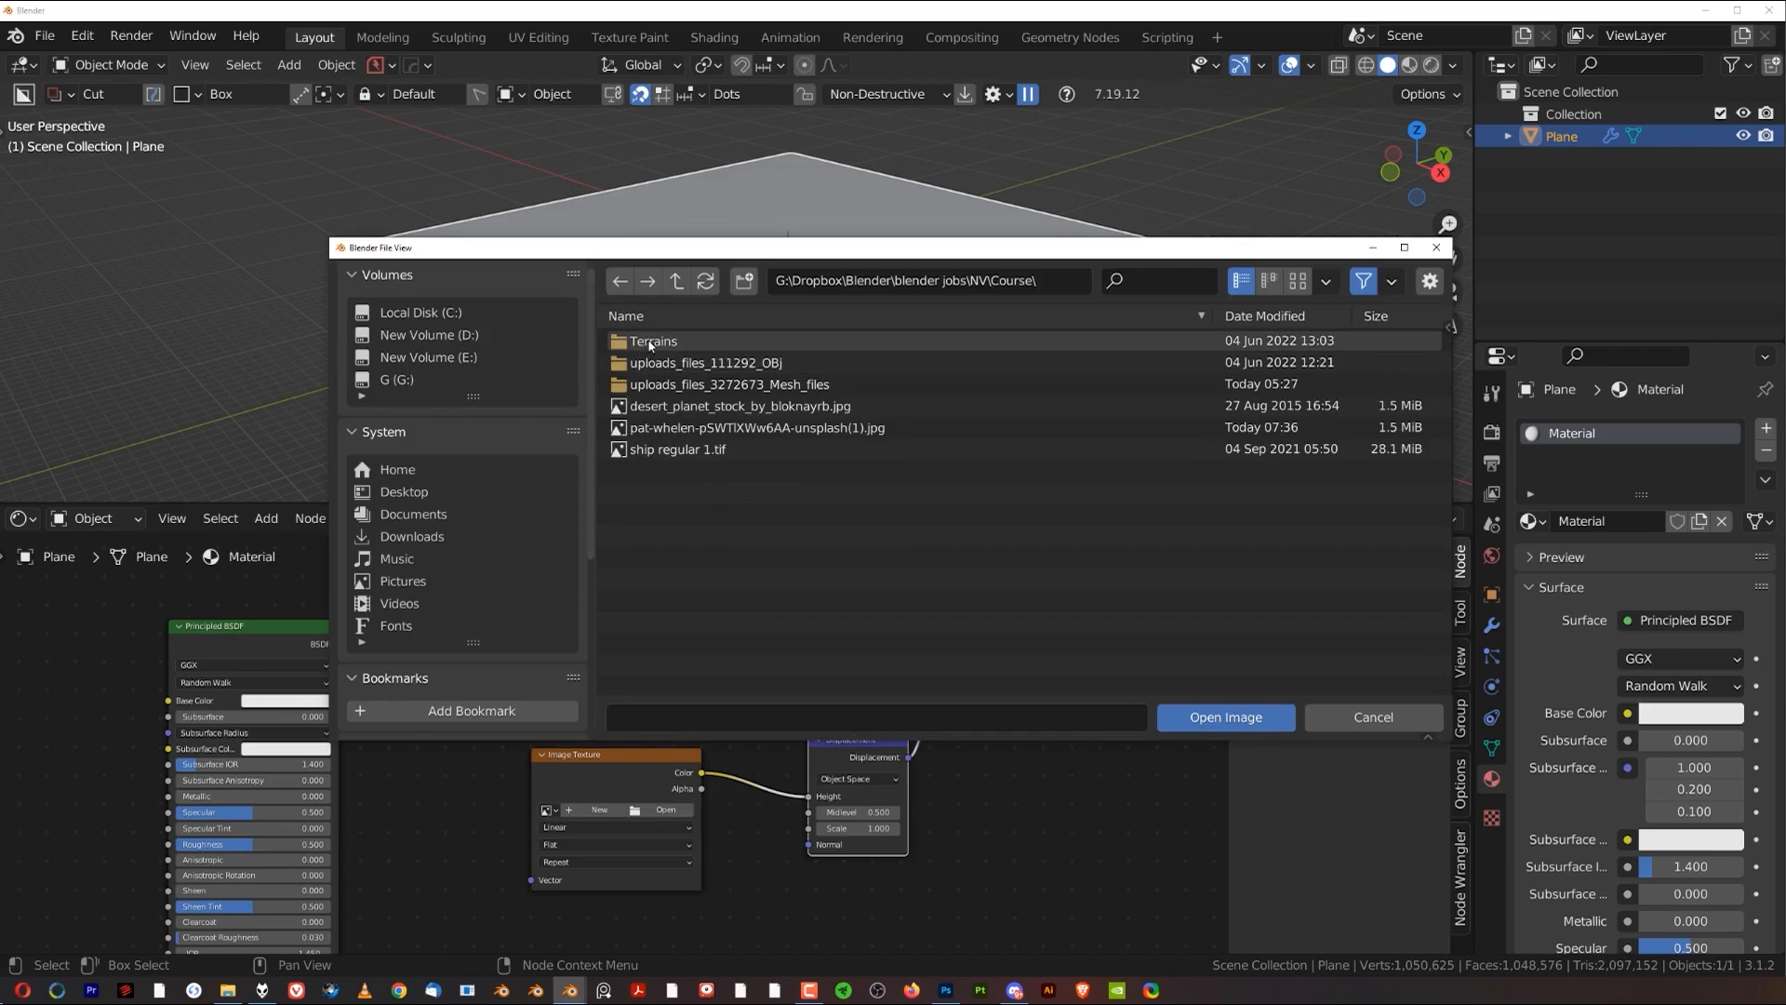
double_click(653, 340)
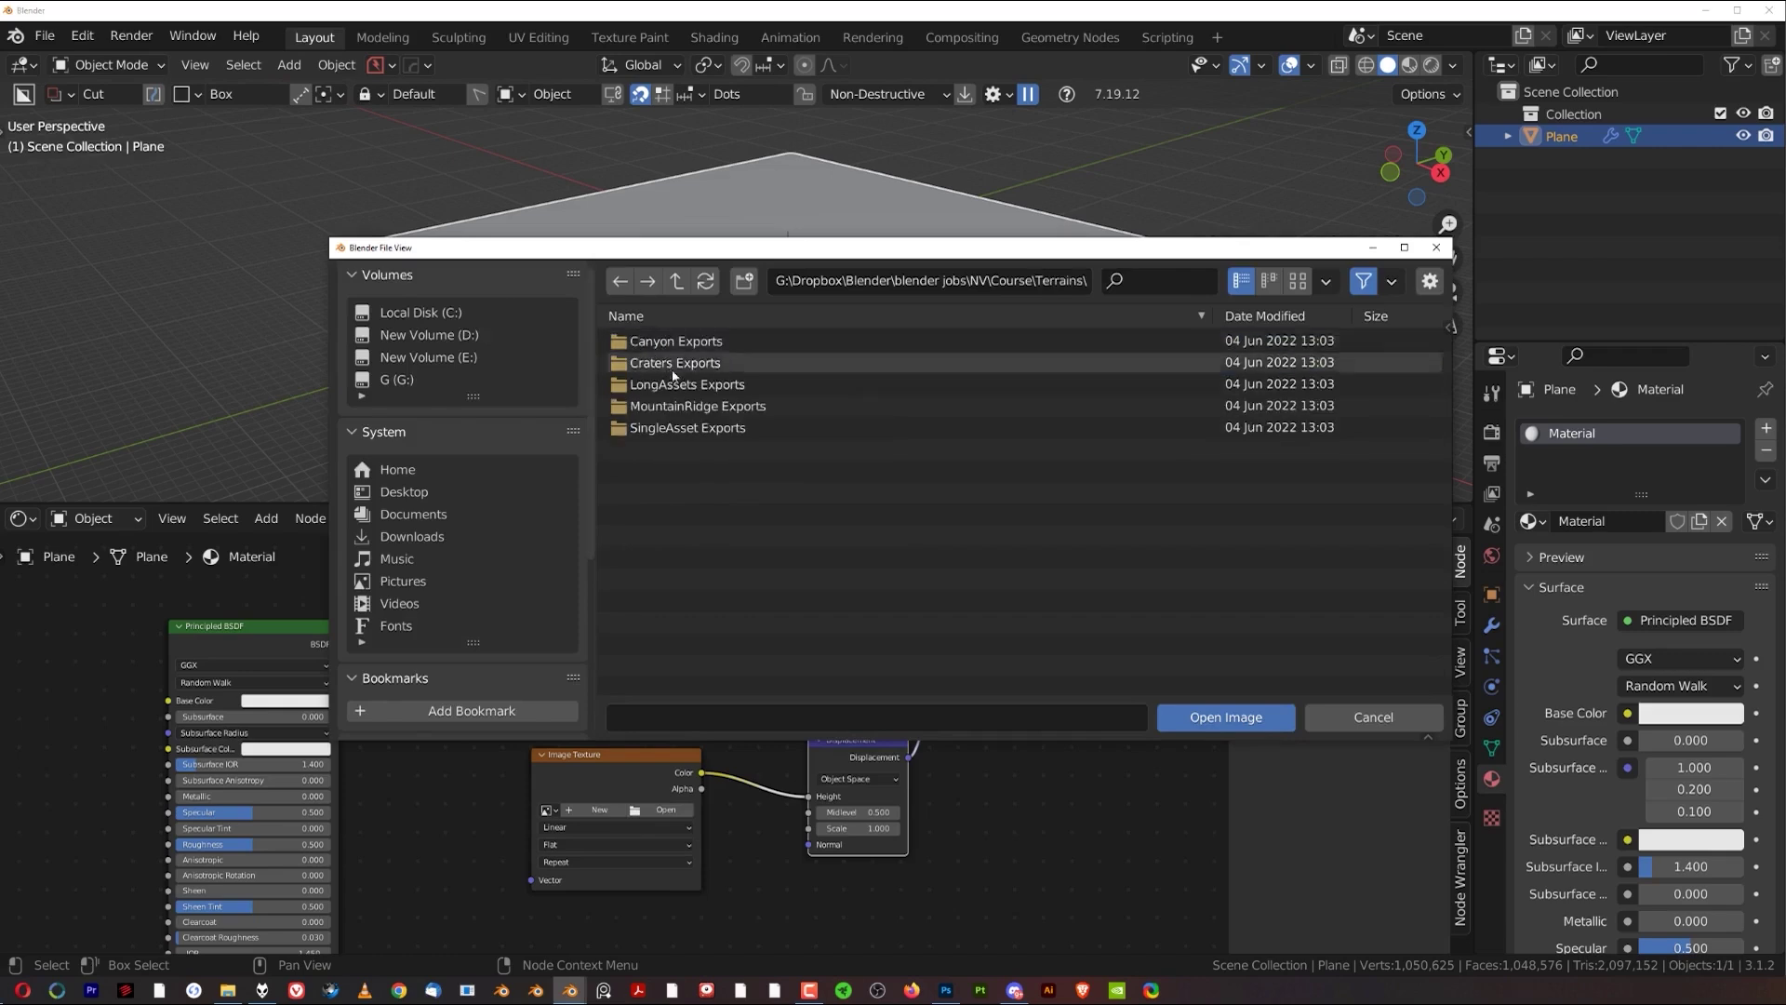
double_click(673, 340)
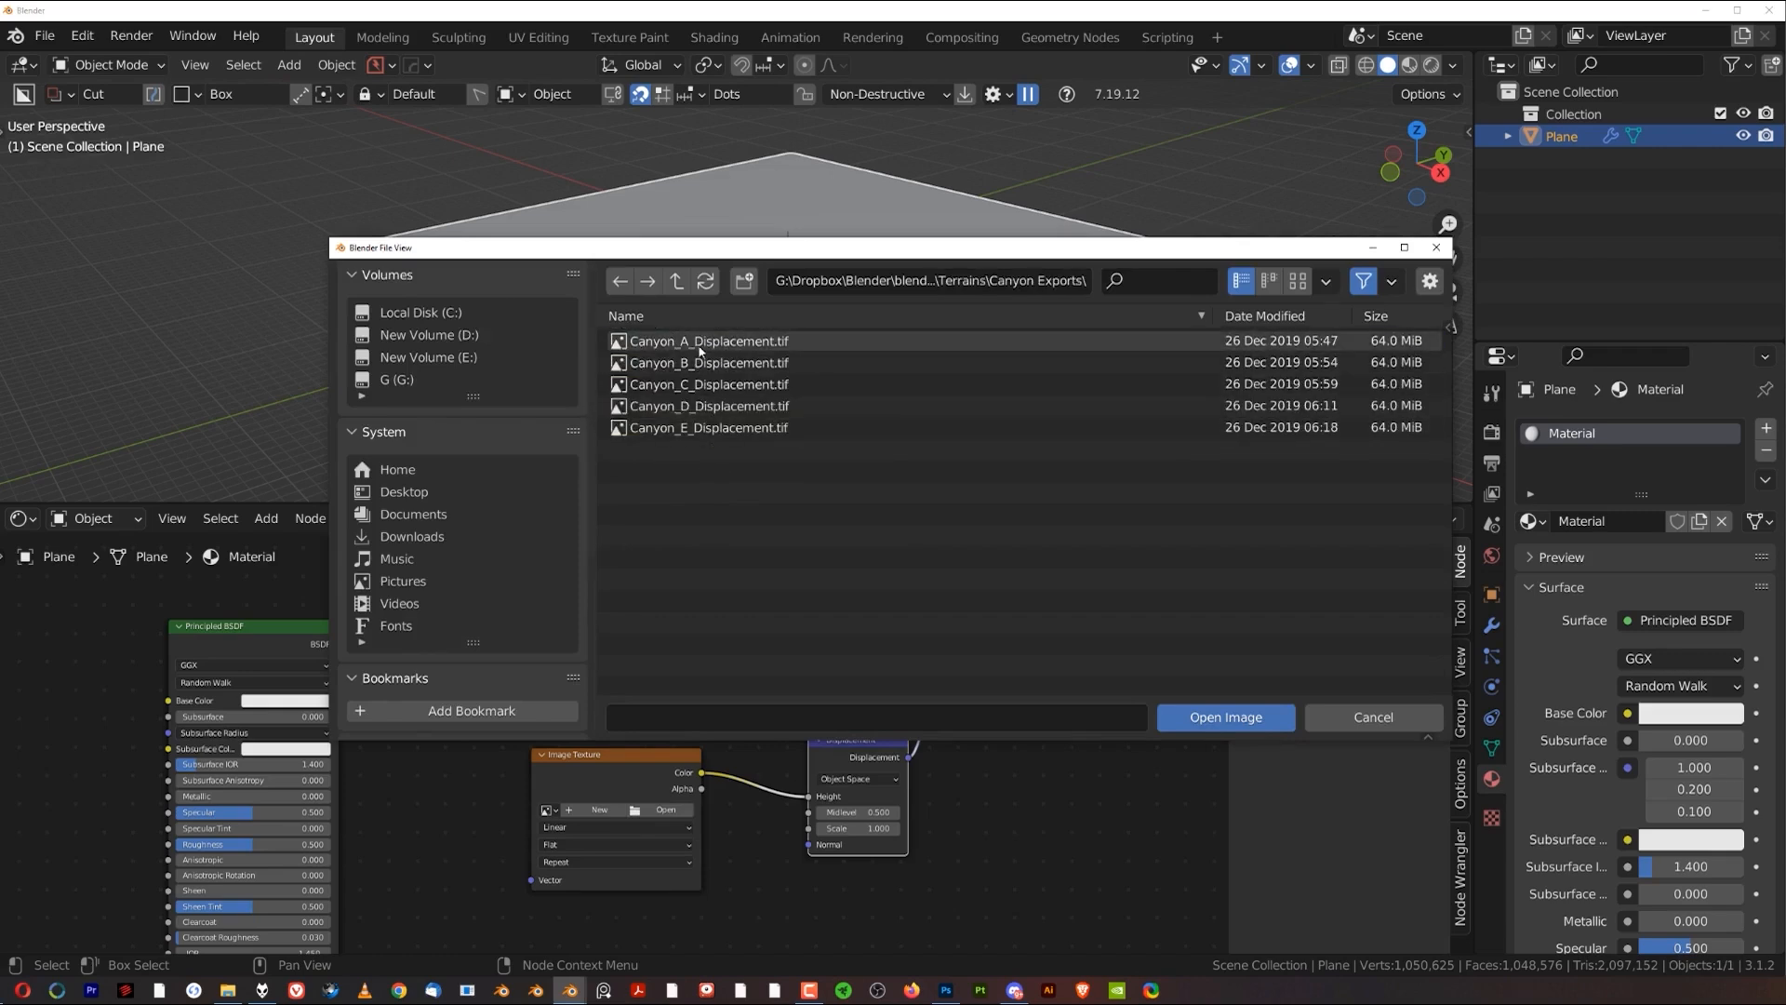
left_click(1224, 716)
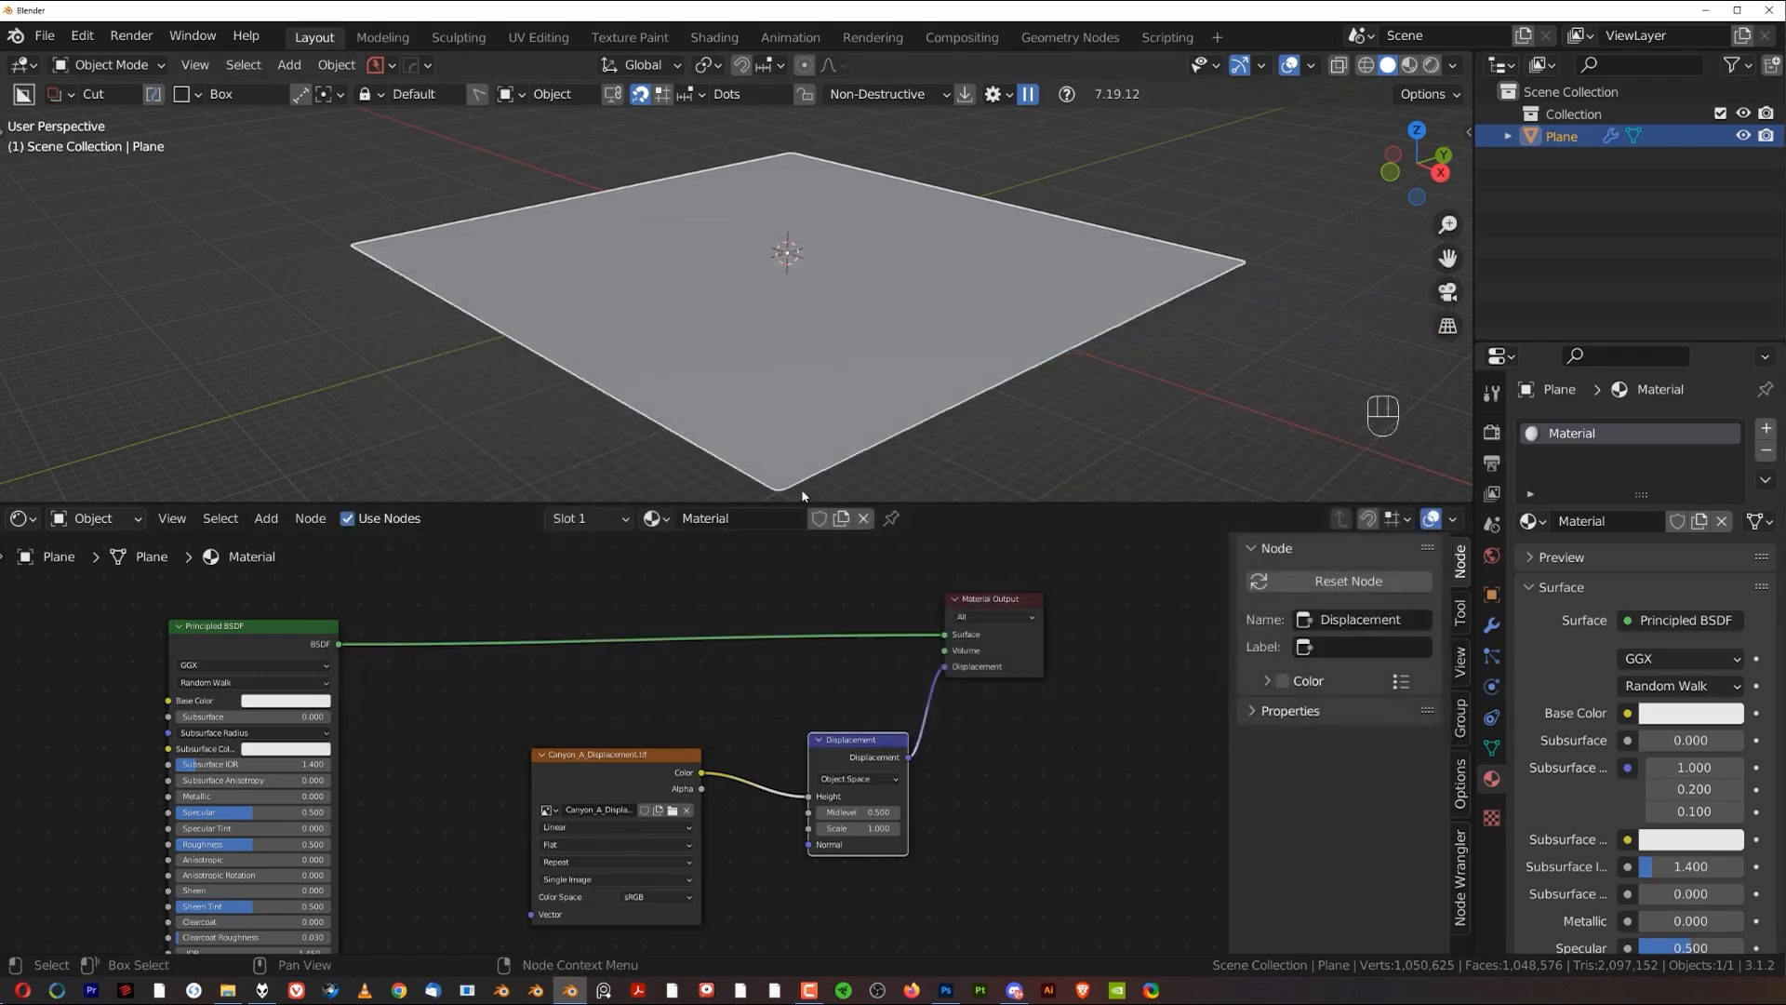
mouse_move(1323, 232)
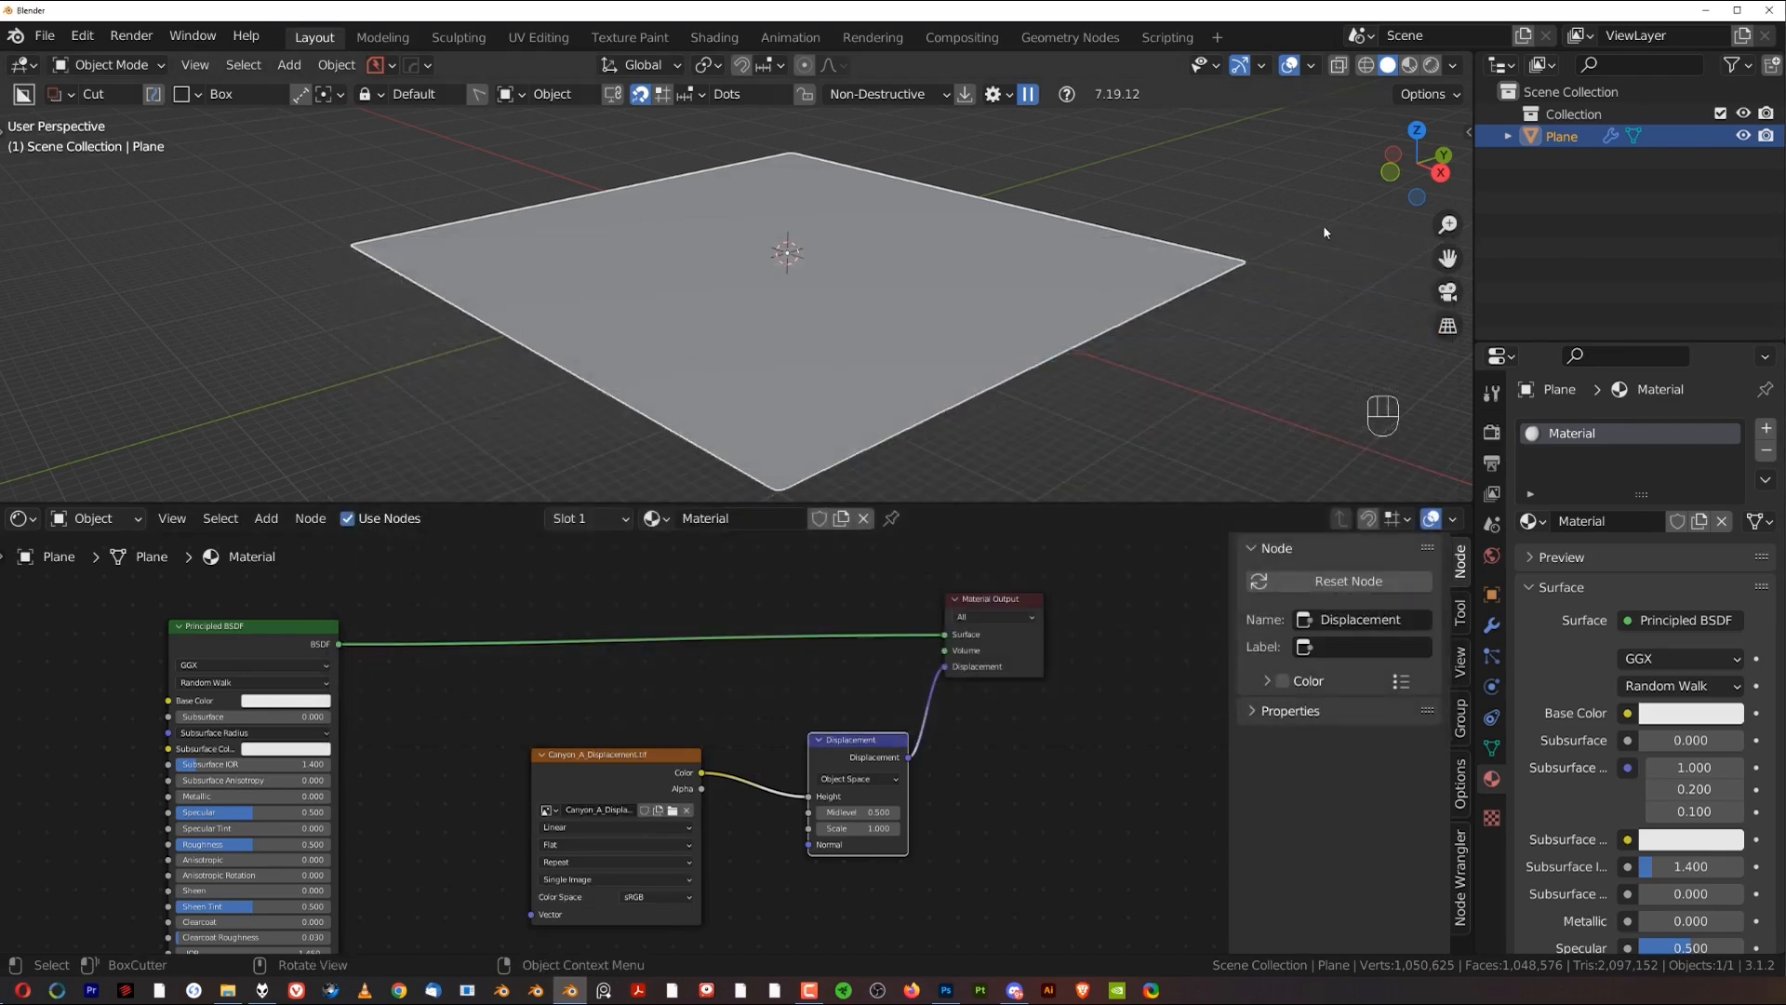
mouse_move(1098, 459)
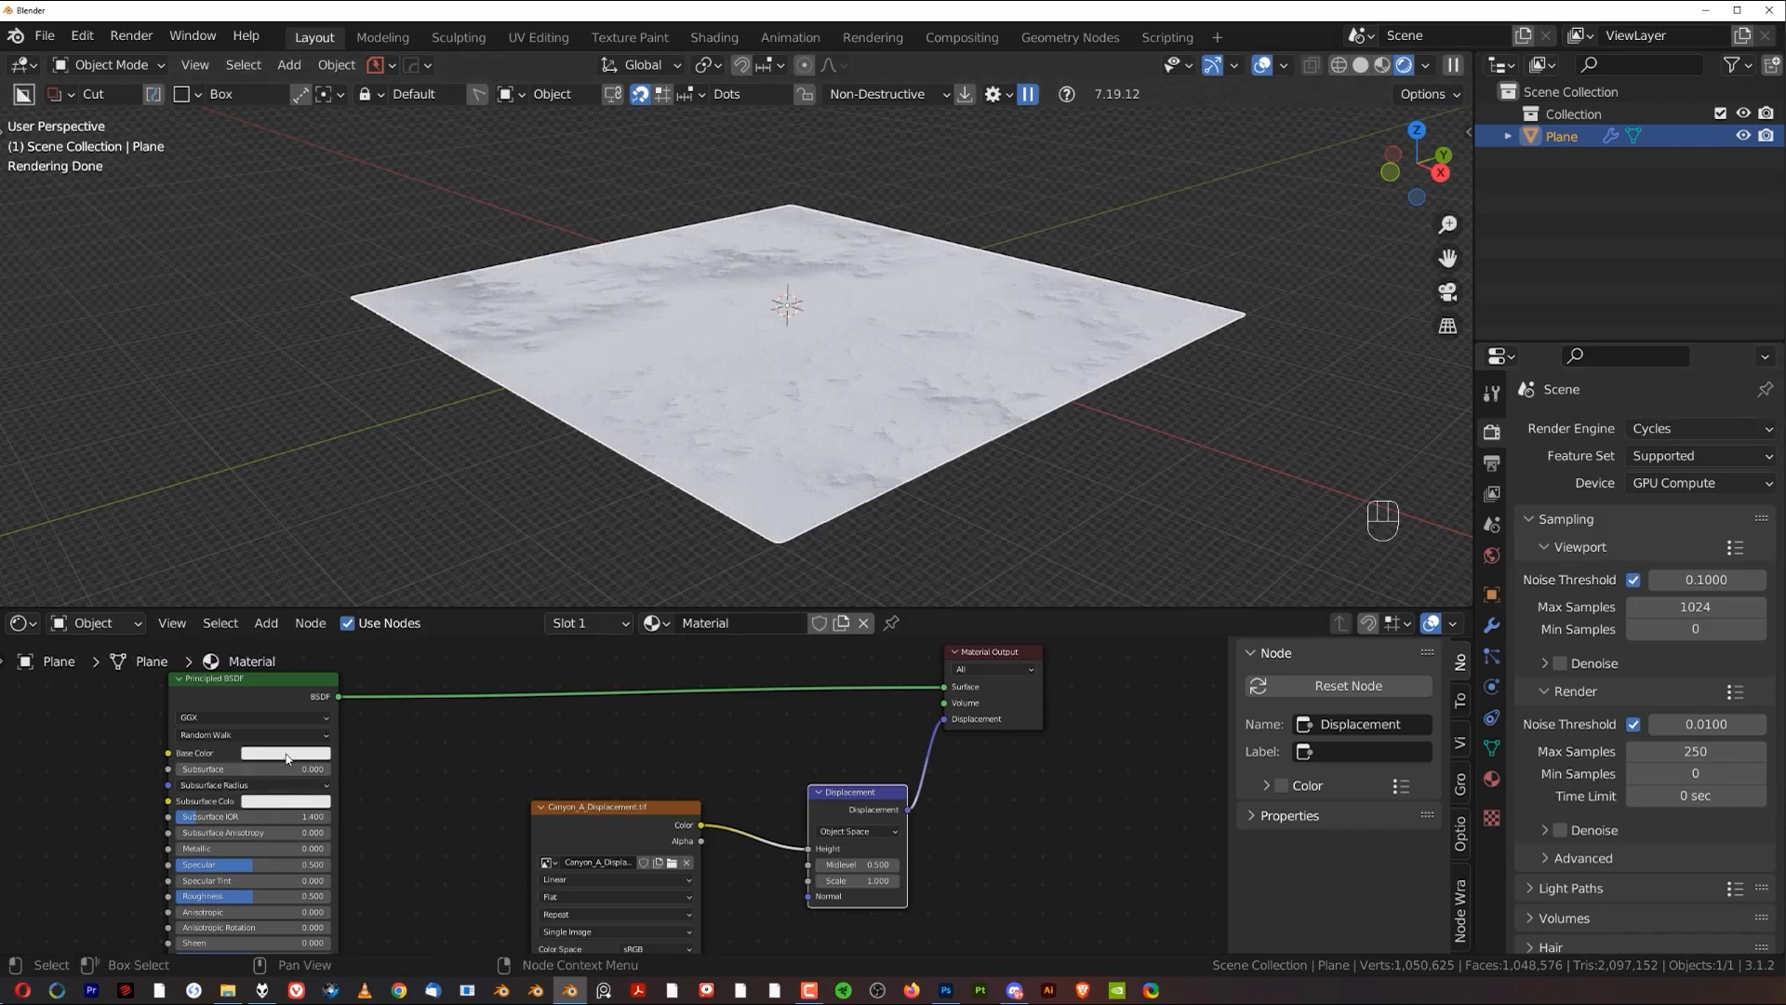
Step: Set the Principled BSDF base colour to an orange sandy brown in the colour wheel
left_click(283, 754)
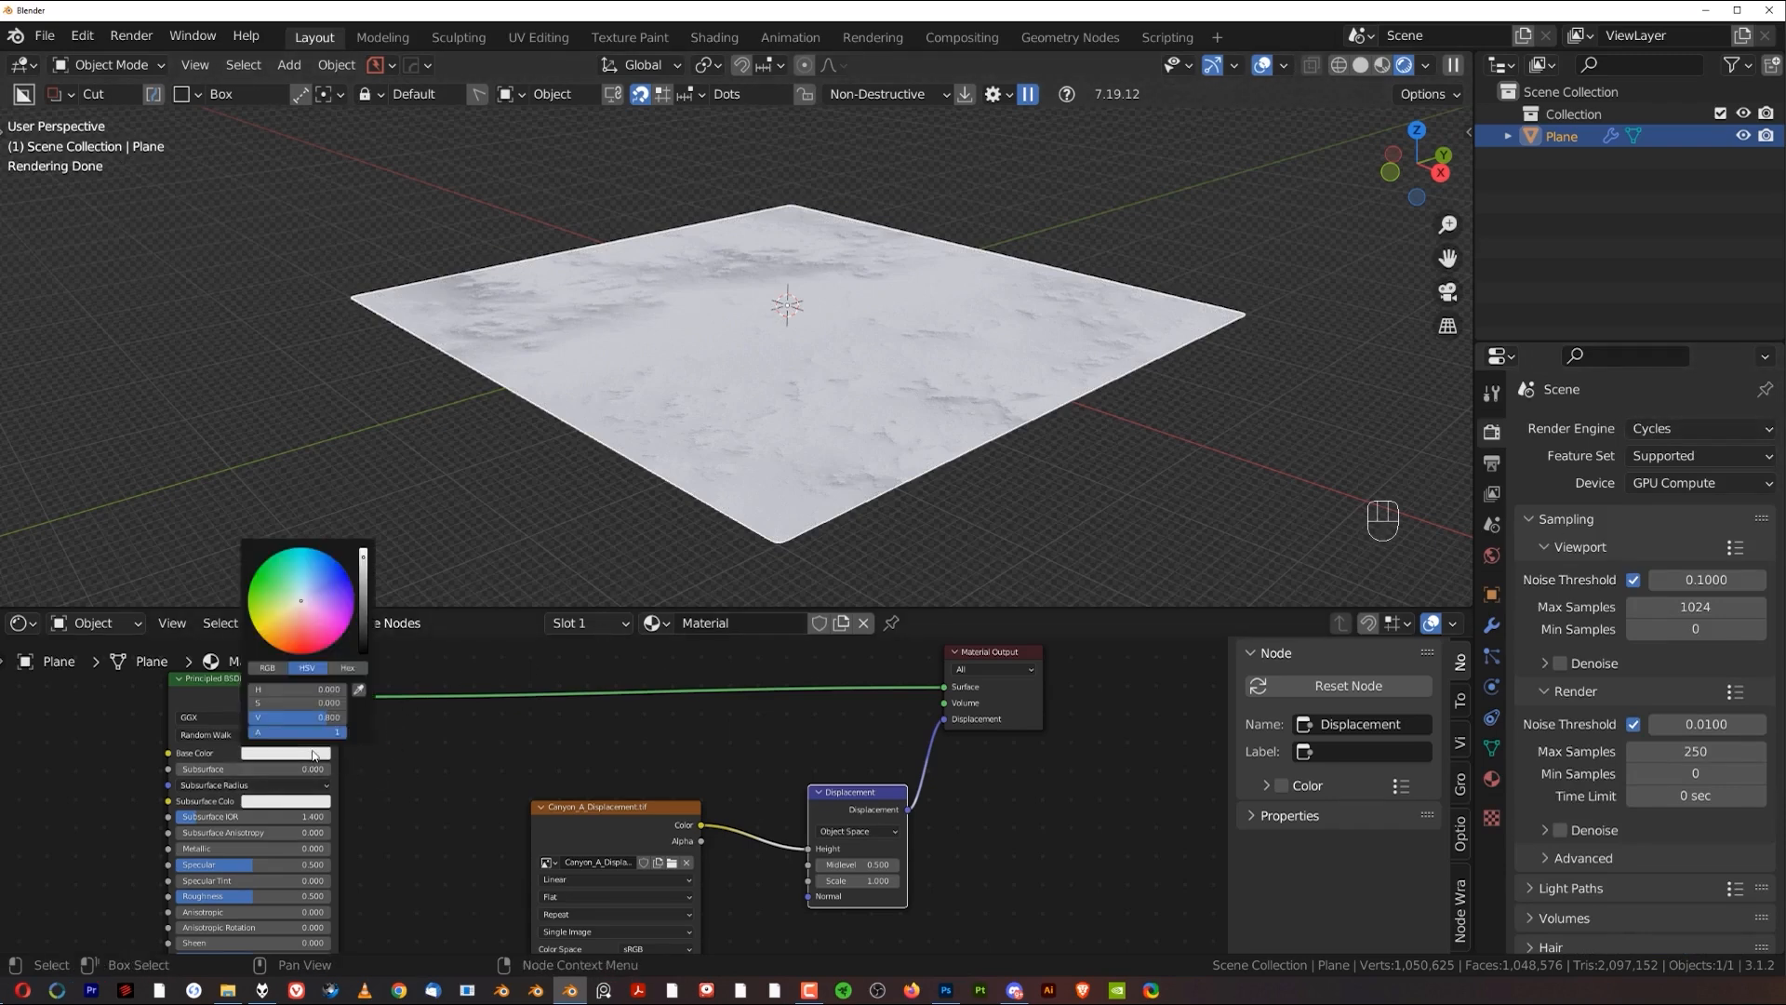
left_click(287, 621)
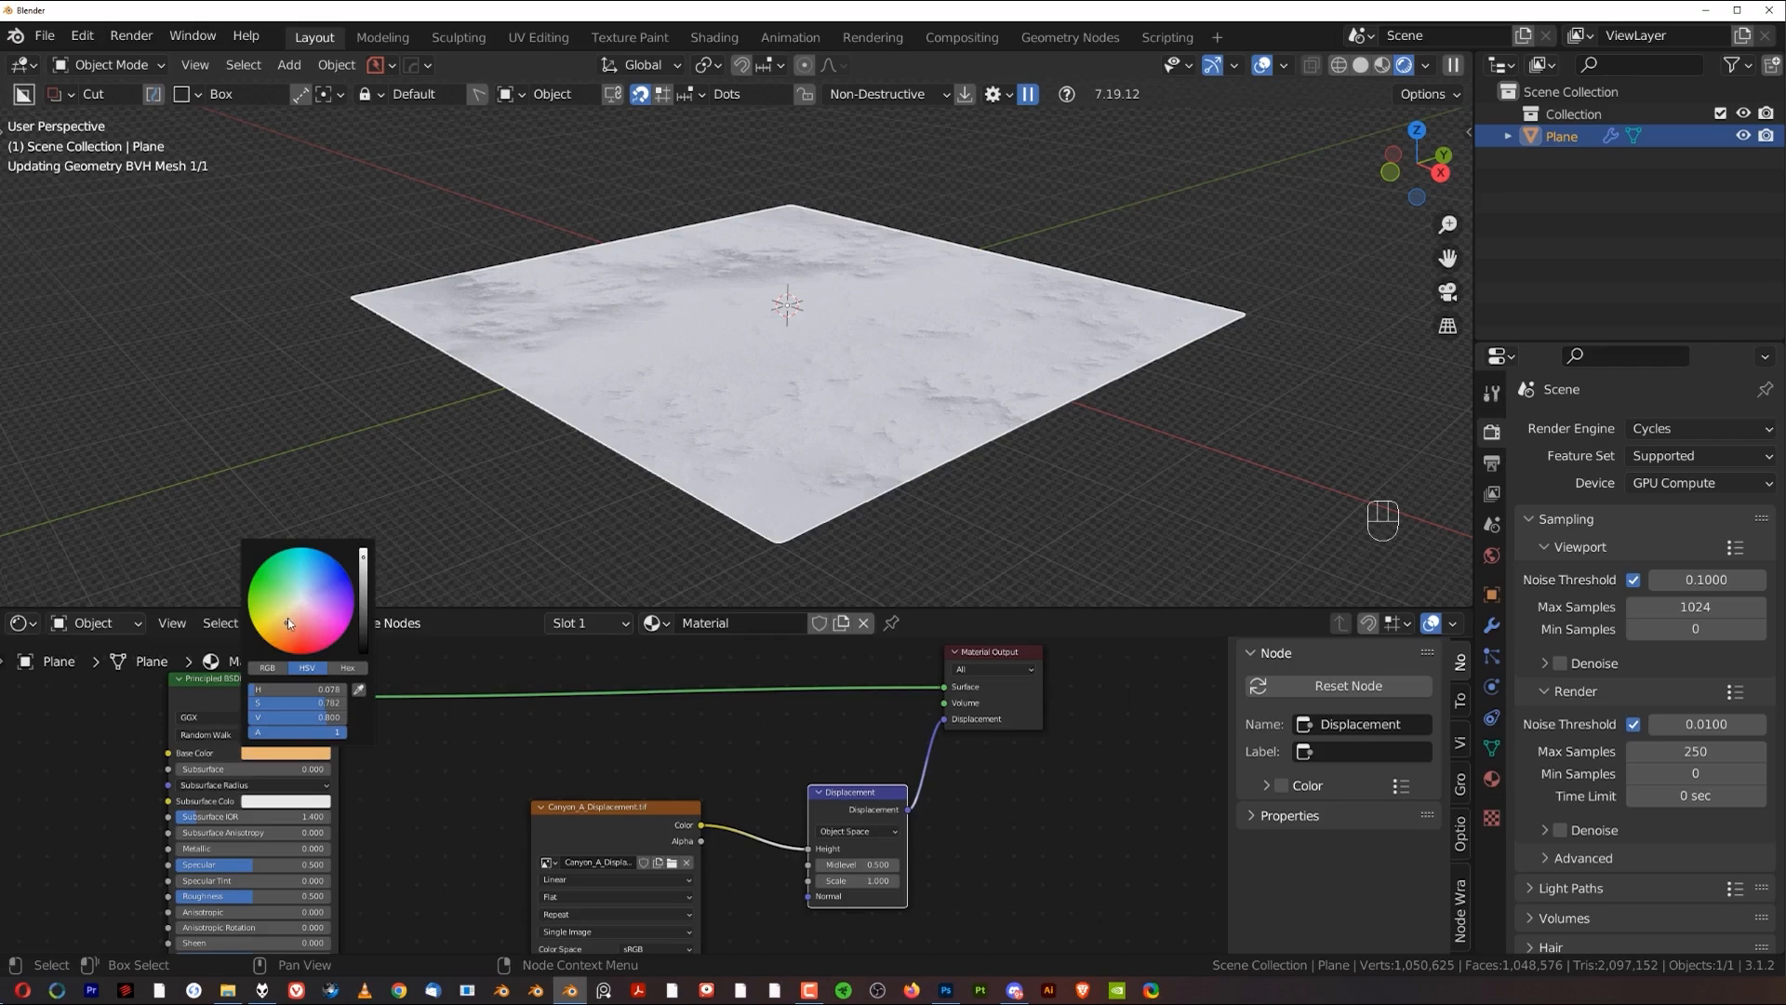
left_click(287, 627)
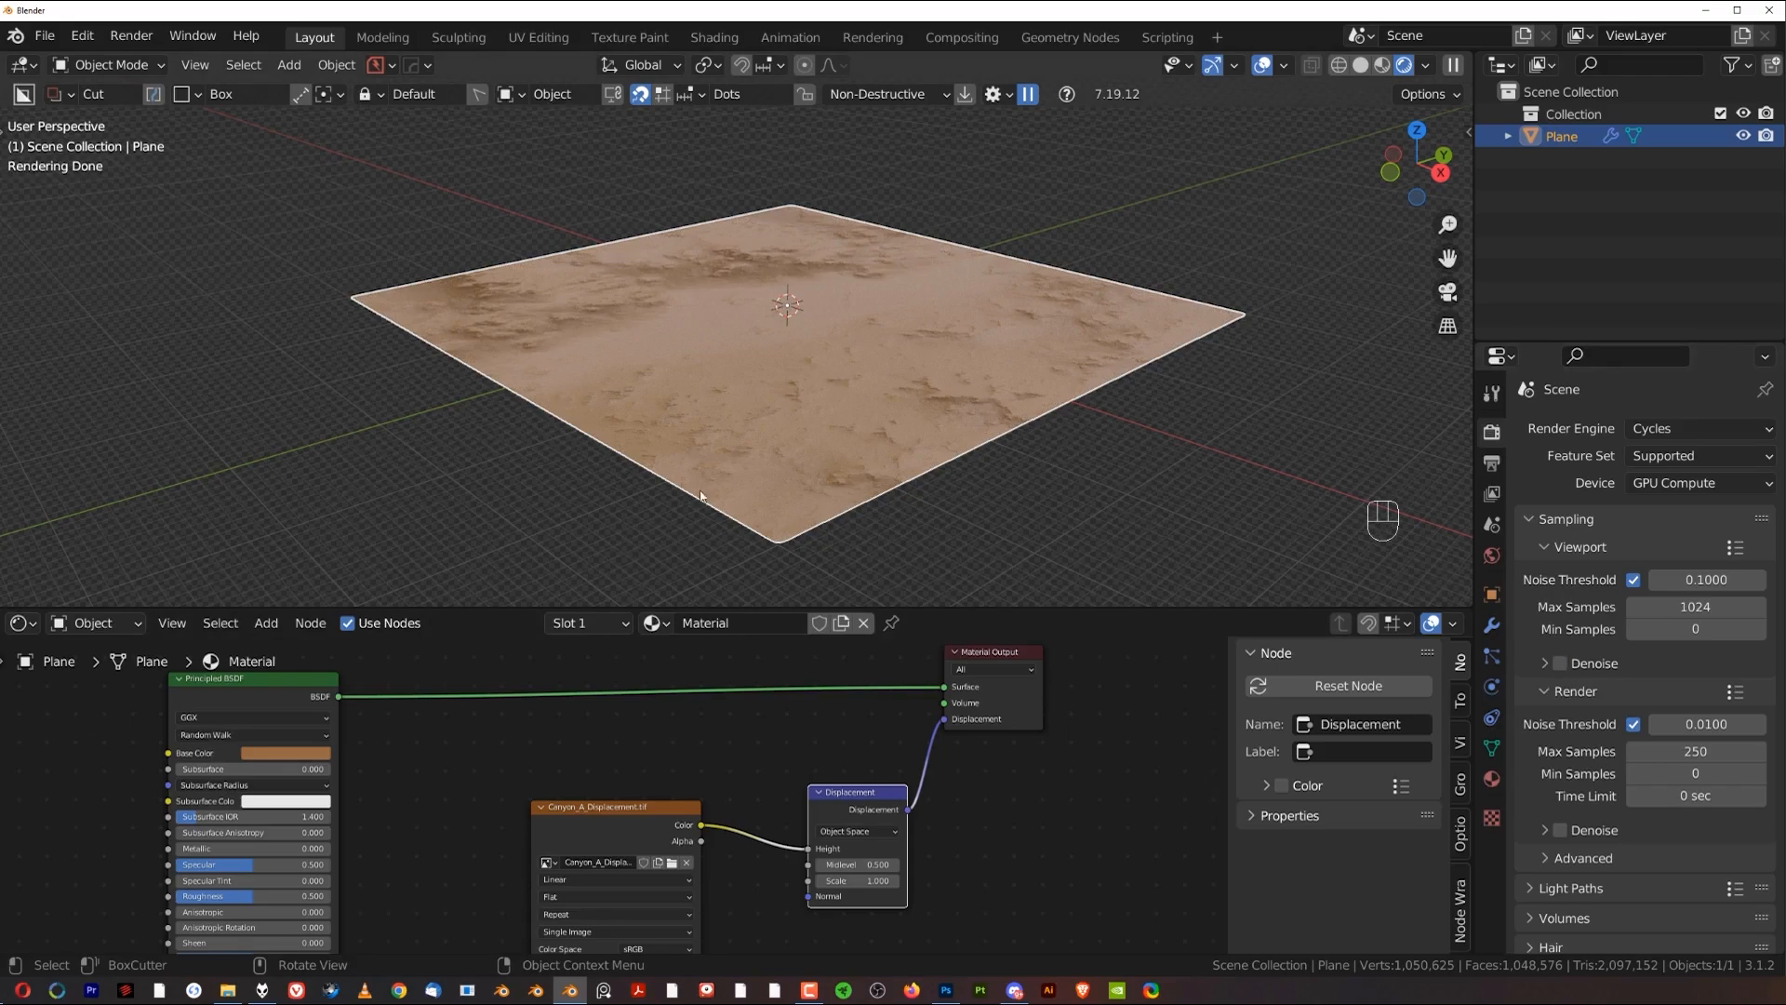
mouse_move(750, 398)
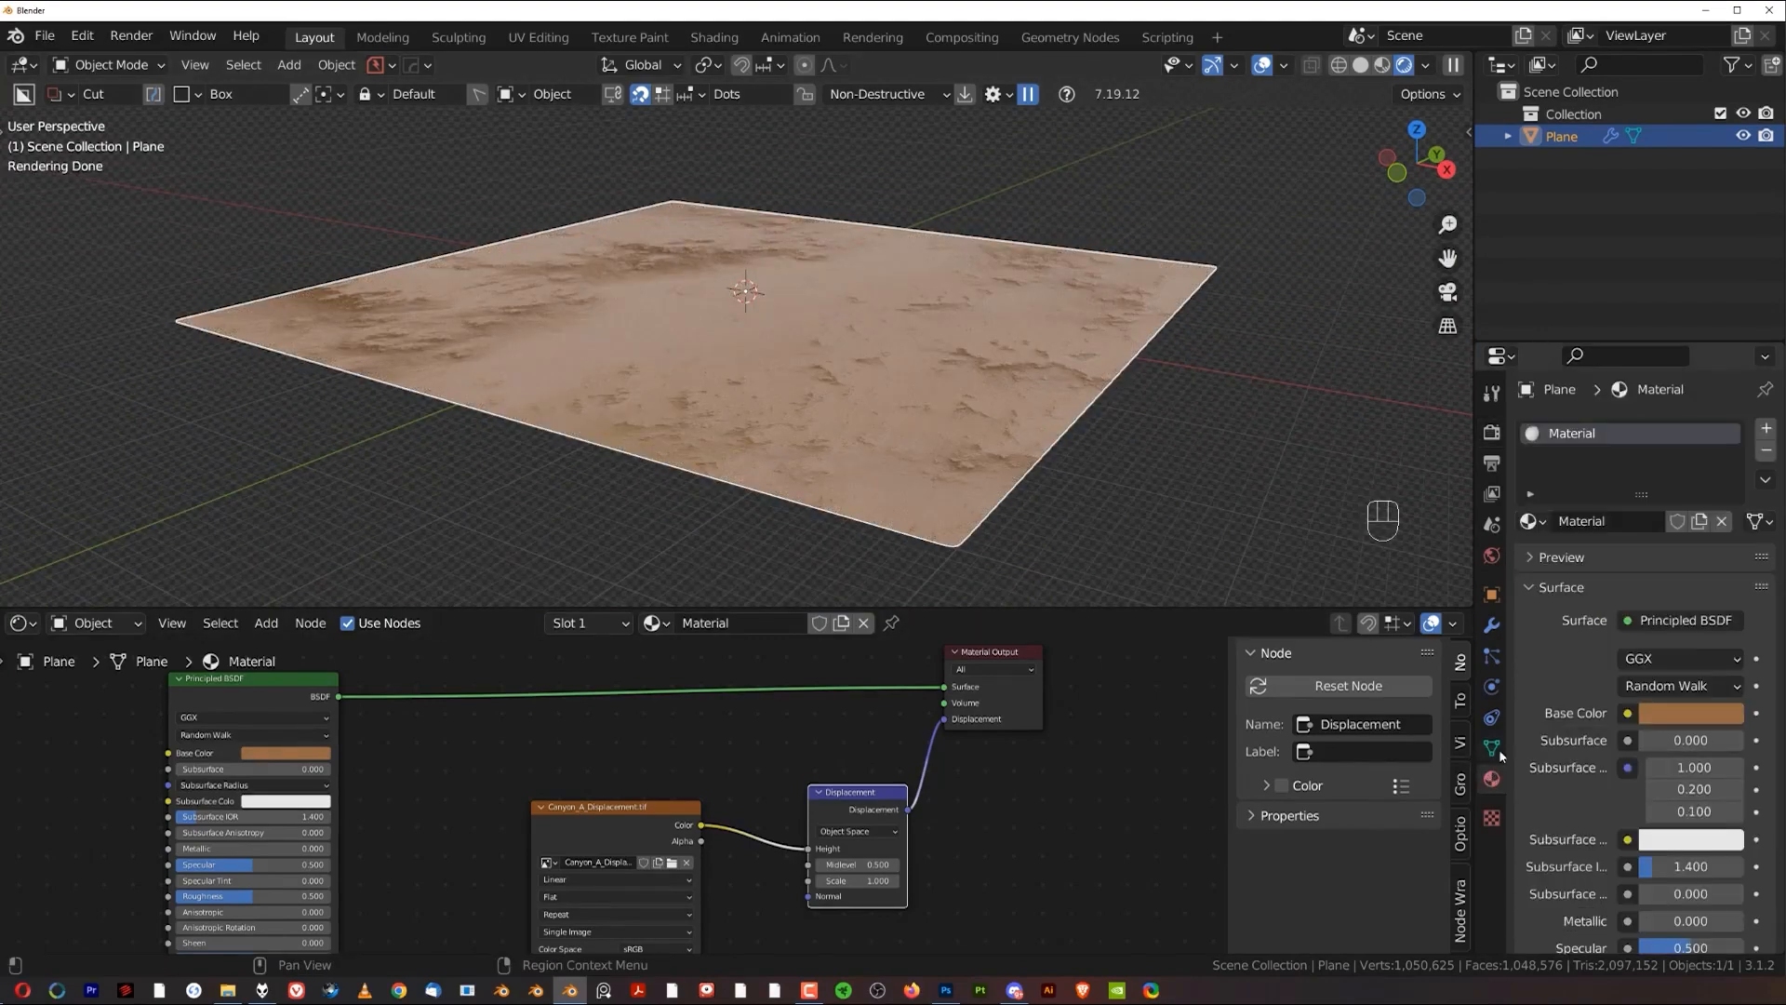
Step: Set the material's displacement method to Displacement and Bump so the terrain rises
scroll("down", 3)
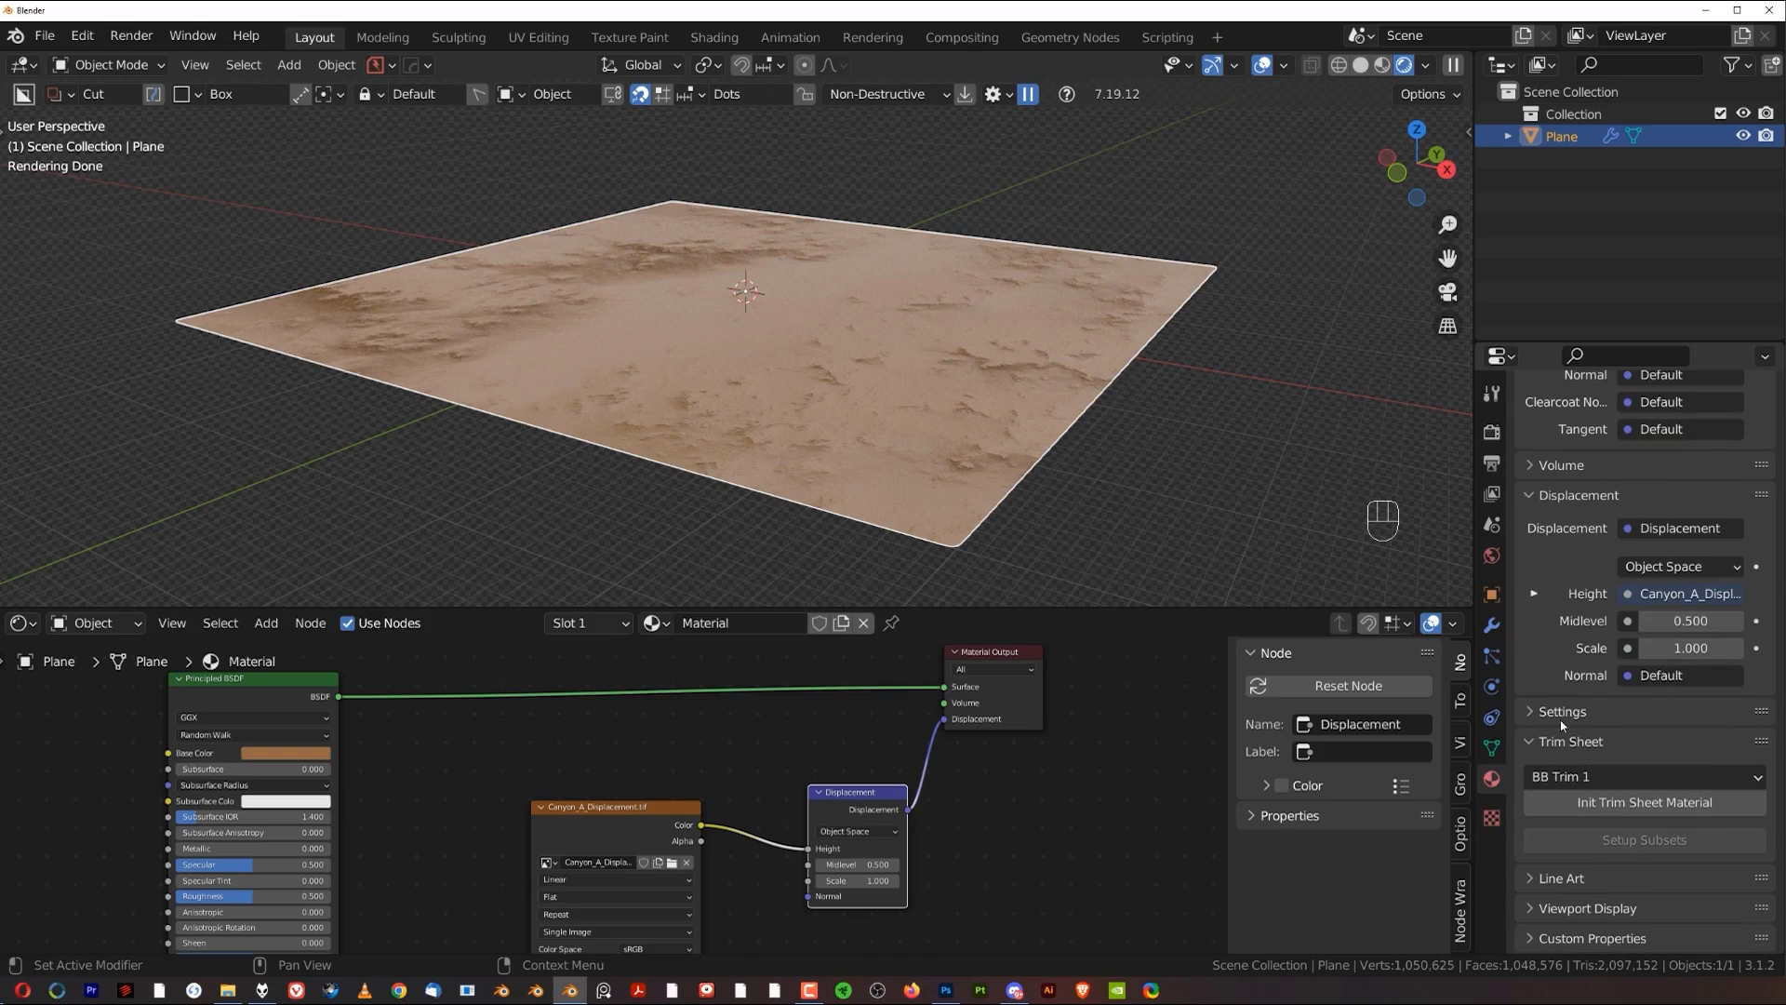
scroll("down", 3)
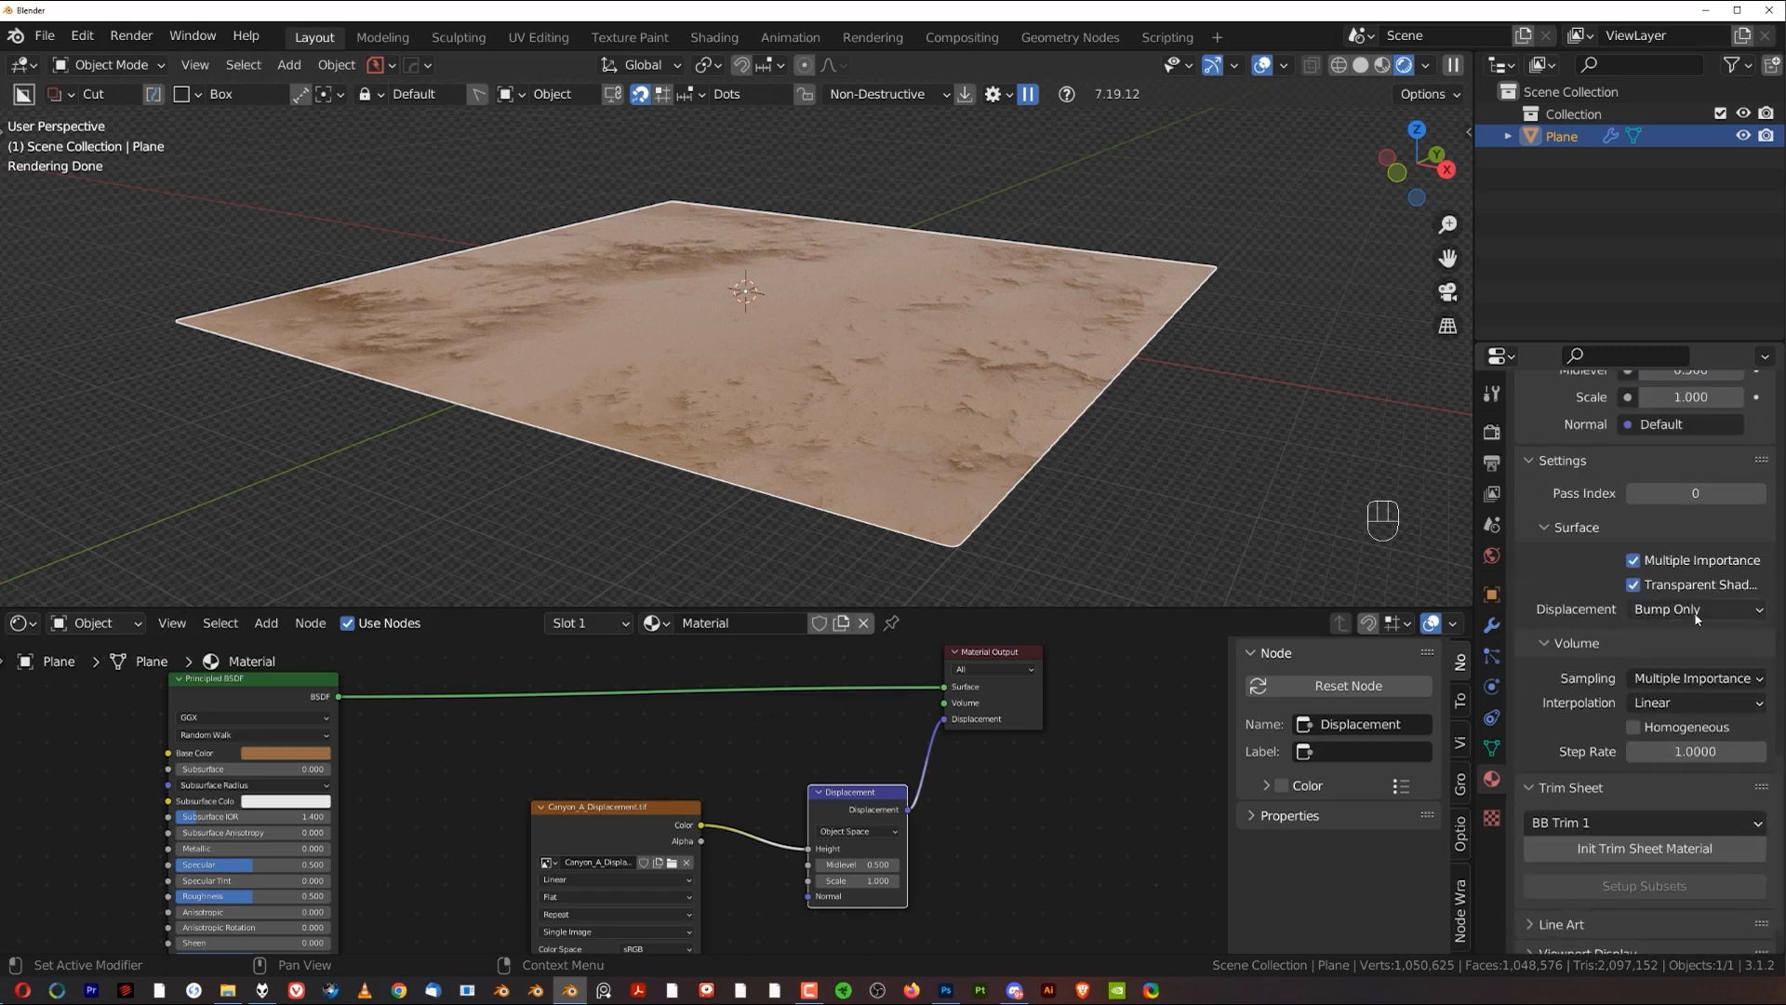
left_click(1693, 609)
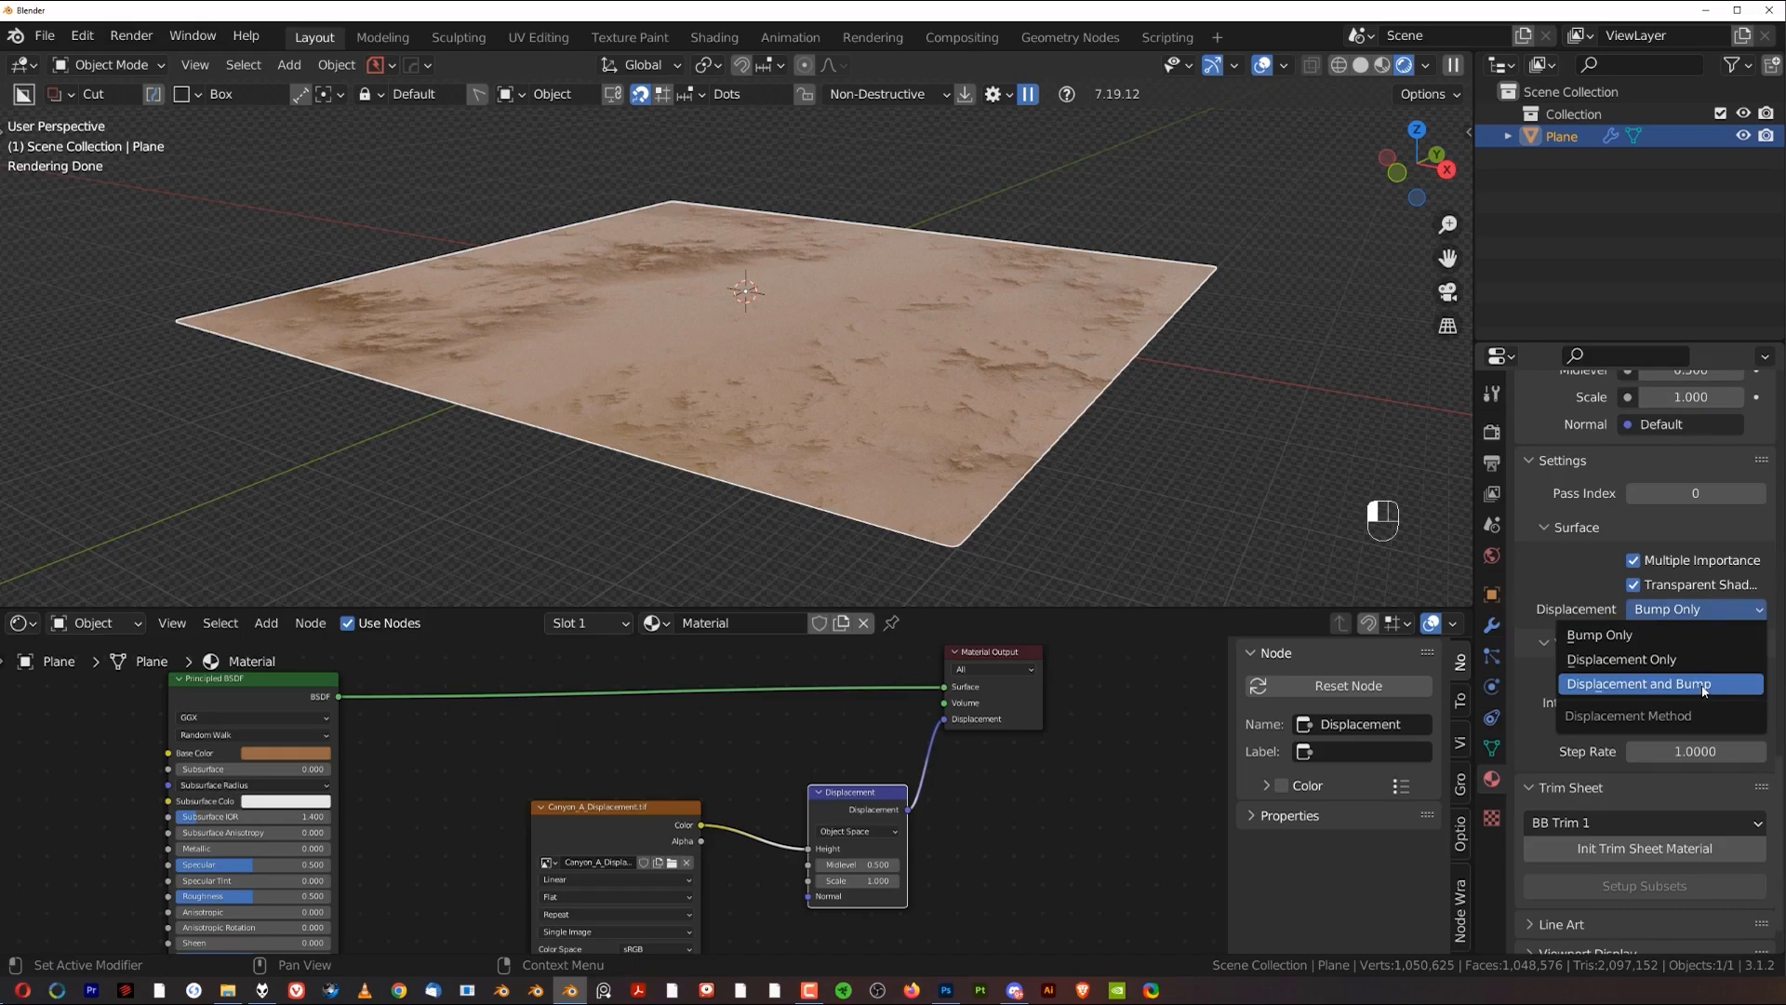
left_click(1656, 683)
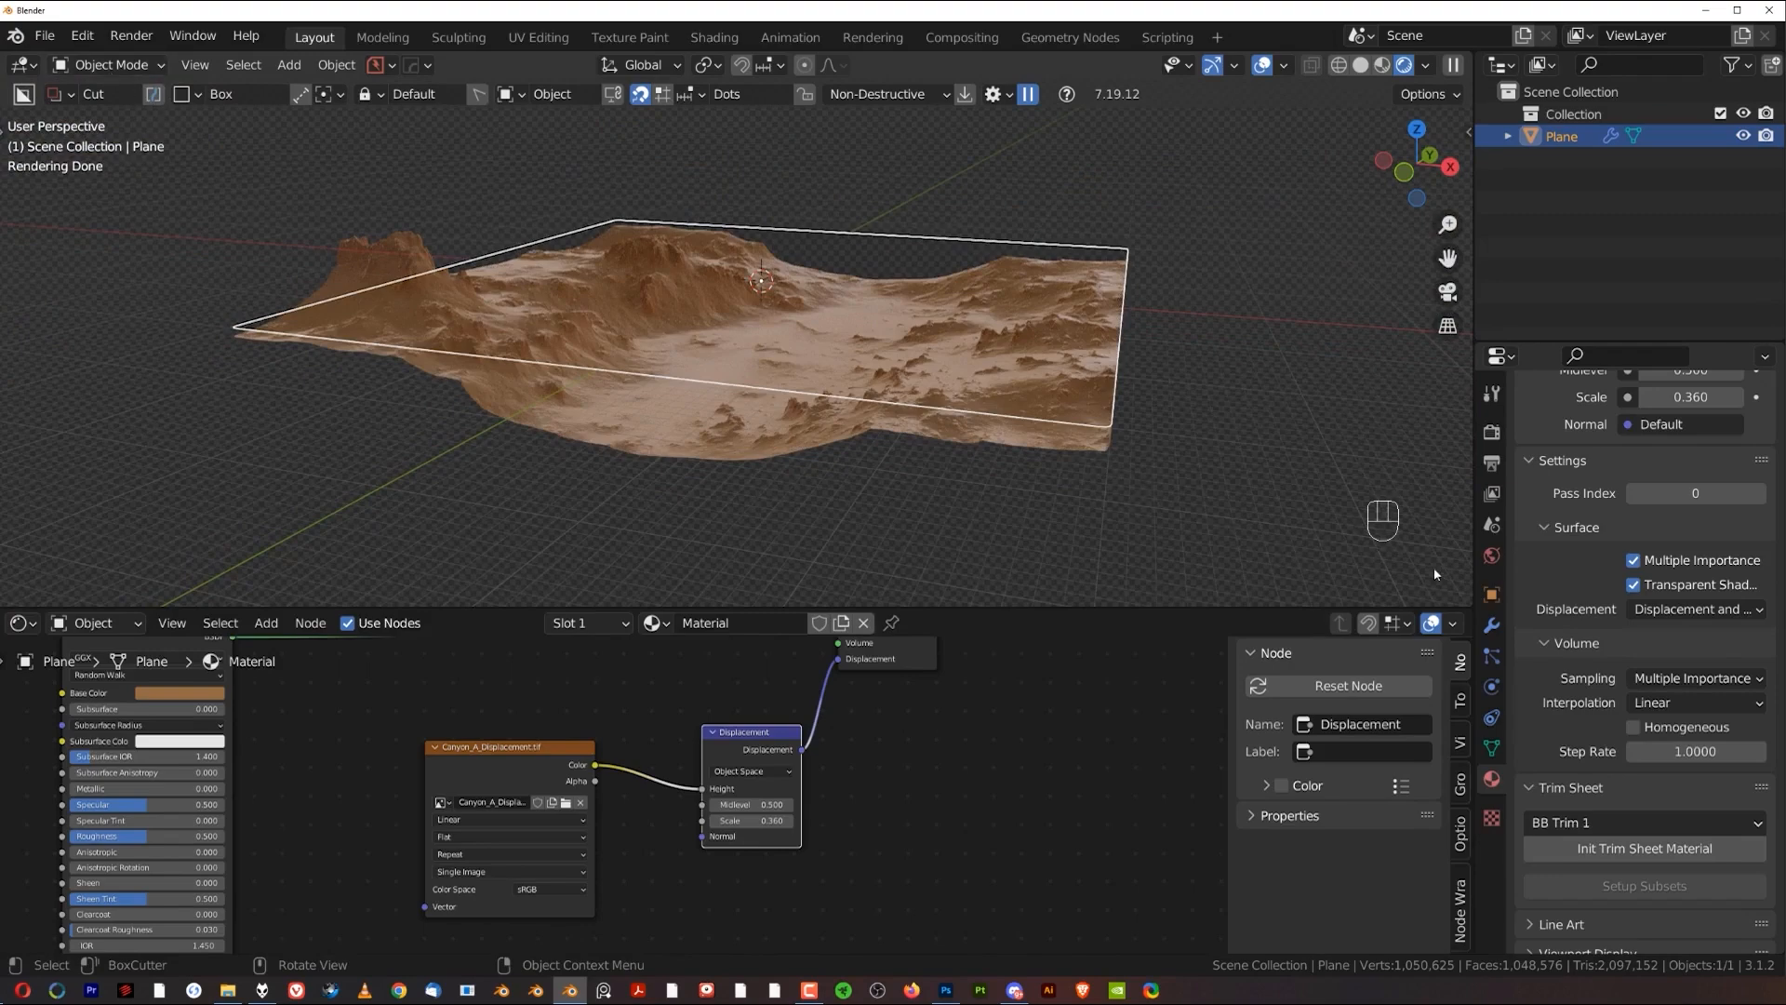
mouse_move(80, 36)
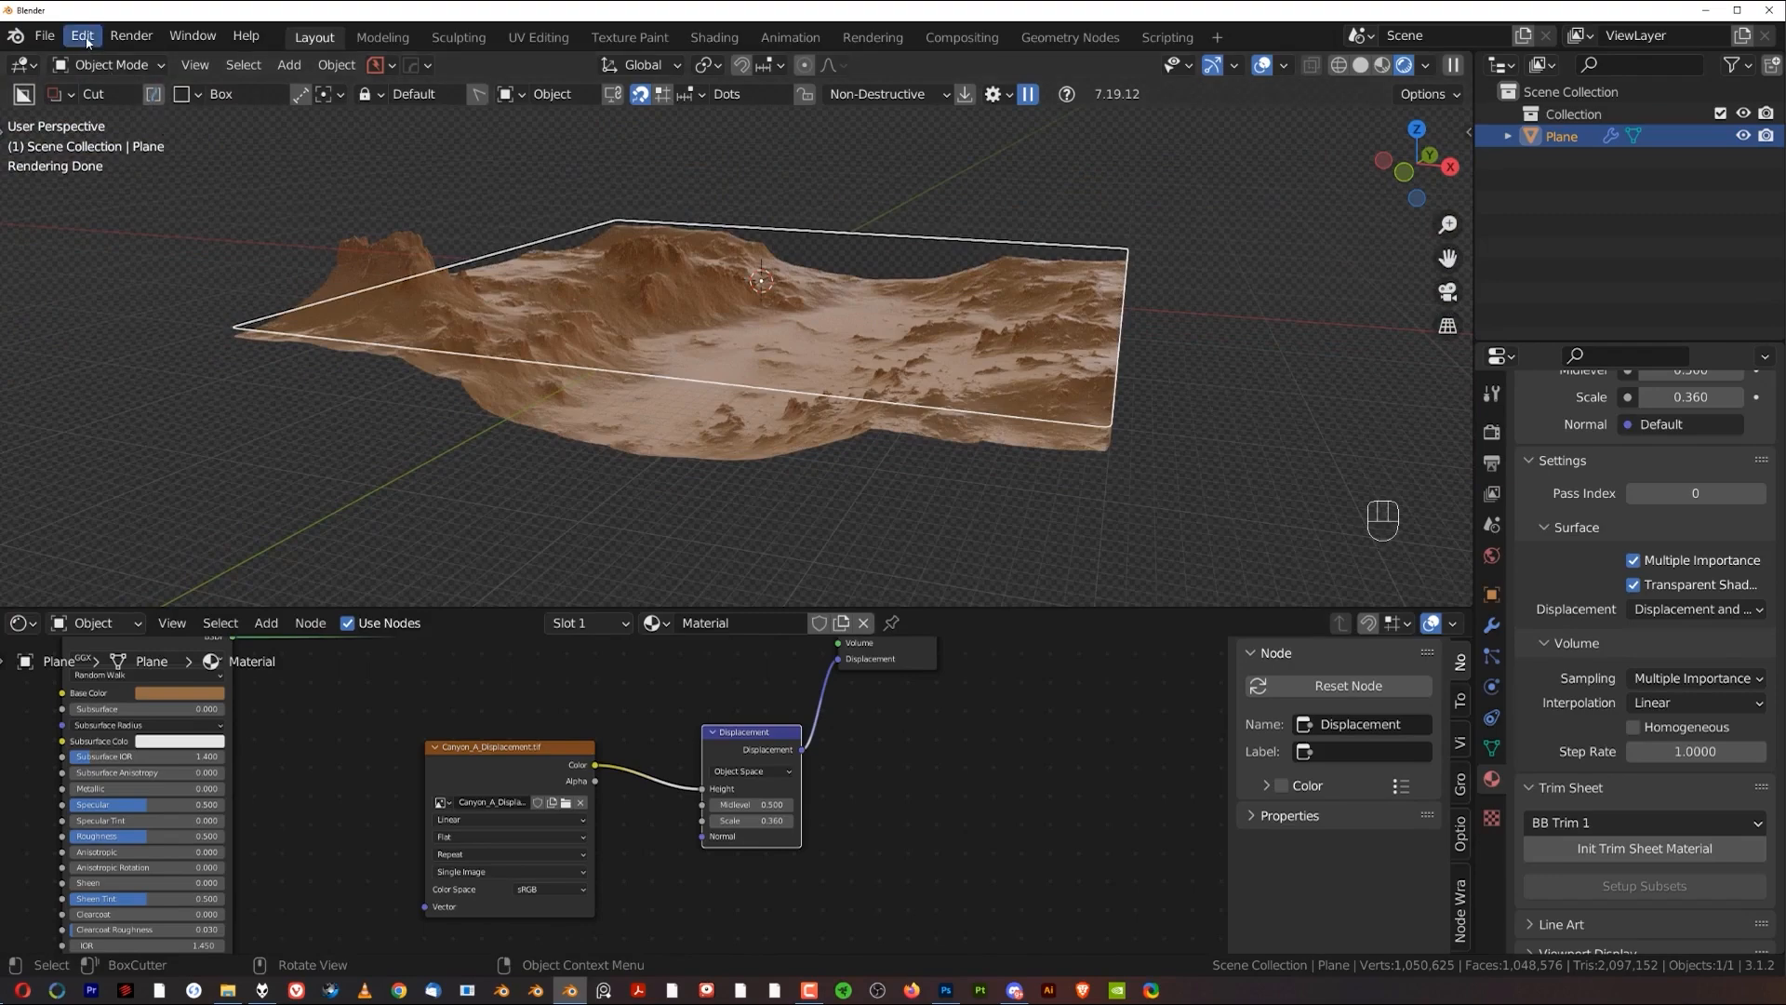
Step: Find MACHIN3tools in Preferences > Add-ons by searching 'mach' and expand its details
left_click(80, 35)
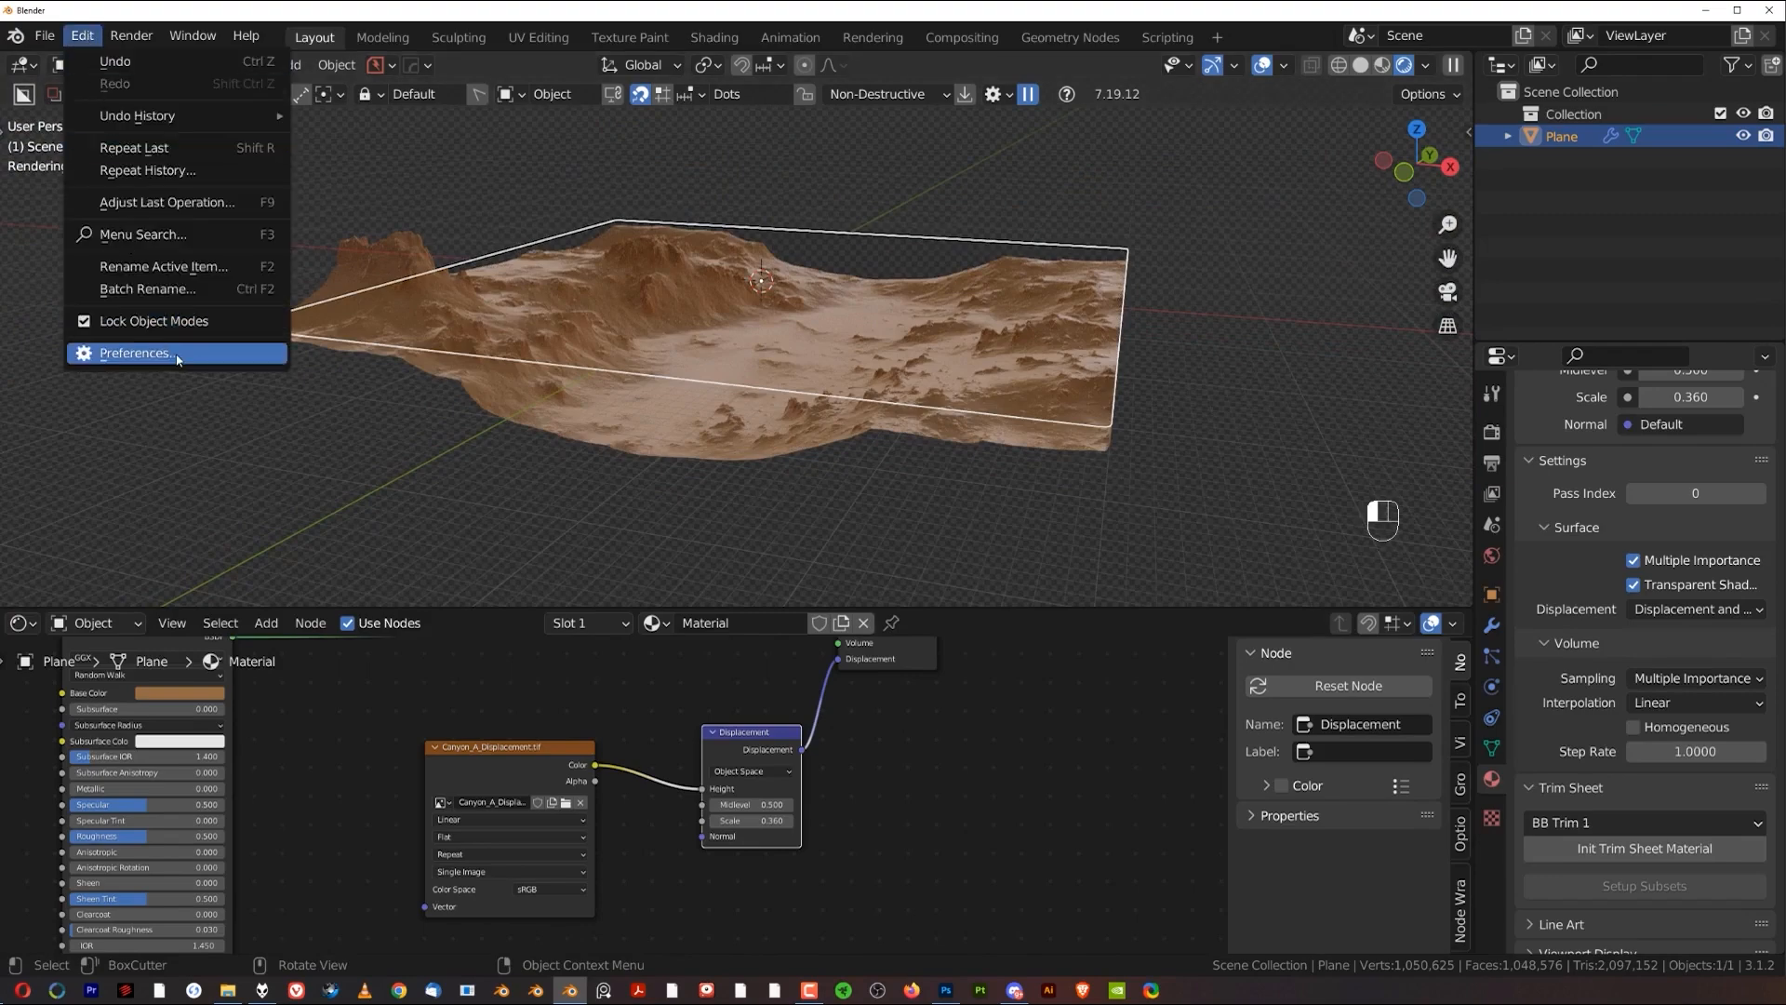
left_click(135, 352)
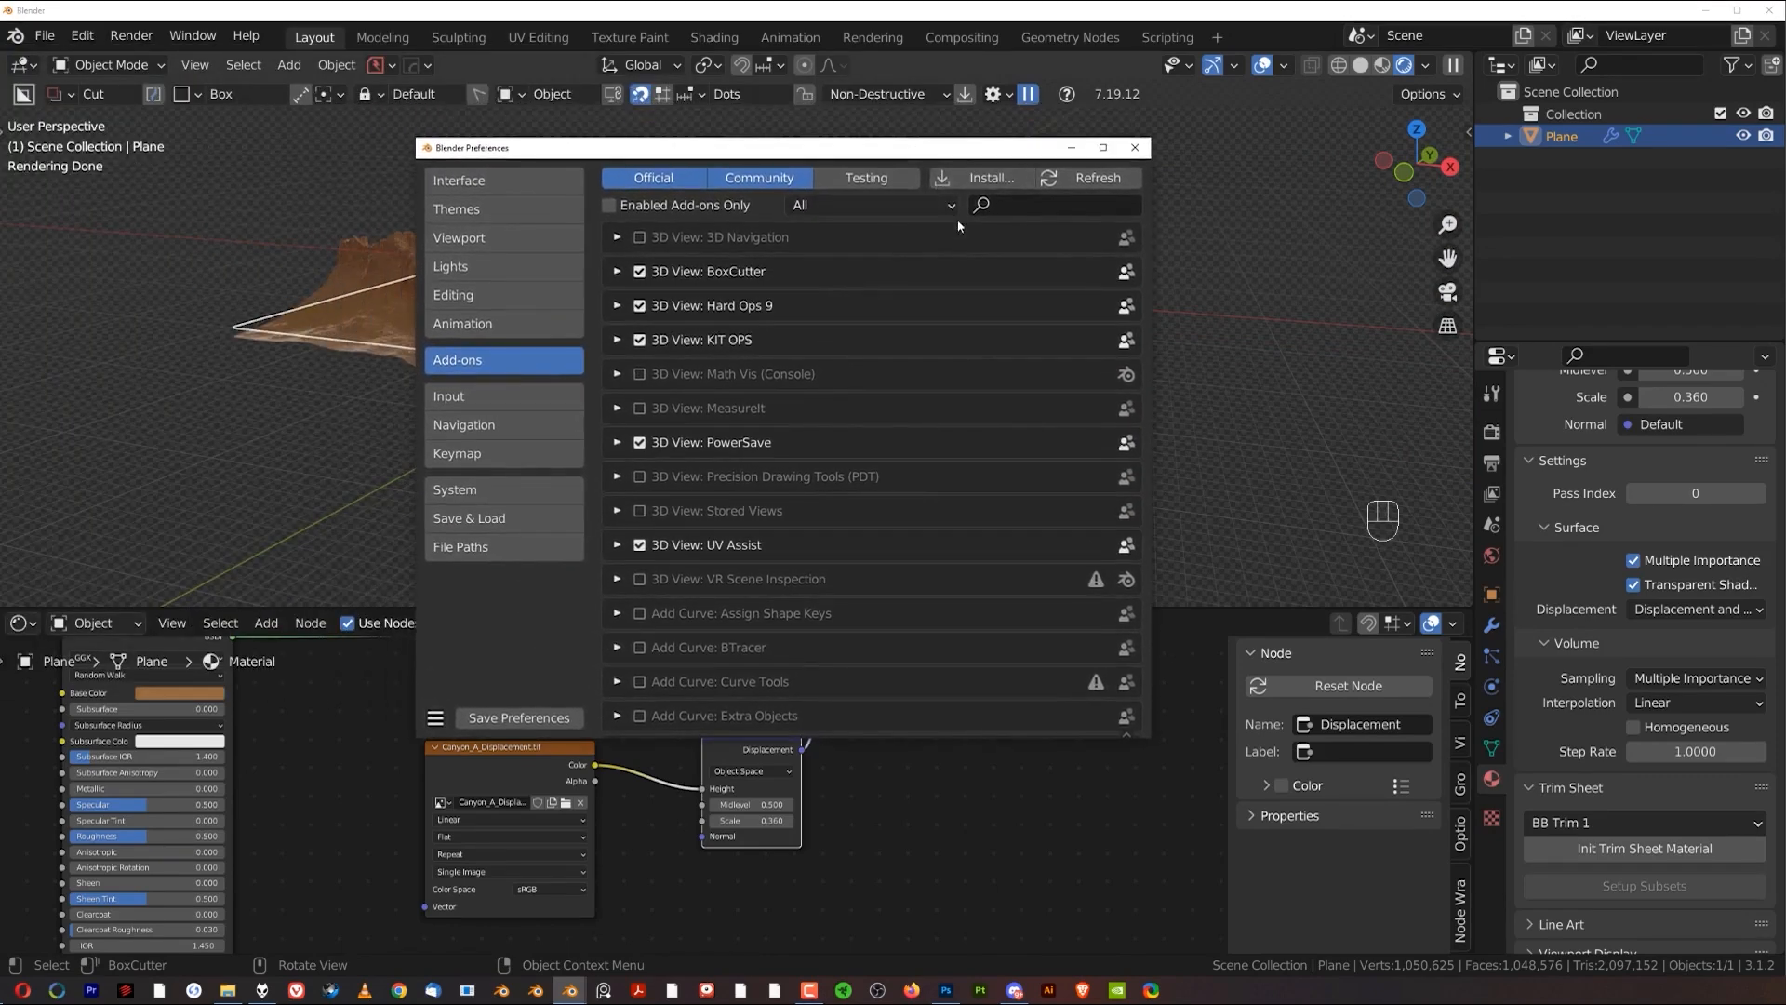
mouse_move(919, 324)
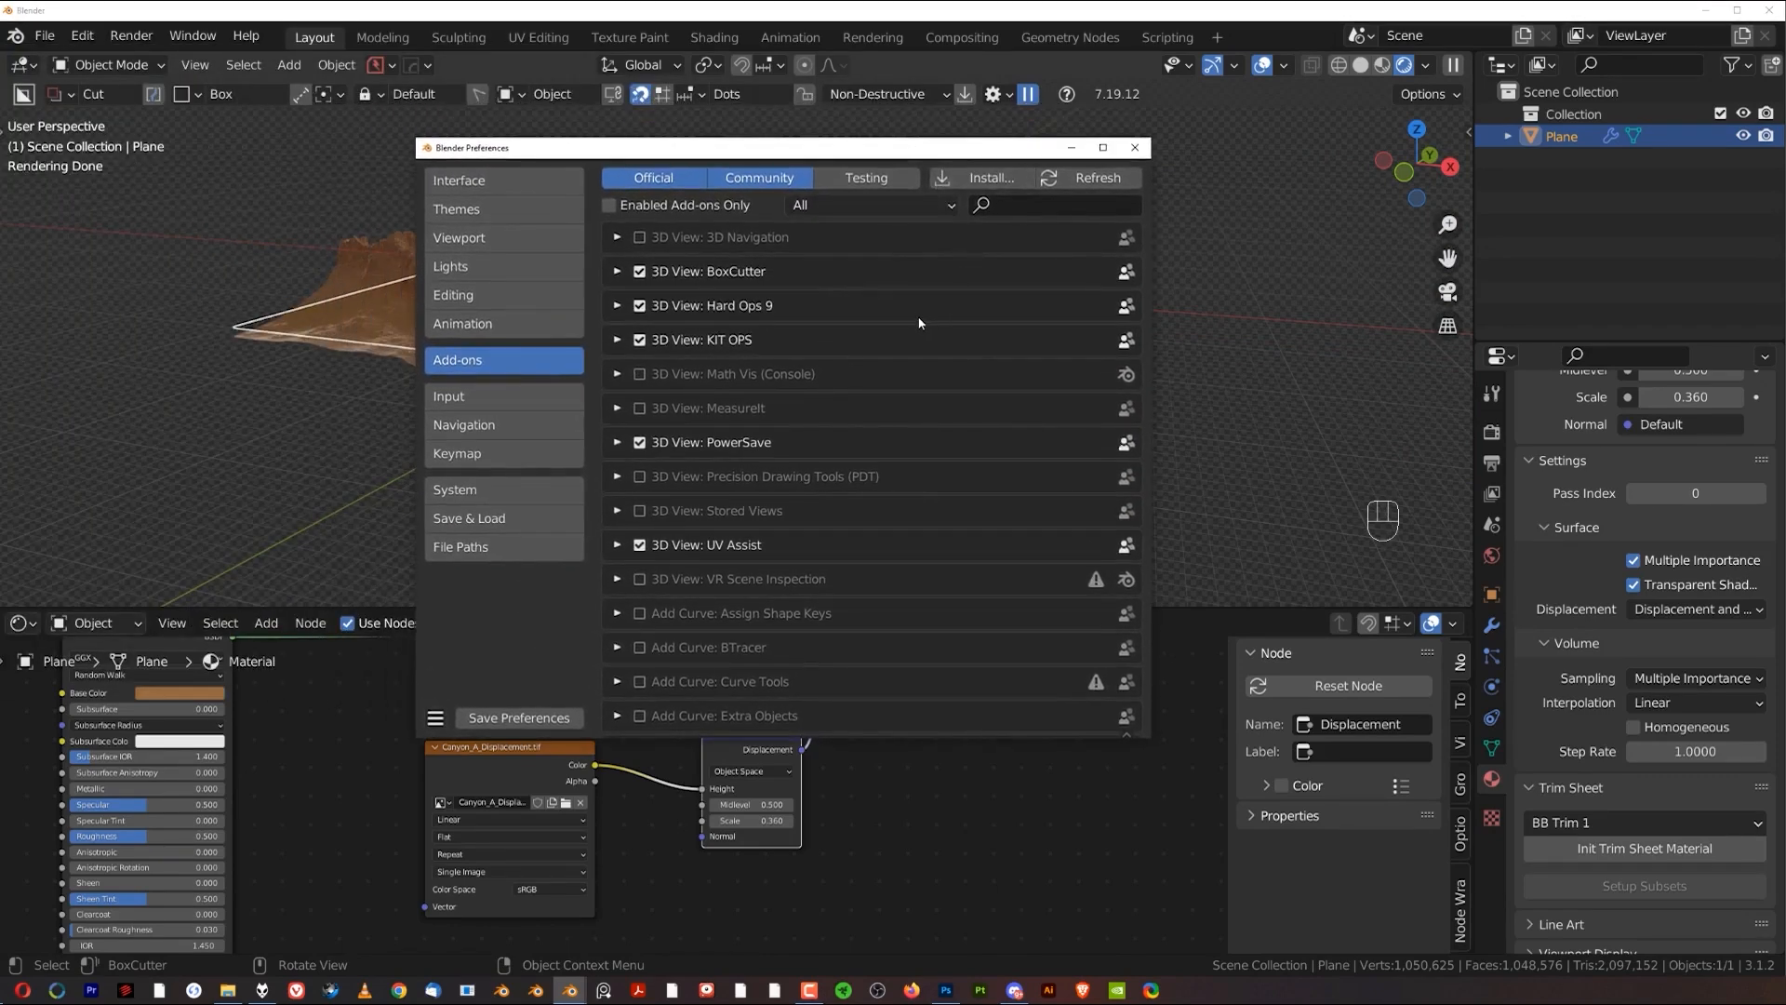
mouse_move(1021, 222)
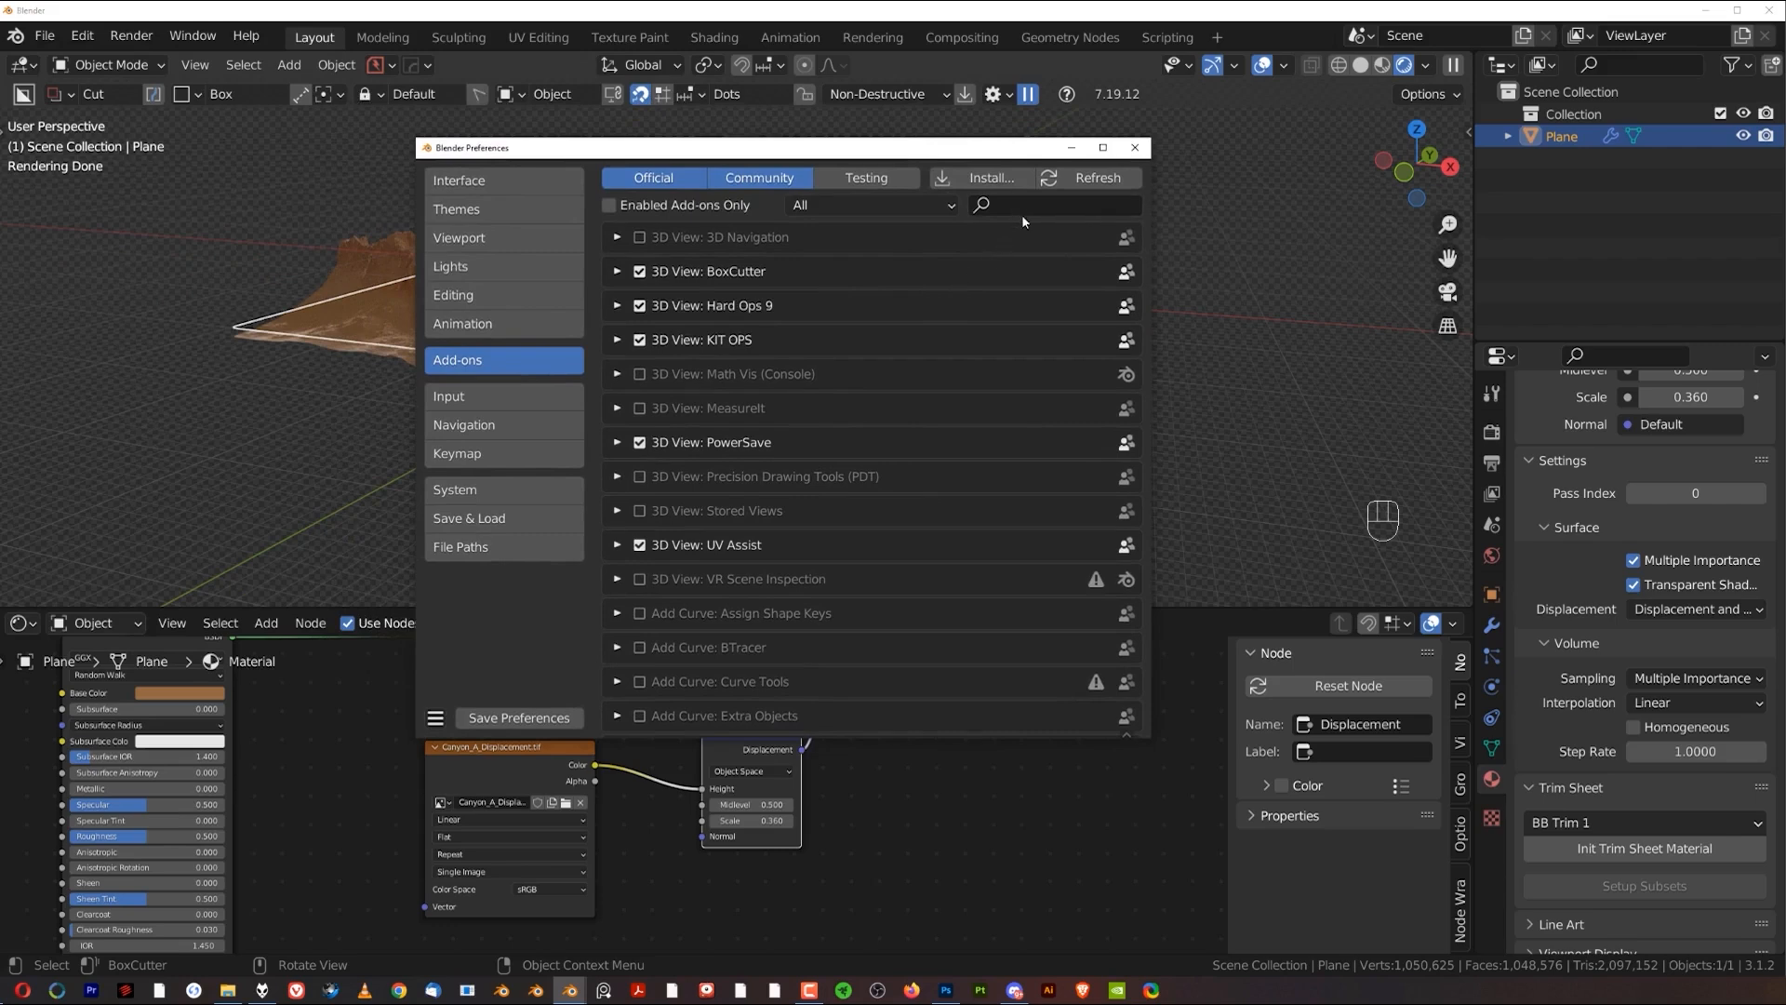
left_click(1053, 204)
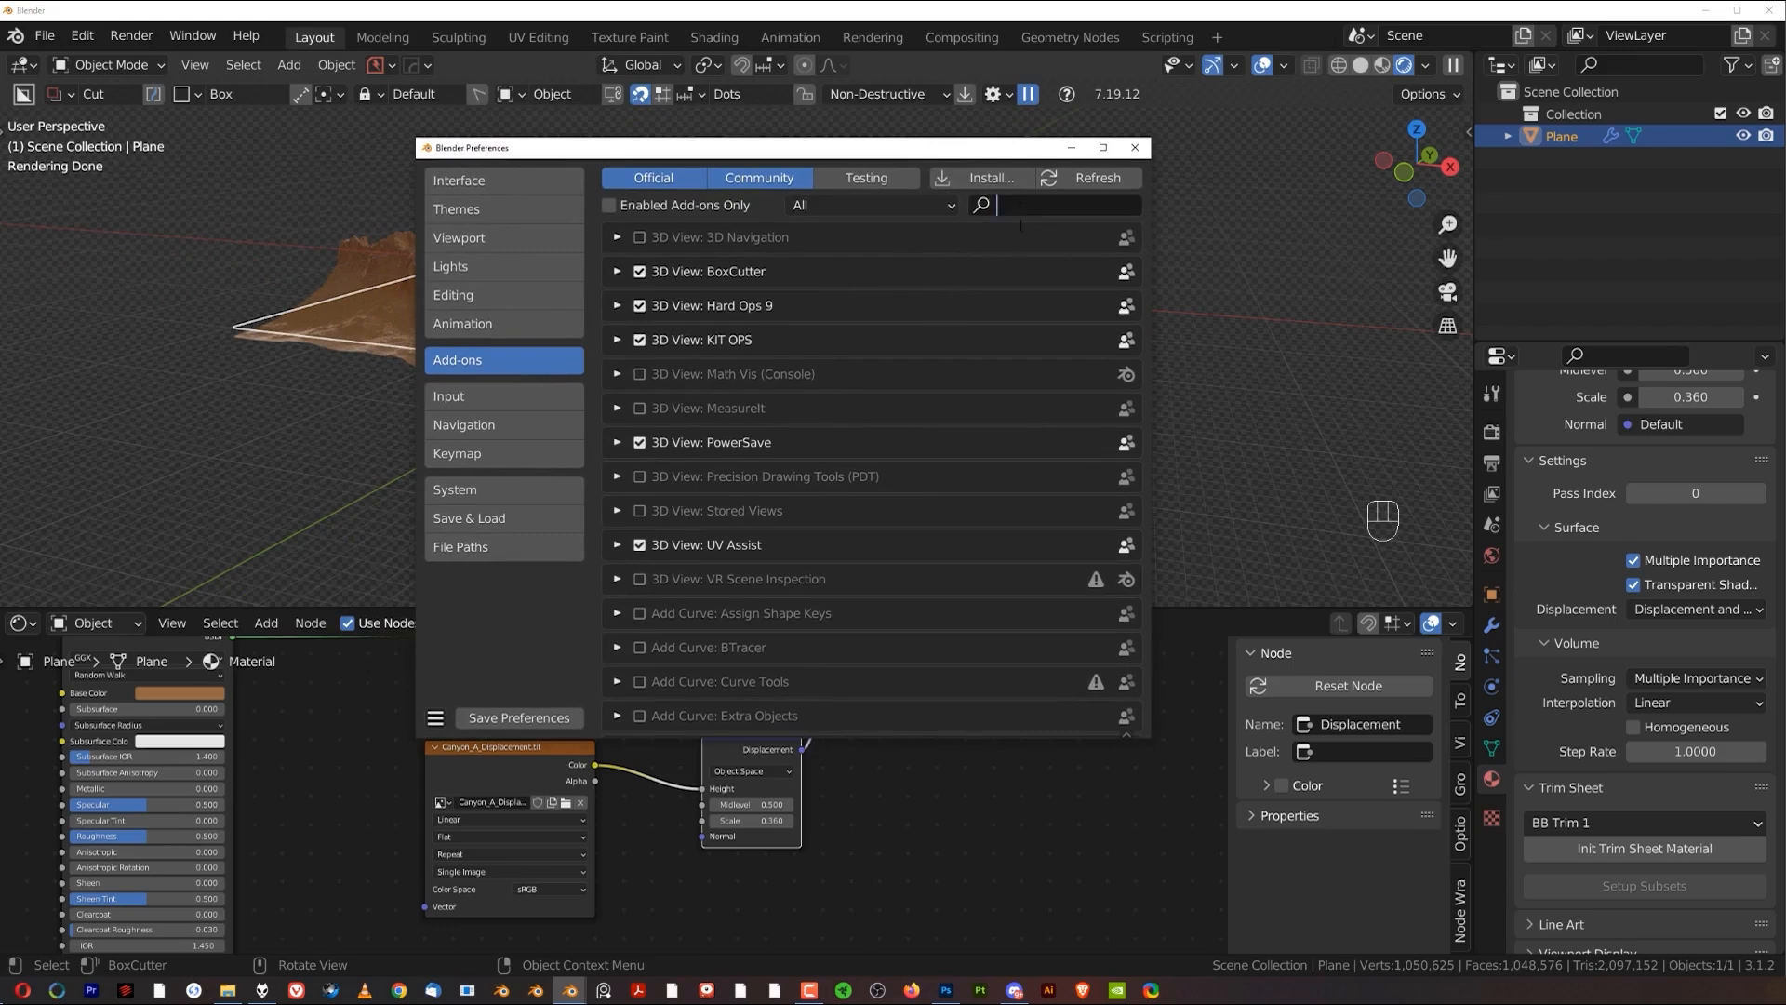
type("mach")
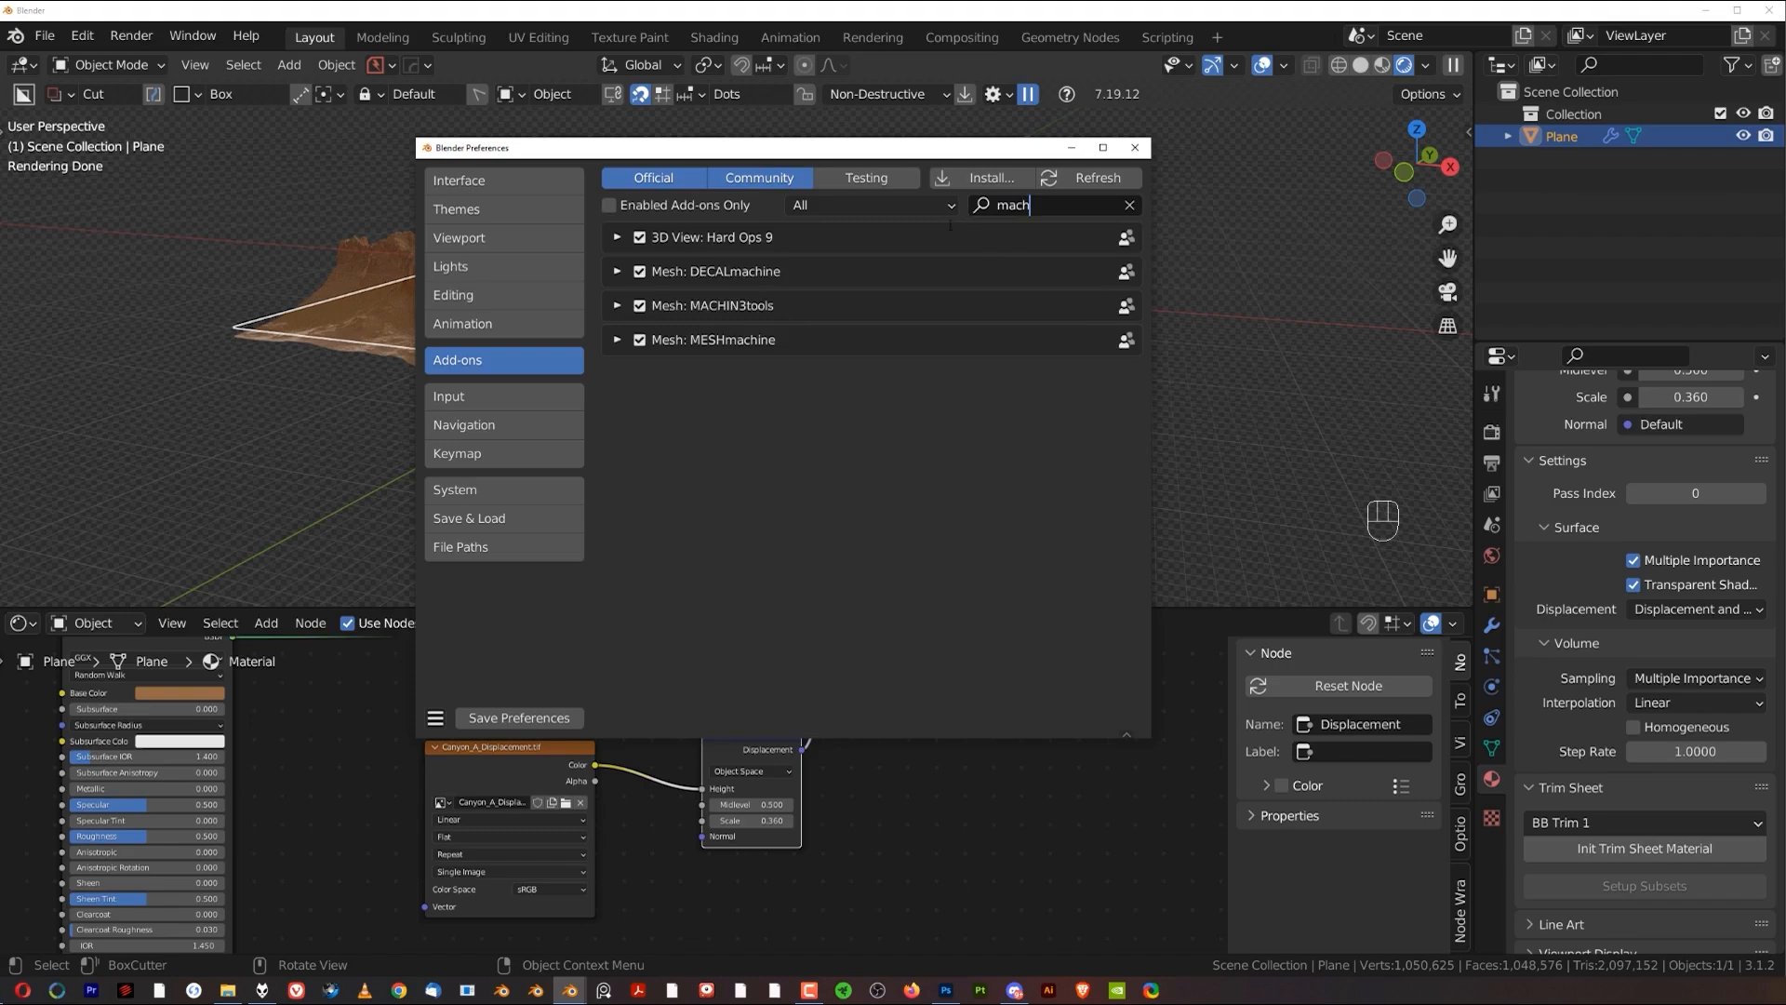
left_click(616, 305)
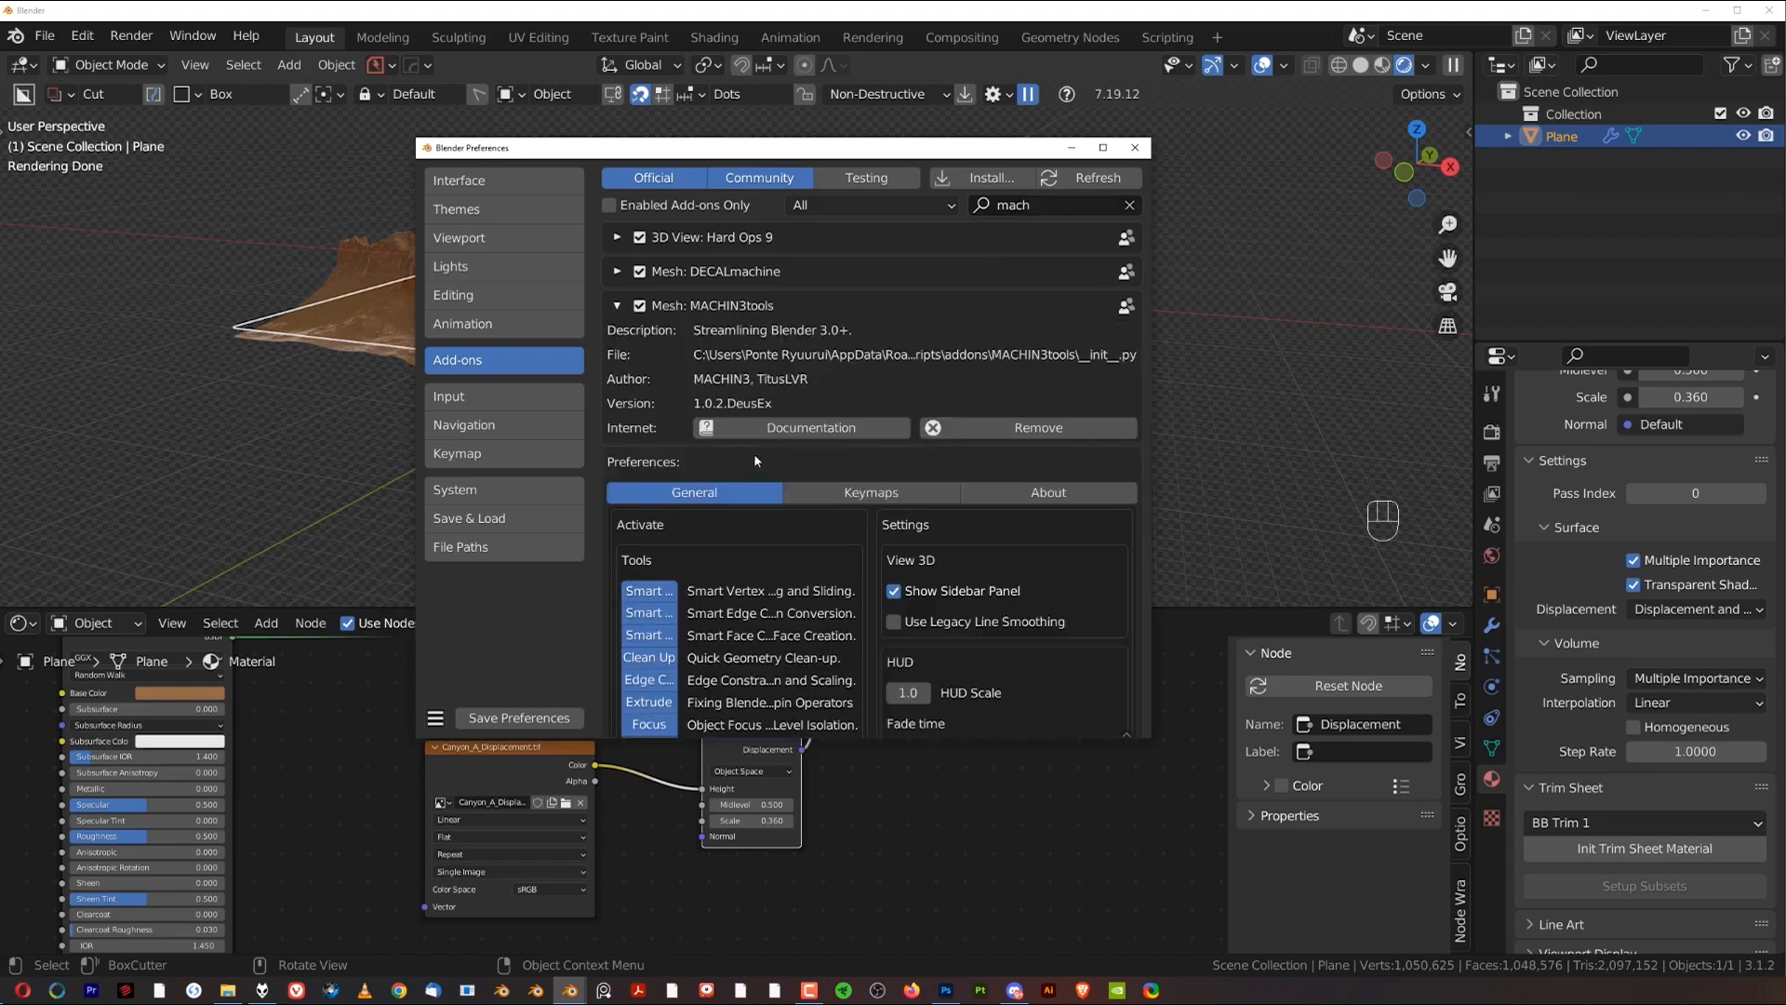
Step: Review the add-on's pie menu options, save the preferences and close the window
scroll("down", 3)
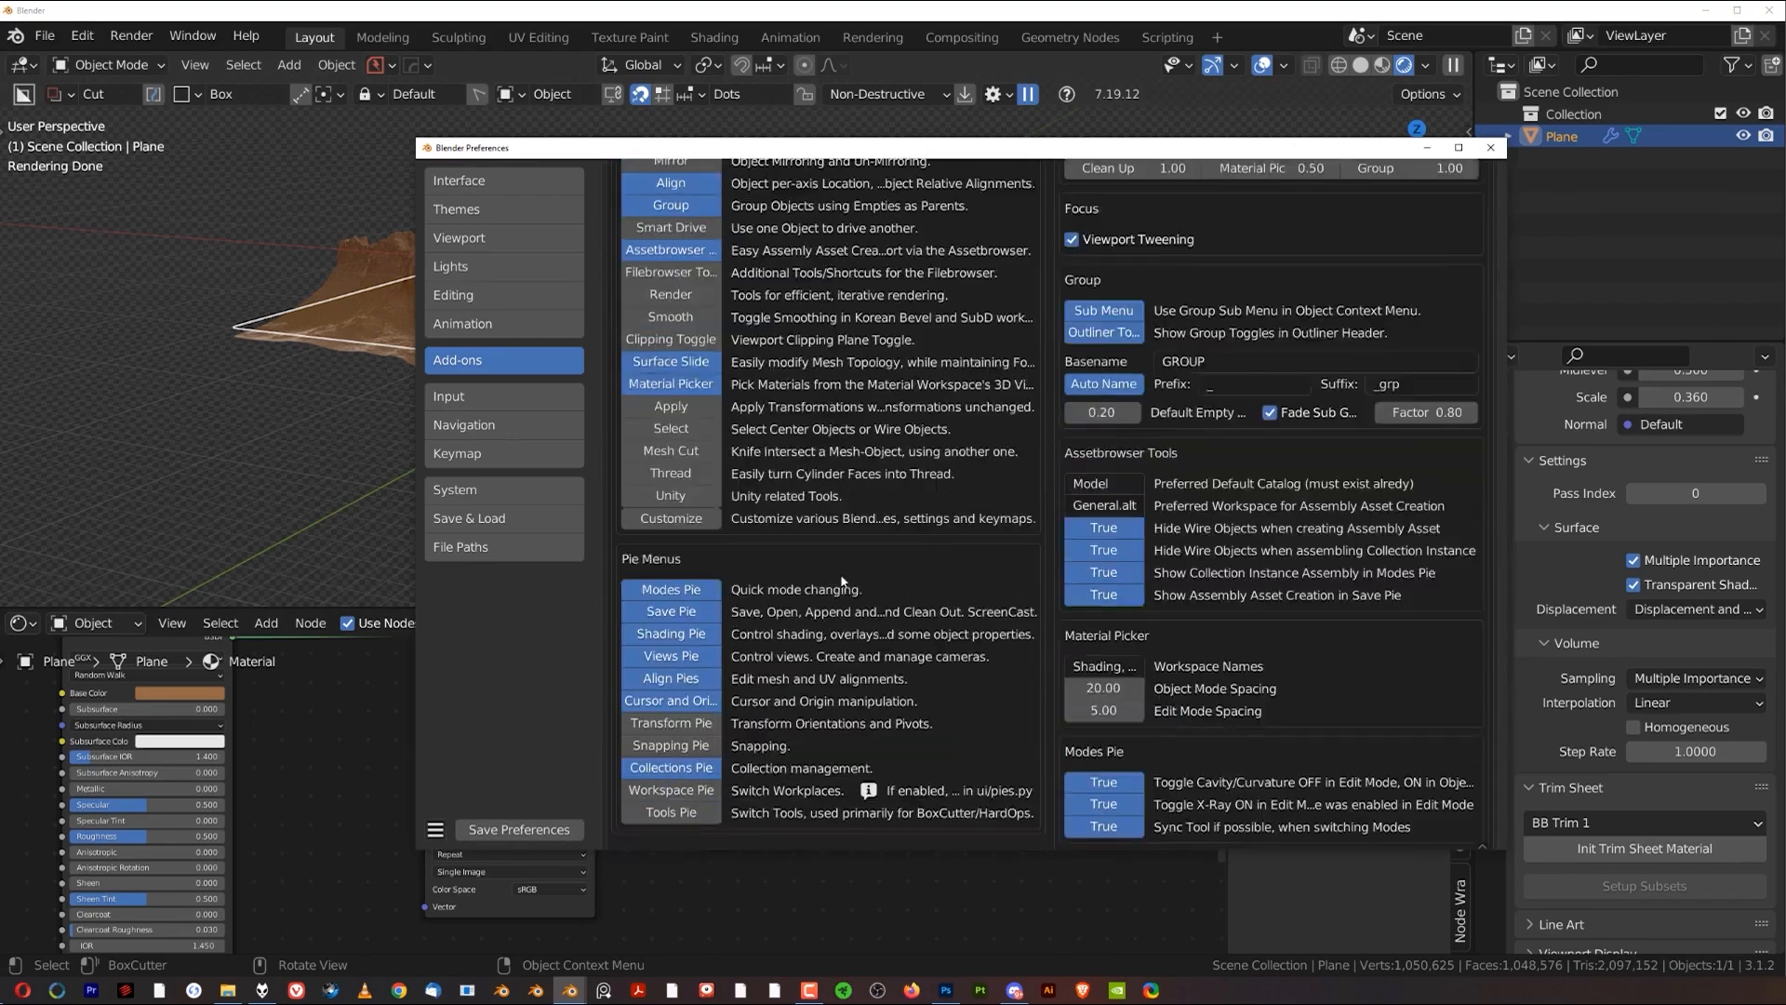
scroll("down", 3)
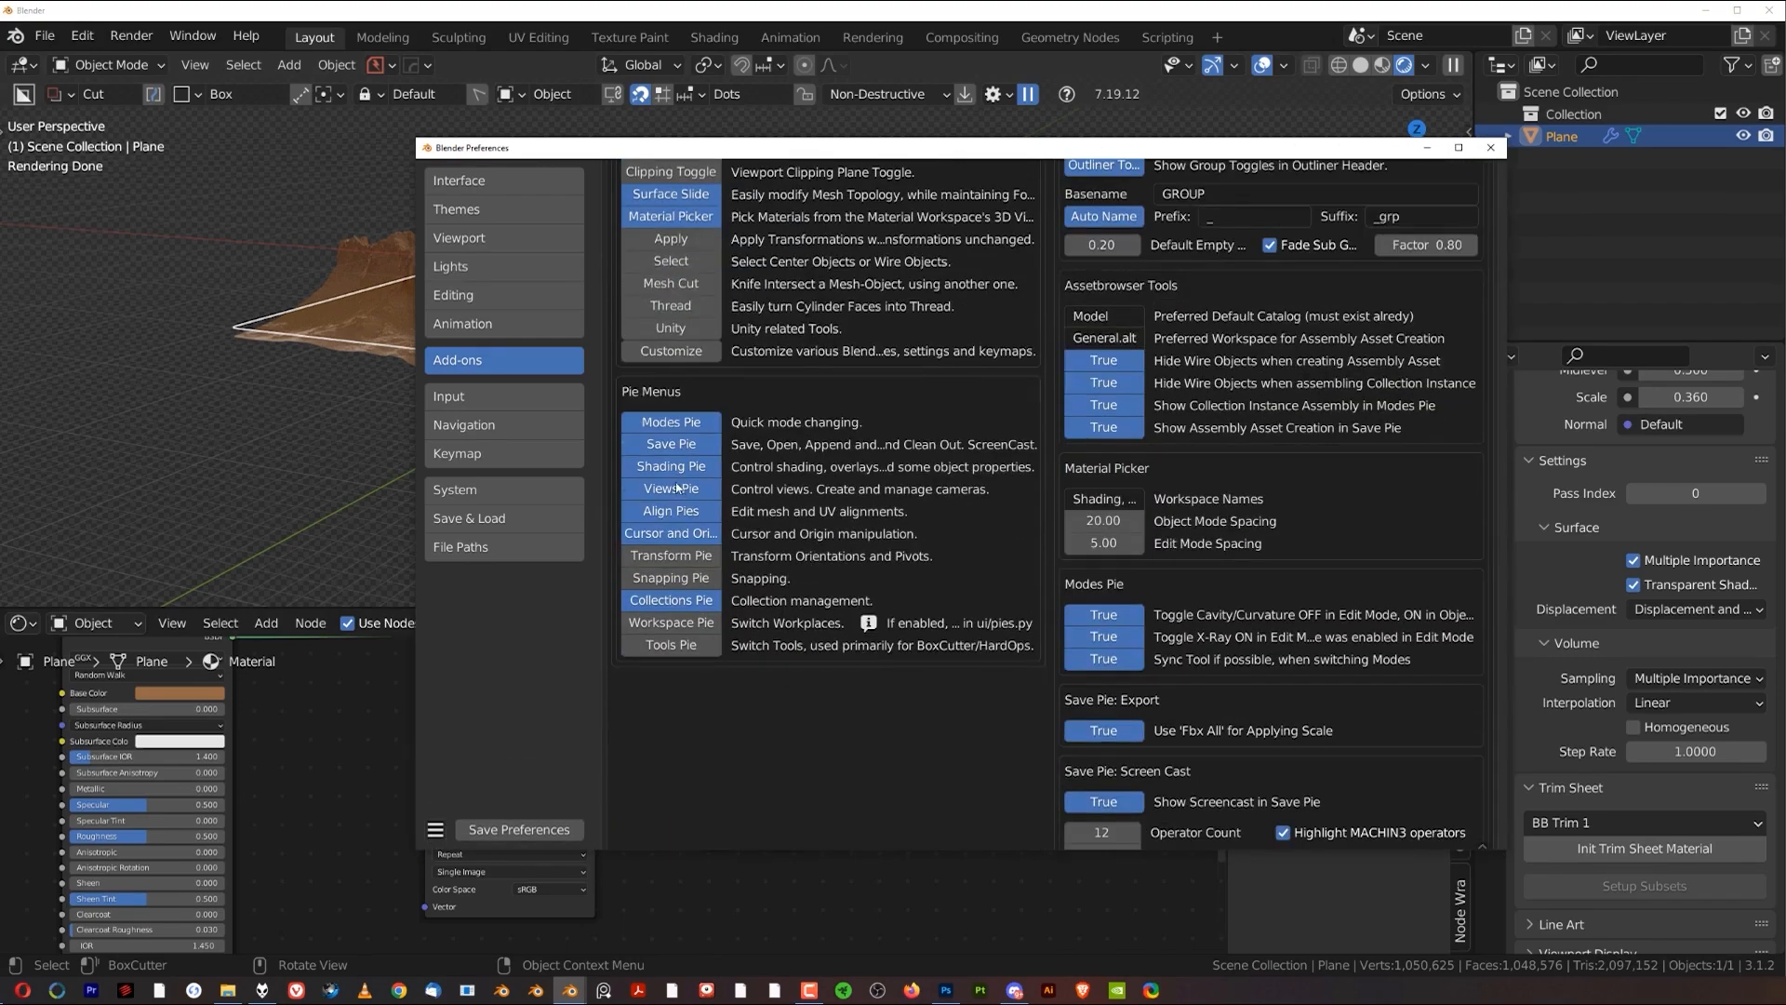
mouse_move(672, 455)
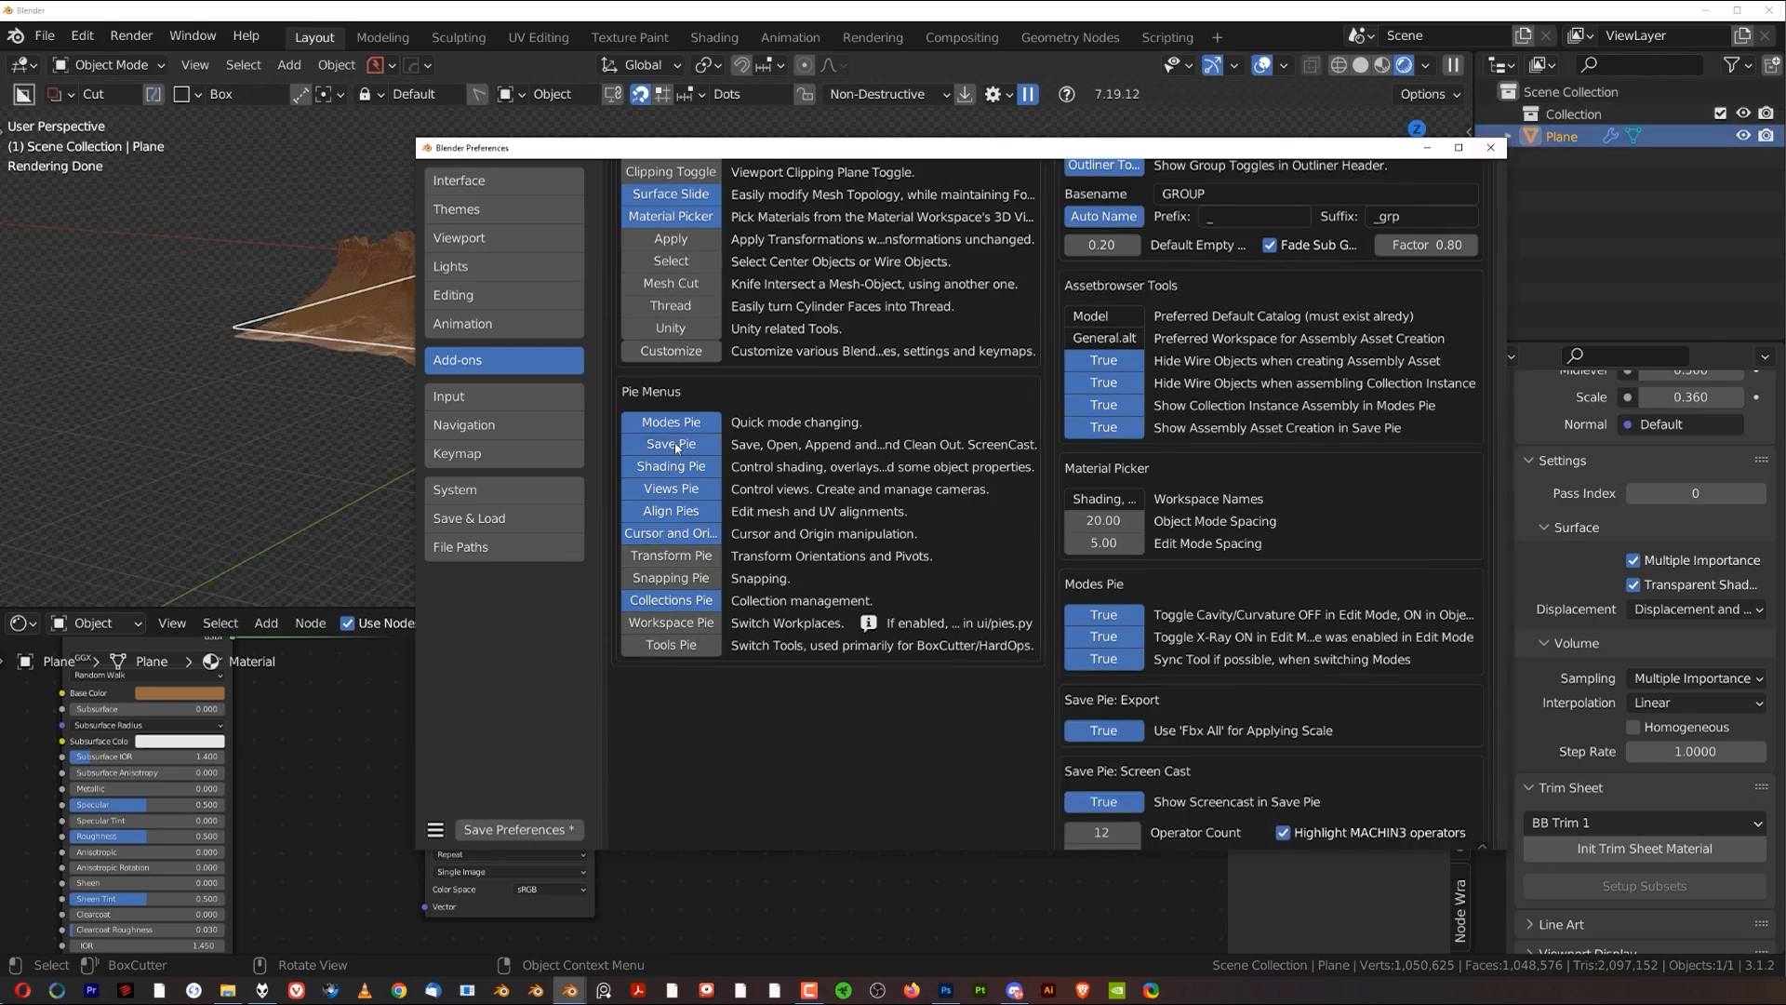
left_click(519, 829)
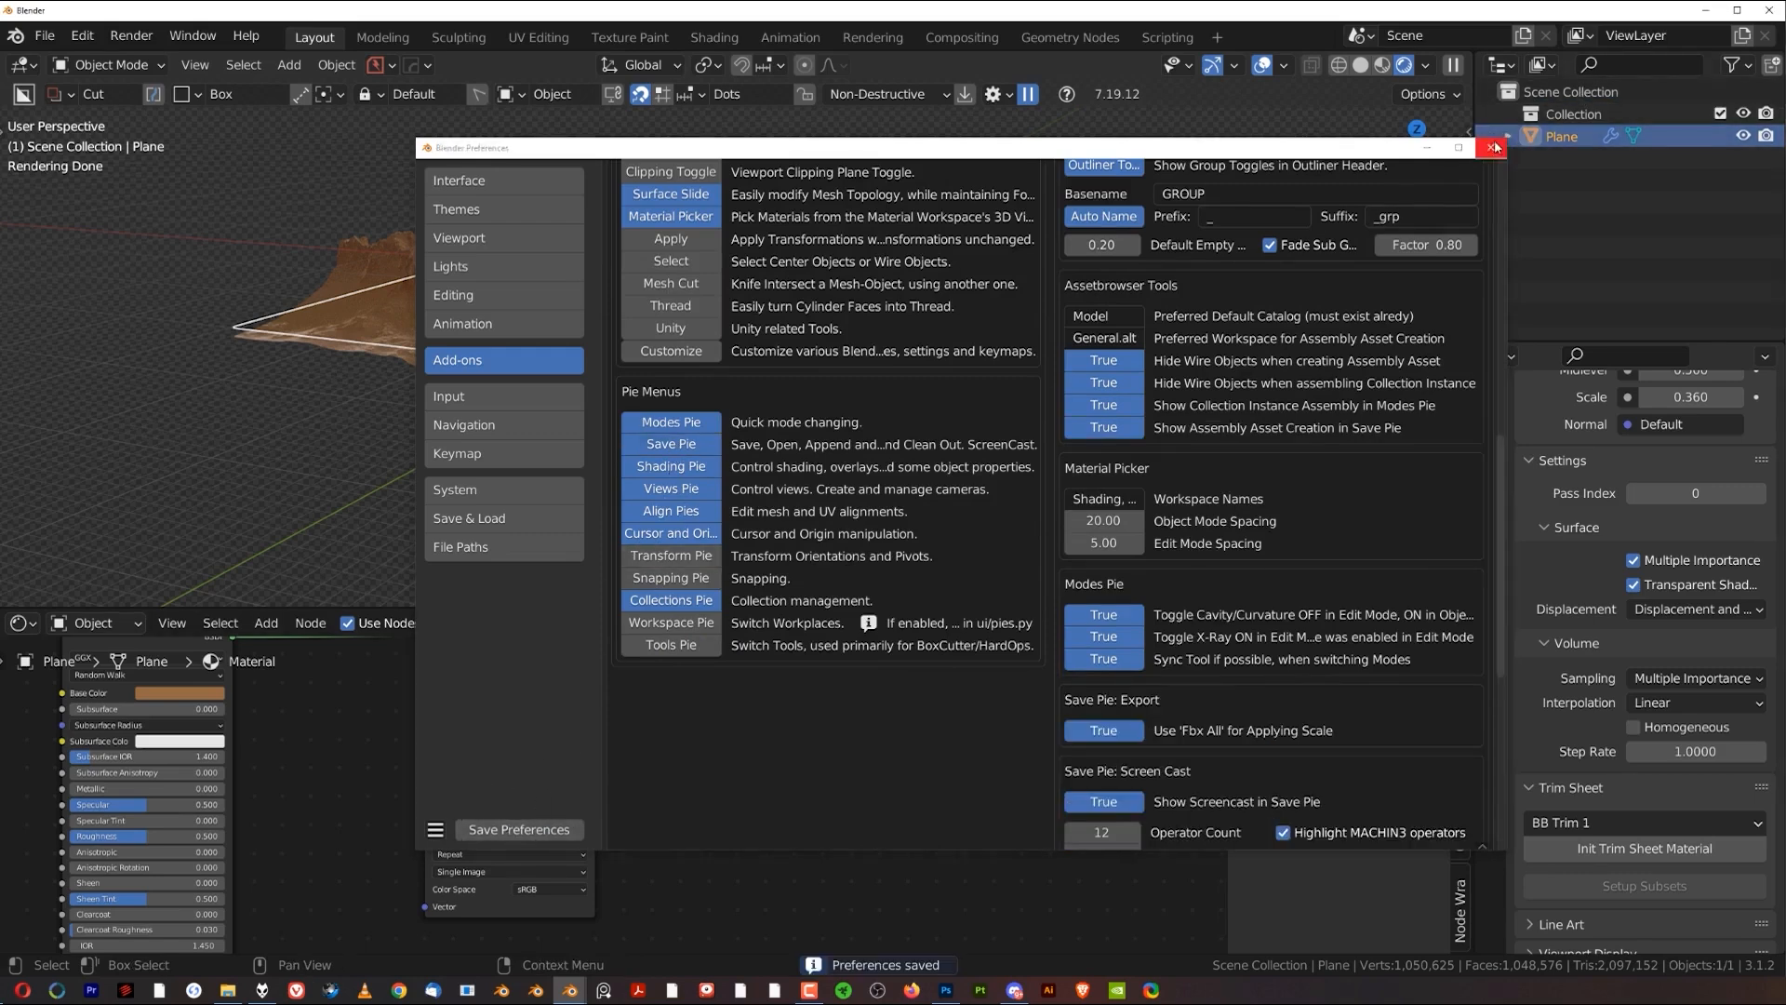
left_click(1490, 147)
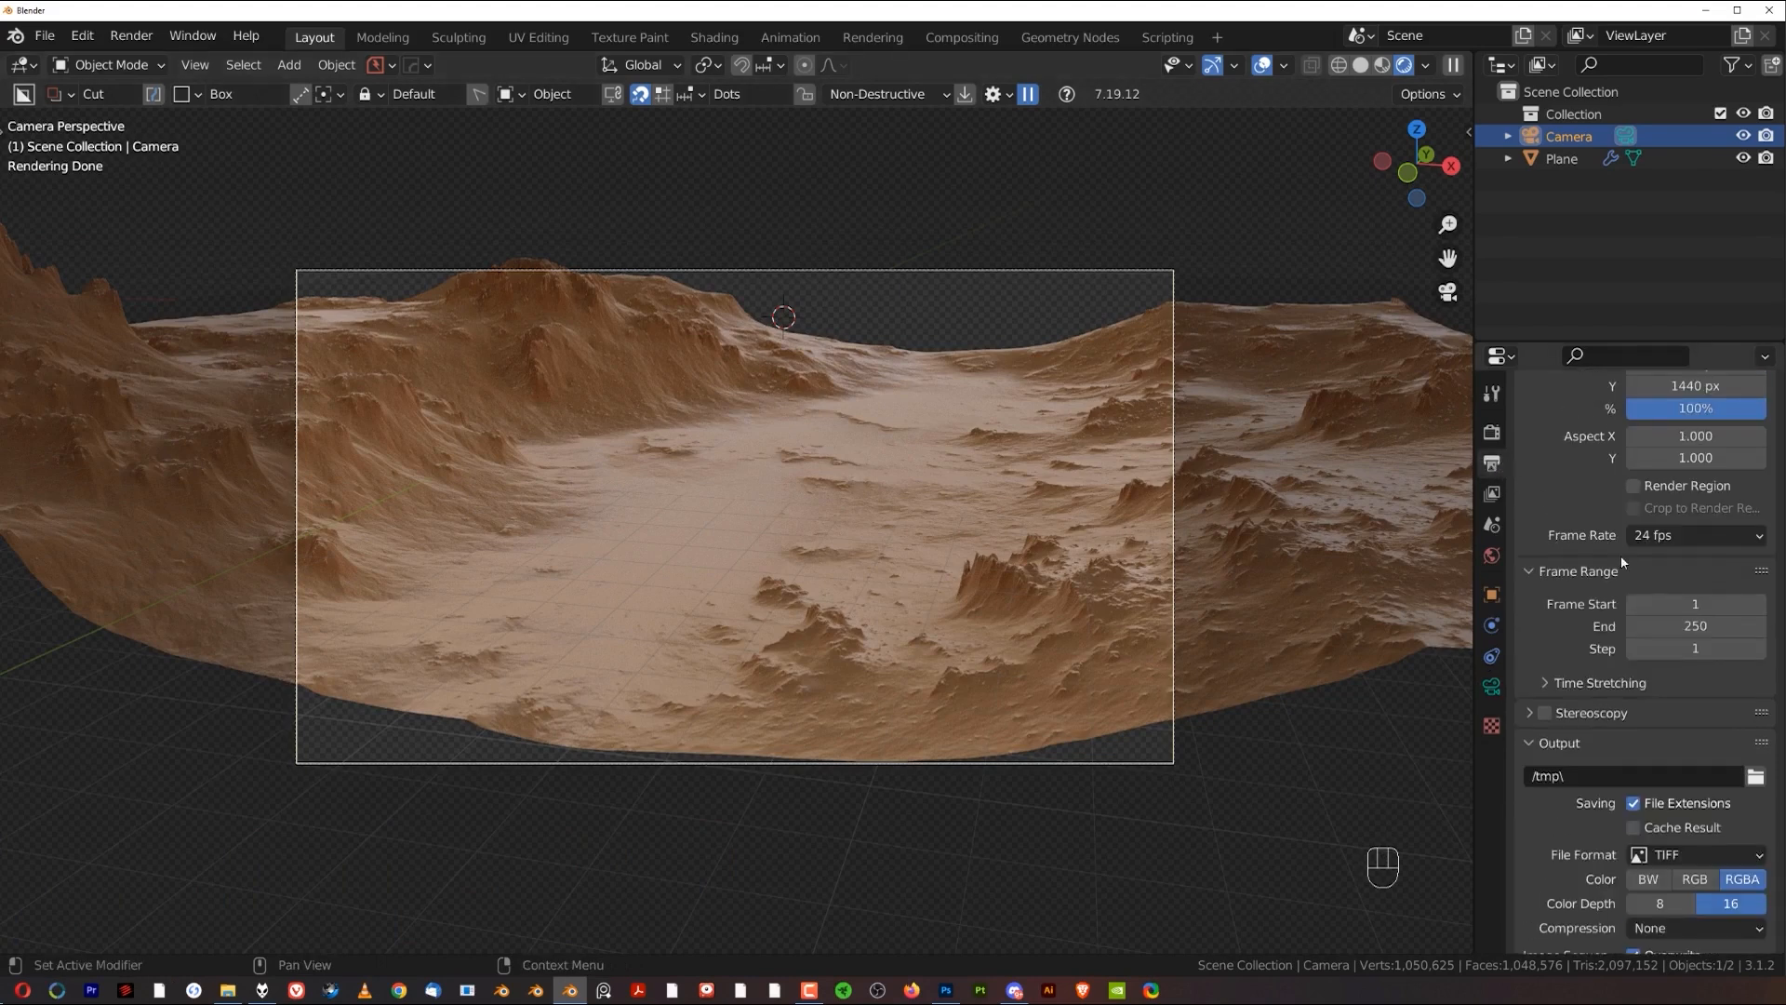
Step: Set the horizontal render resolution to 3440 for a 3440 by 1440 frame
scroll("up", 3)
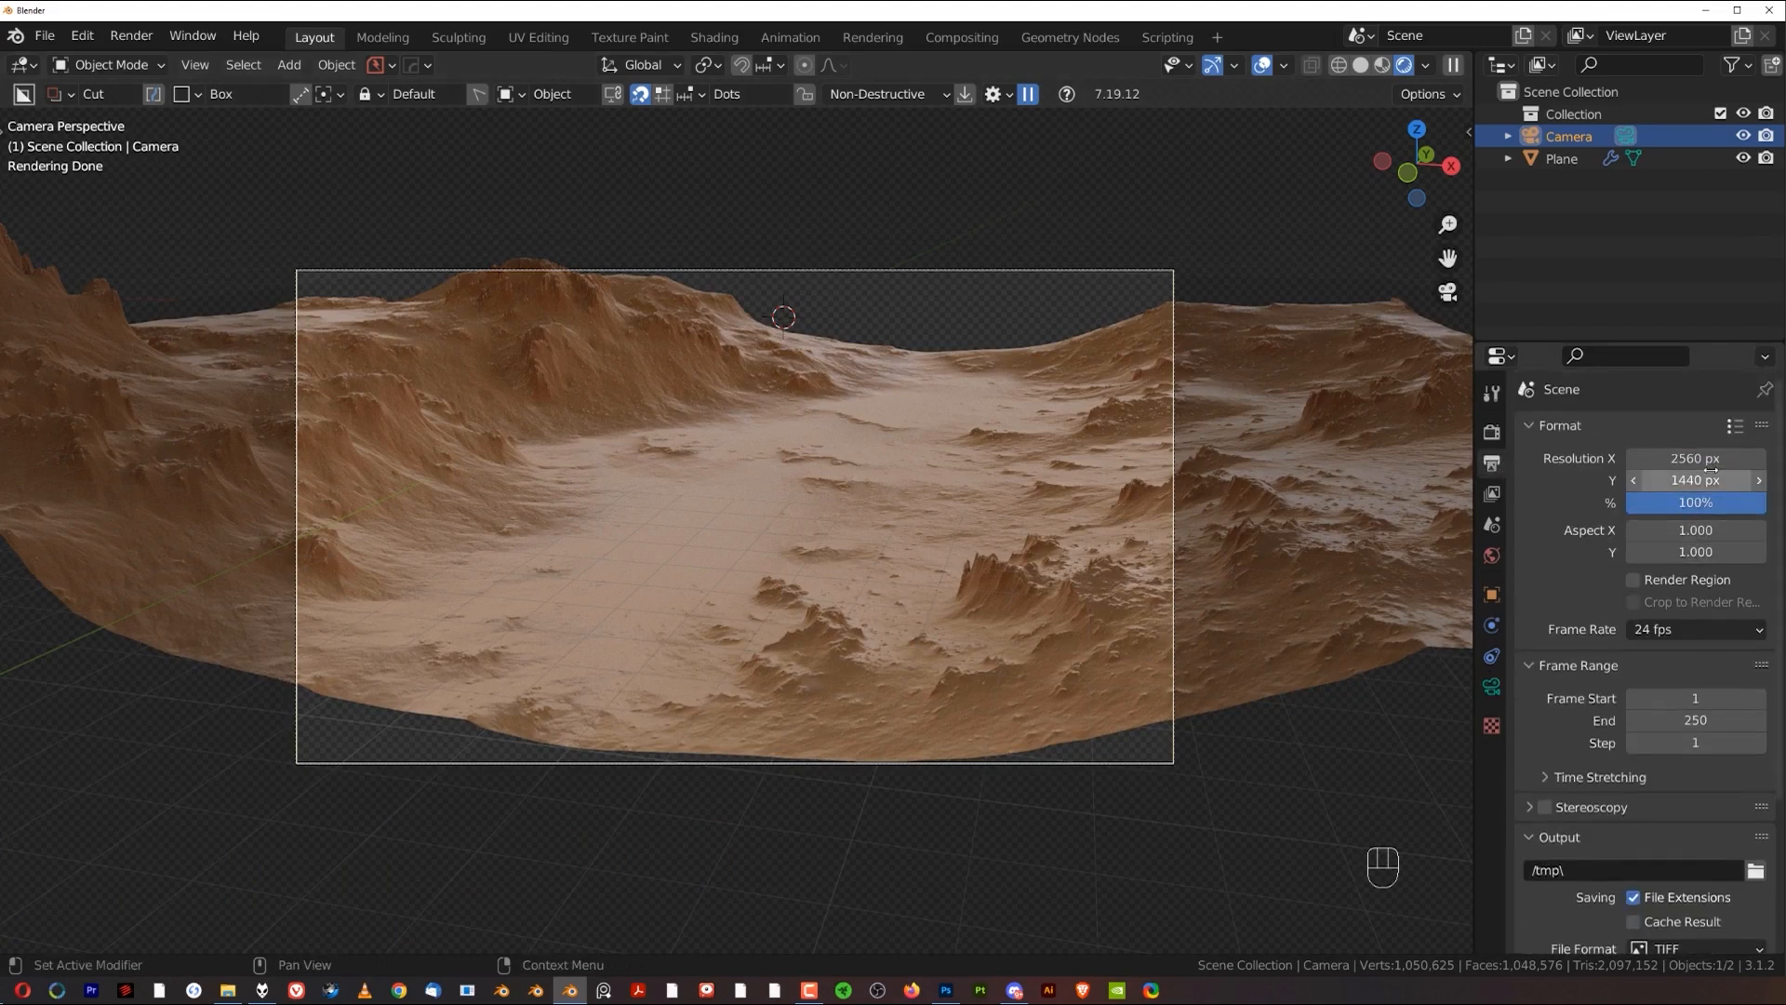
left_click(1693, 458)
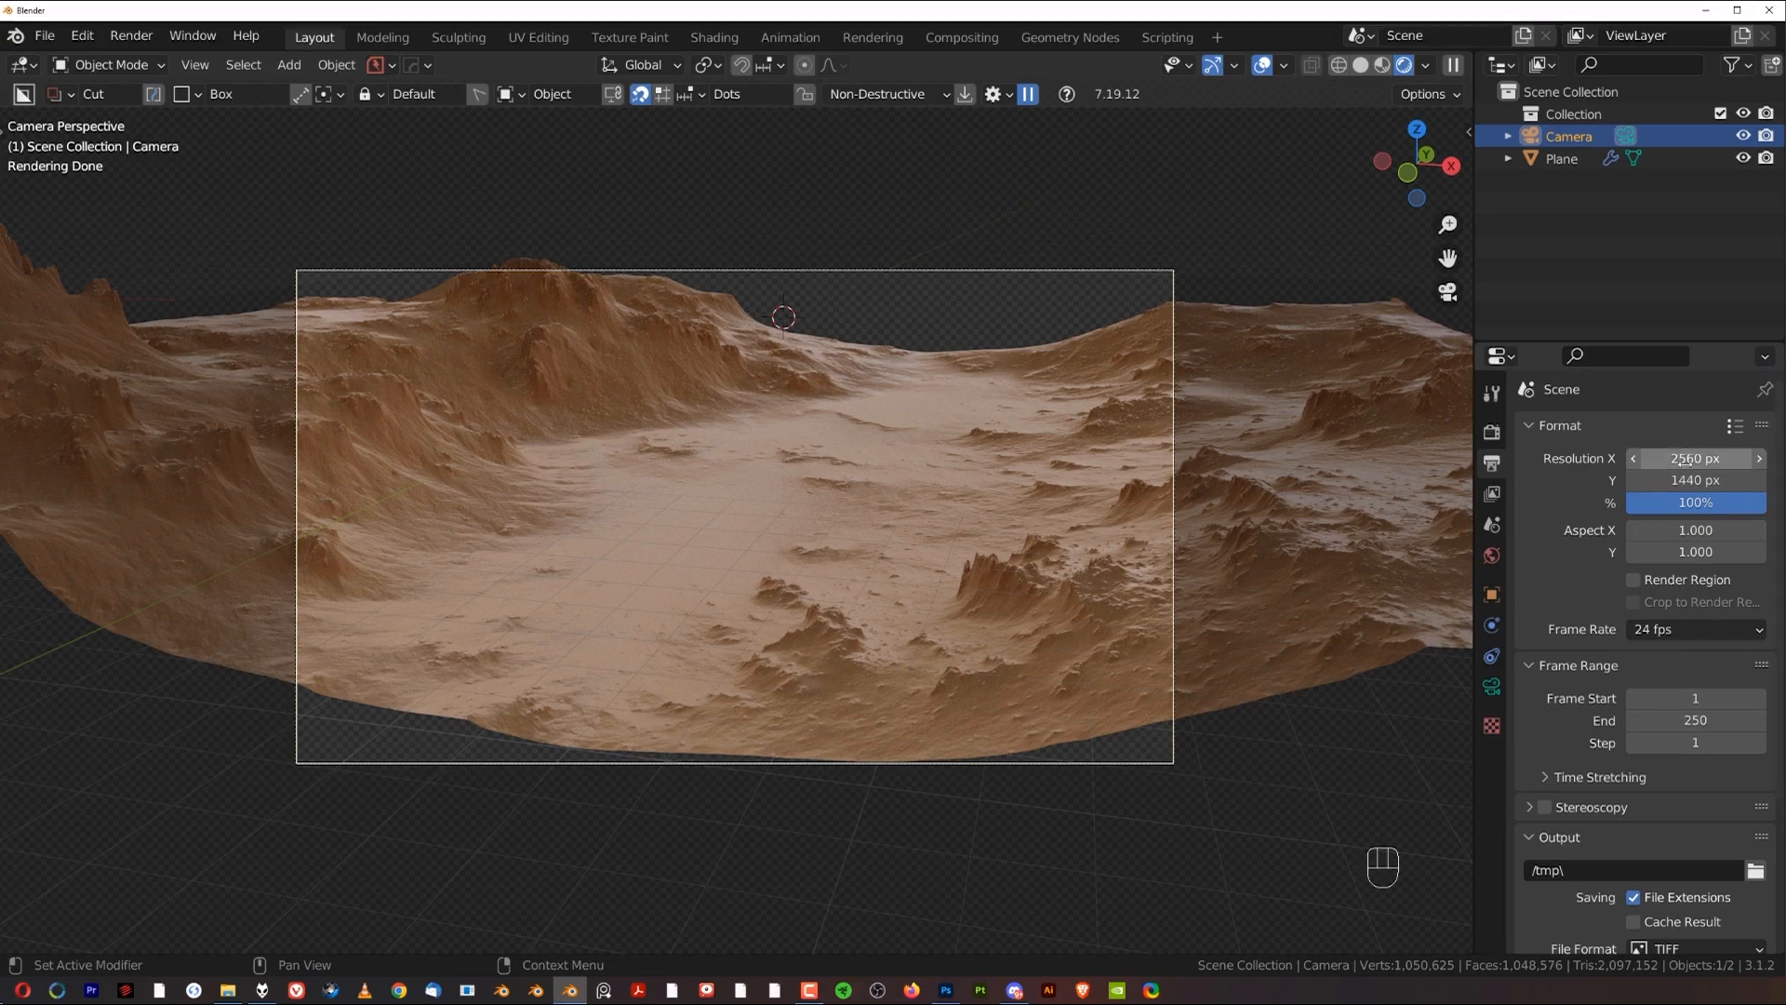
double_click(1693, 458)
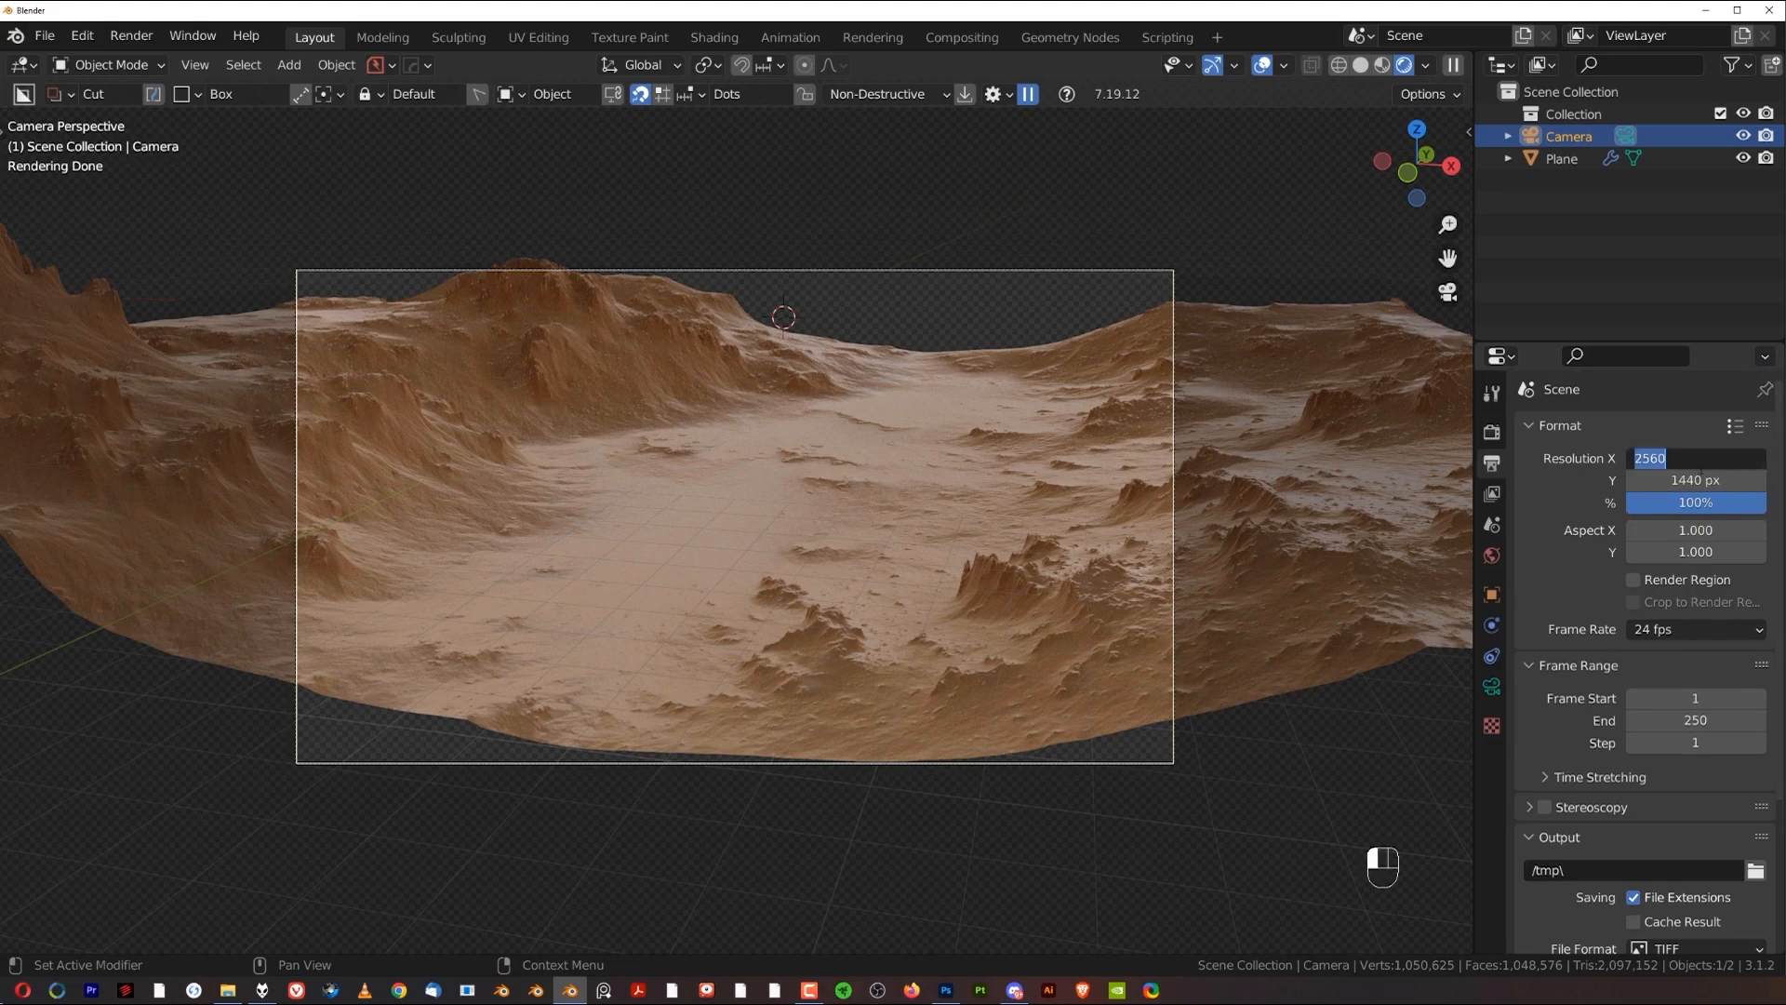
type("3440 px")
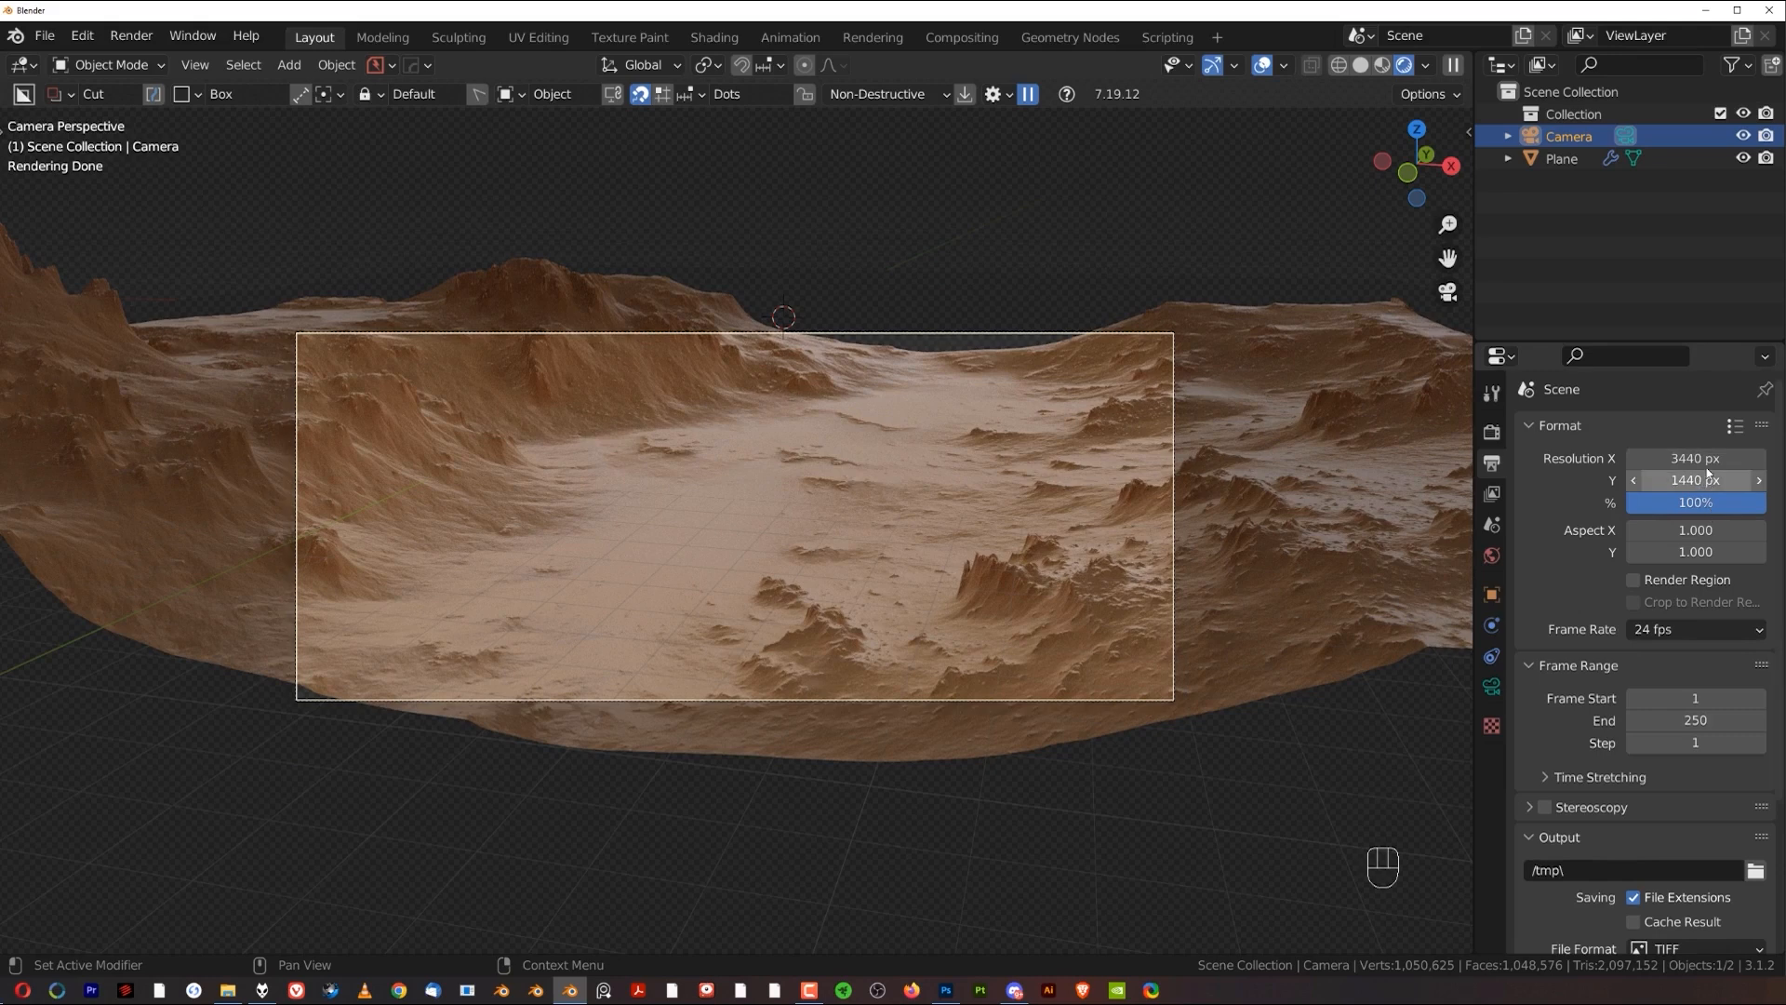
mouse_move(1702, 458)
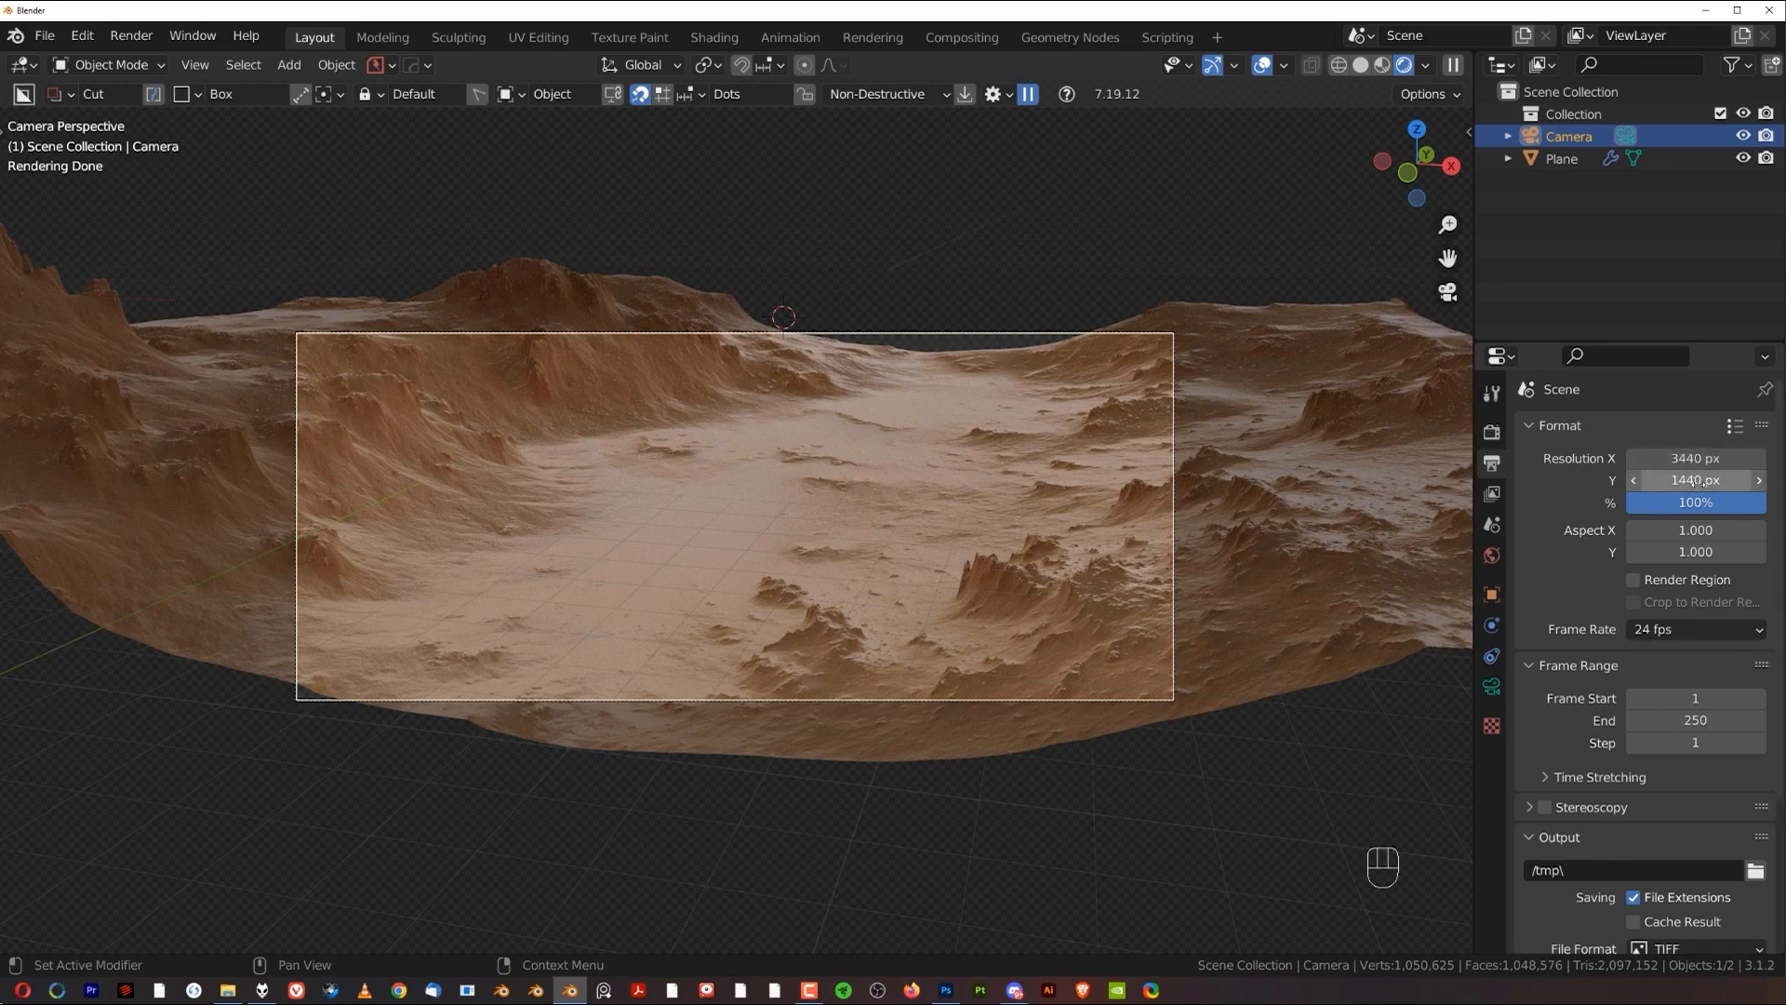
mouse_move(1695, 480)
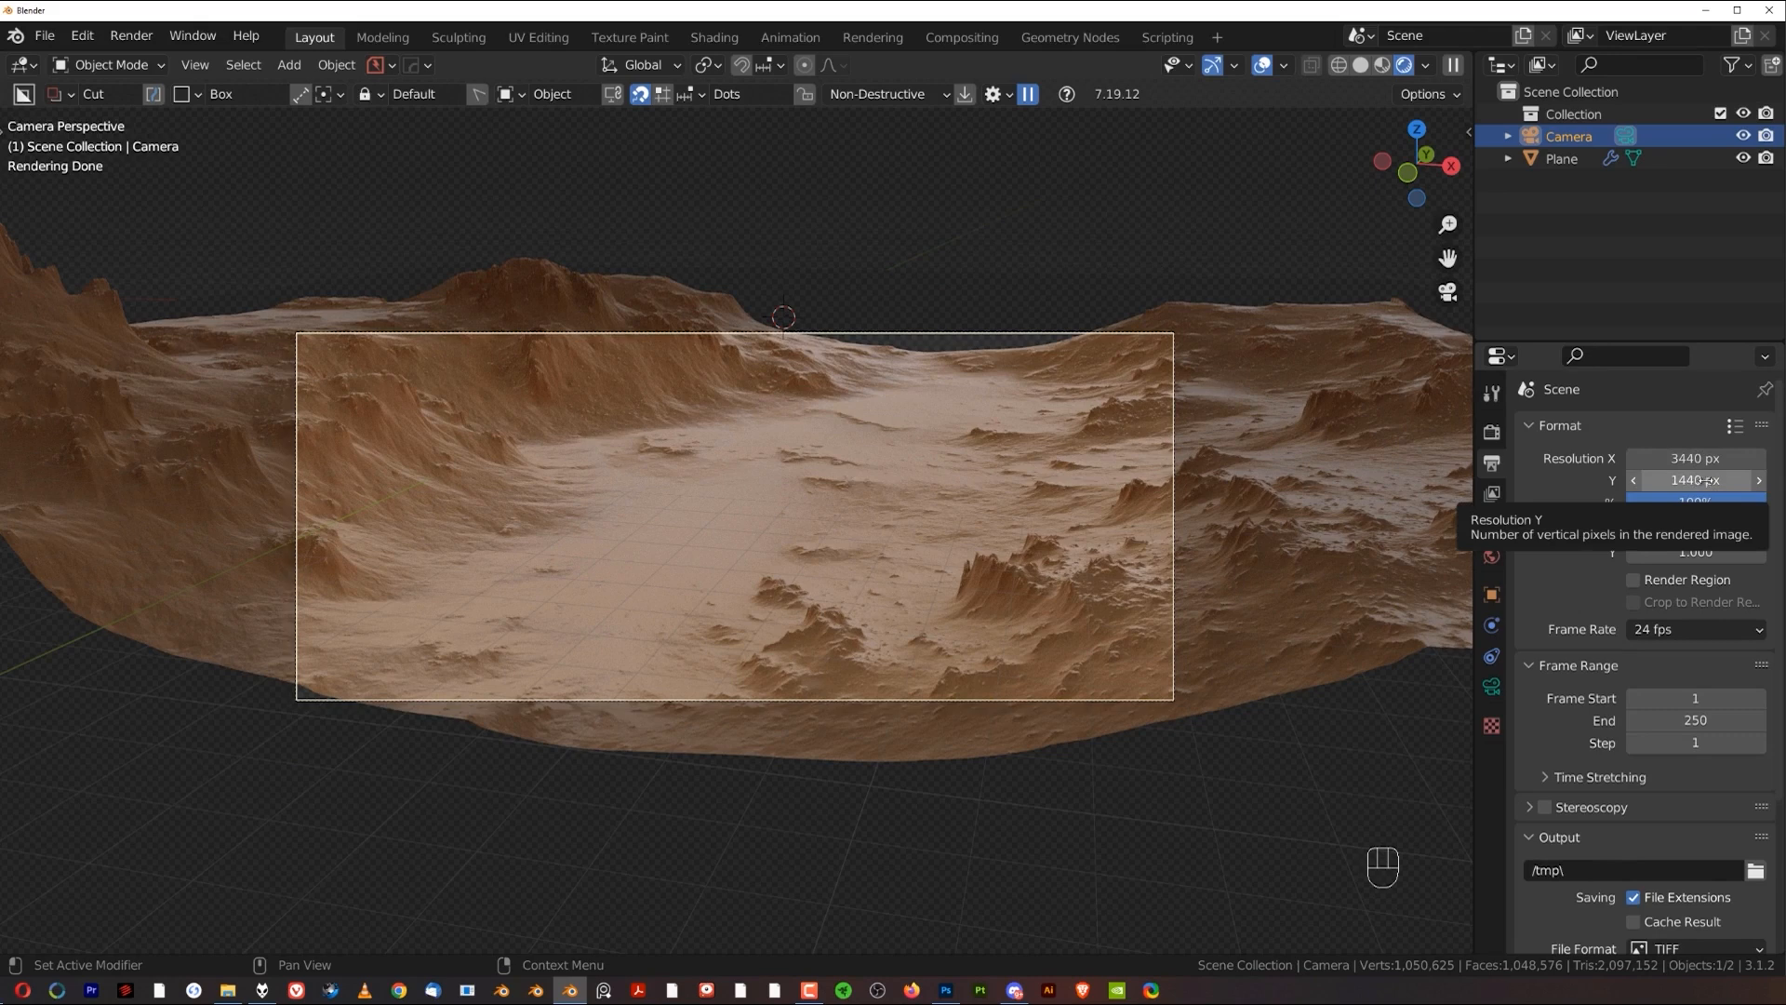
Step: Rename the terrain object in the Outliner from Plane to Background
left_click(1559, 251)
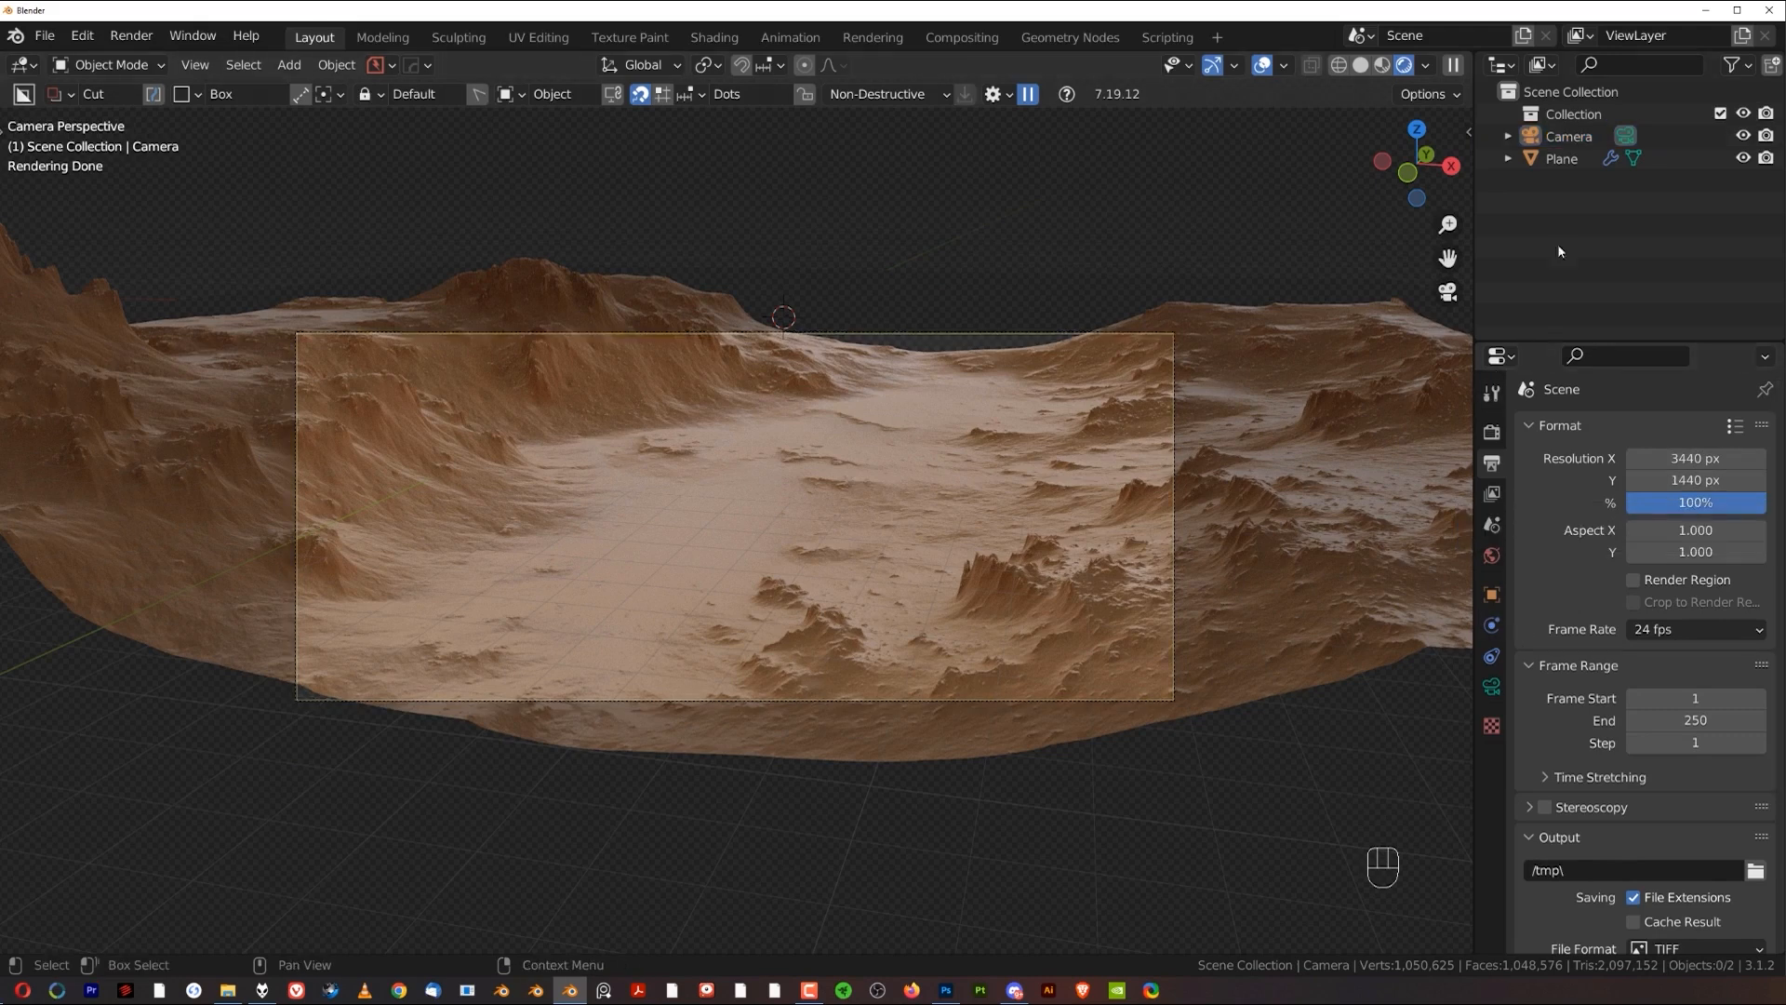
left_click(1561, 158)
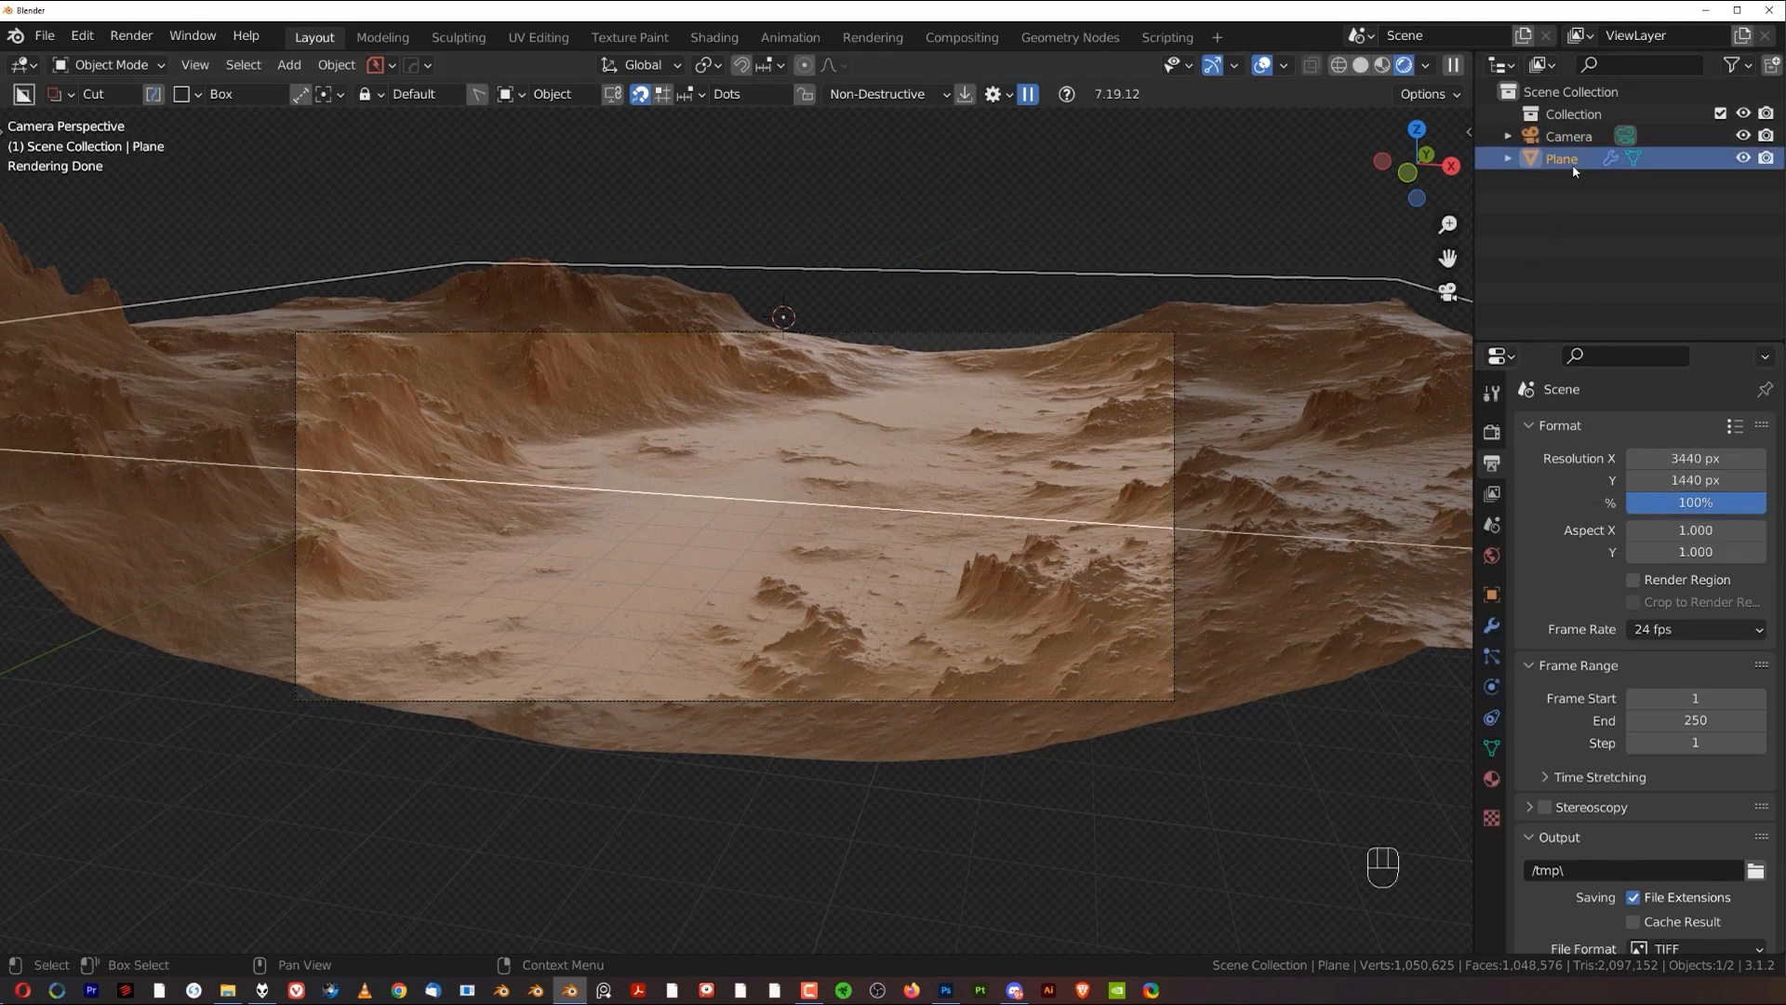
double_click(1563, 156)
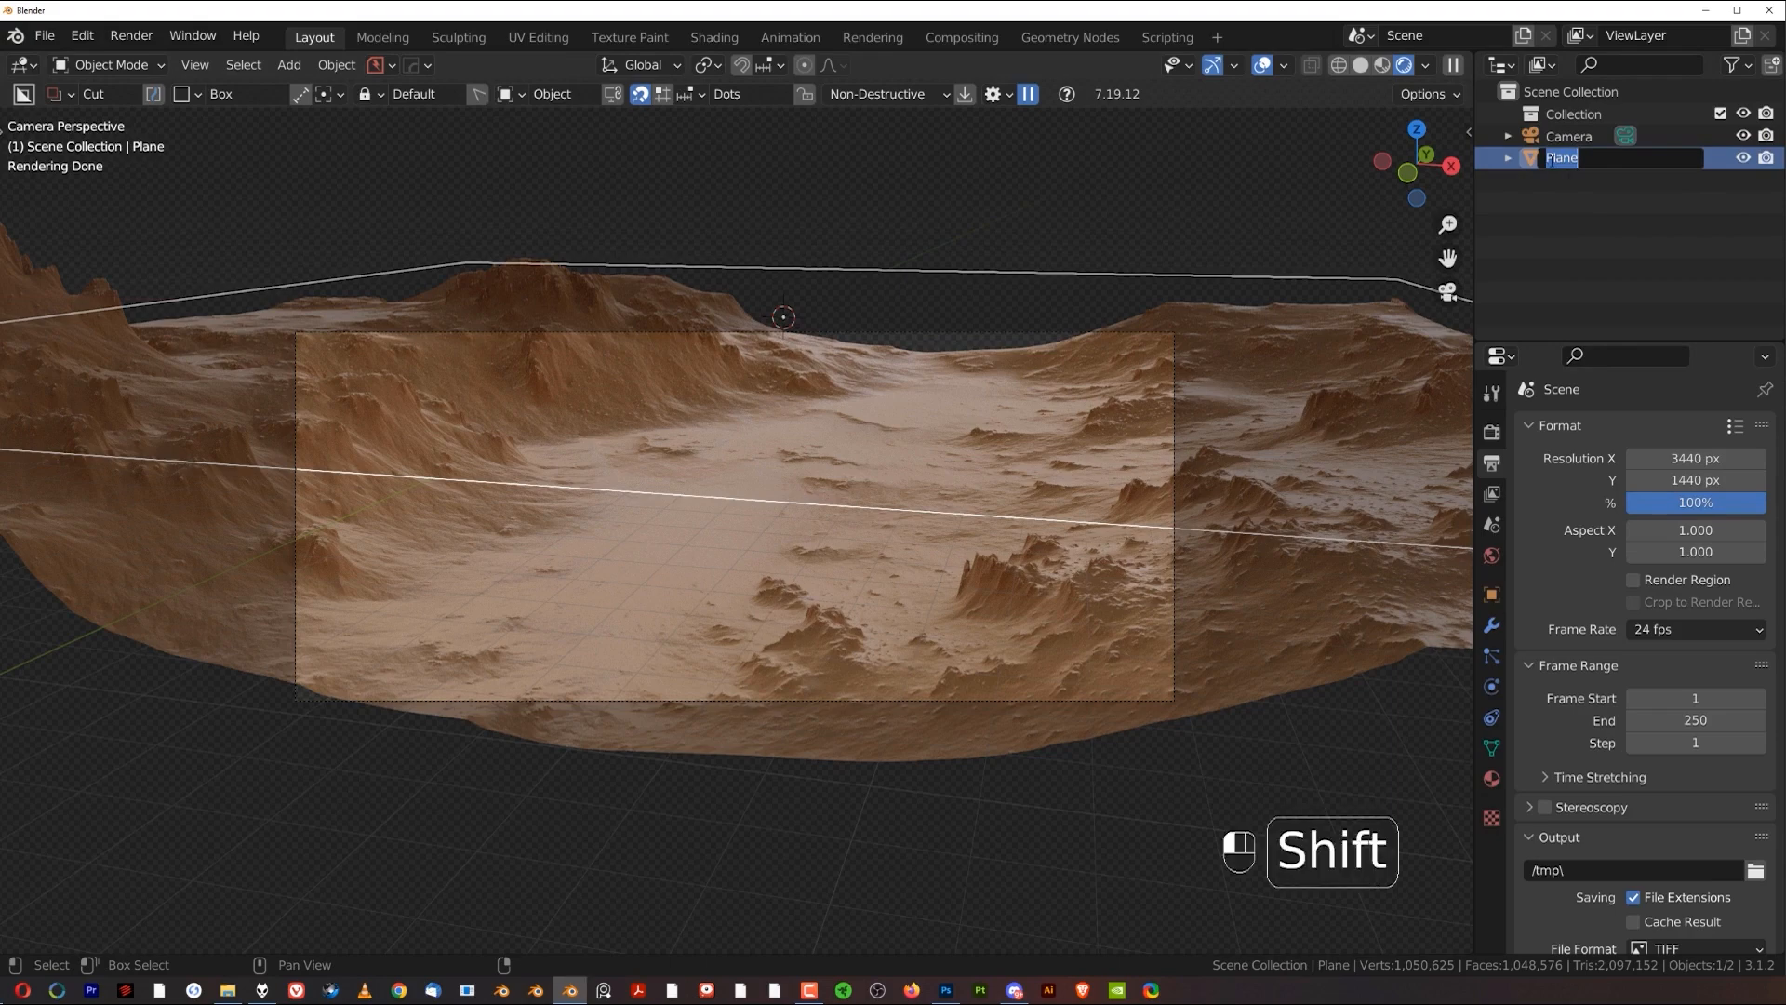
type("Background")
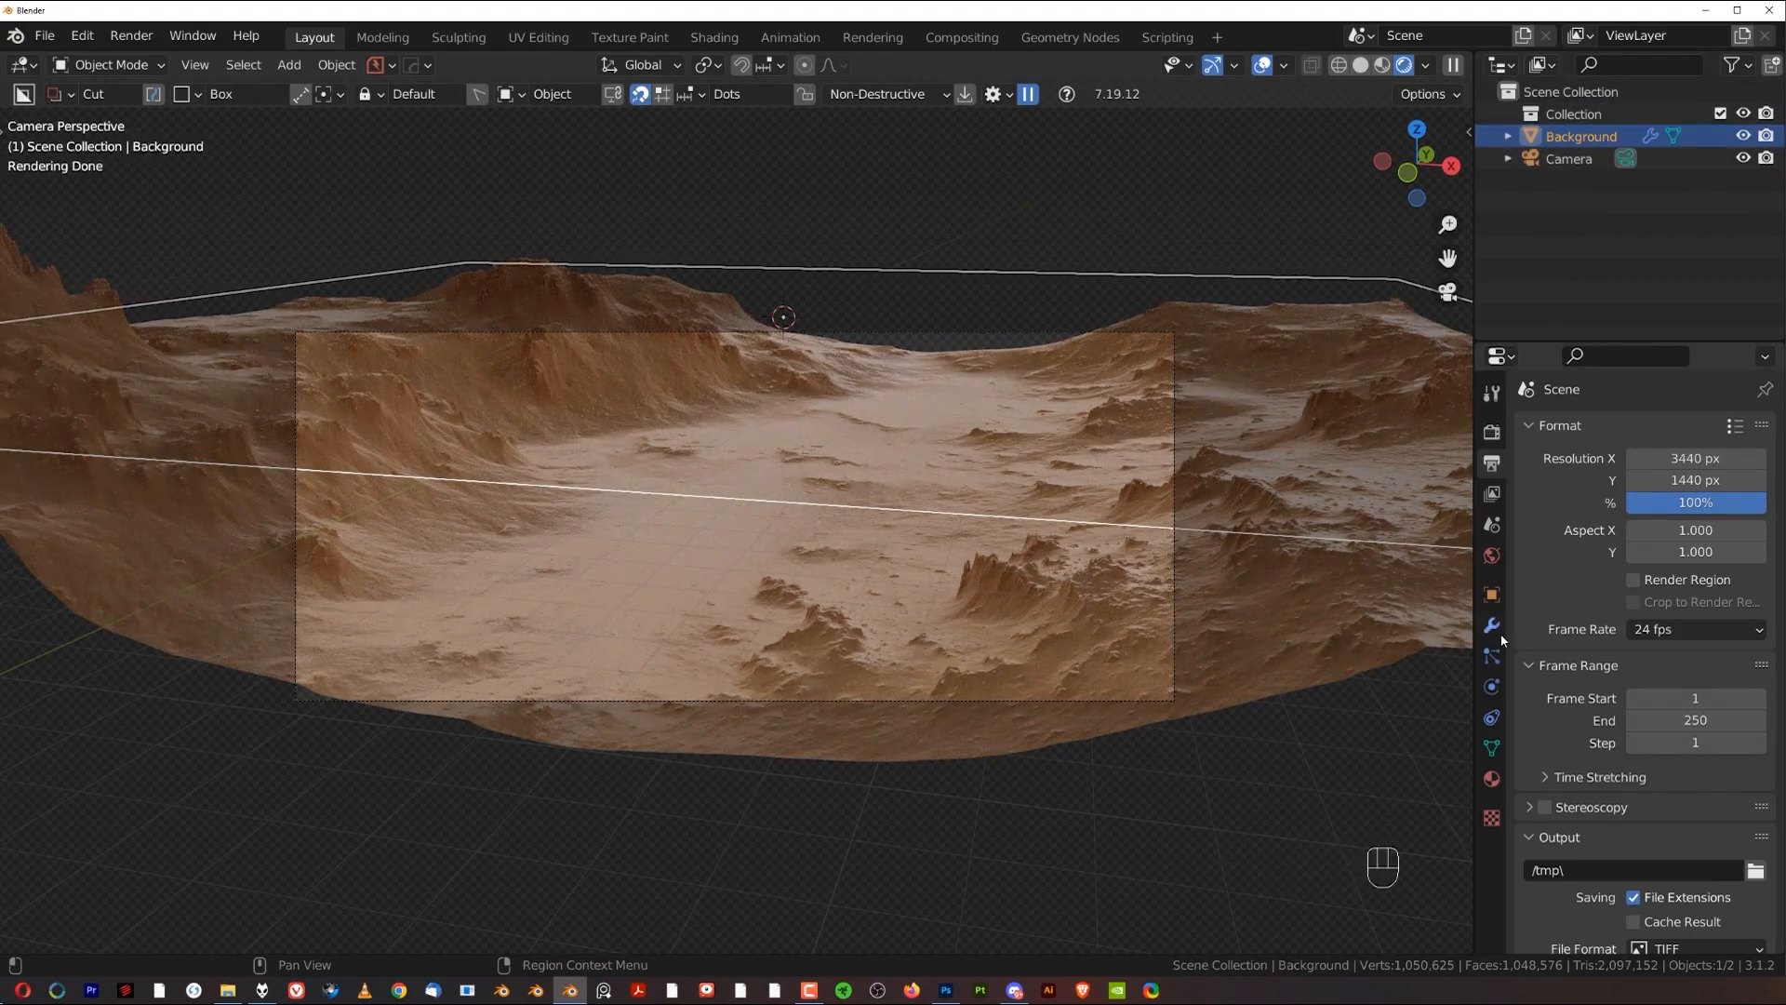
Step: Show the terrain's Subdivision modifier at level 4, then select the camera
left_click(1491, 625)
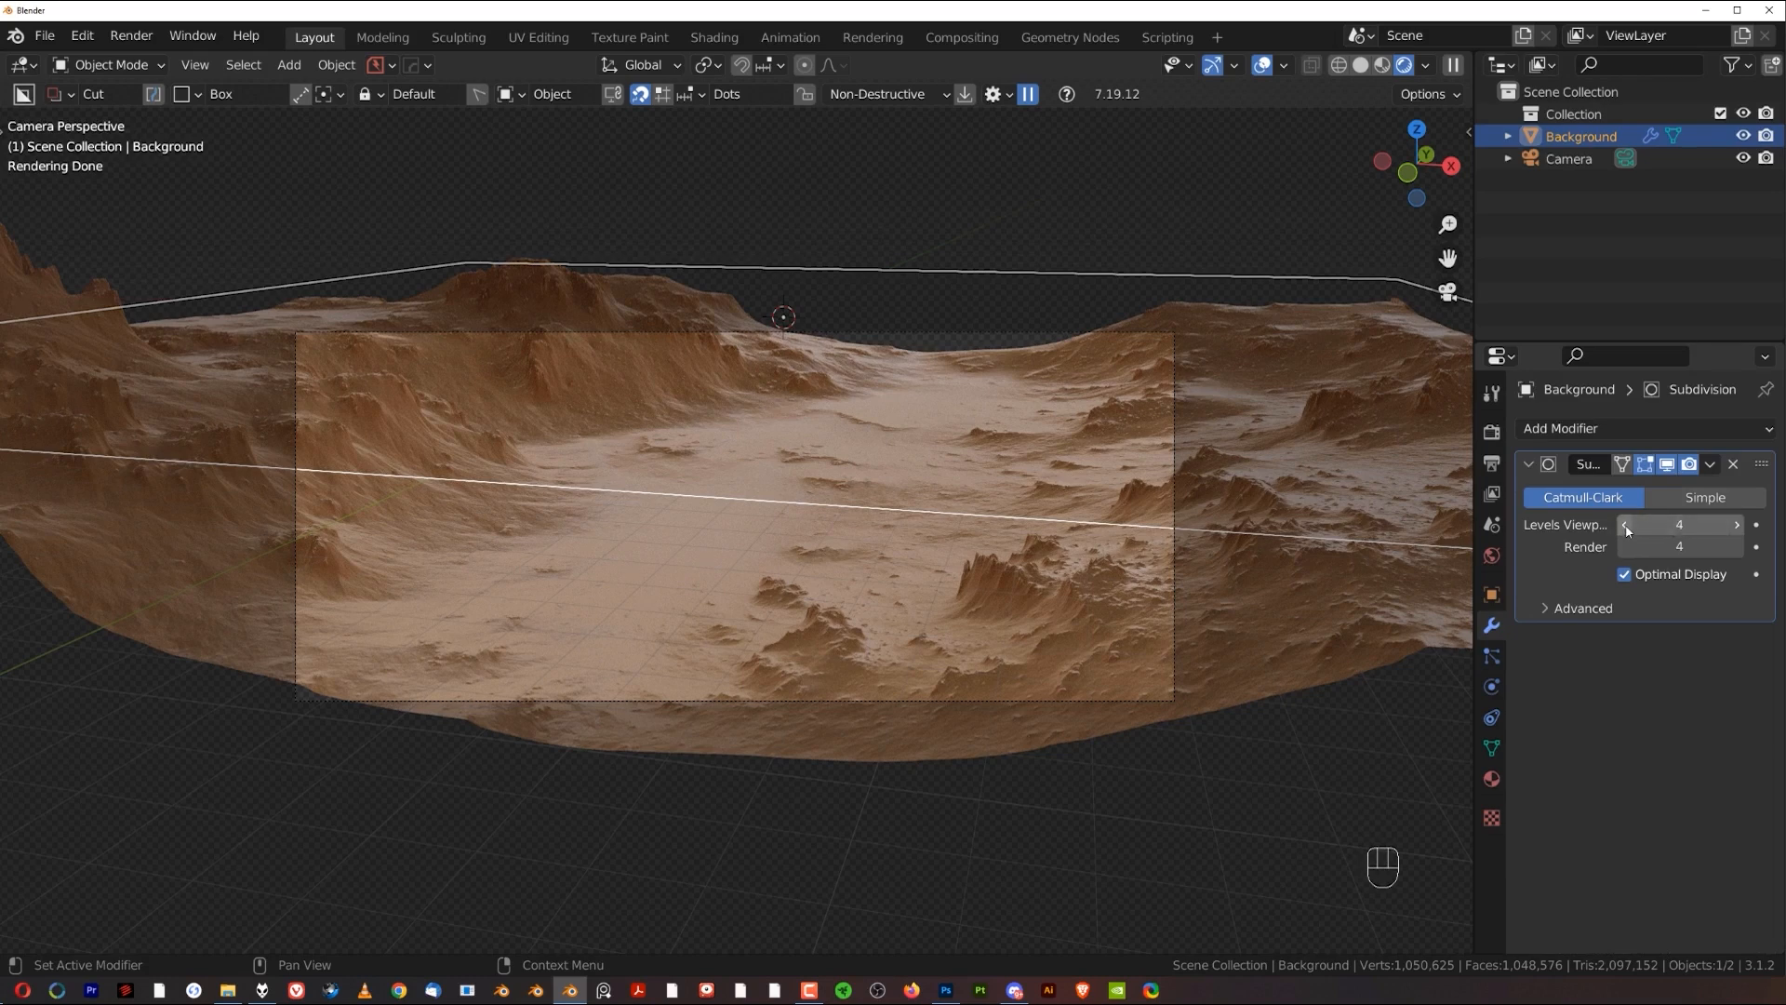
mouse_move(1195, 602)
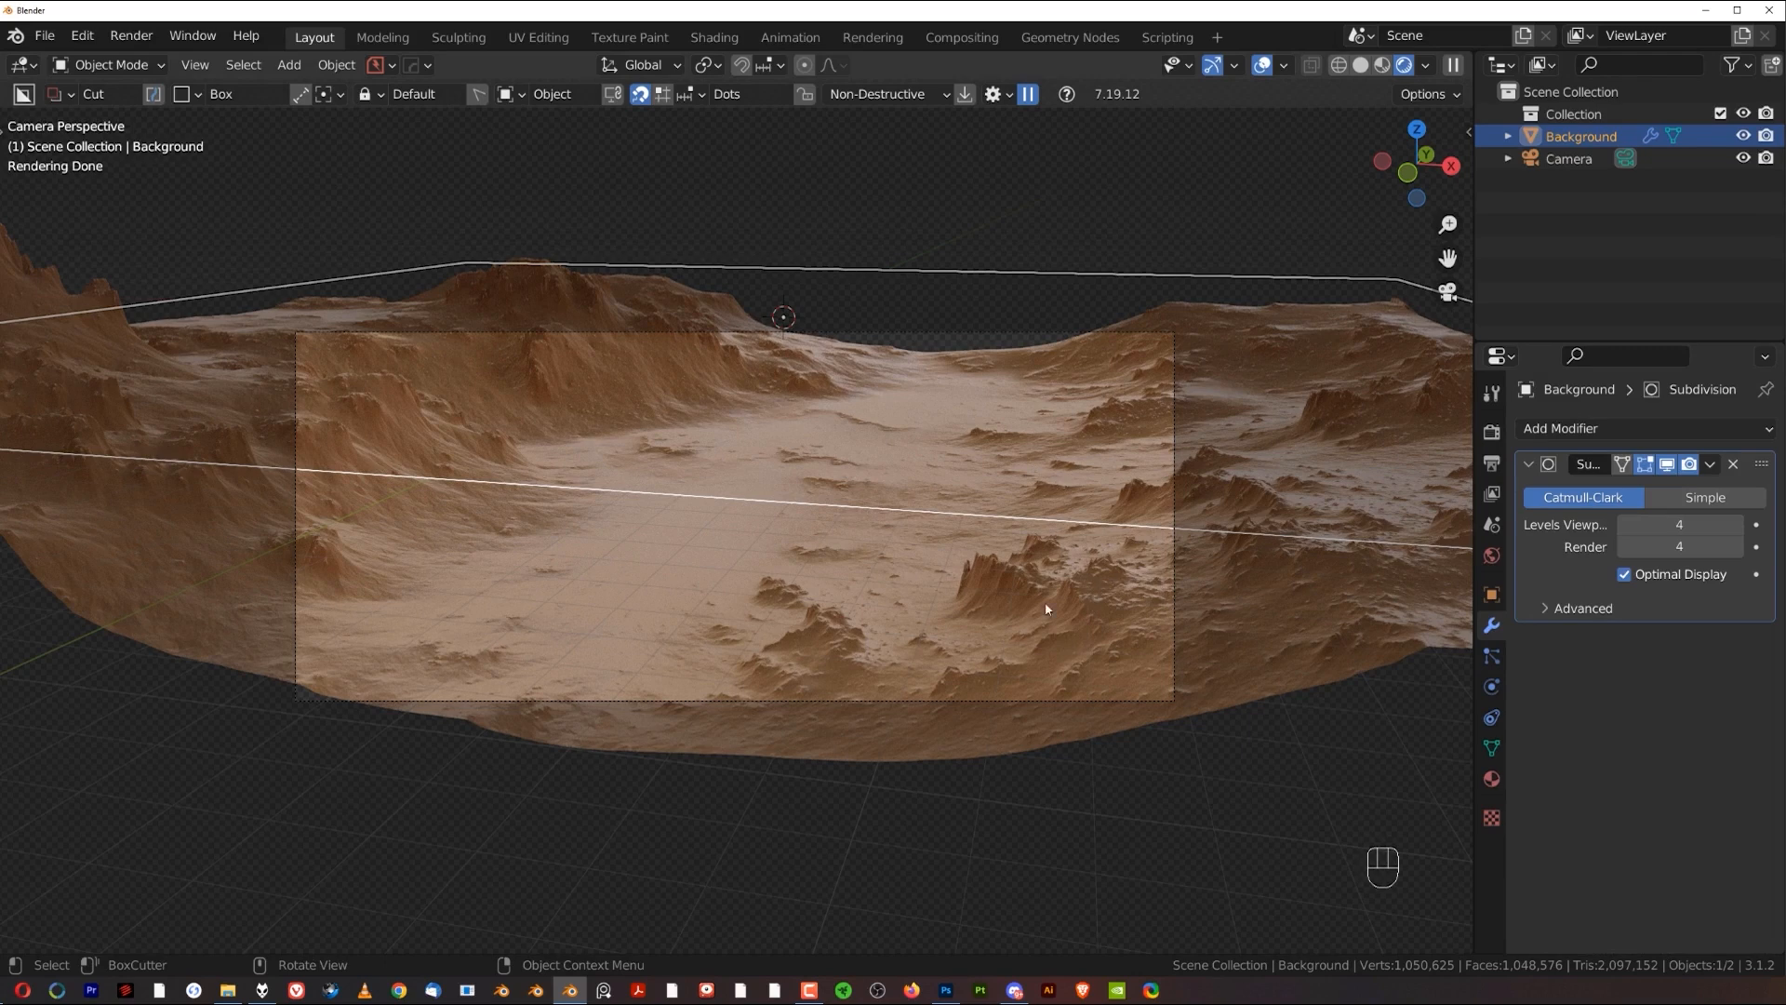
mouse_move(917, 541)
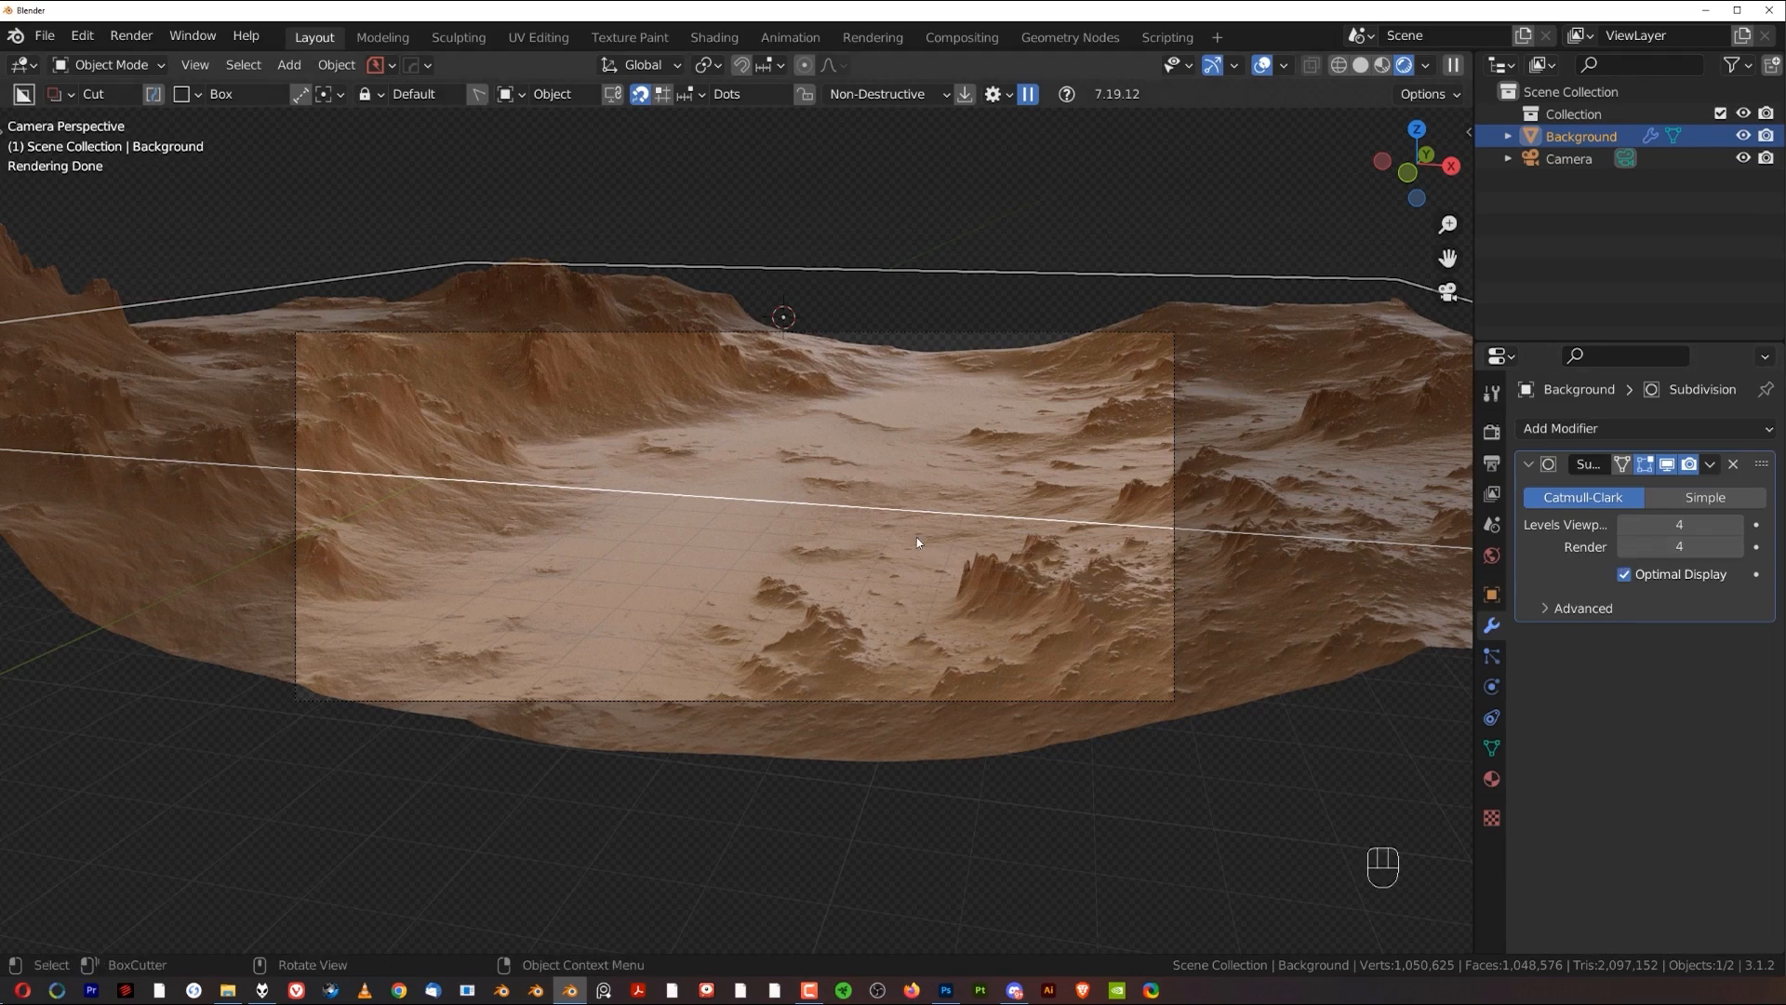
mouse_move(1135, 595)
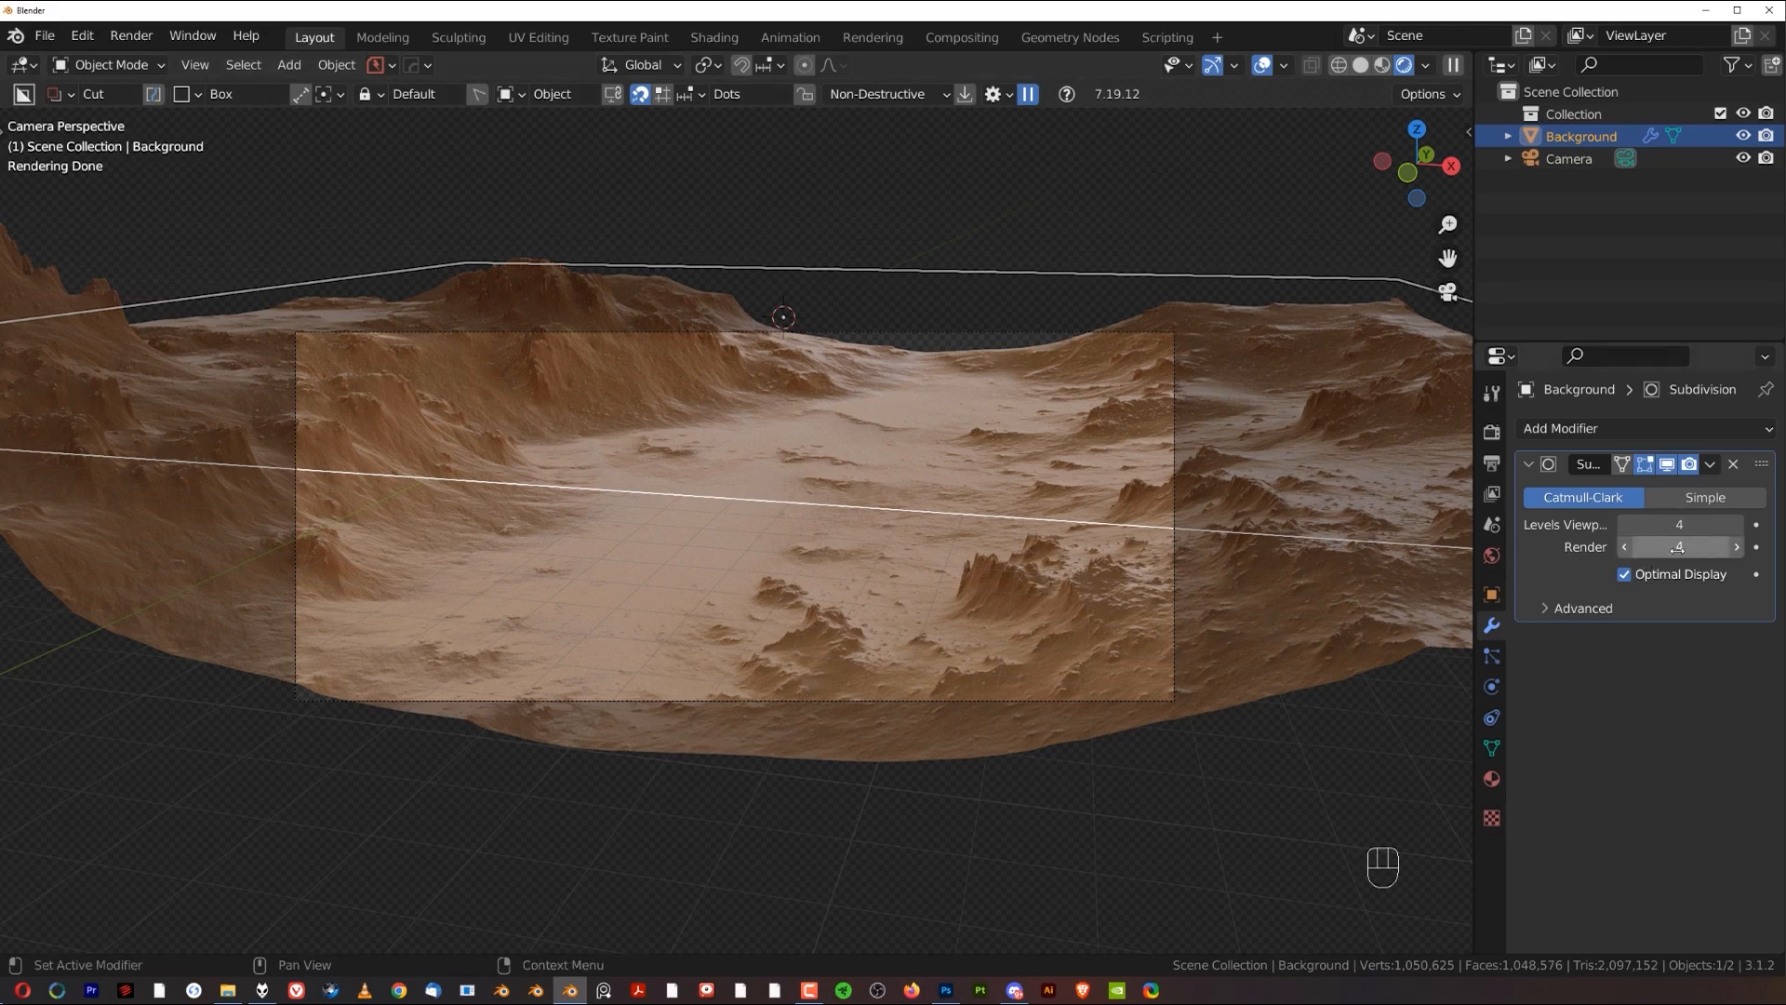
mouse_move(1679, 547)
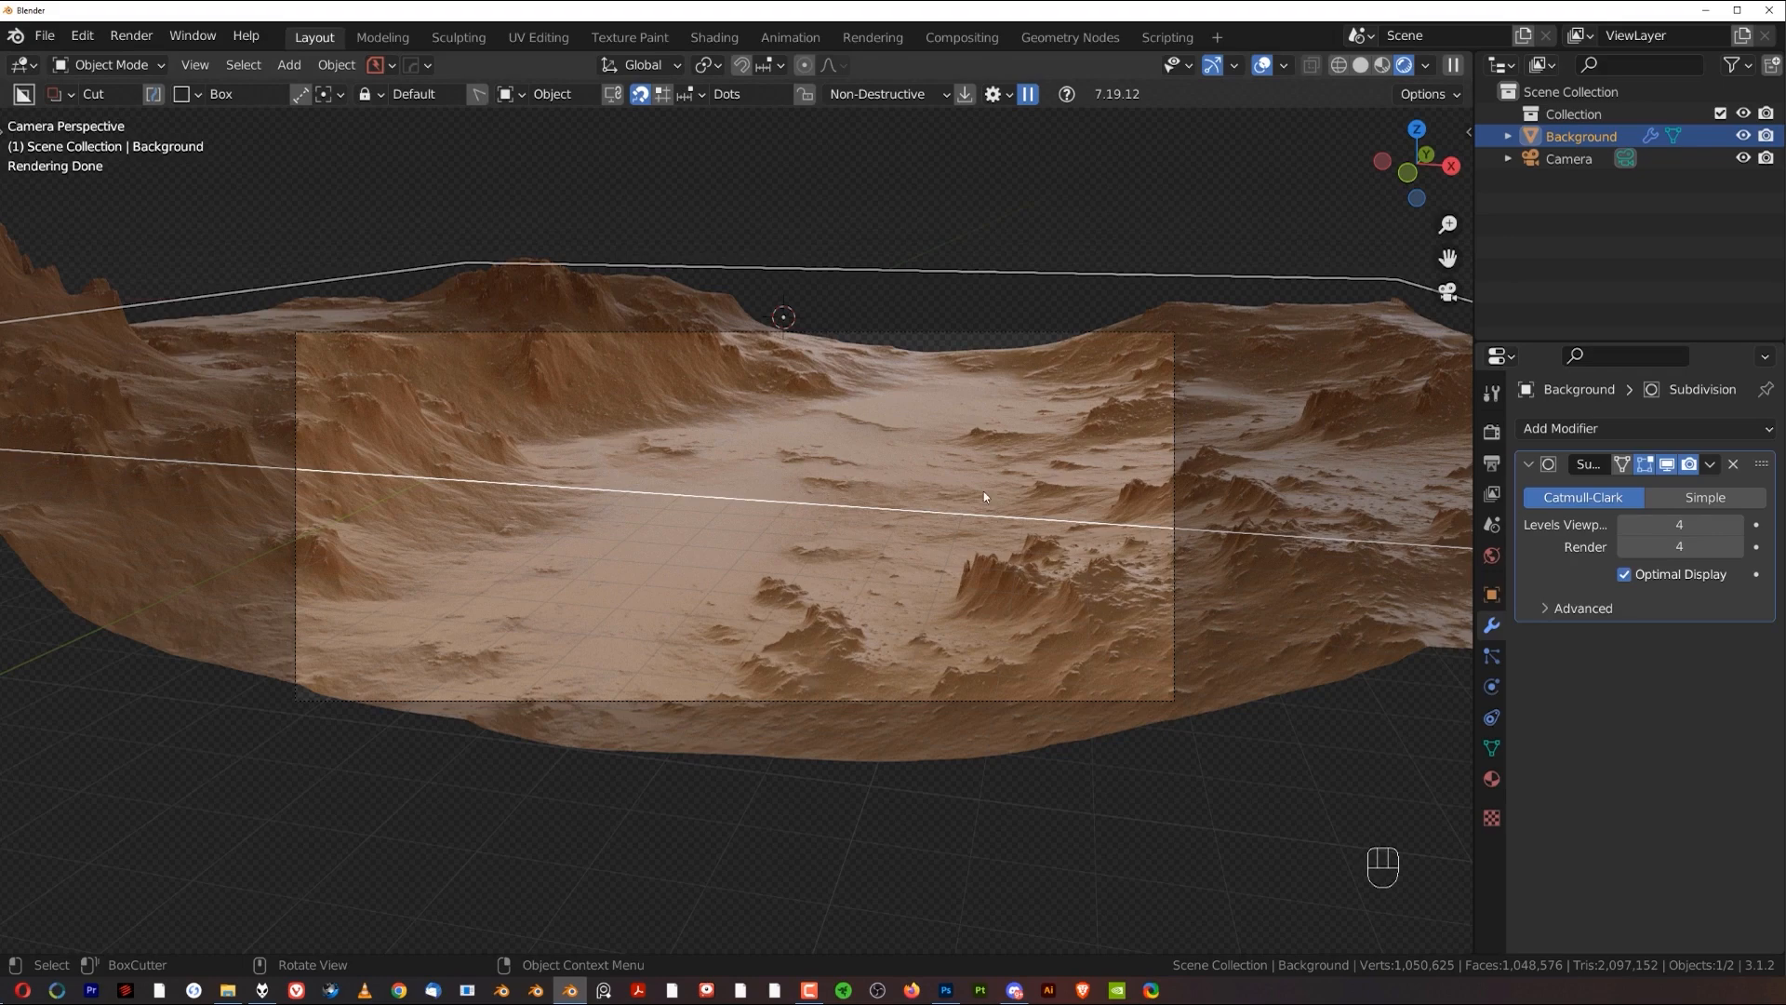
right_click(982, 496)
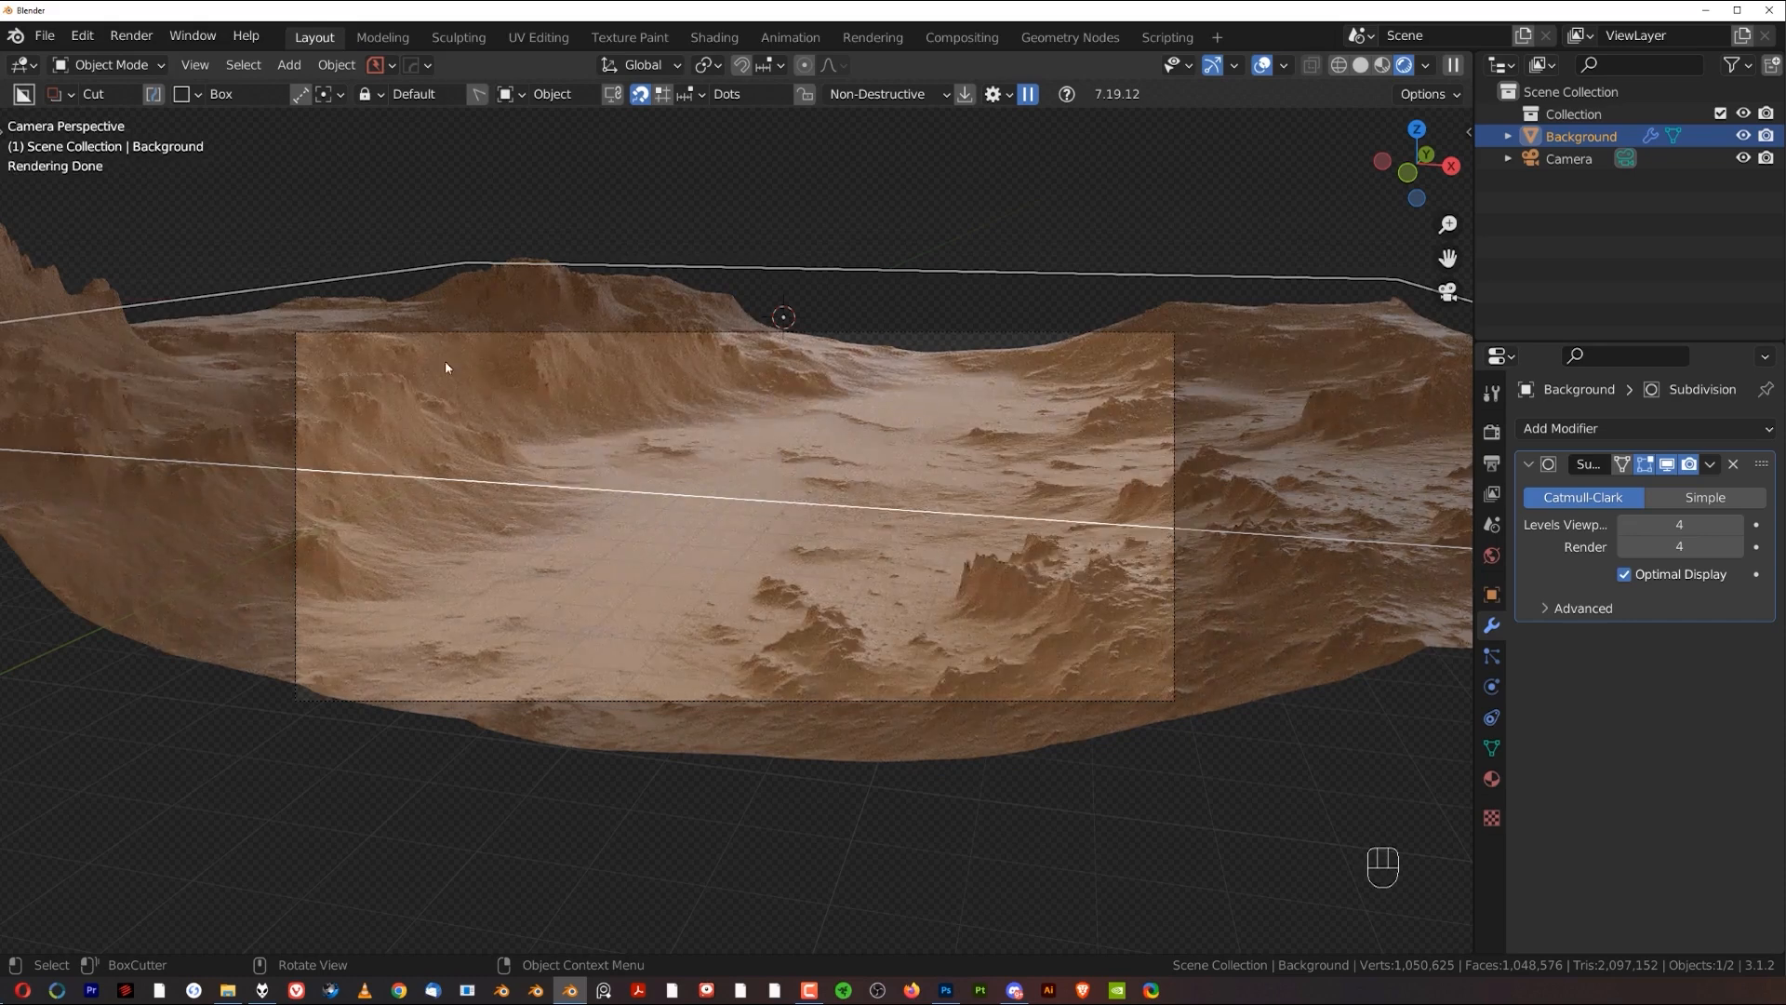
mouse_move(833, 555)
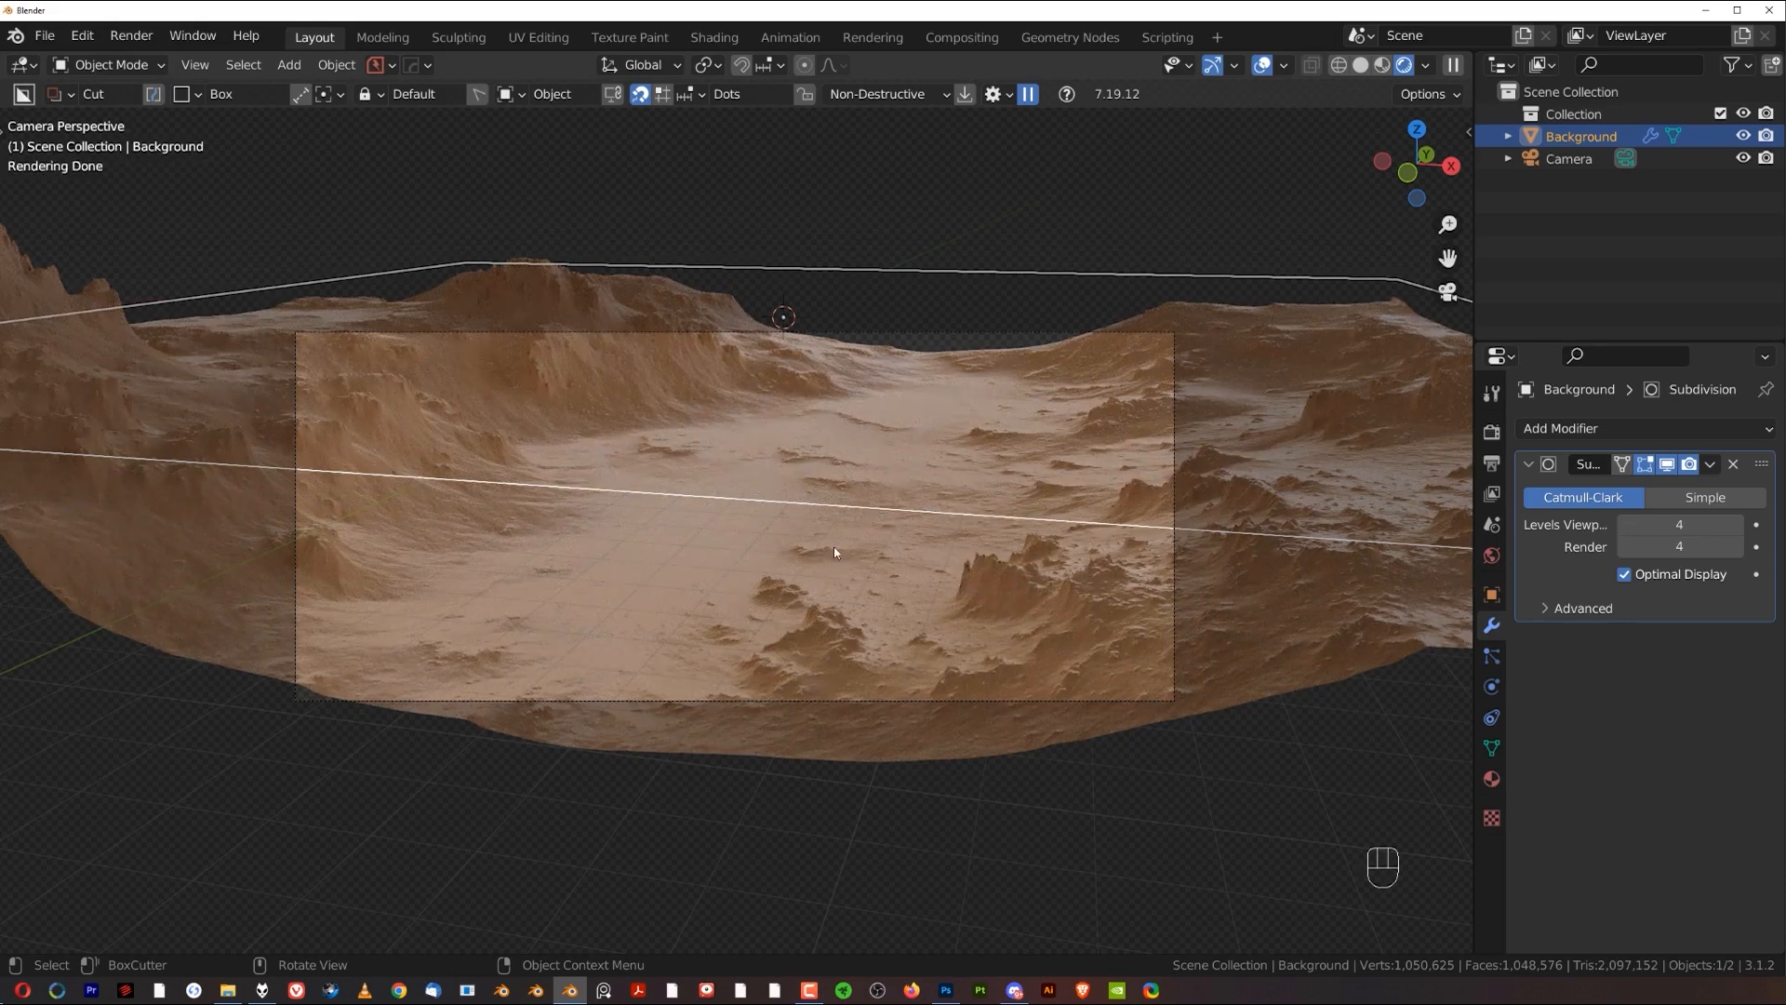
left_click(1568, 158)
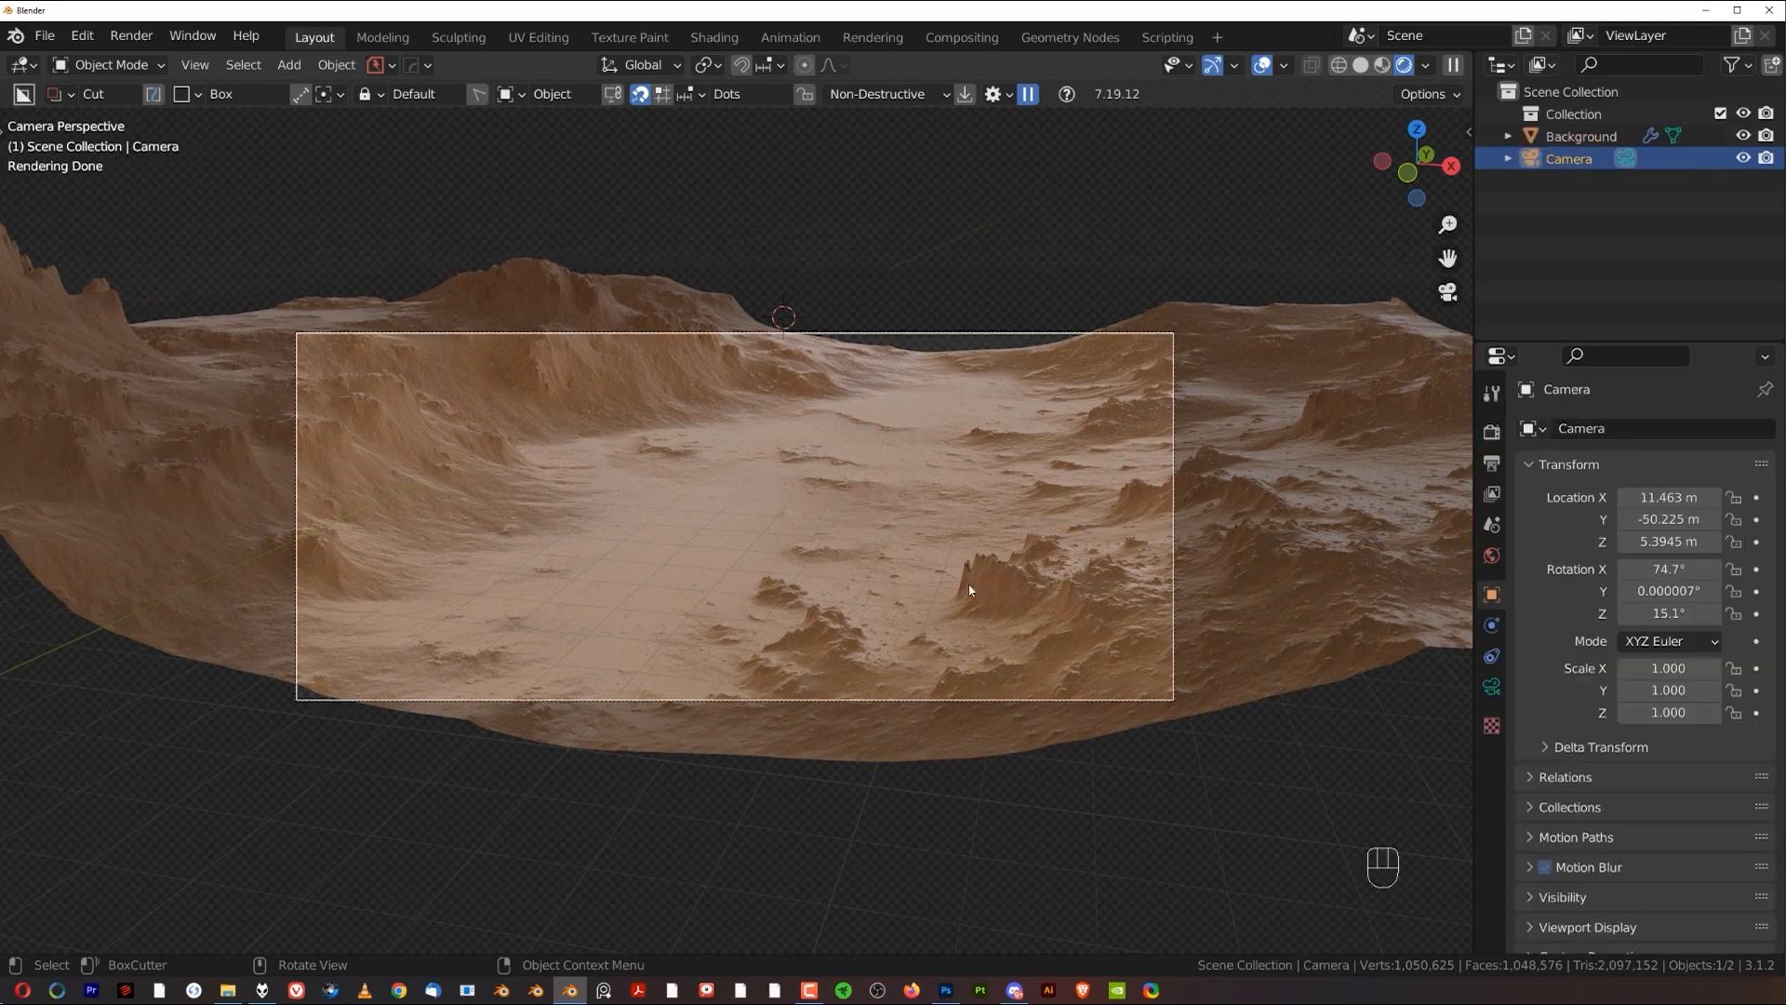
mouse_move(889, 511)
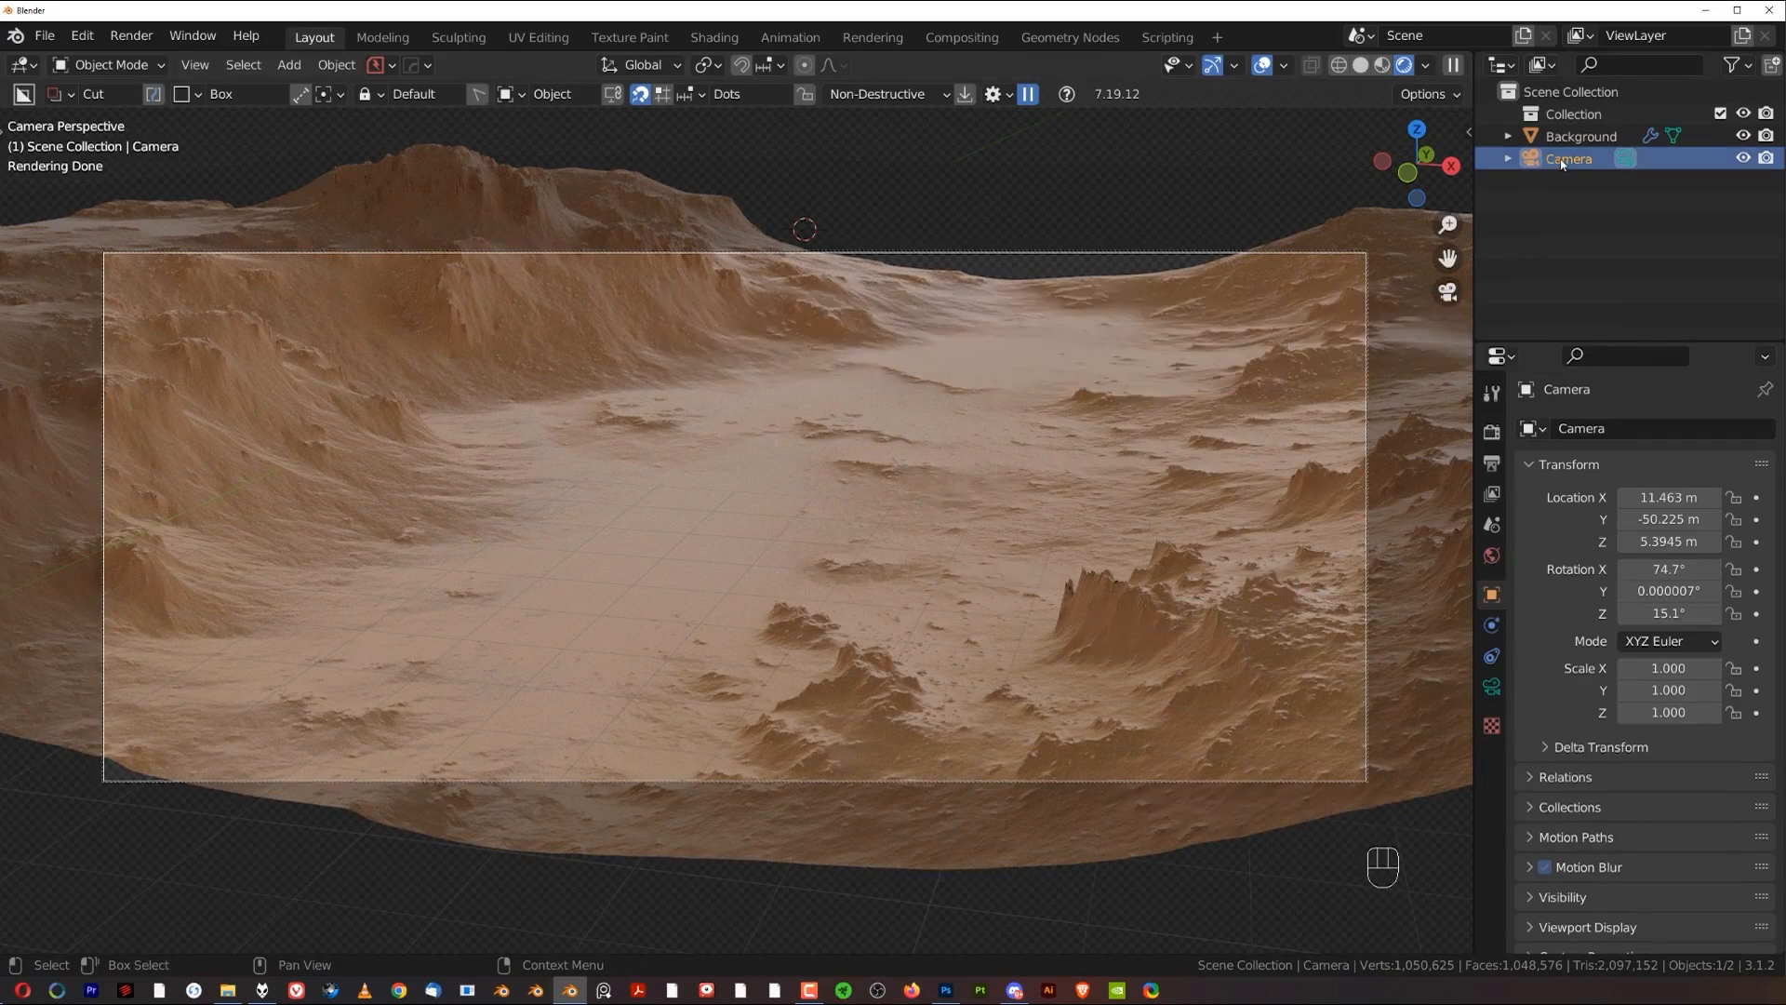
Step: Walk the camera down to a low canyon-floor view at 4.67, −24.45, −4.54, rotation 86.5°, 0°, 12.9°
left_click(1581, 136)
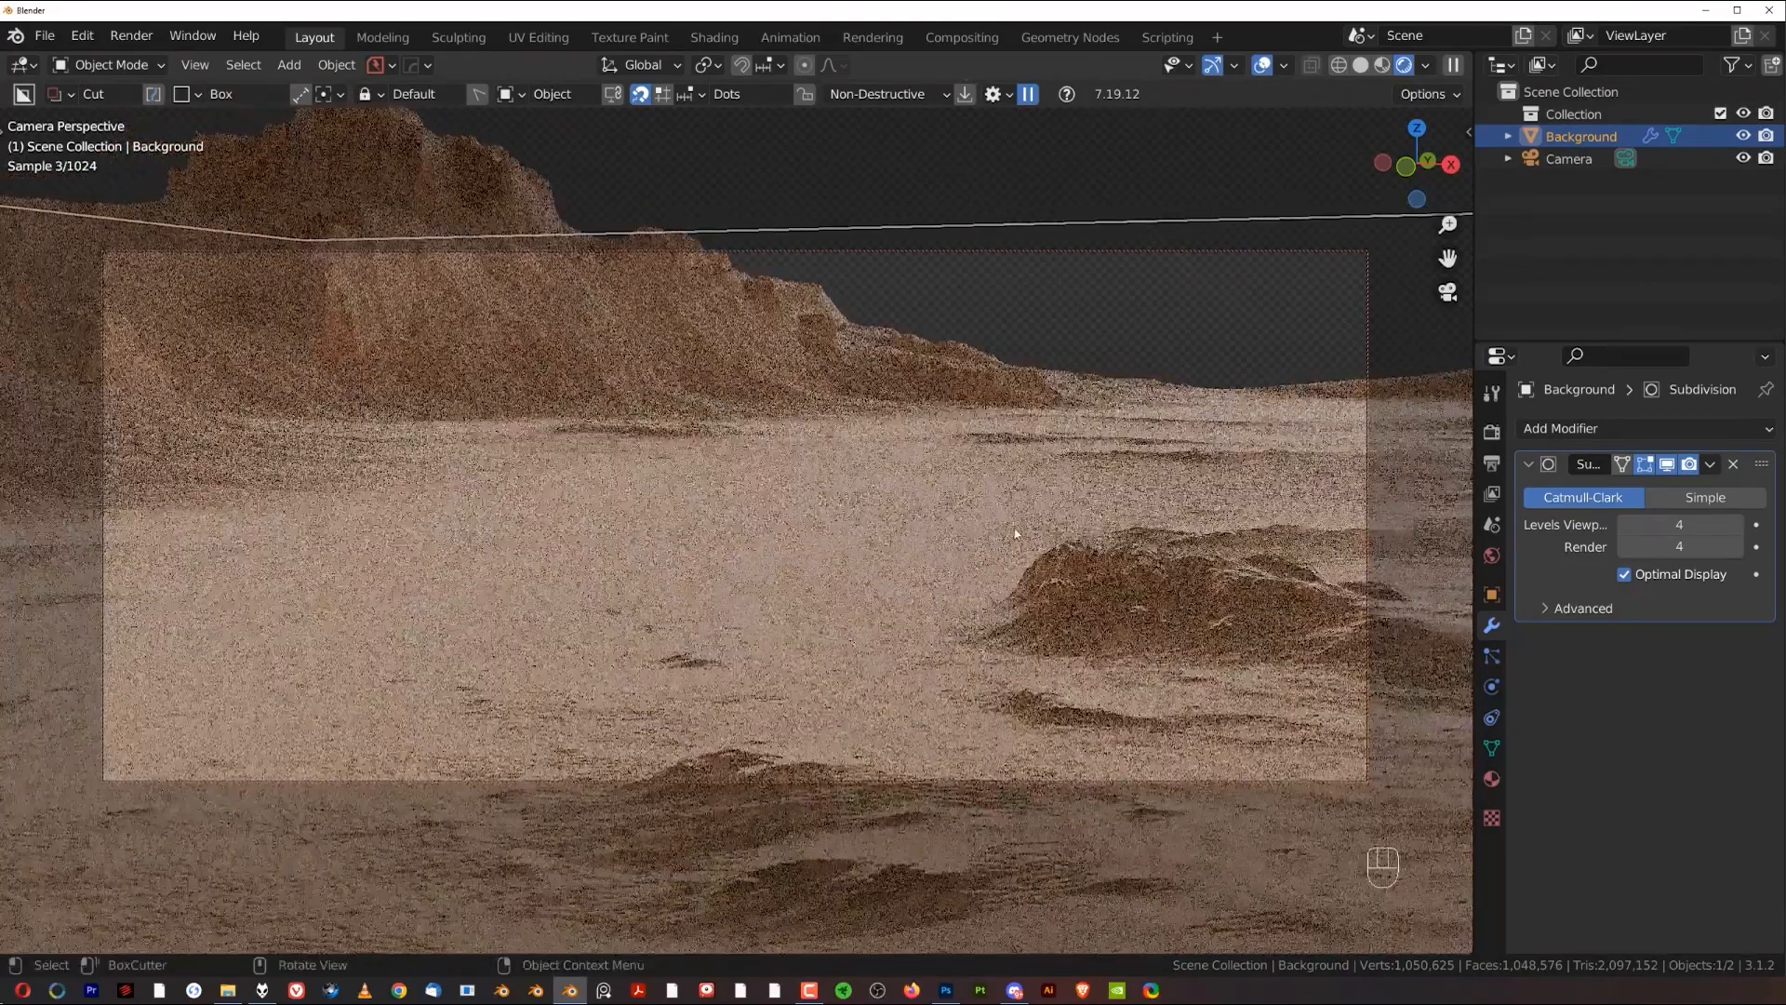
key("shift")
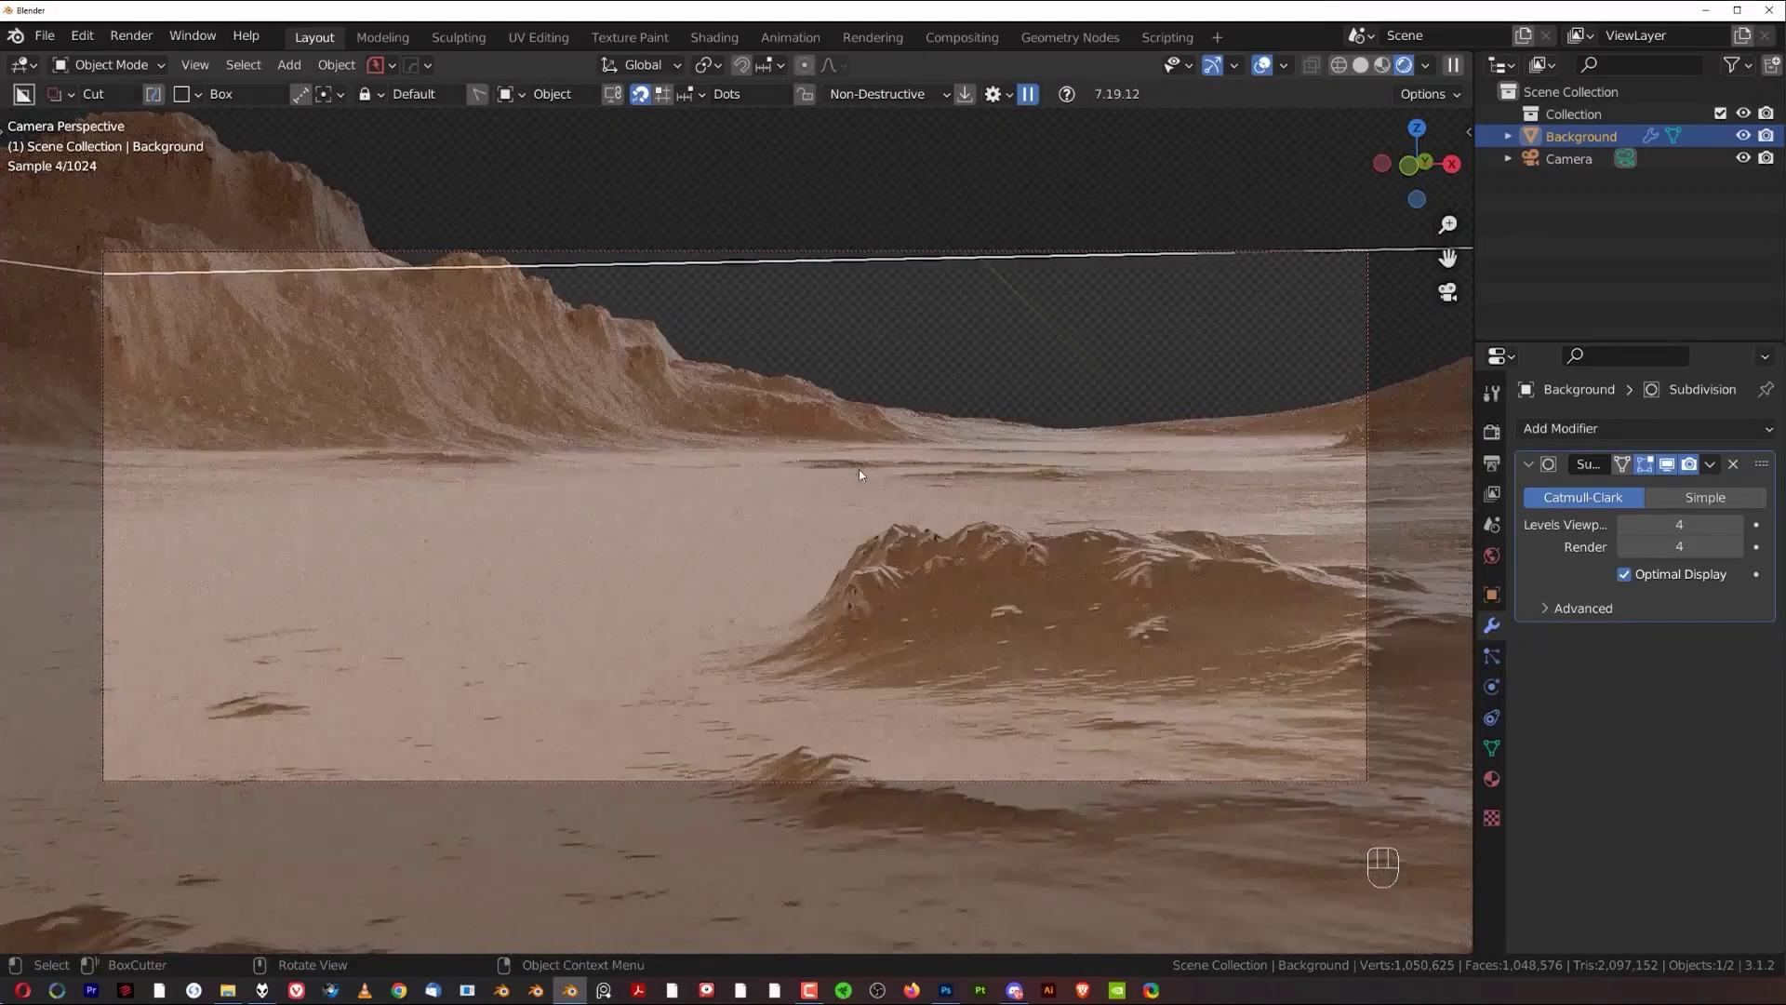
key("shift")
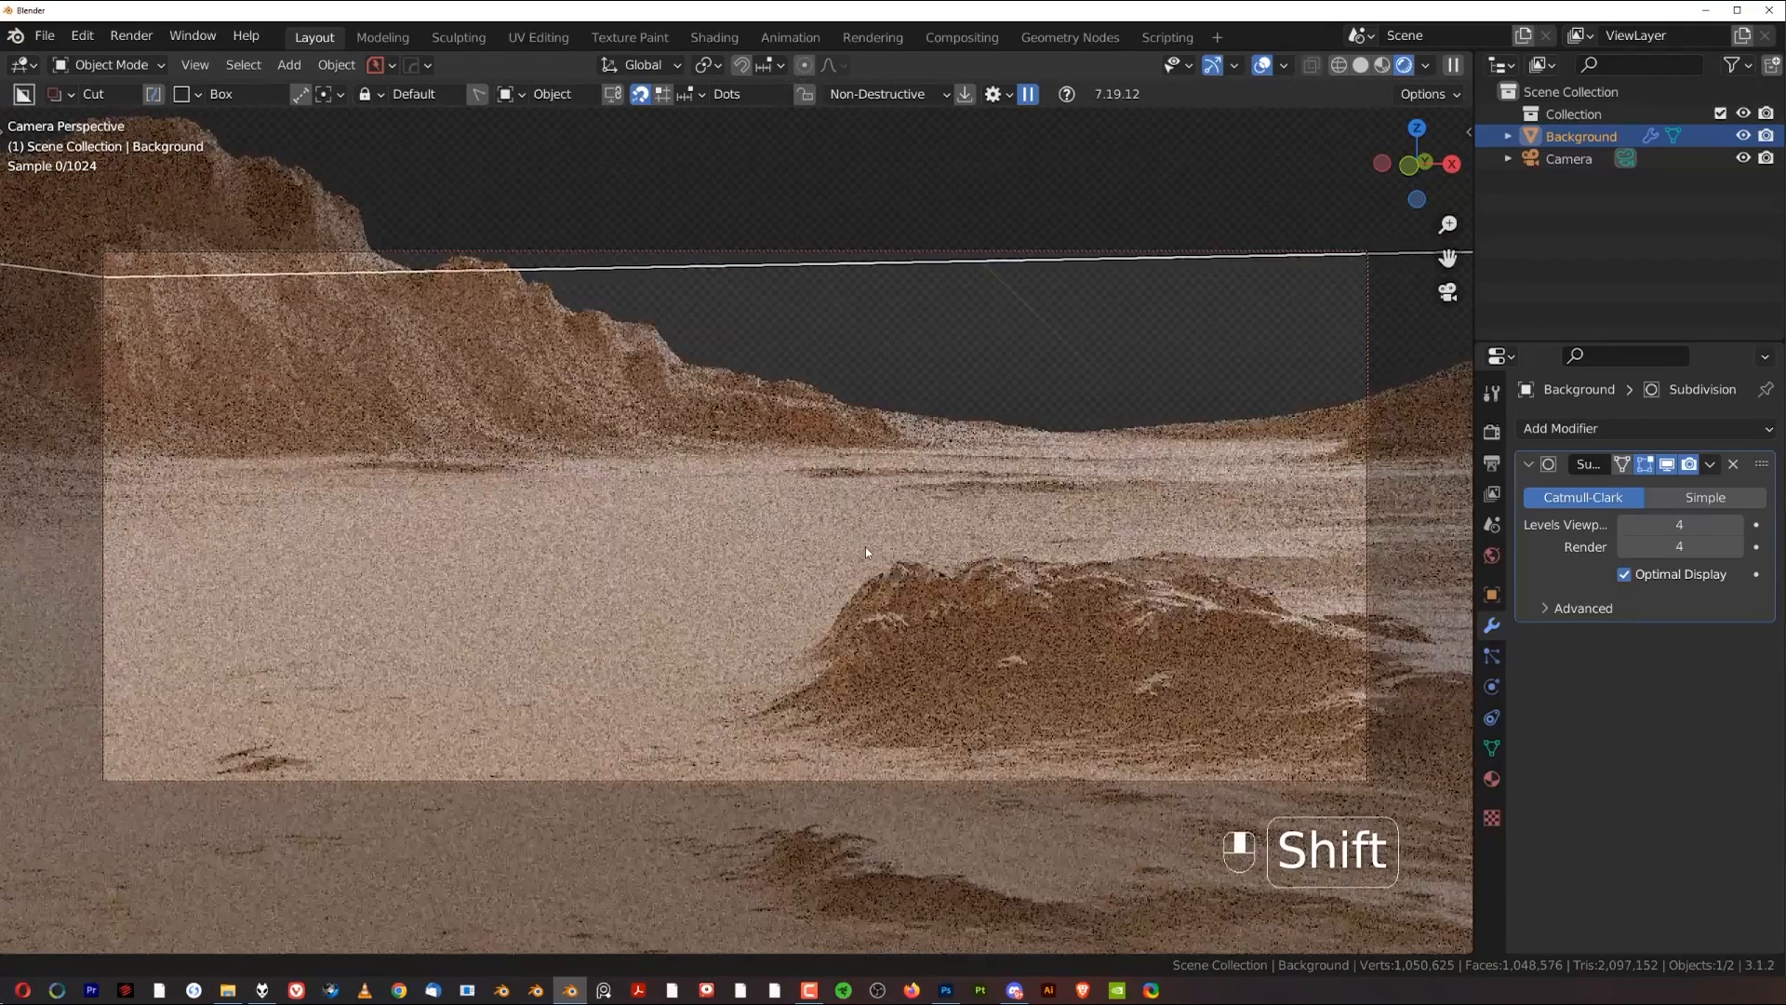
left_click(1566, 158)
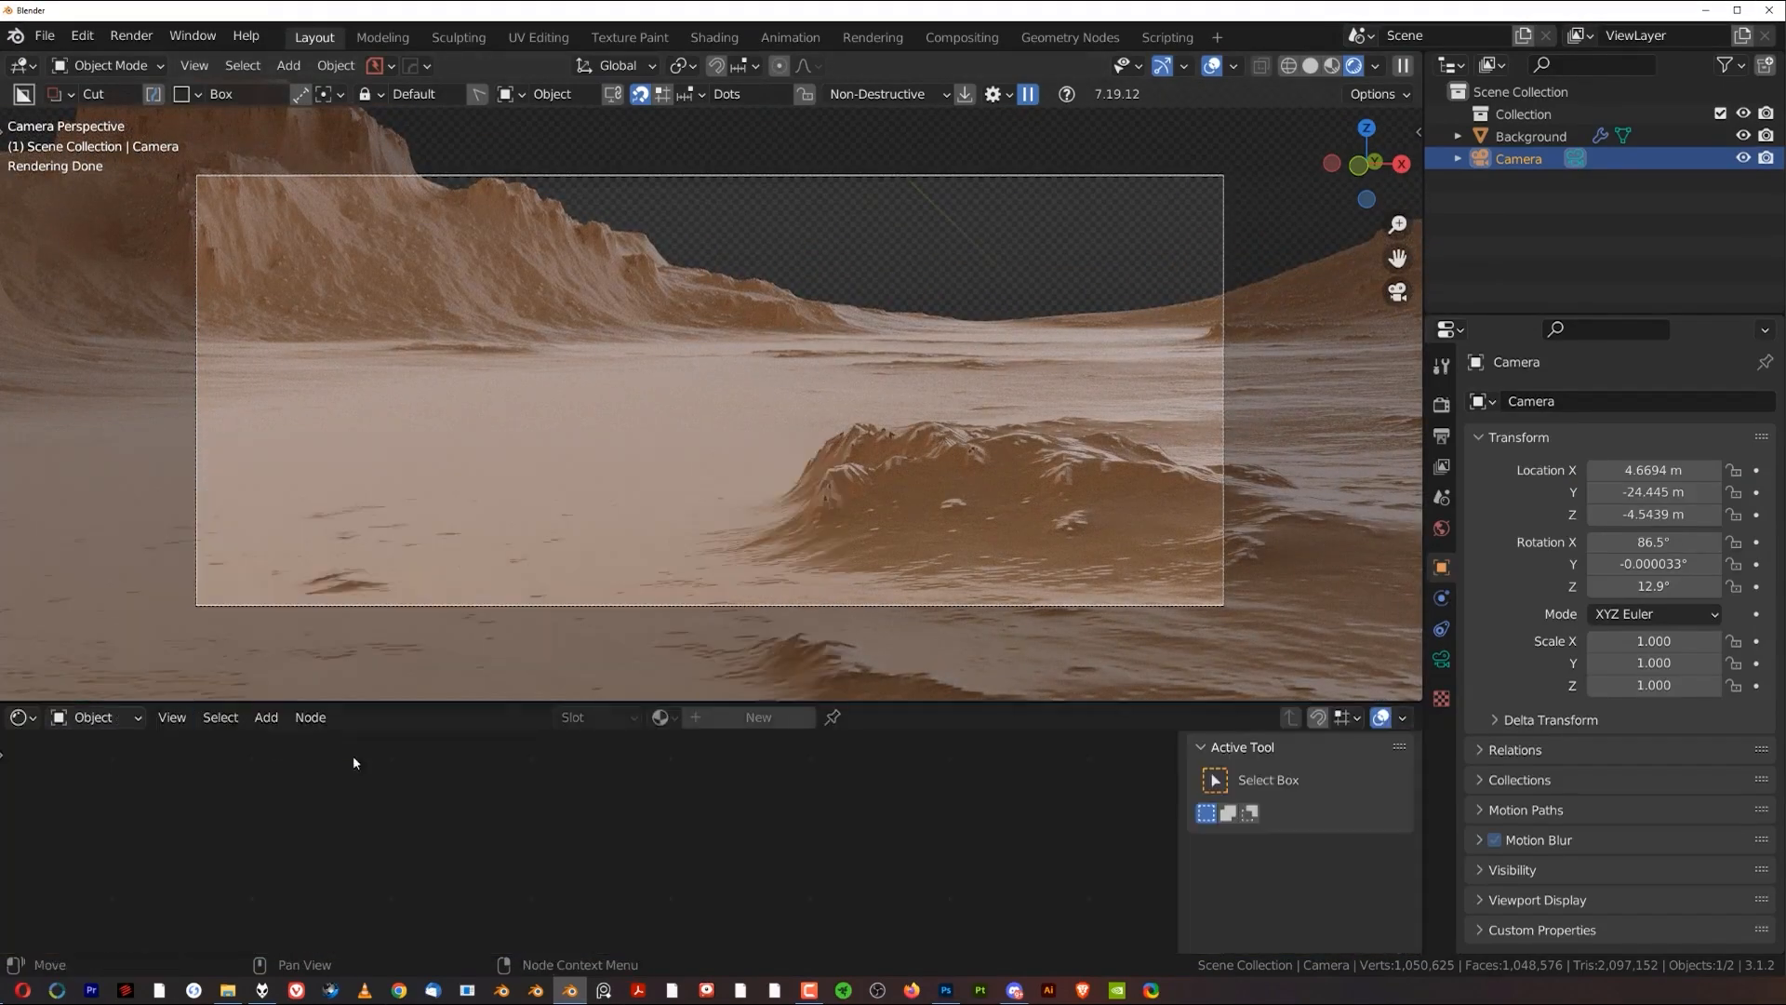
Step: View the terrain's displacement nodes at scale 0.3 and raise the camera to 4.92, −24.33, −3.60
left_click(1531, 136)
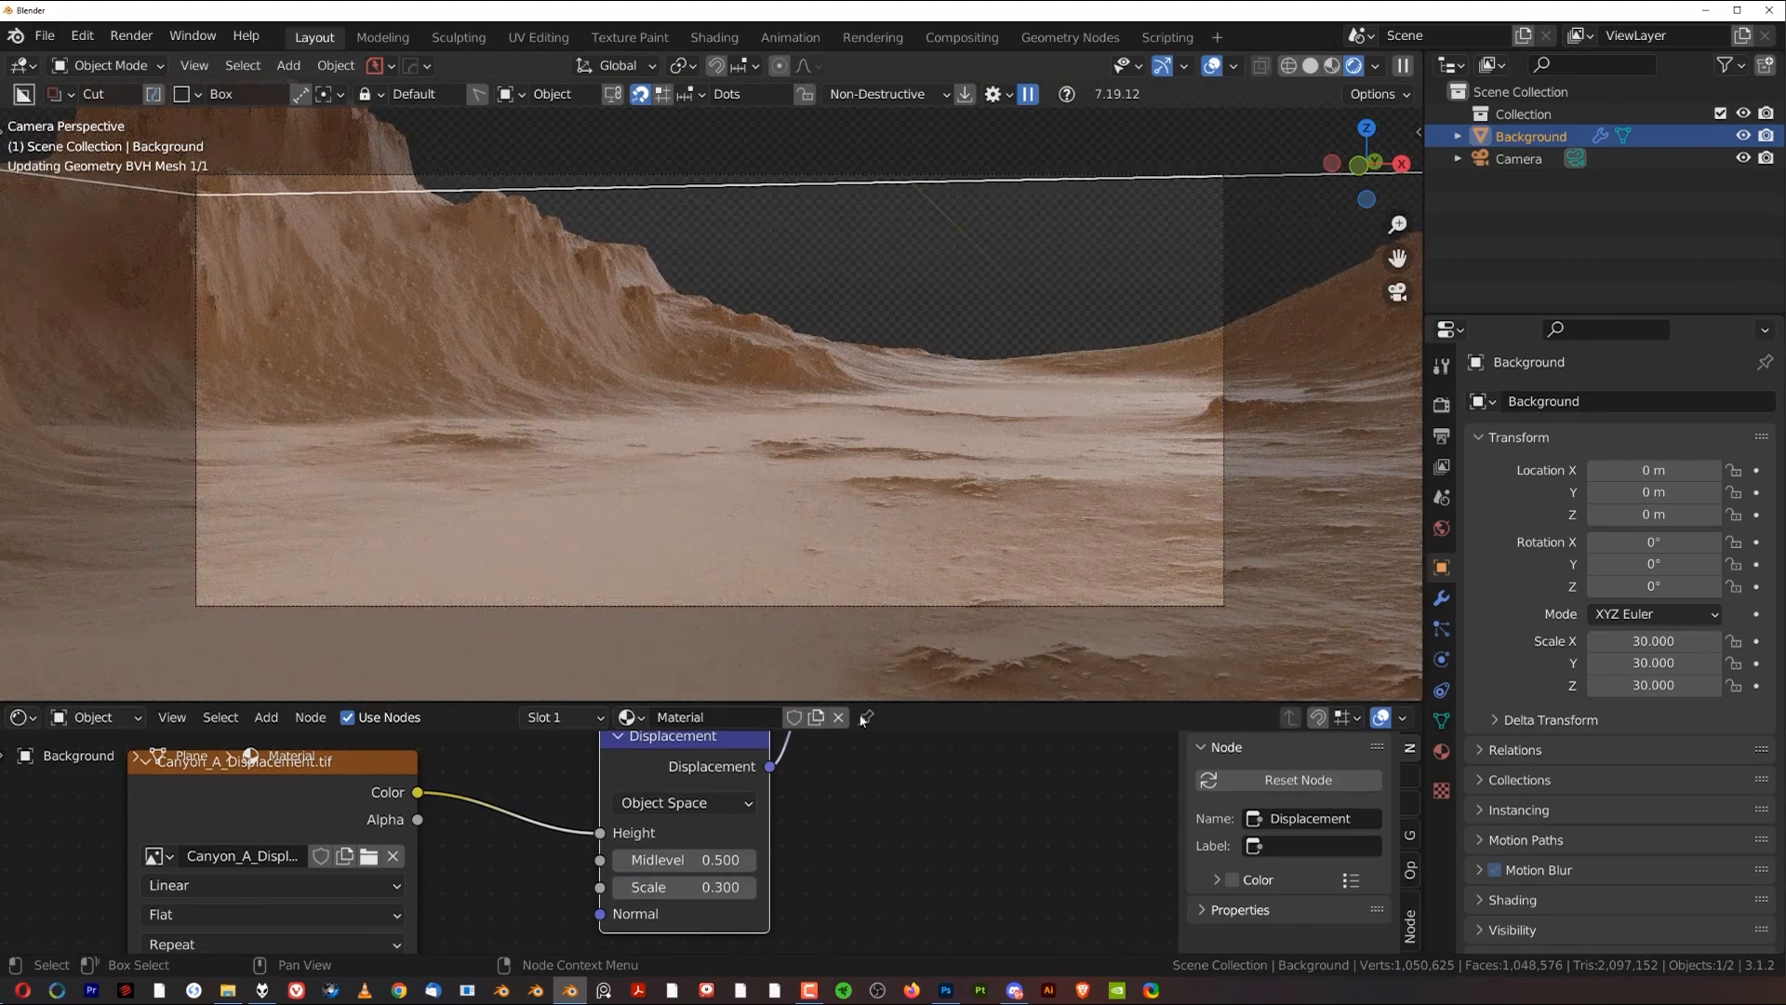
left_click(1518, 158)
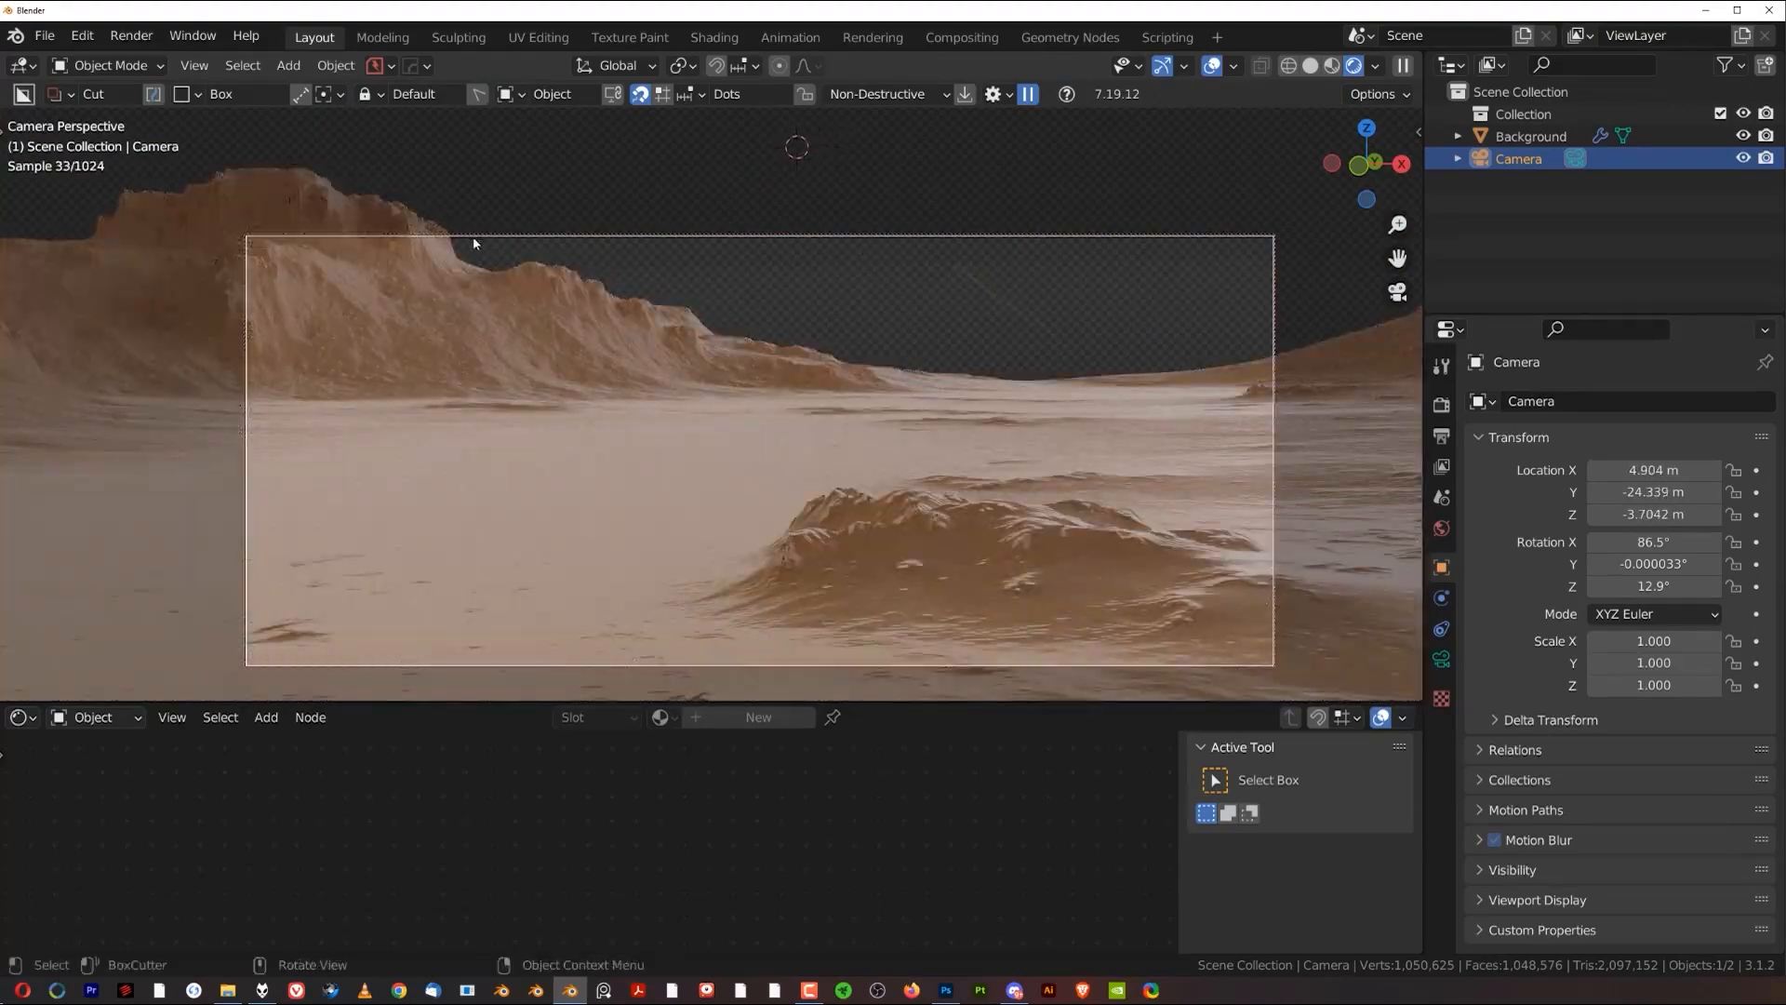
mouse_move(874, 331)
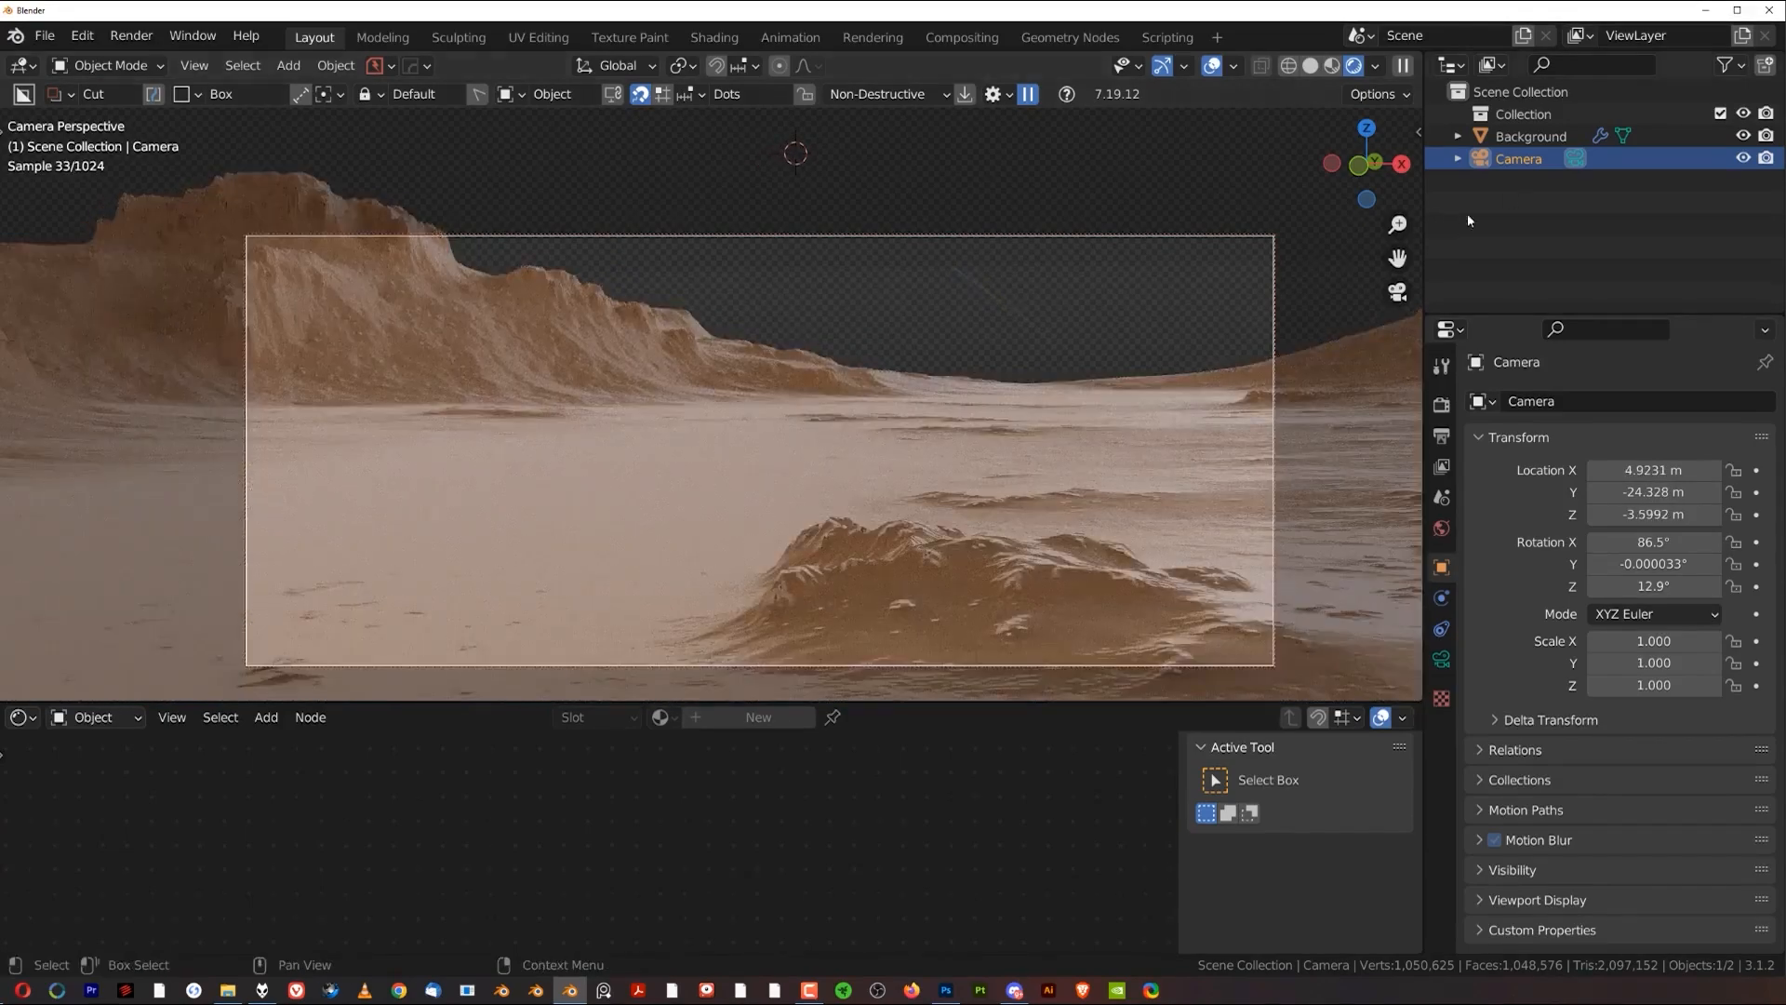
left_click(1531, 135)
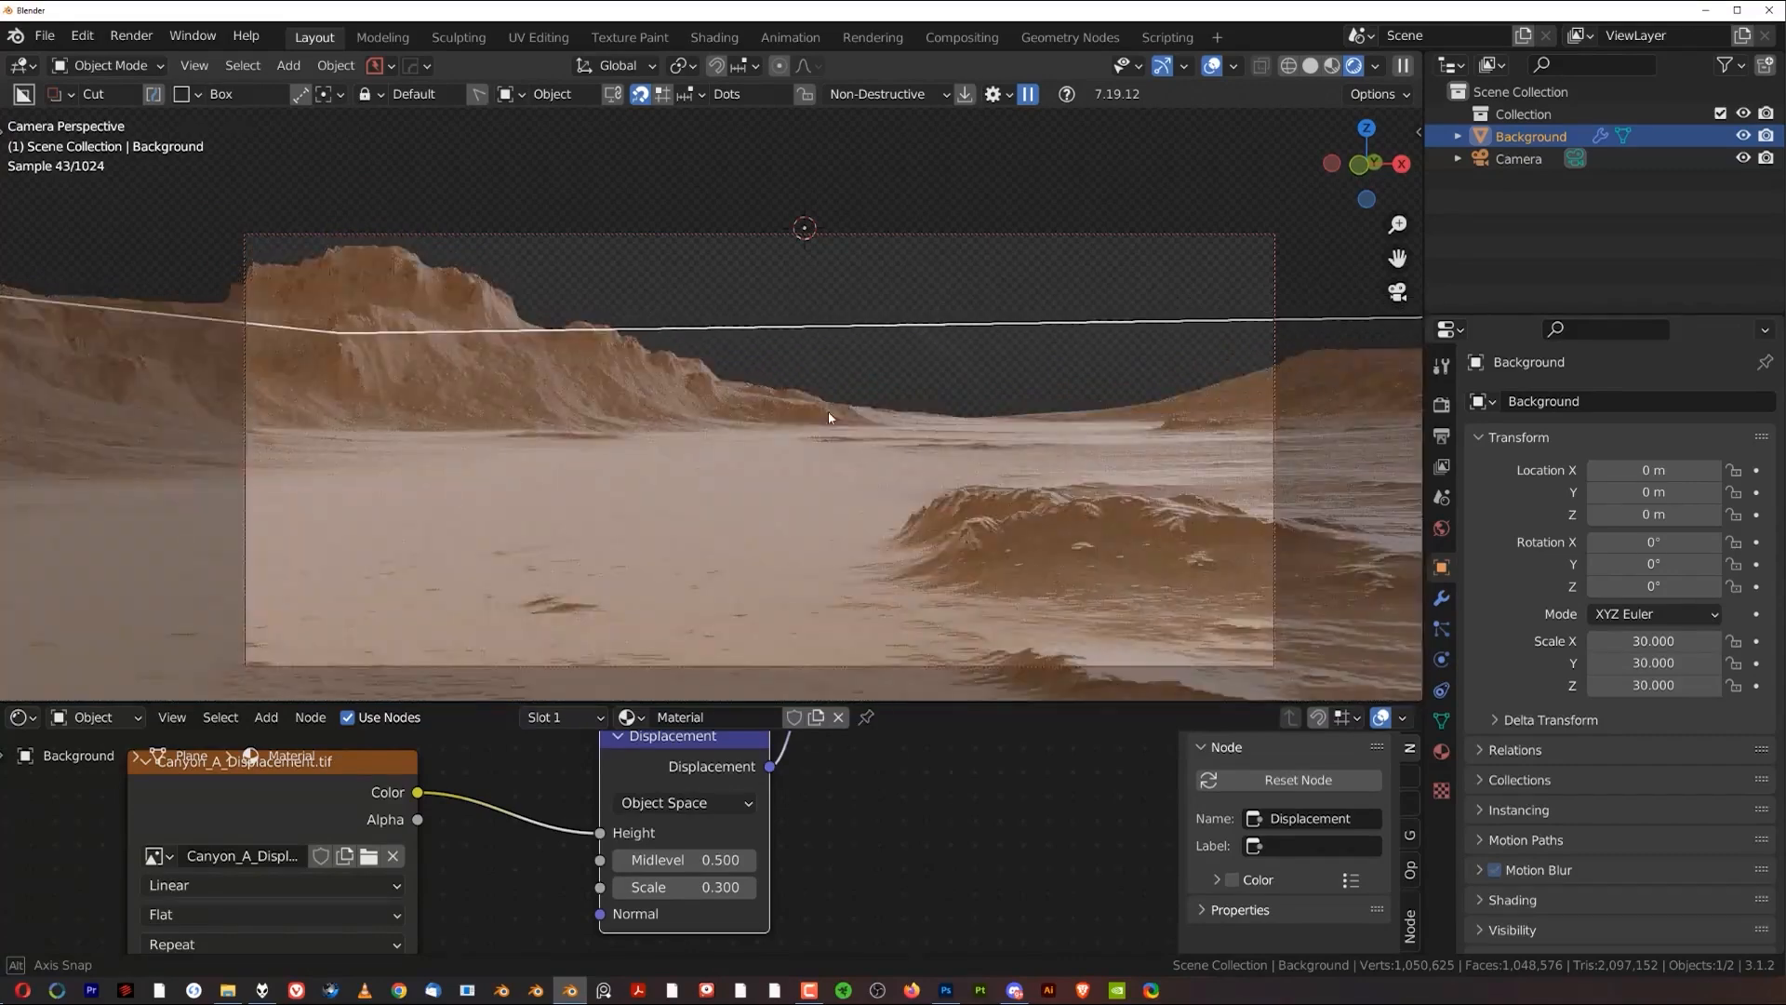
left_click(1518, 158)
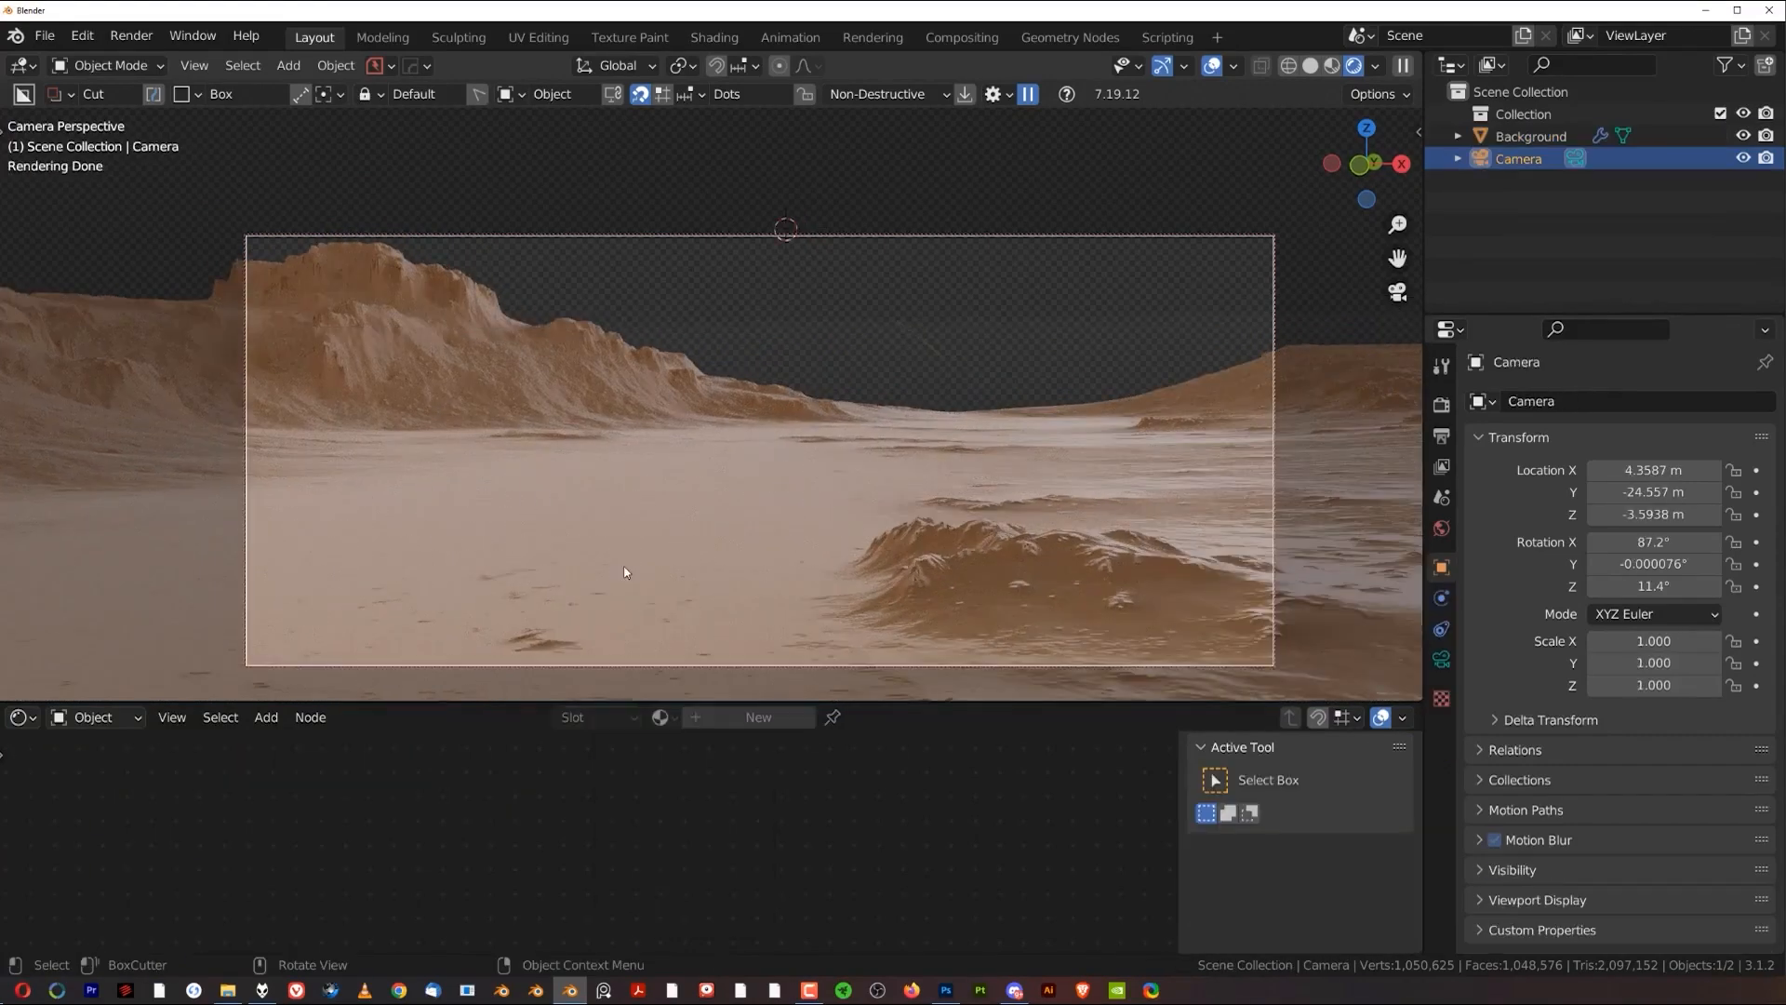
mouse_move(322, 525)
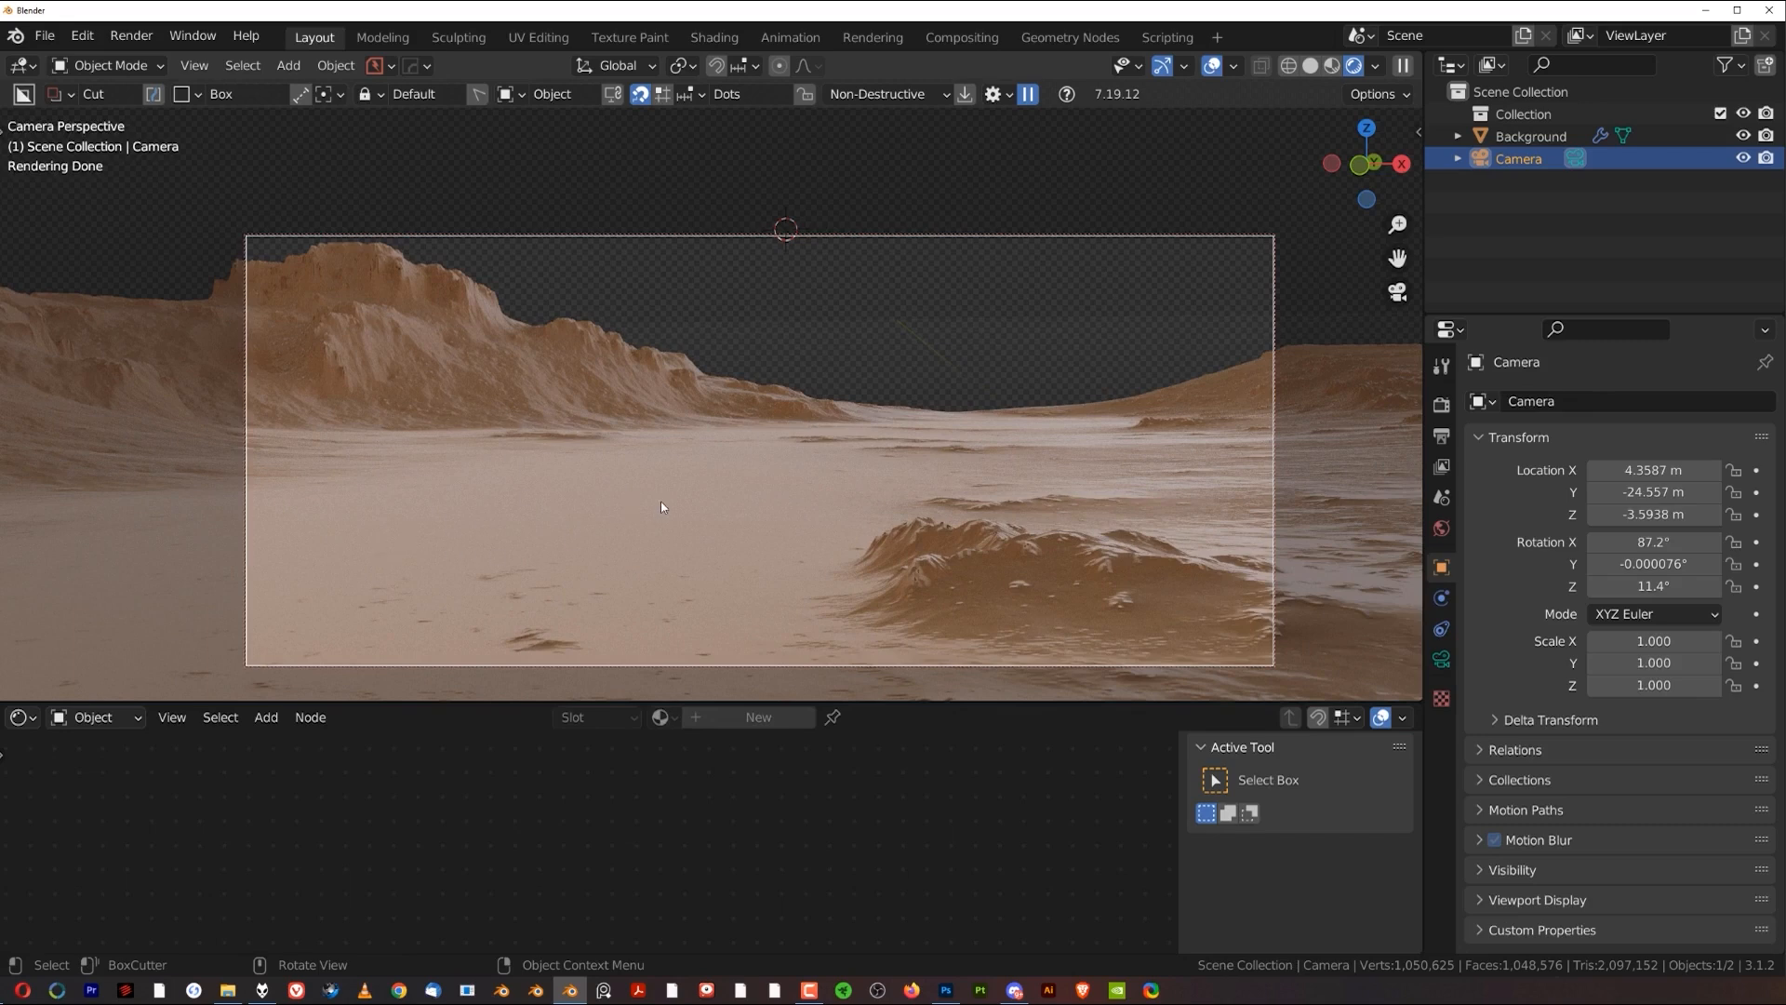
mouse_move(798, 465)
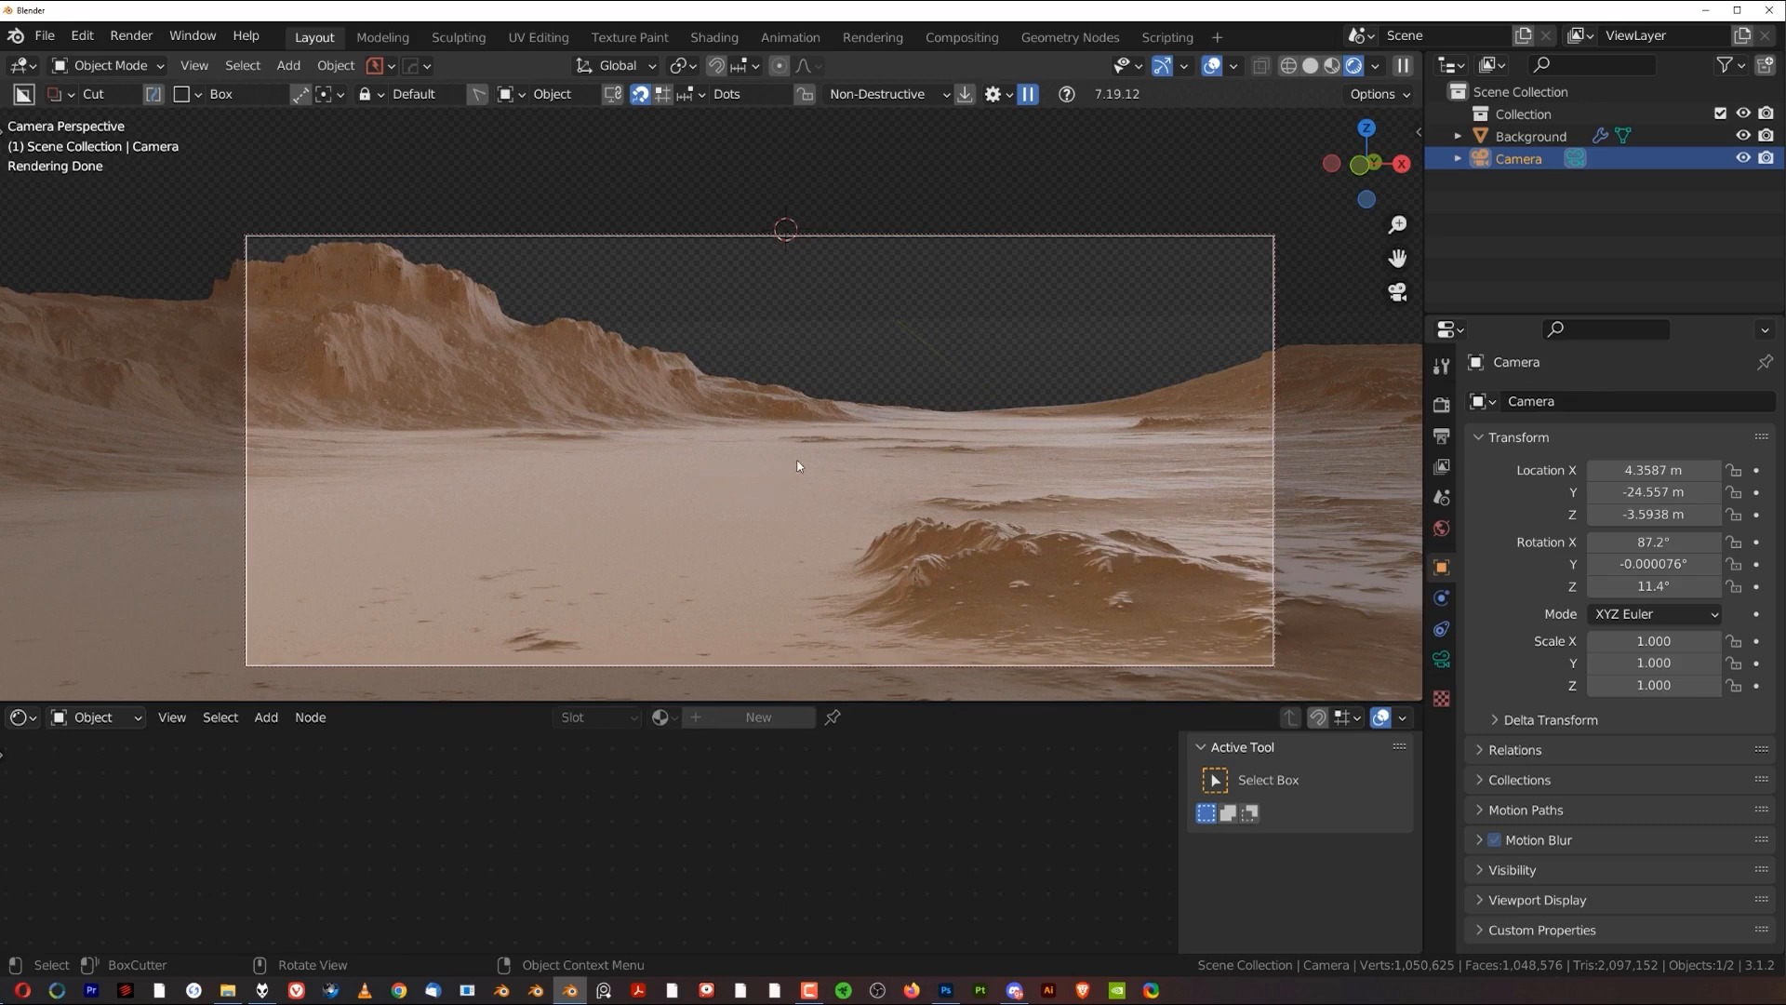
mouse_move(1027, 407)
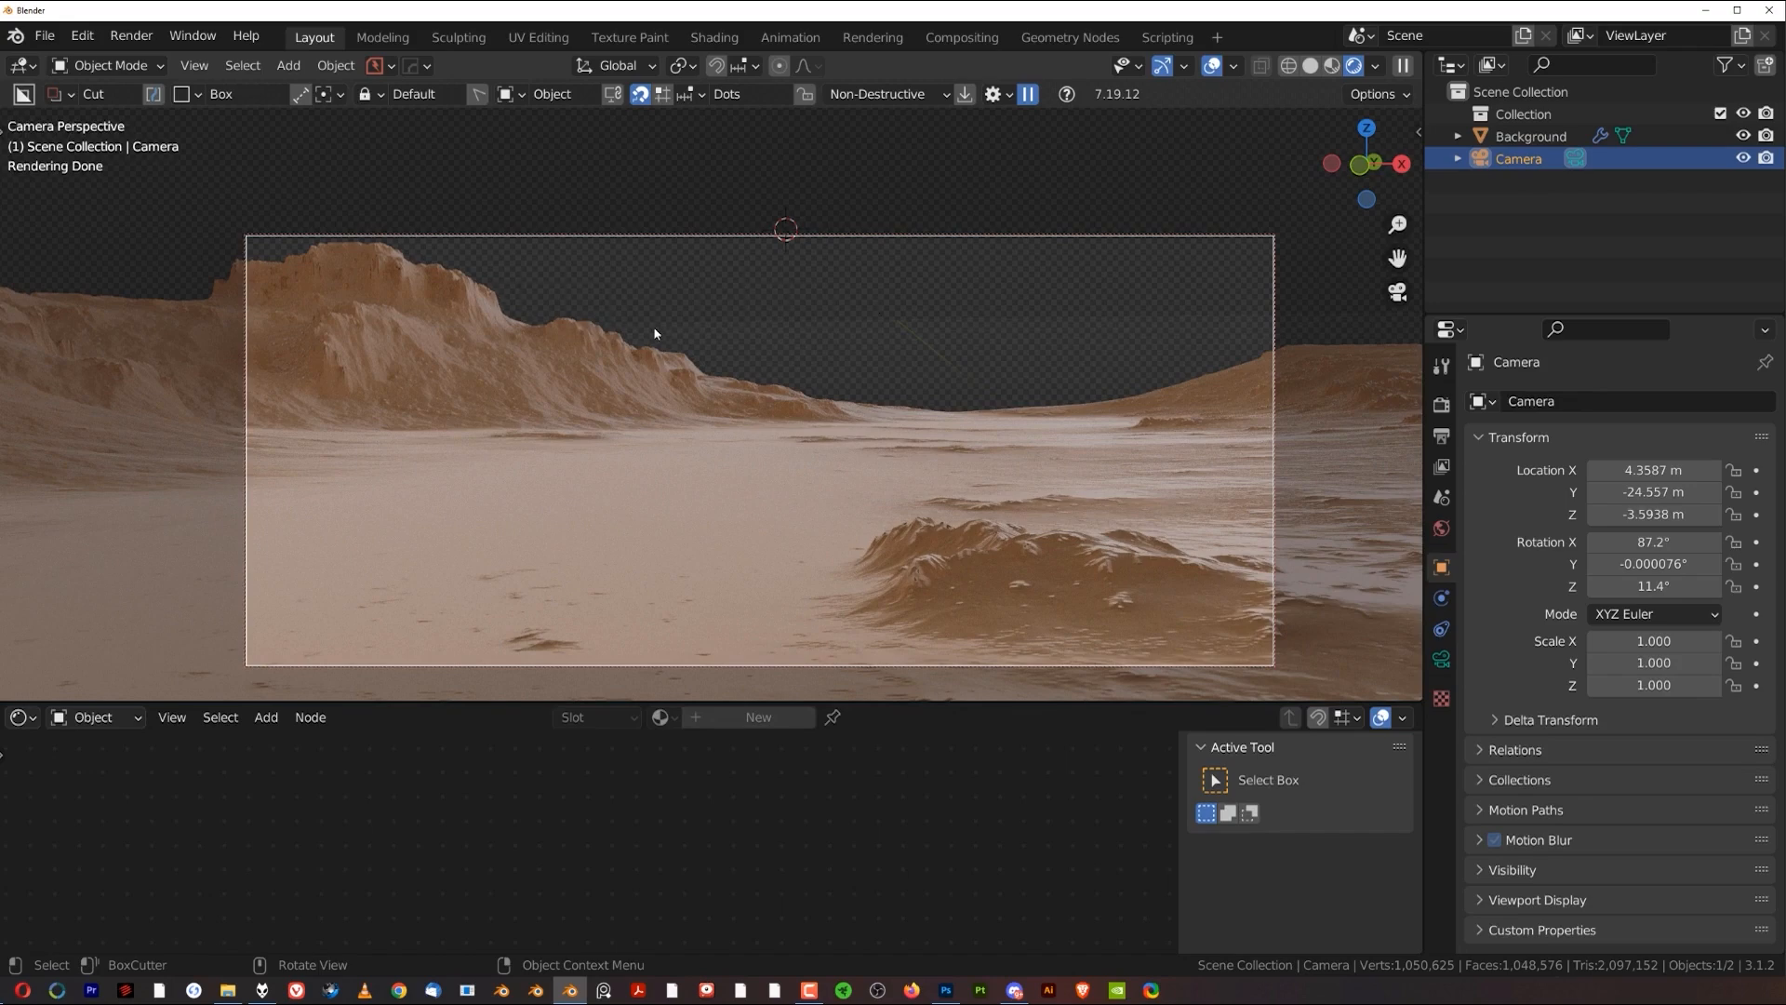
mouse_move(757, 484)
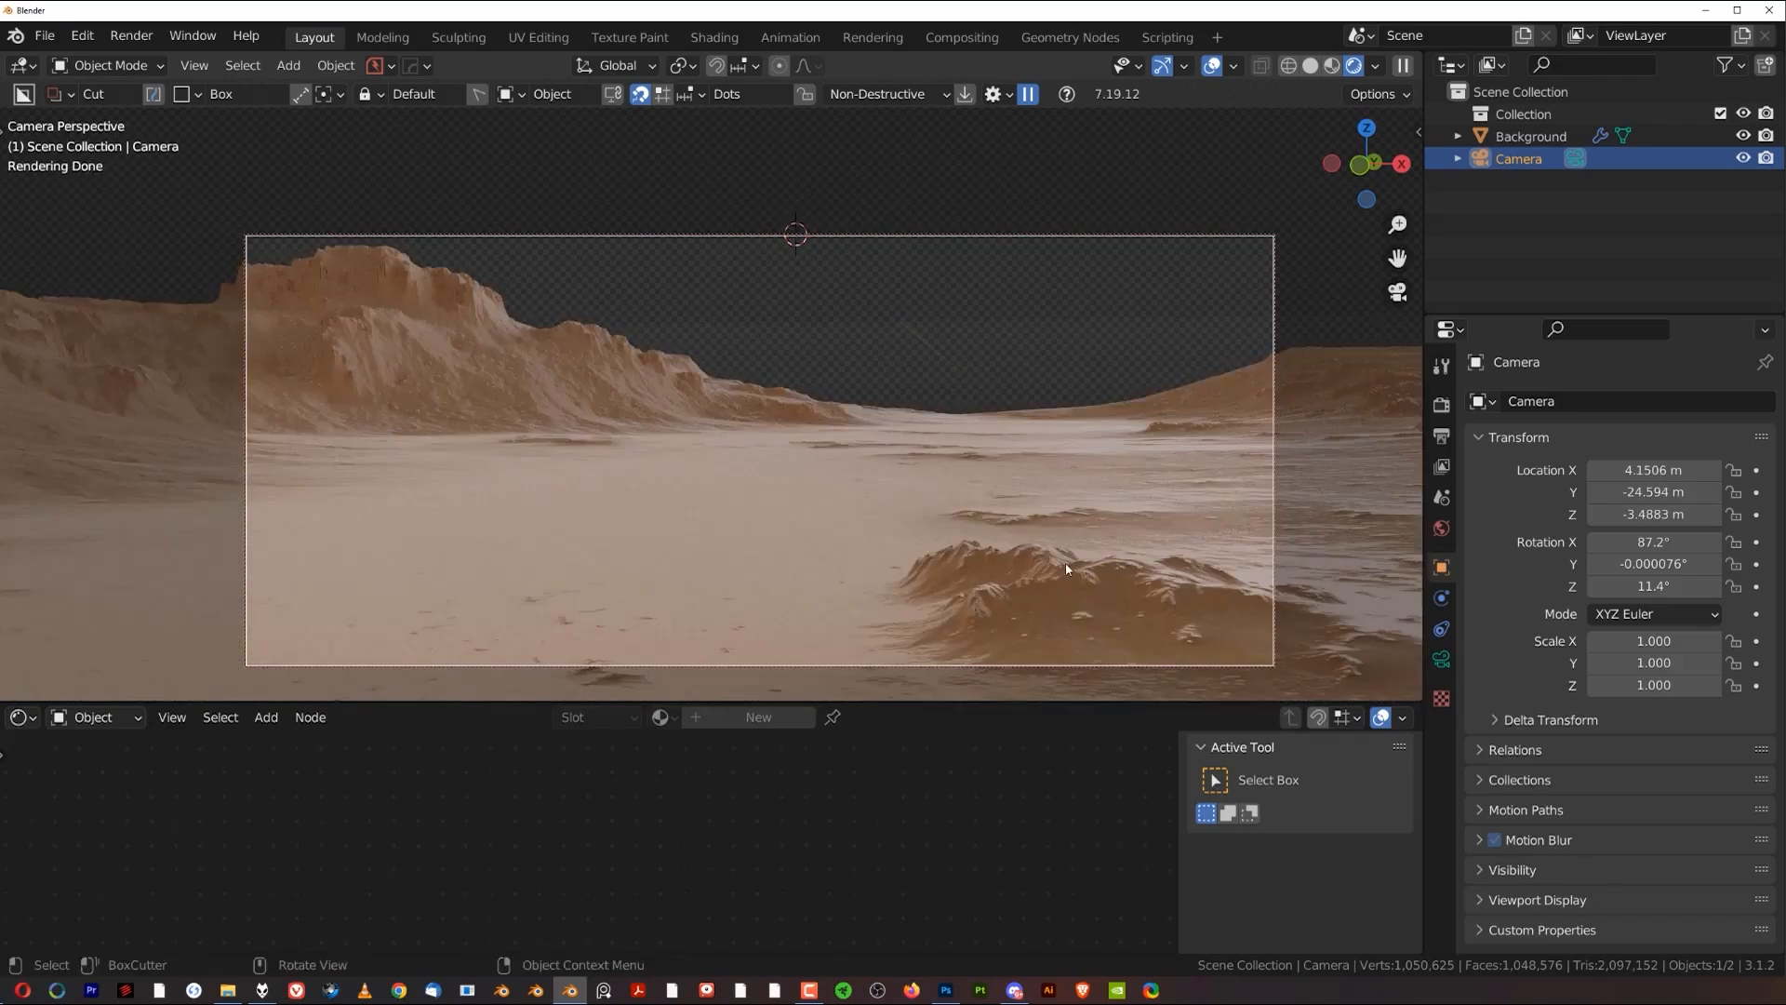
mouse_move(858, 467)
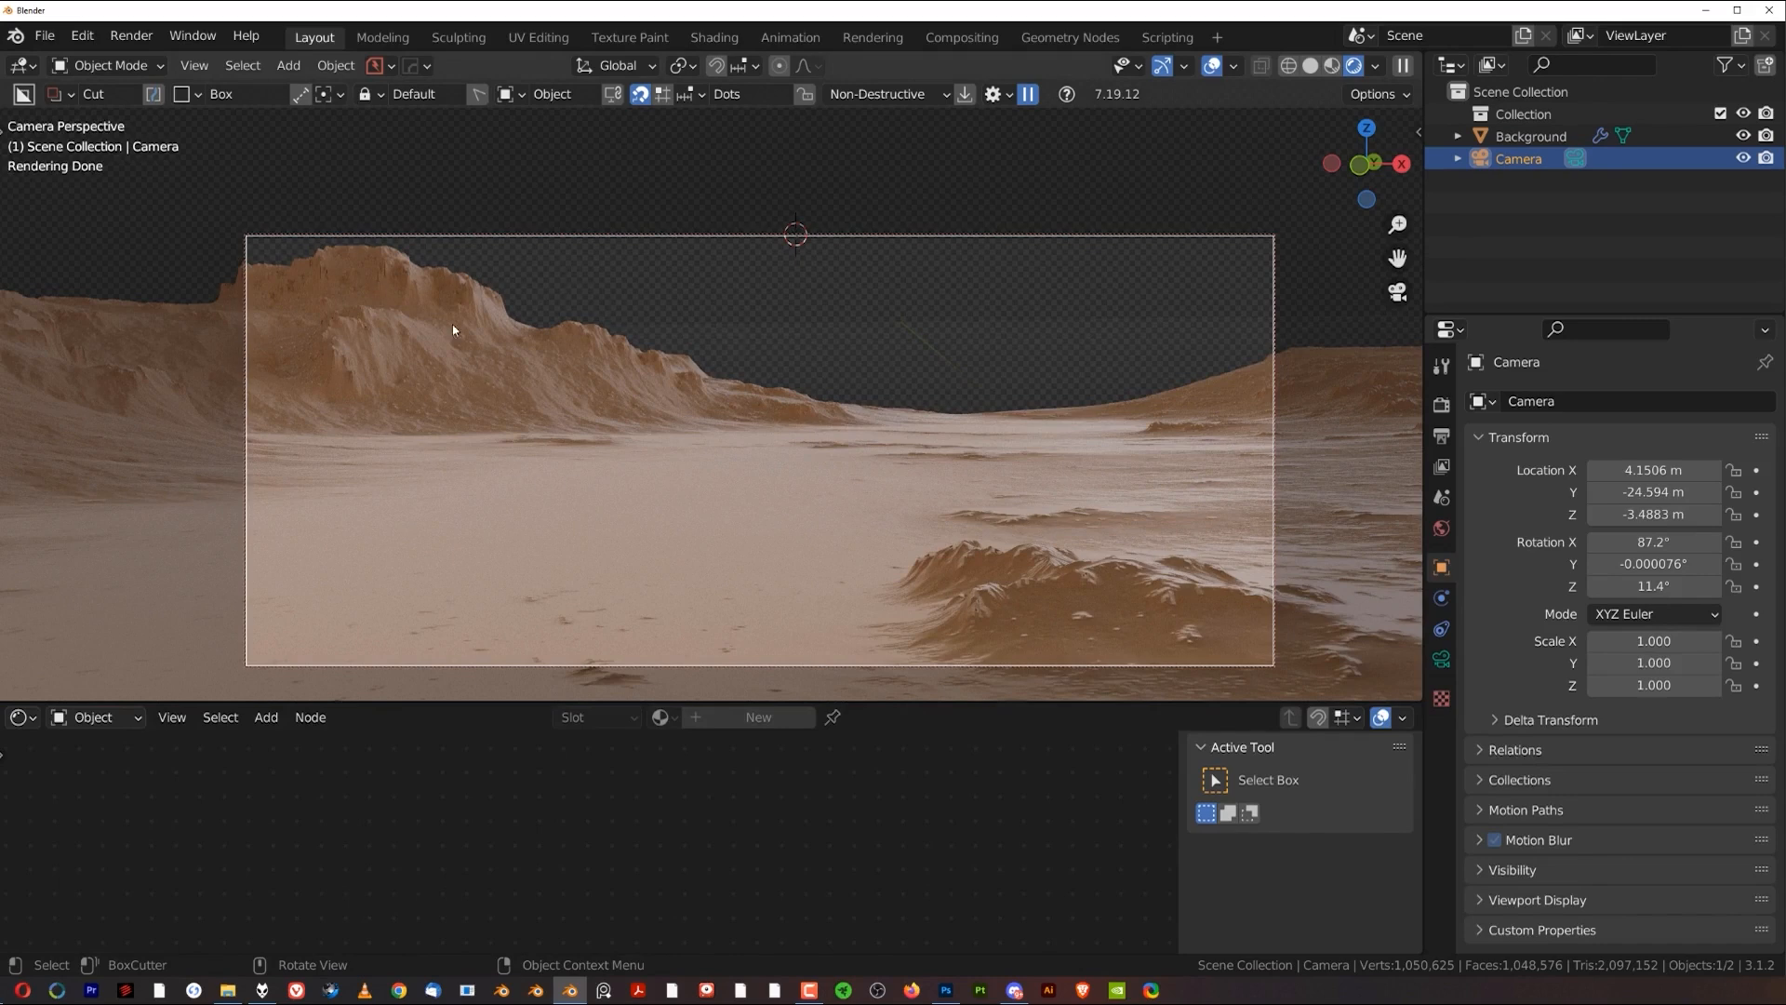
mouse_move(1027, 404)
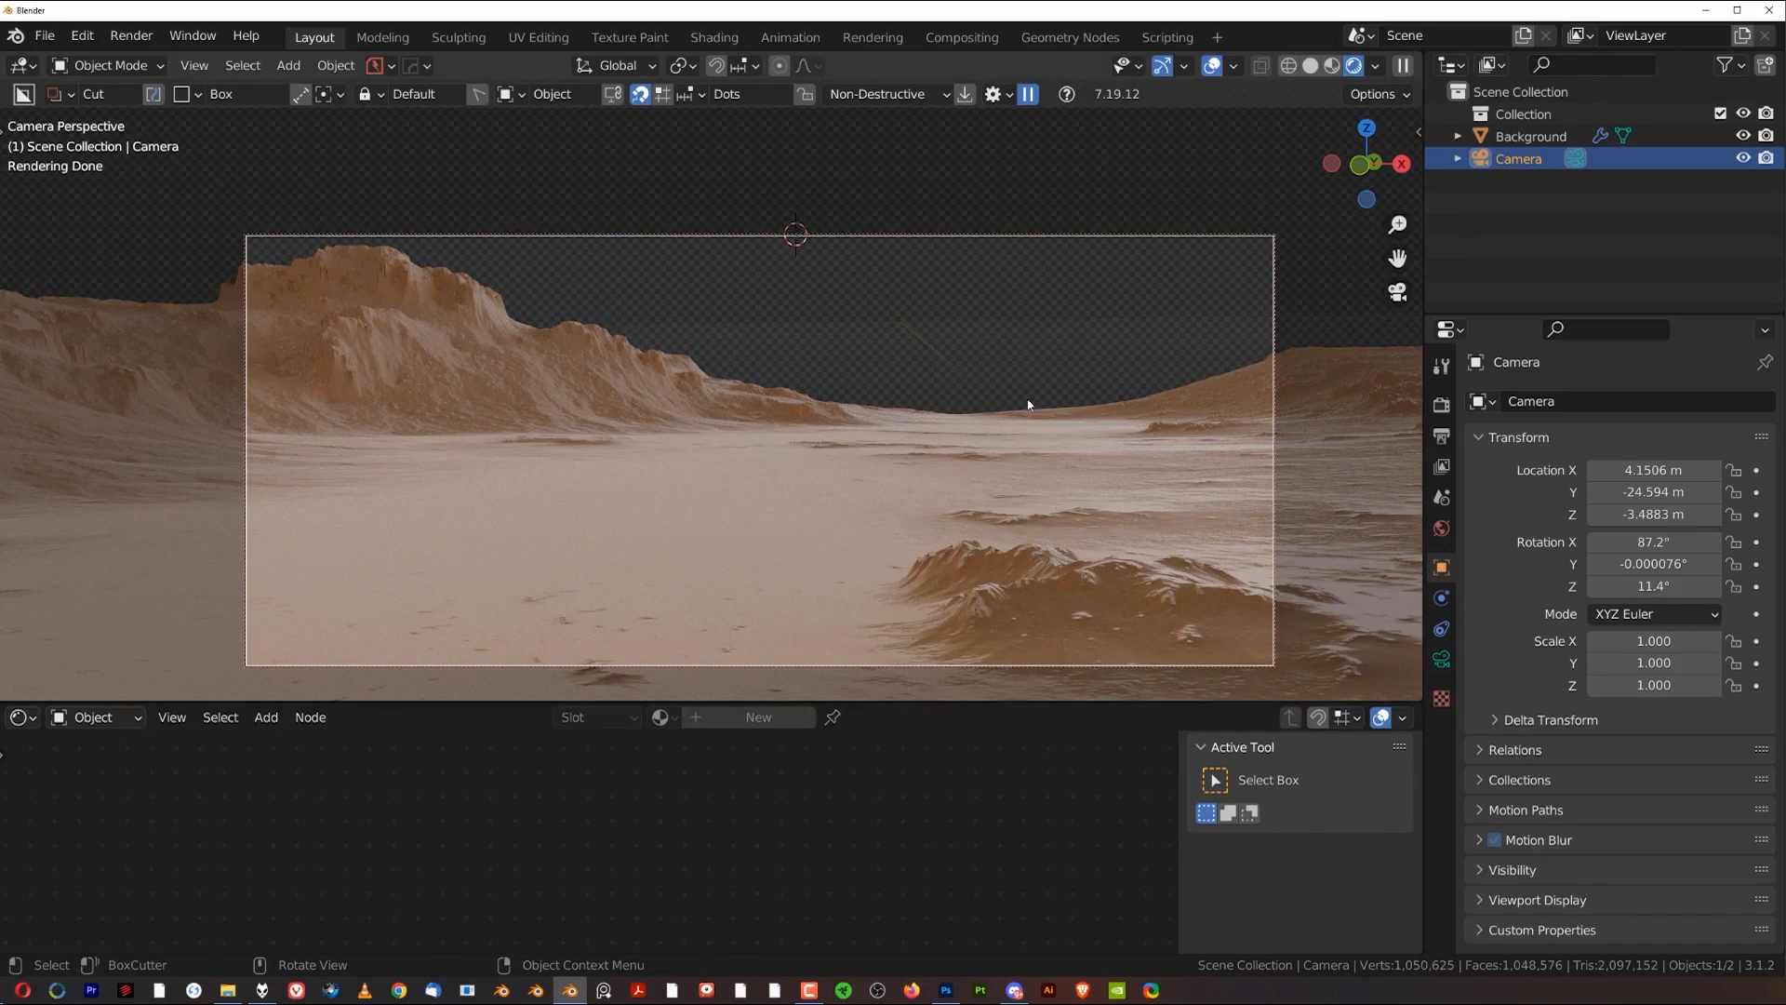
mouse_move(1014, 476)
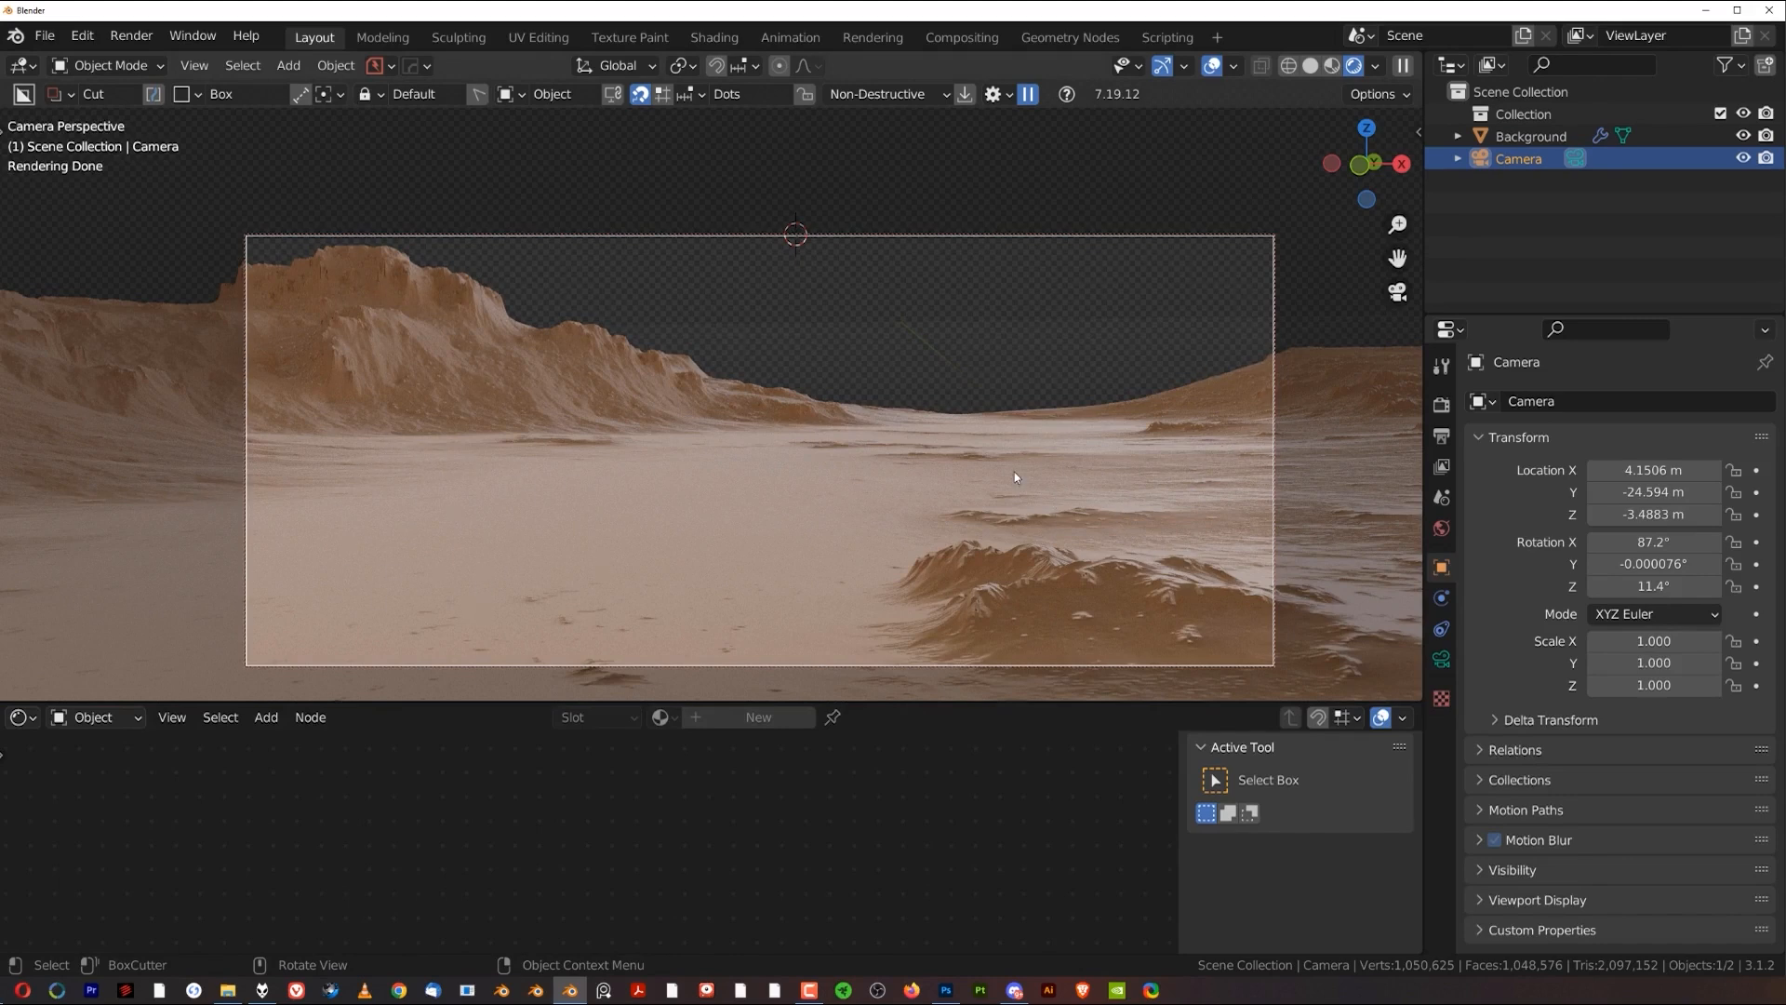
mouse_move(793, 480)
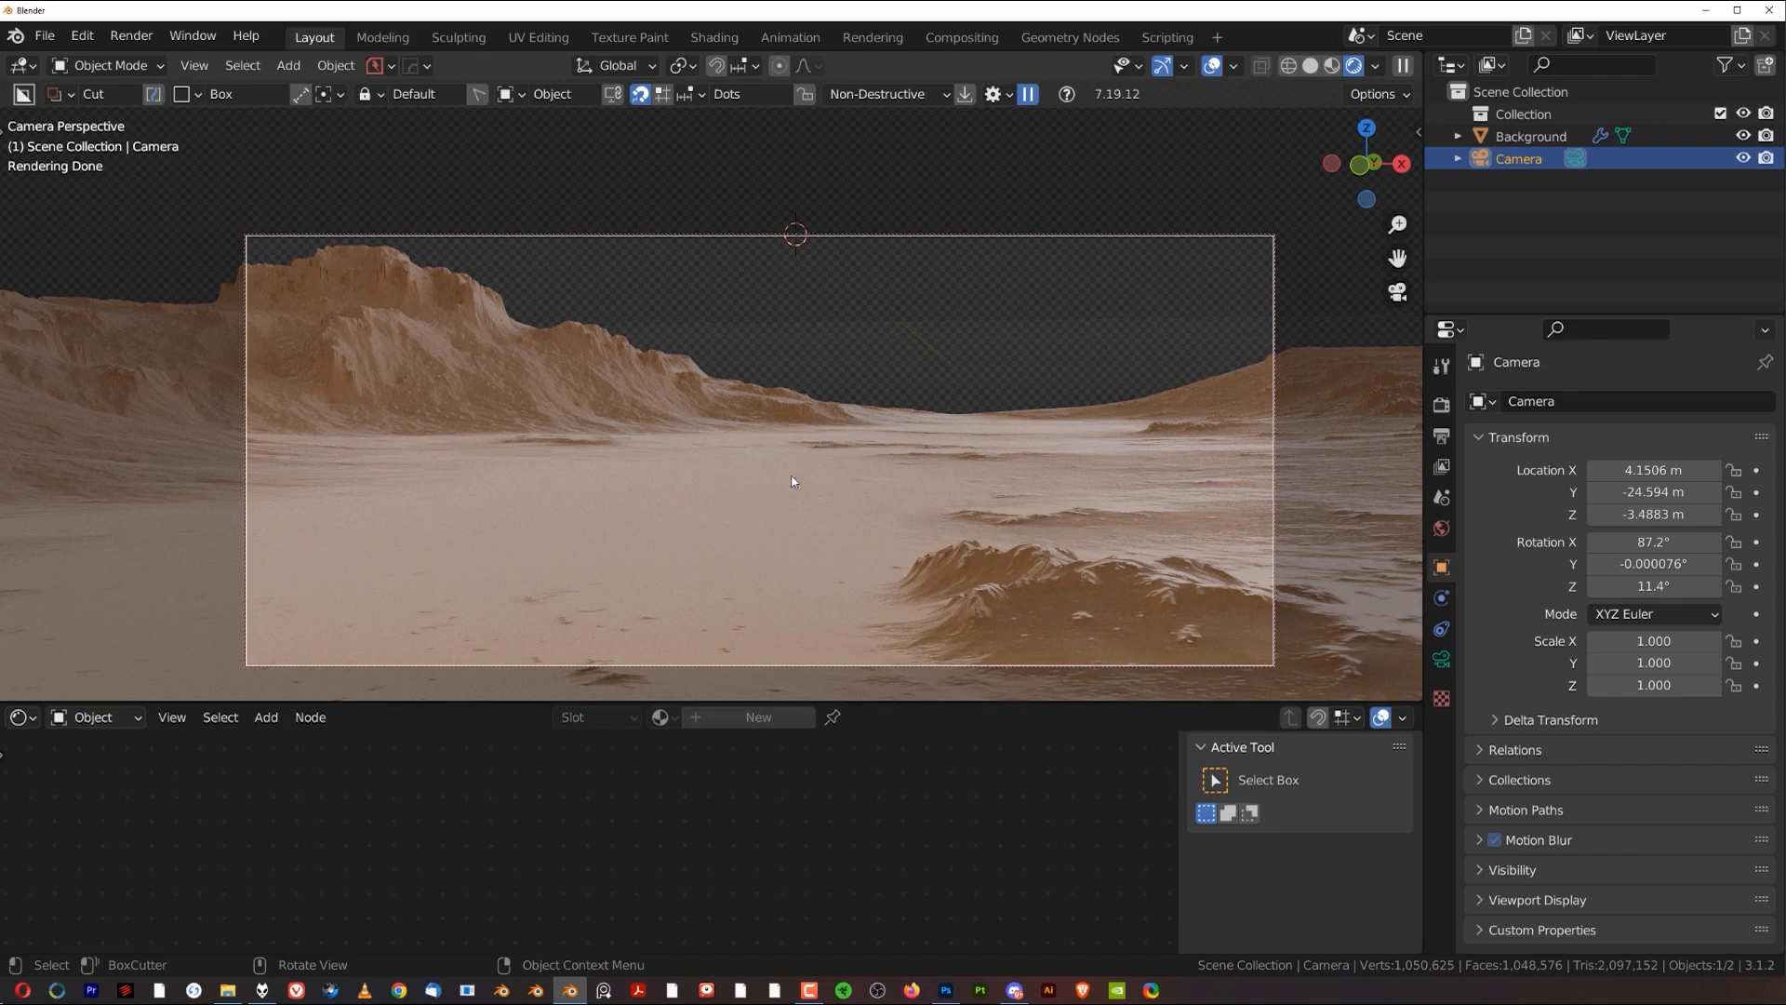
mouse_move(982, 674)
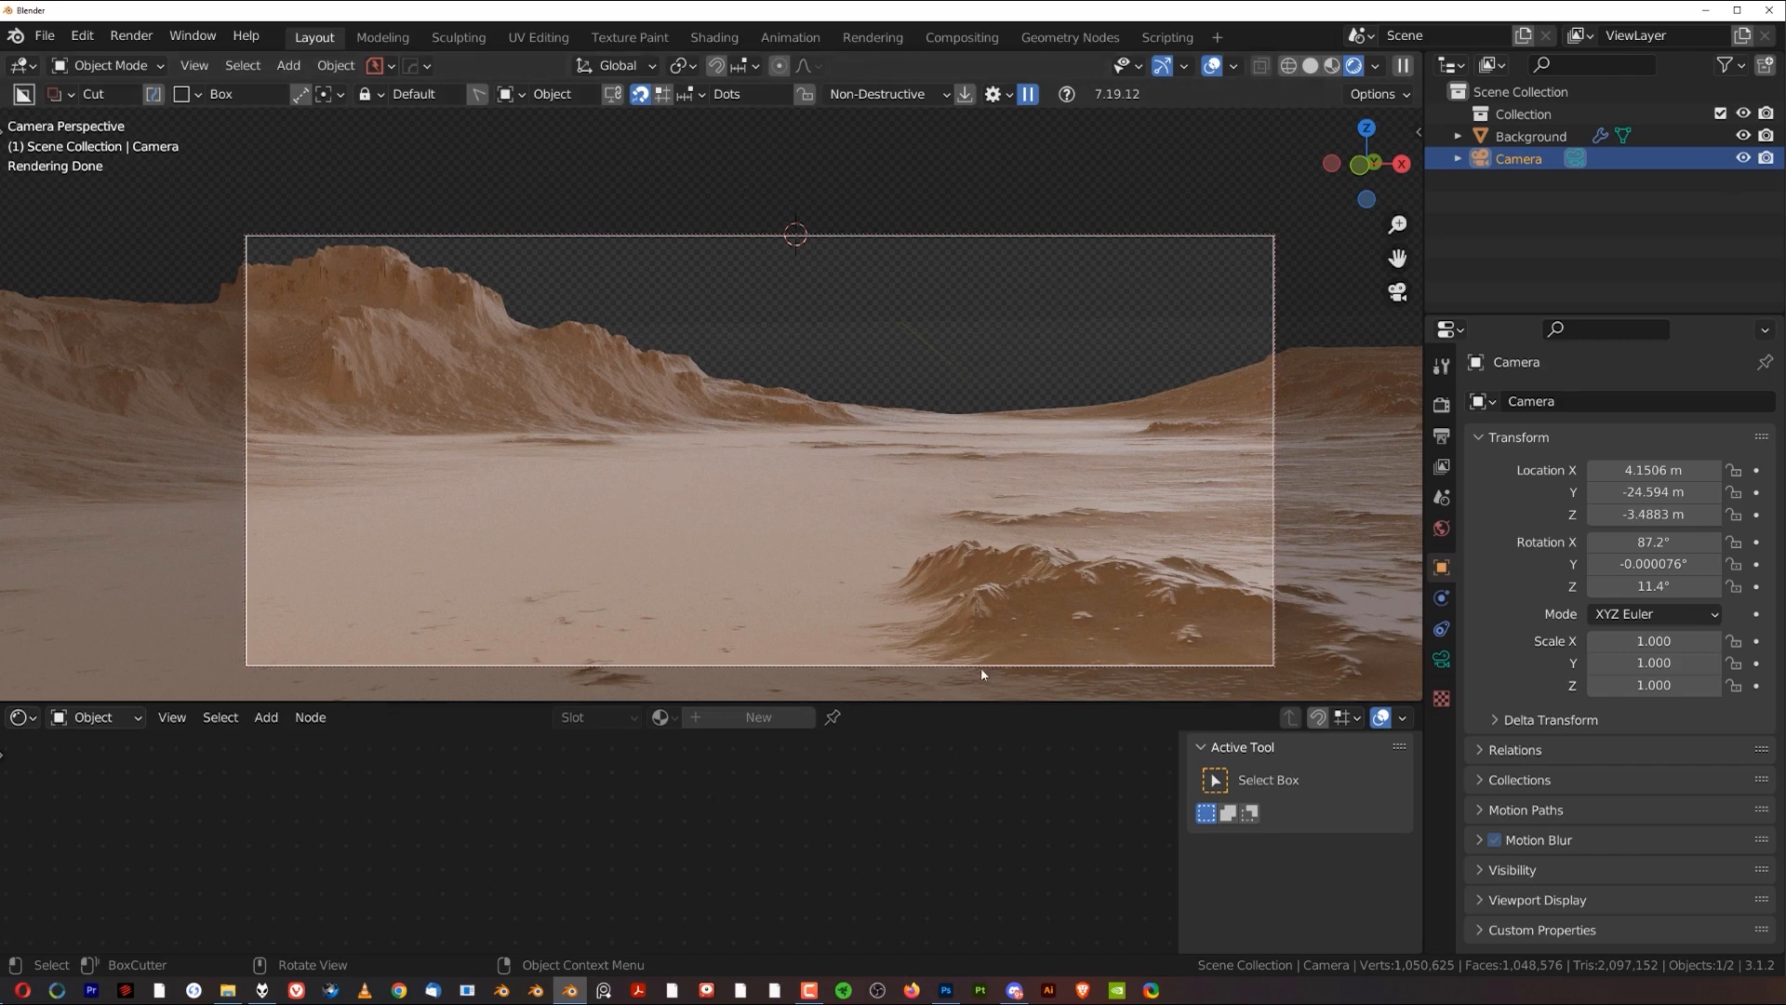
mouse_move(953, 442)
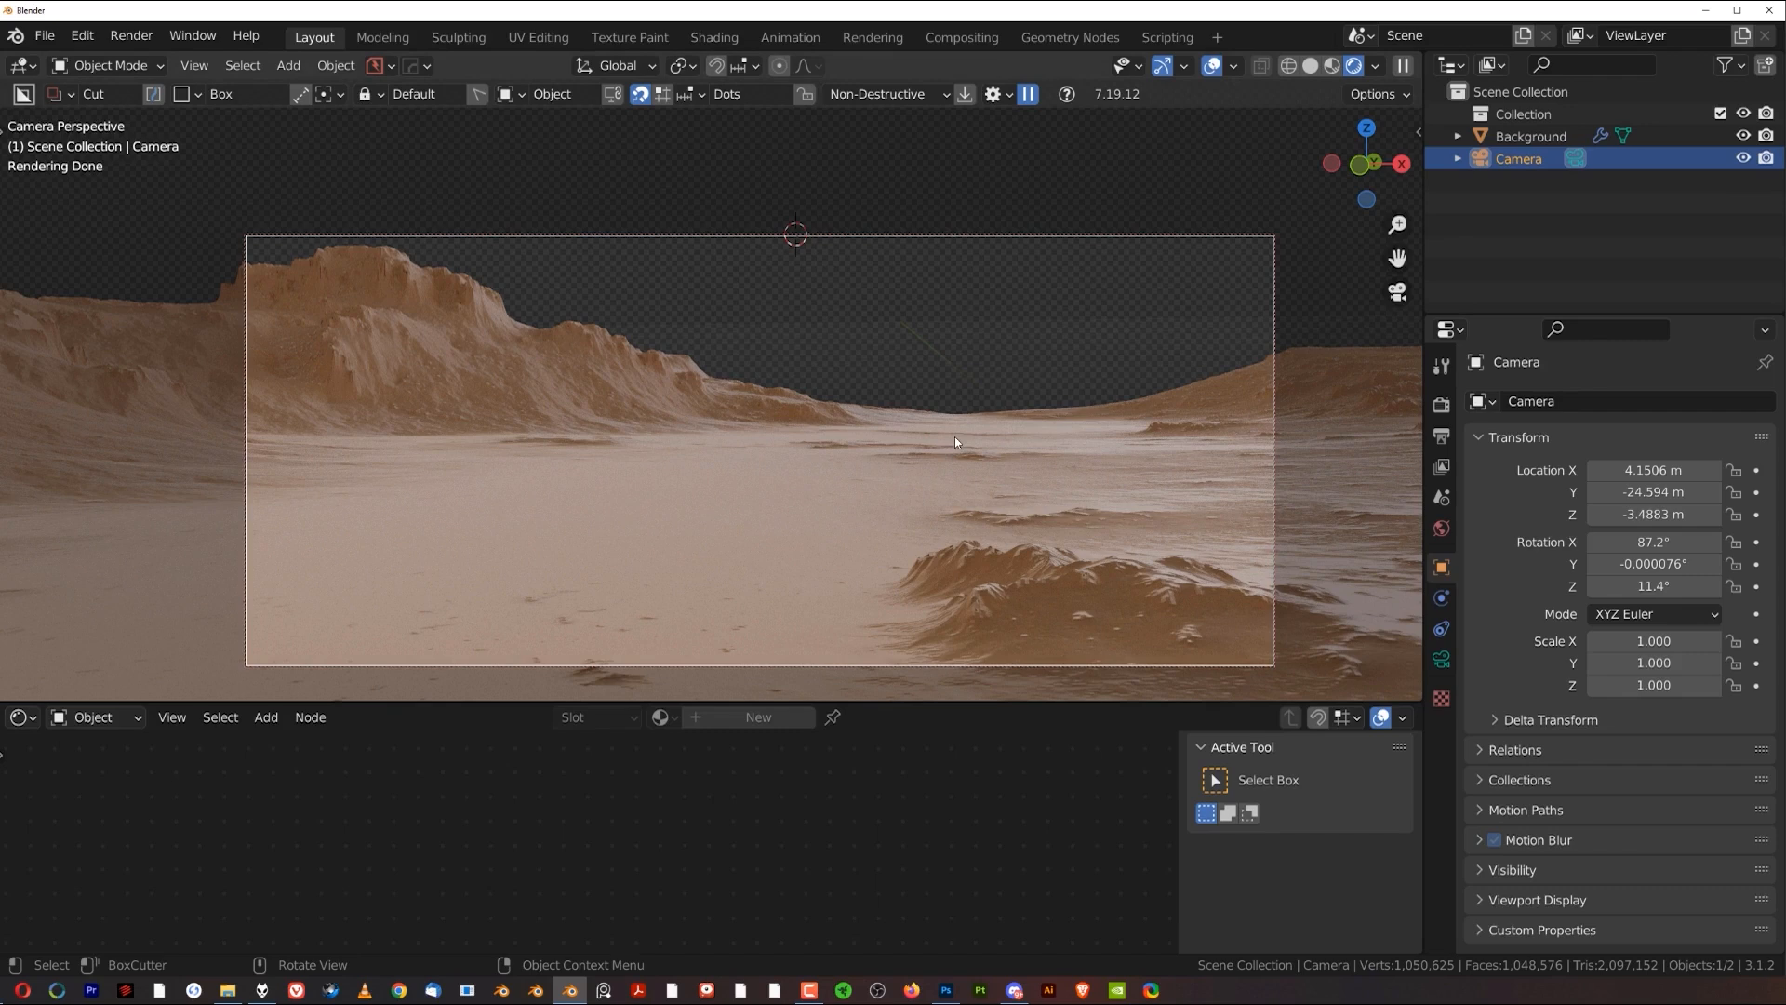
mouse_move(886, 441)
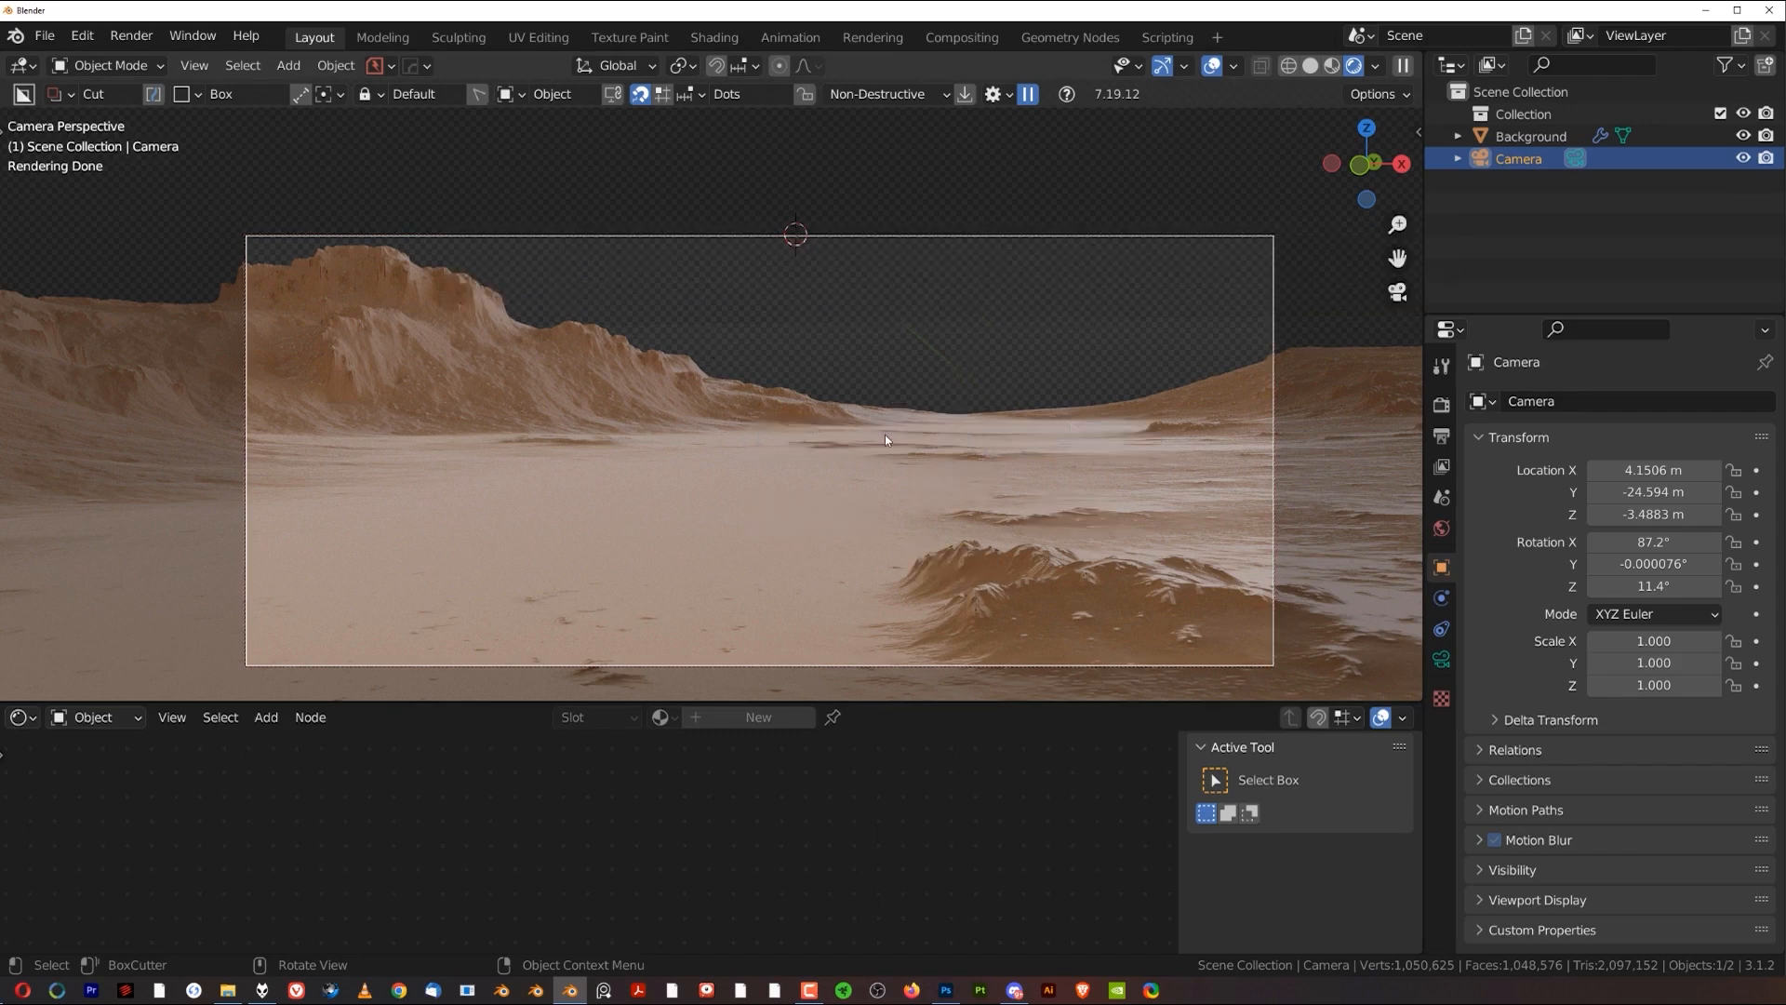
mouse_move(819, 348)
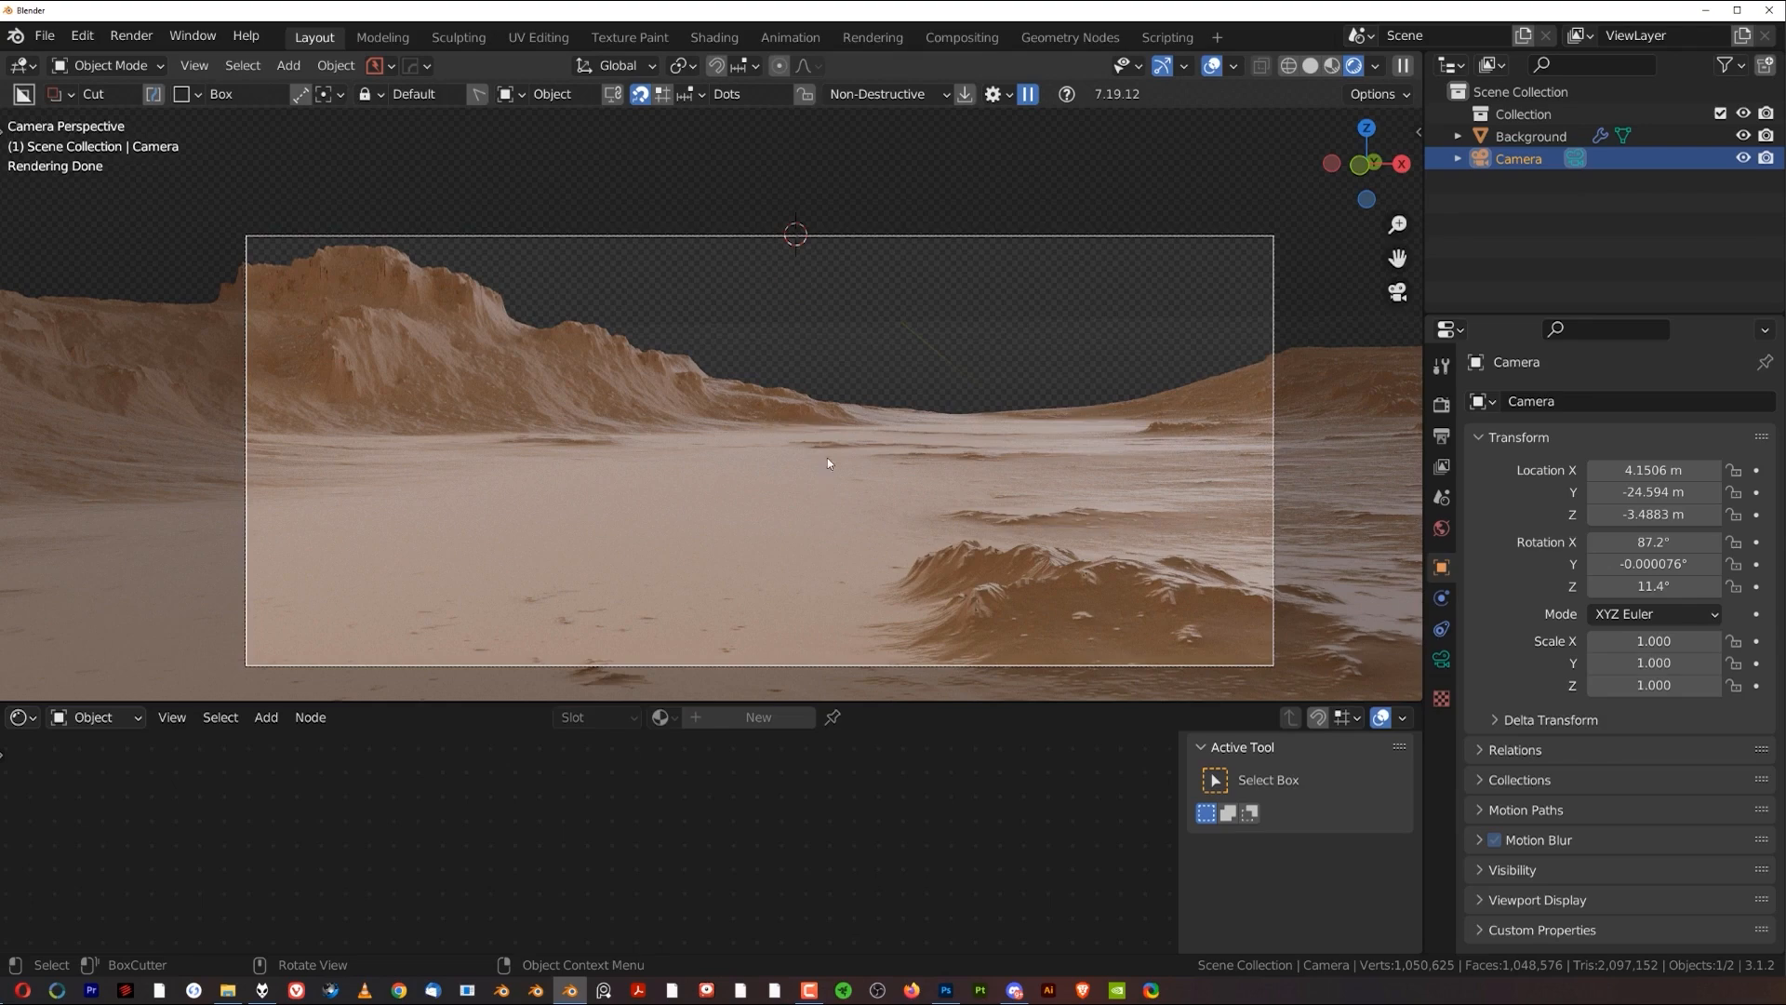
left_click(131, 35)
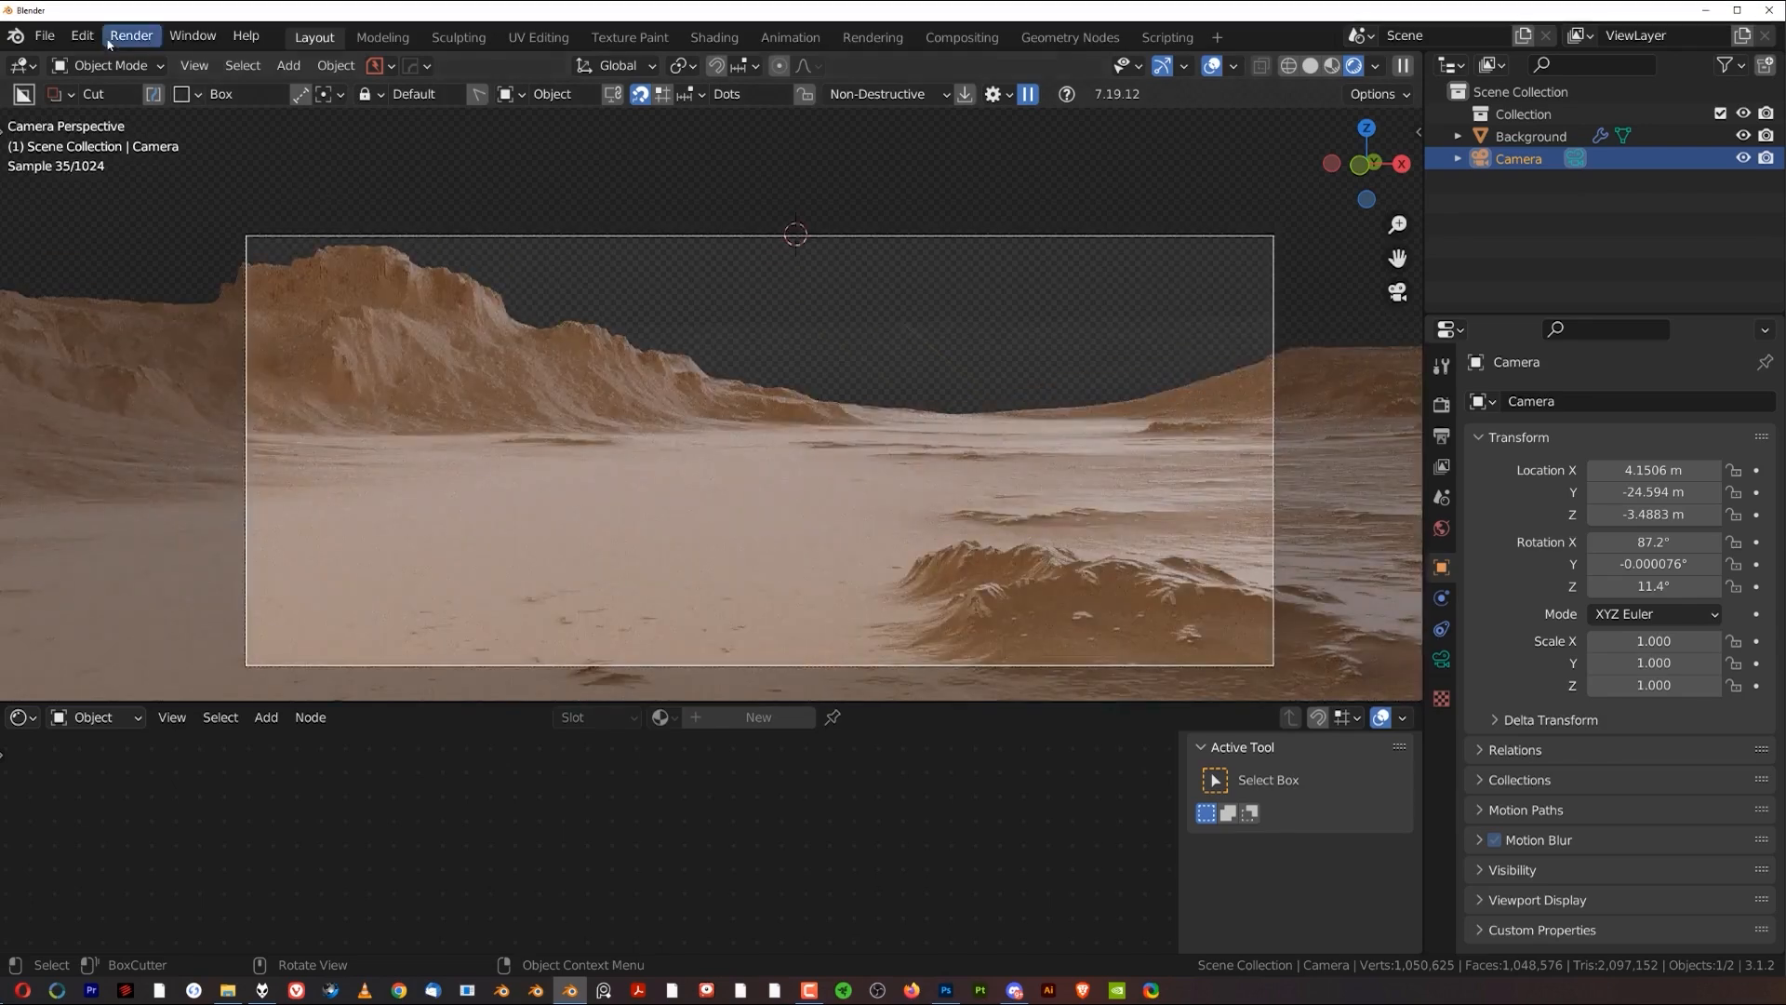
Step: Save the scene as course 1.blend in the Course folder via Save As
left_click(43, 35)
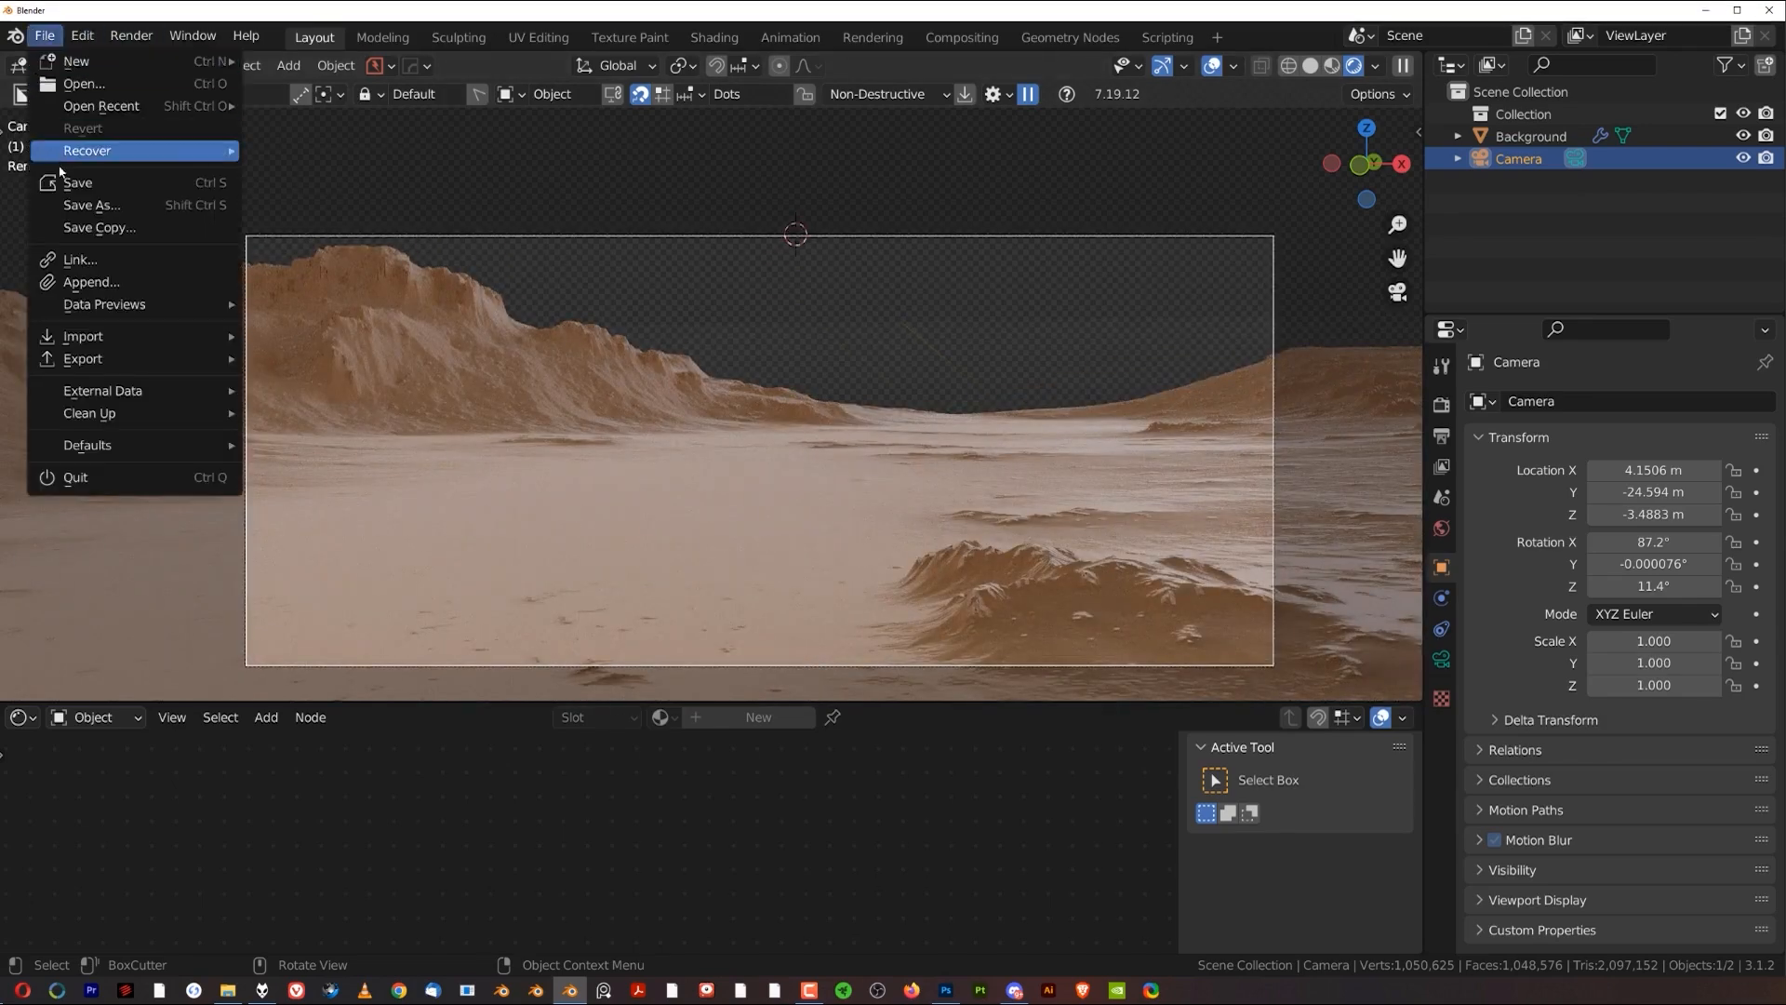
left_click(91, 207)
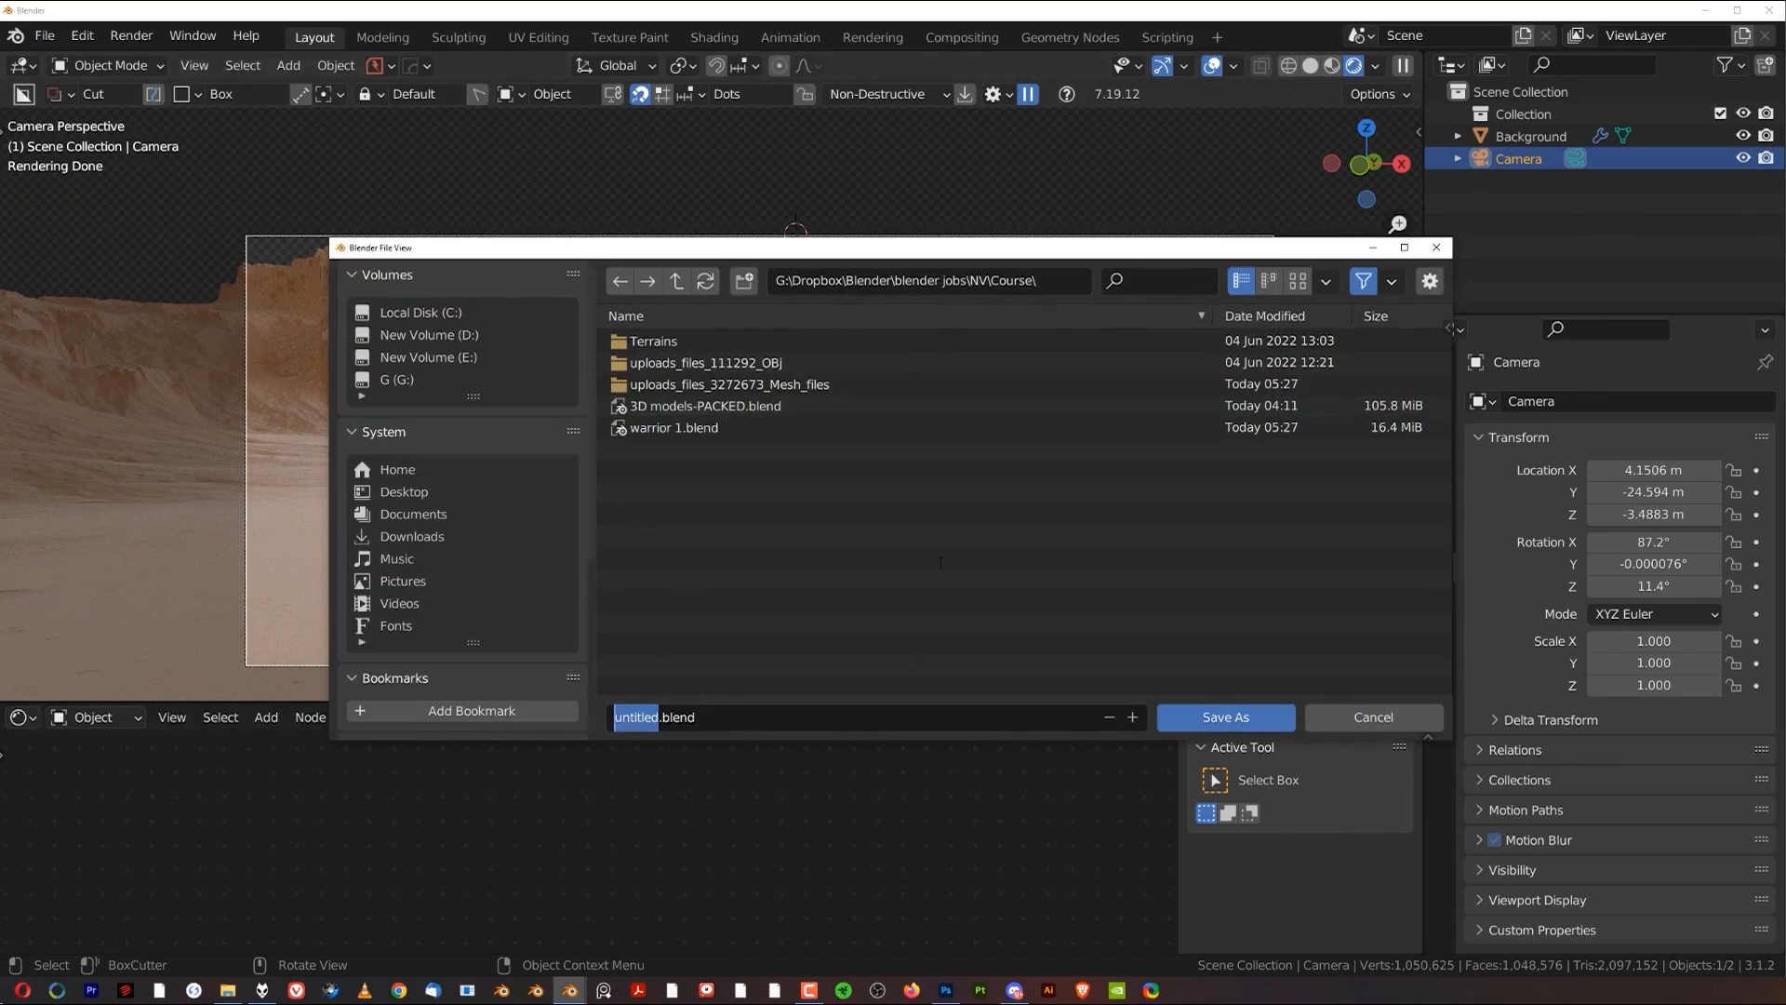
type("course")
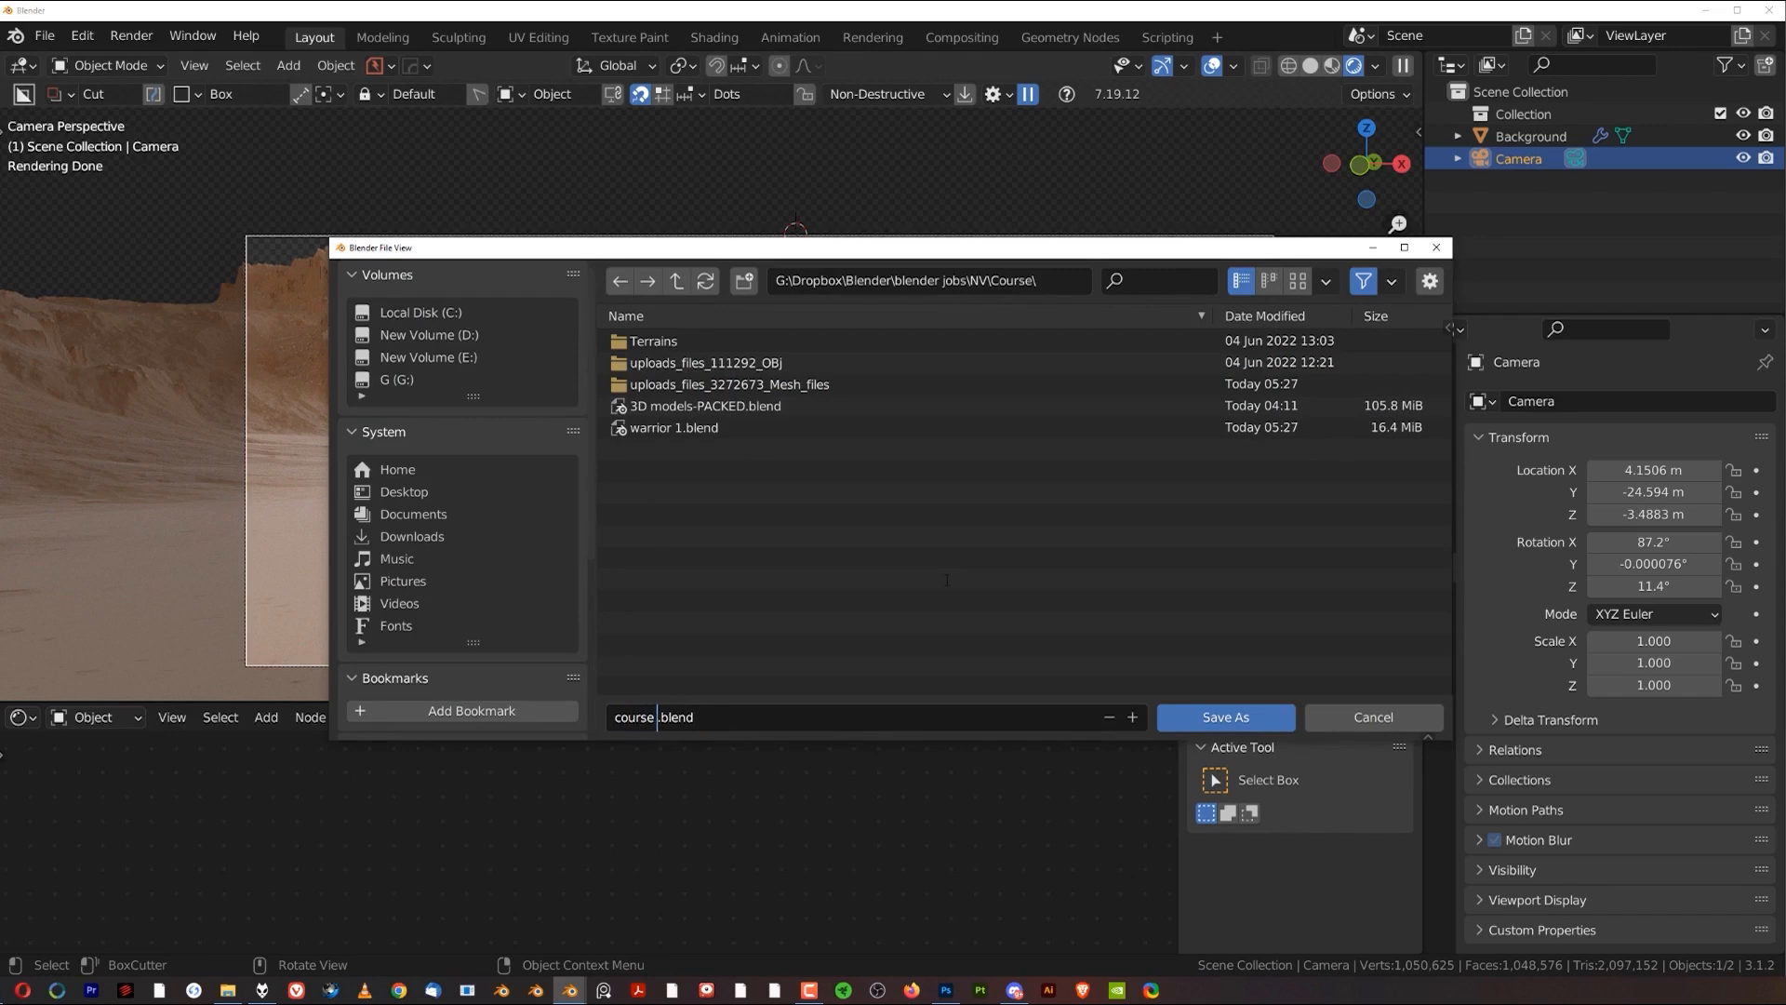
type("1")
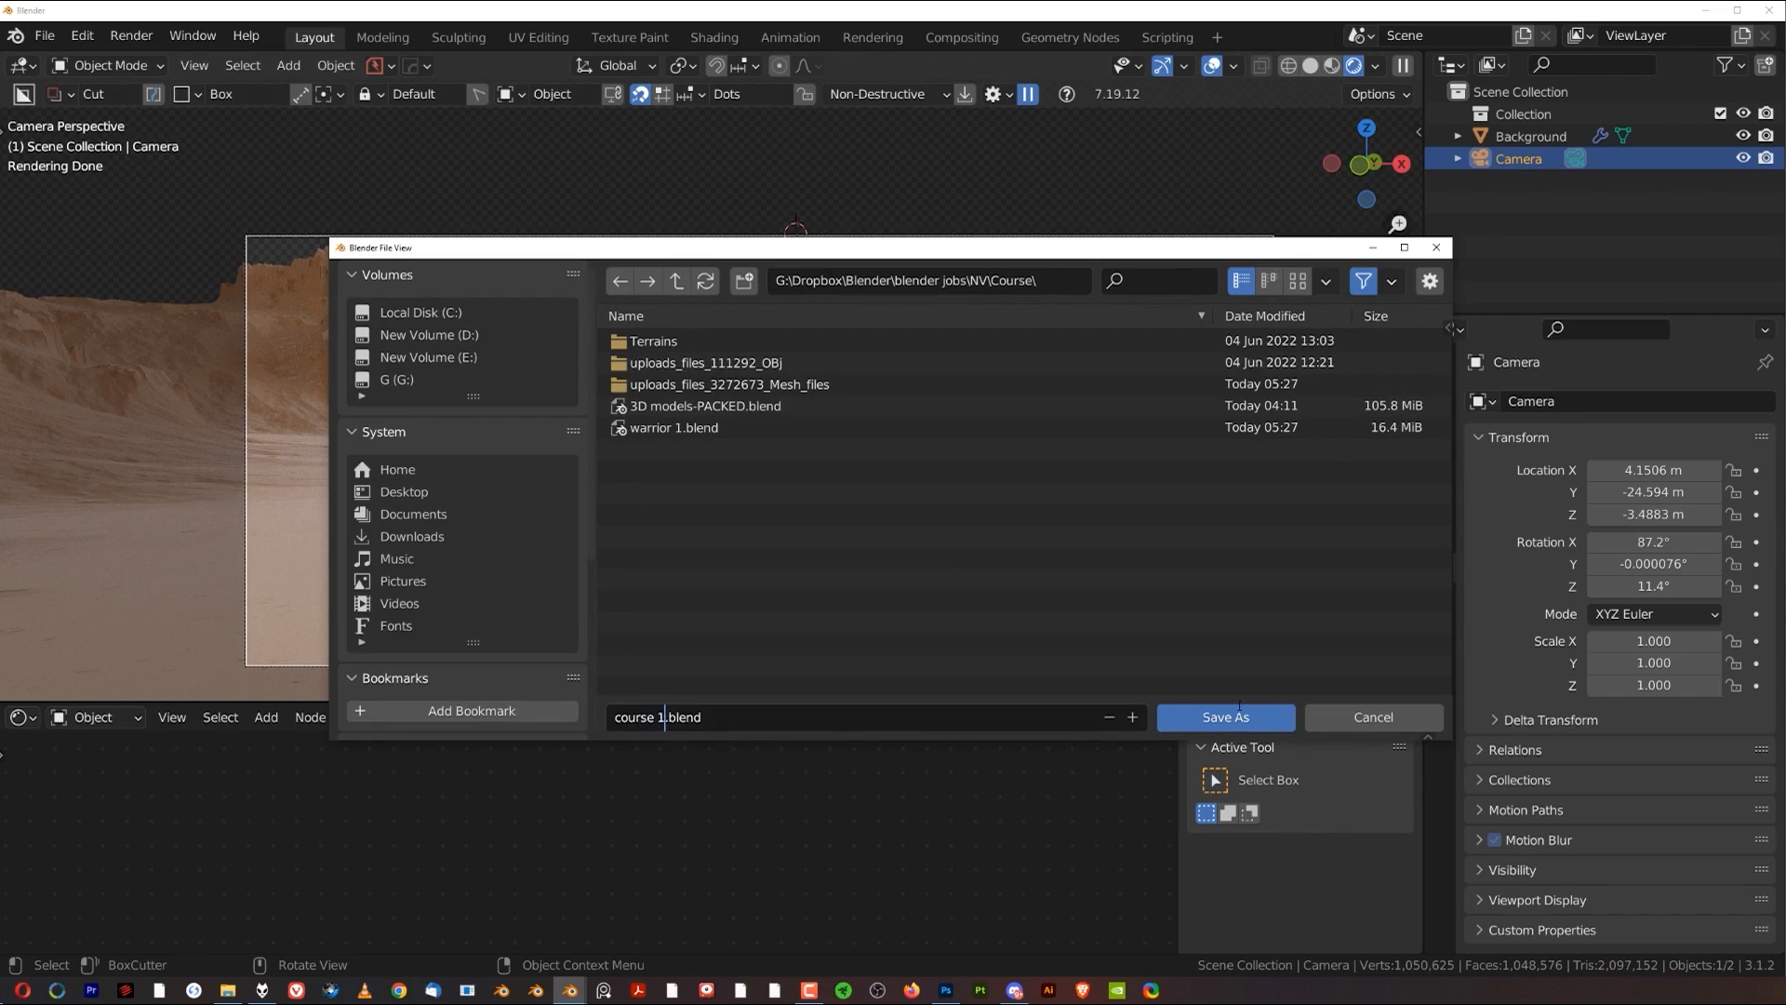
left_click(1224, 716)
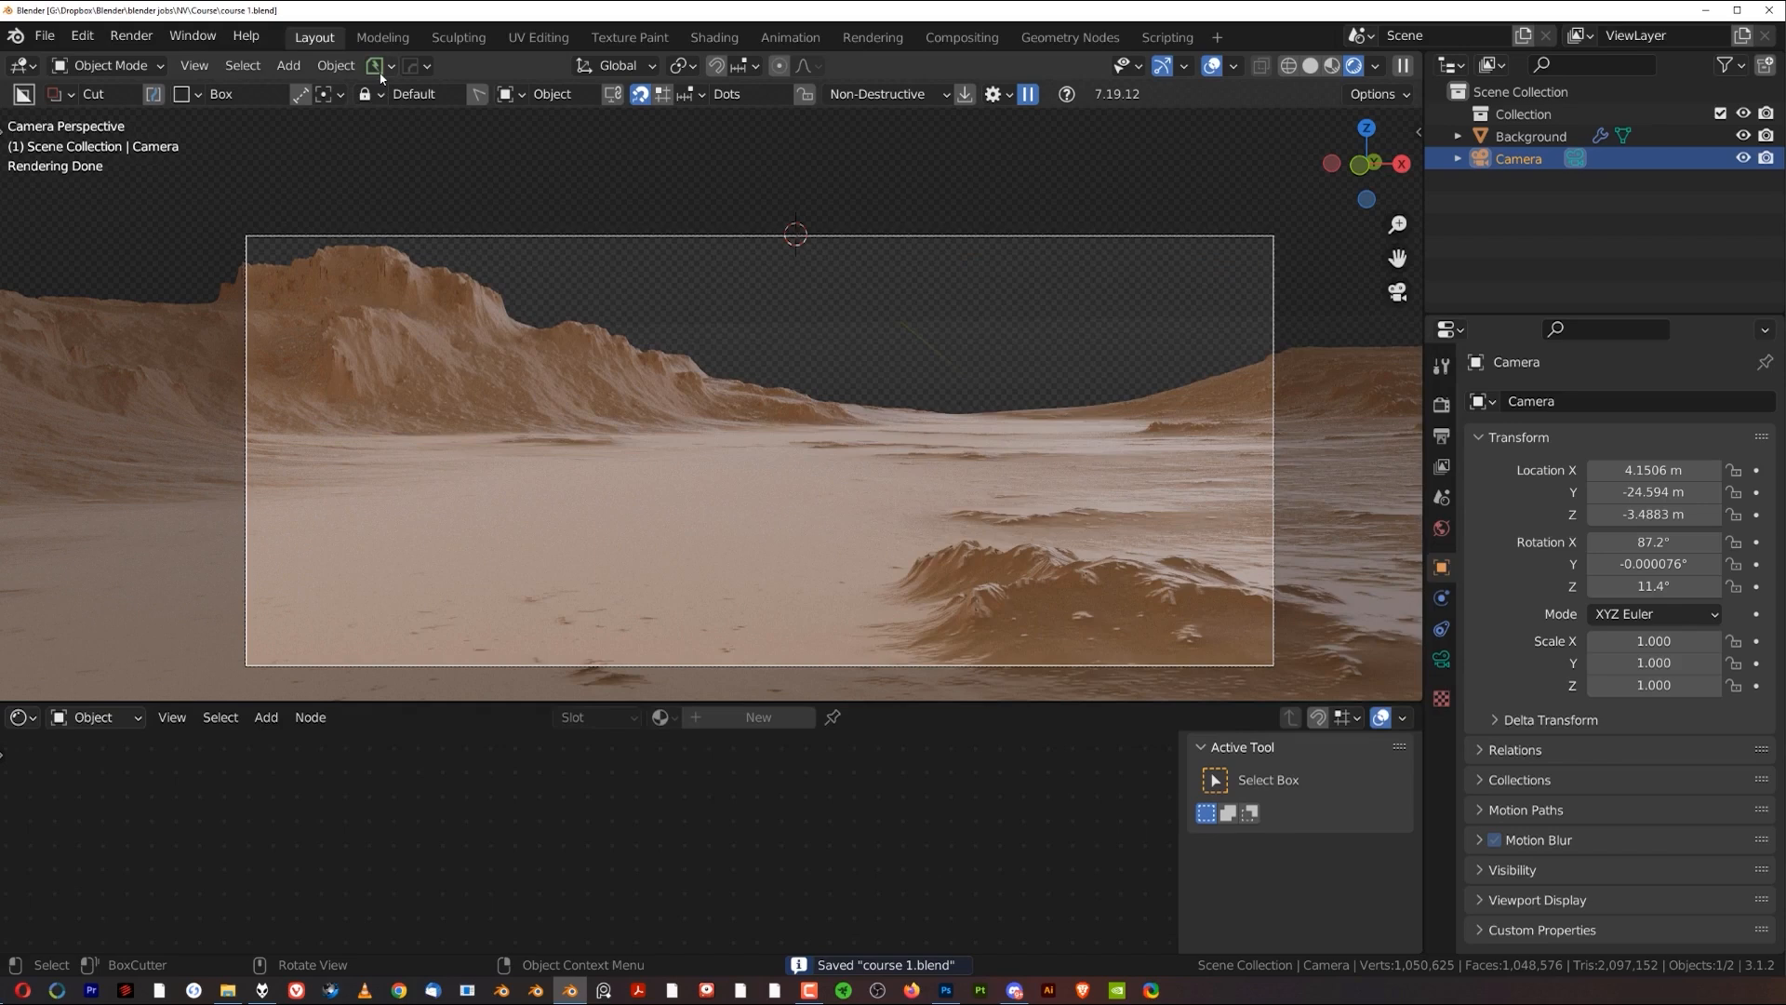
left_click(376, 65)
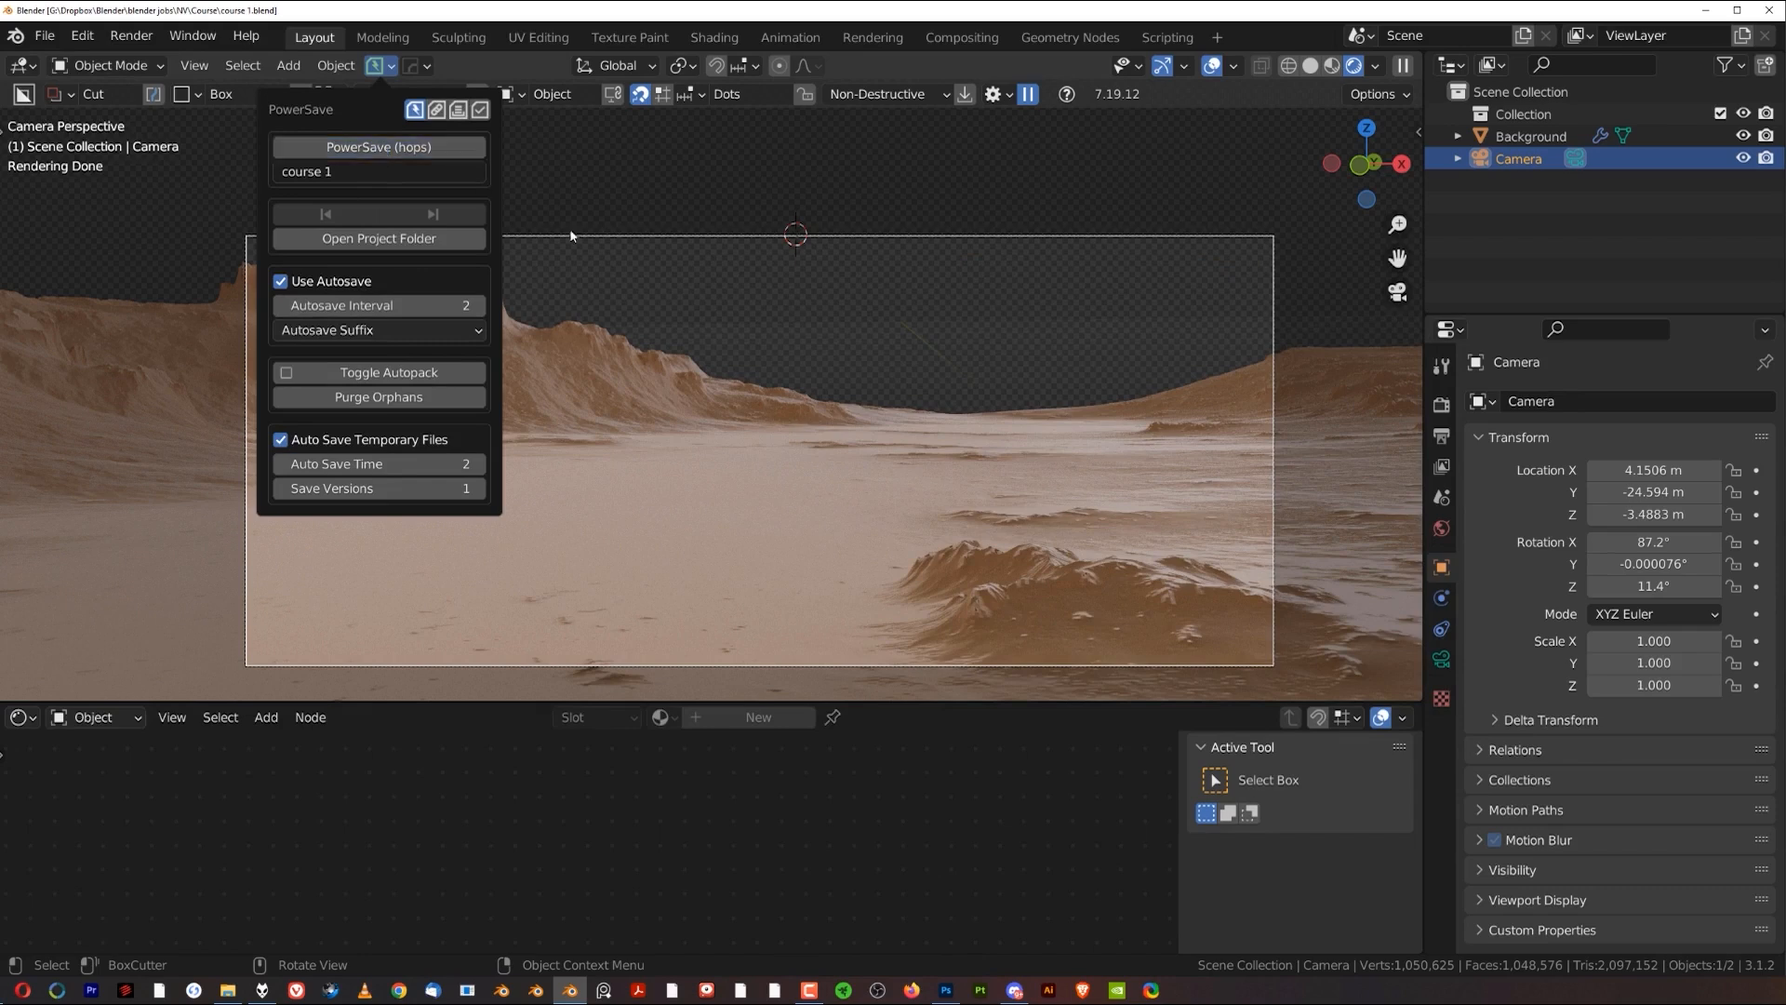
left_click(378, 147)
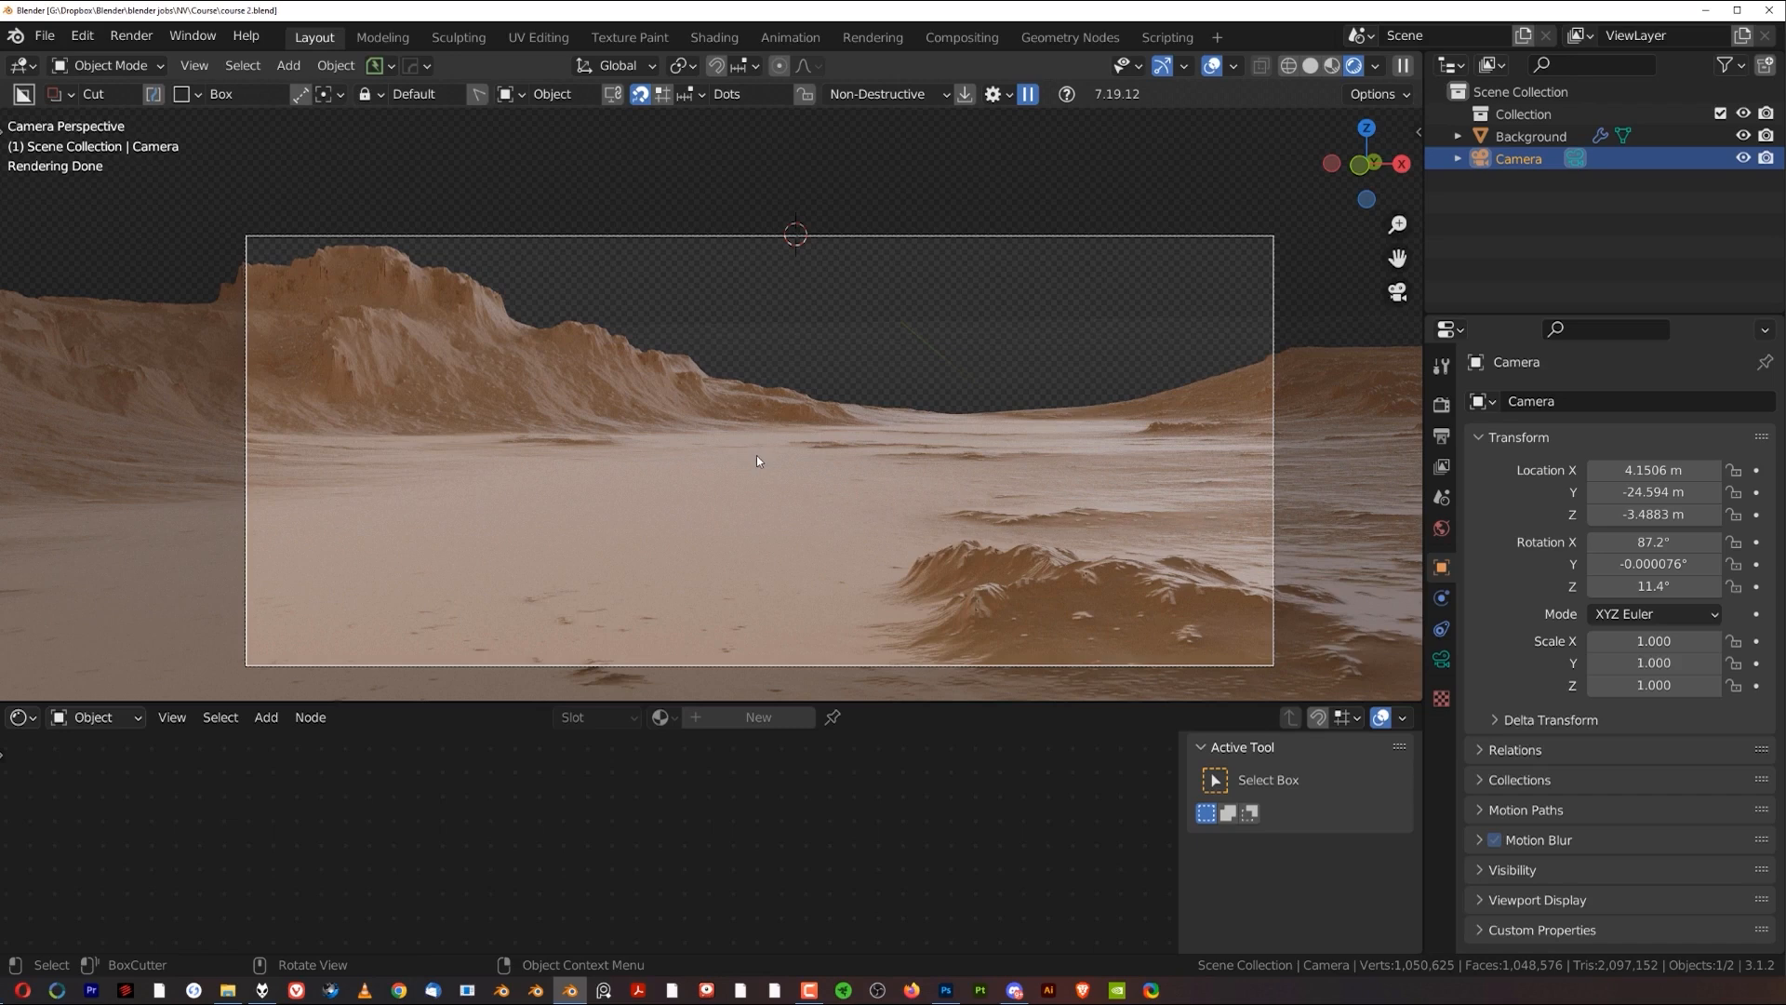
mouse_move(776, 494)
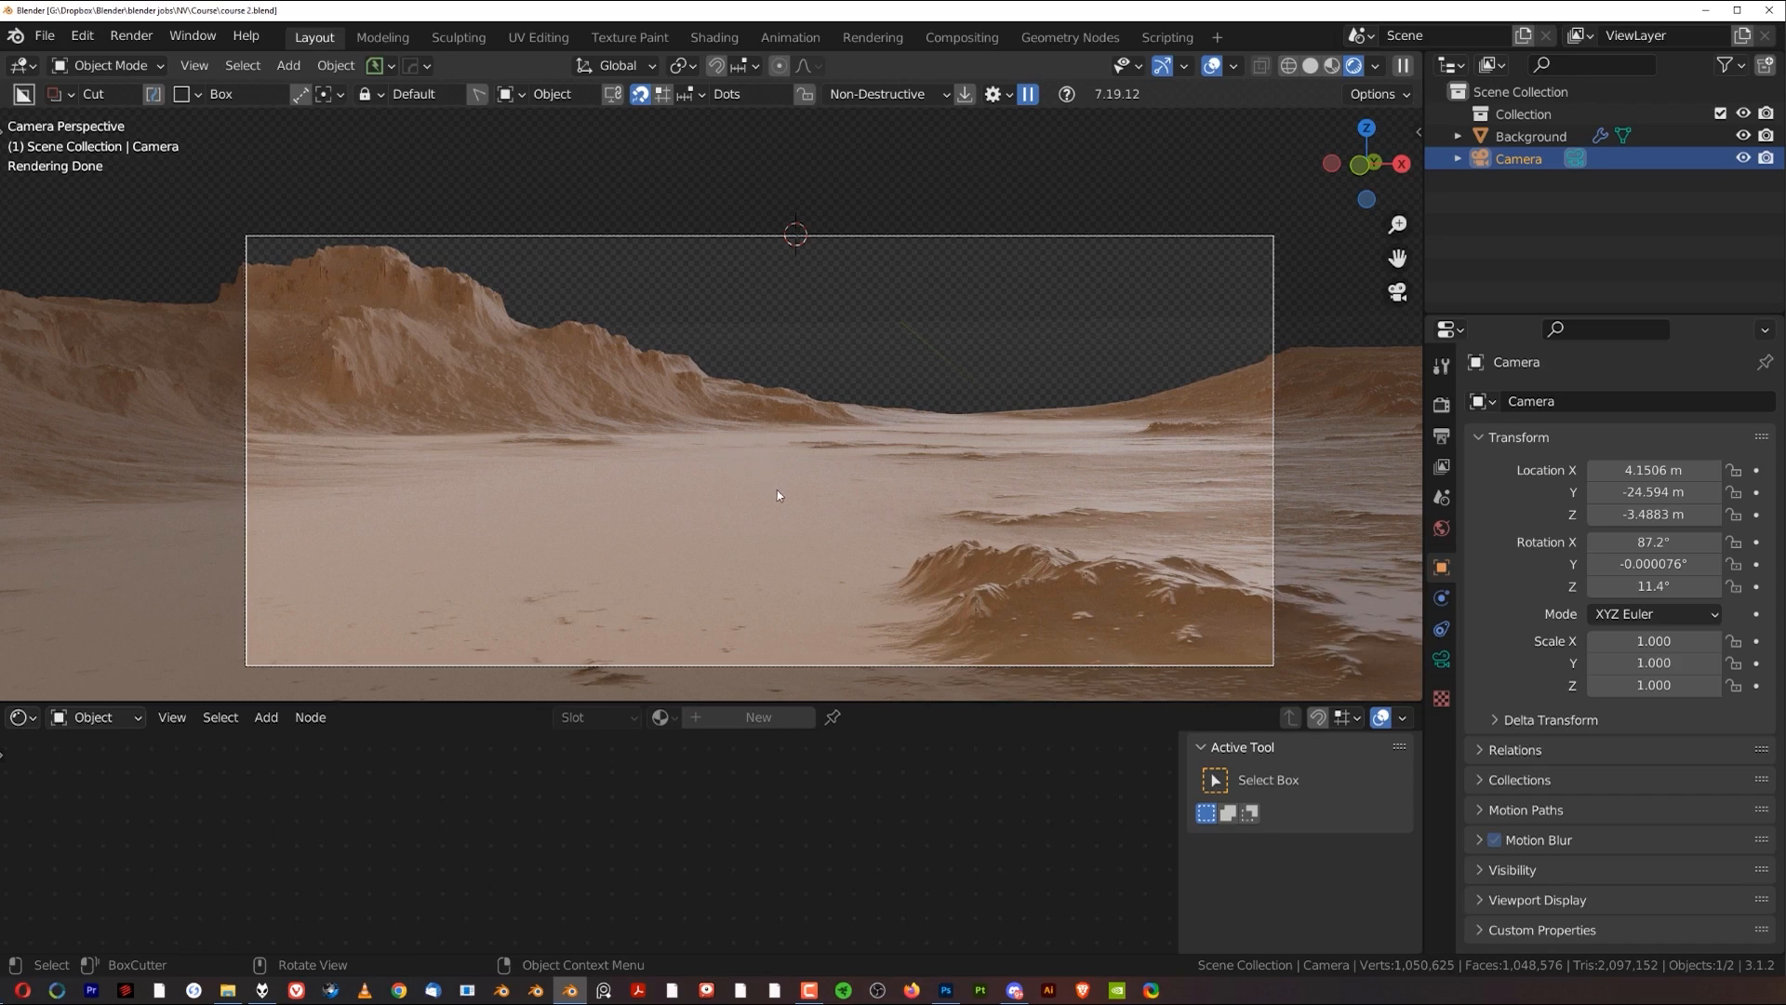
mouse_move(764, 488)
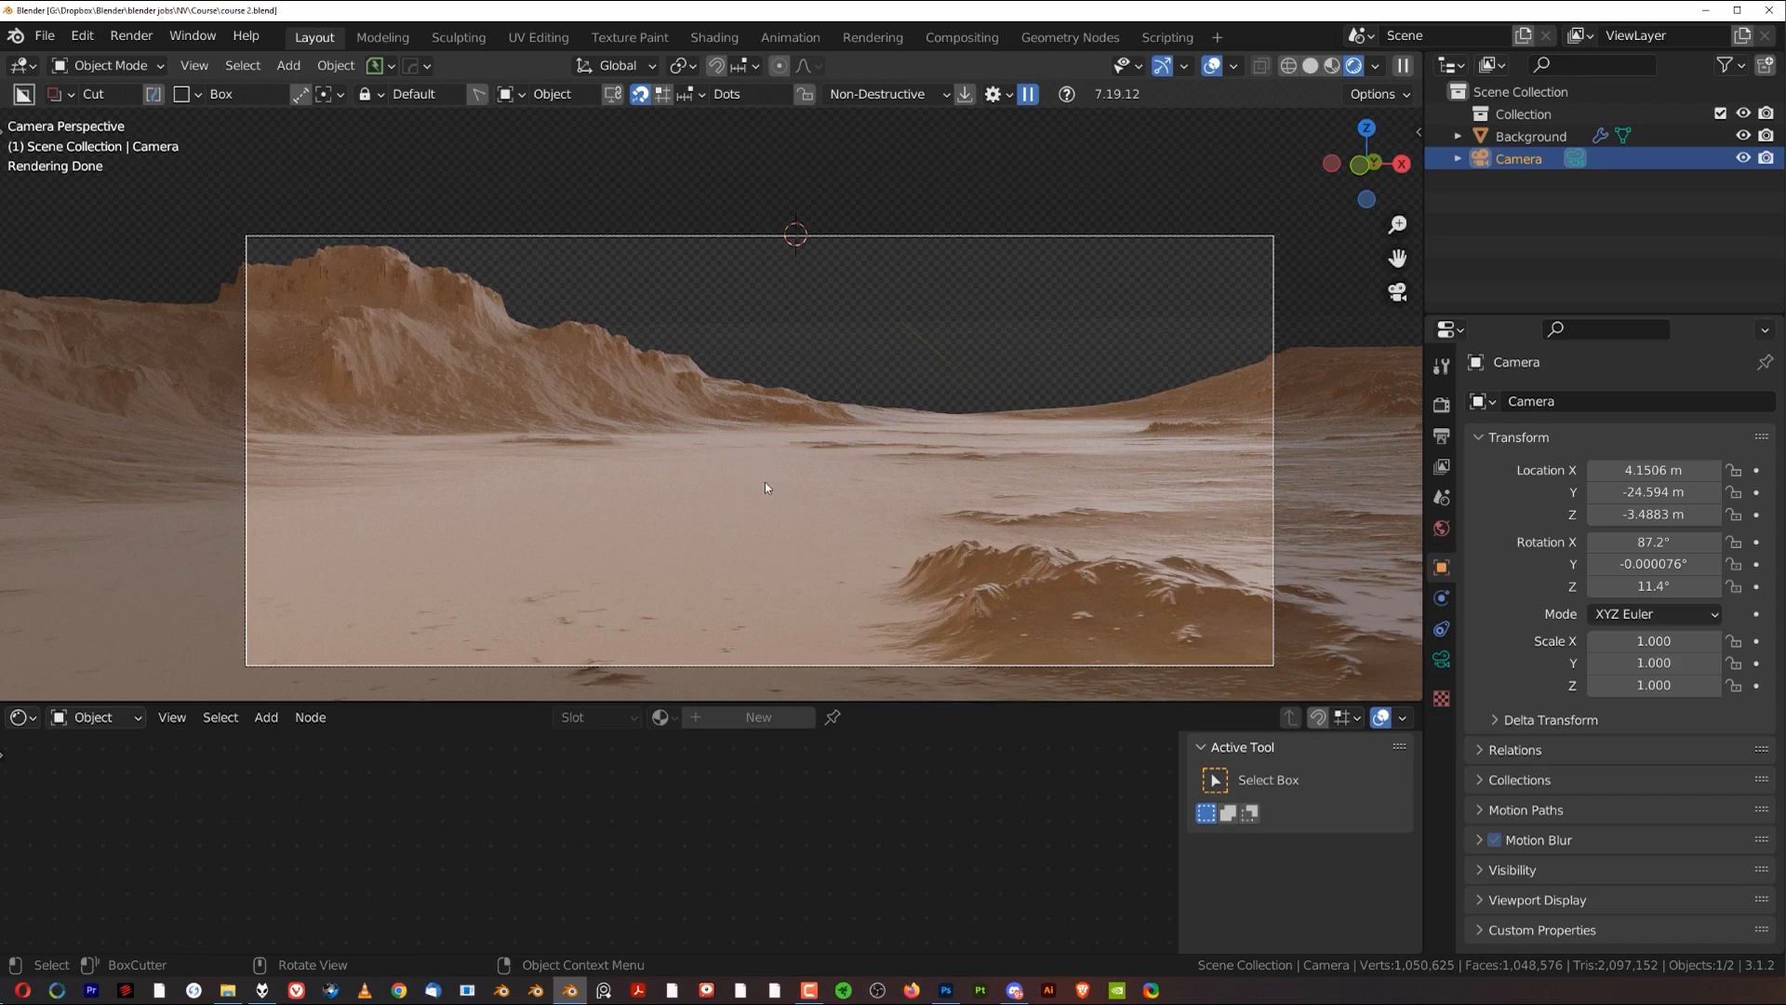
mouse_move(1047, 392)
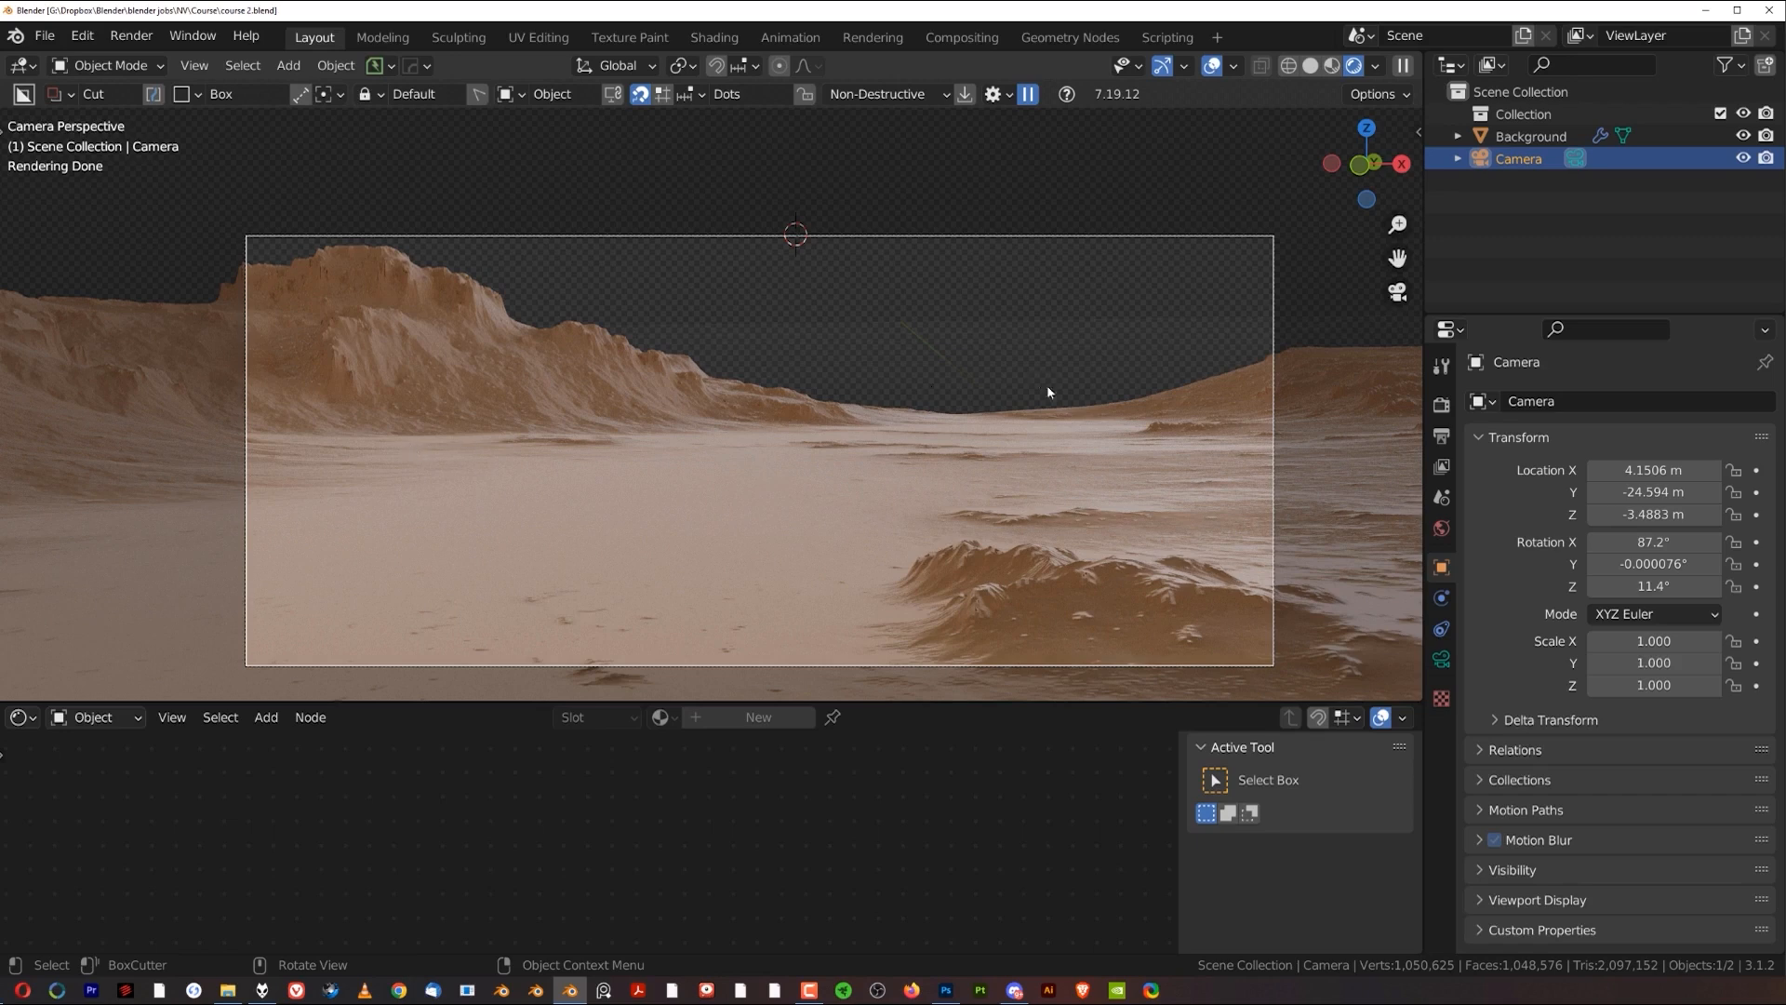
mouse_move(1066, 303)
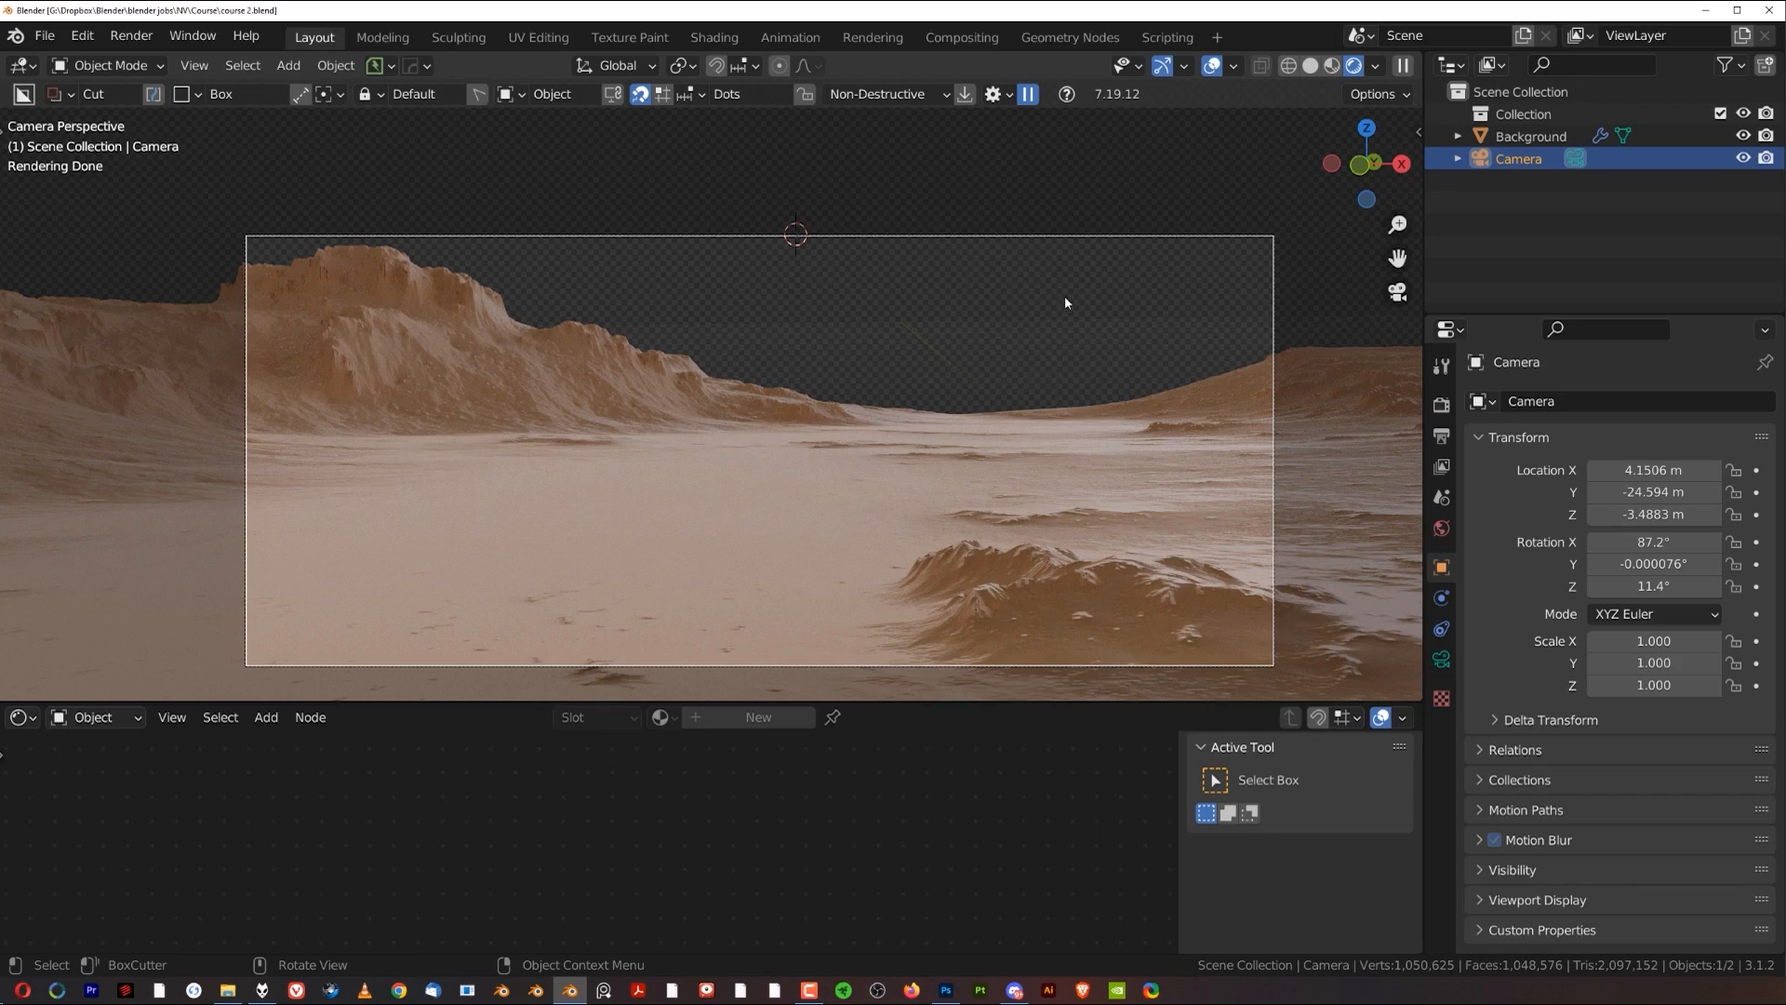
mouse_move(869, 579)
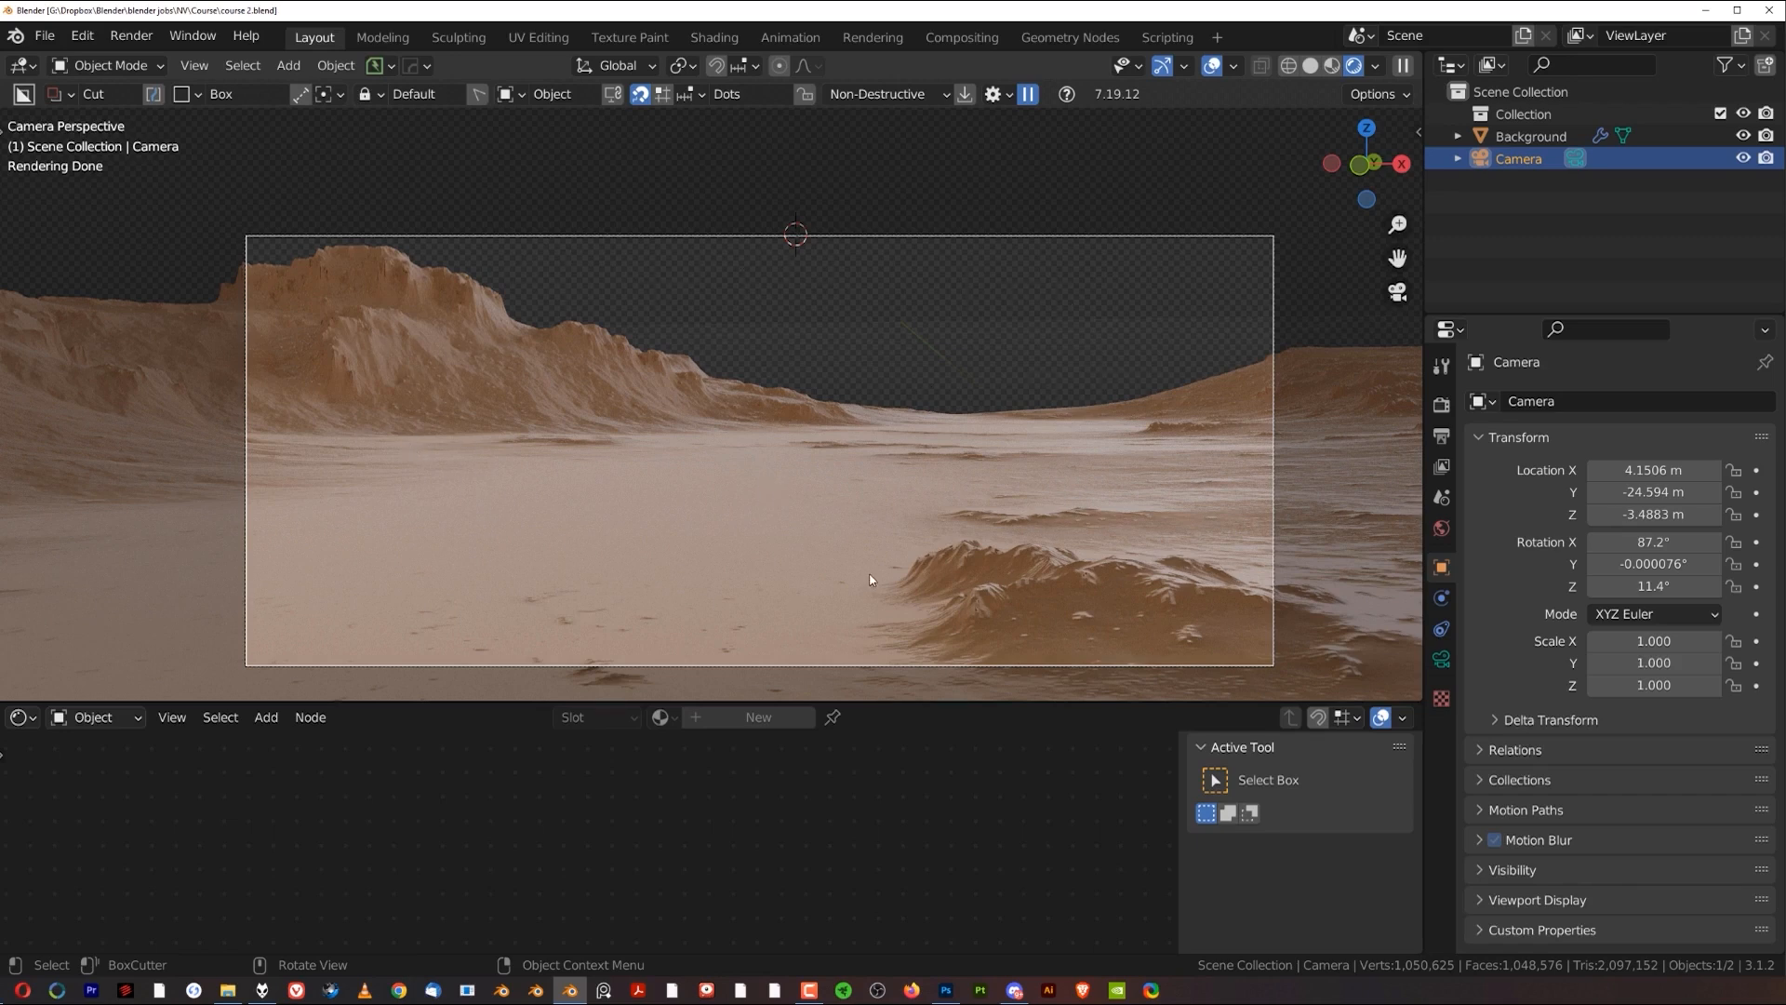
mouse_move(1051, 592)
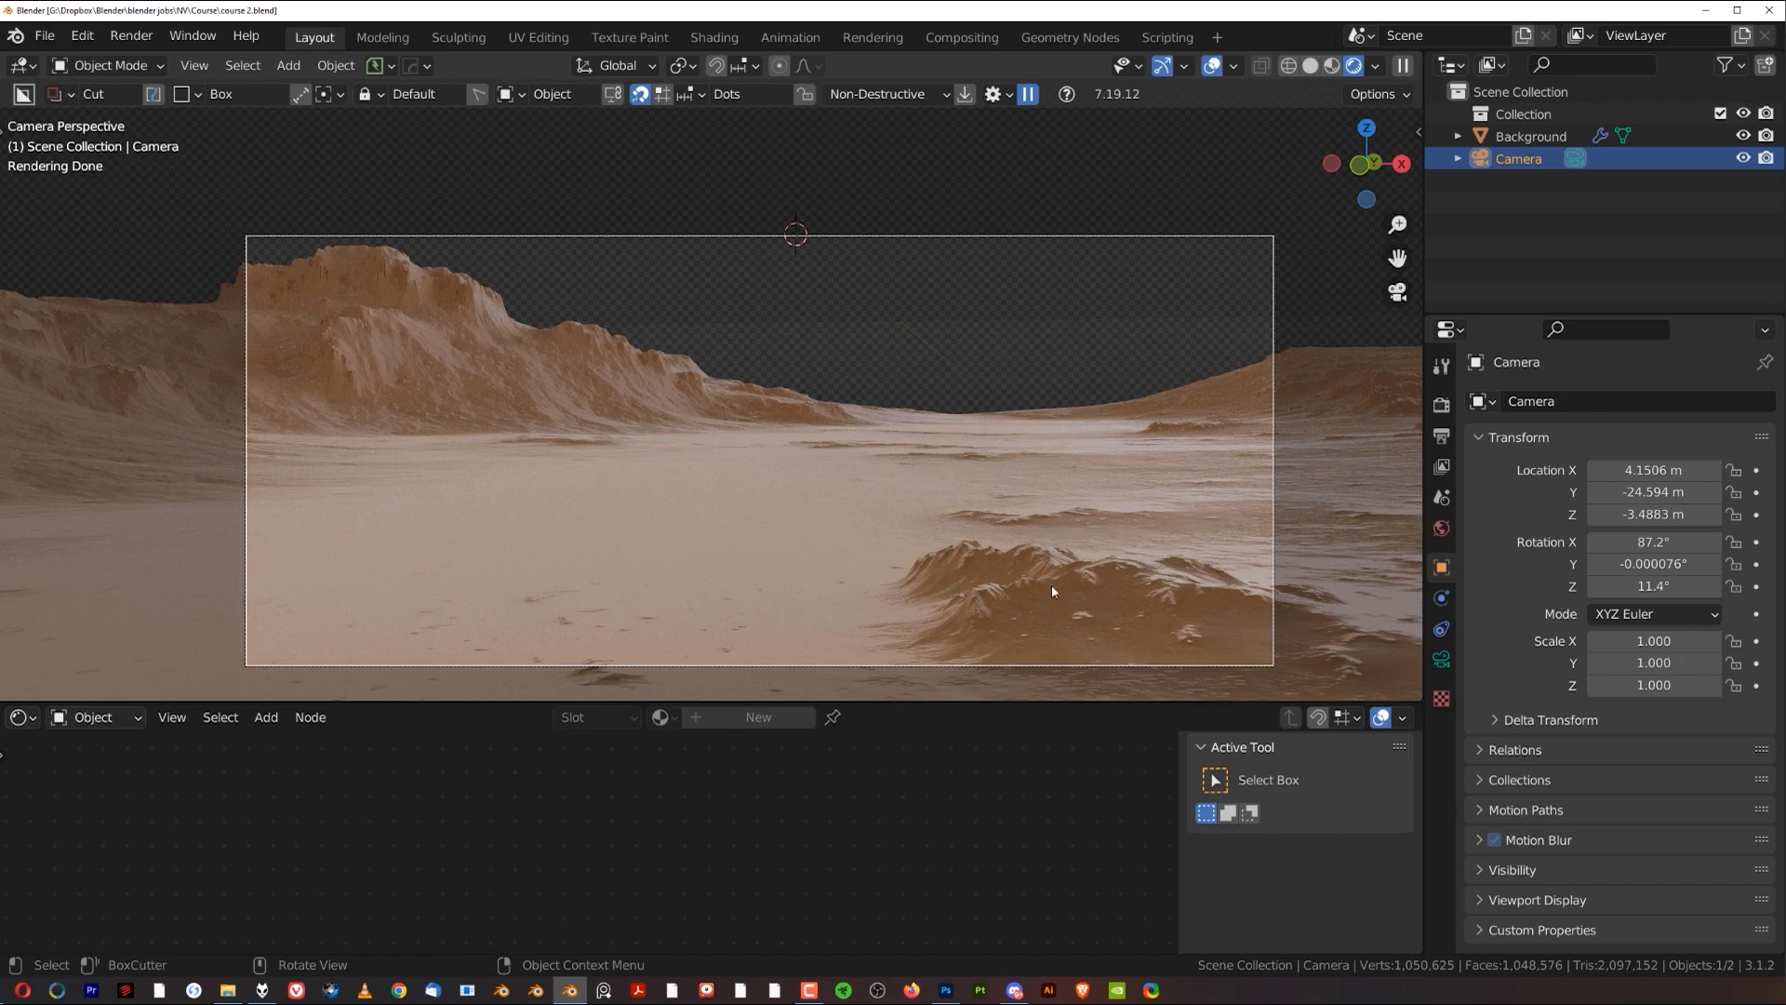
Step: Select the Background terrain and set the Shader Editor to show World nodes
left_click(1531, 135)
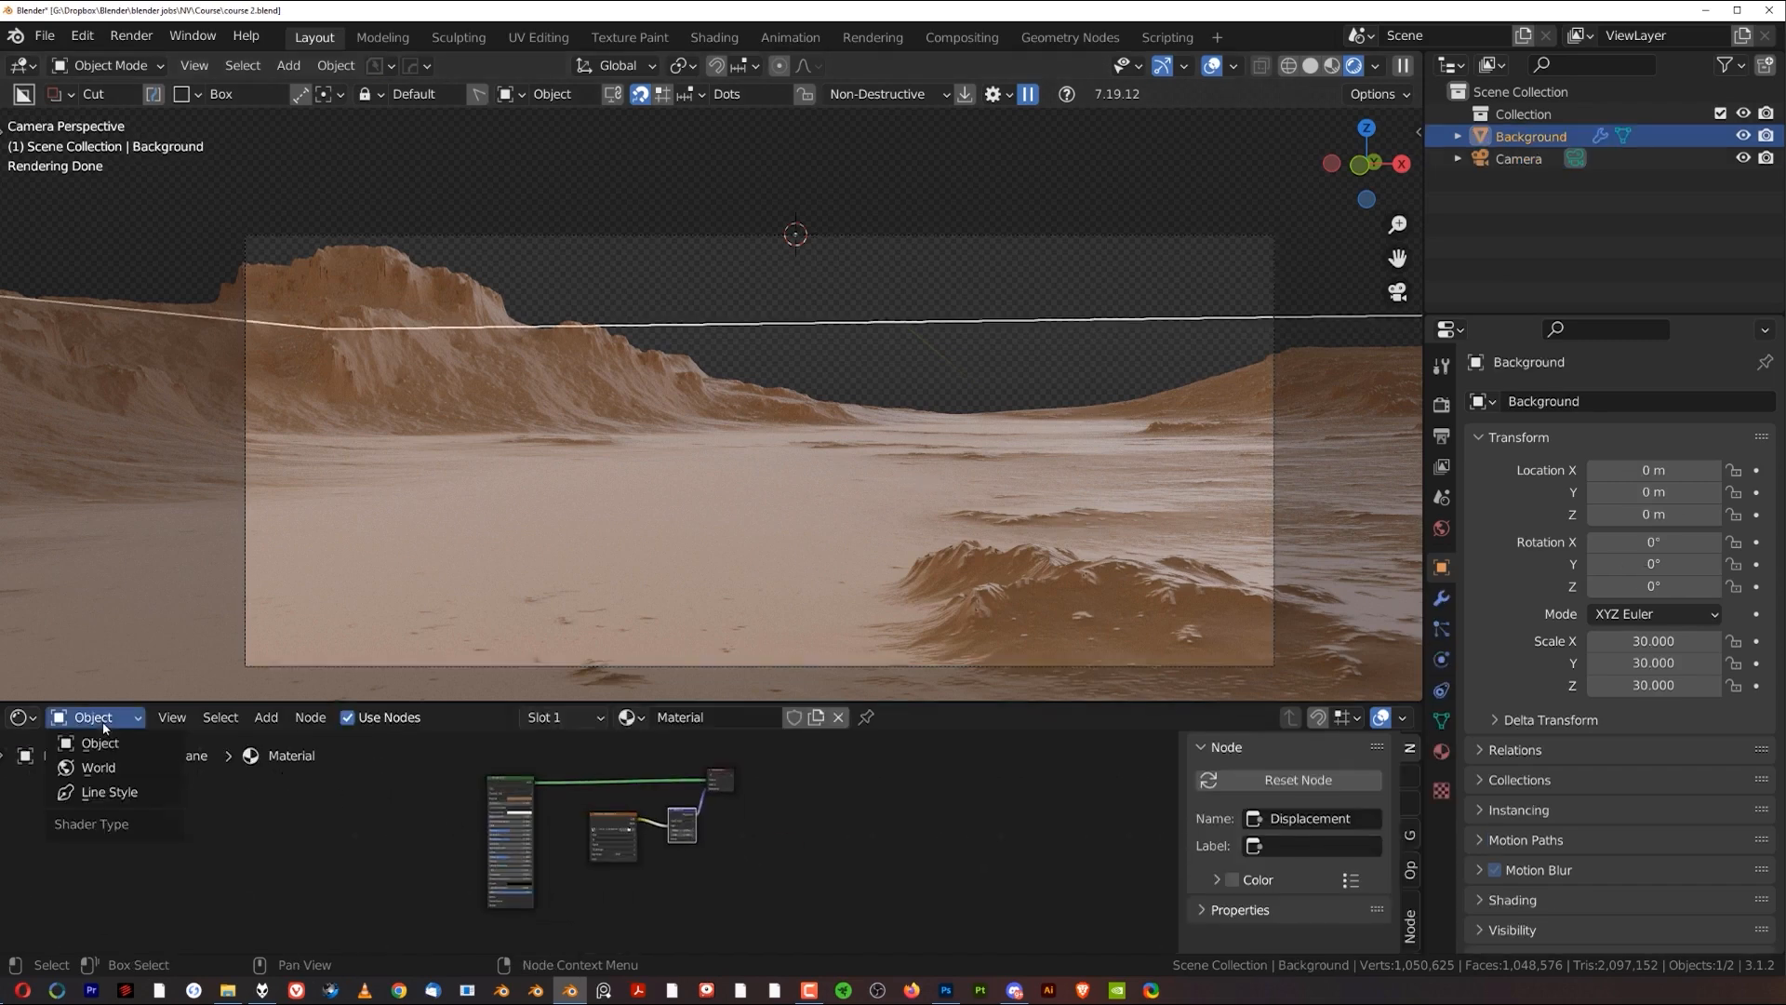
left_click(97, 767)
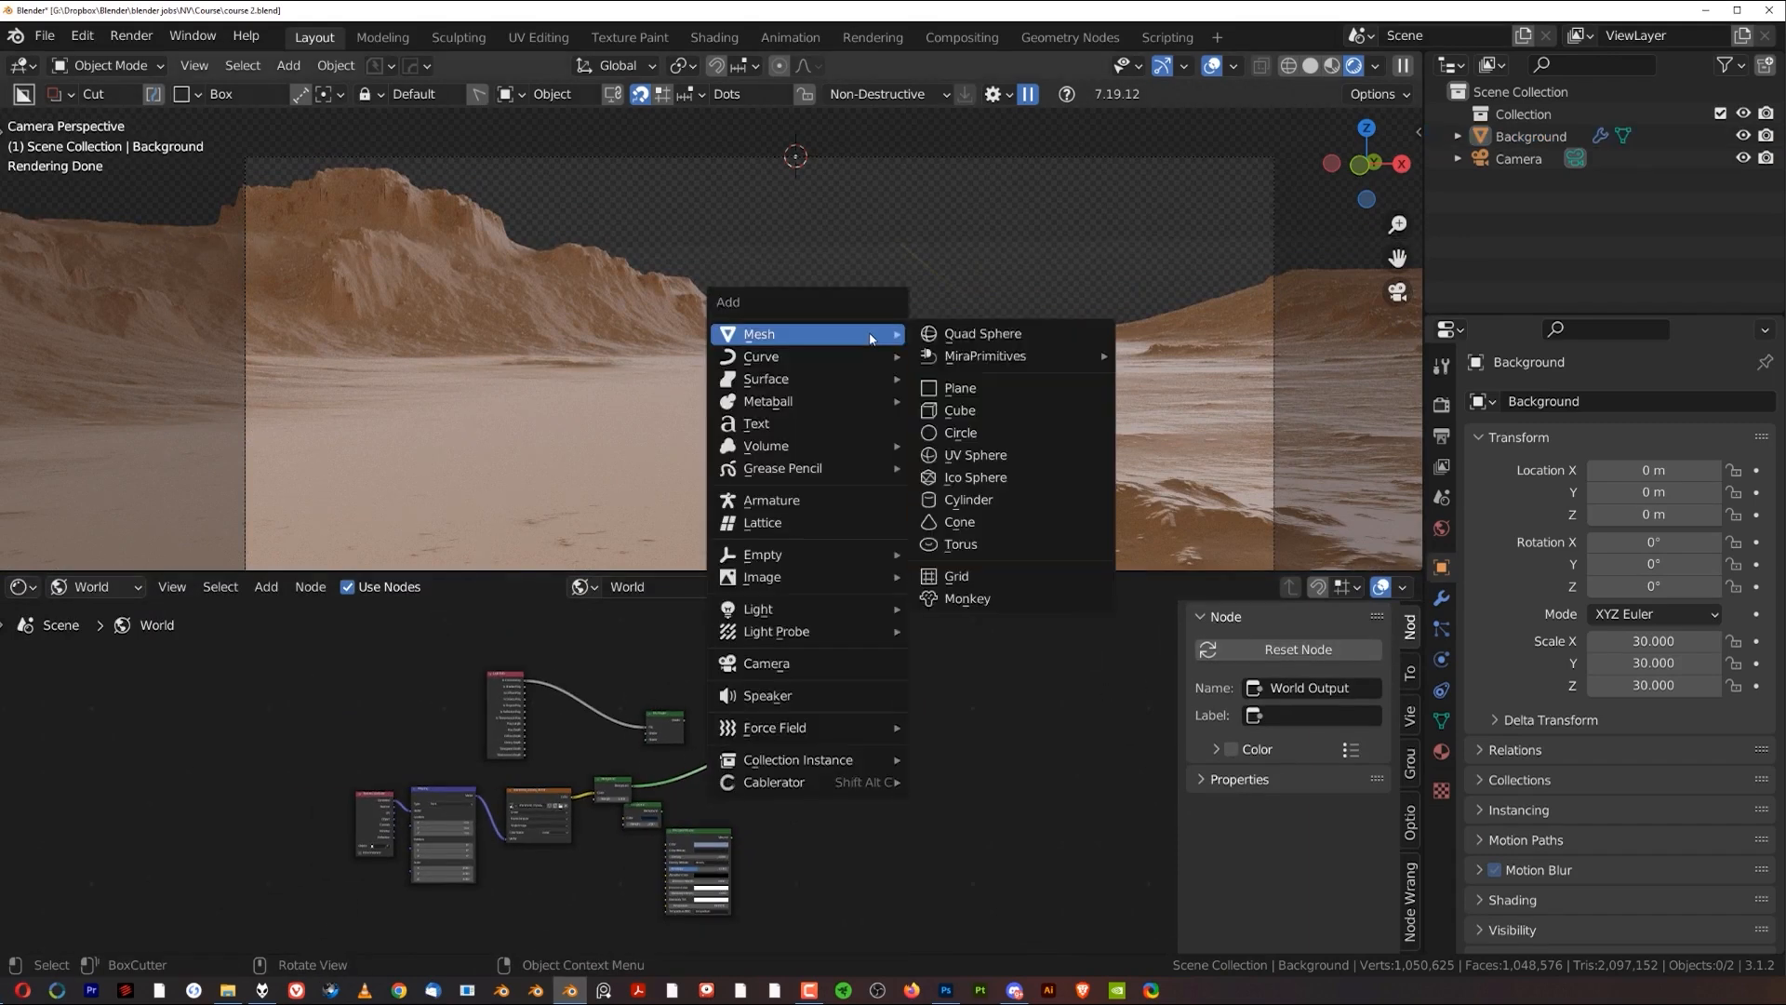
mouse_move(757, 606)
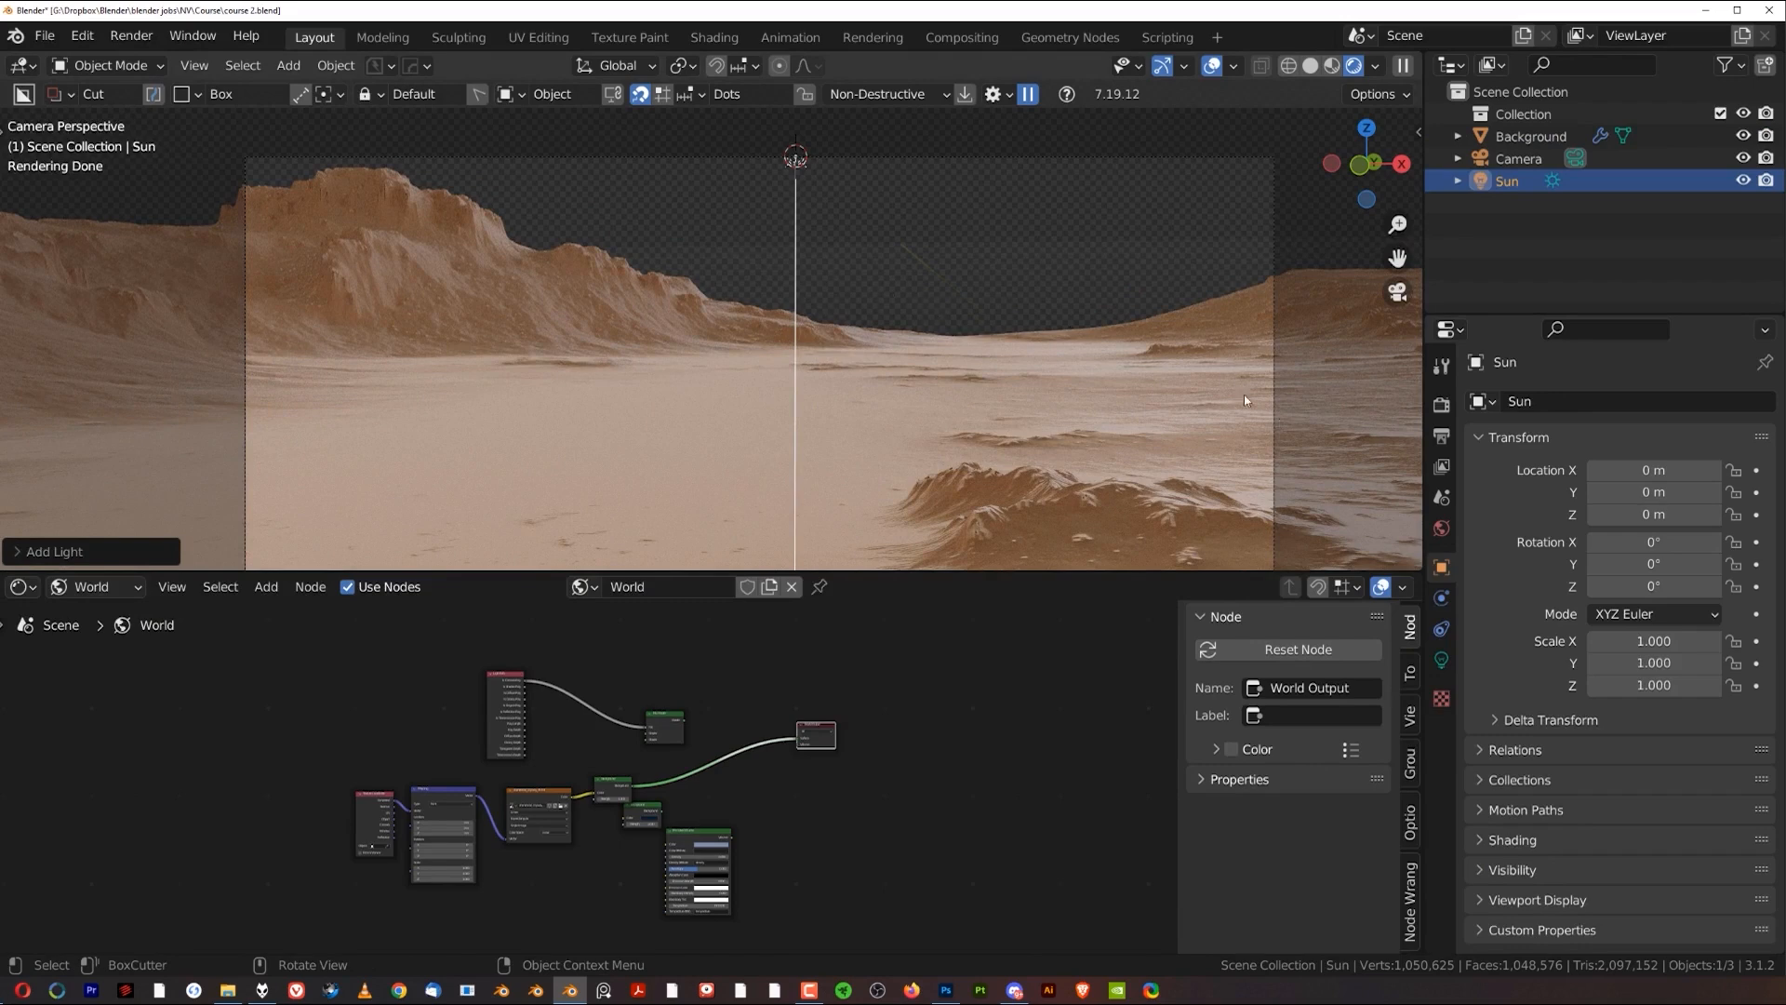
Step: Add a Sun light and unlink the HDRI image from the world Color input
left_click(1440, 529)
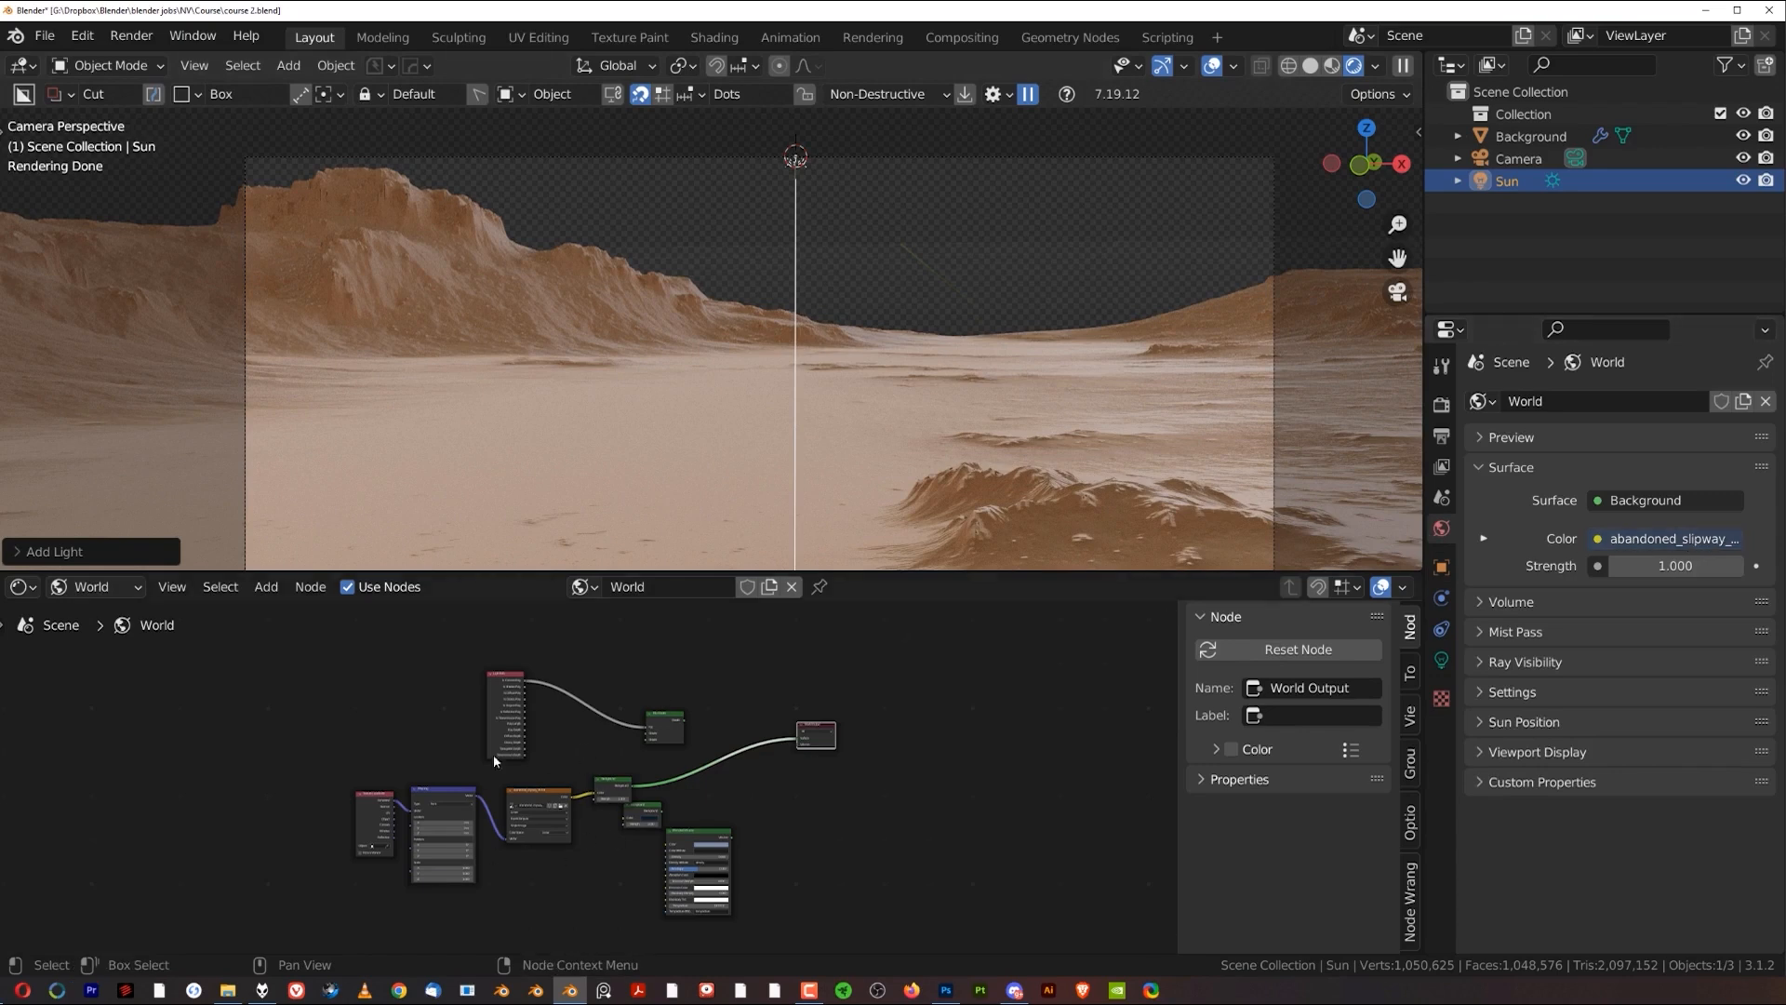
mouse_move(558, 757)
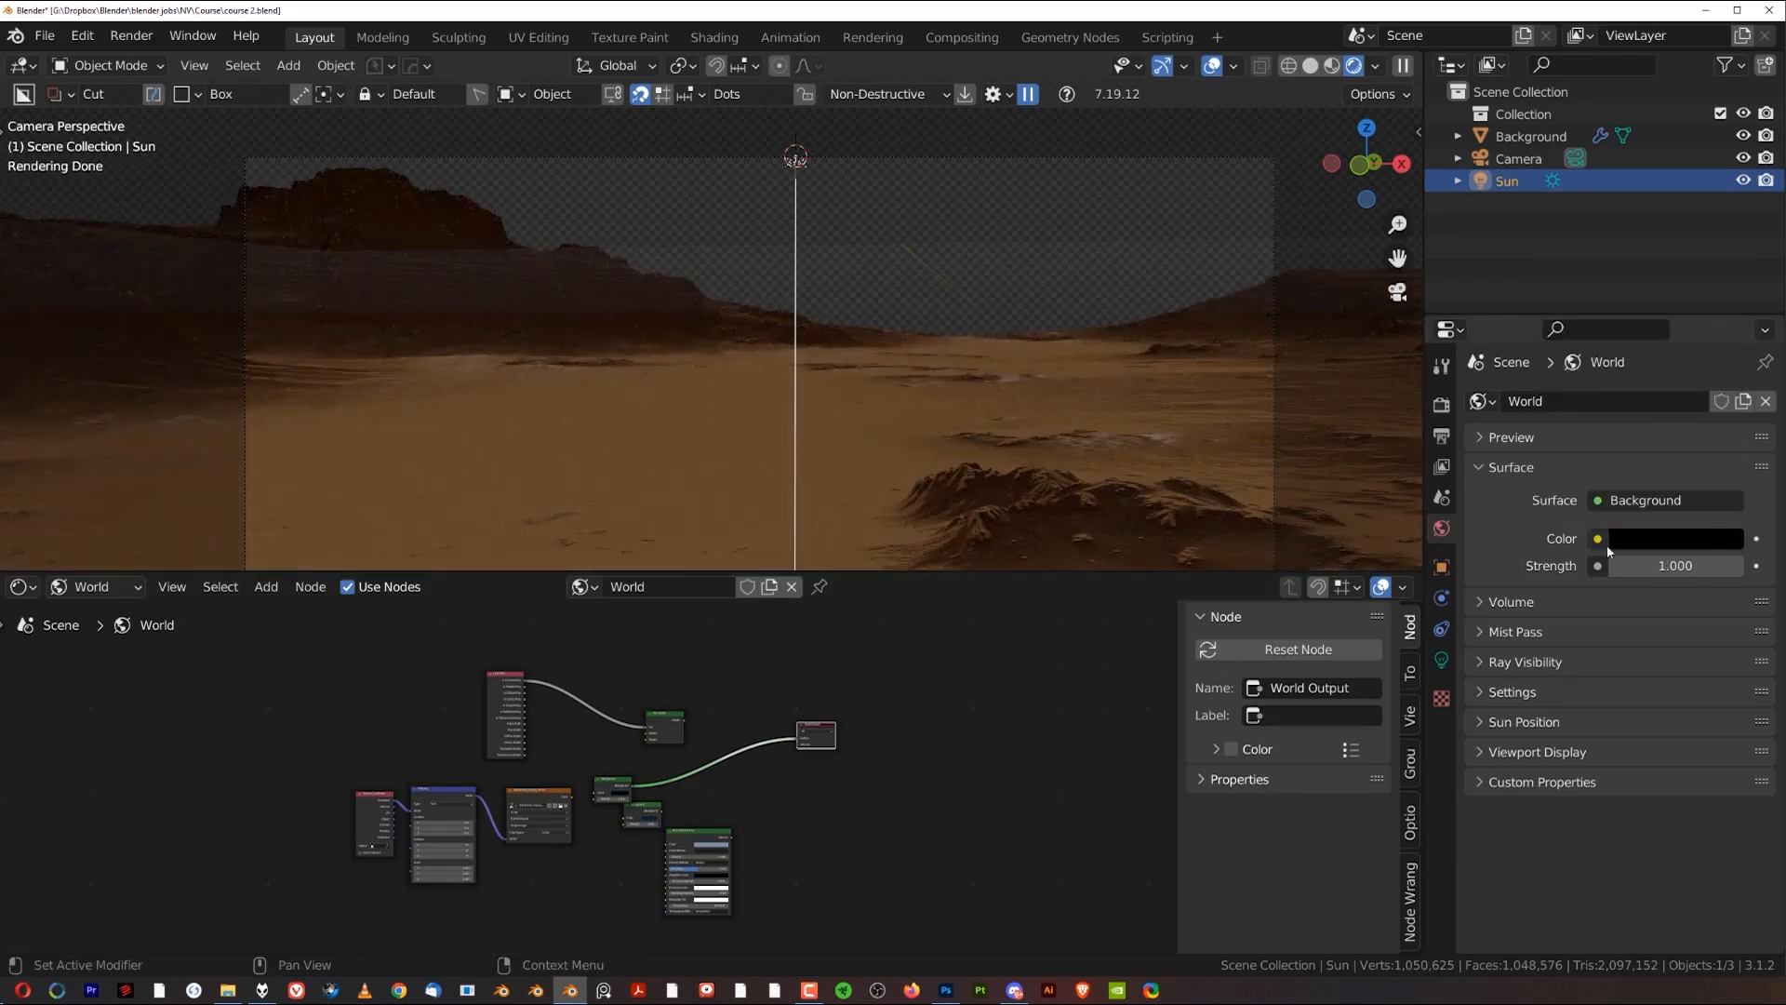
Step: Set the world Color to a Sky Texture and head into Preferences for the Sun Position add-on
left_click(266, 586)
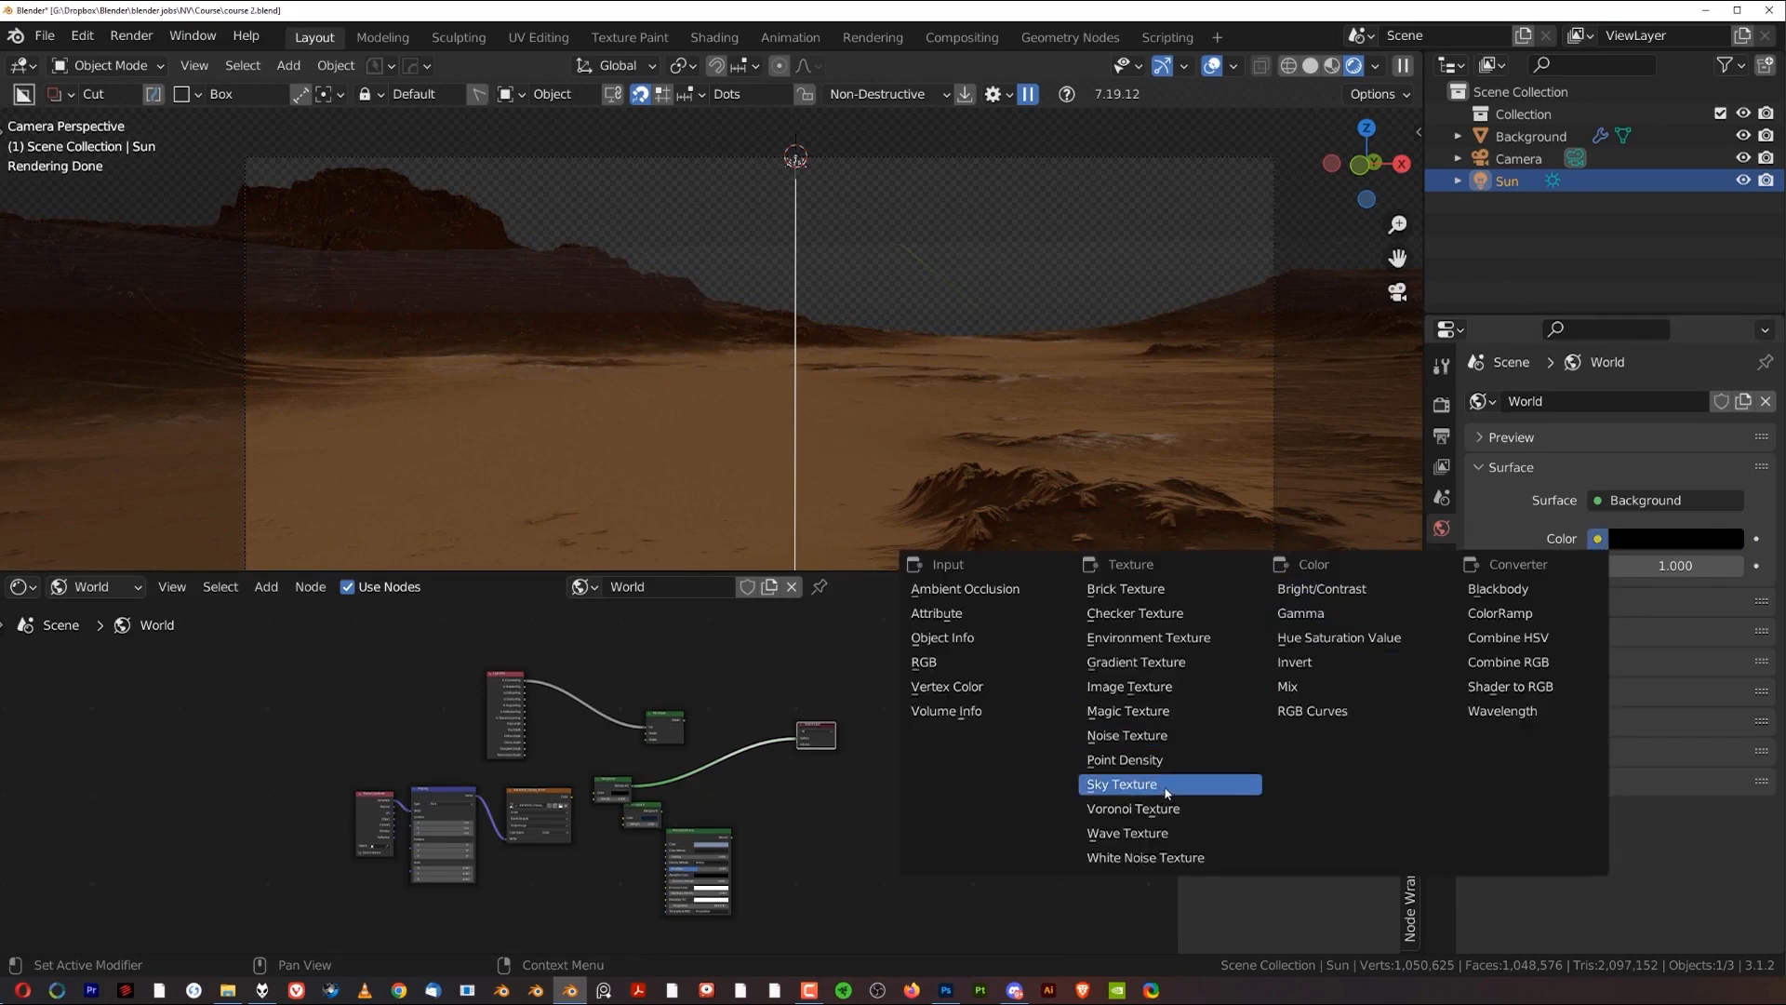
left_click(1120, 783)
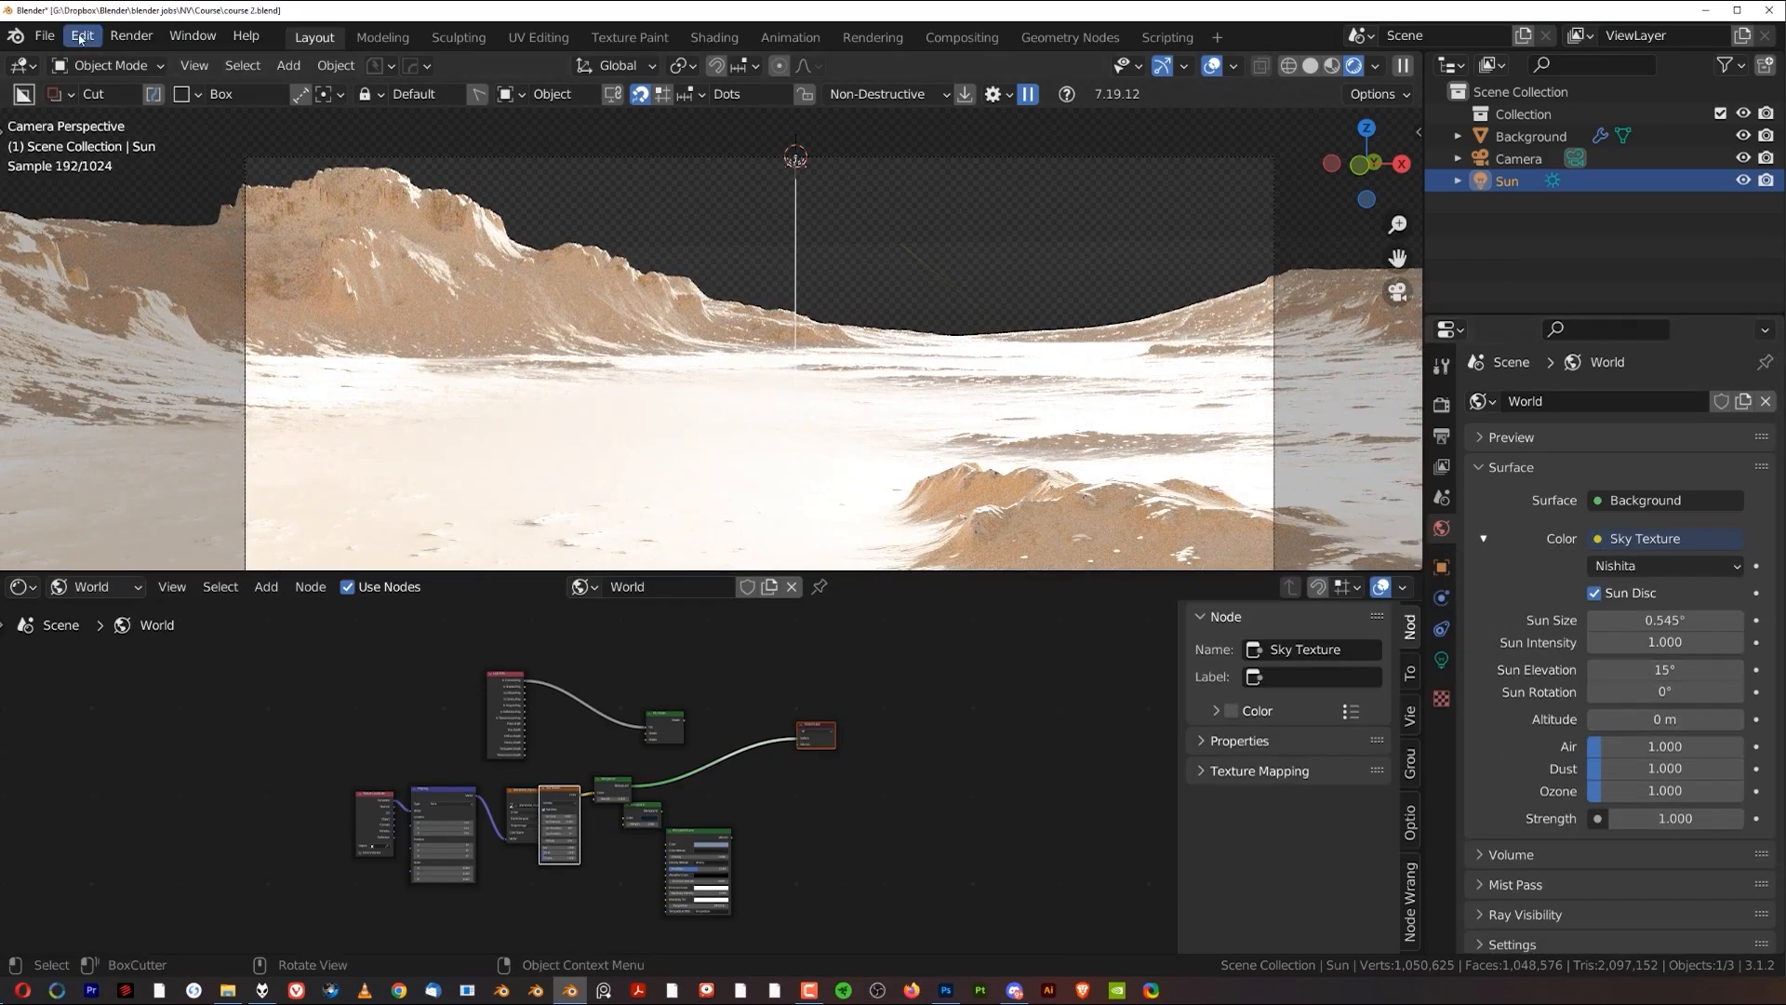
left_click(80, 36)
type("sun")
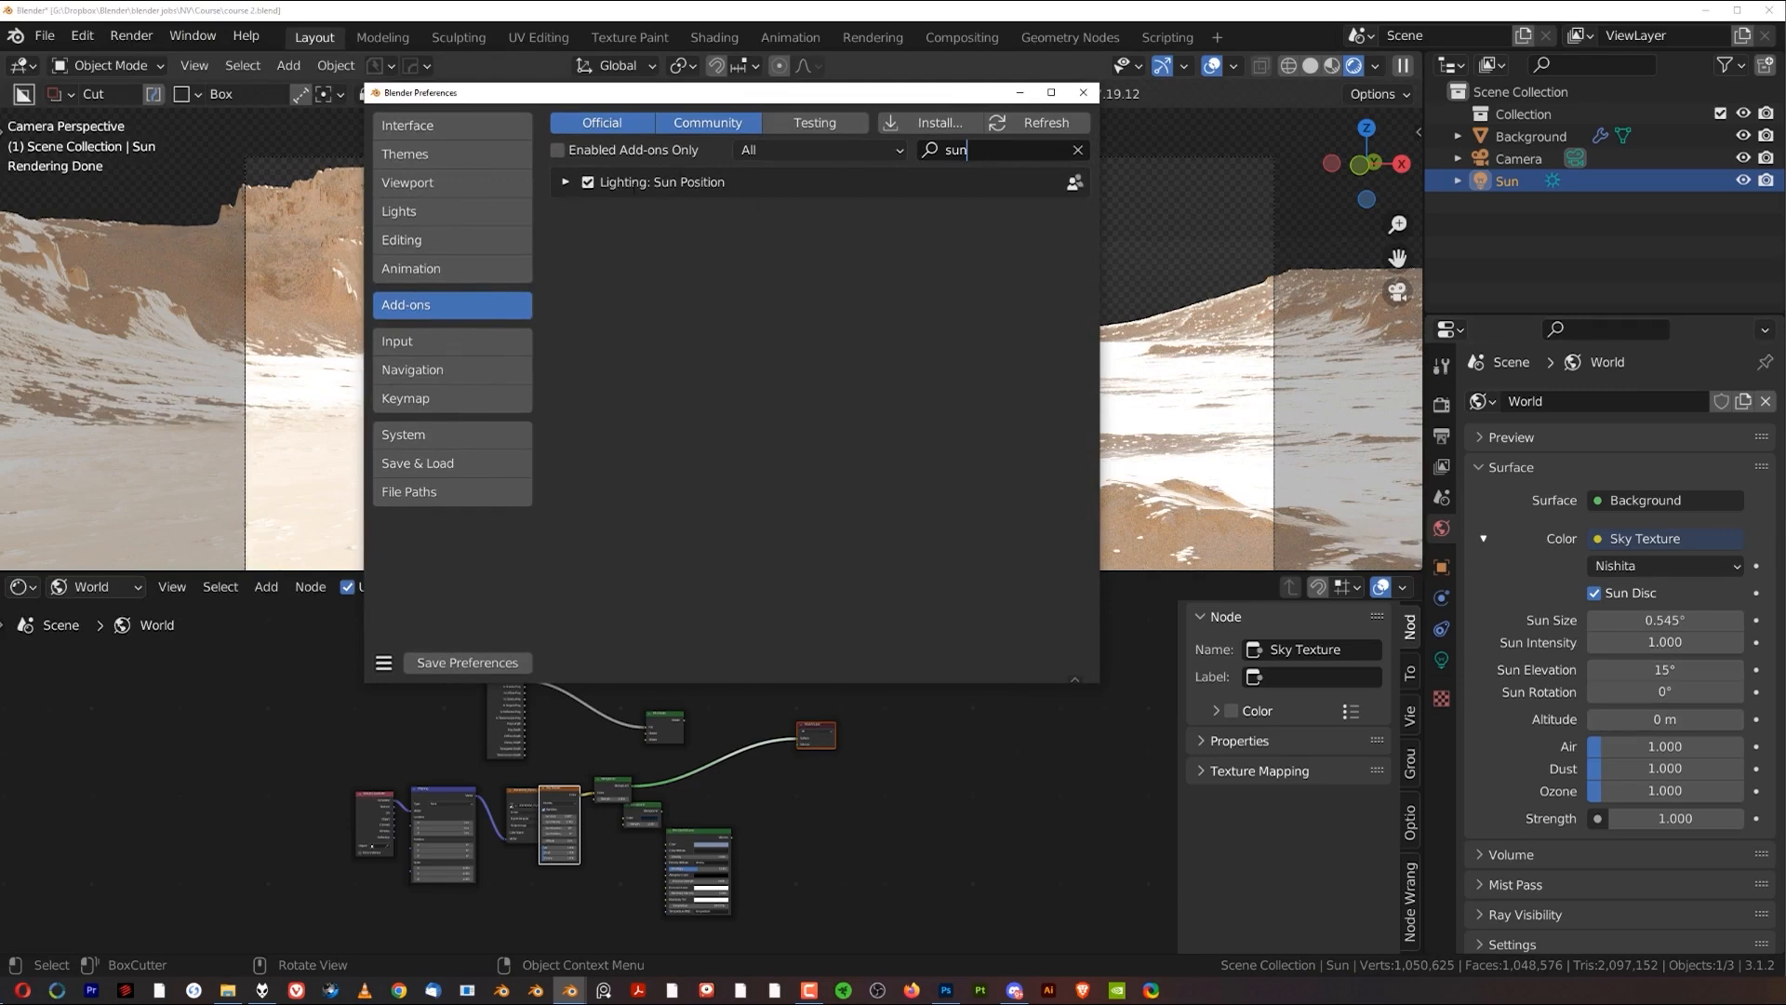
left_click(1079, 93)
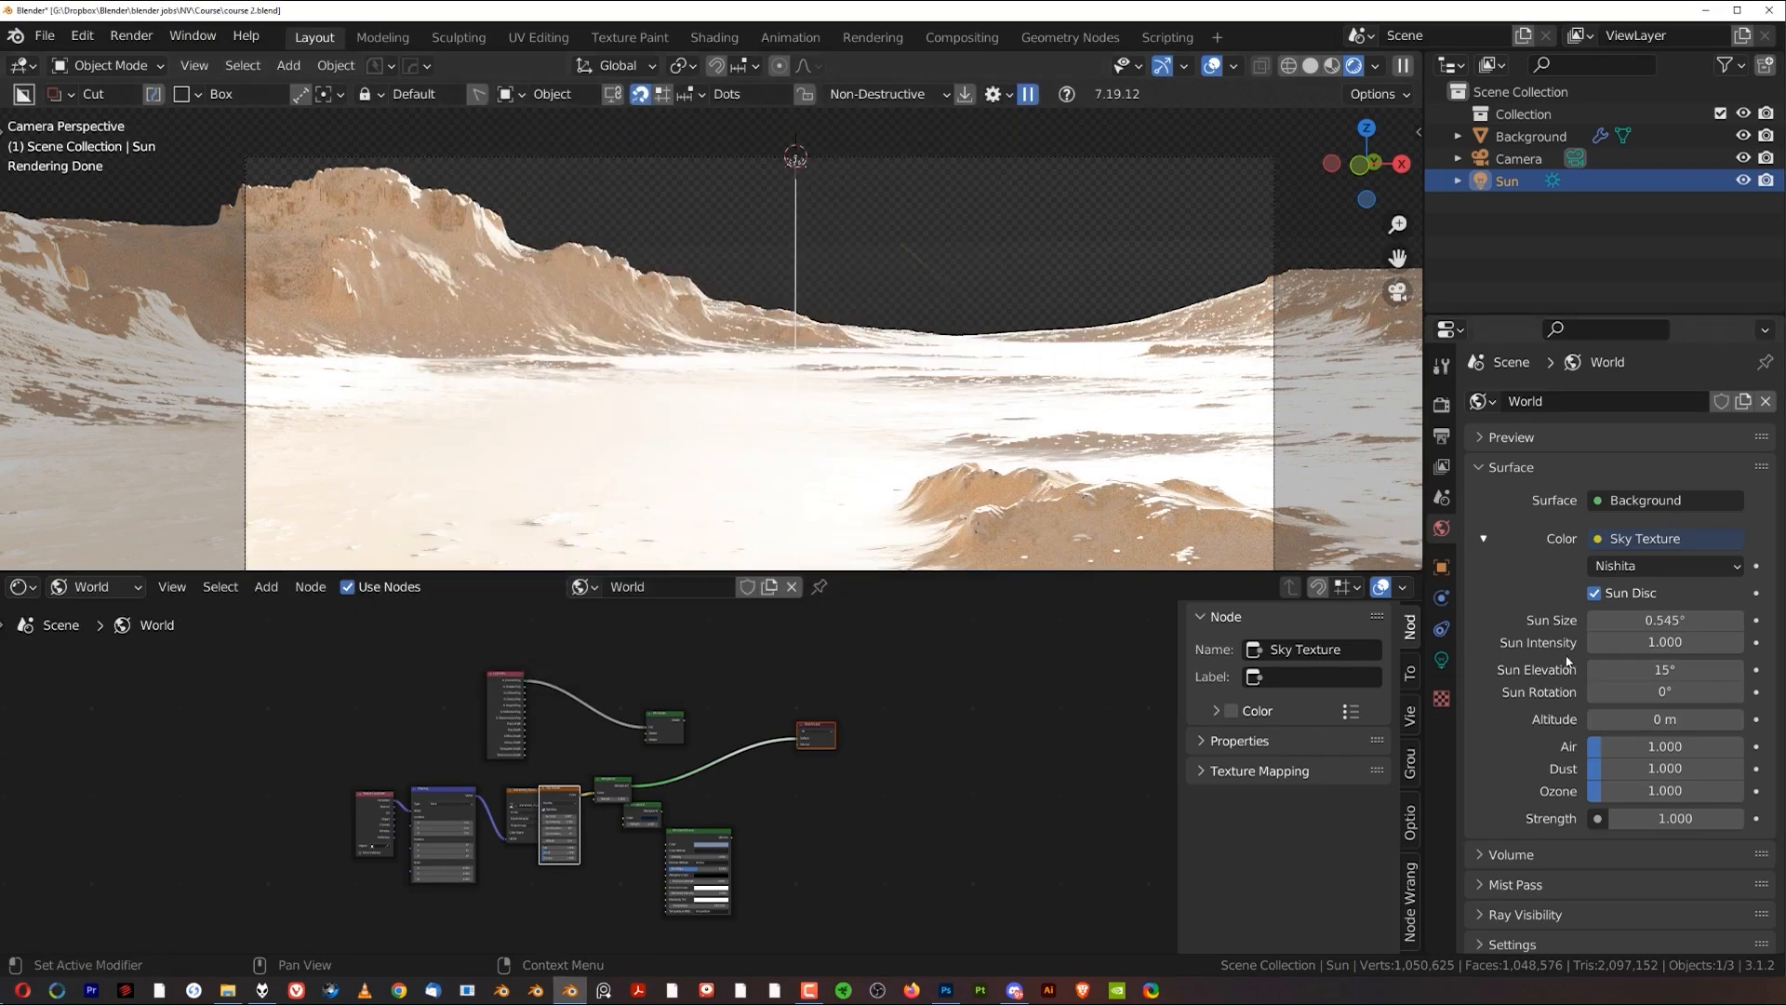
Step: Link the Sun object to the Sky Texture via Sun Position, giving elevation 67.3° and rotation 359°
scroll("down", 3)
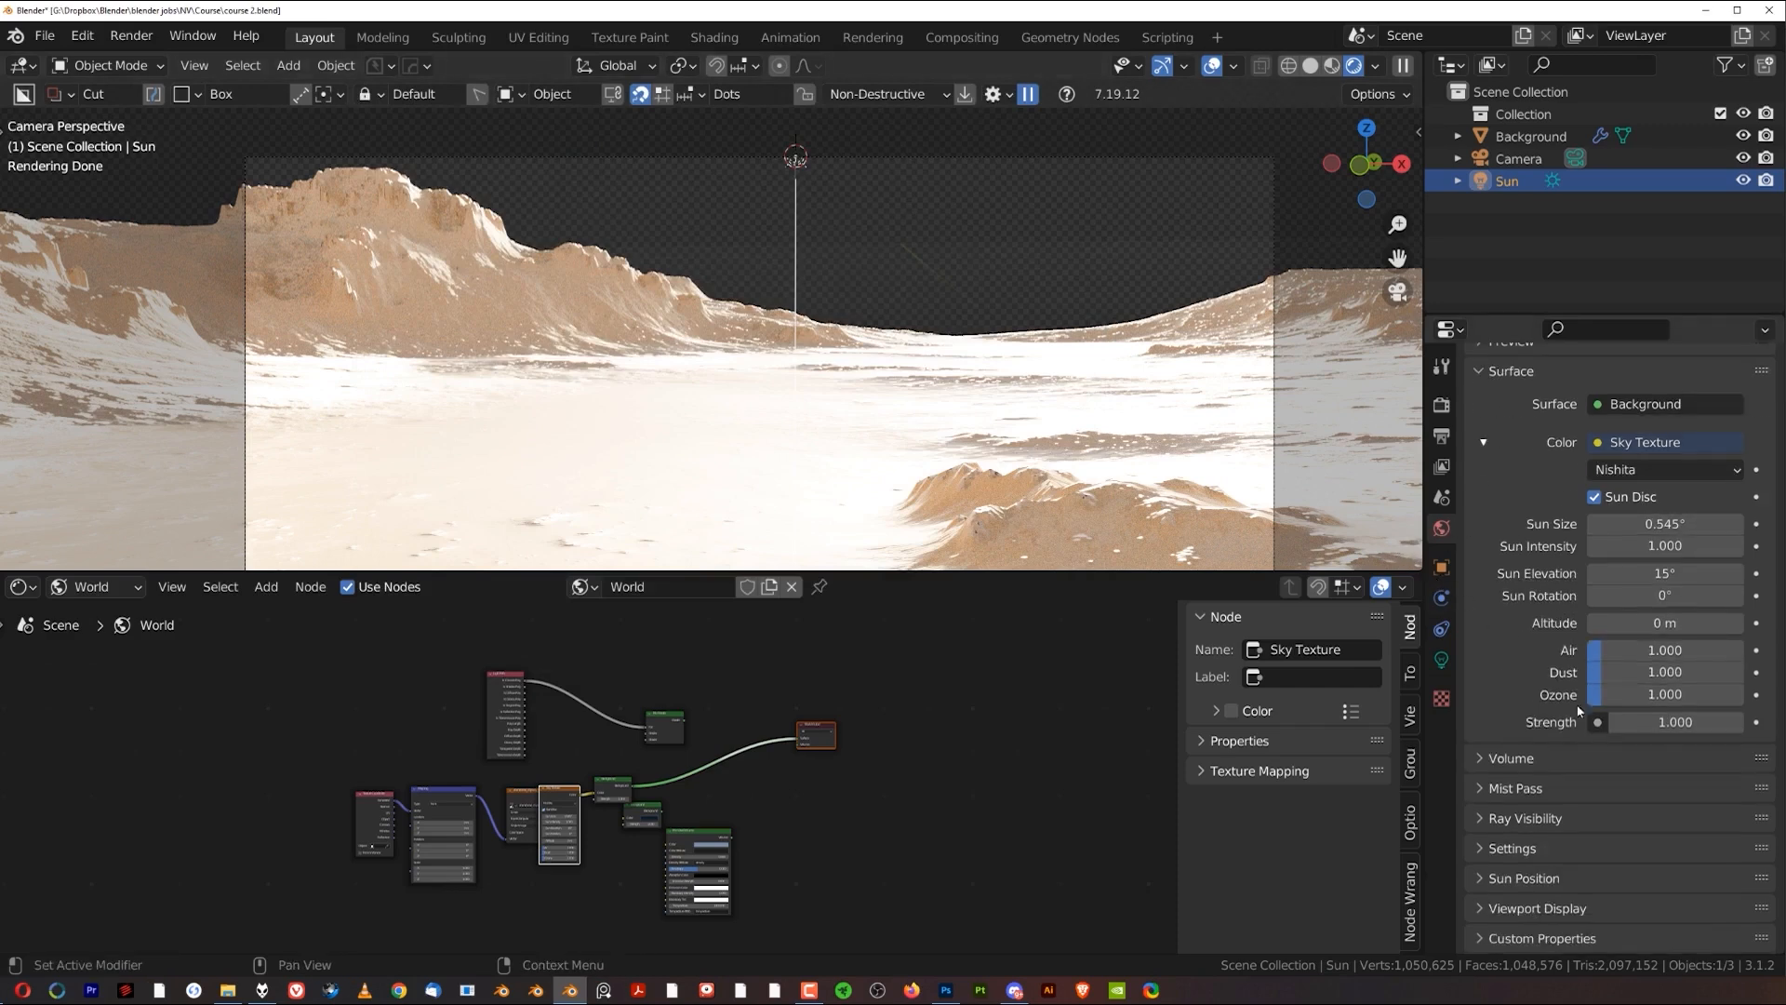
left_click(1524, 876)
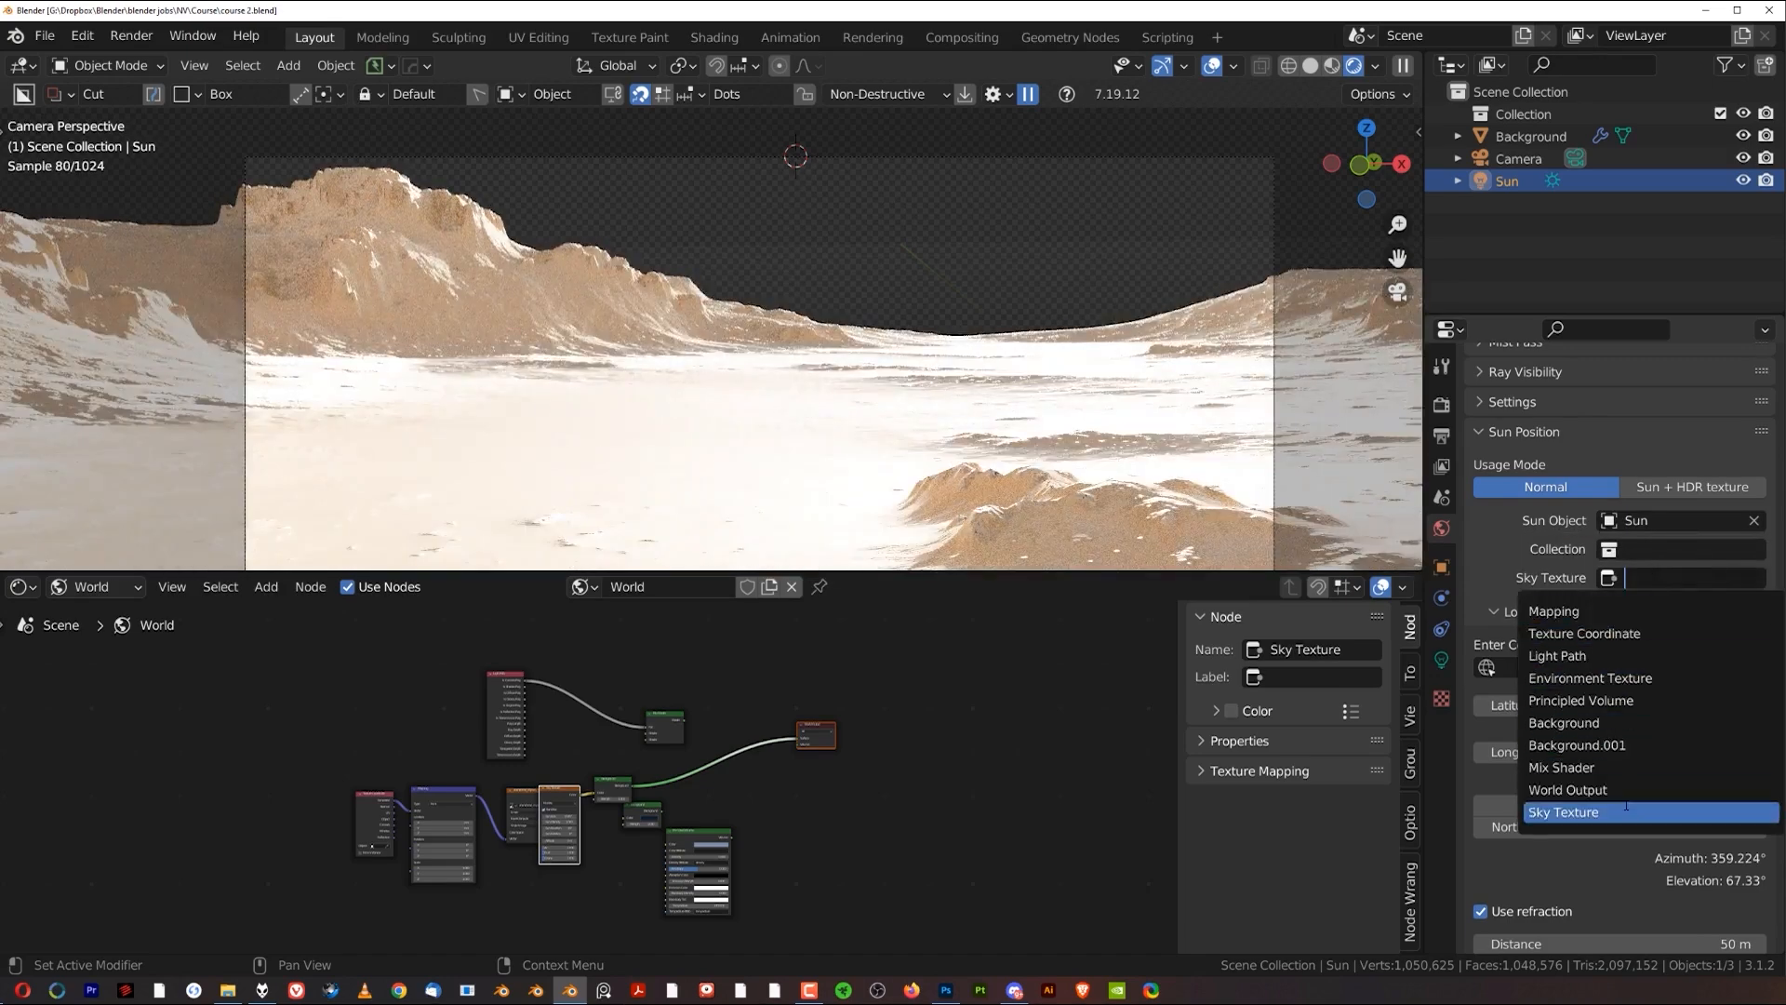
left_click(1561, 811)
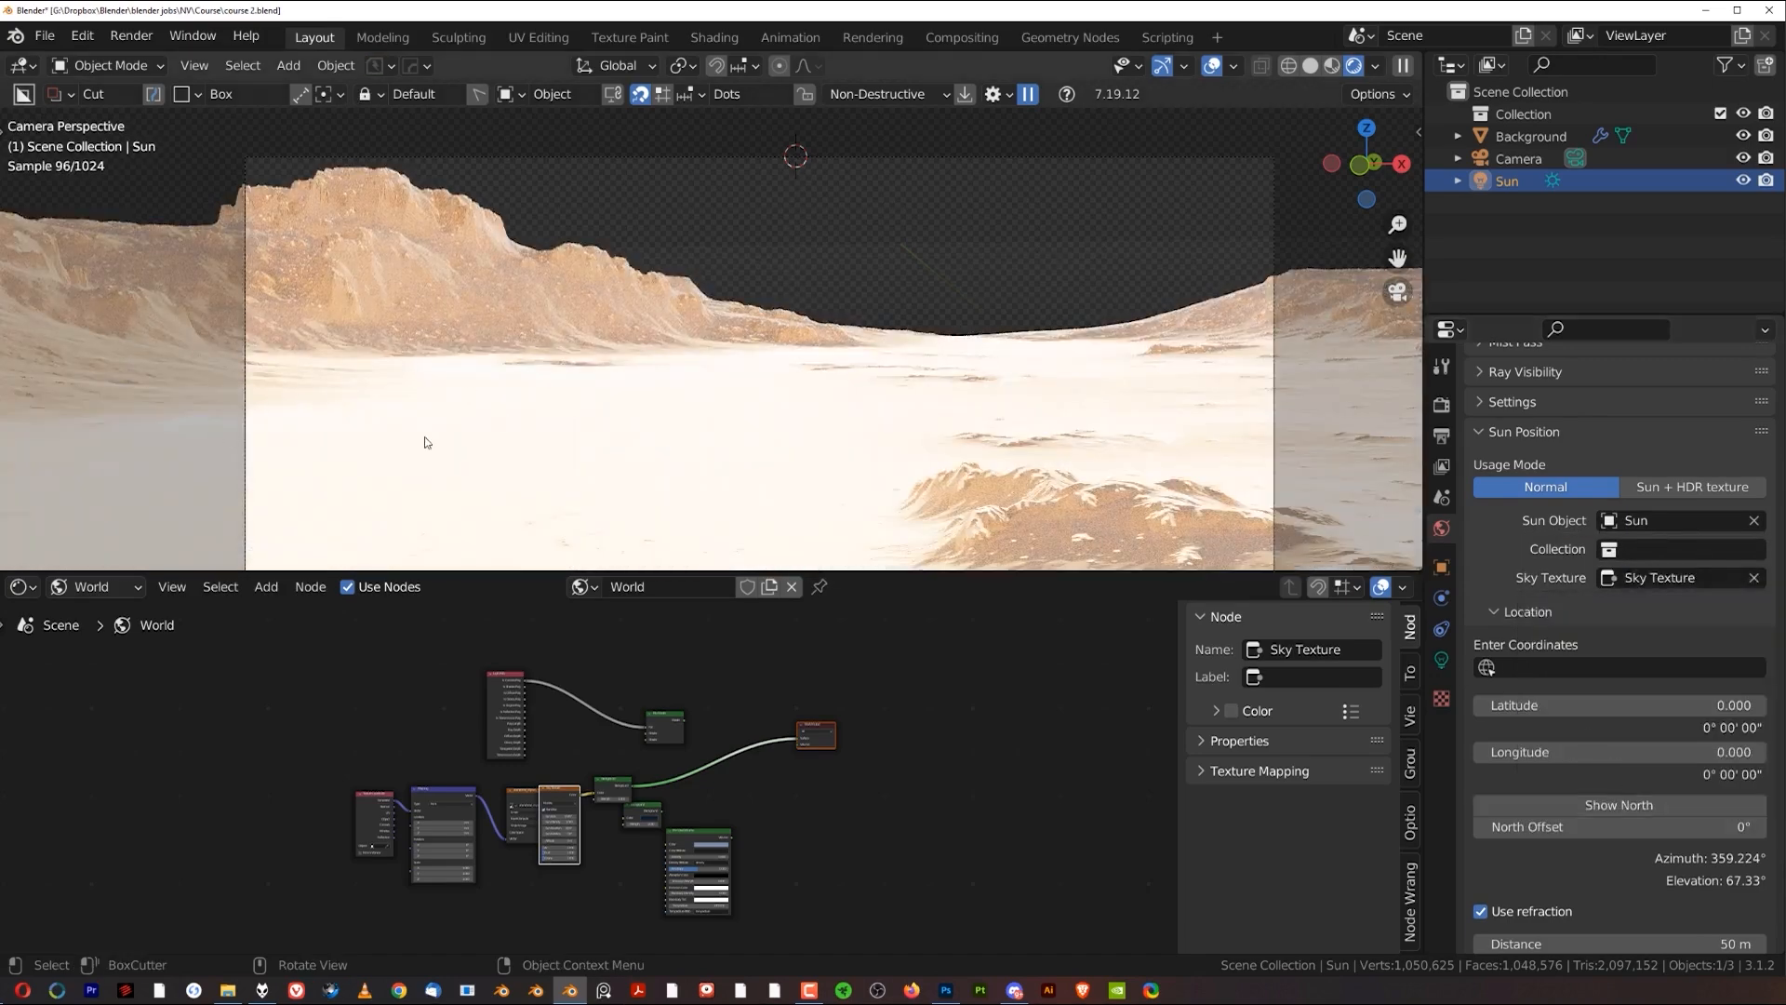
scroll("up", 3)
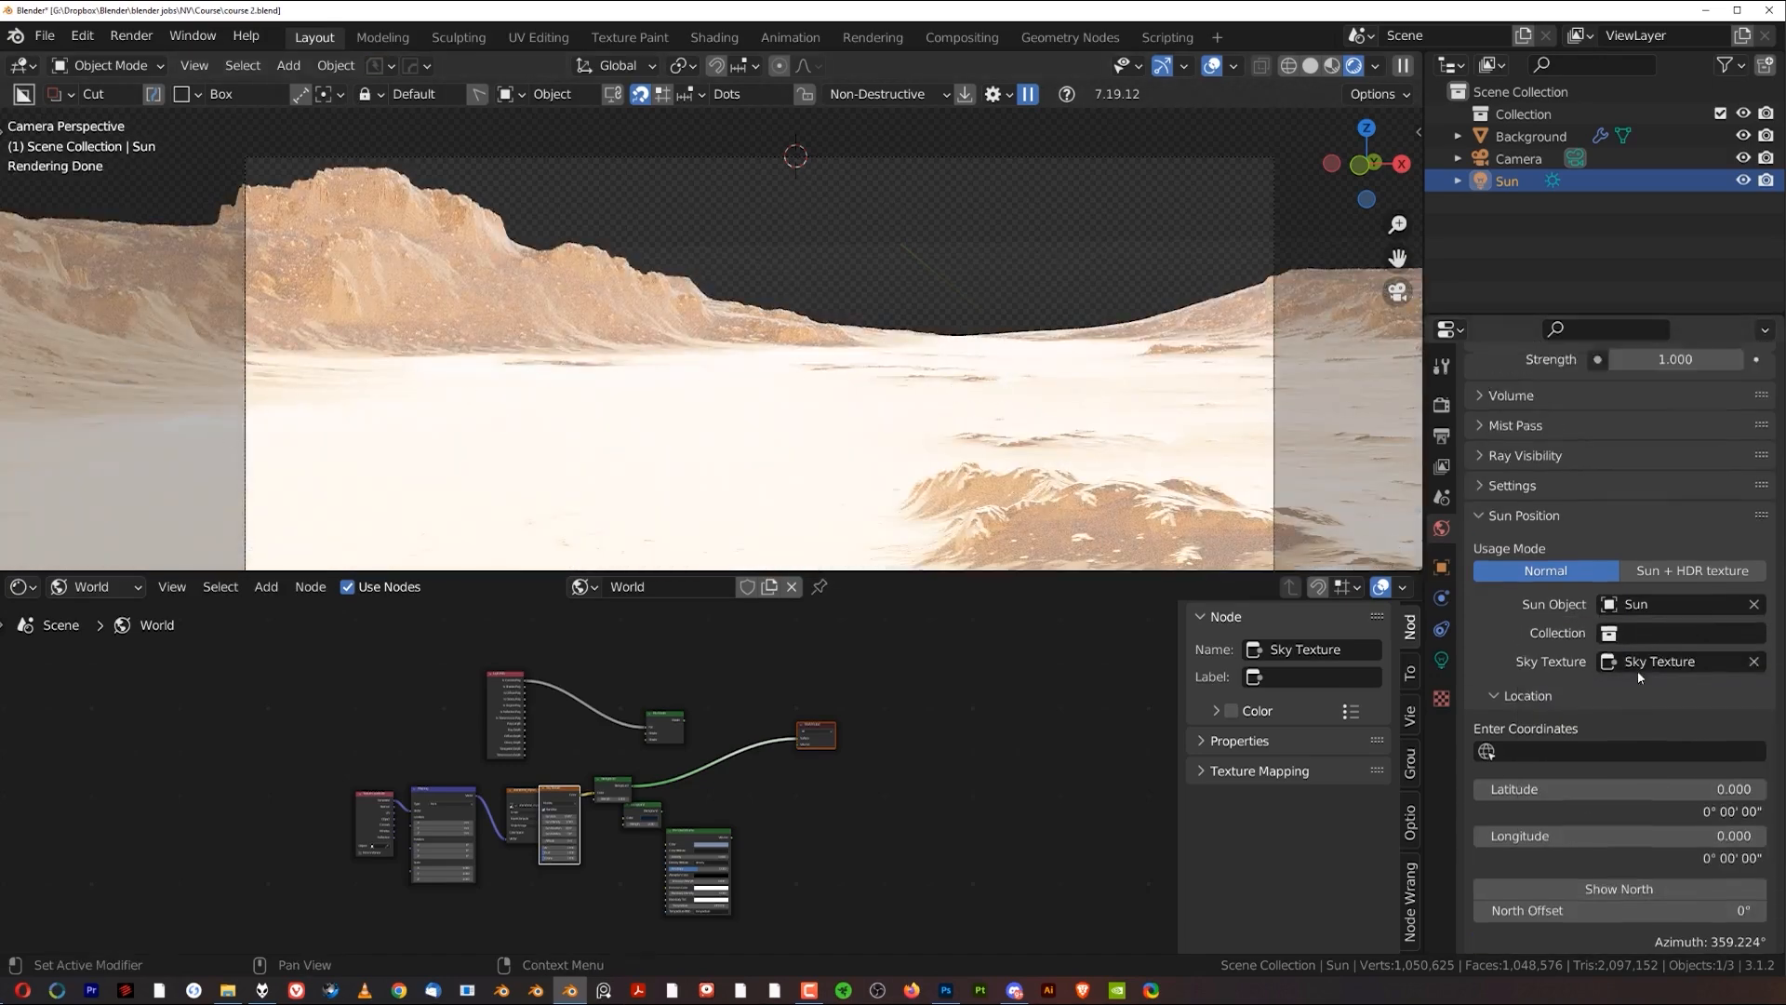
scroll("up", 3)
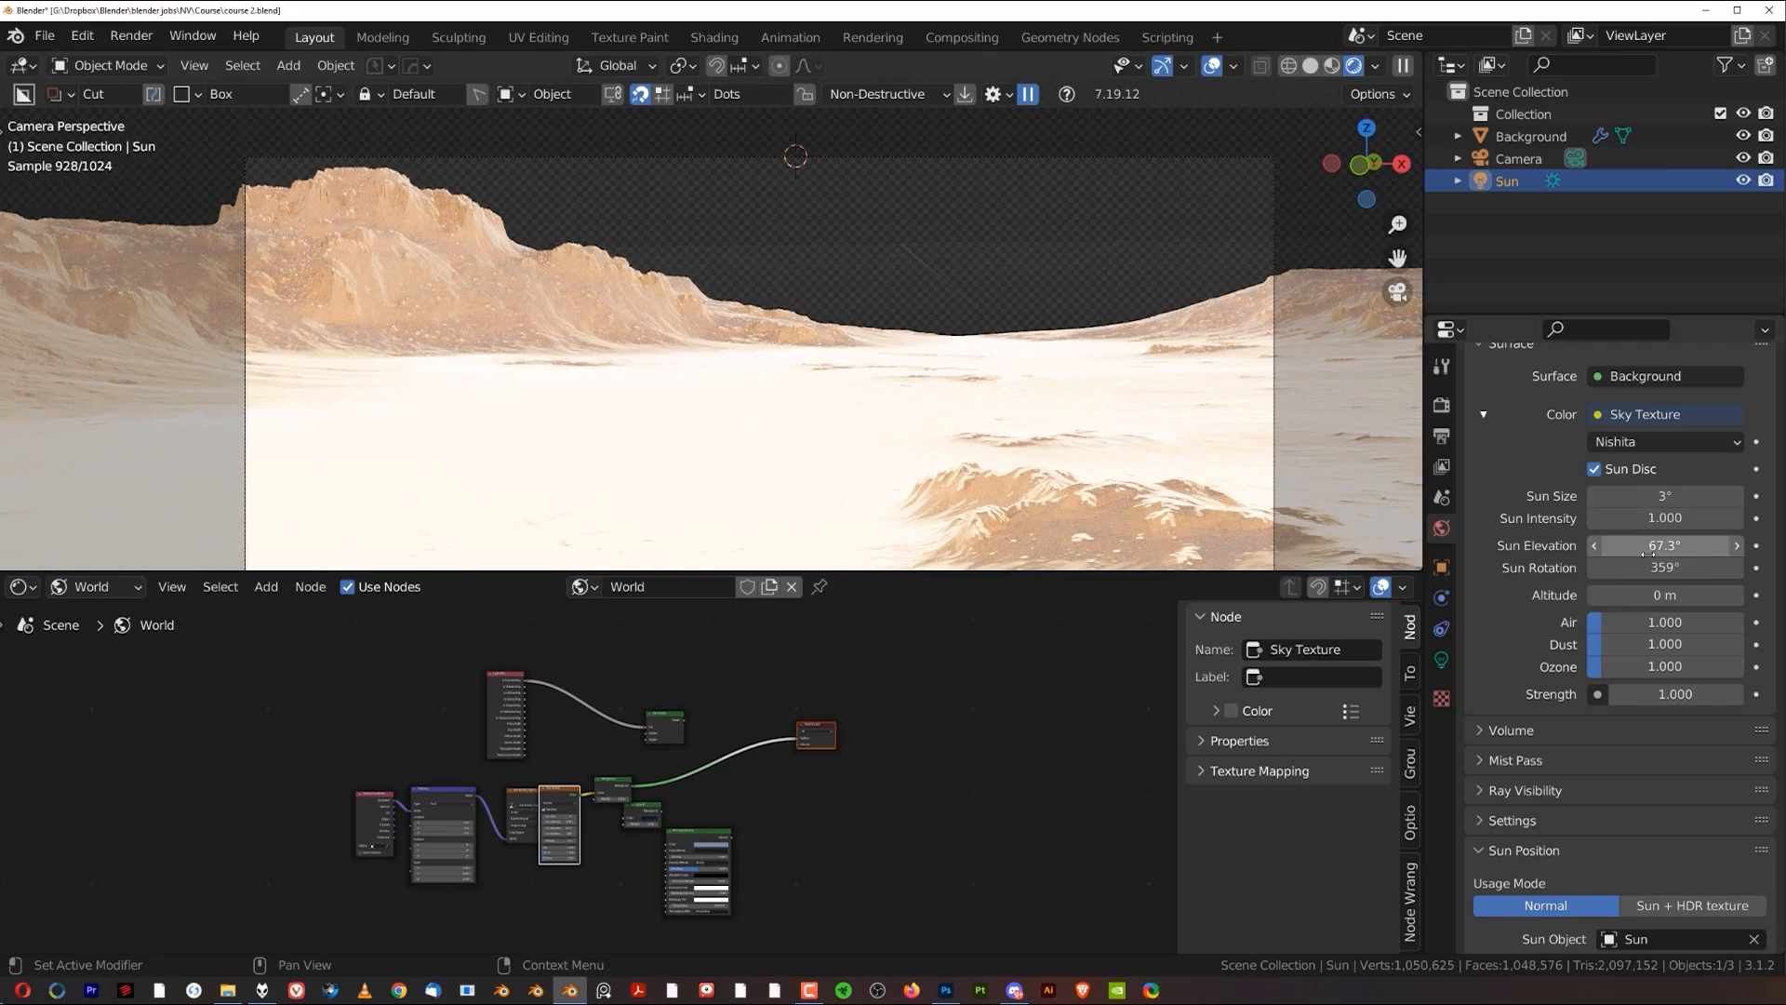
Step: Uncheck Film > Transparent in Render properties so the sky renders behind the cliffs
left_click(1440, 403)
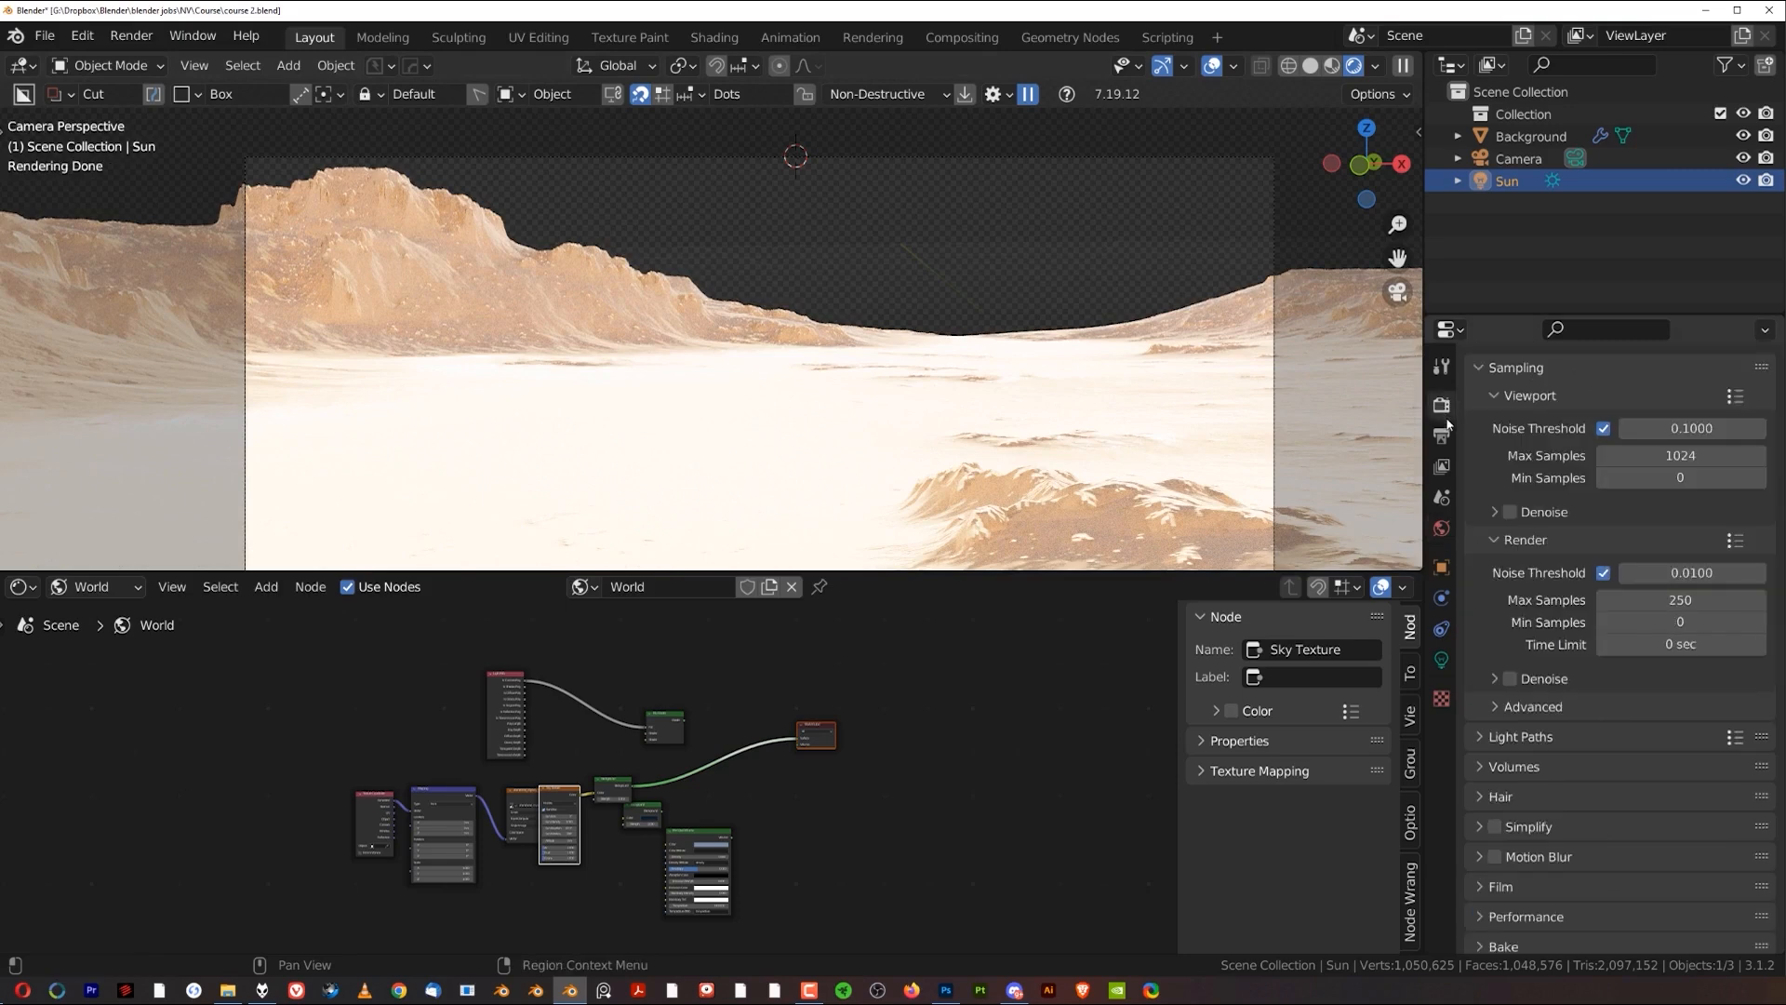
scroll("down", 3)
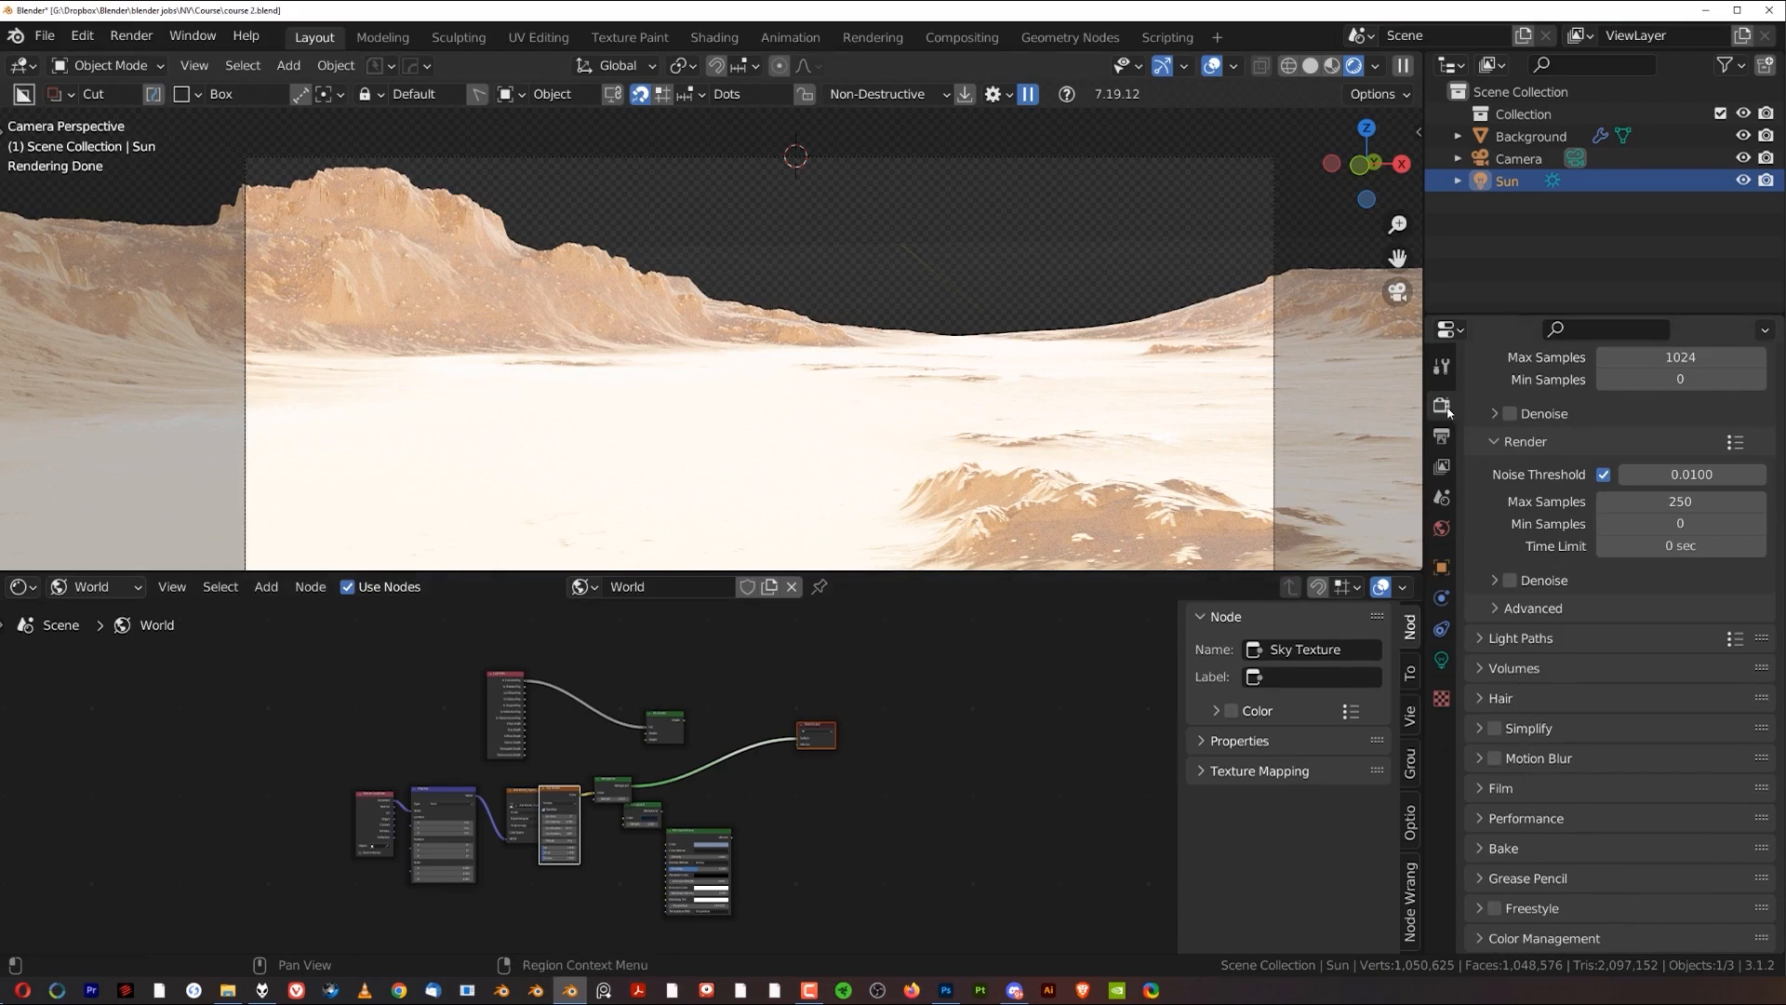
left_click(1499, 787)
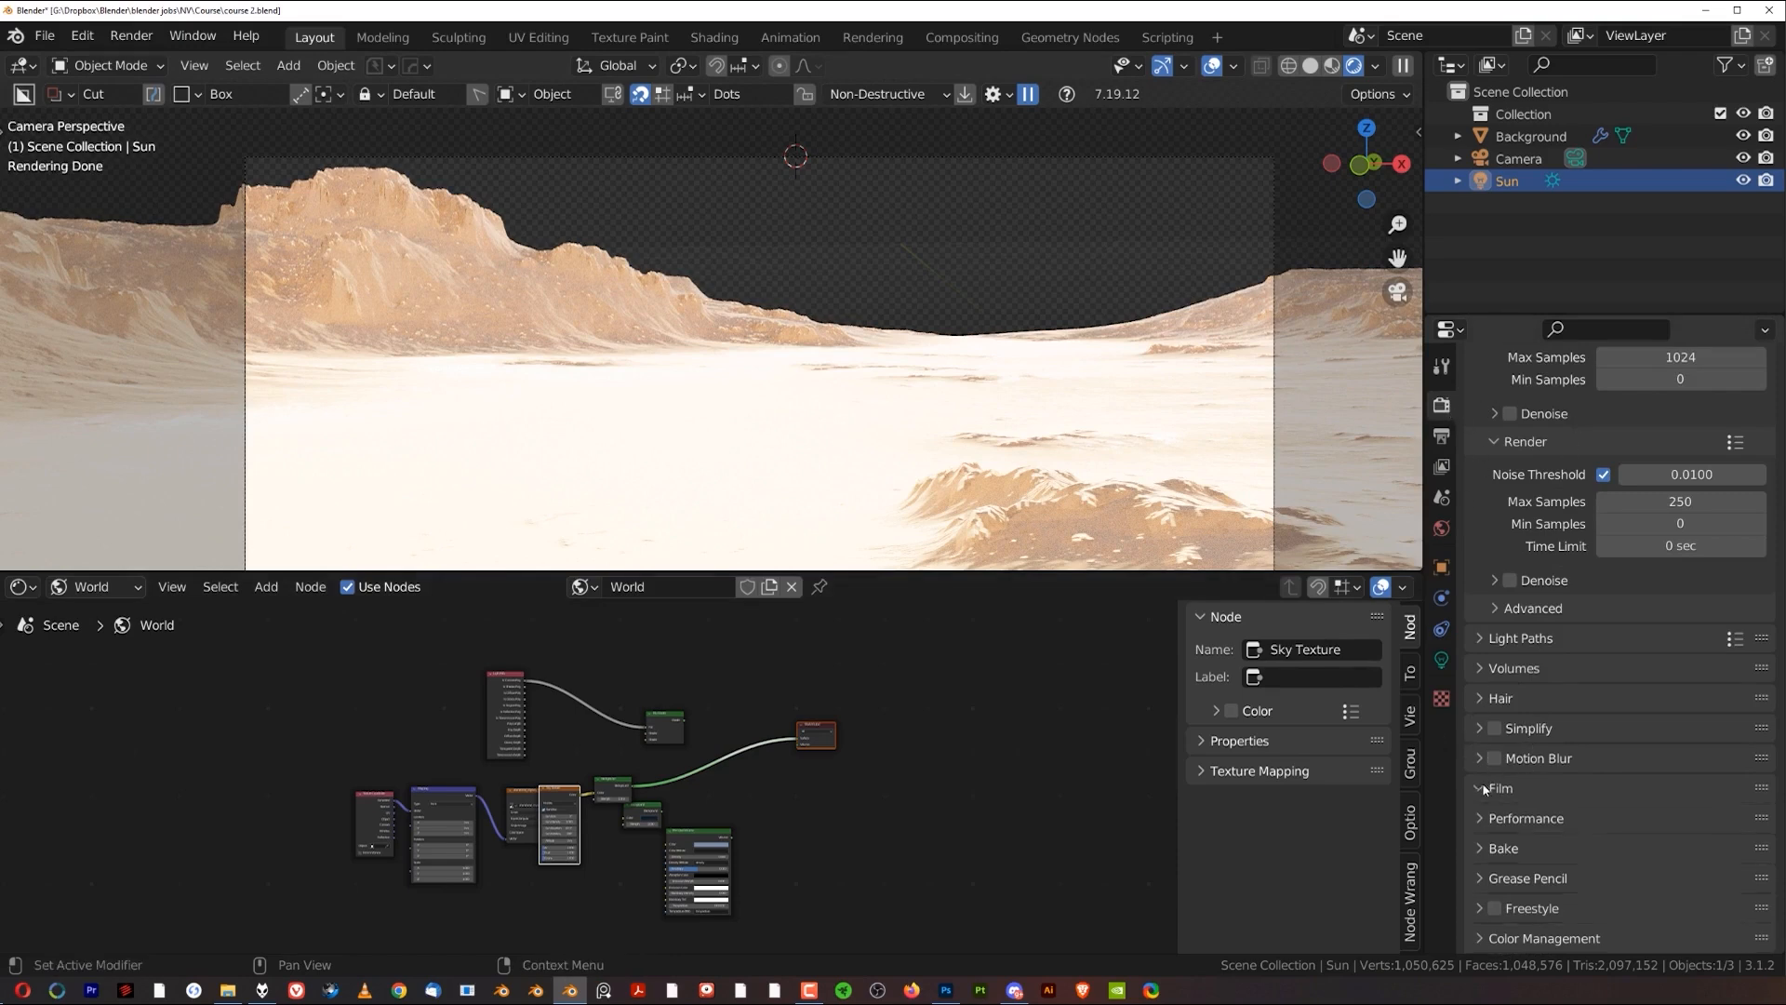
left_click(1500, 787)
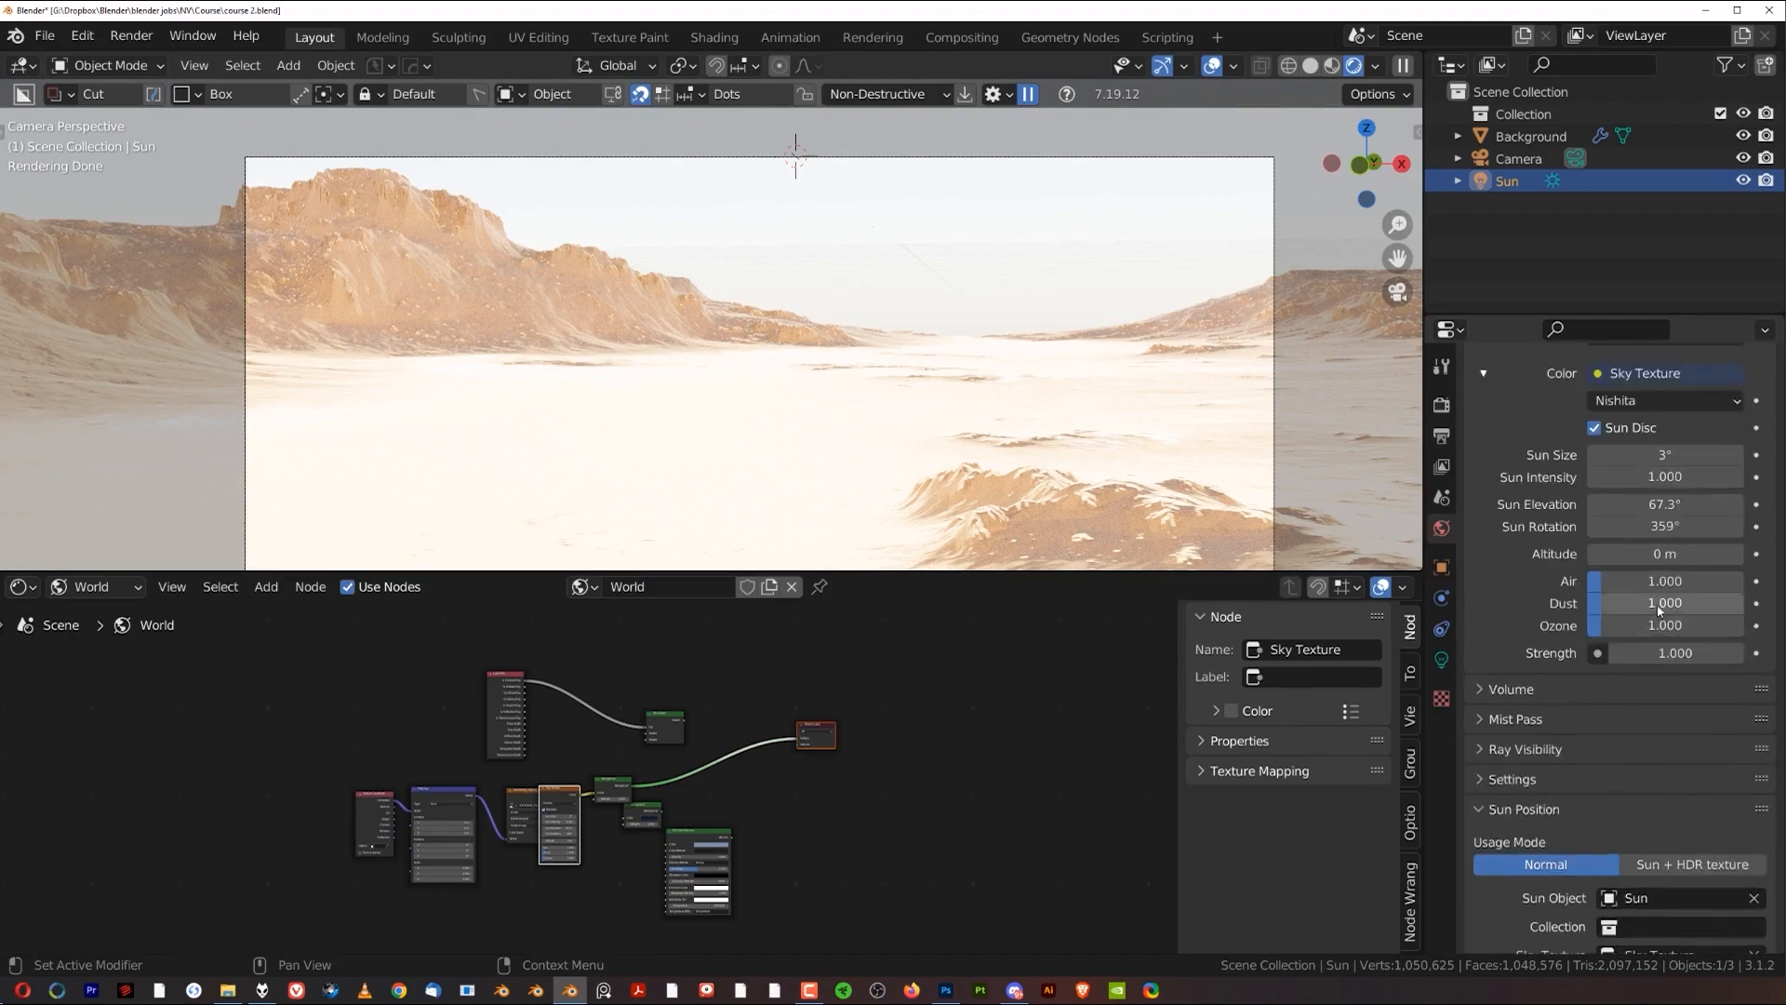
Step: Keep the sun disc on, rotate the sun along the horizon to ~363° and set intensity to 0.25
scroll("up", 3)
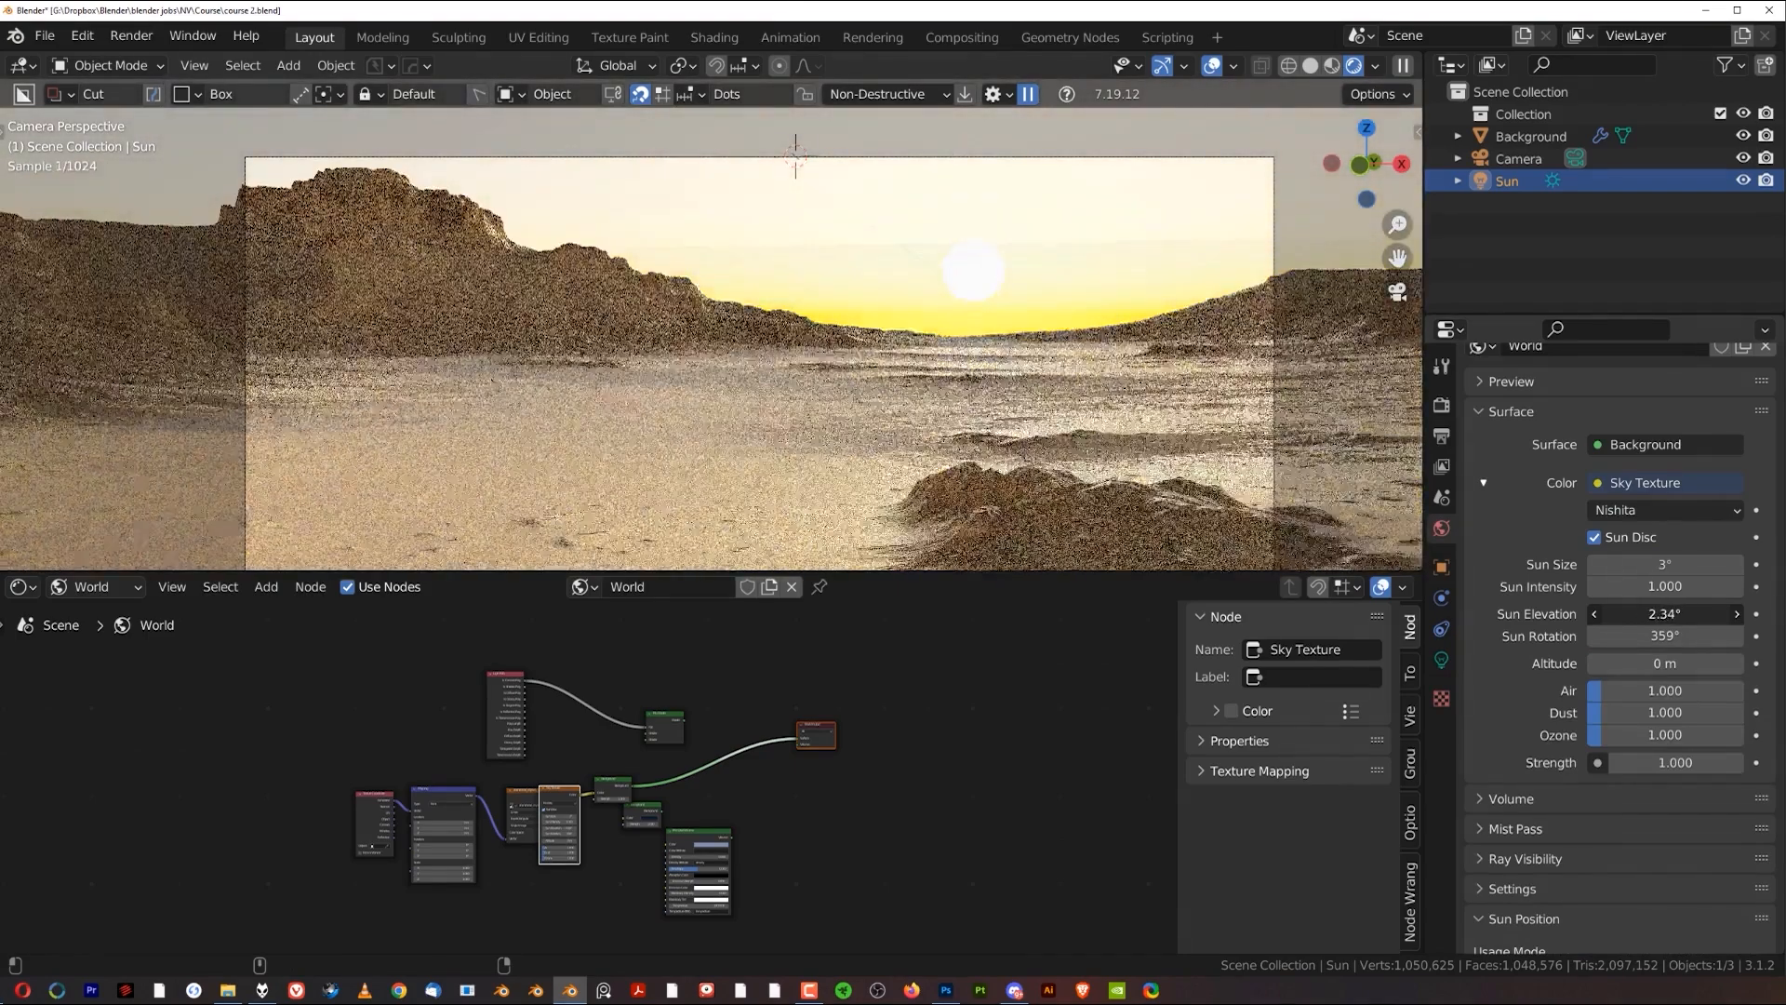
left_click(1595, 536)
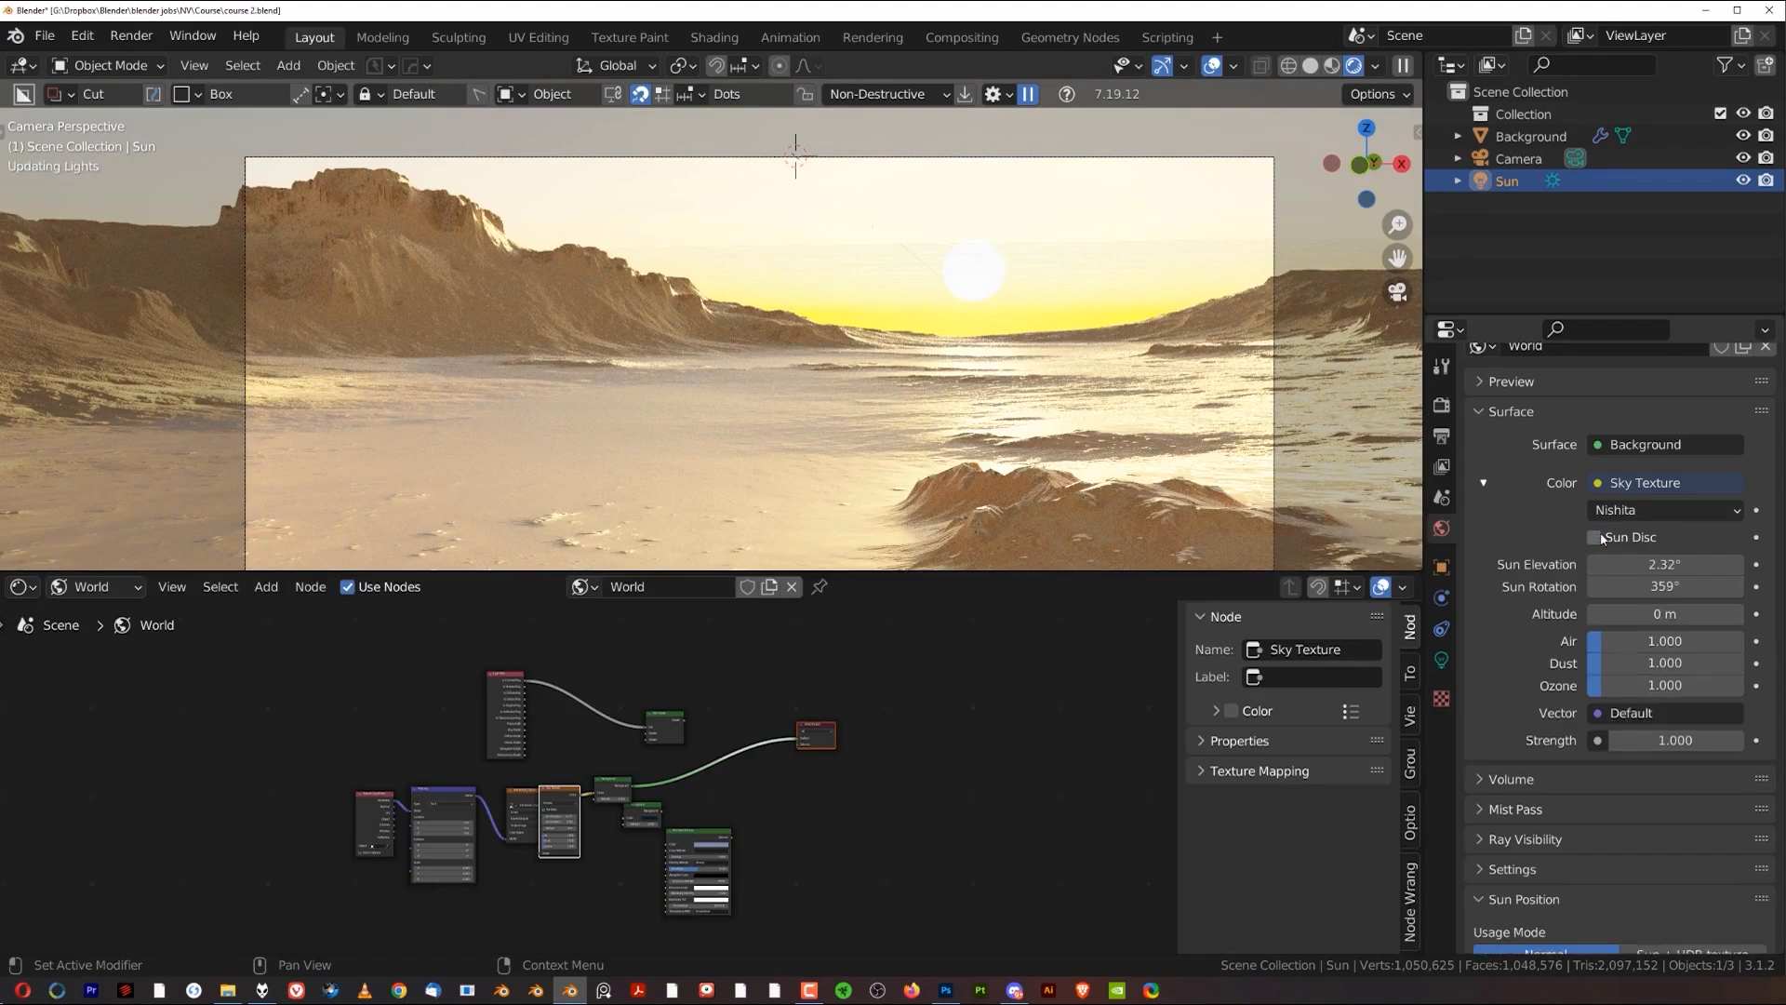
left_click(1594, 536)
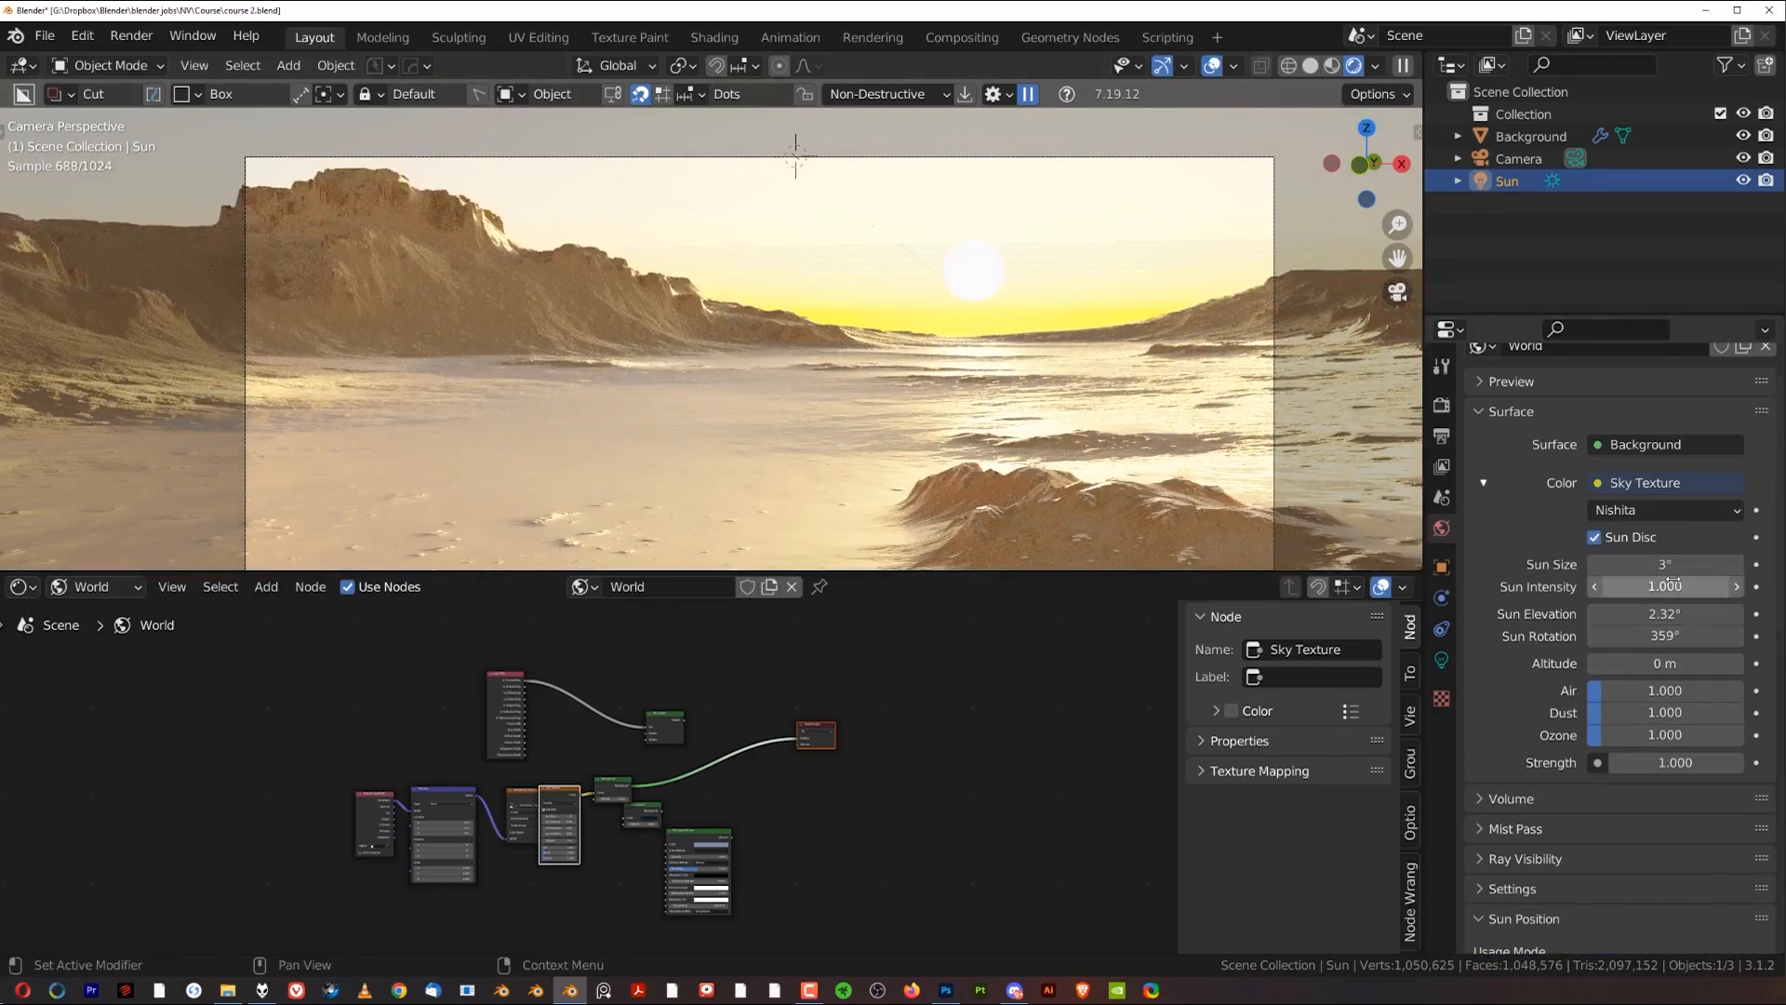
left_click(1663, 636)
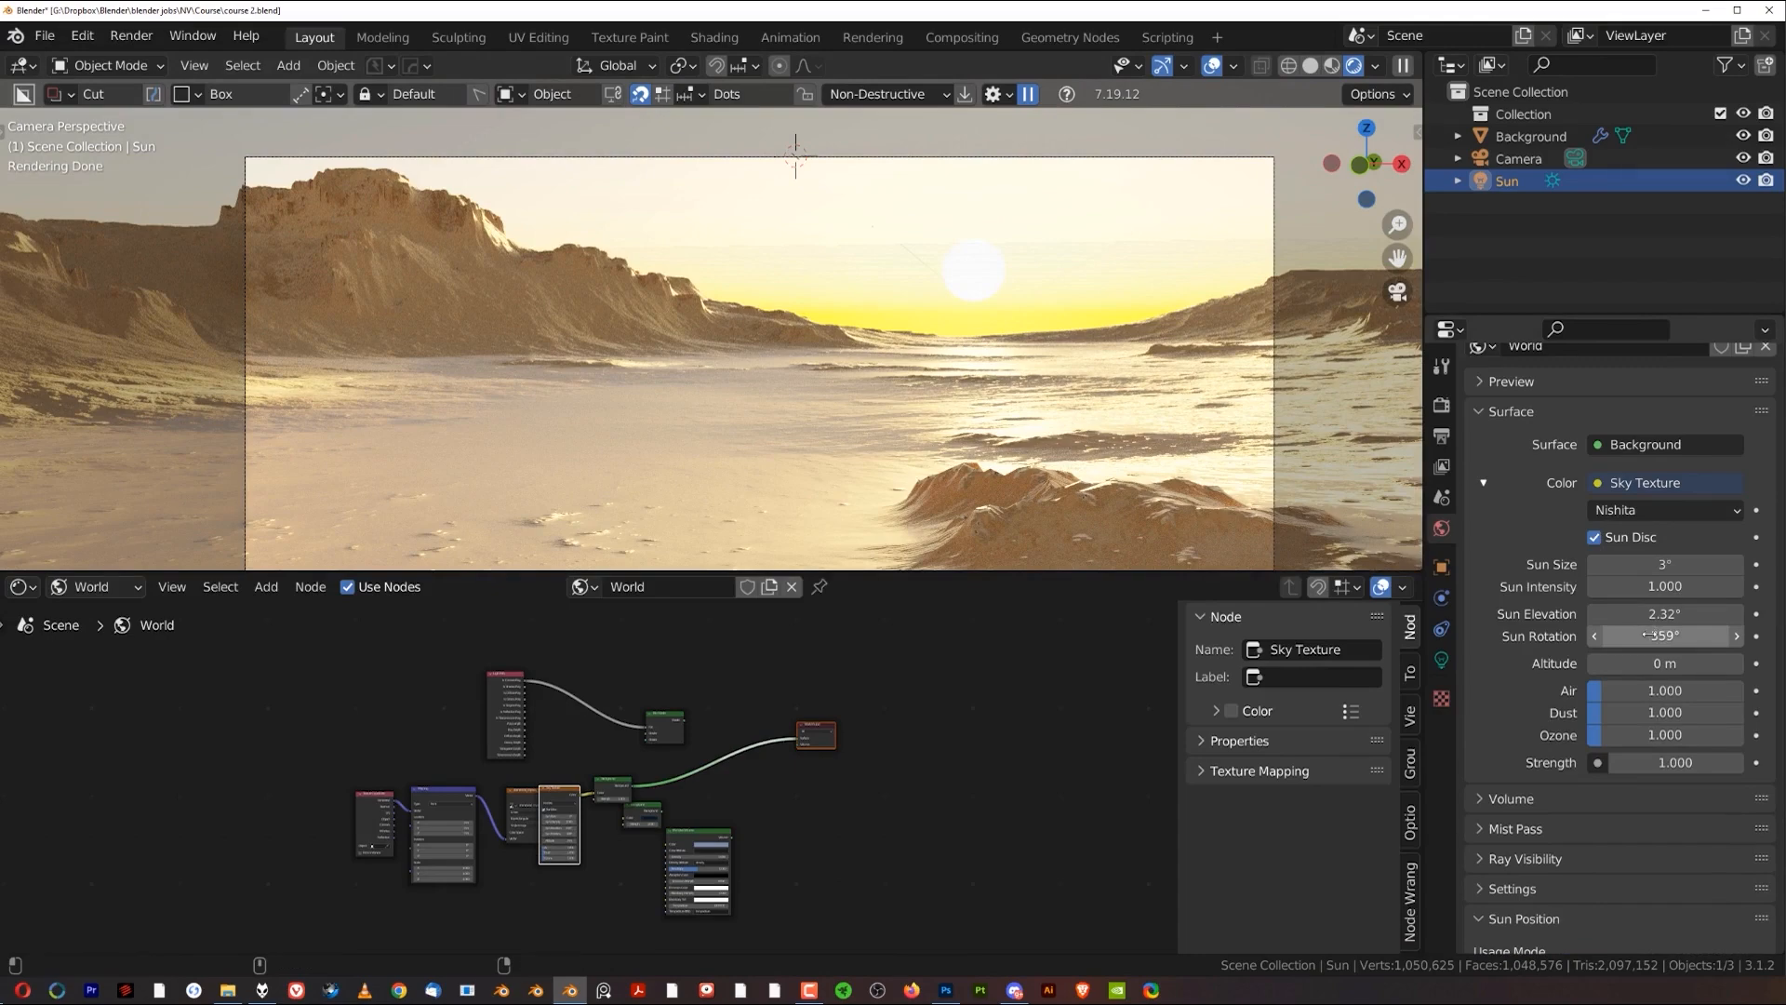
left_click(1734, 636)
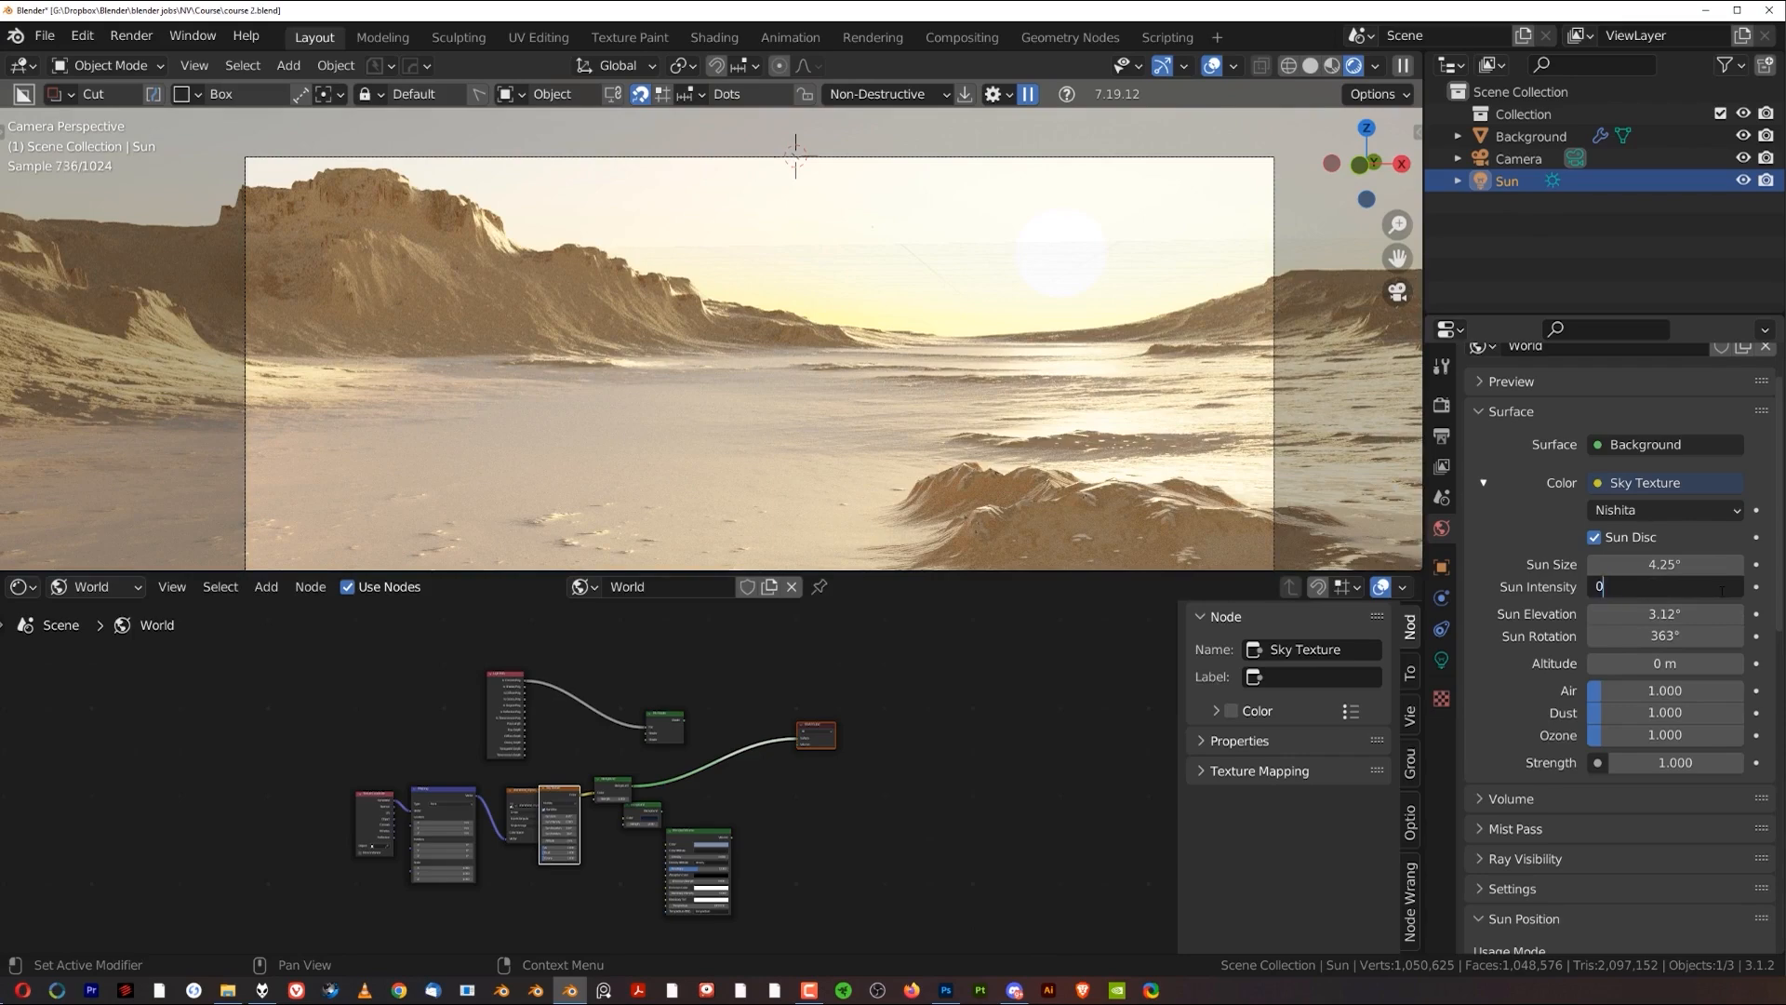
type("0.250")
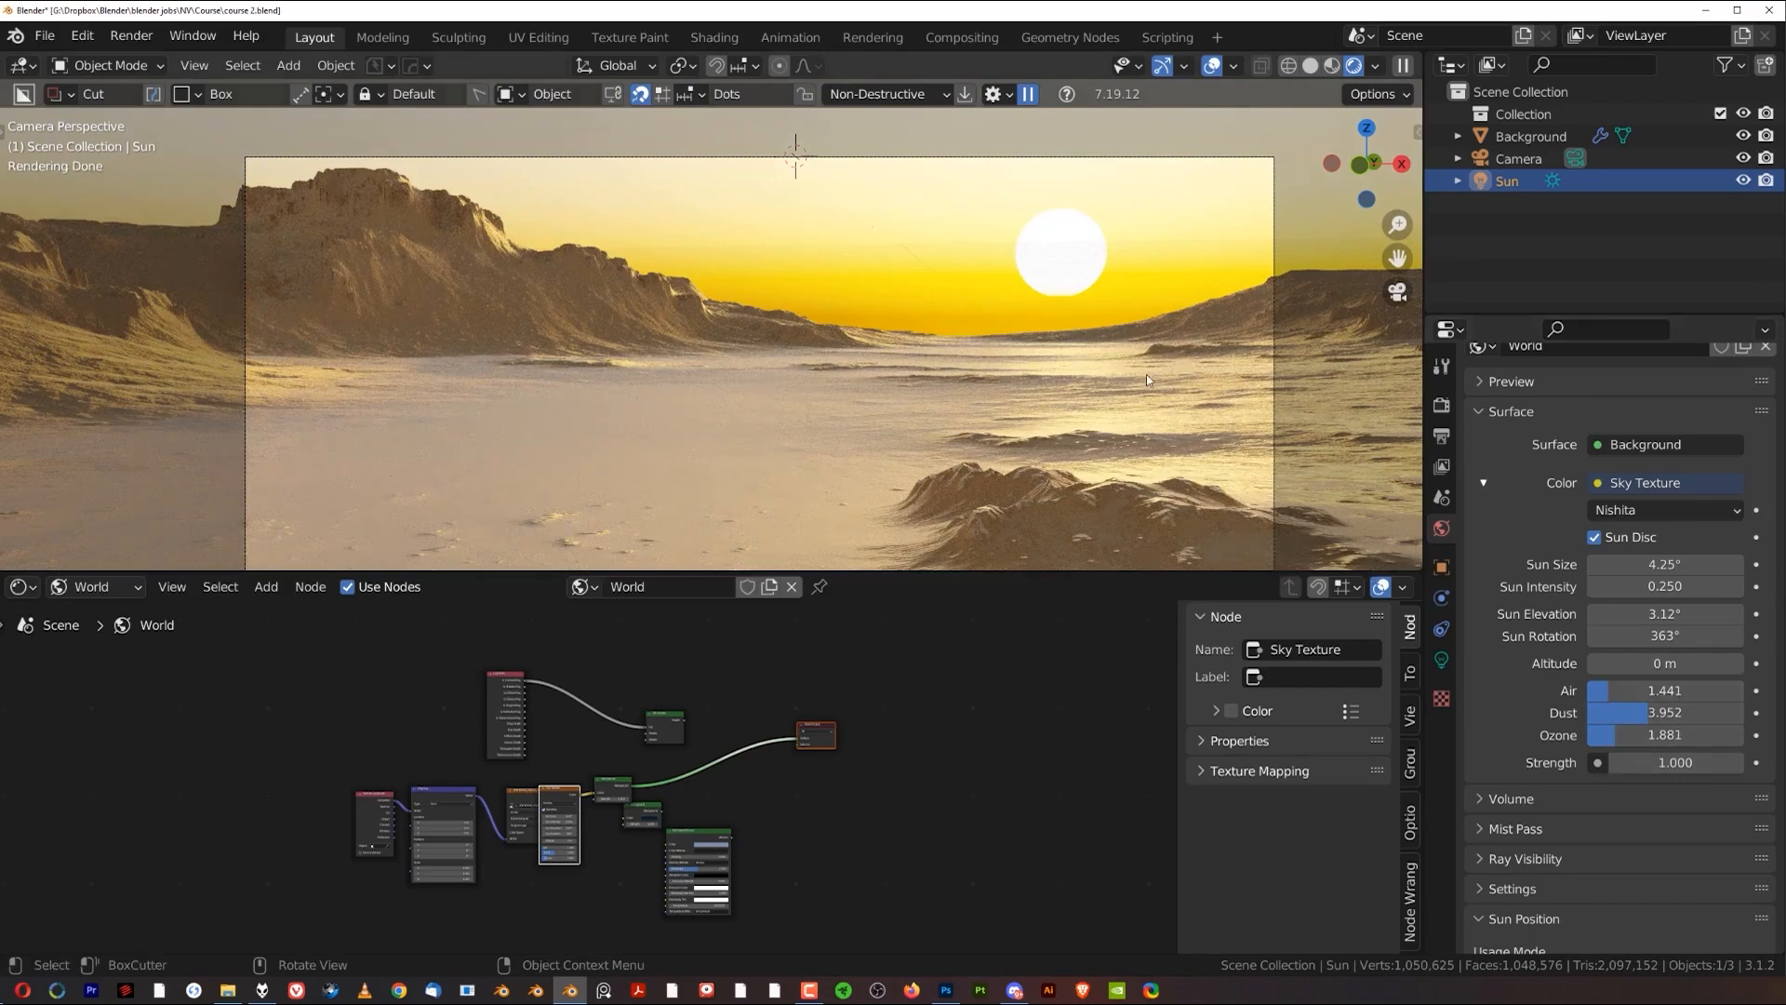
mouse_move(1337, 363)
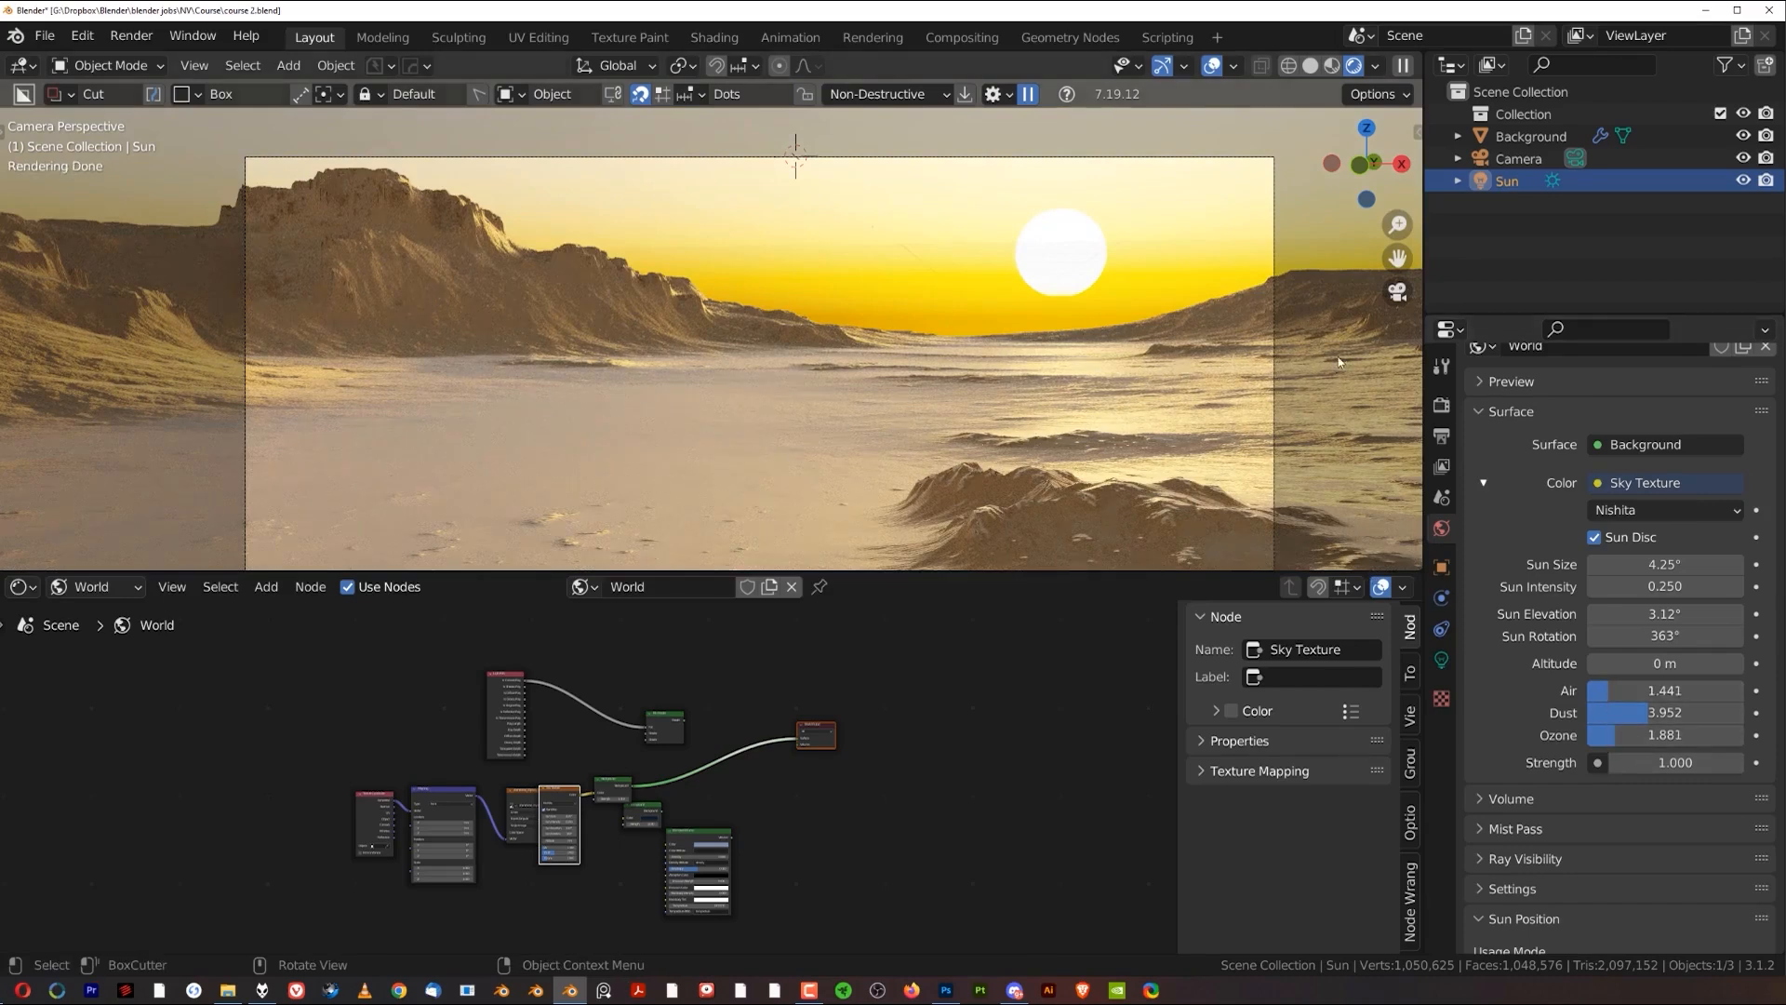
Step: Raise the Background terrain material's Roughness to about 0.823 for less shiny sand
left_click(1531, 136)
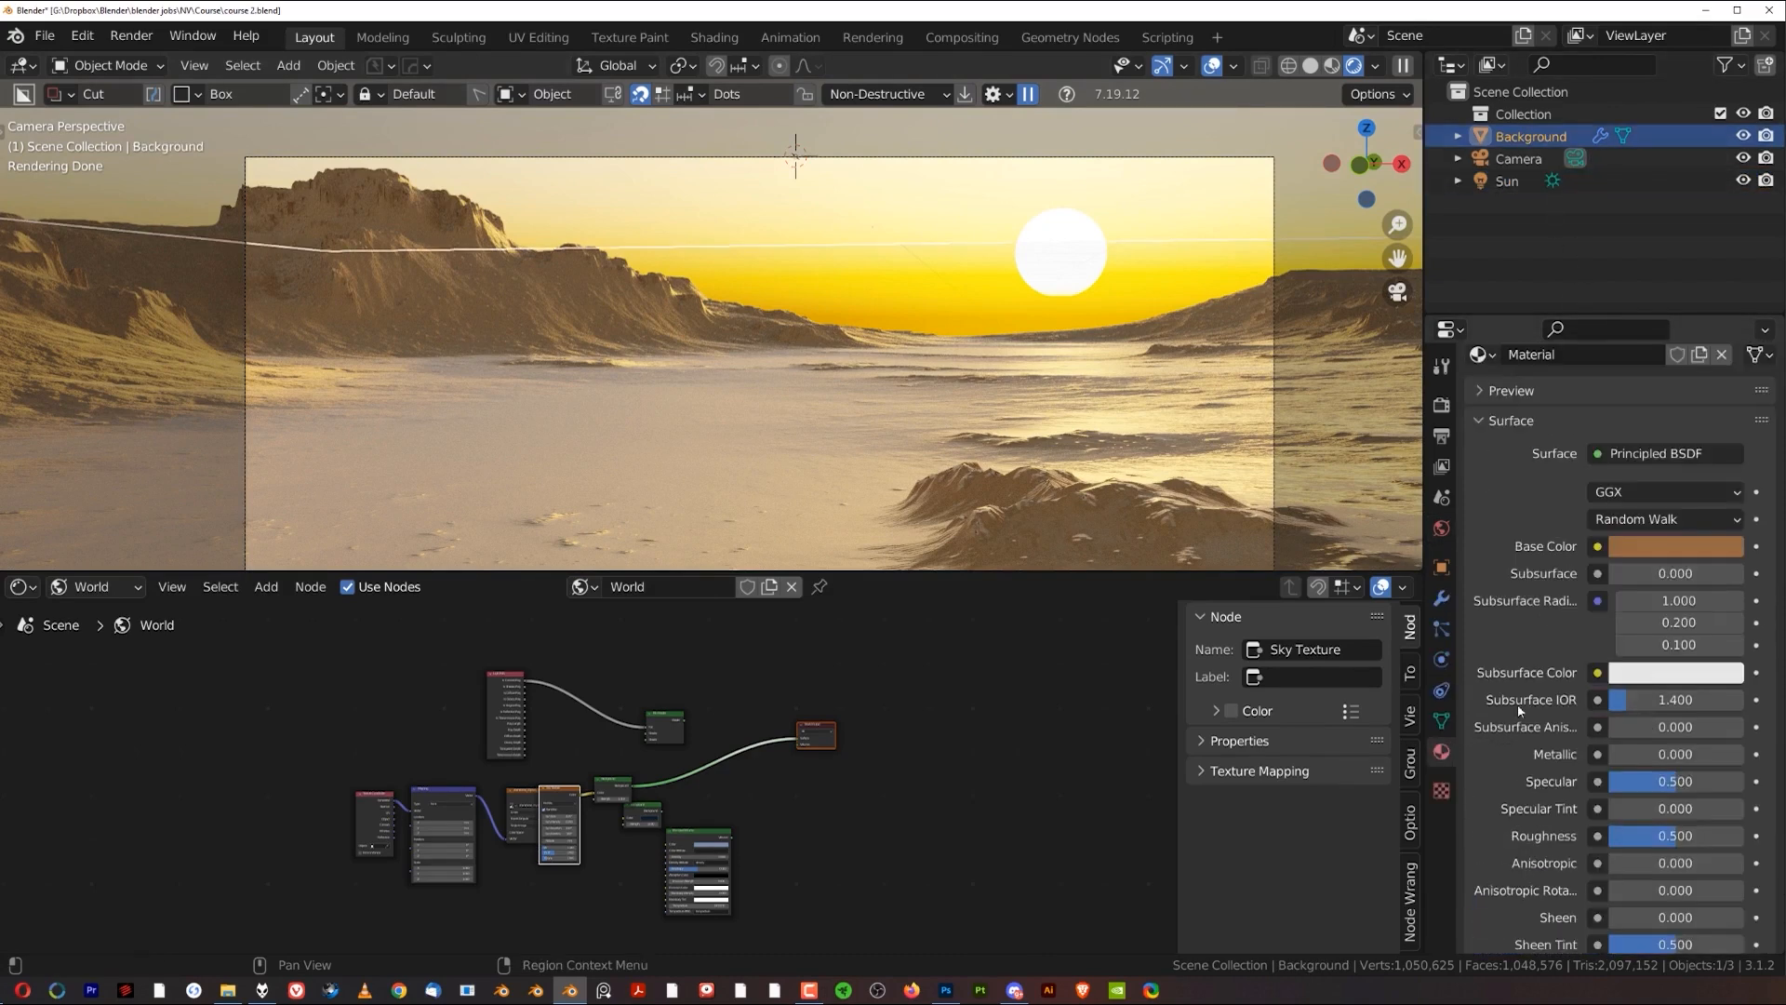
scroll("down", 3)
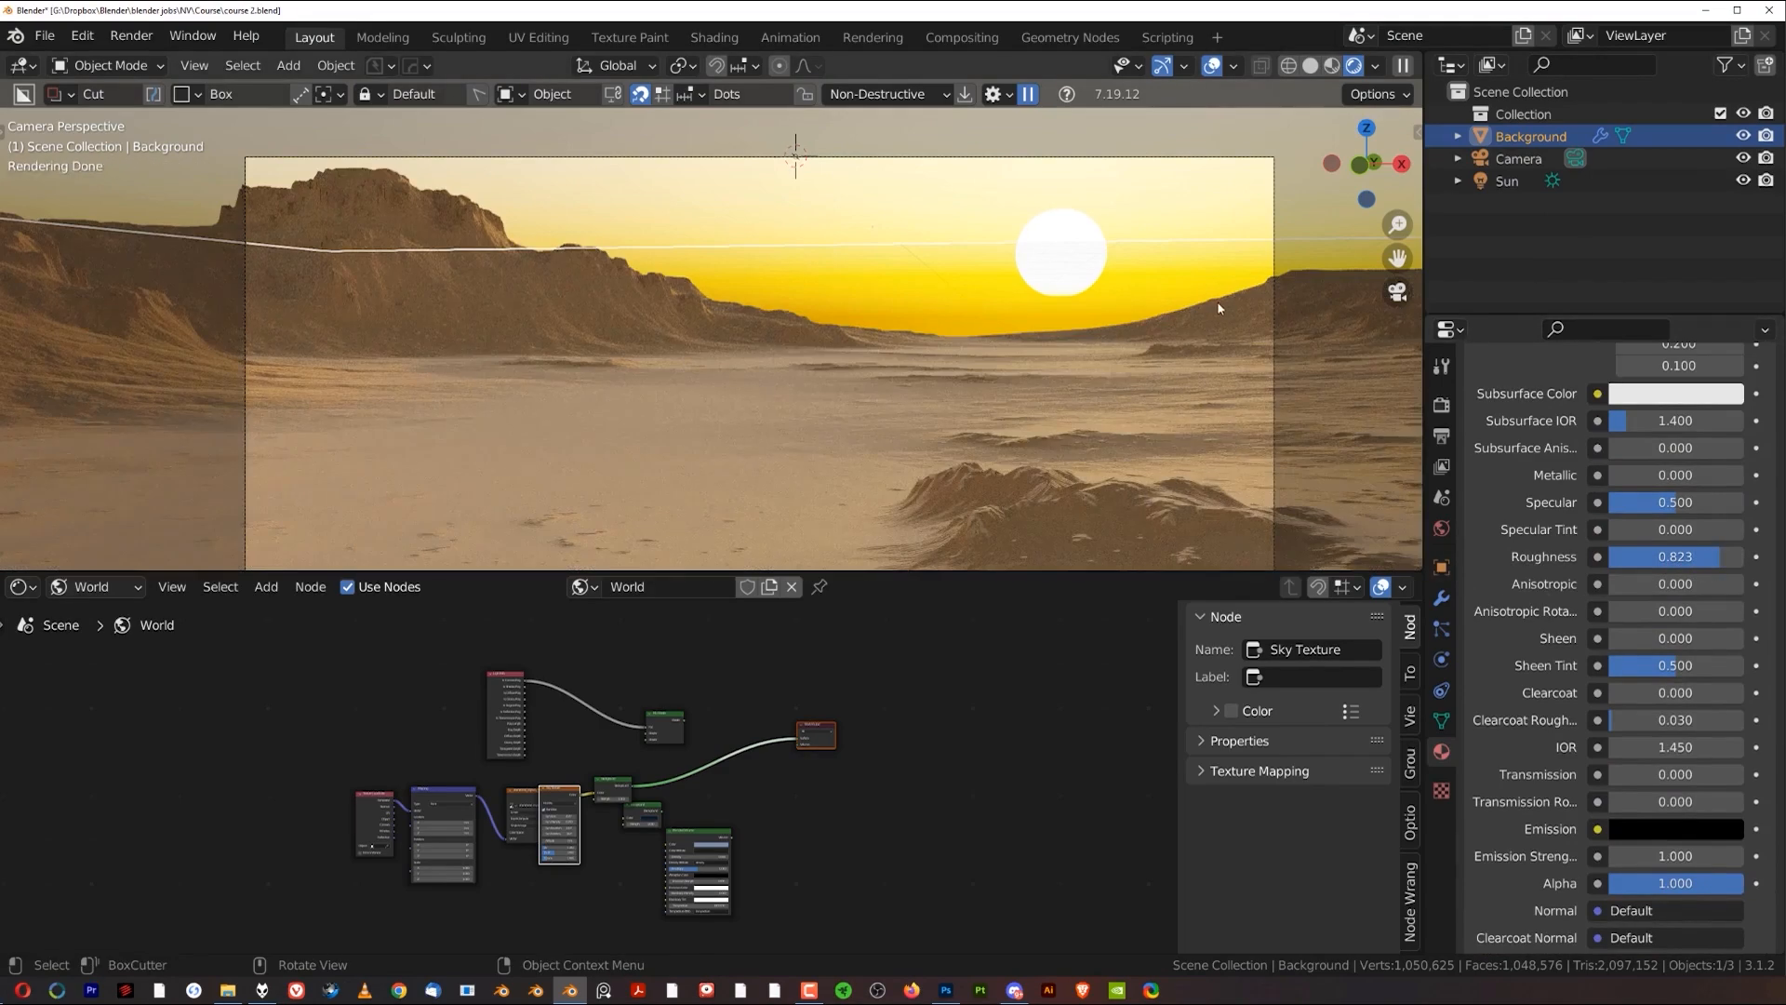
mouse_move(1053, 374)
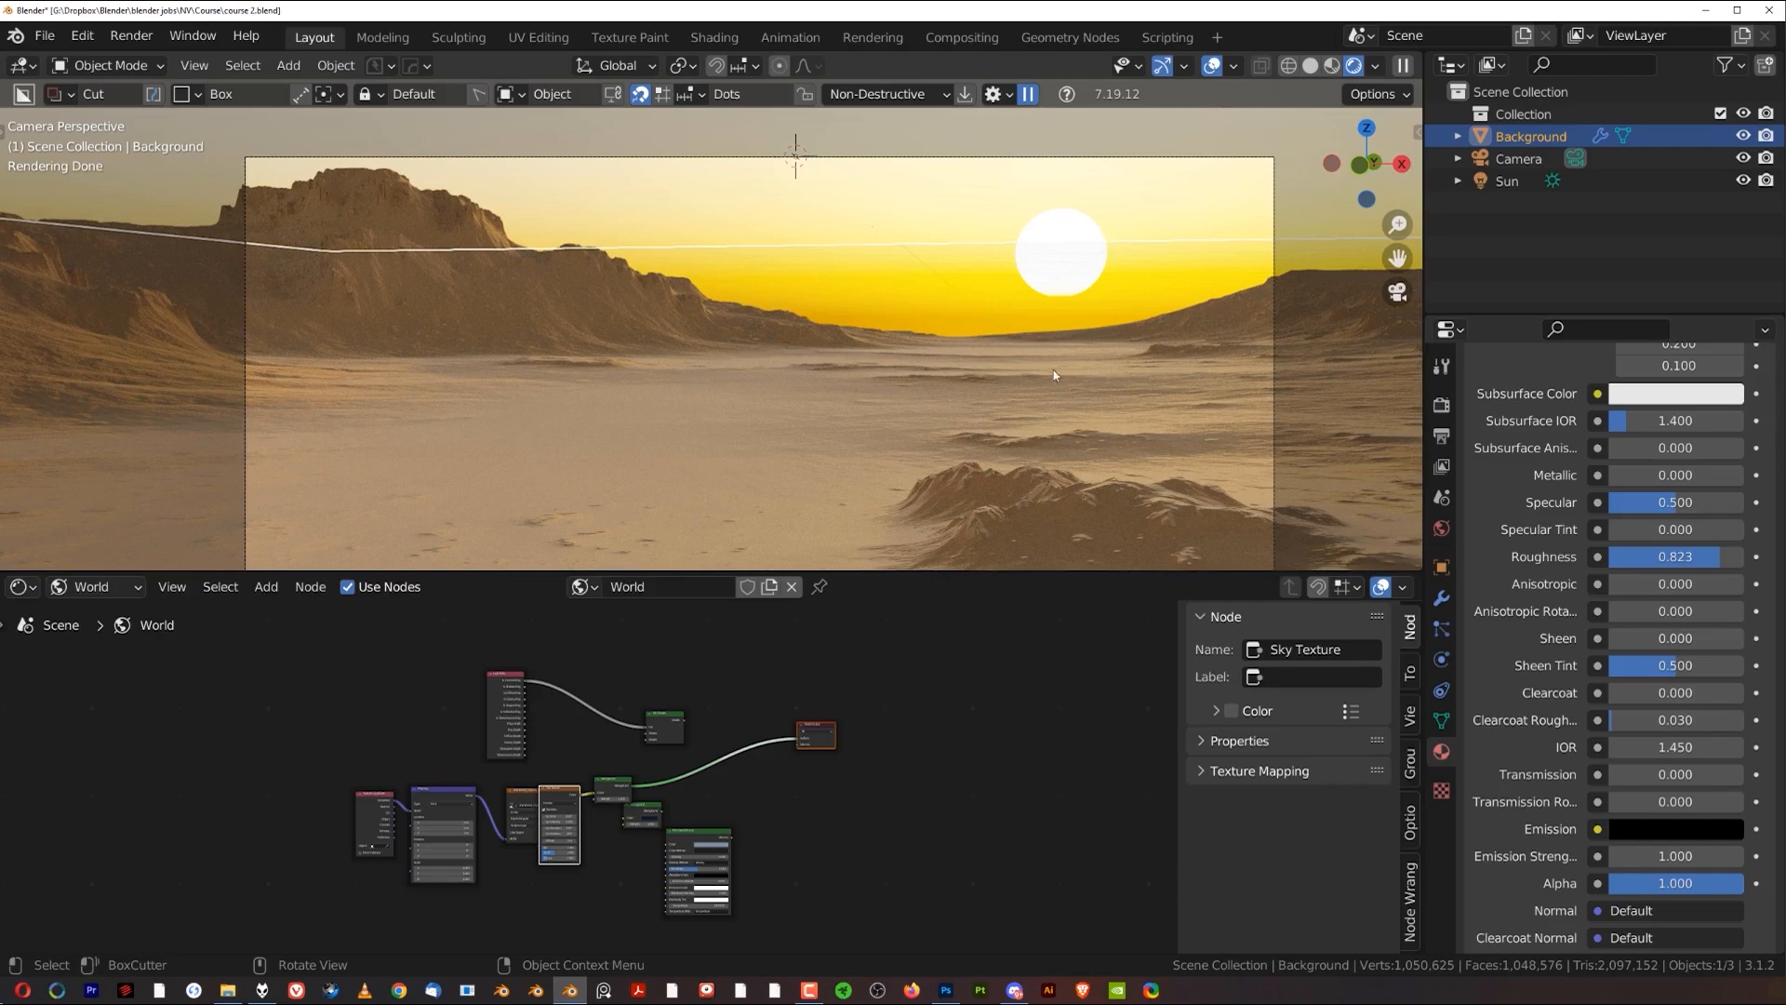
mouse_move(1443, 621)
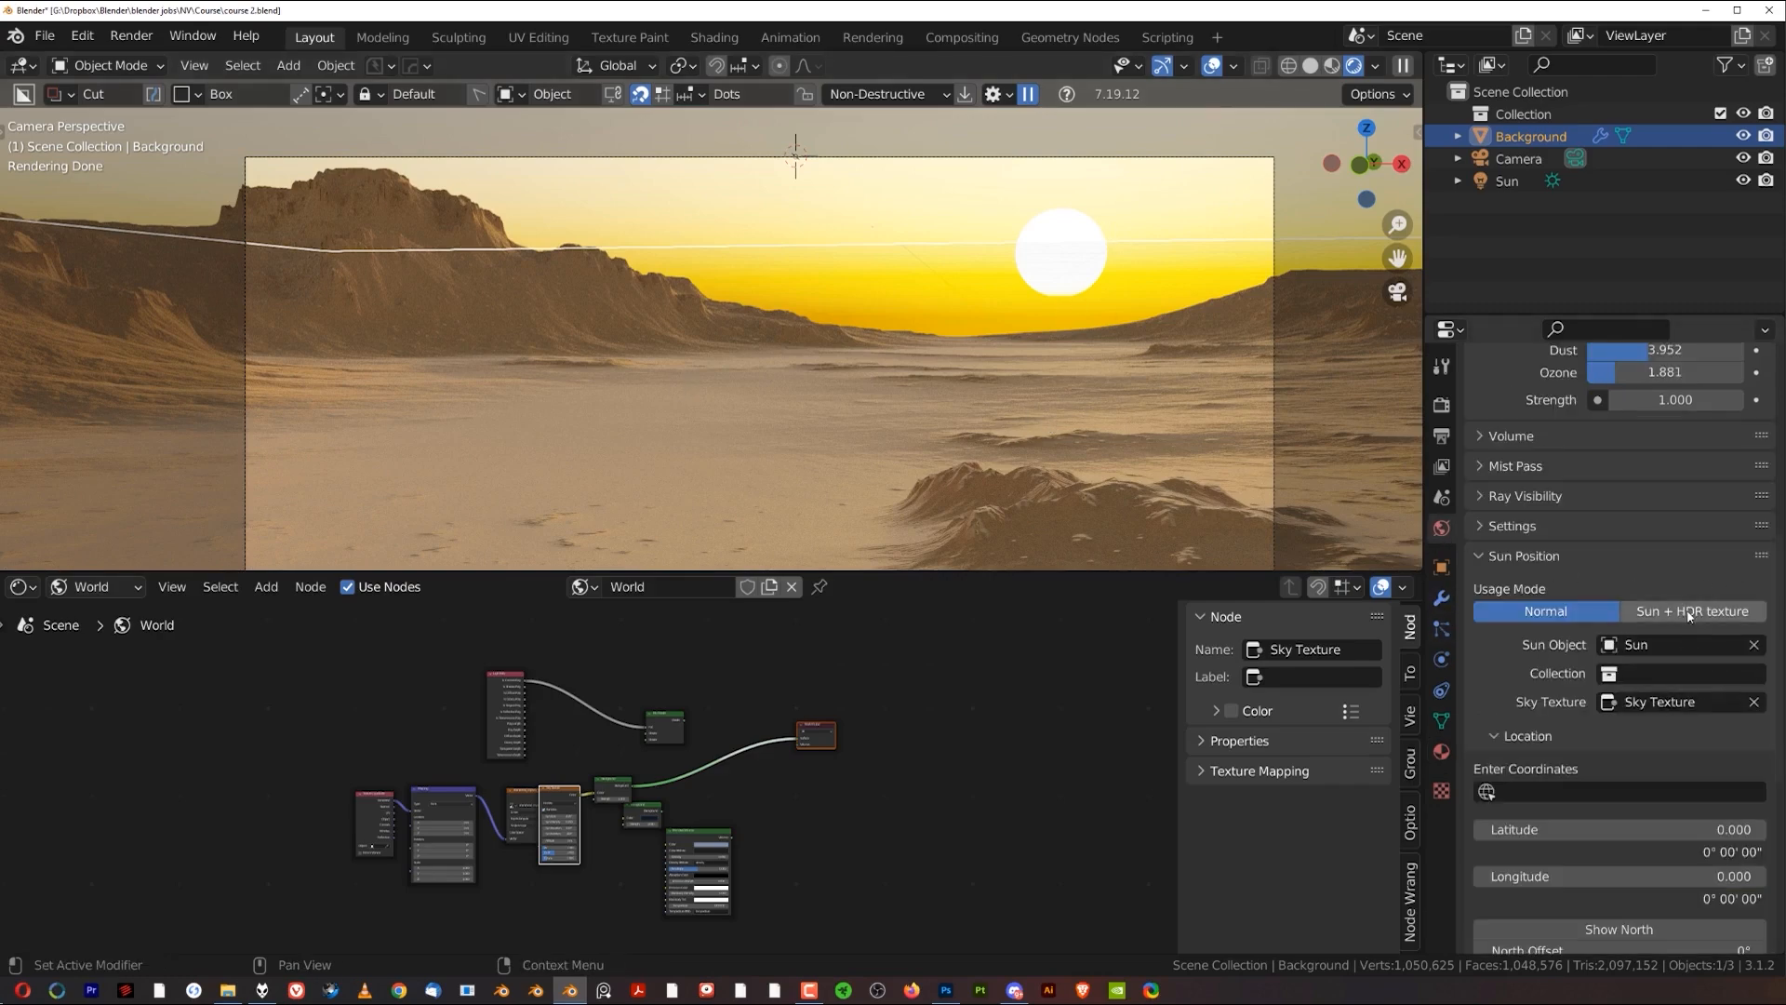
Step: Switch Sun Position to Sun + HDR texture mode using the Sky Texture node
left_click(1691, 612)
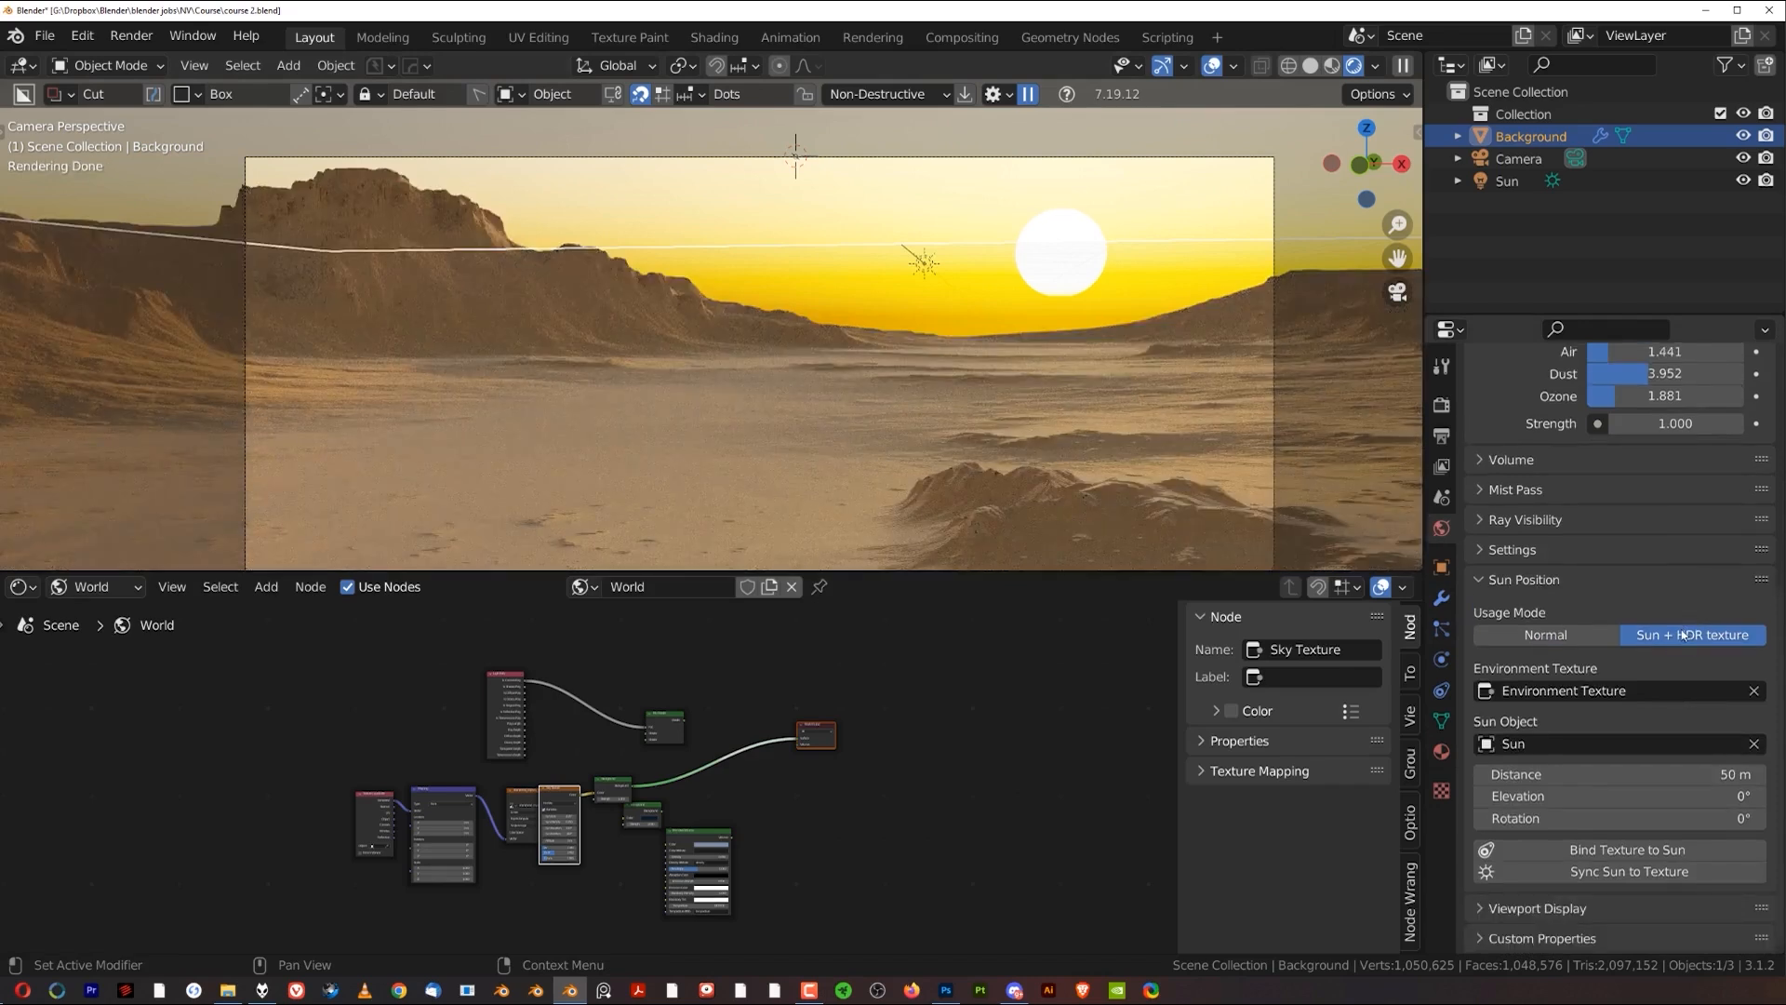
mouse_move(1555, 692)
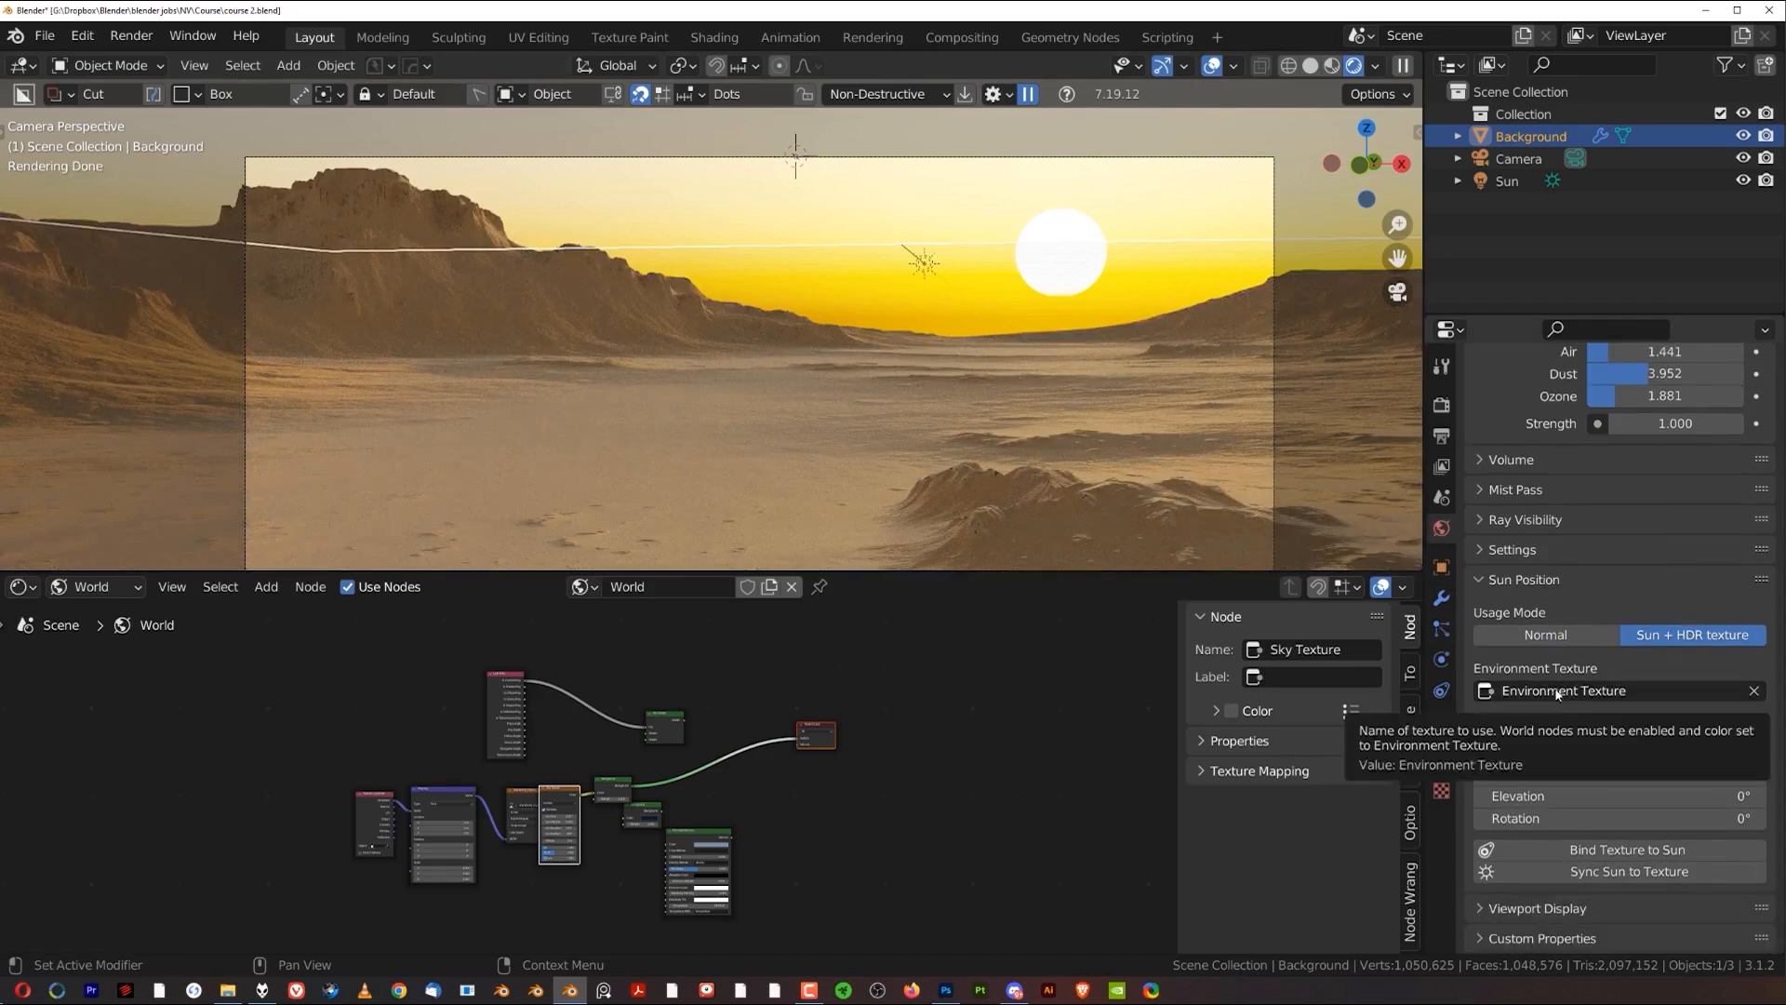
left_click(1609, 690)
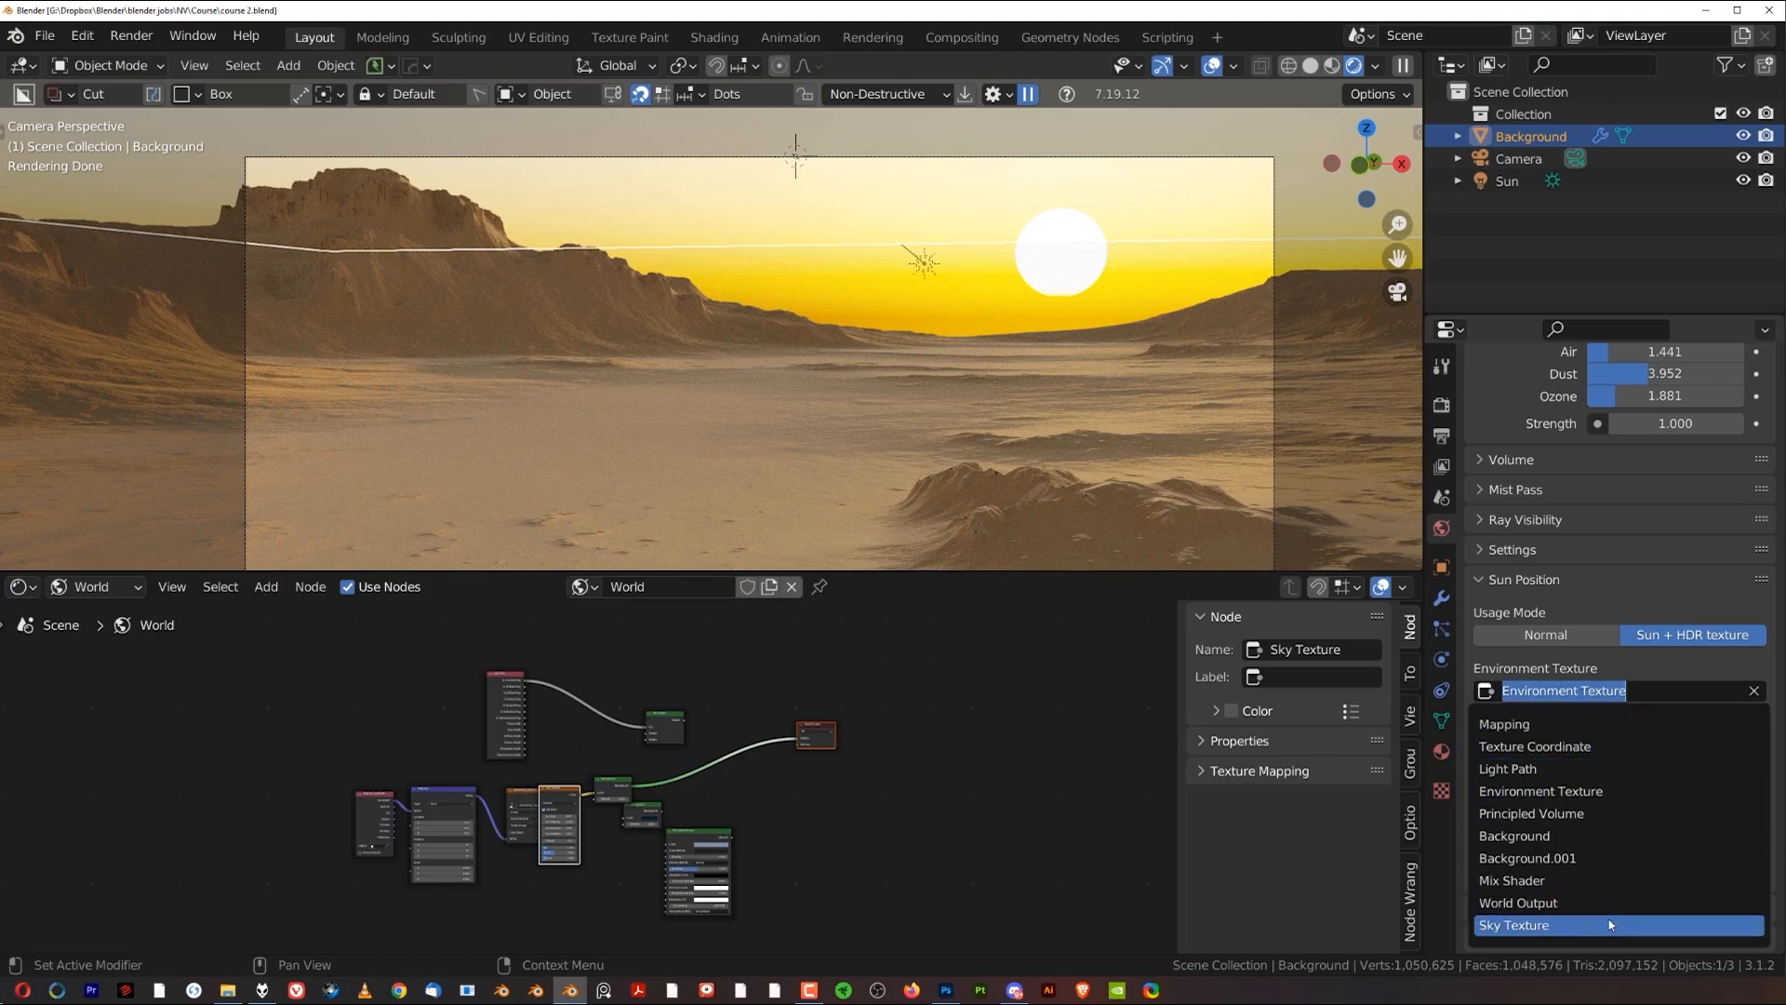
left_click(1515, 925)
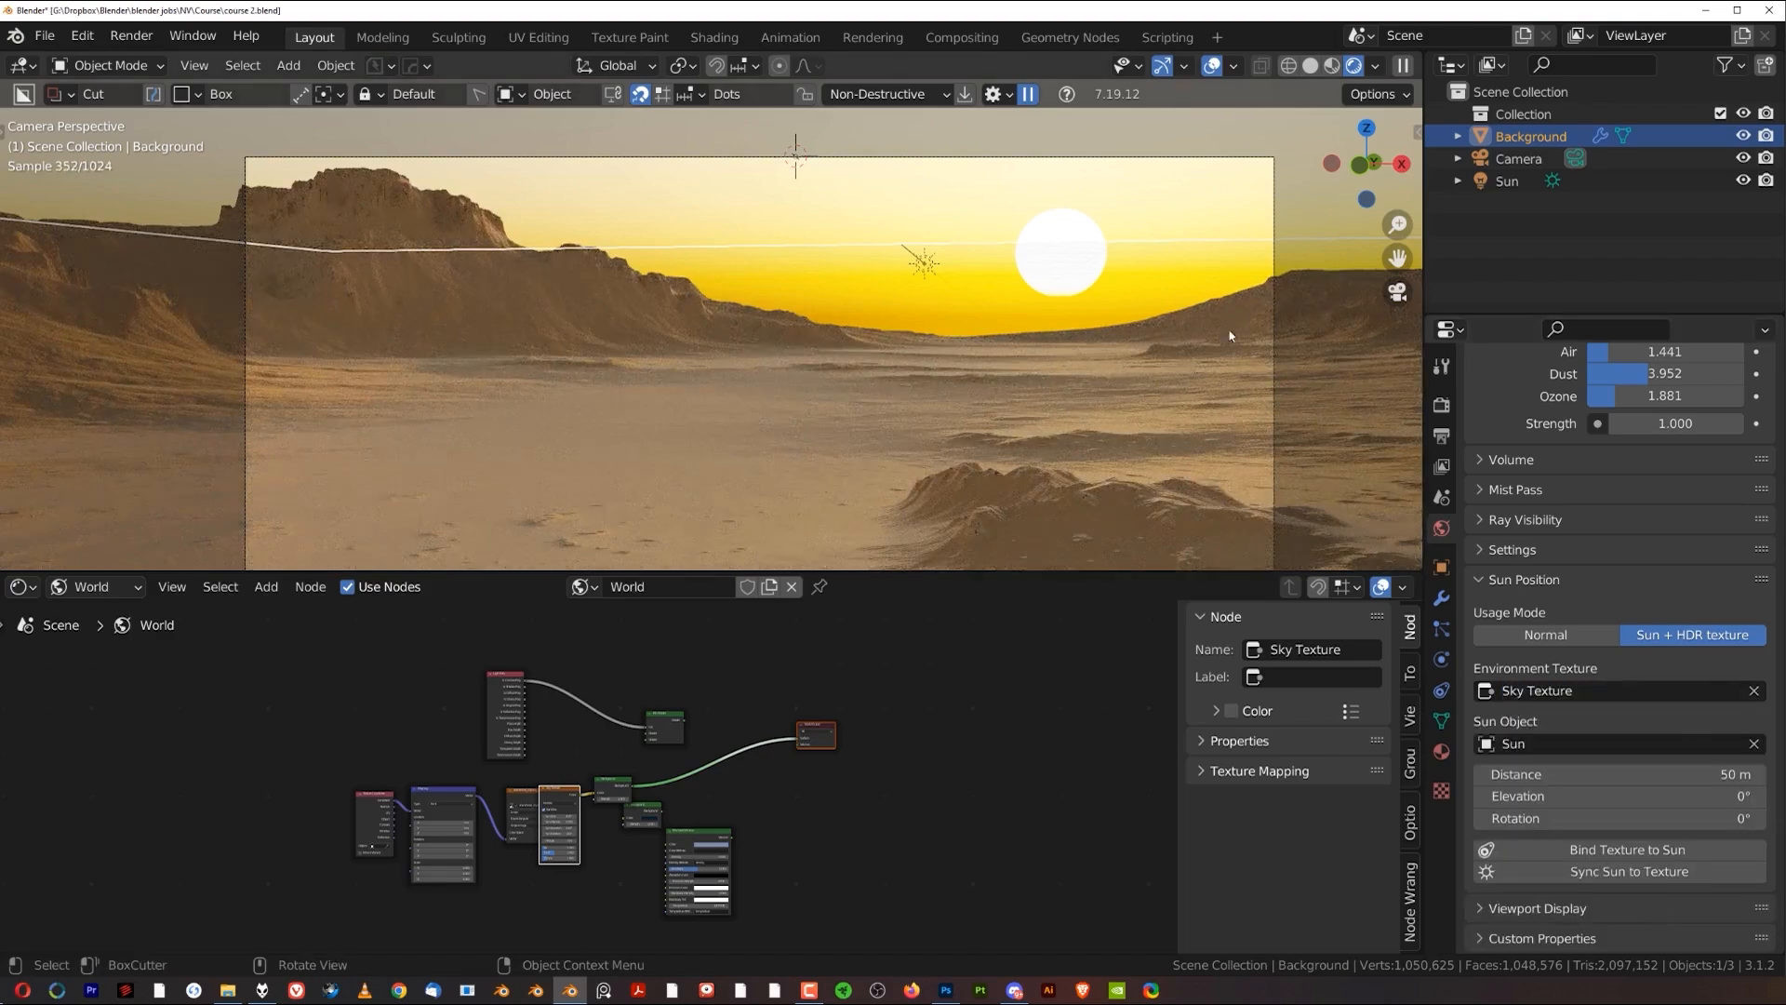
mouse_move(802, 234)
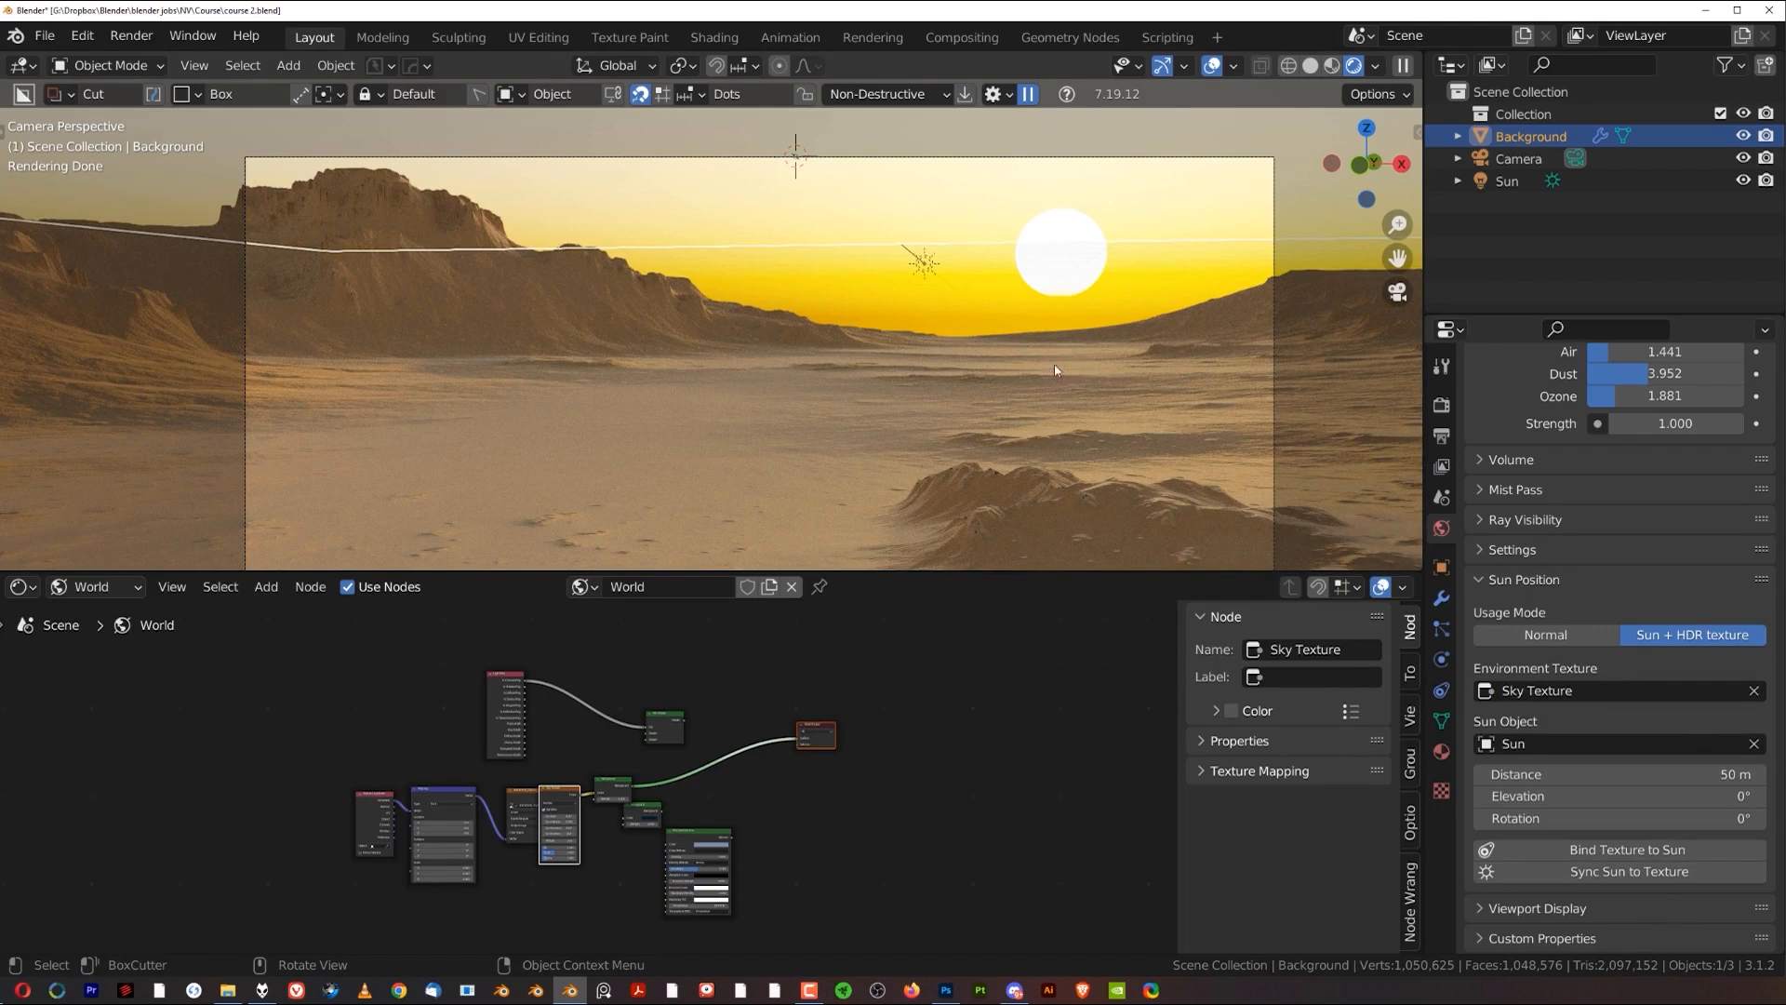
mouse_move(1056, 240)
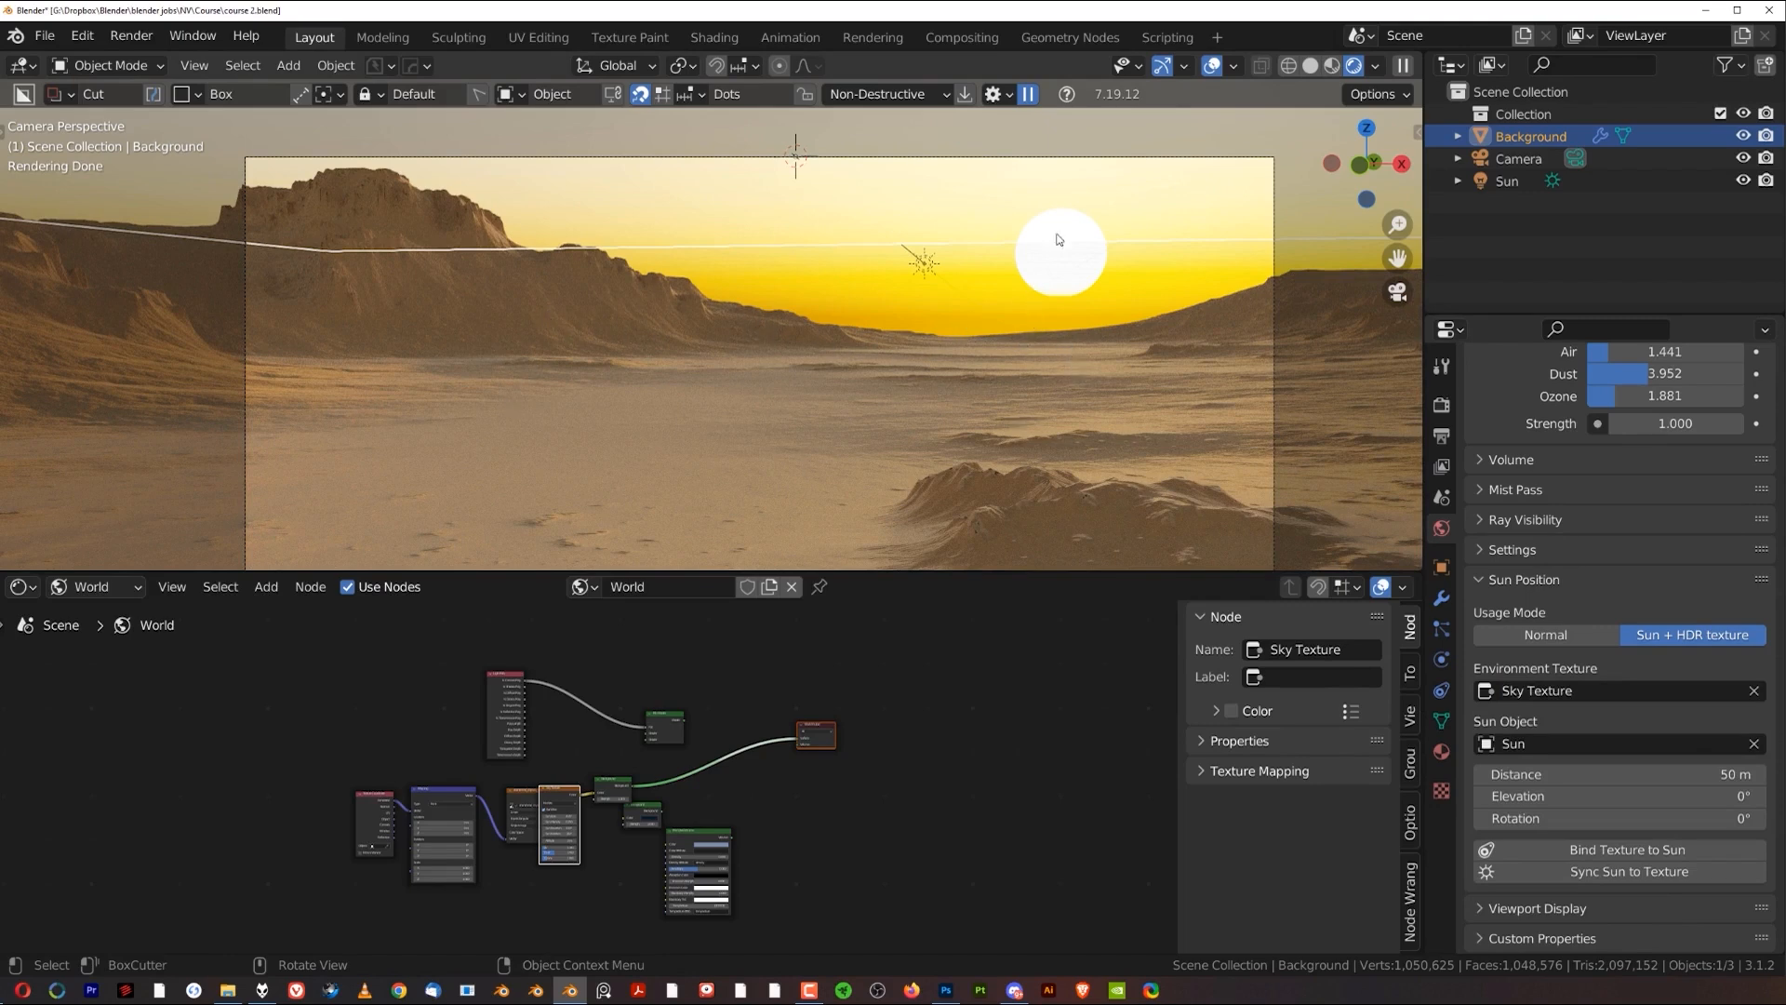
mouse_move(930, 400)
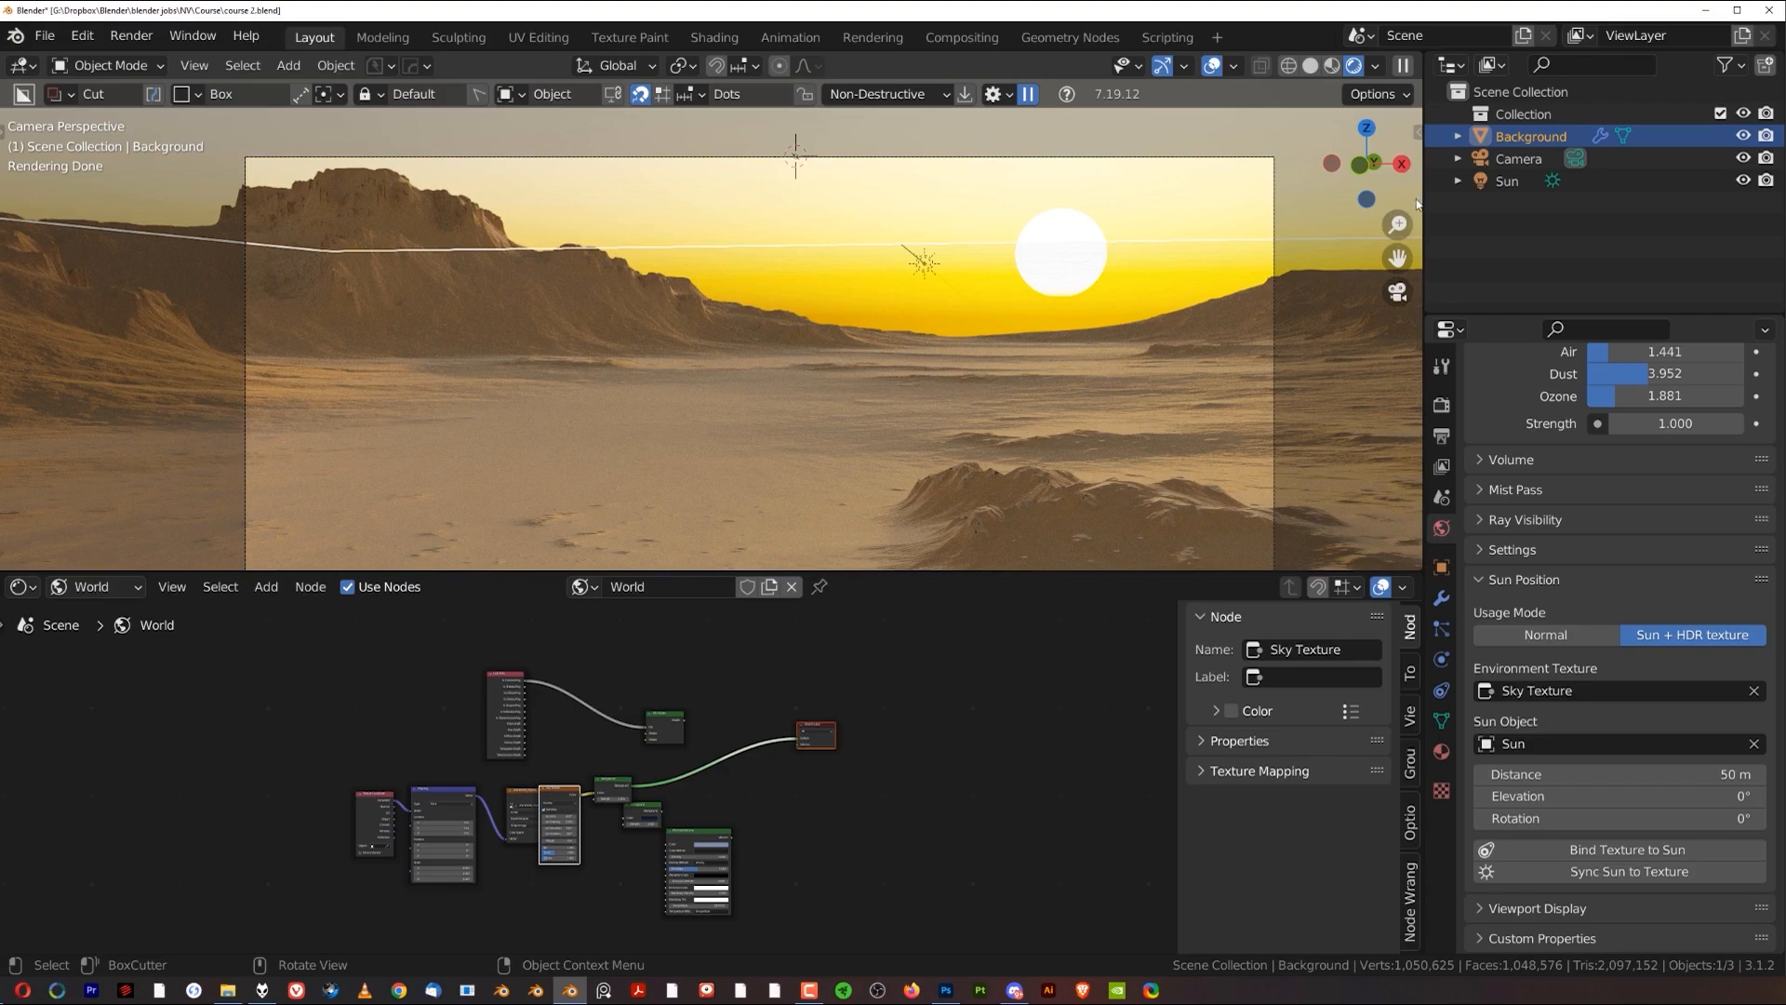
Step: Select the Camera and fit the viewport to its frame of the sunset canyon
left_click(1518, 158)
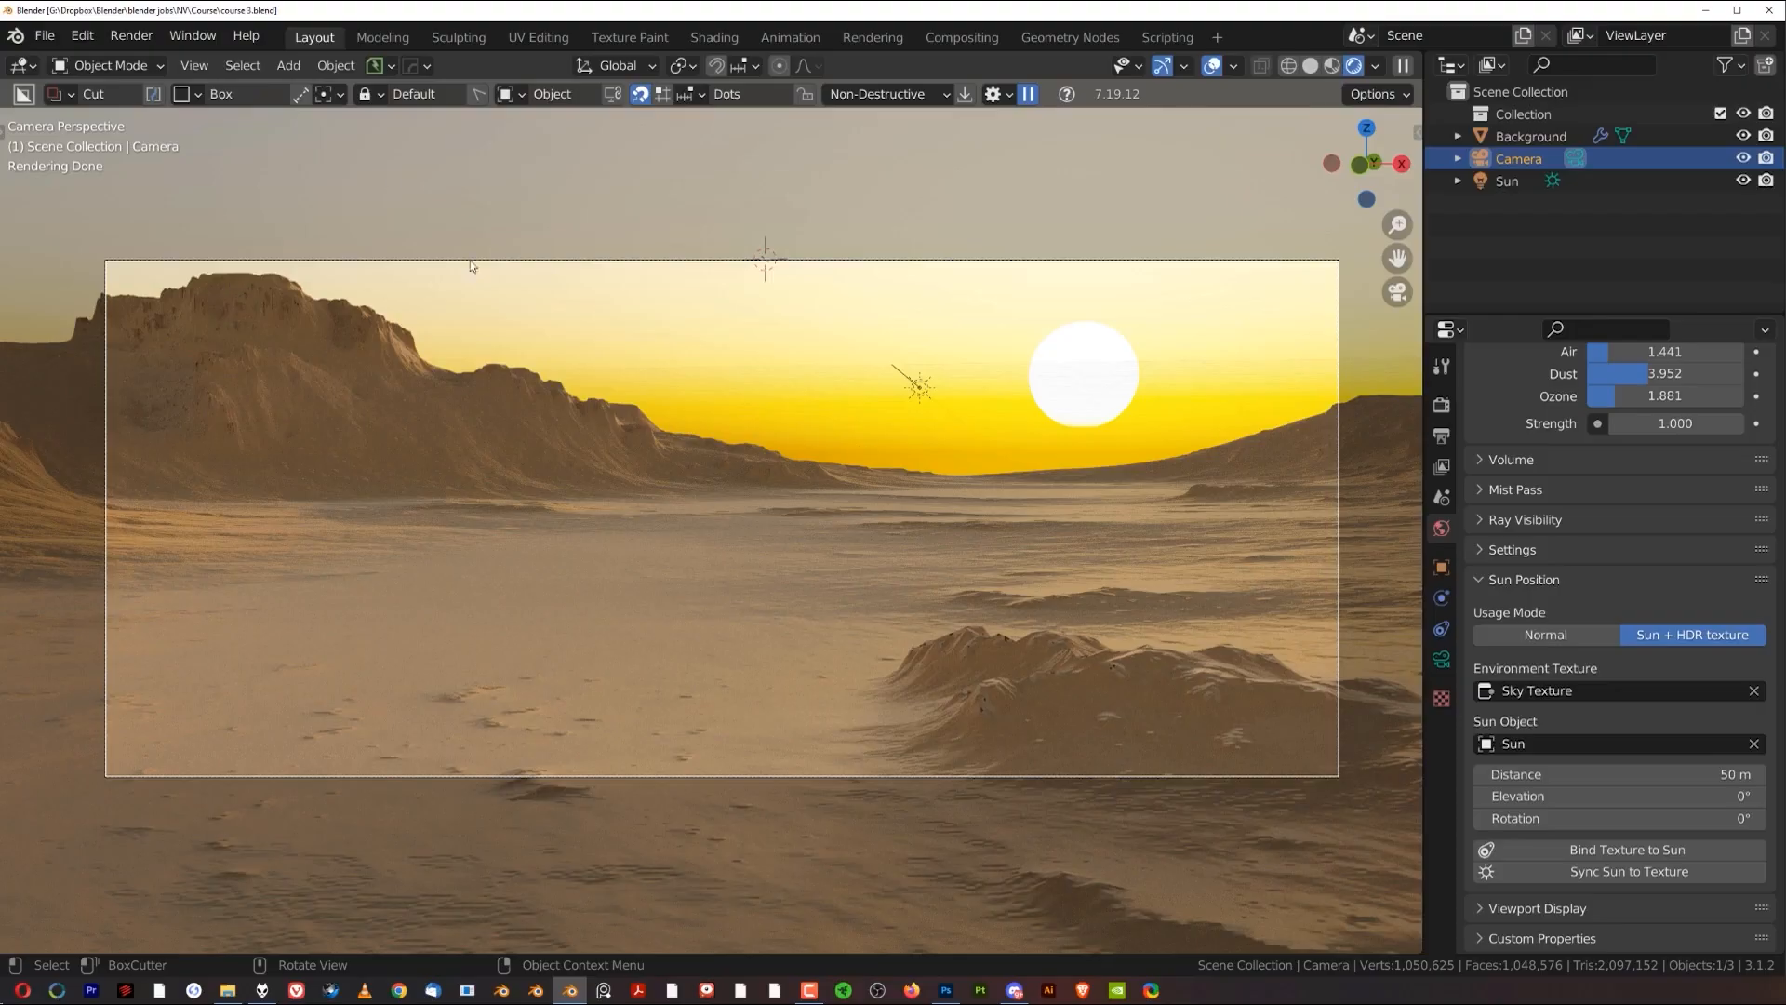
left_click(45, 35)
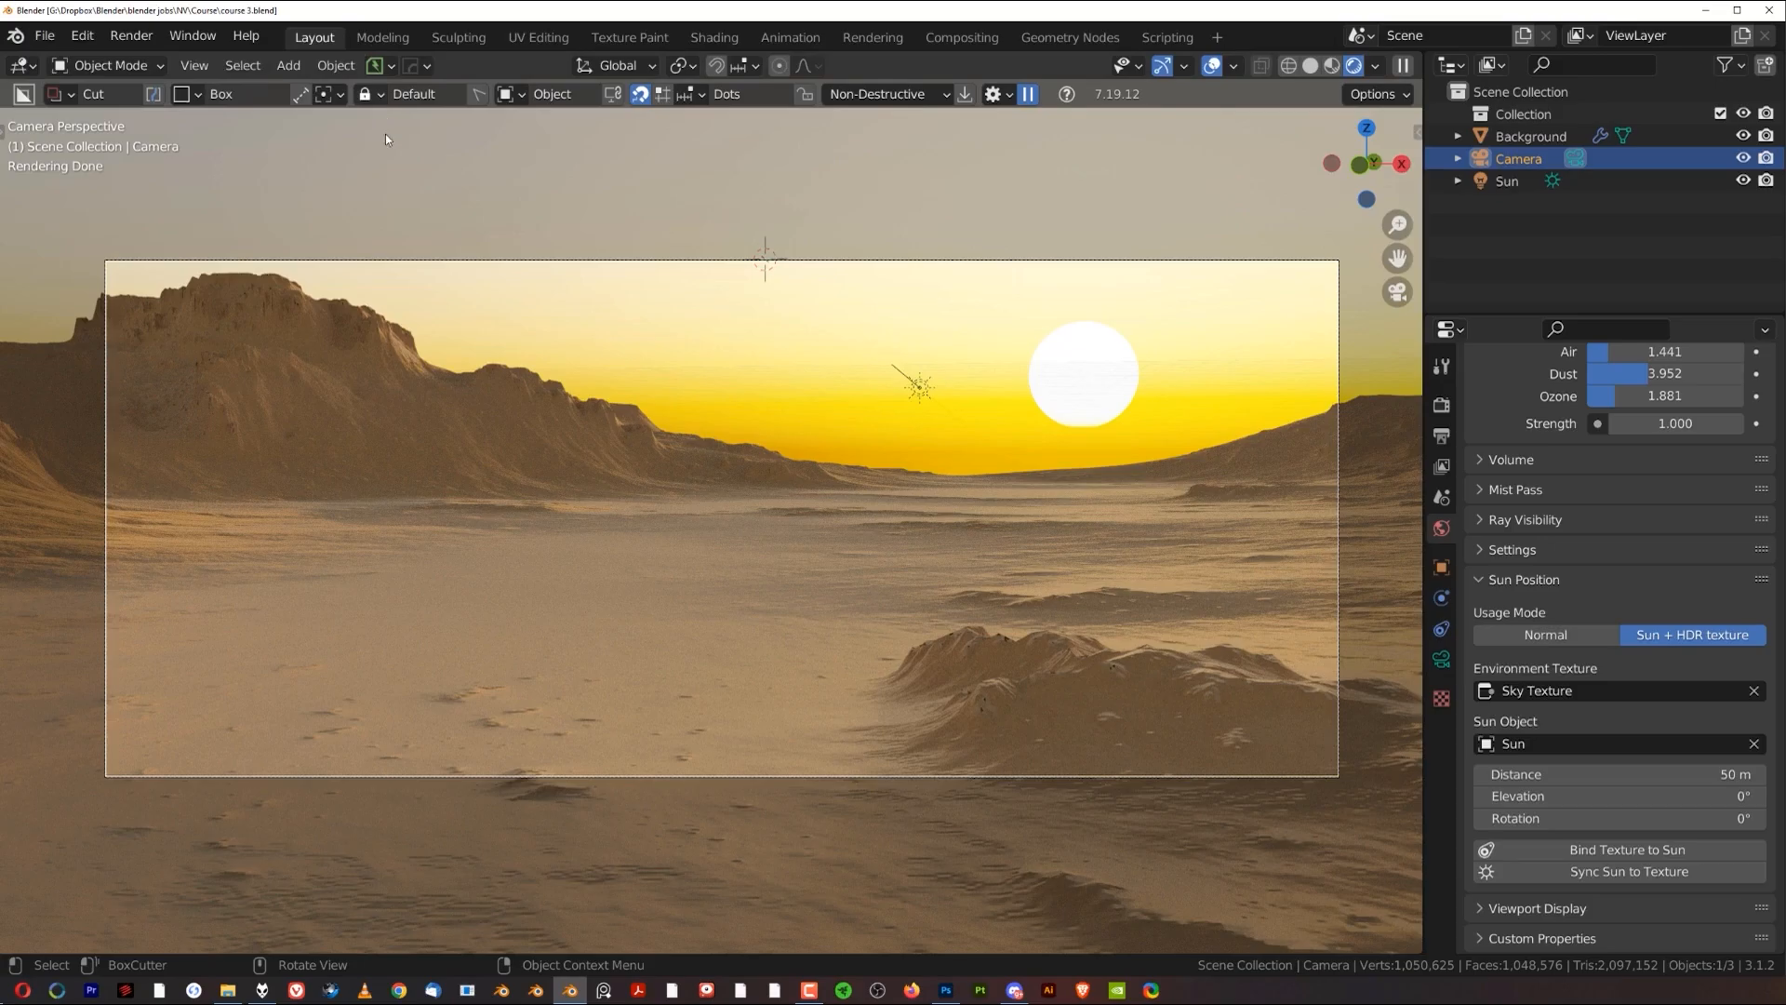
mouse_move(1323, 526)
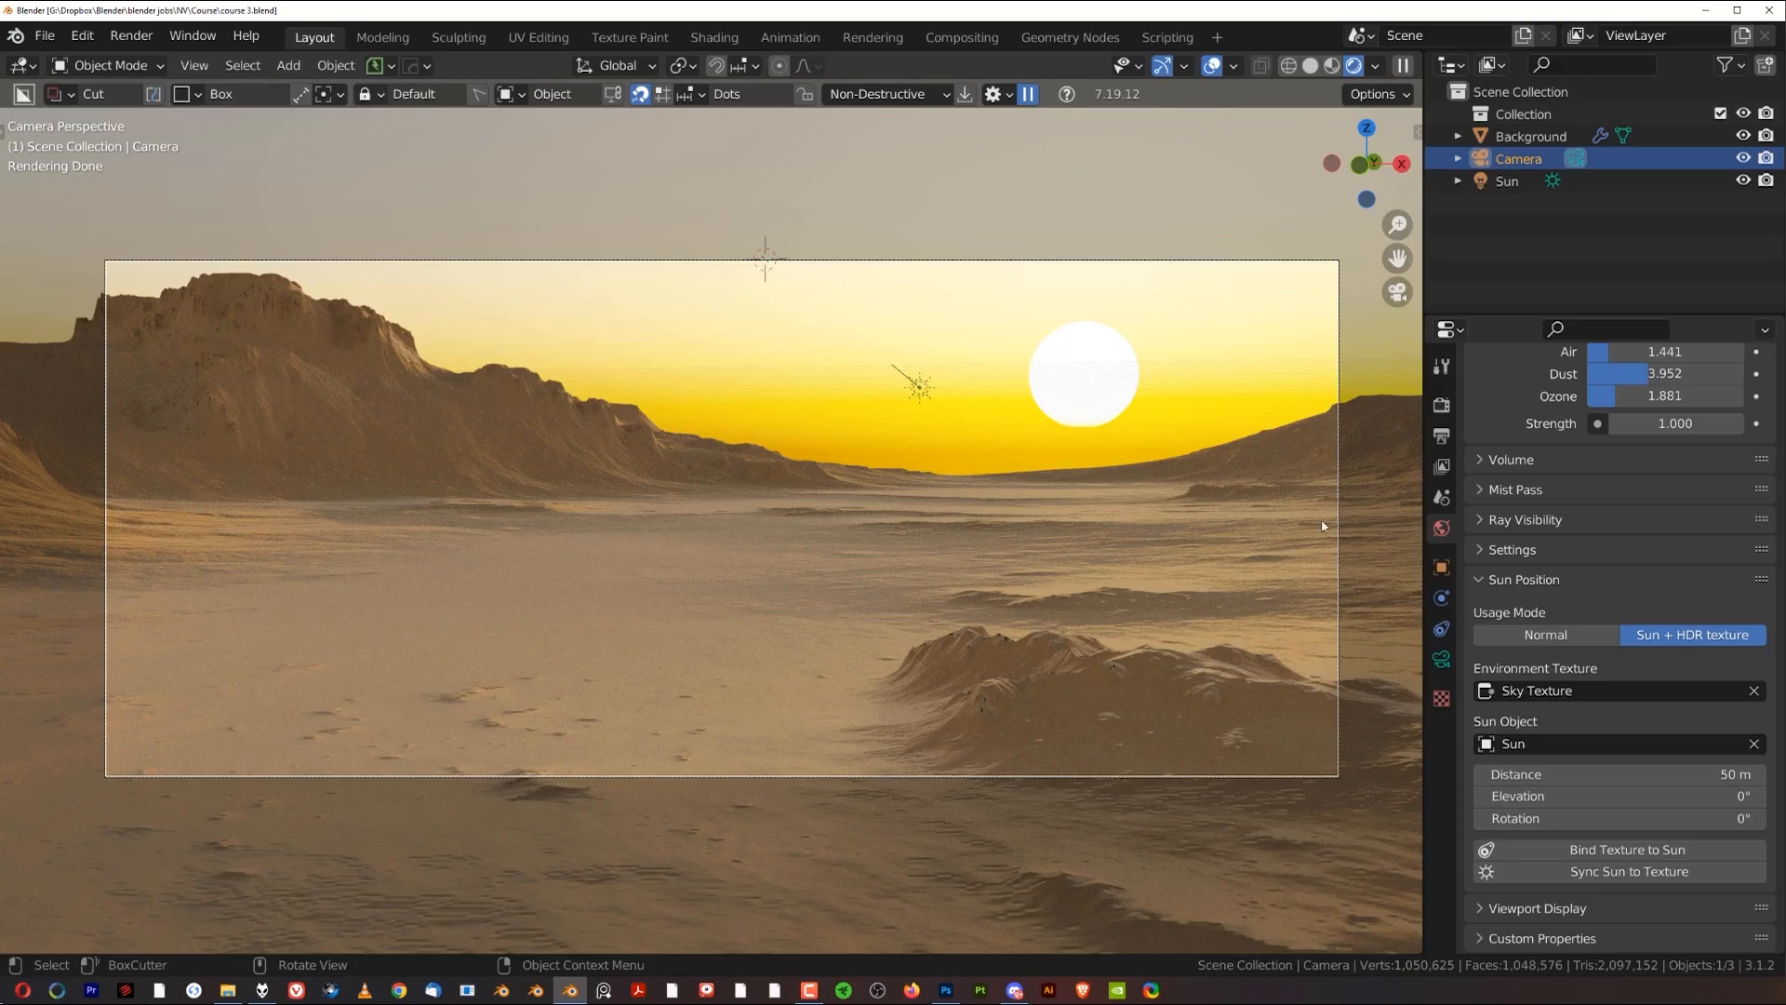
mouse_move(869, 527)
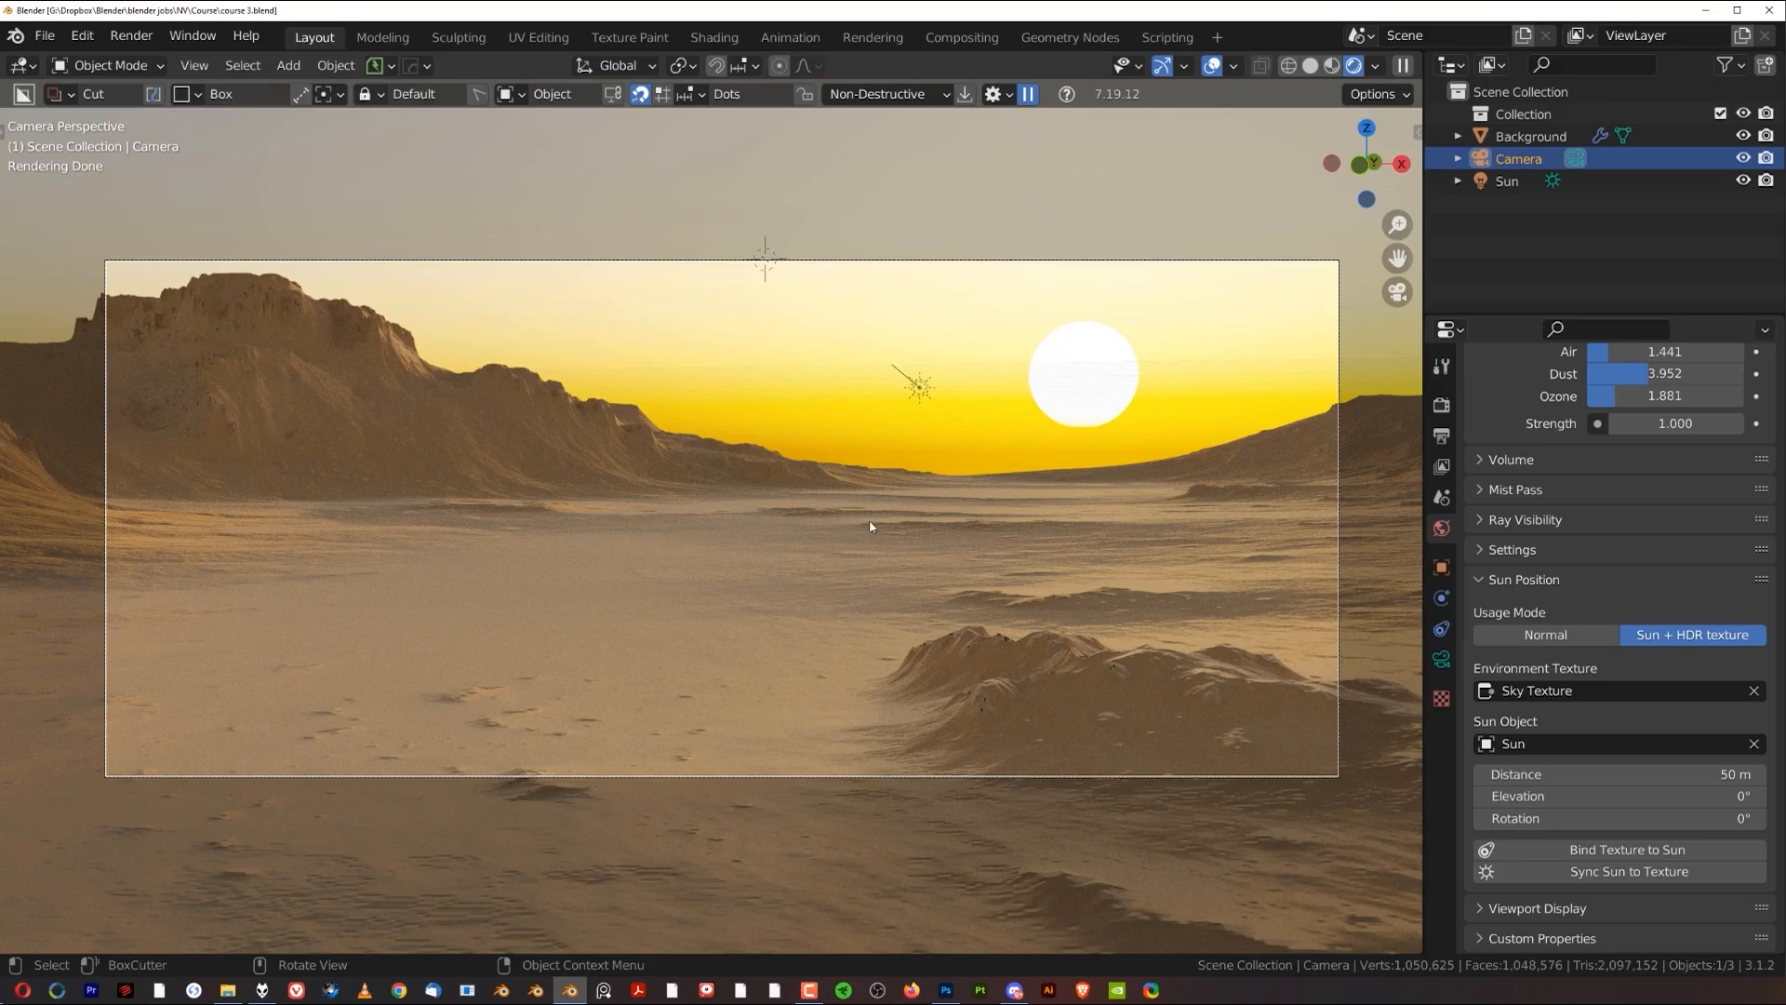
mouse_move(963, 616)
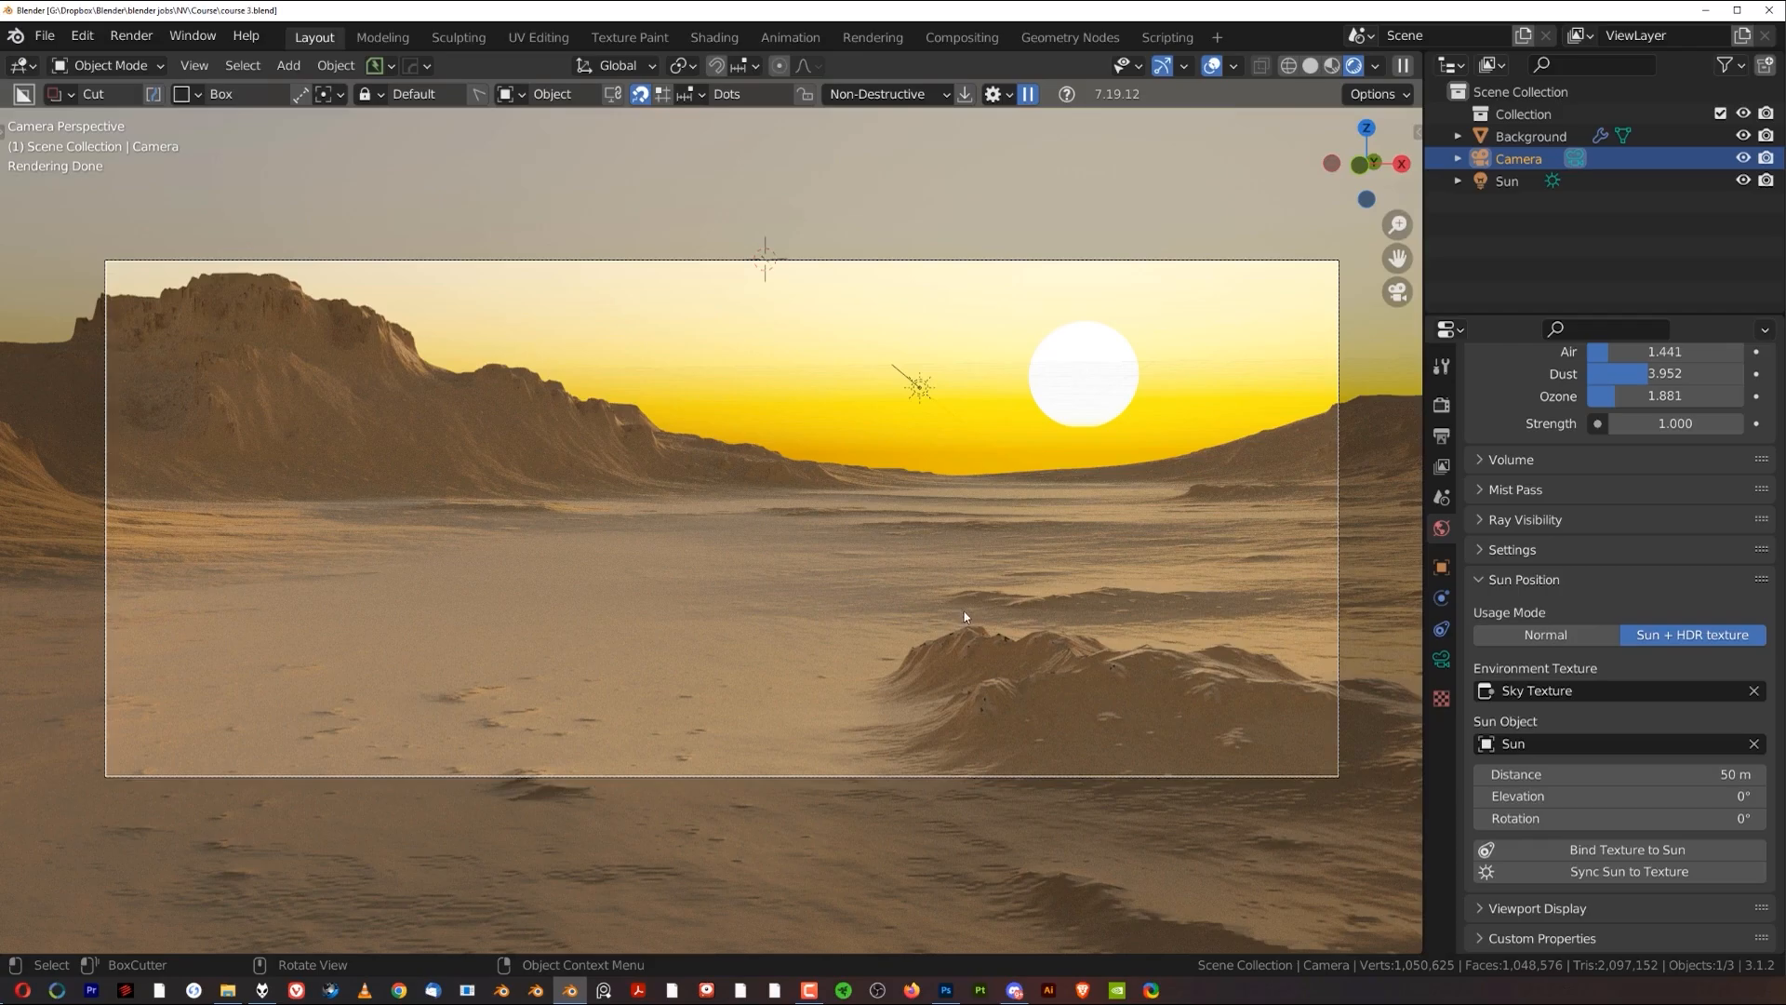
mouse_move(1020, 671)
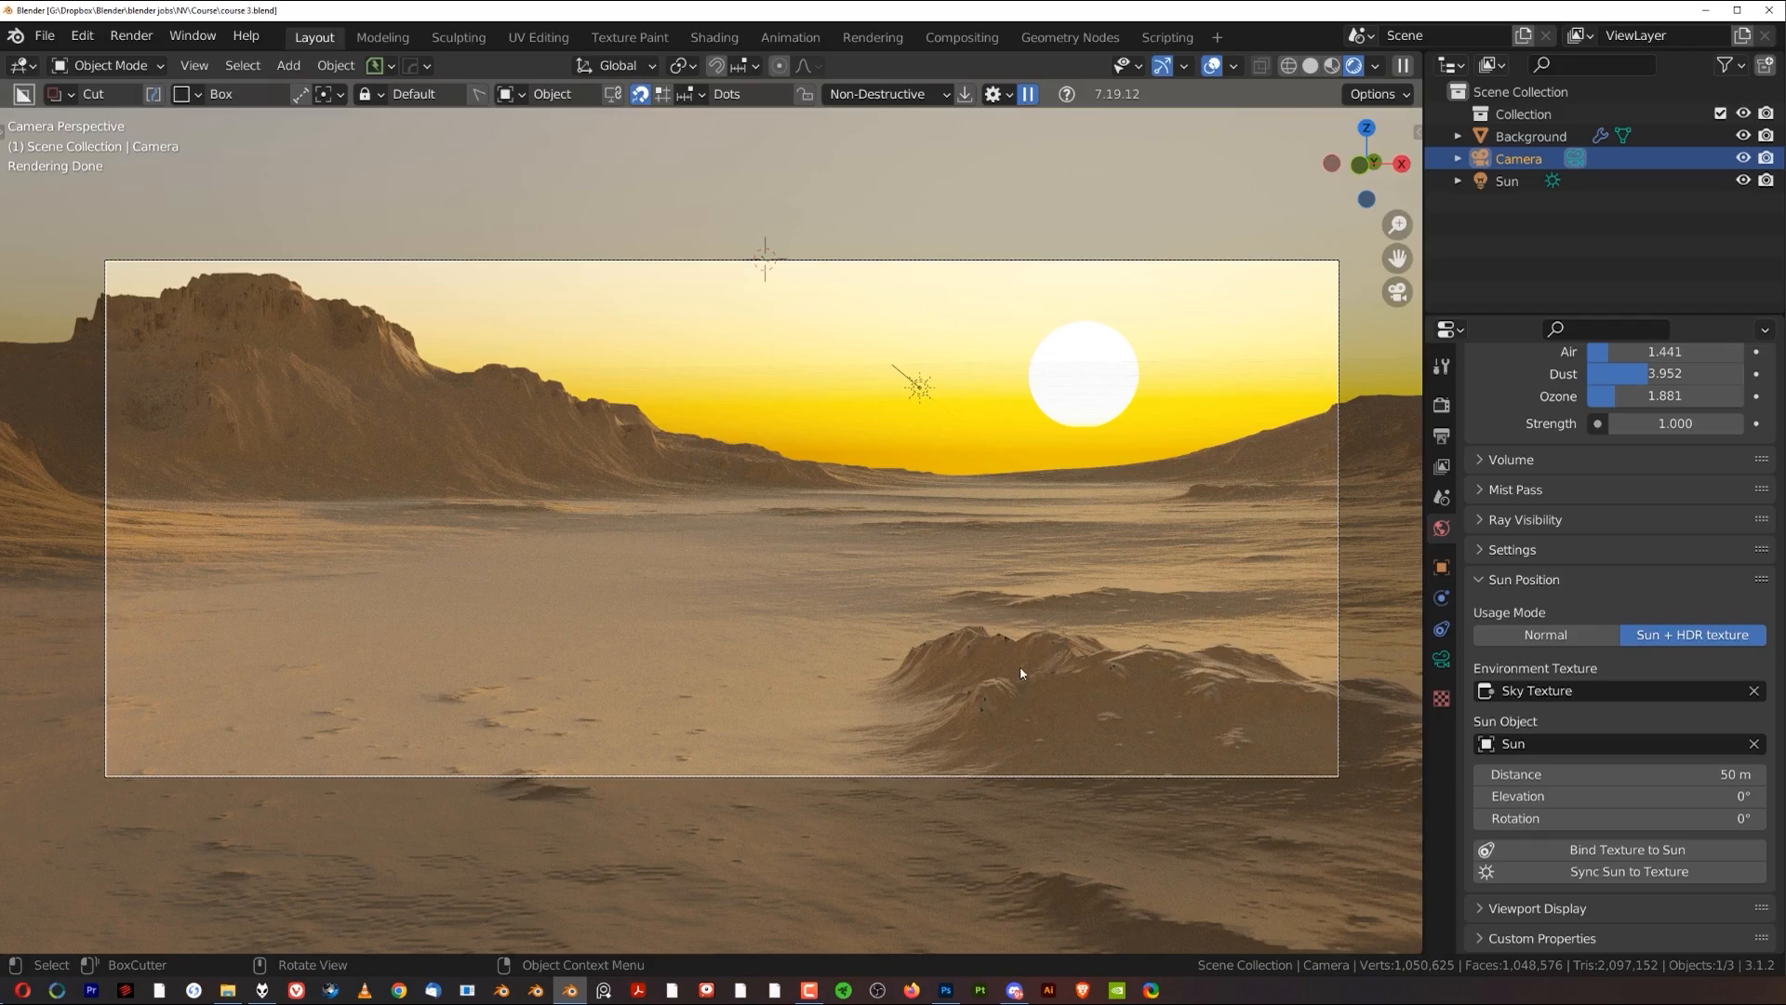